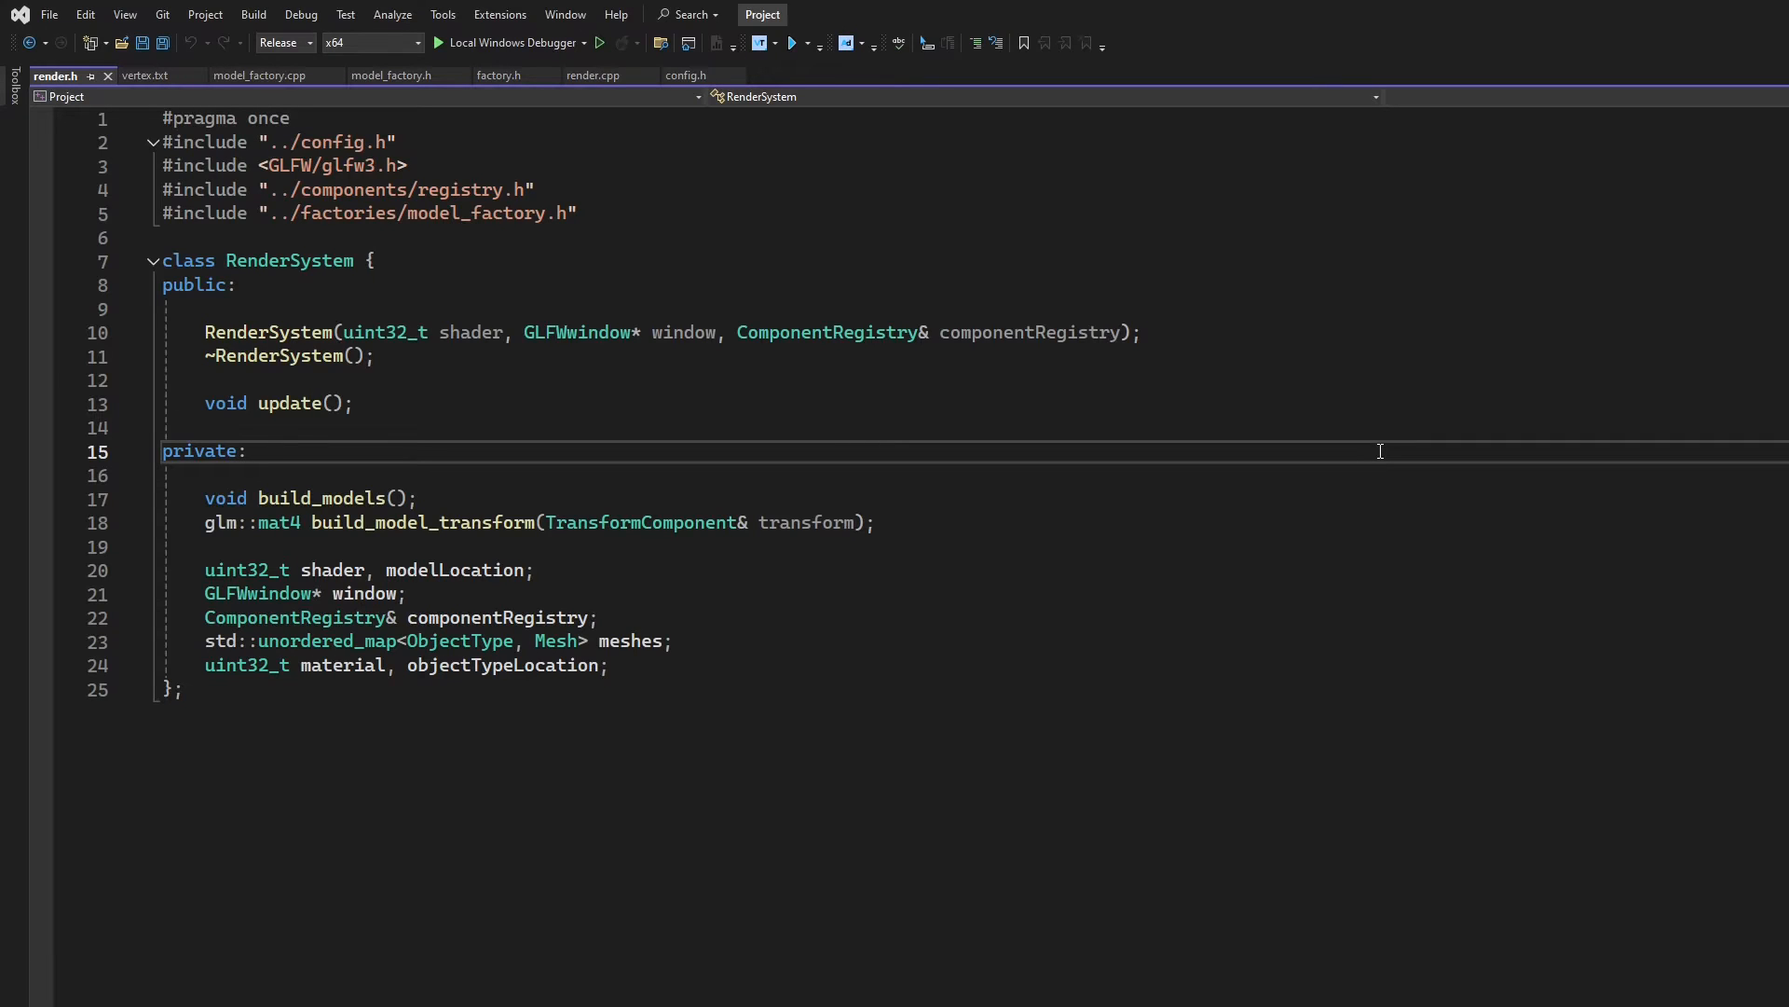
Place the caret on the line after the meshes map declaration in render.h
{"action": "left_click", "coordinate": [244, 451]}
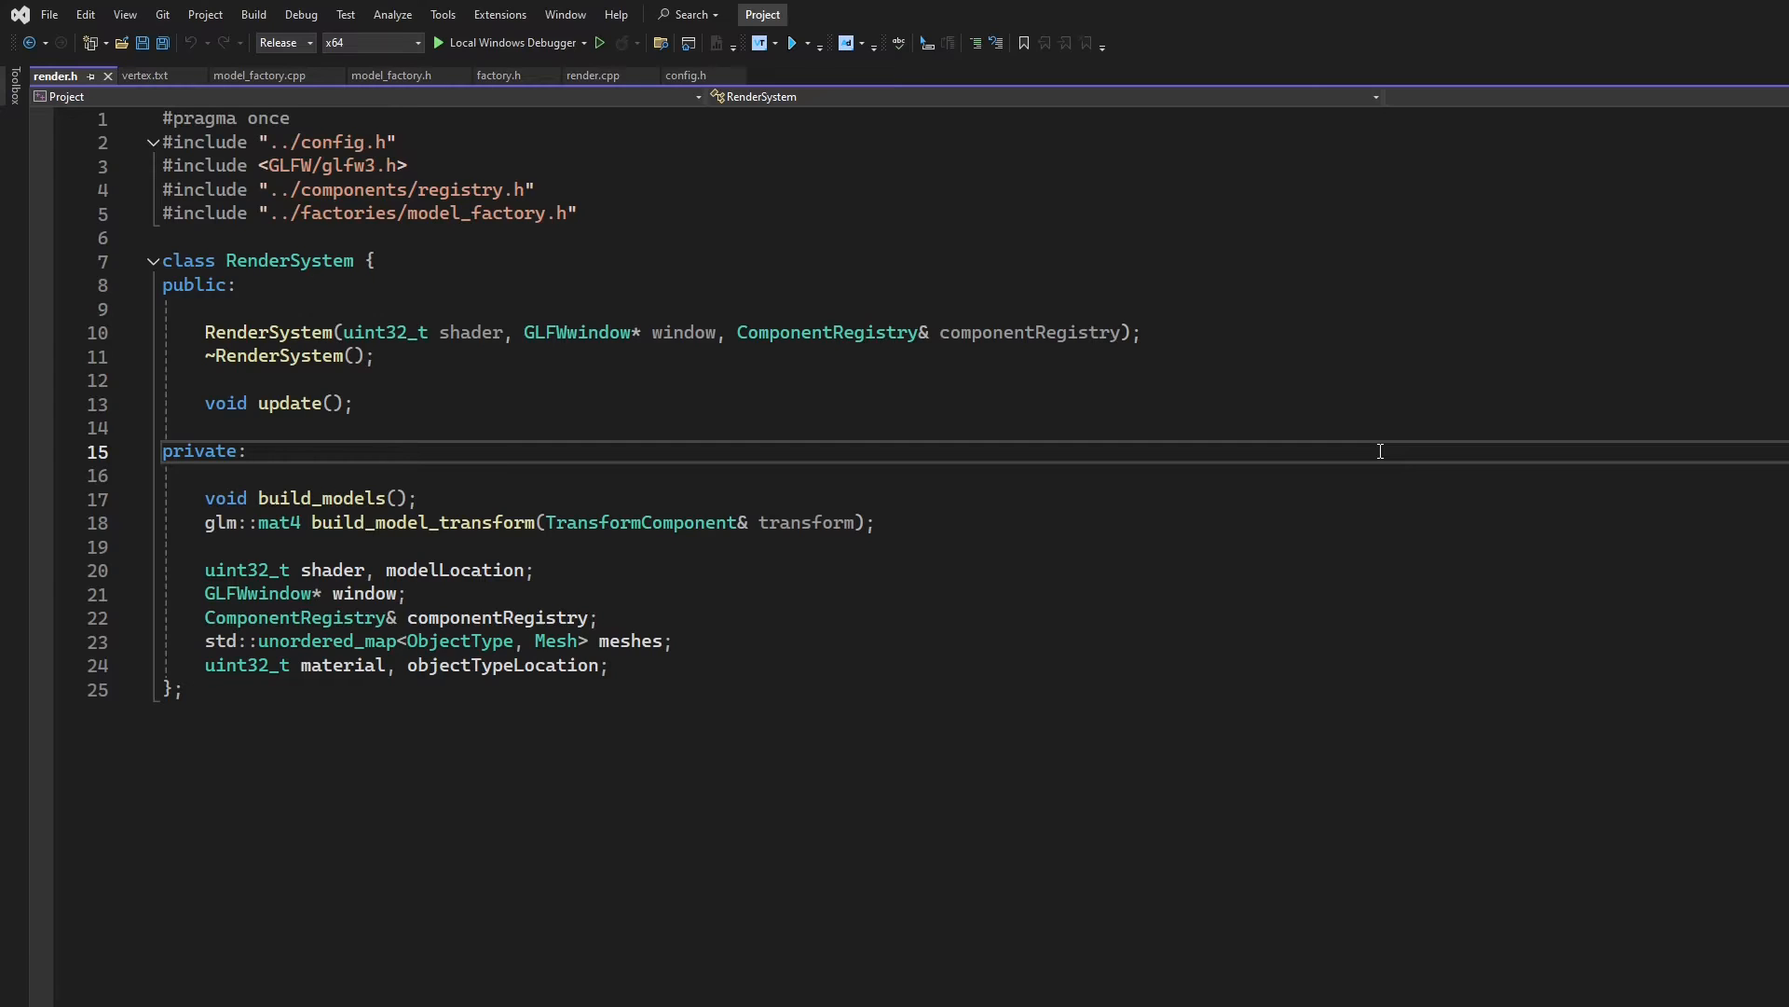
{"action": "left_click", "coordinate": [246, 451]}
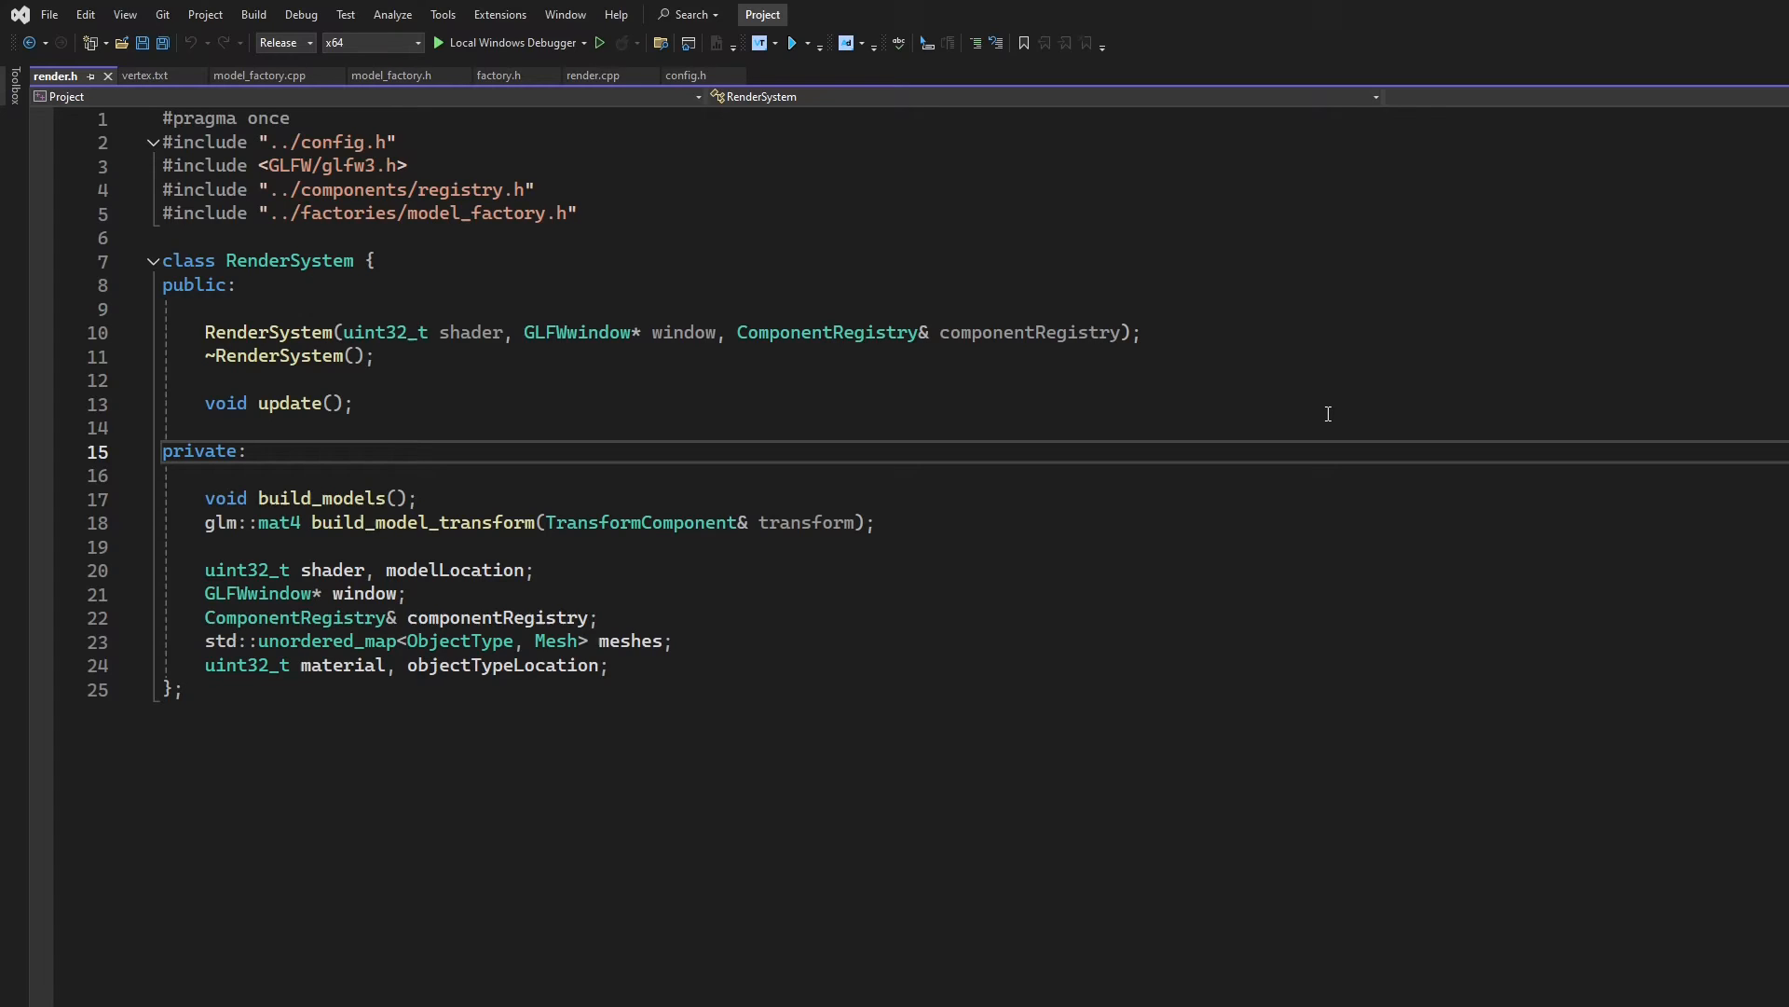
{"action": "left_click", "coordinate": [248, 451]}
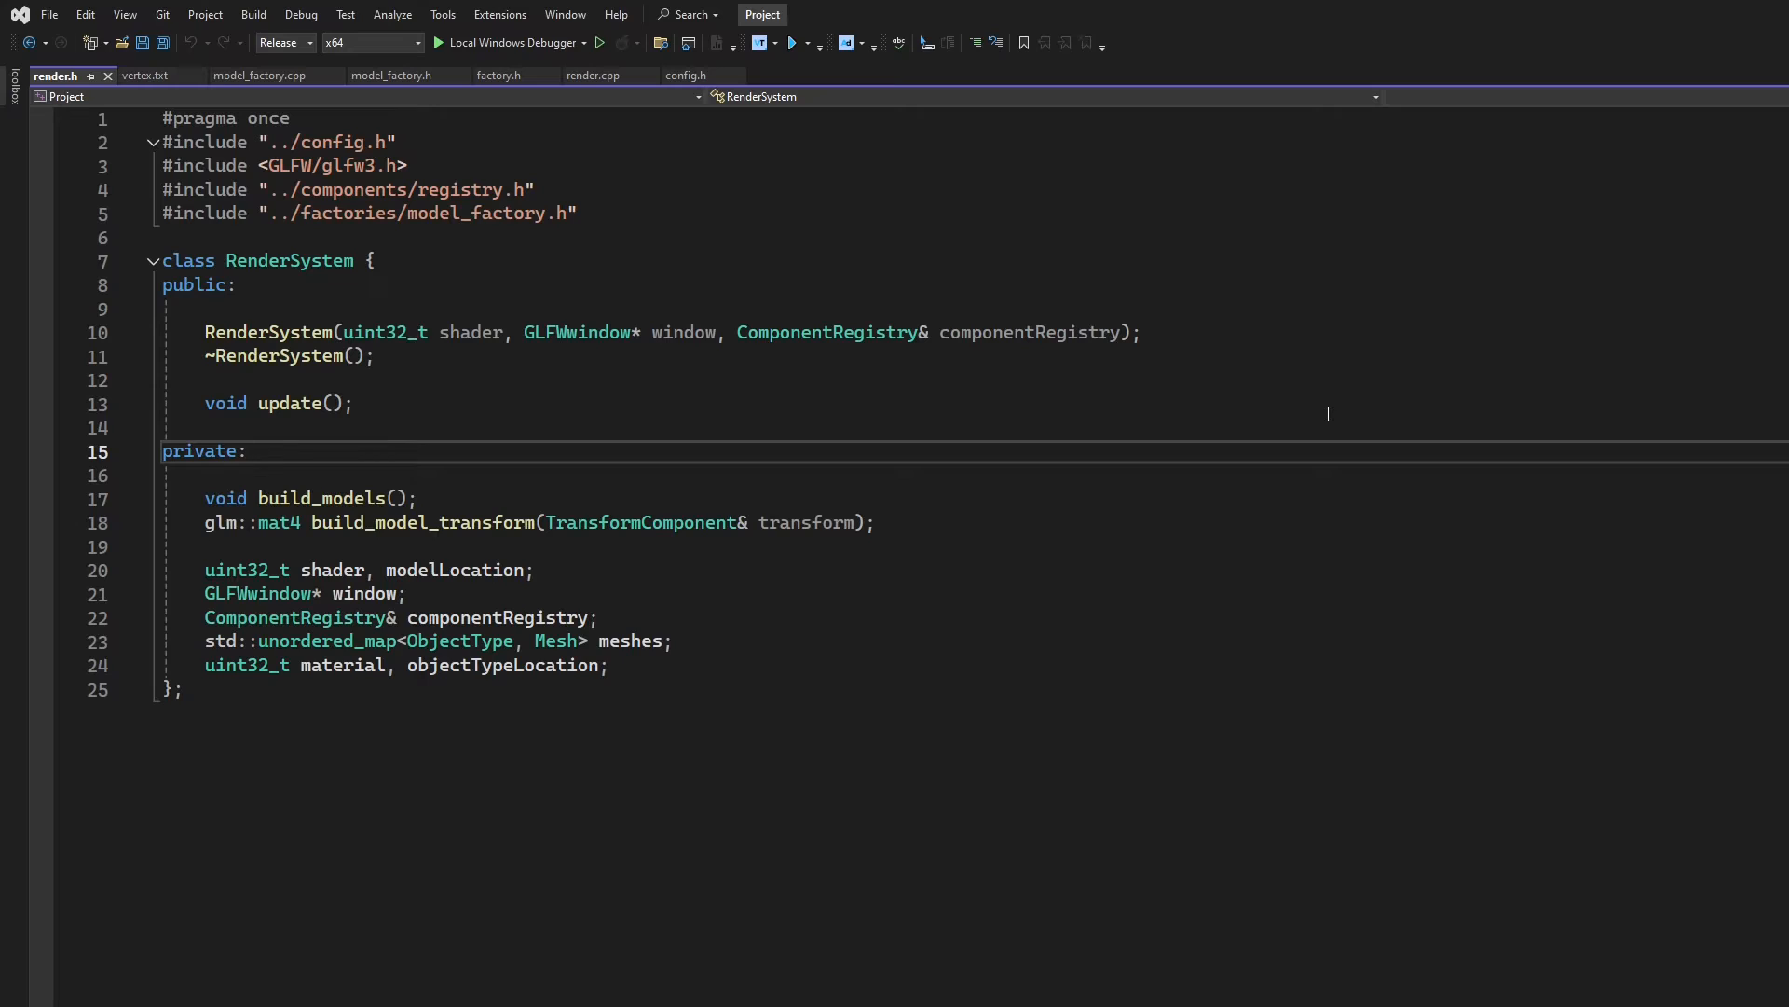
{"action": "left_click", "coordinate": [245, 451]}
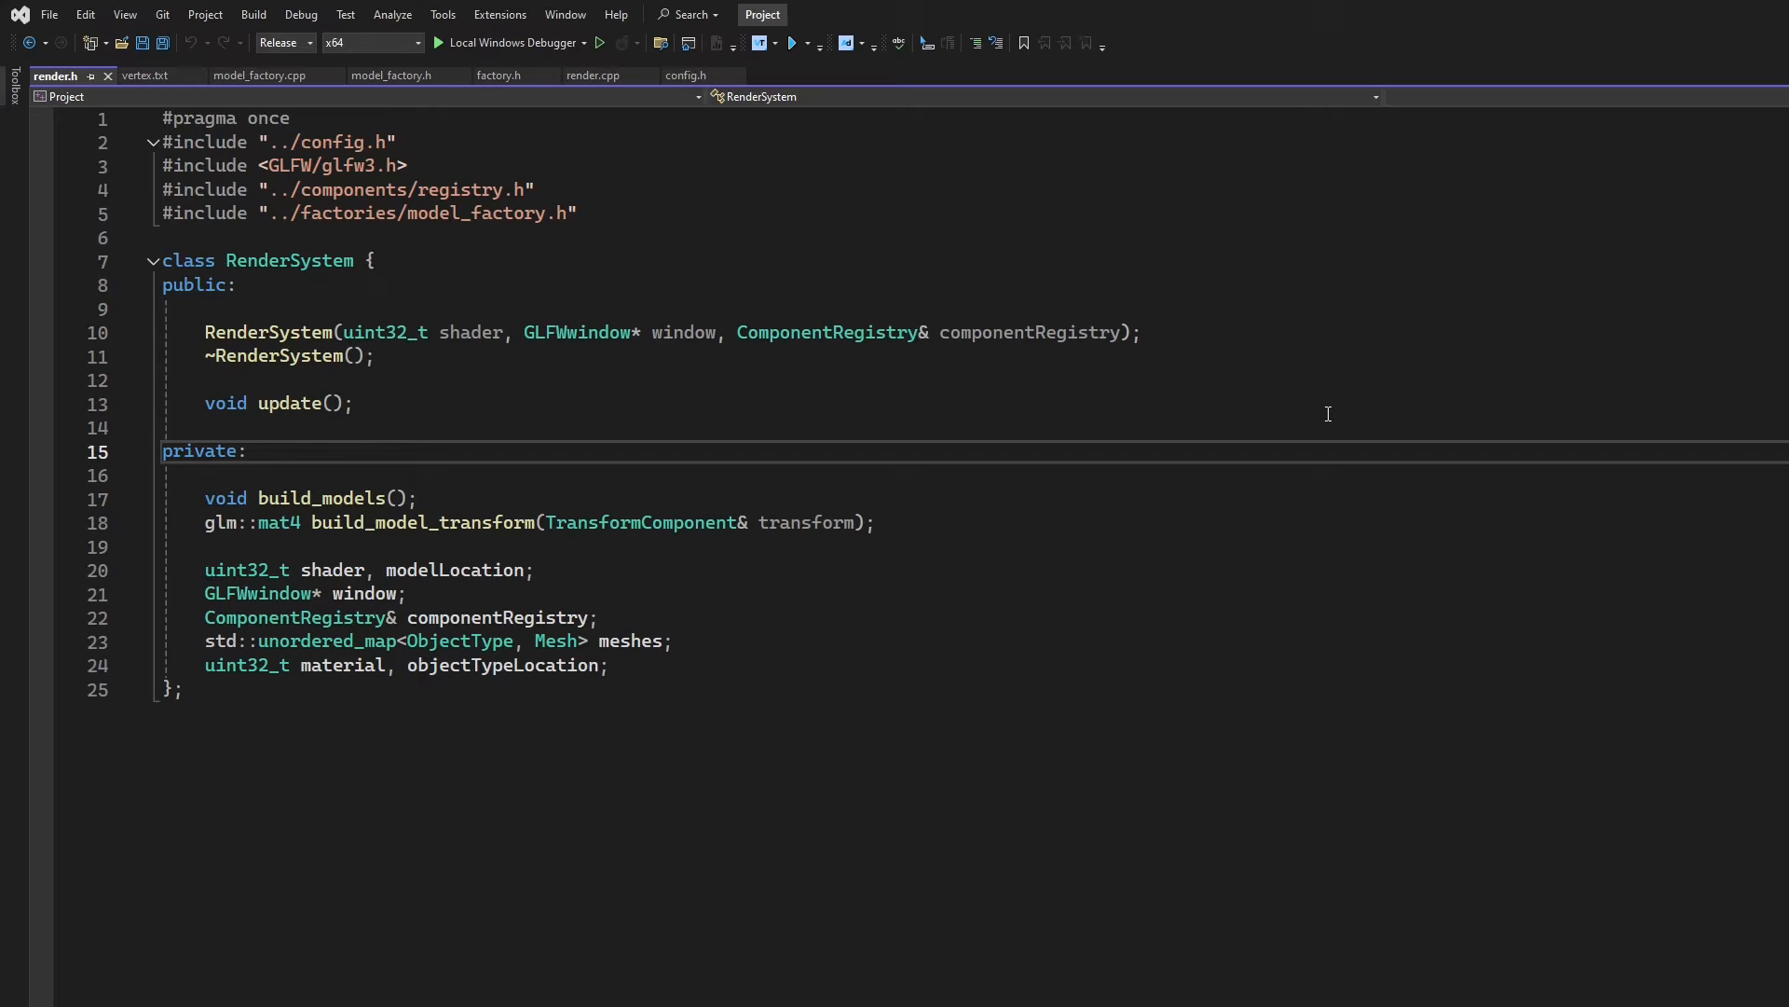
{"action": "left_click", "coordinate": [245, 451]}
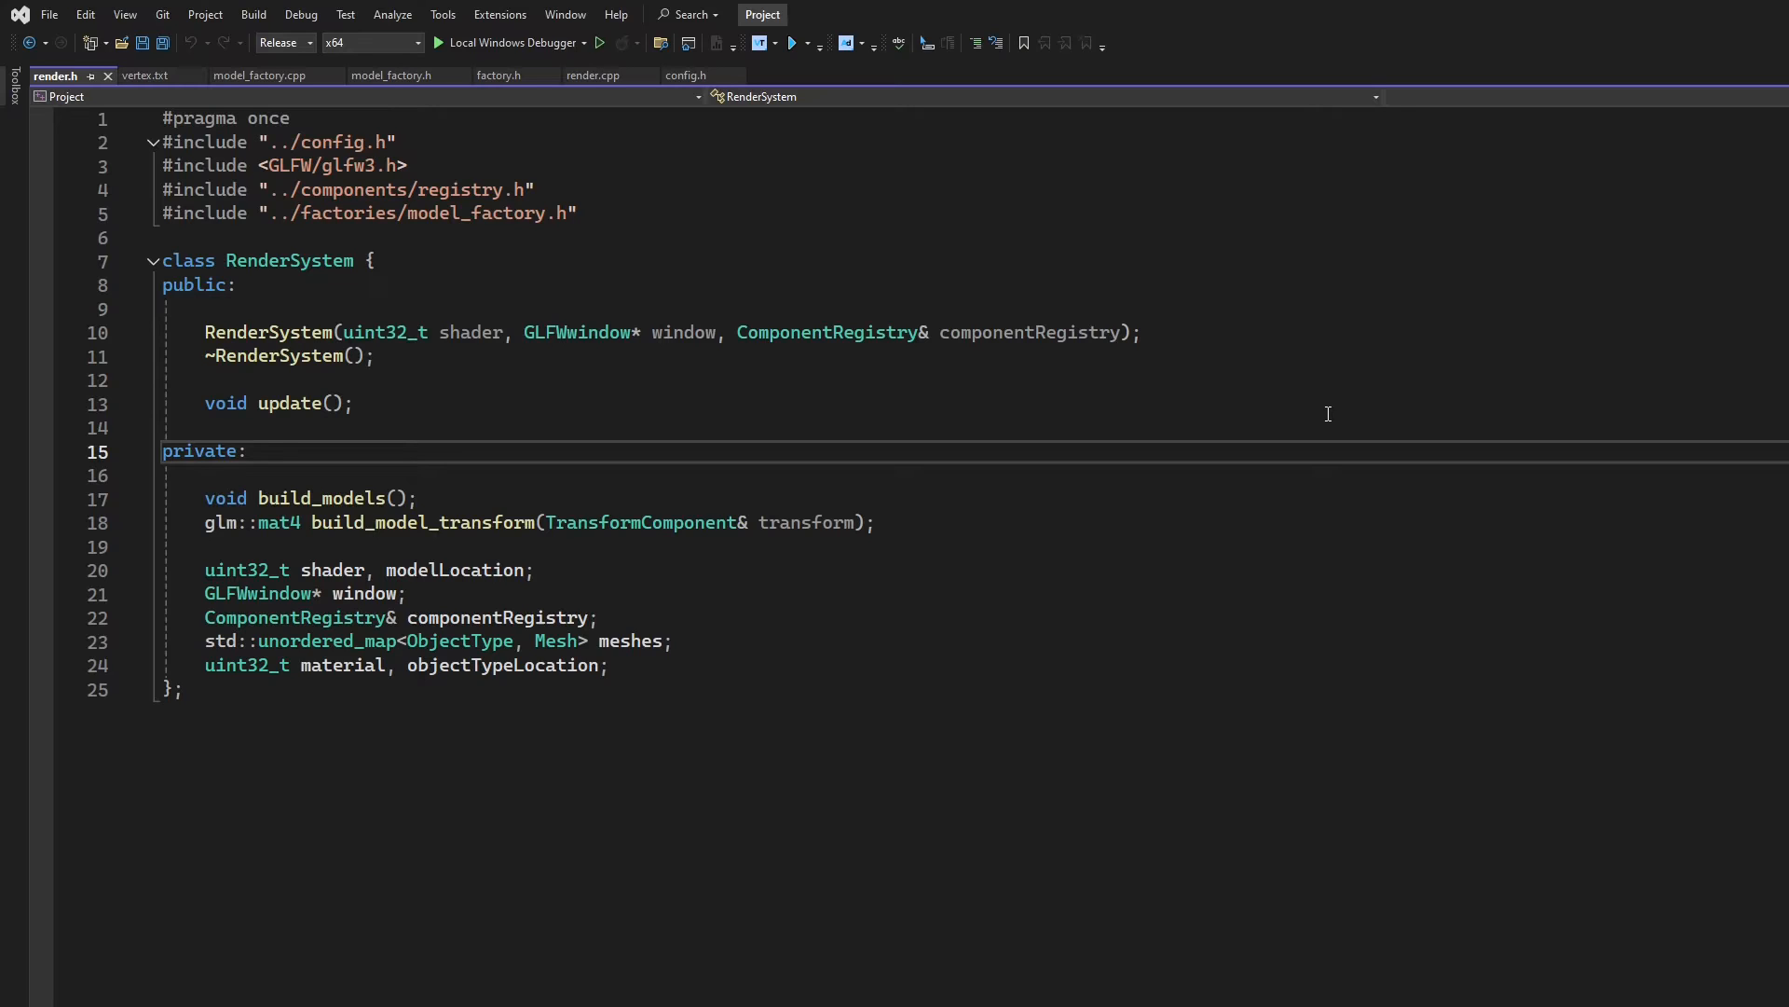
{"action": "left_click", "coordinate": [244, 451]}
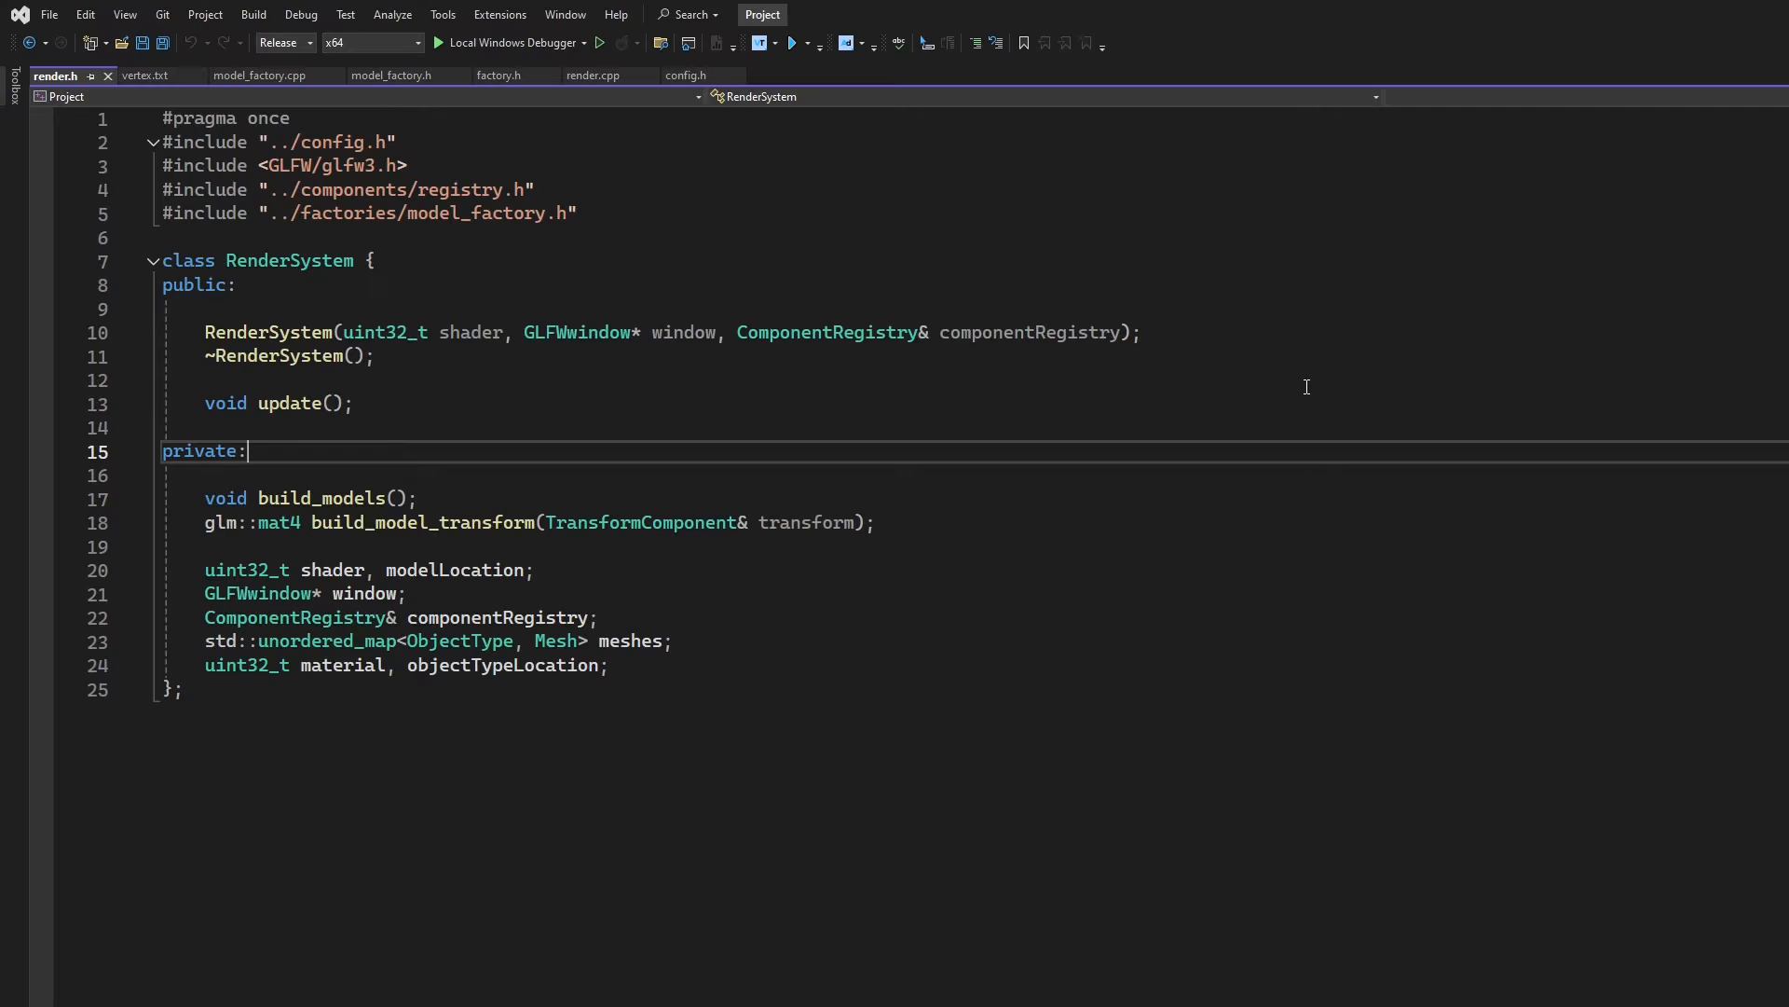
{"action": "mouse_move", "coordinate": [1248, 397]}
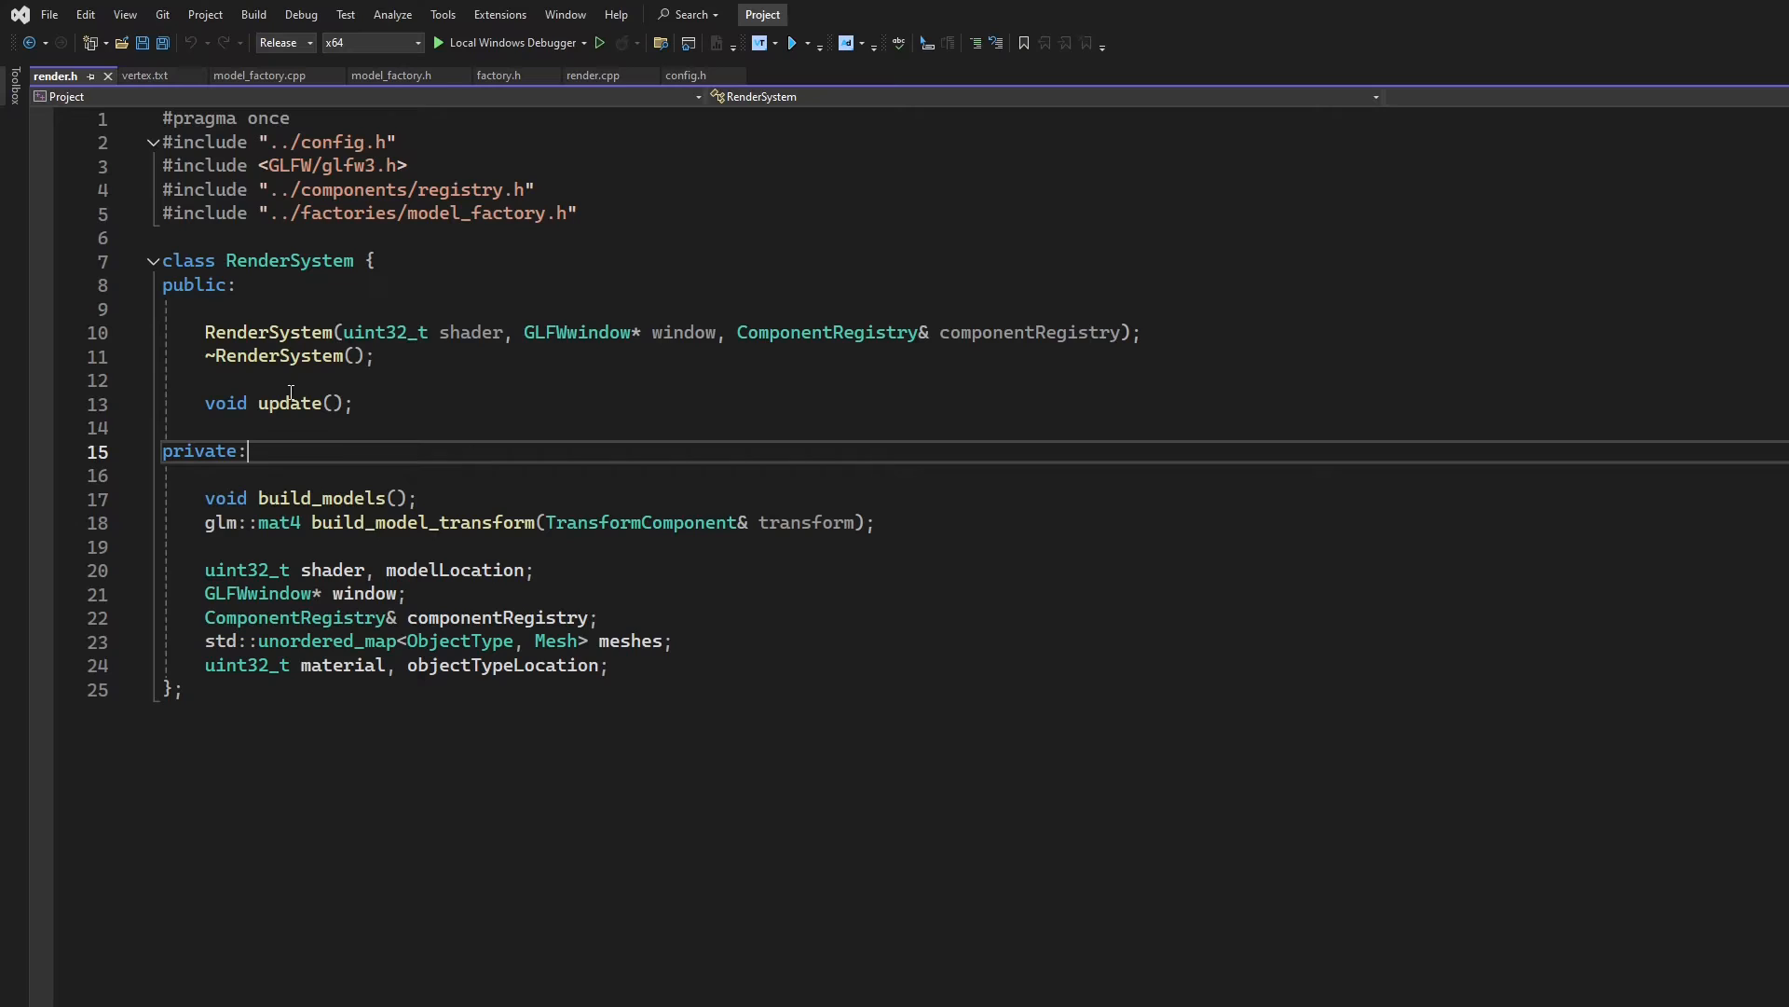
{"action": "mouse_move", "coordinate": [652, 596]}
{"action": "type", "text": "uint"}
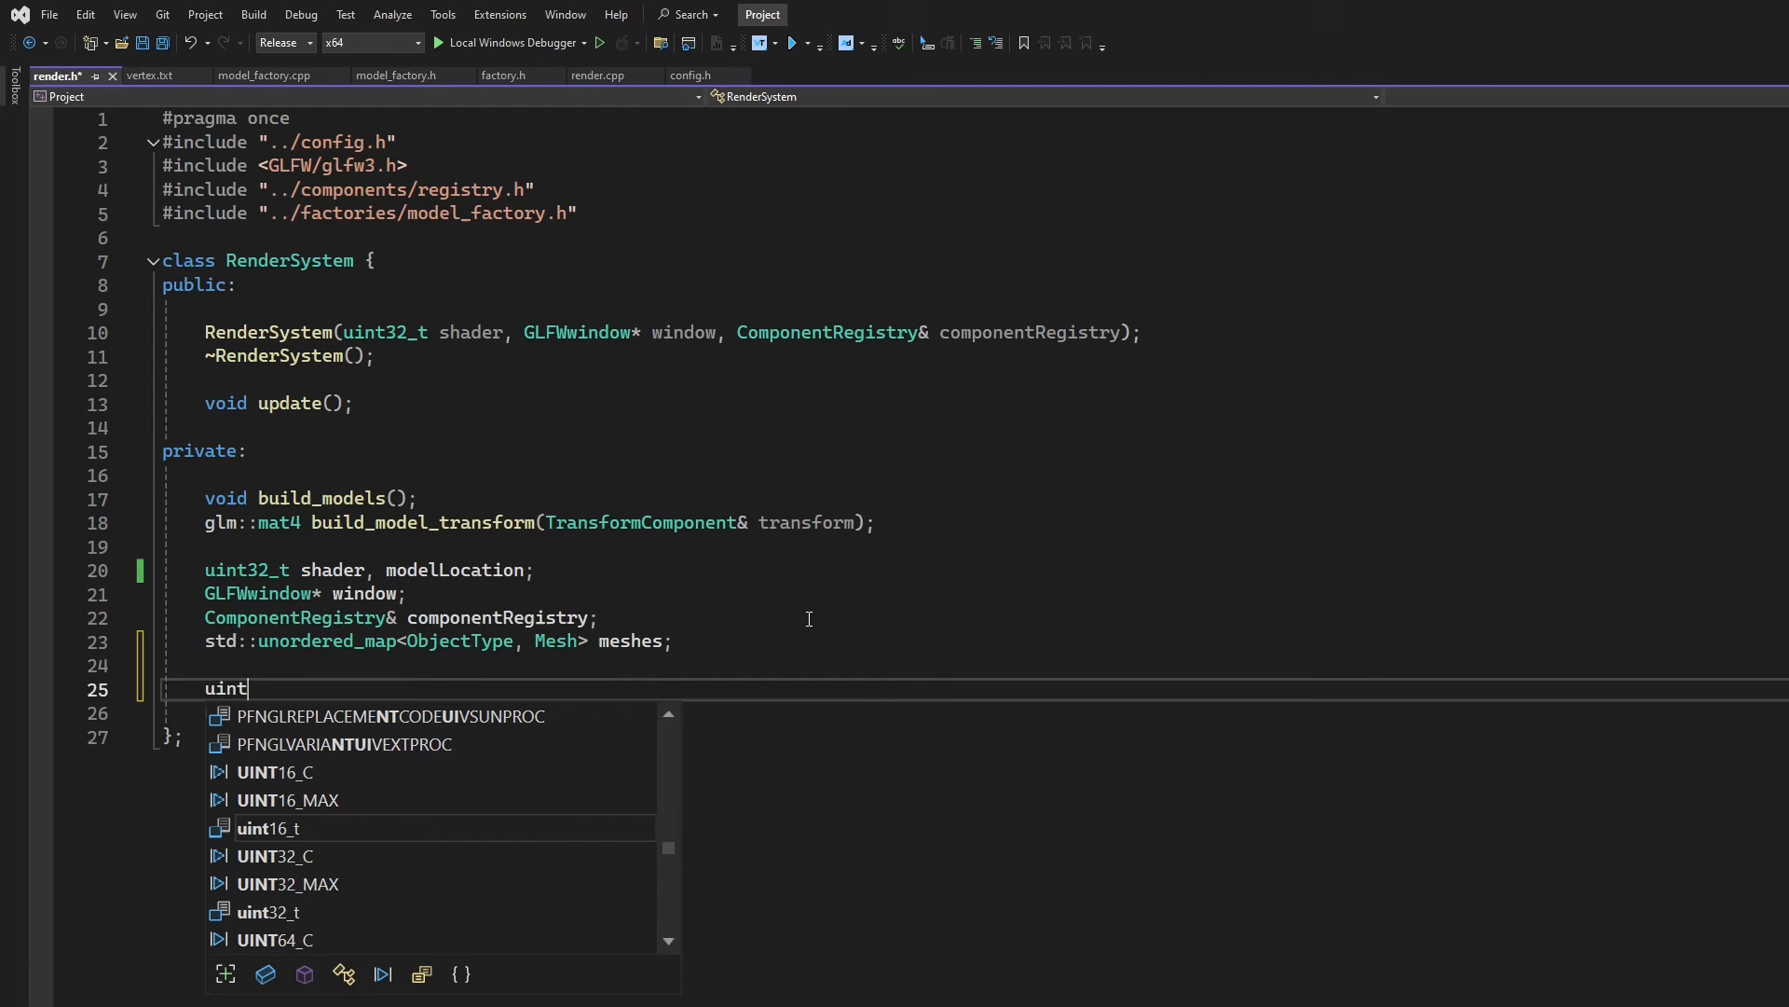
Declare uint32_t textureBuffer and remove 'material,' before objectTypeLocation
{"action": "type", "text": "32_t"}
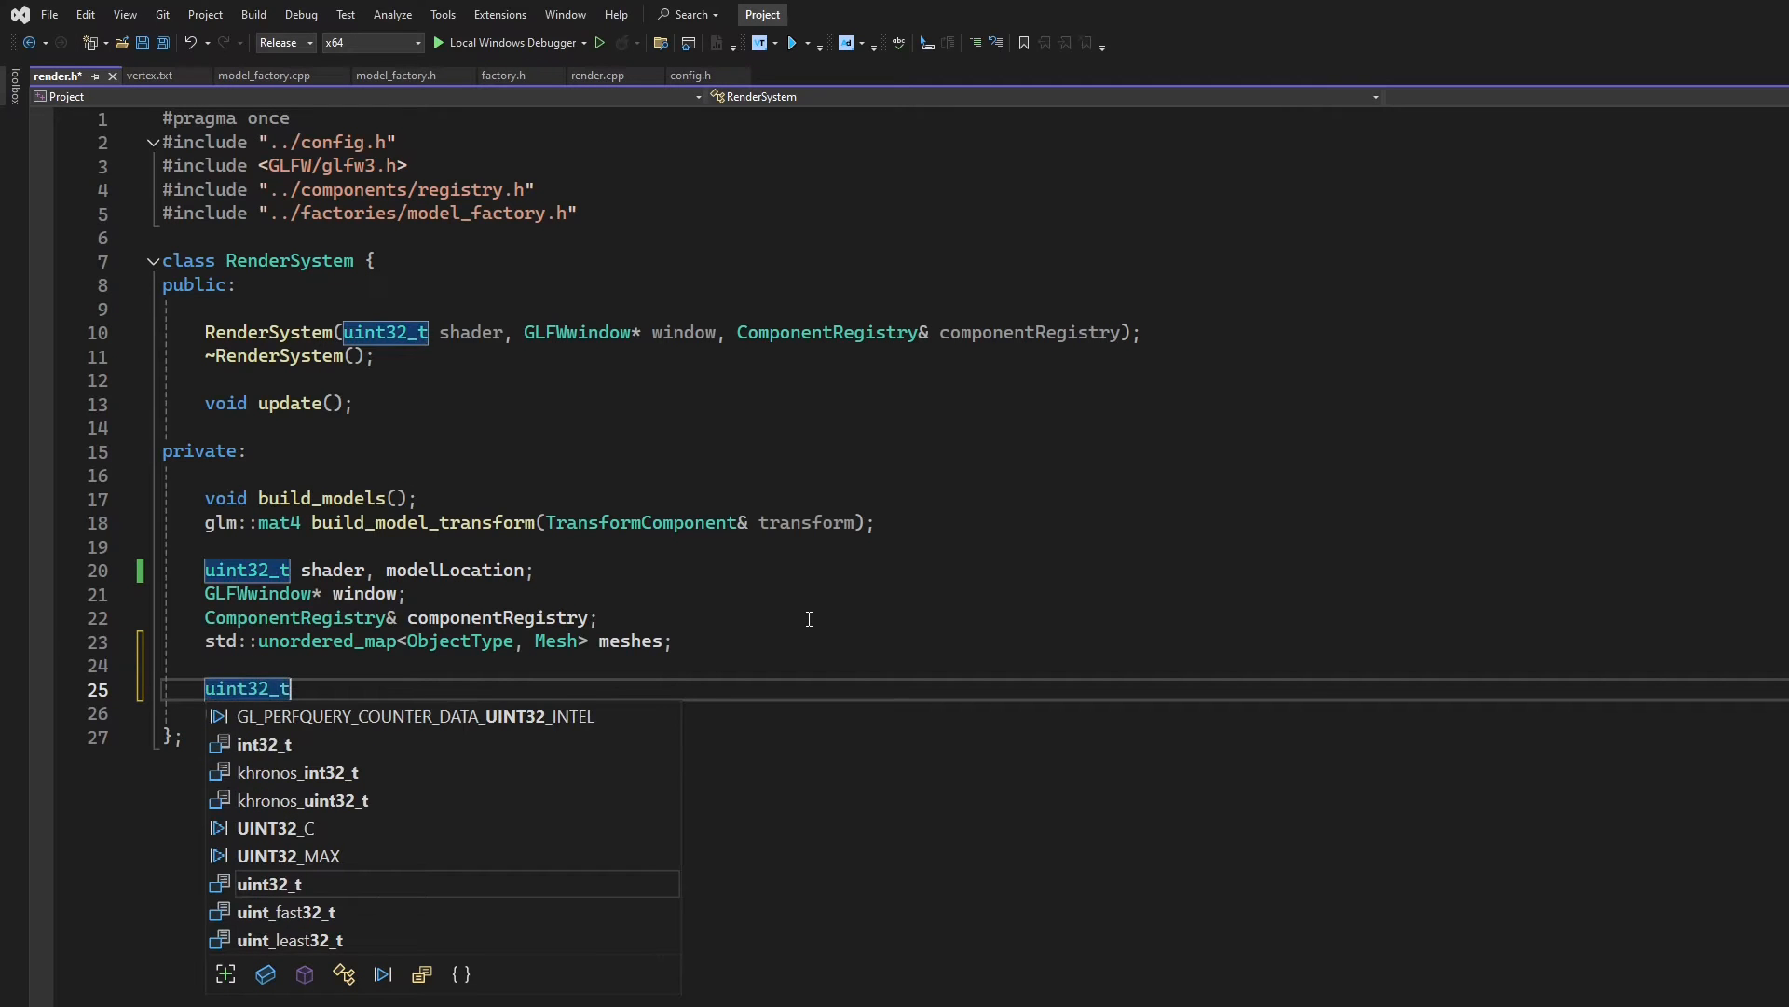
{"action": "type", "text": "texu"}
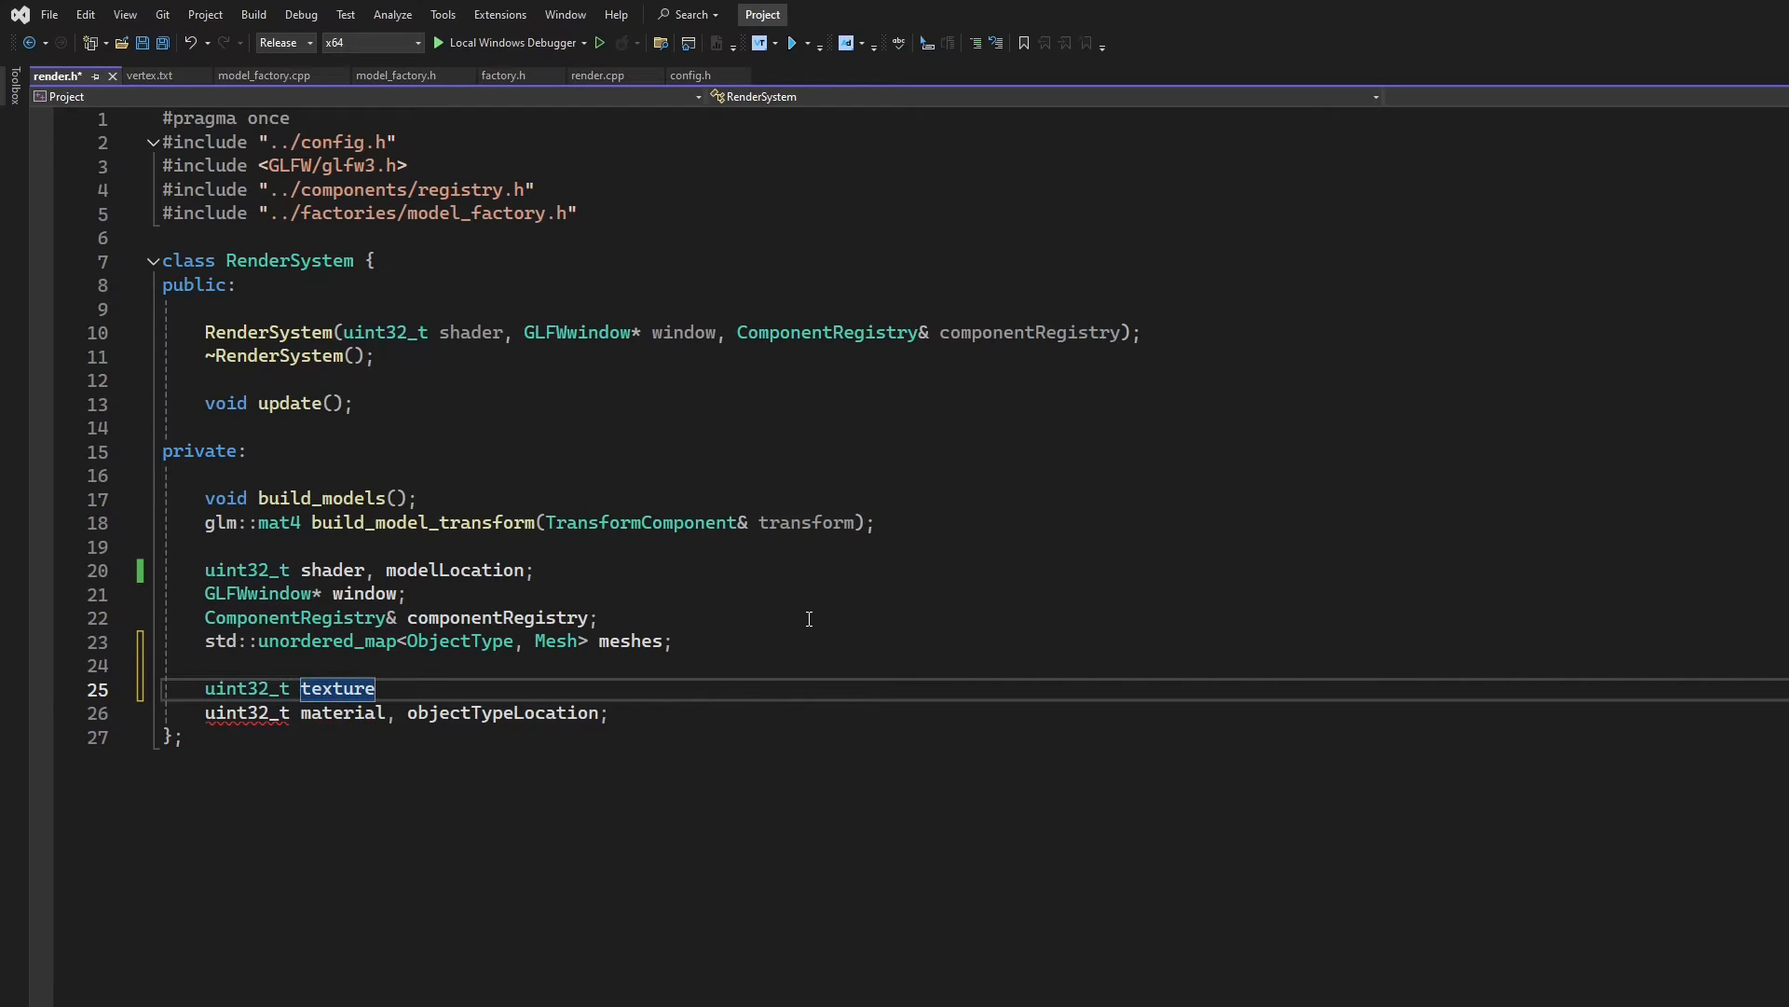
{"action": "type", "text": "Buffer;"}
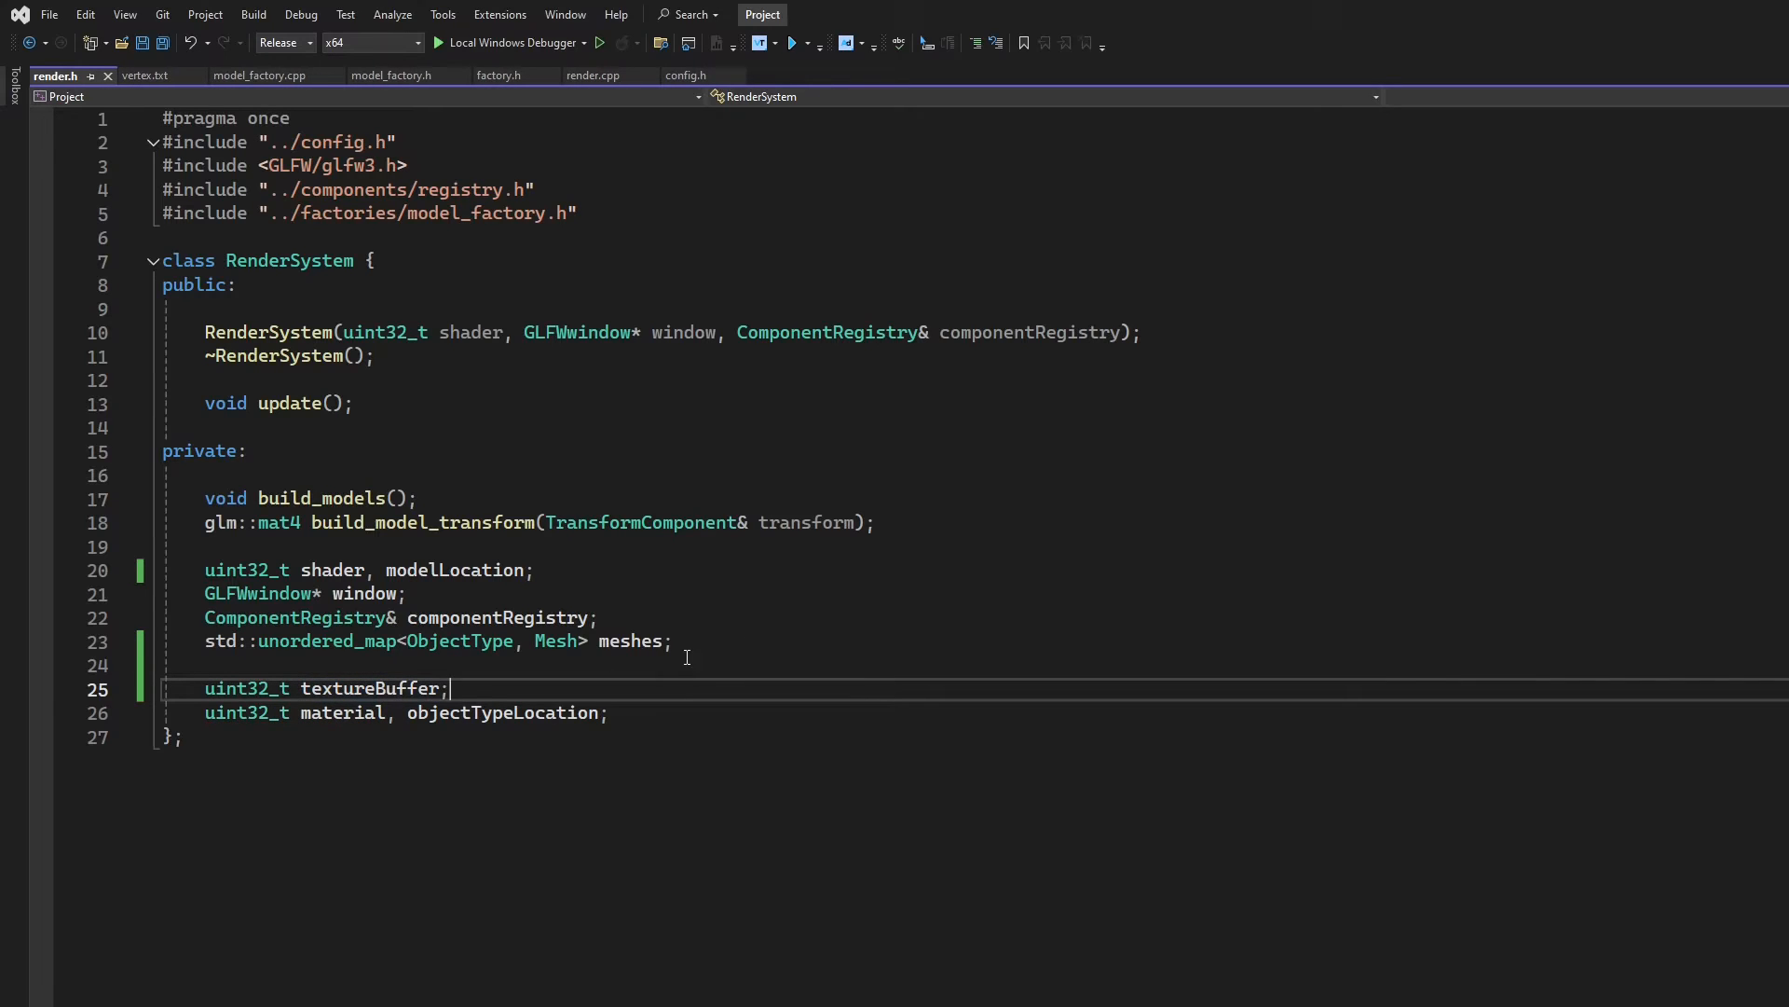
{"action": "double_click", "coordinate": [343, 713]}
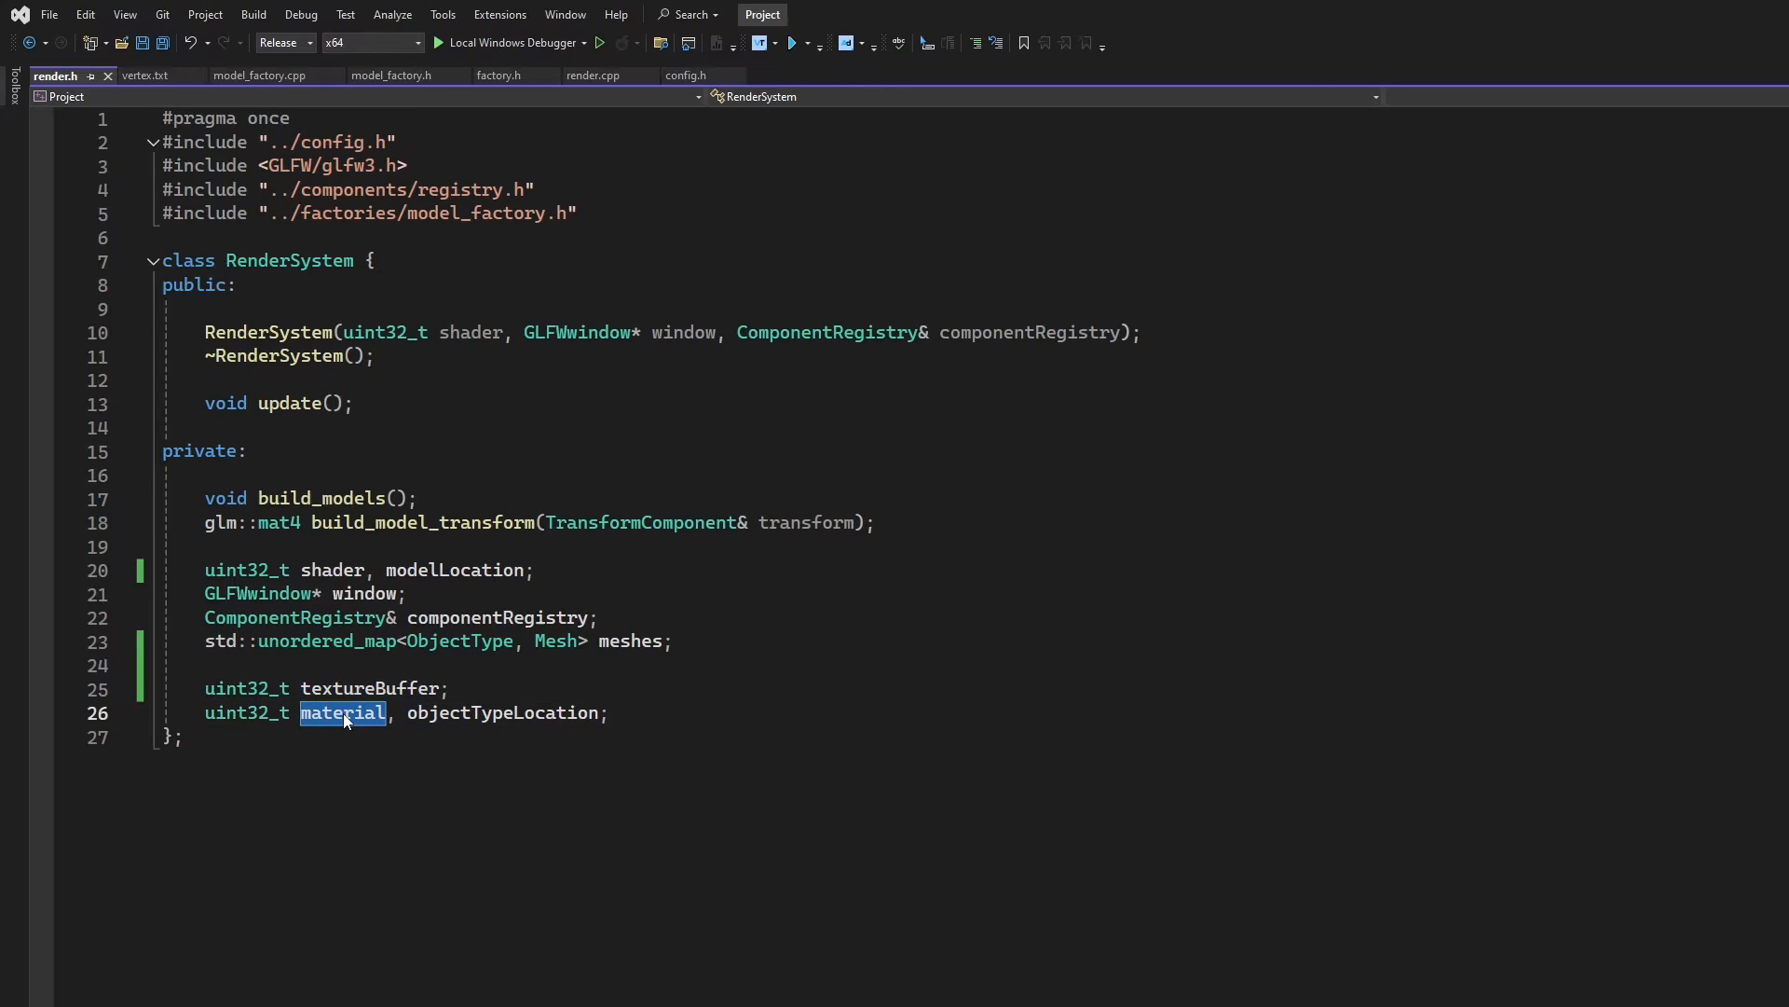
{"action": "key", "text": "Delete"}
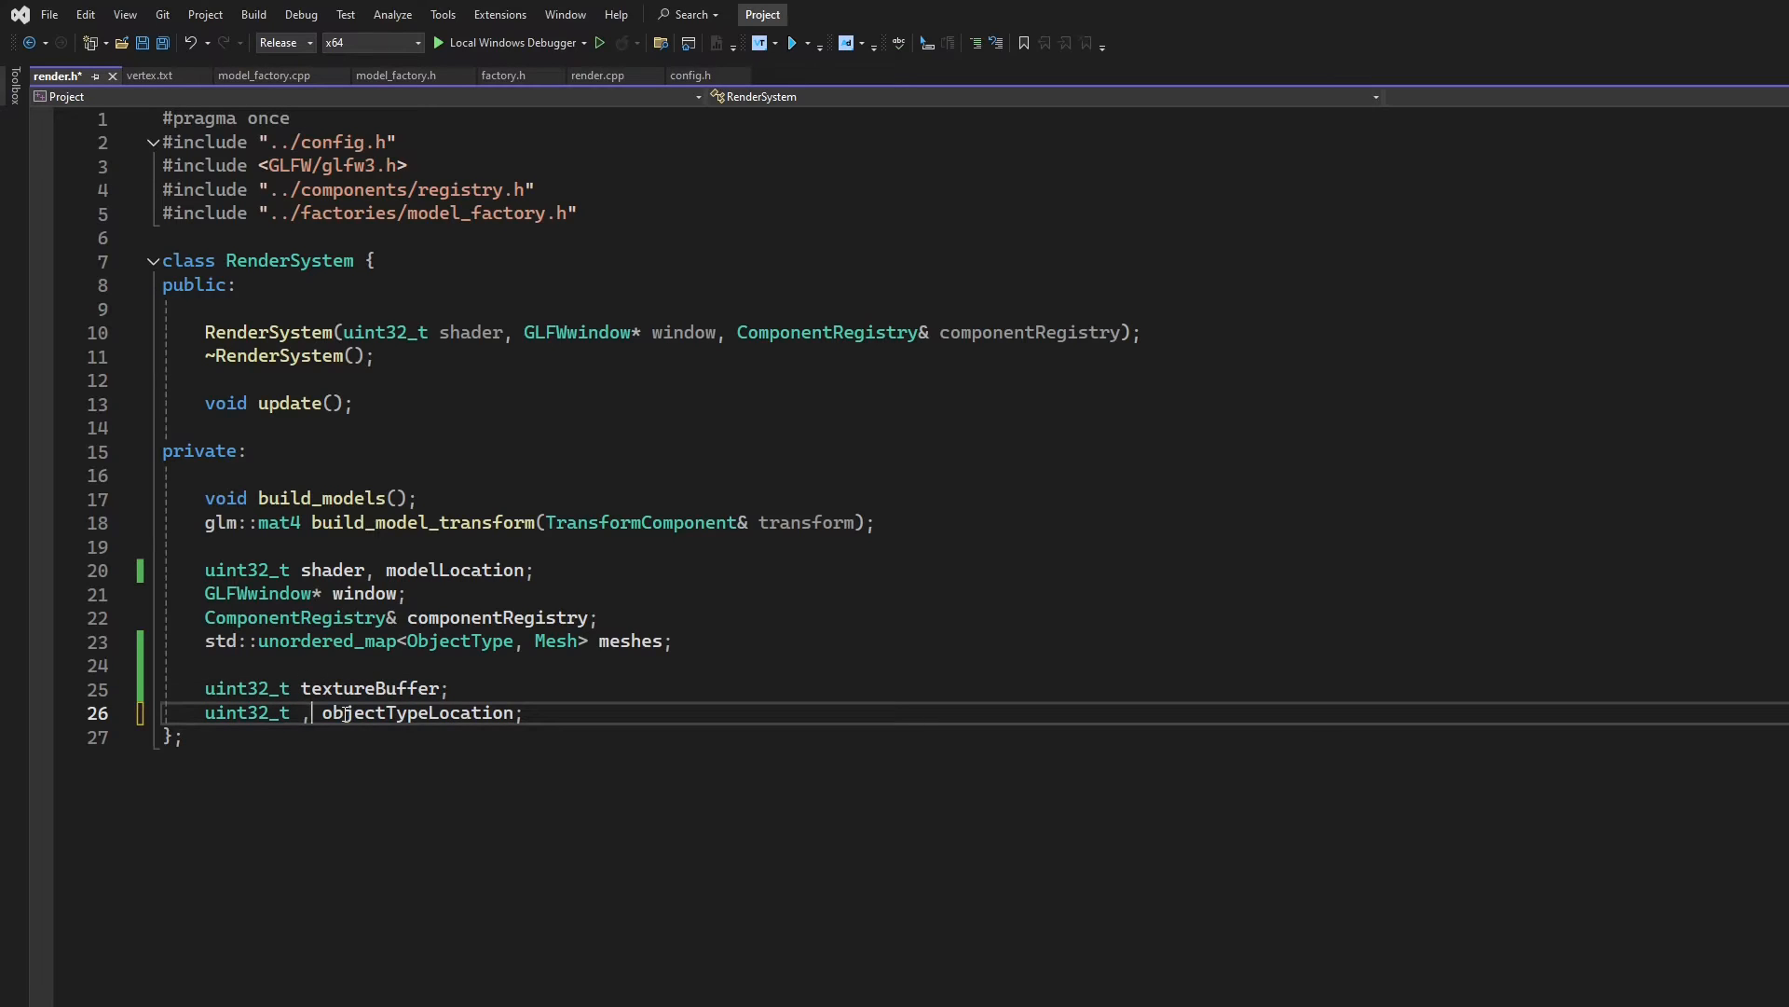
{"action": "key", "text": "Backspace"}
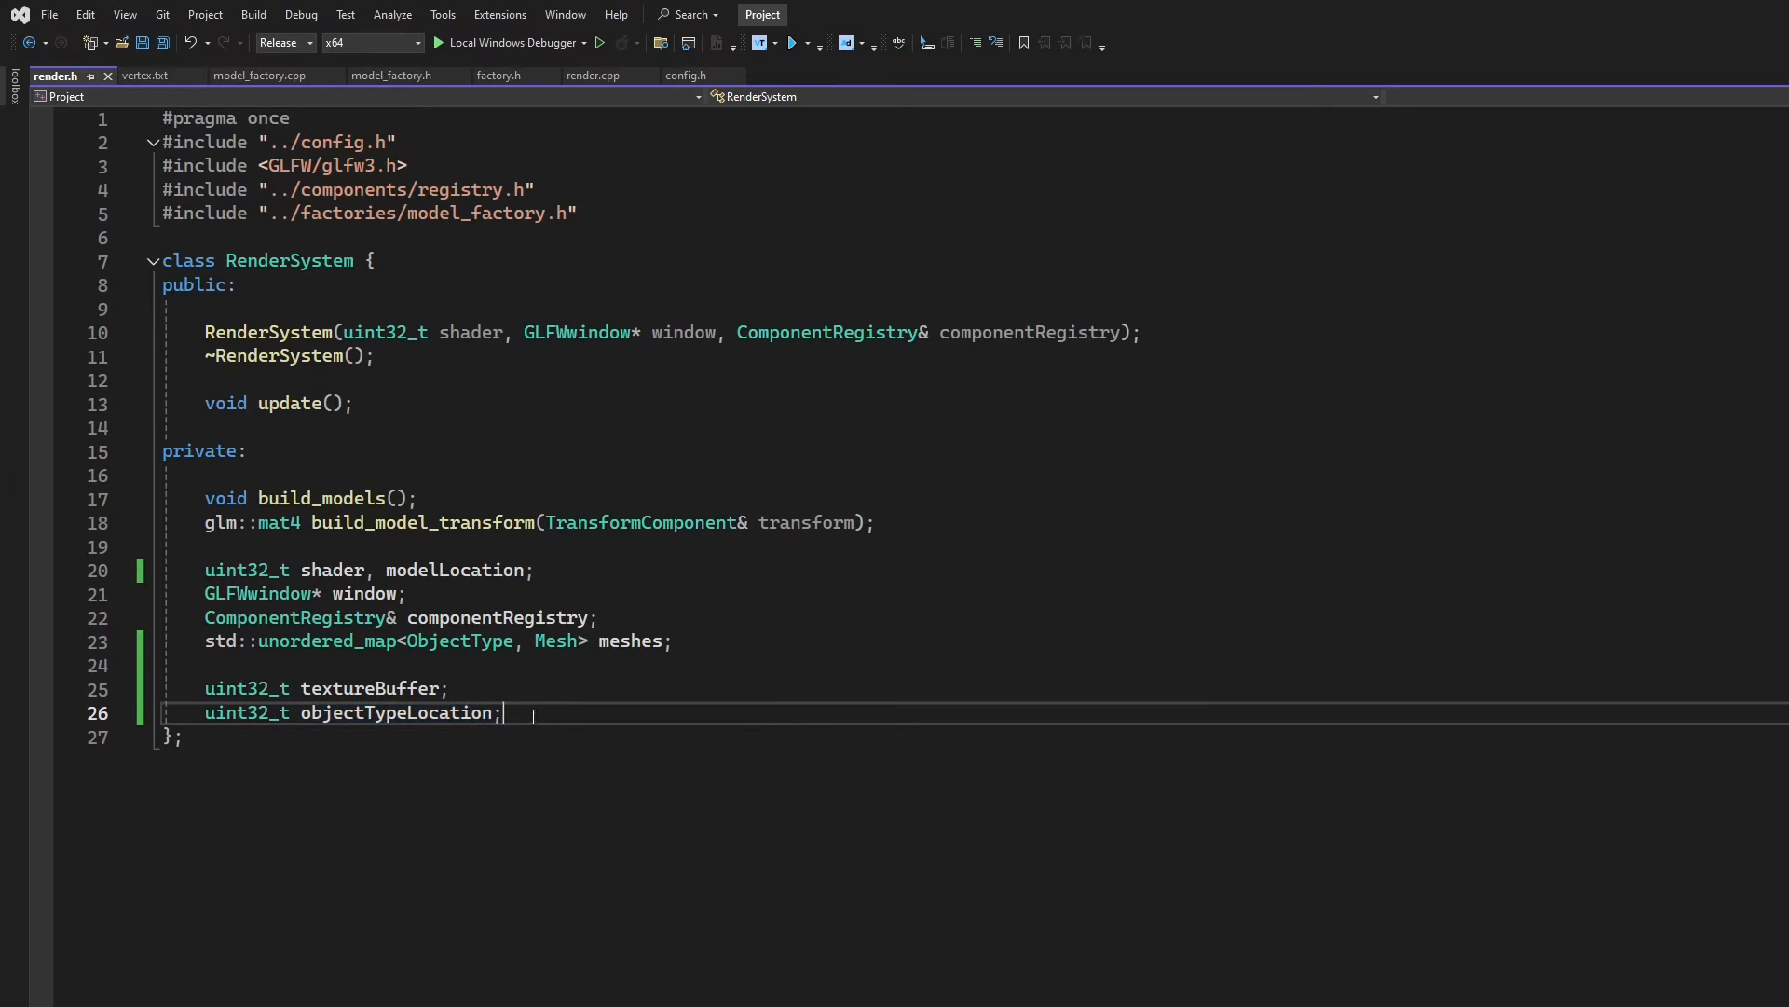
Add a std::vector<GLuint64> textureHandles declaration on a new line
{"action": "key", "text": "Enter"}
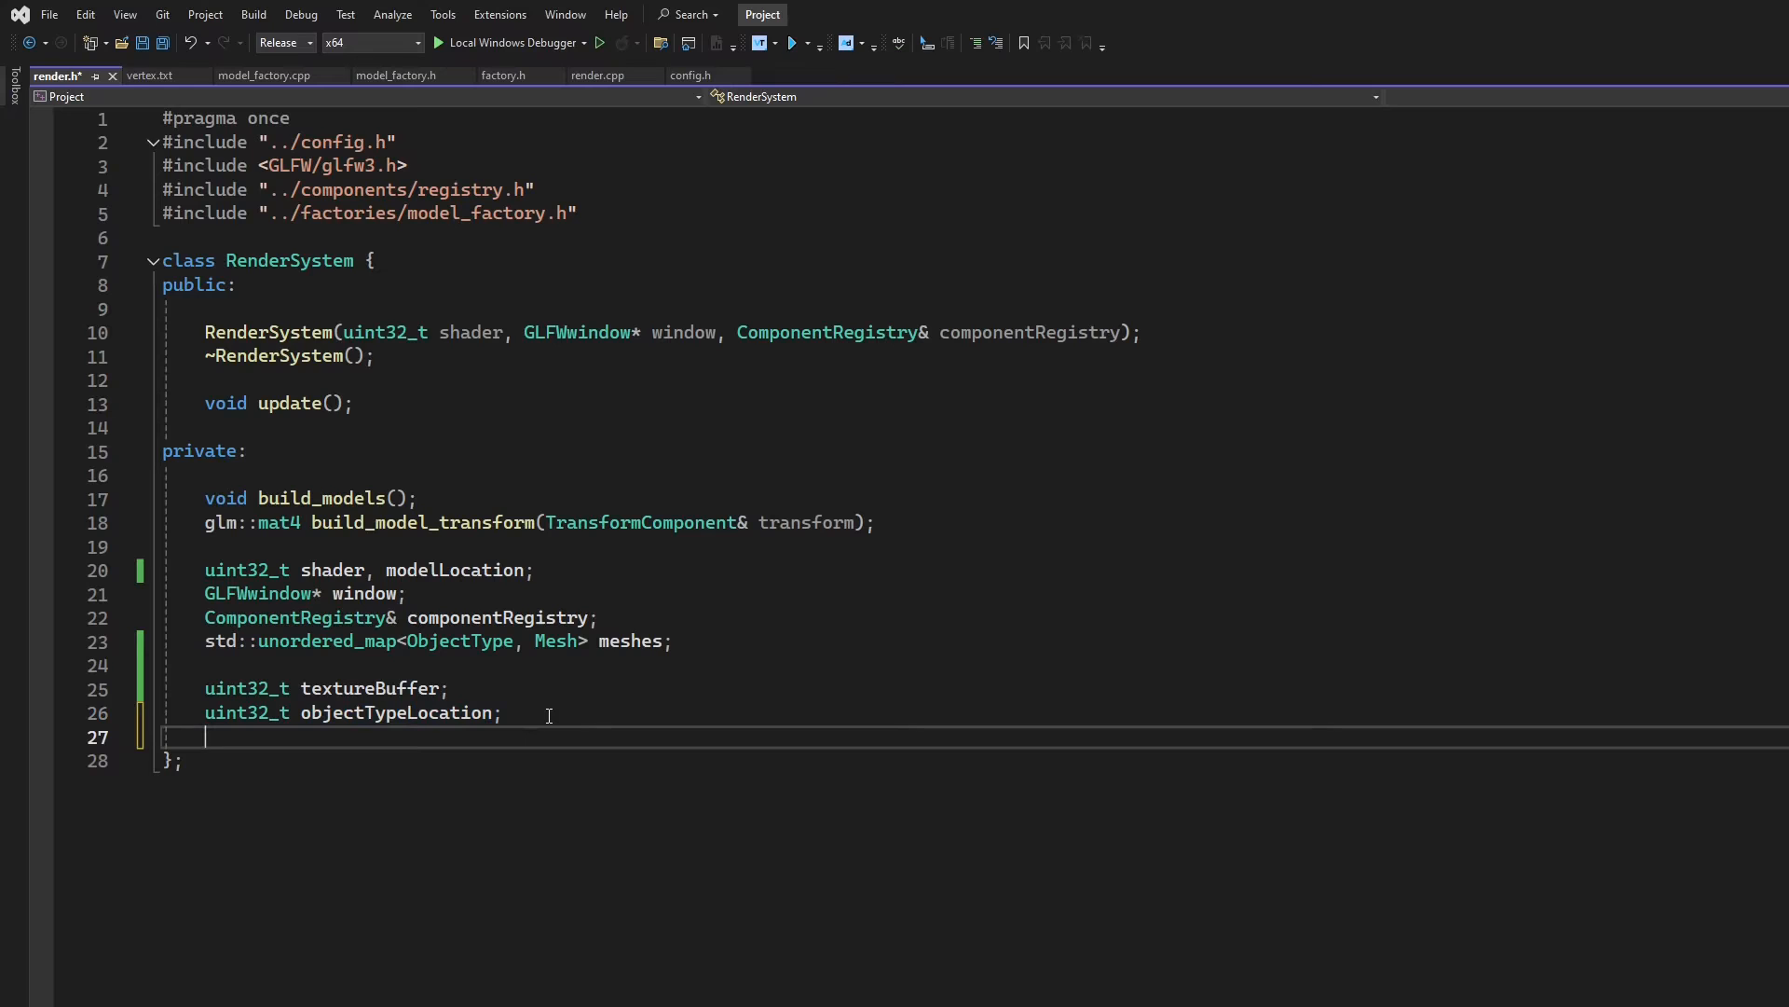
{"action": "type", "text": "std"}
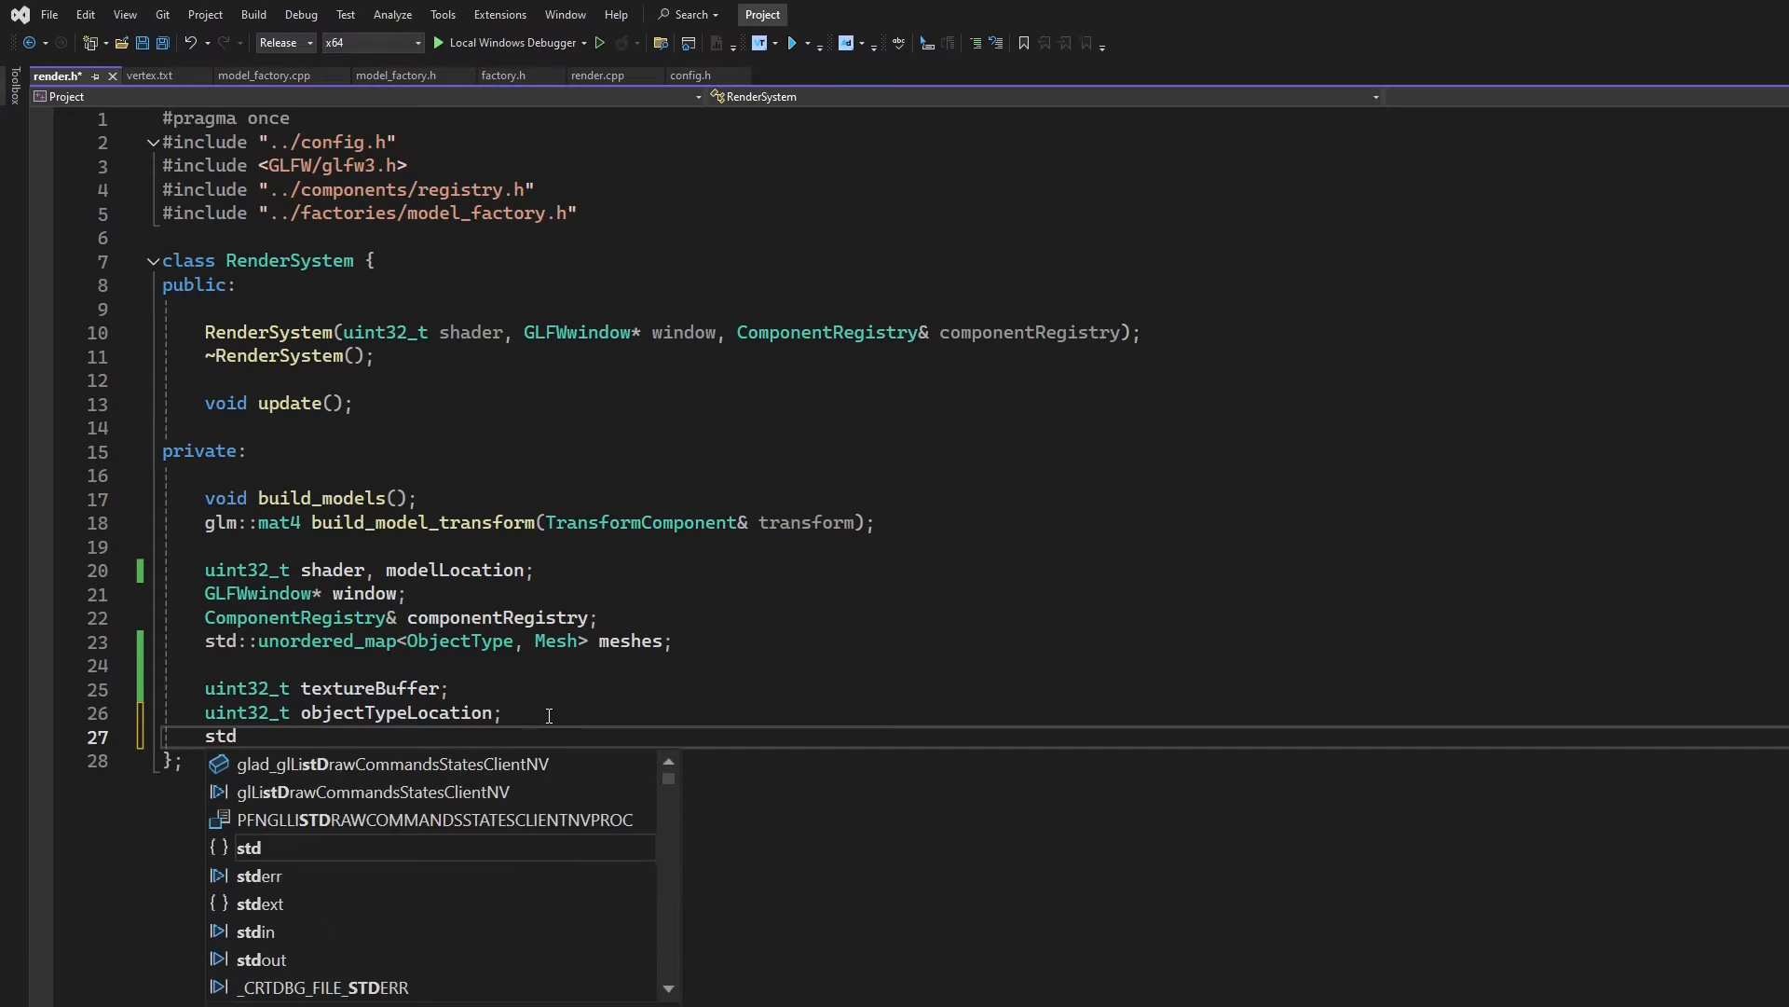
{"action": "type", "text": "::<"}
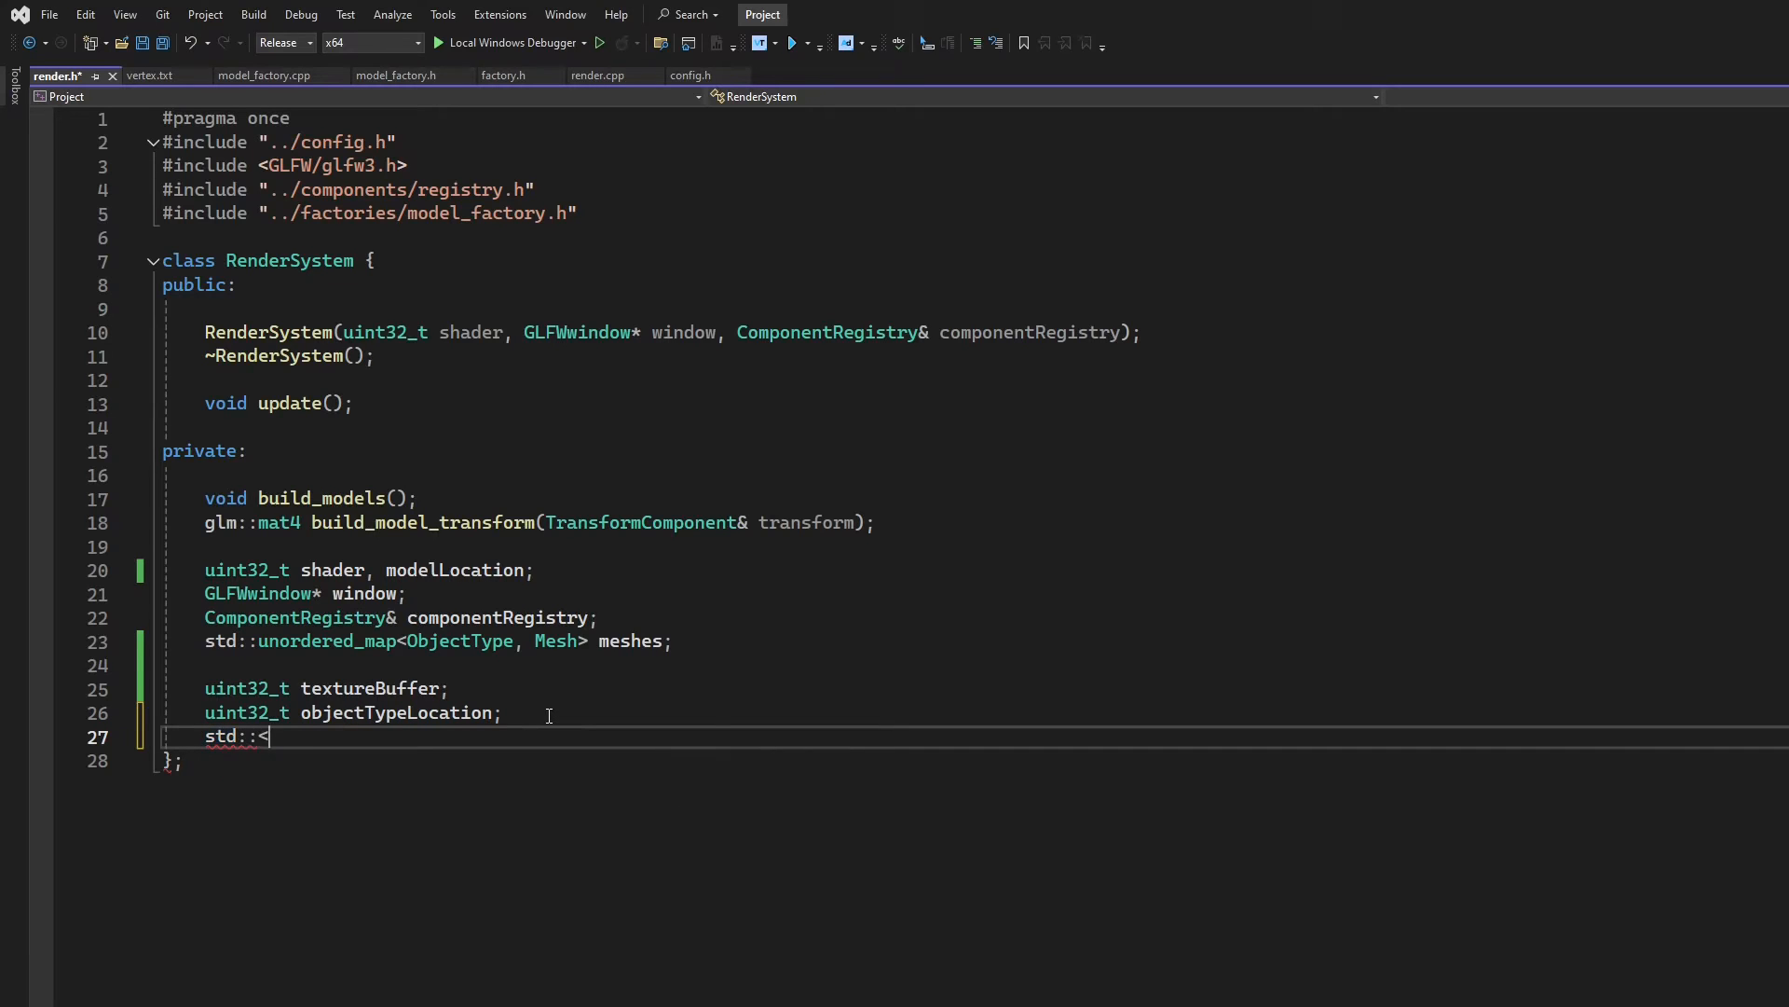
{"action": "type", "text": "vector"}
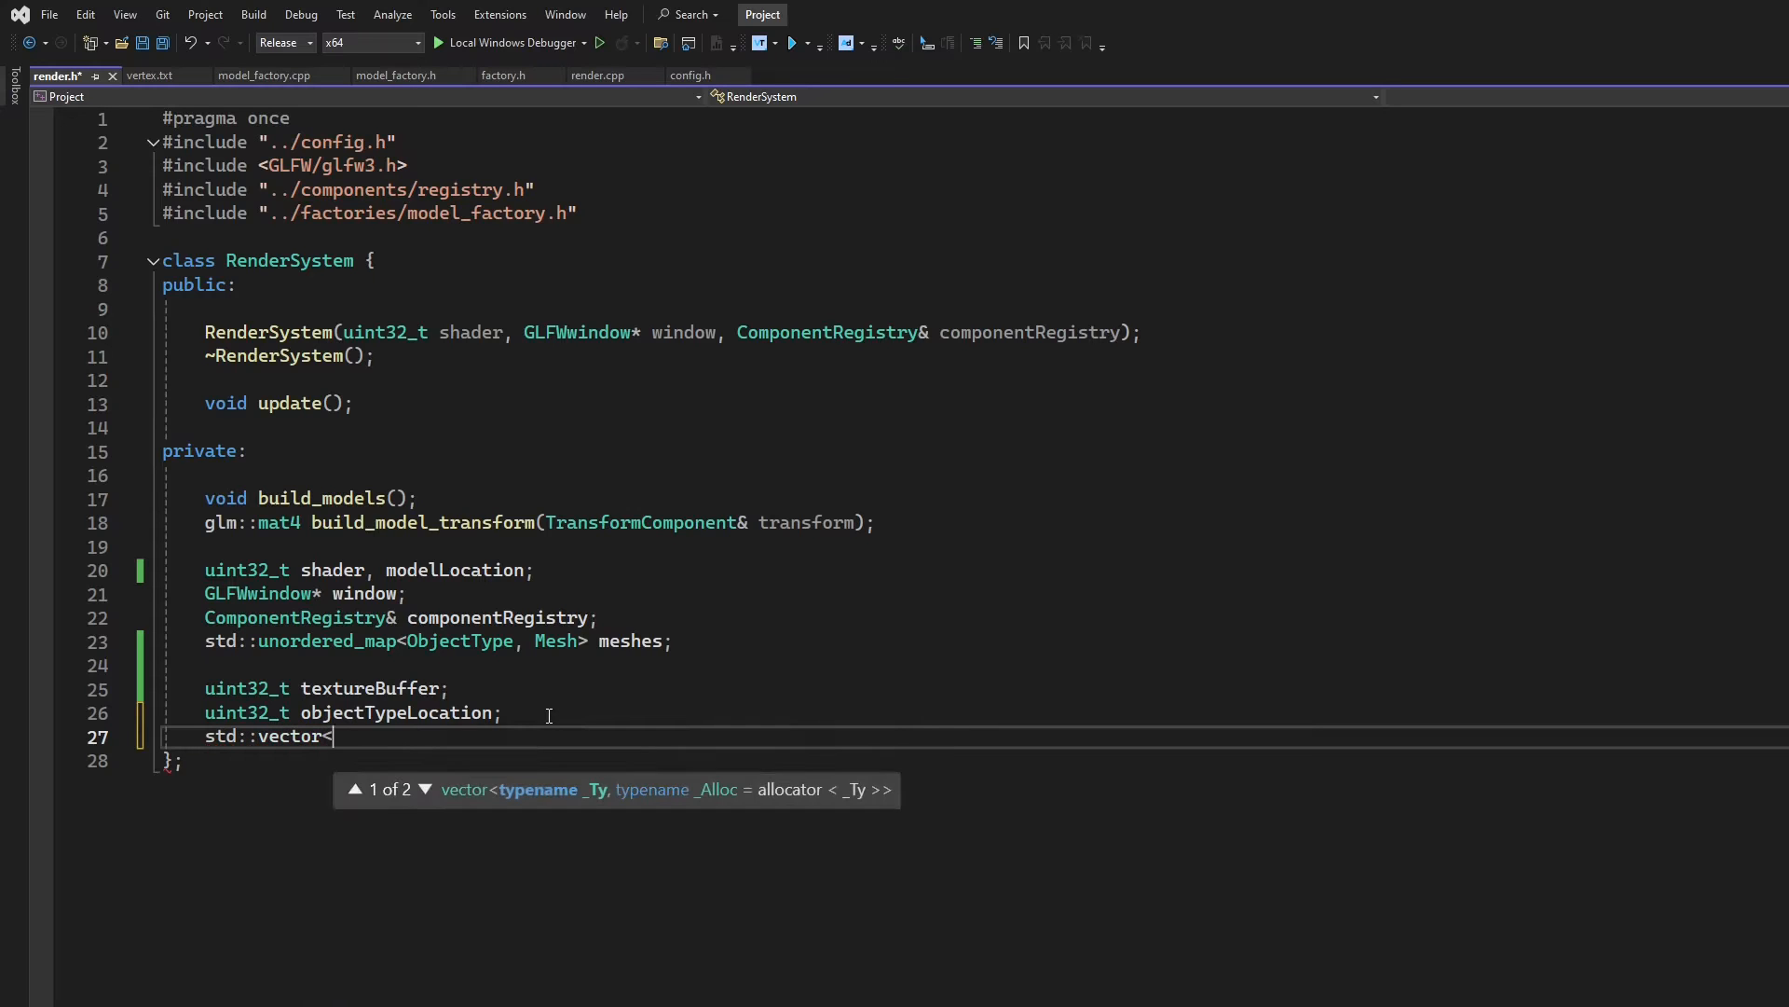
{"action": "type", "text": "GLuint64> te"}
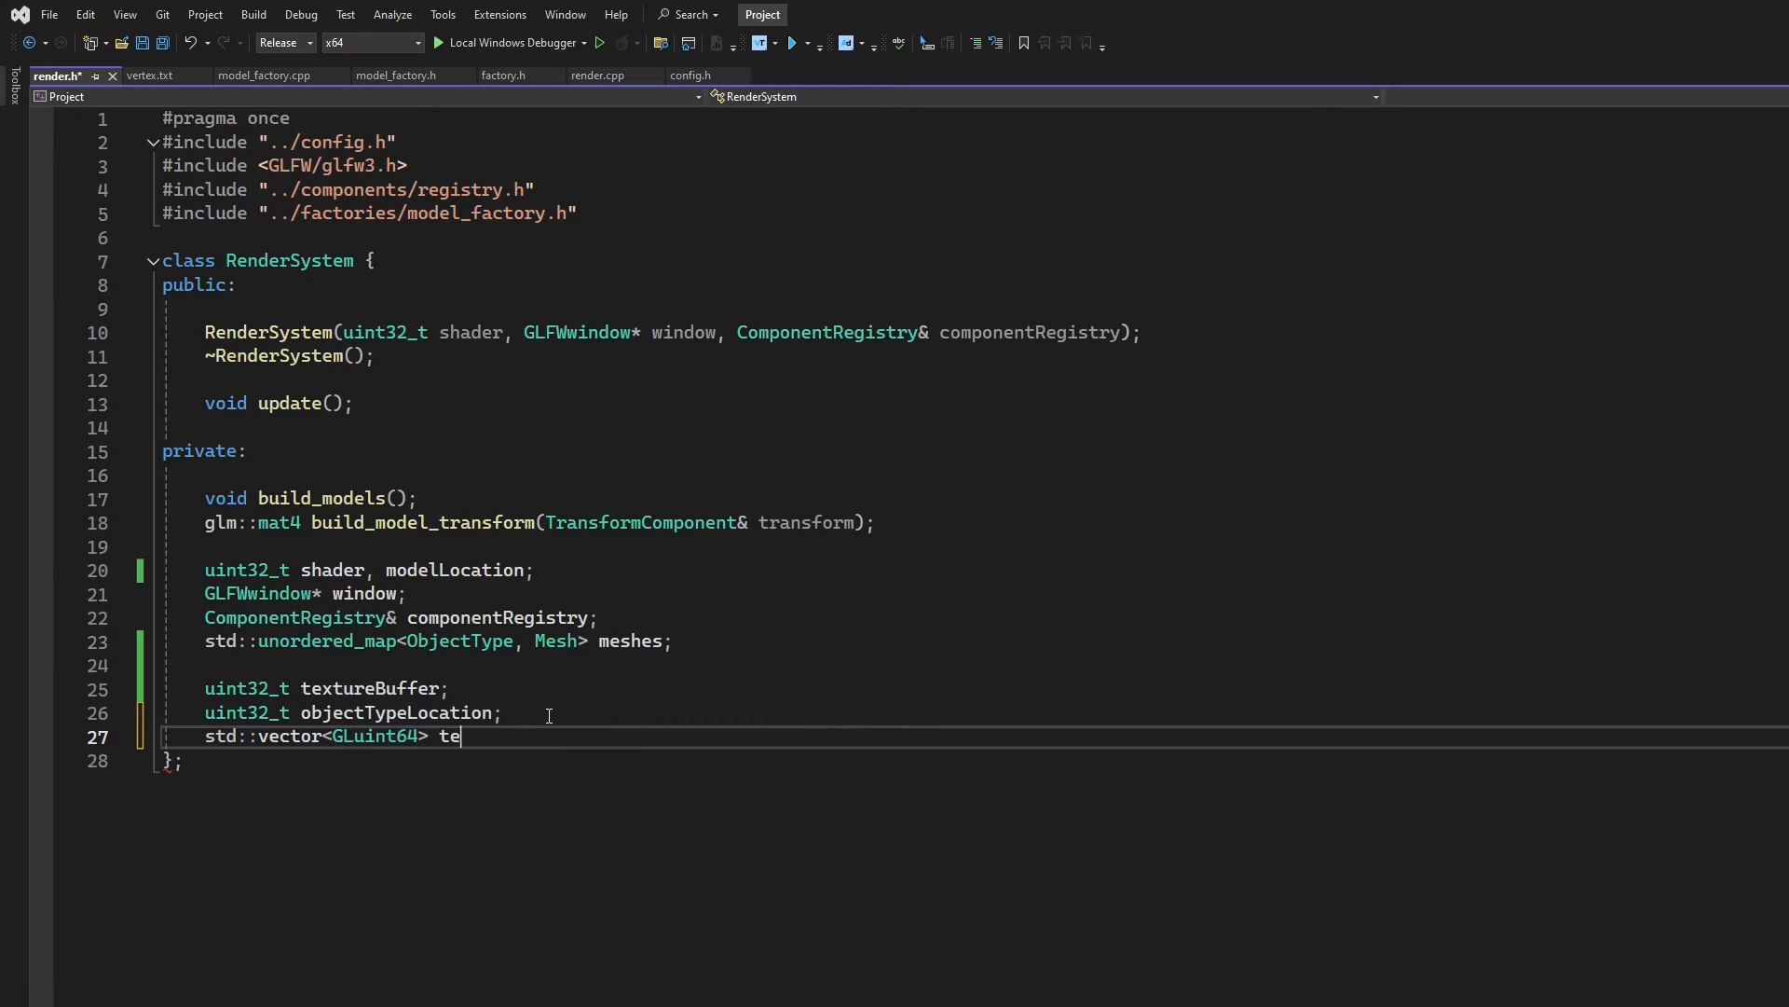
{"action": "type", "text": "xtureHandles;"}
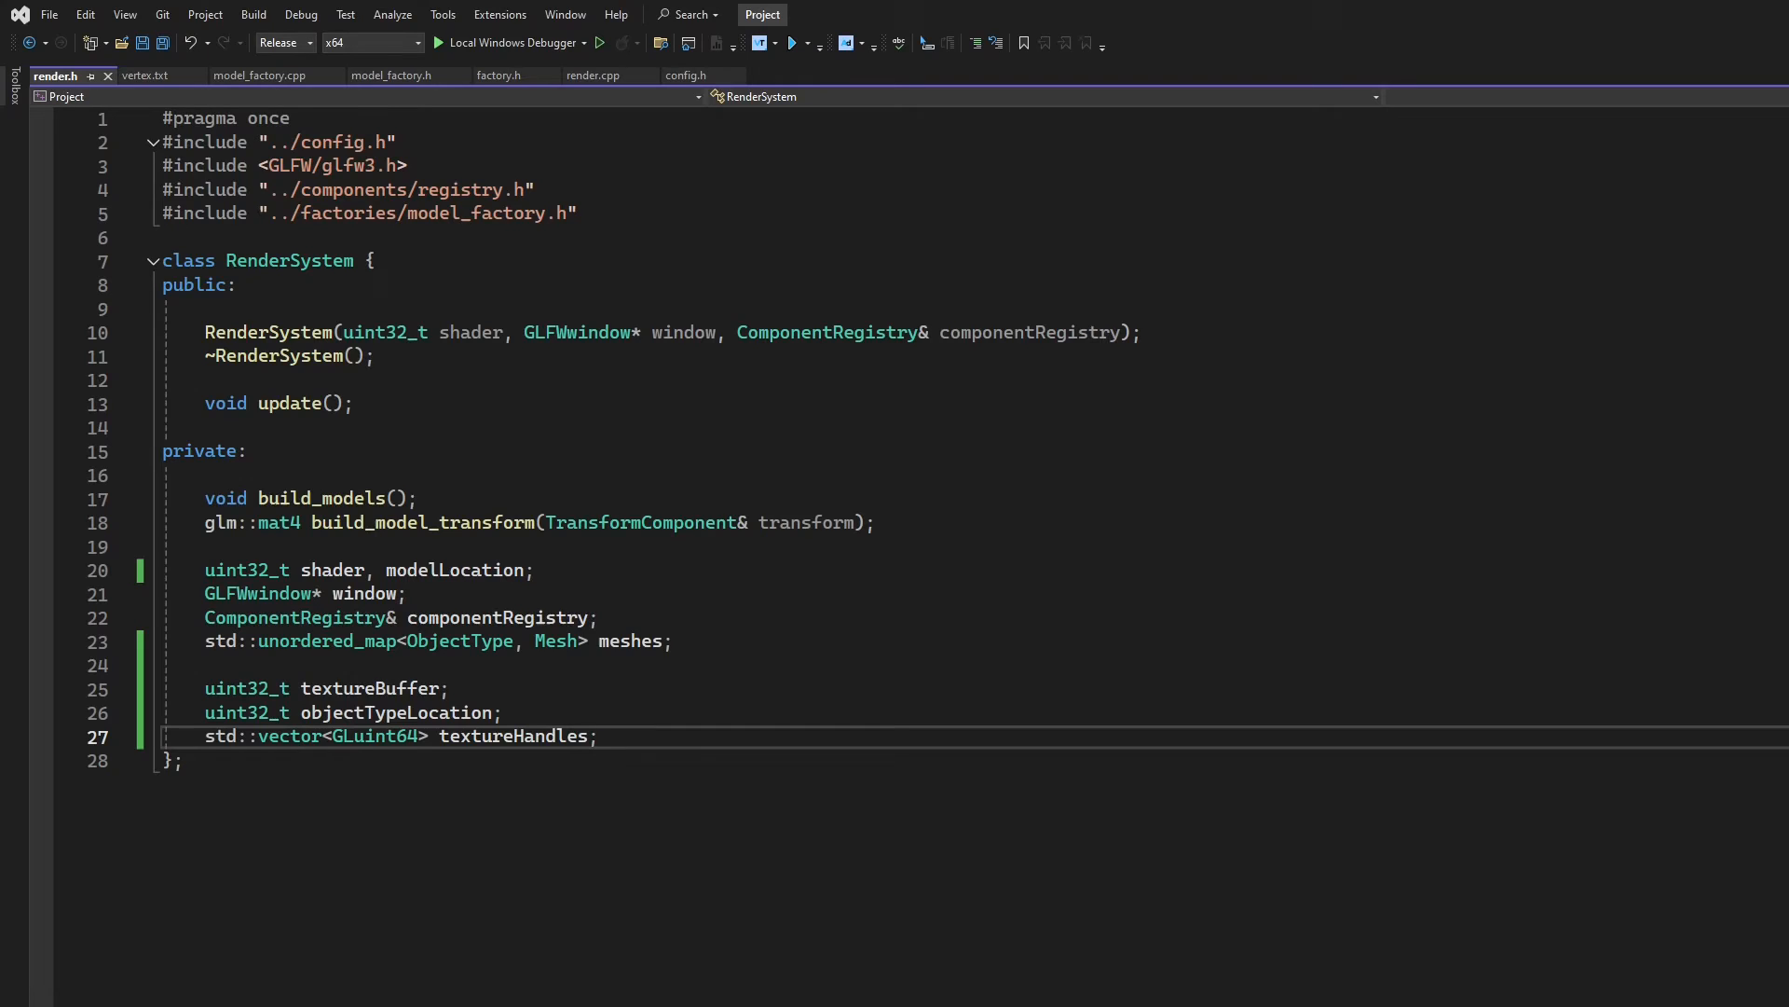
In config.h's Mesh struct, add a material member after EBO
{"action": "left_click", "coordinate": [685, 75]}
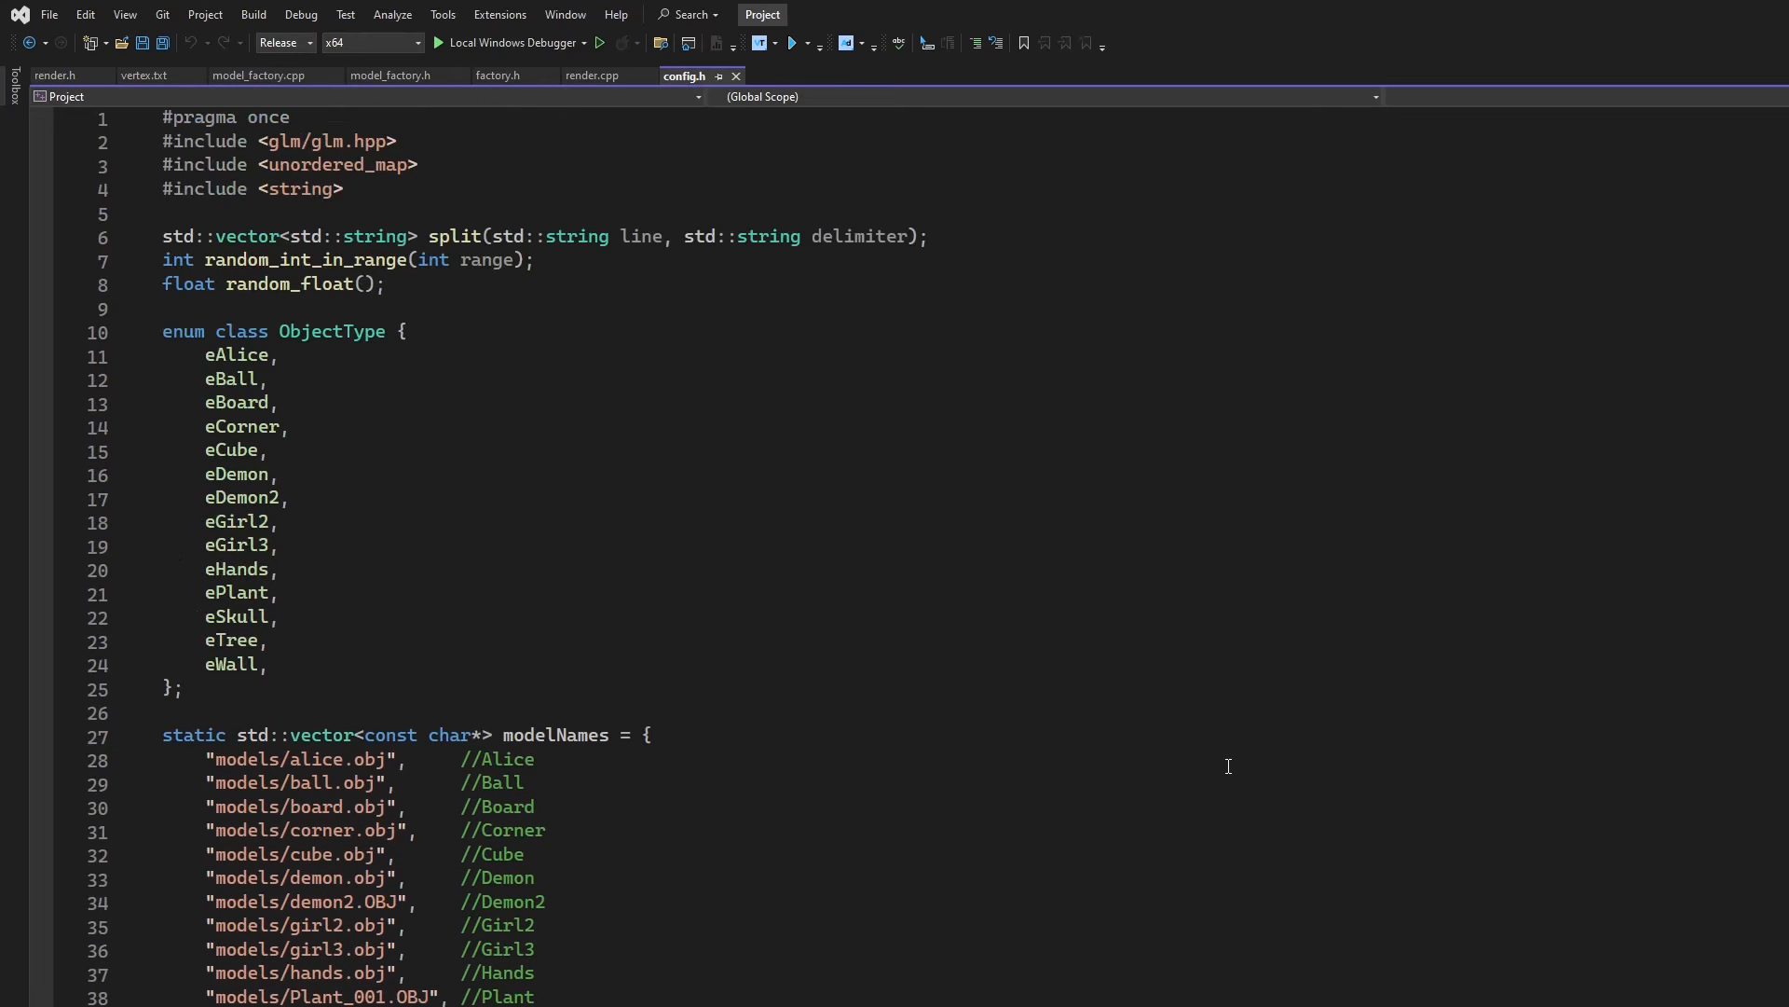
{"action": "scroll", "scroll_direction": "down", "scroll_amount": 3}
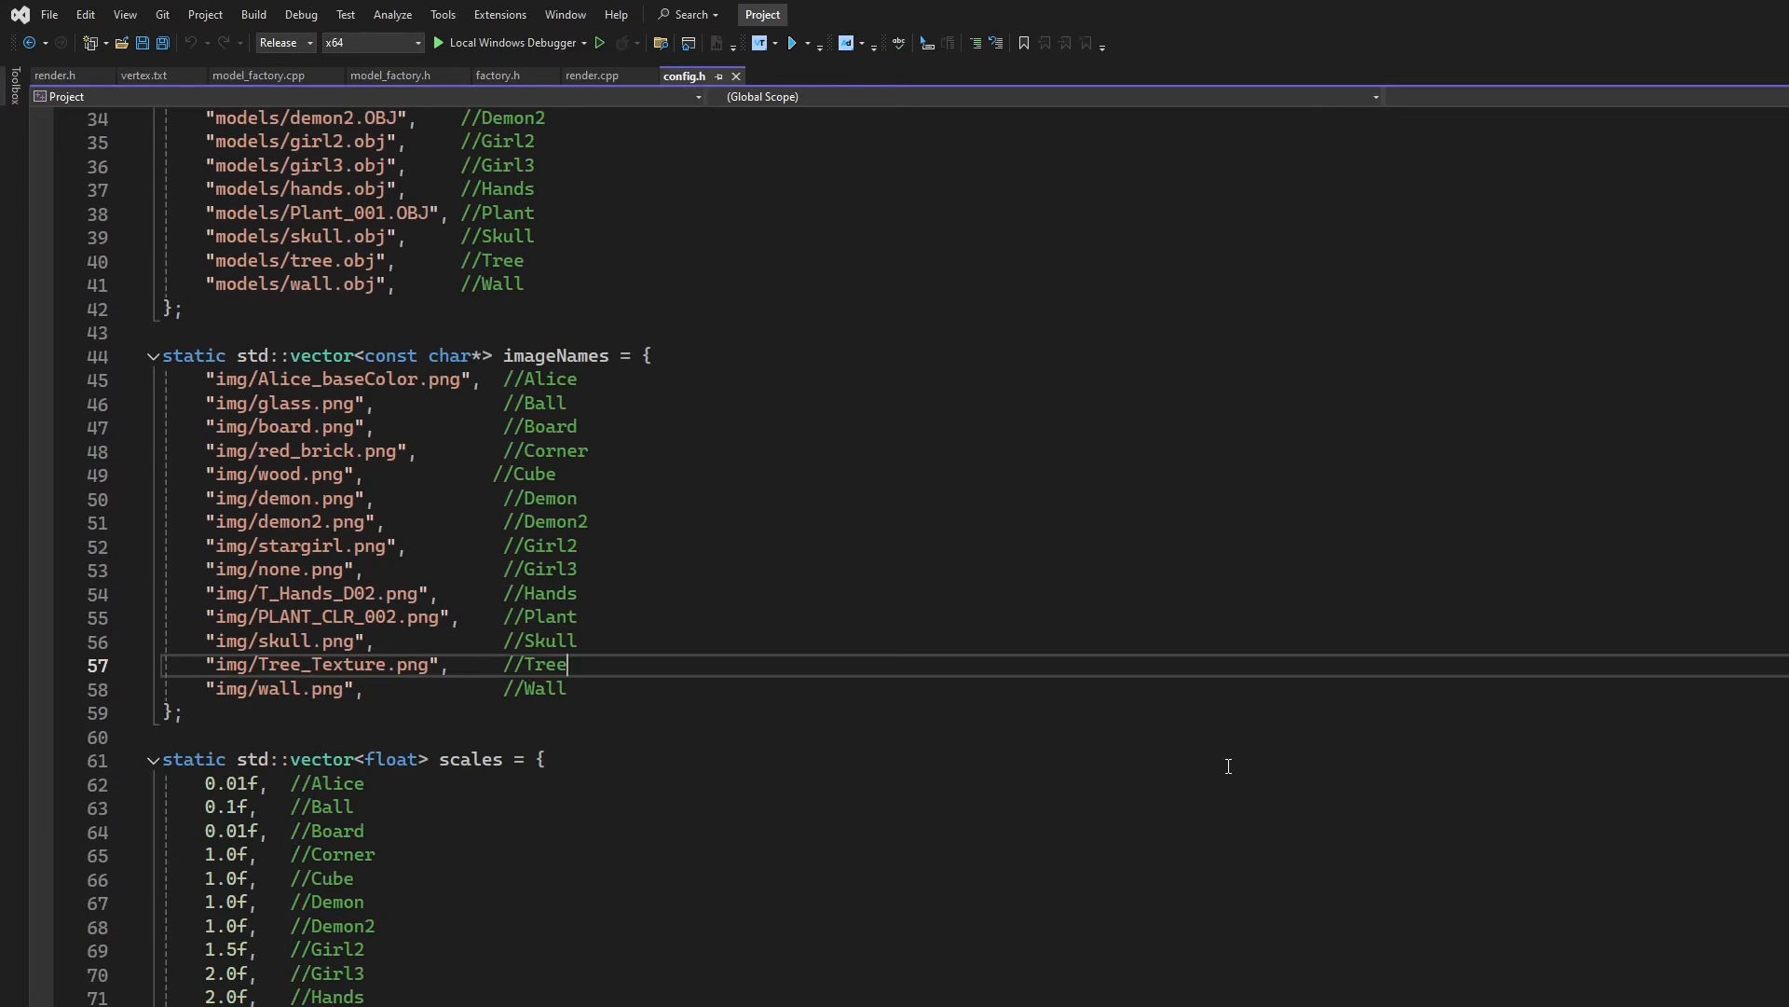
{"action": "scroll", "scroll_direction": "down", "scroll_amount": 3}
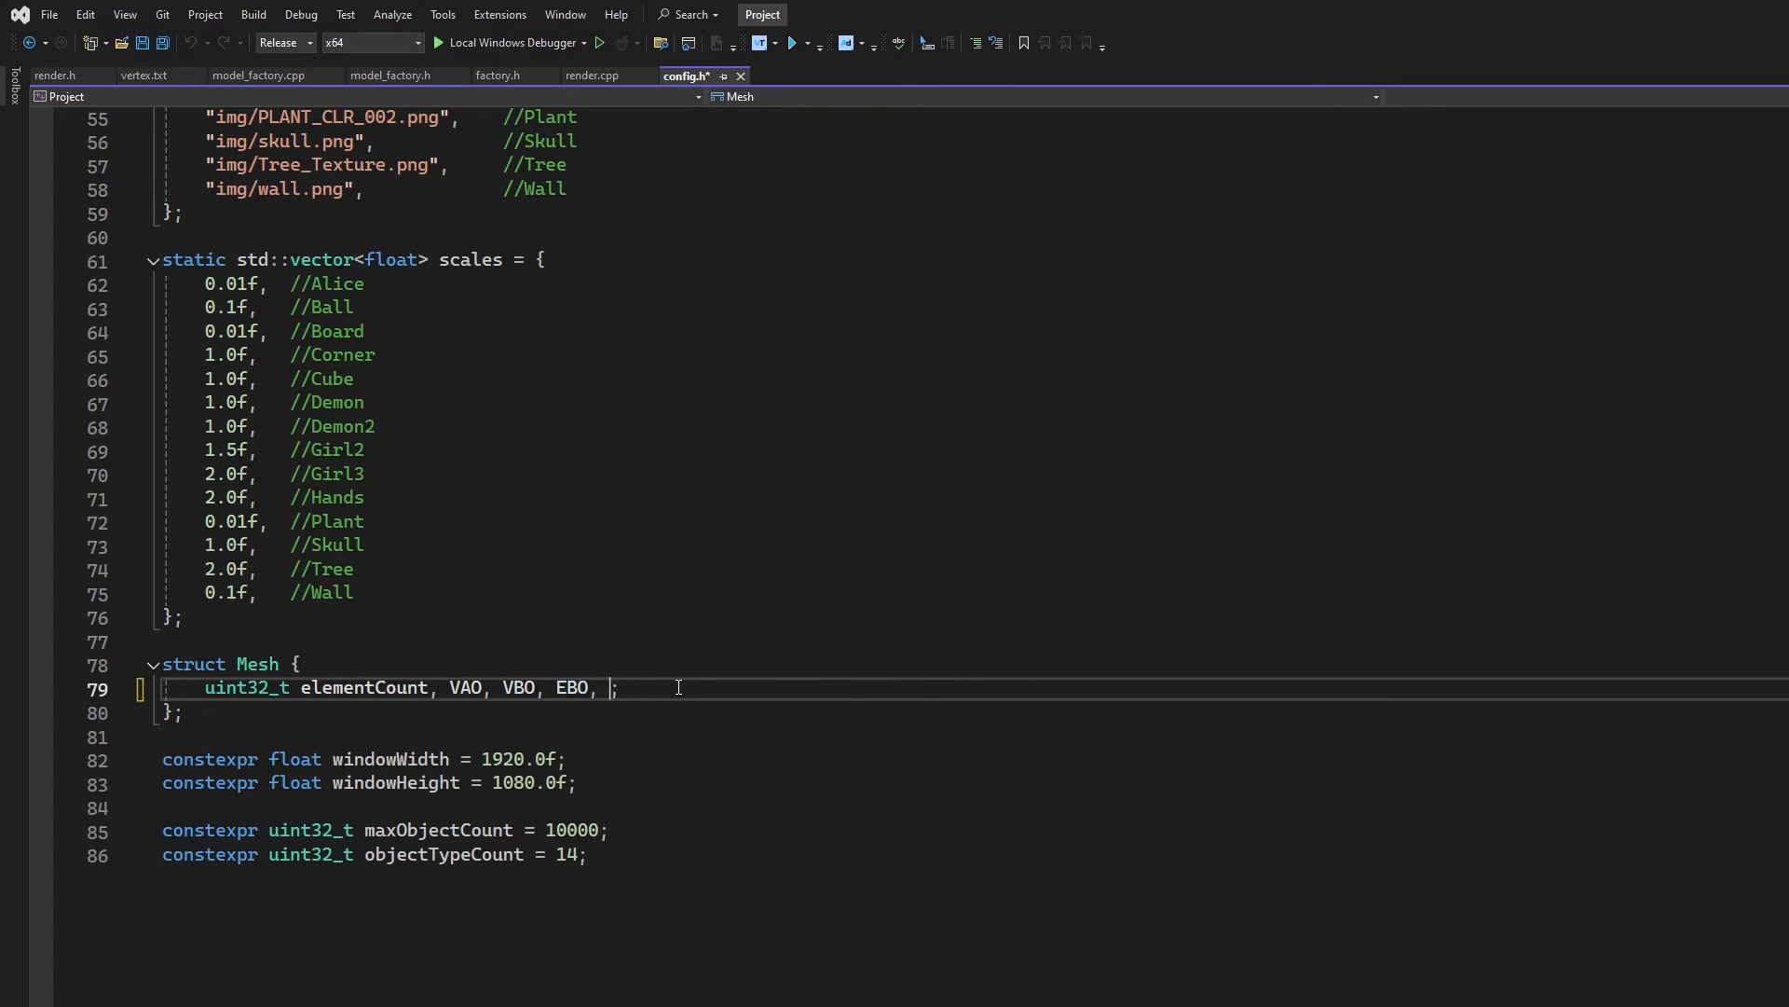
{"action": "type", "text": "material"}
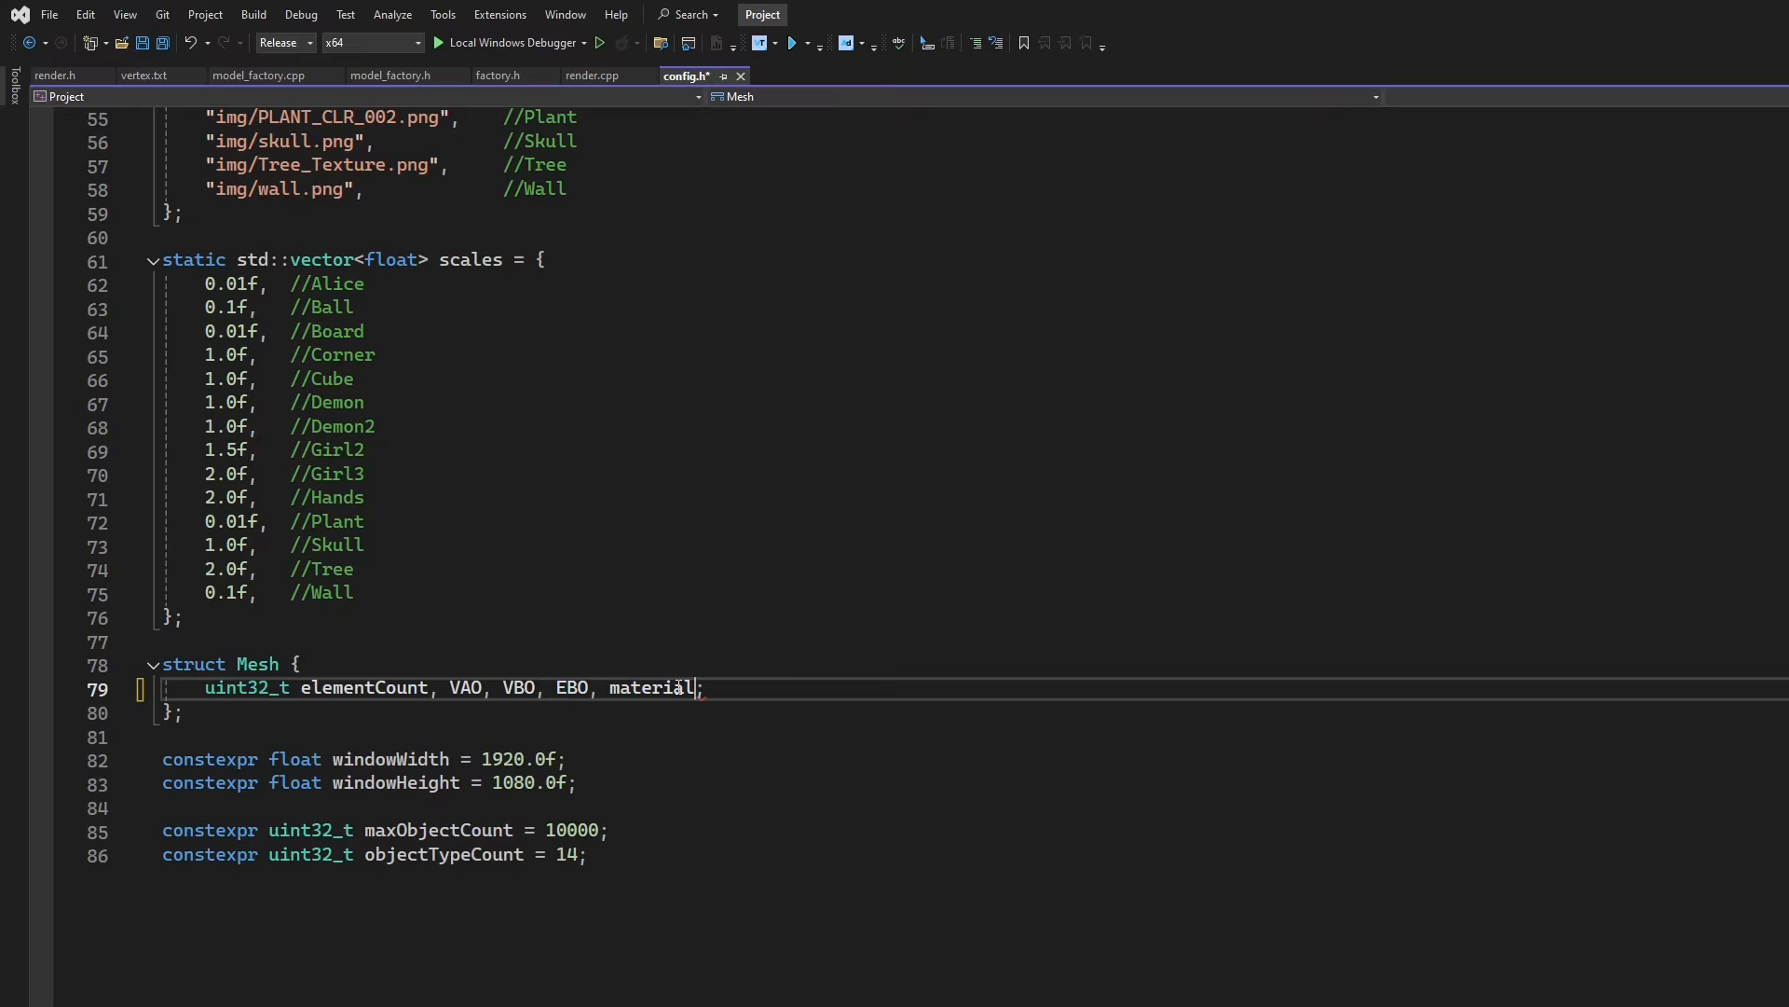
{"action": "double_click", "coordinate": [652, 687]}
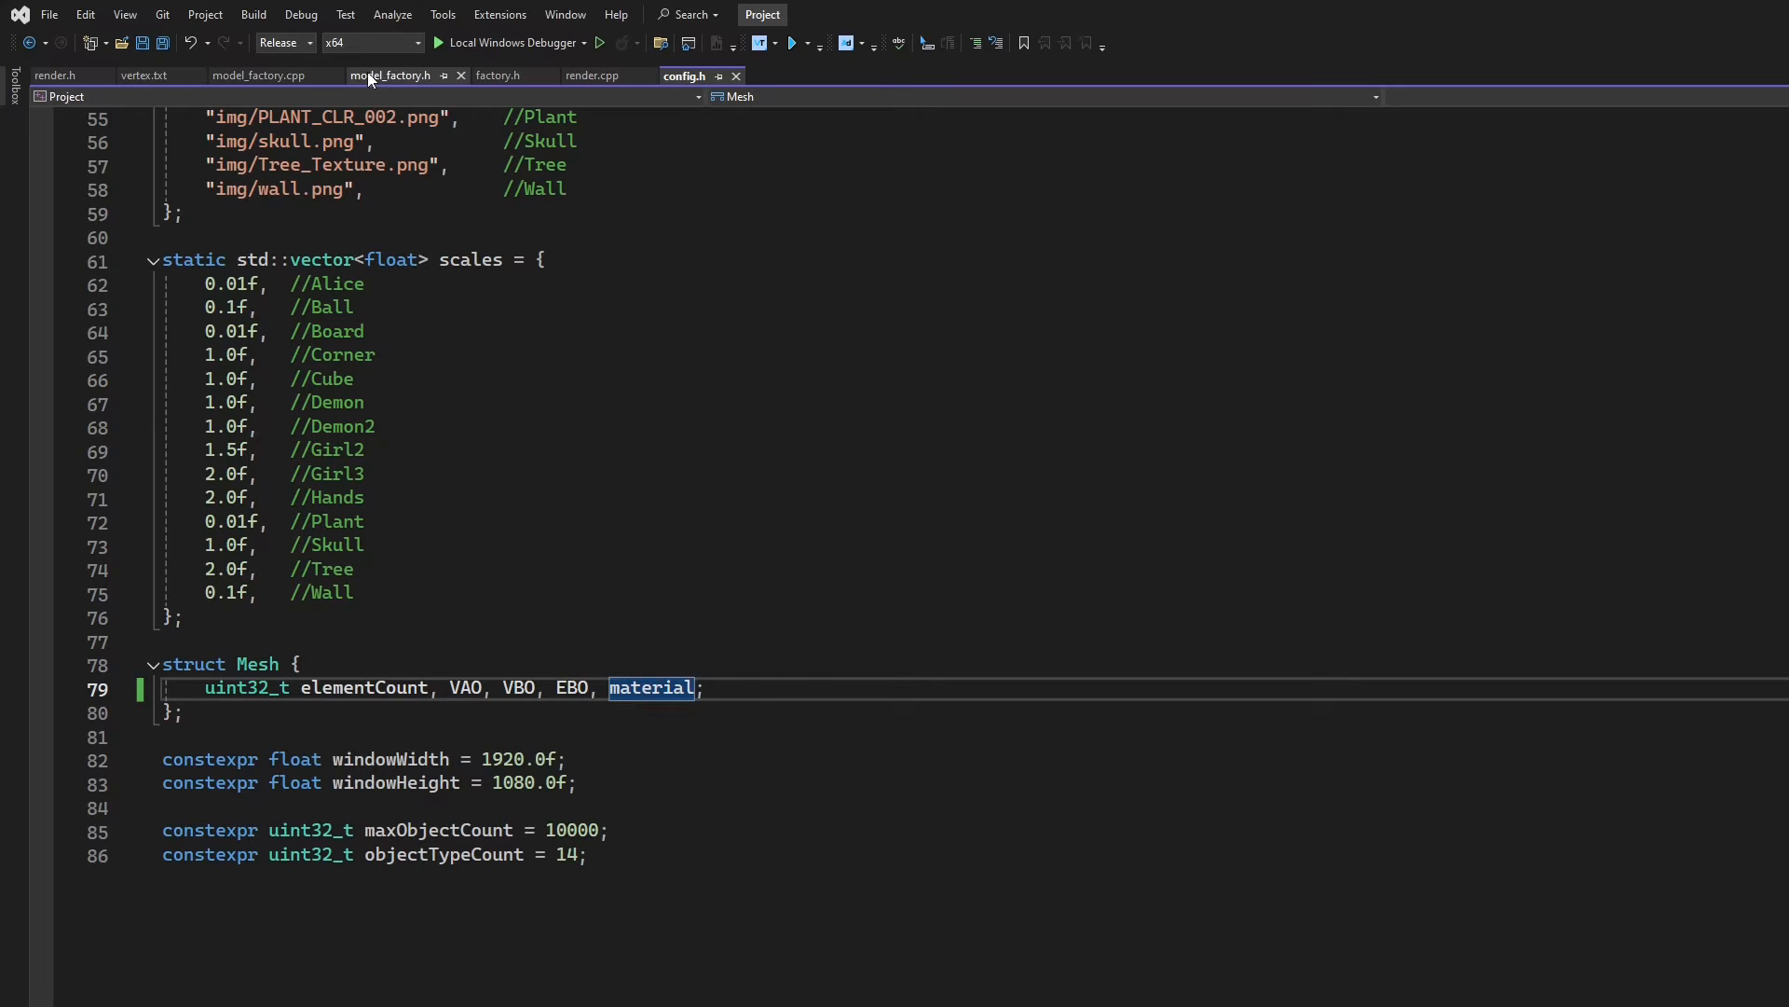
Move 'unsigned int load_2d_material();' from public to private, after read_corner in model_factory.h
{"action": "left_click", "coordinate": [391, 76]}
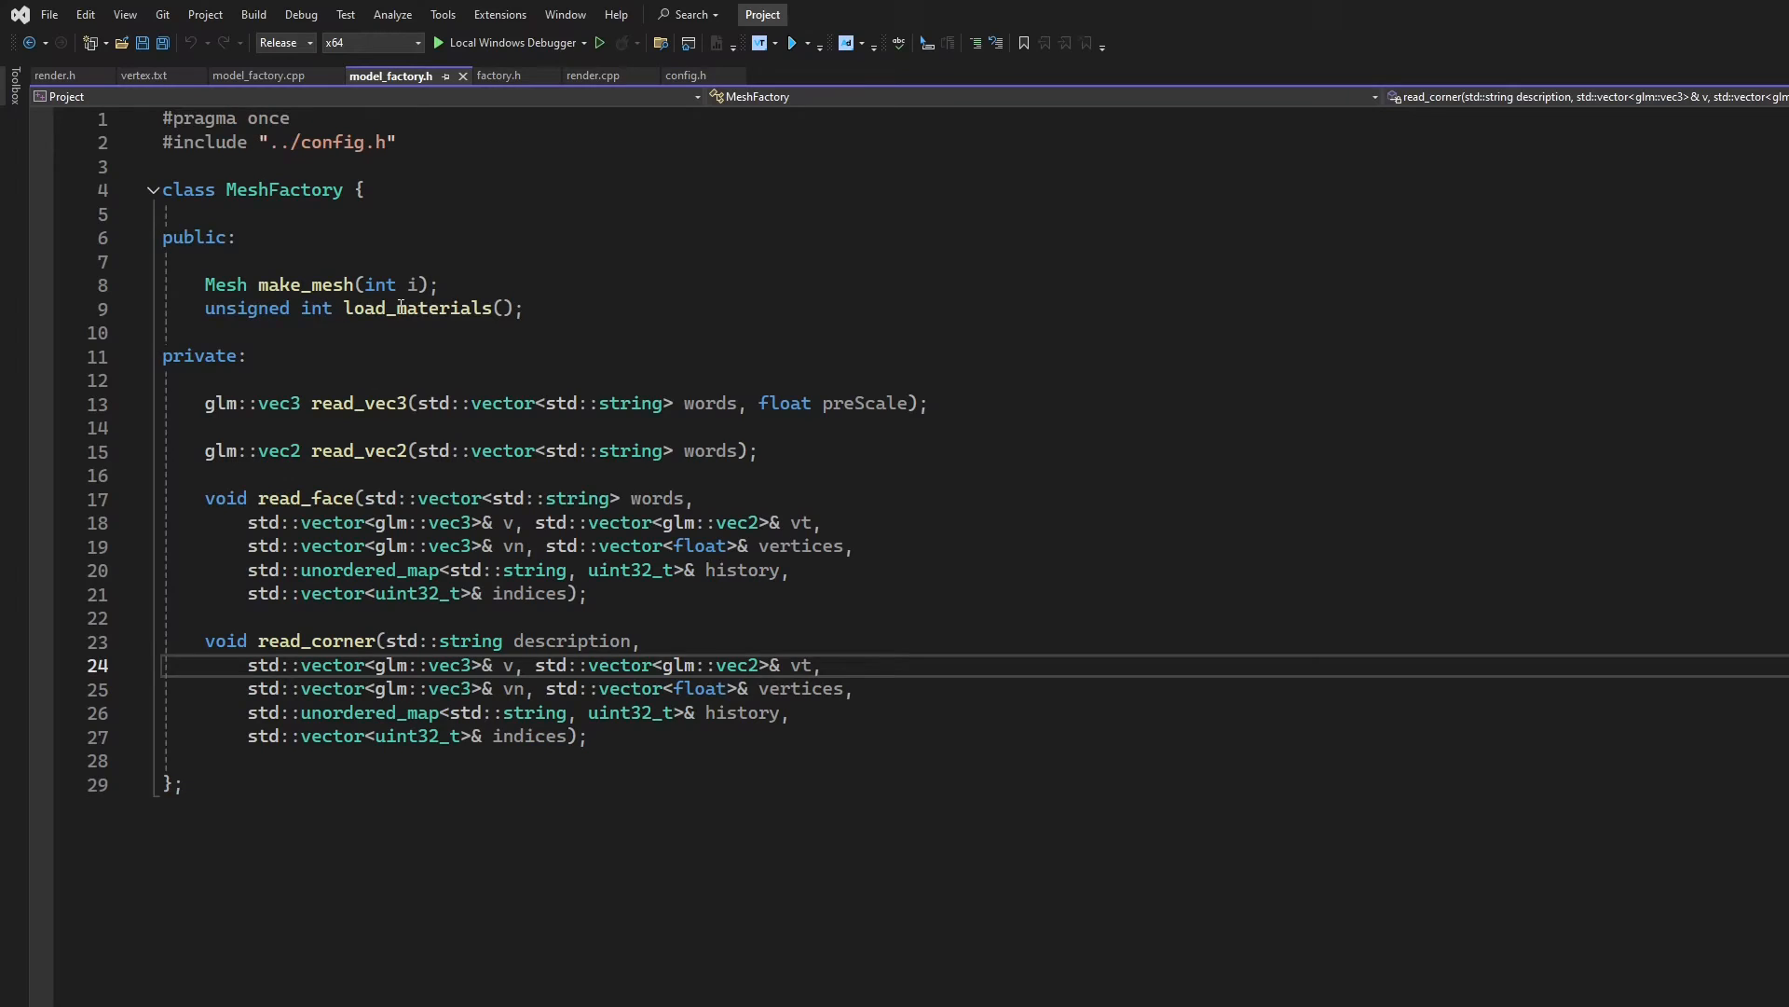
{"action": "double_click", "coordinate": [417, 307]}
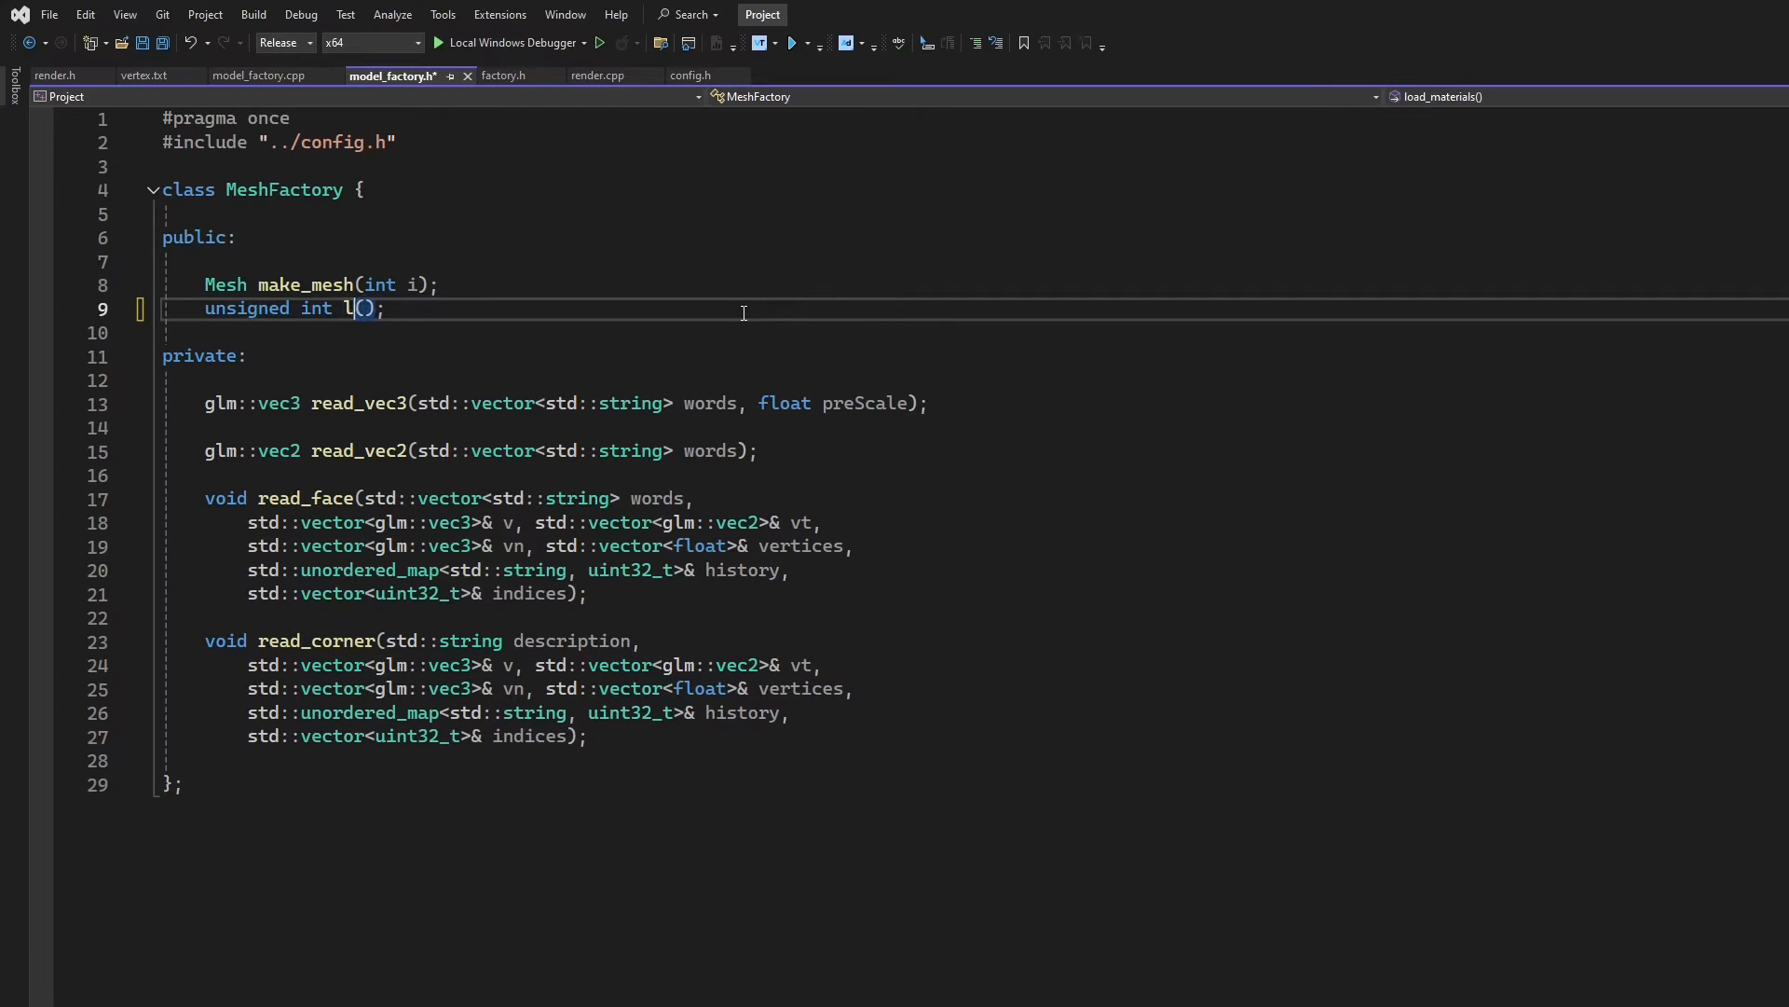
{"action": "type", "text": "oad_2d_"}
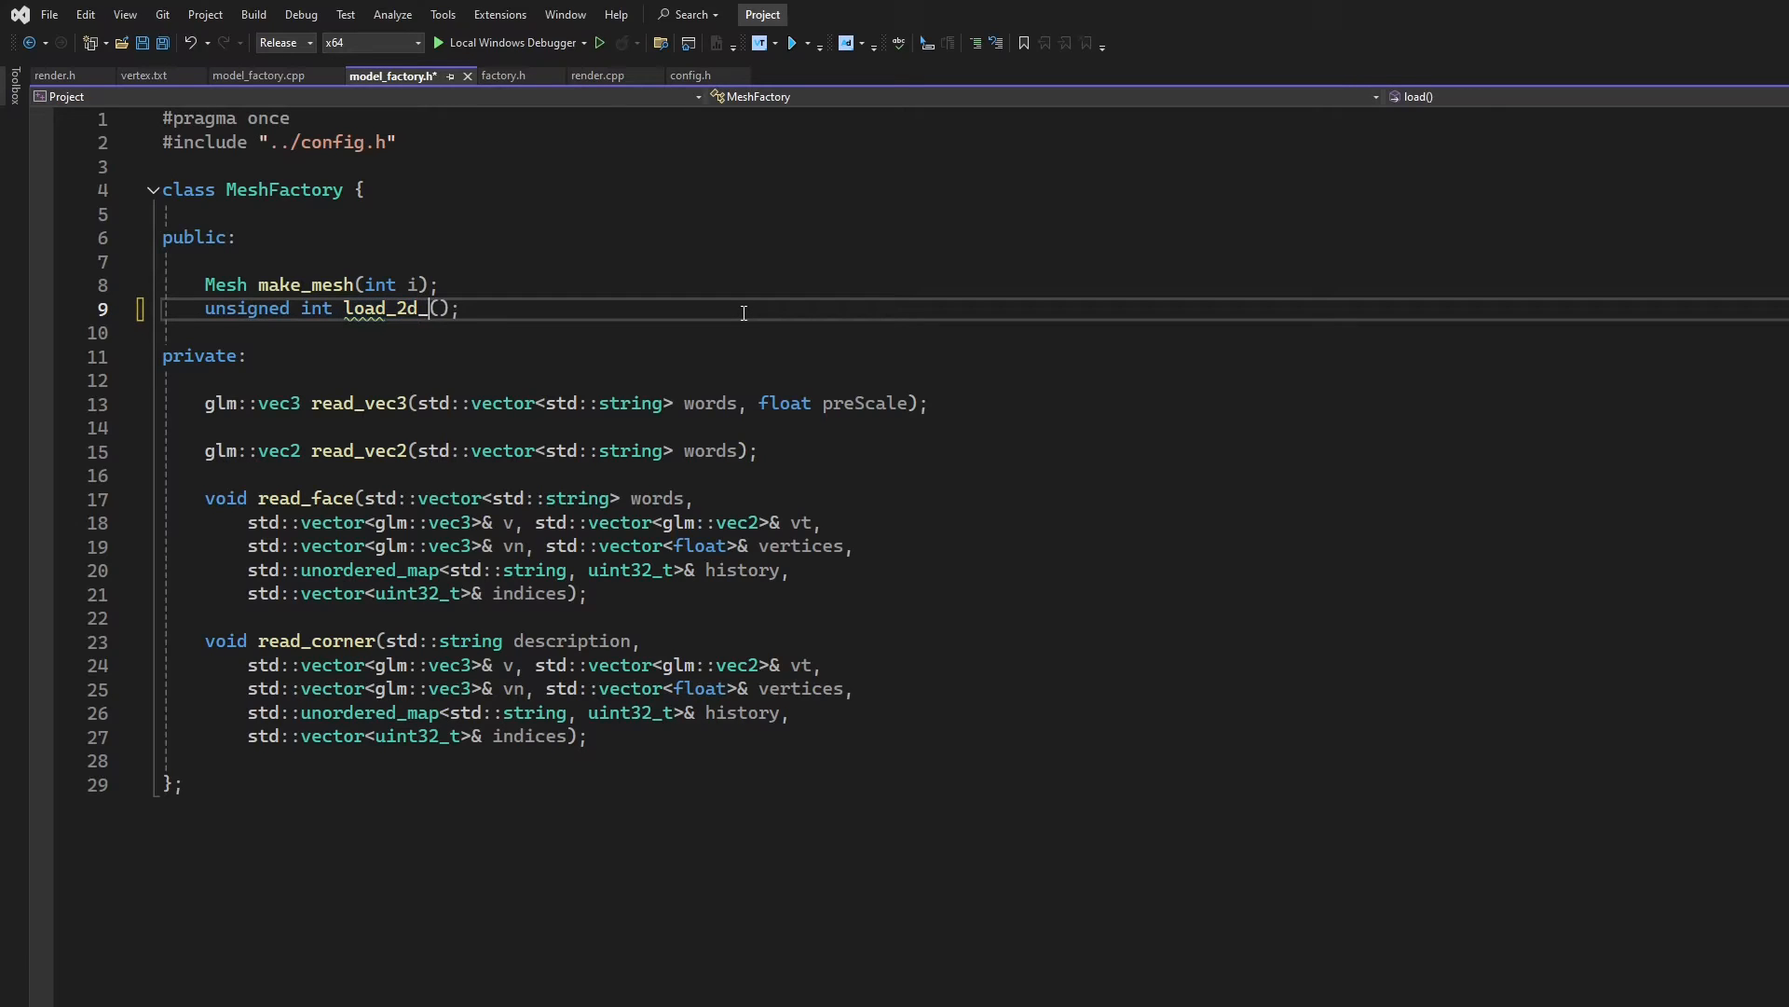
{"action": "type", "text": "material"}
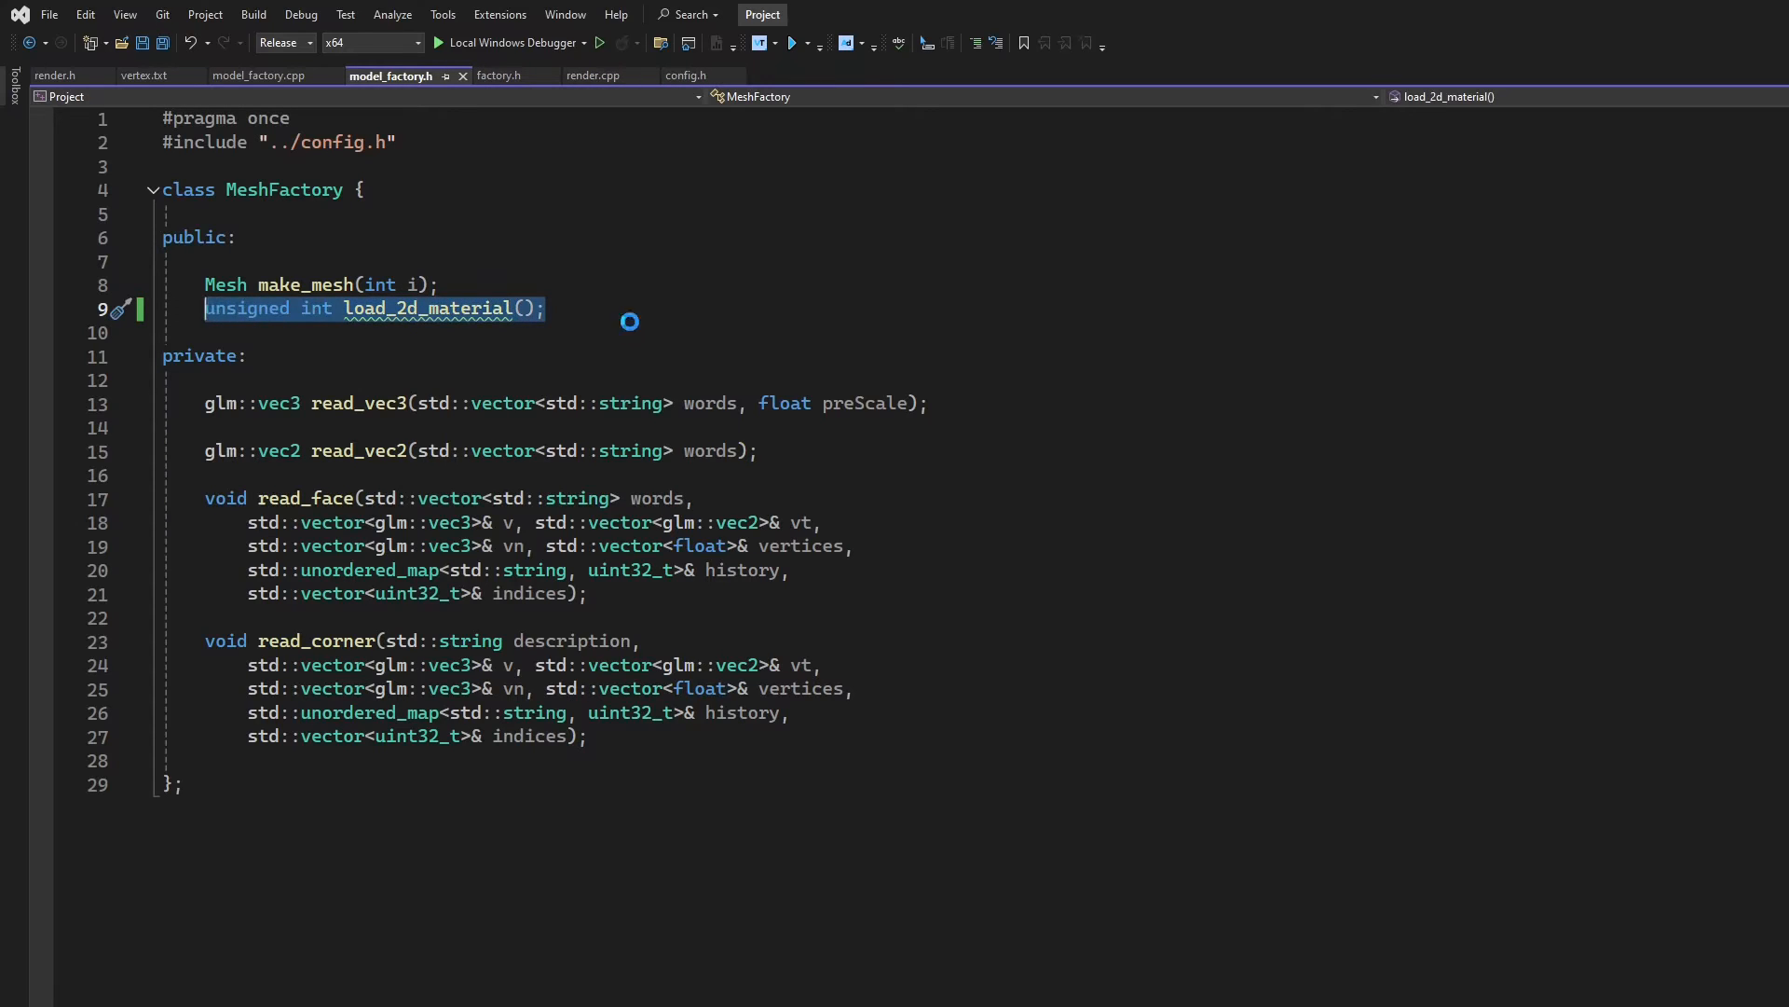
{"action": "key", "text": "Delete"}
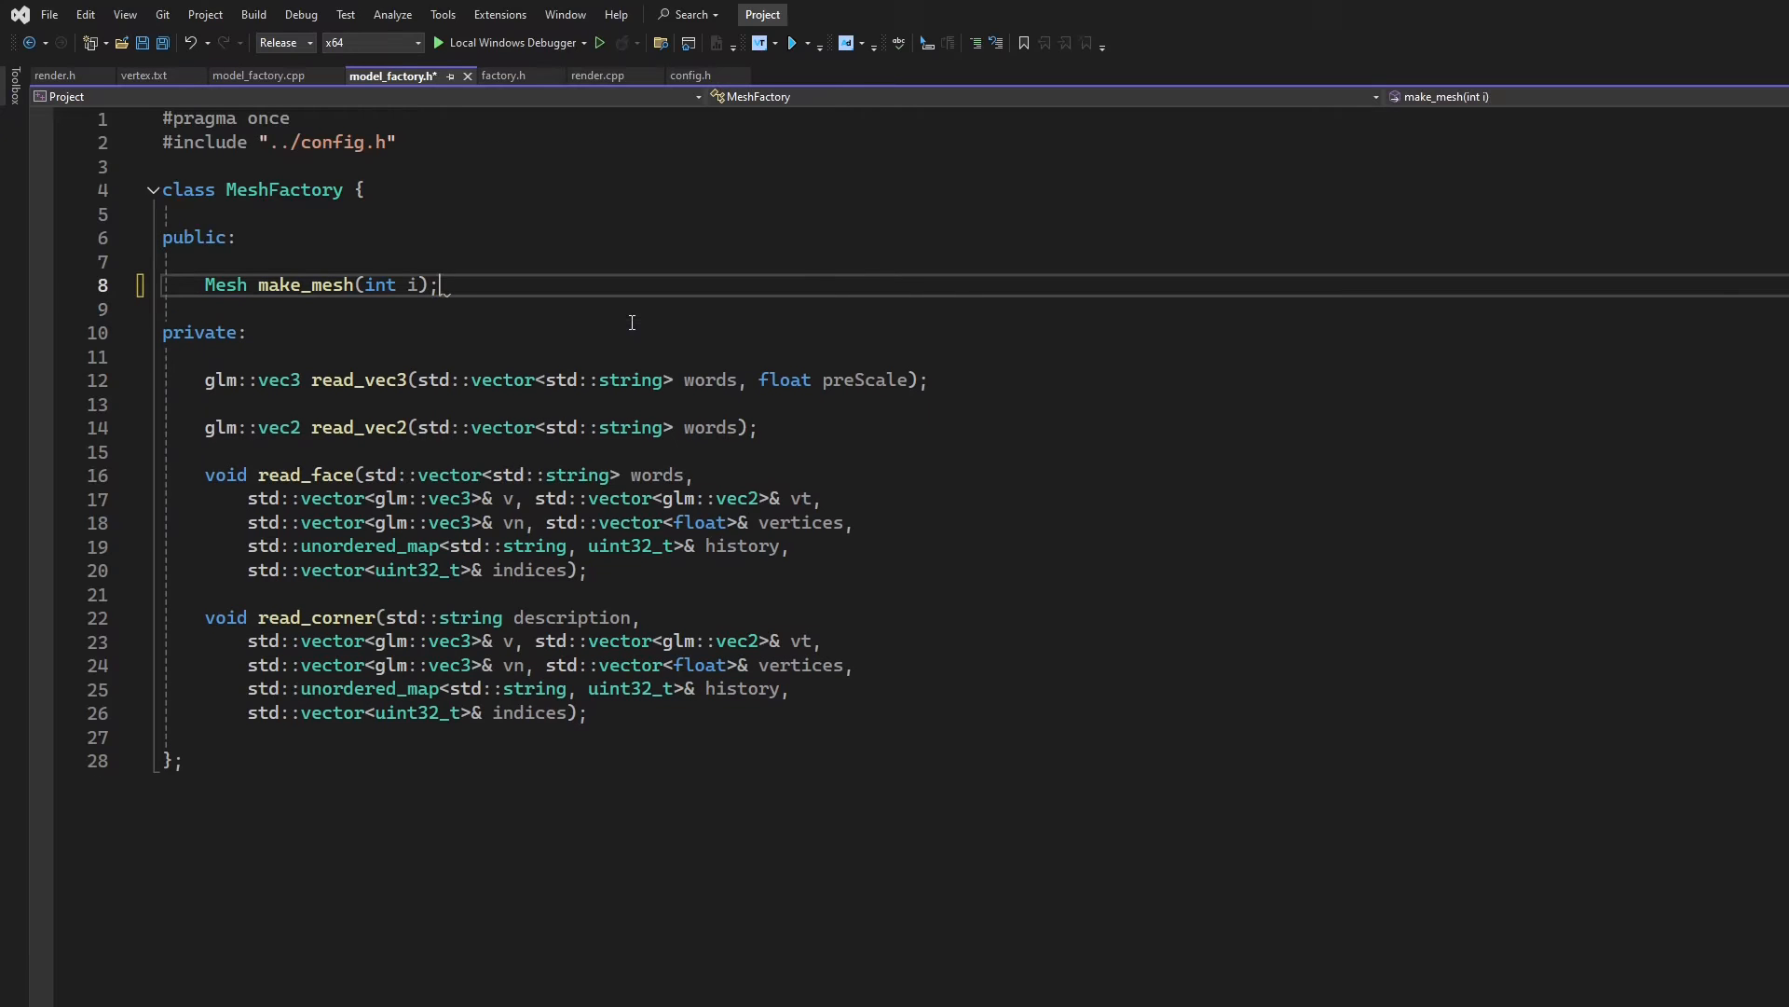
{"action": "left_click", "coordinate": [731, 714]}
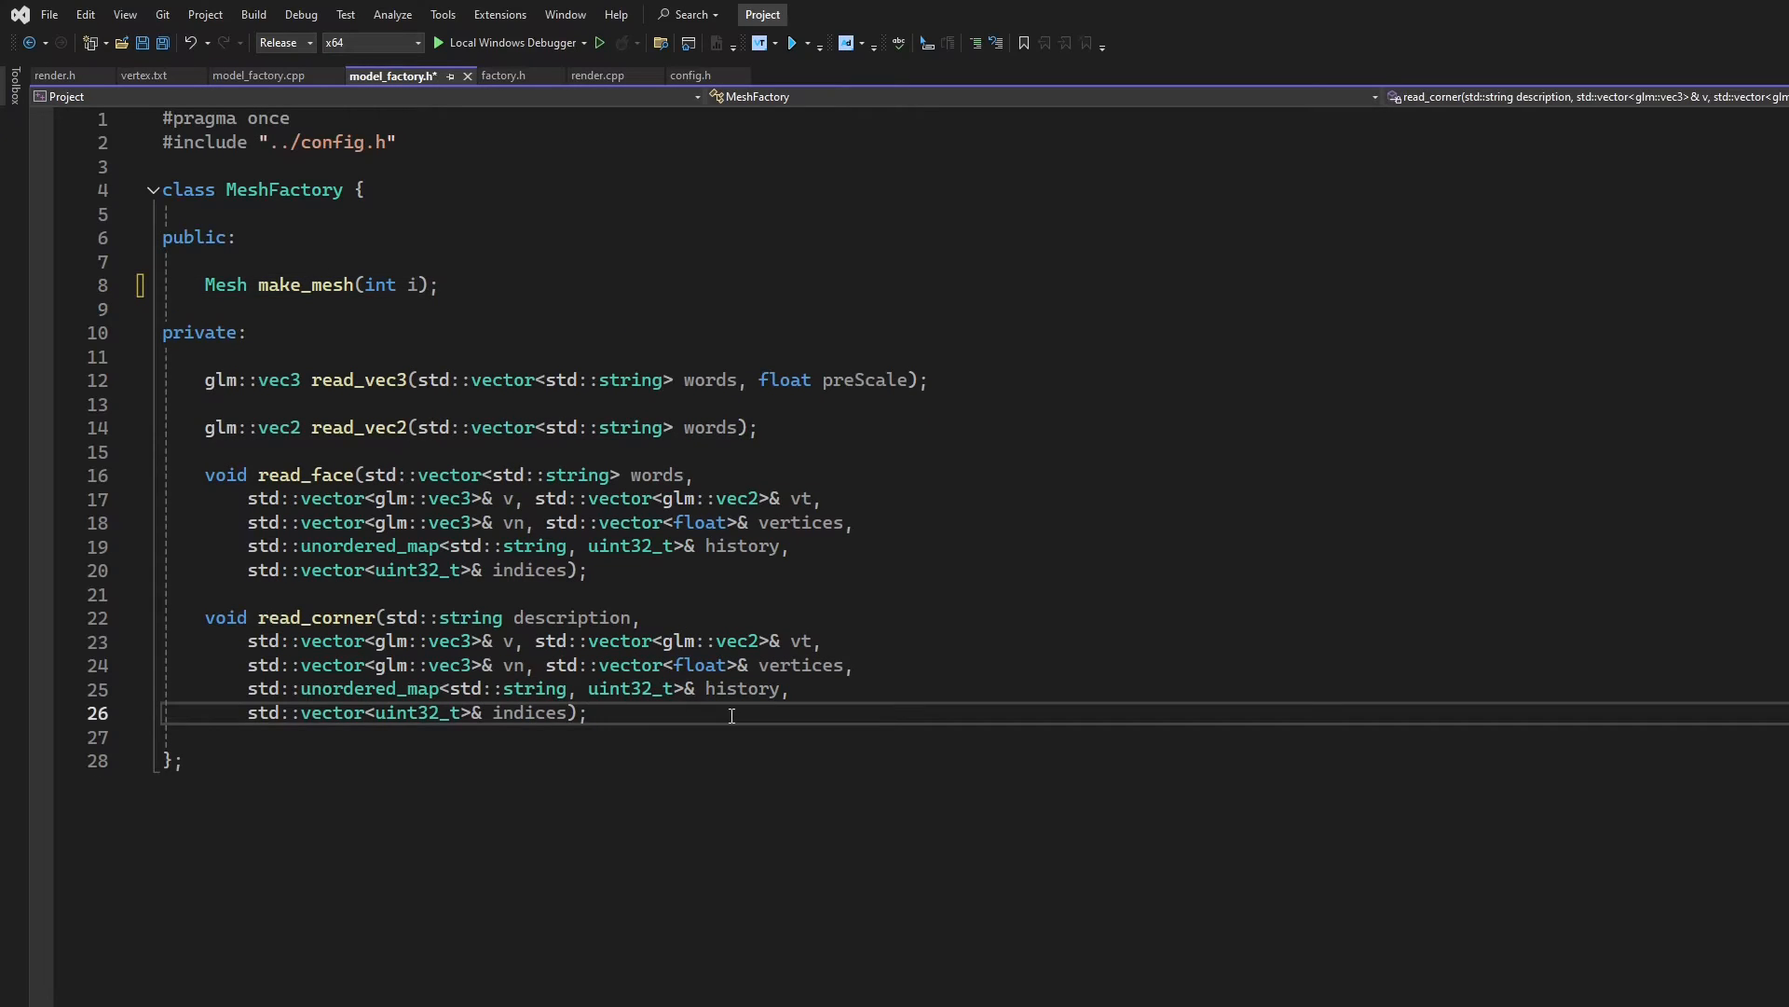
{"action": "key", "text": "Enter"}
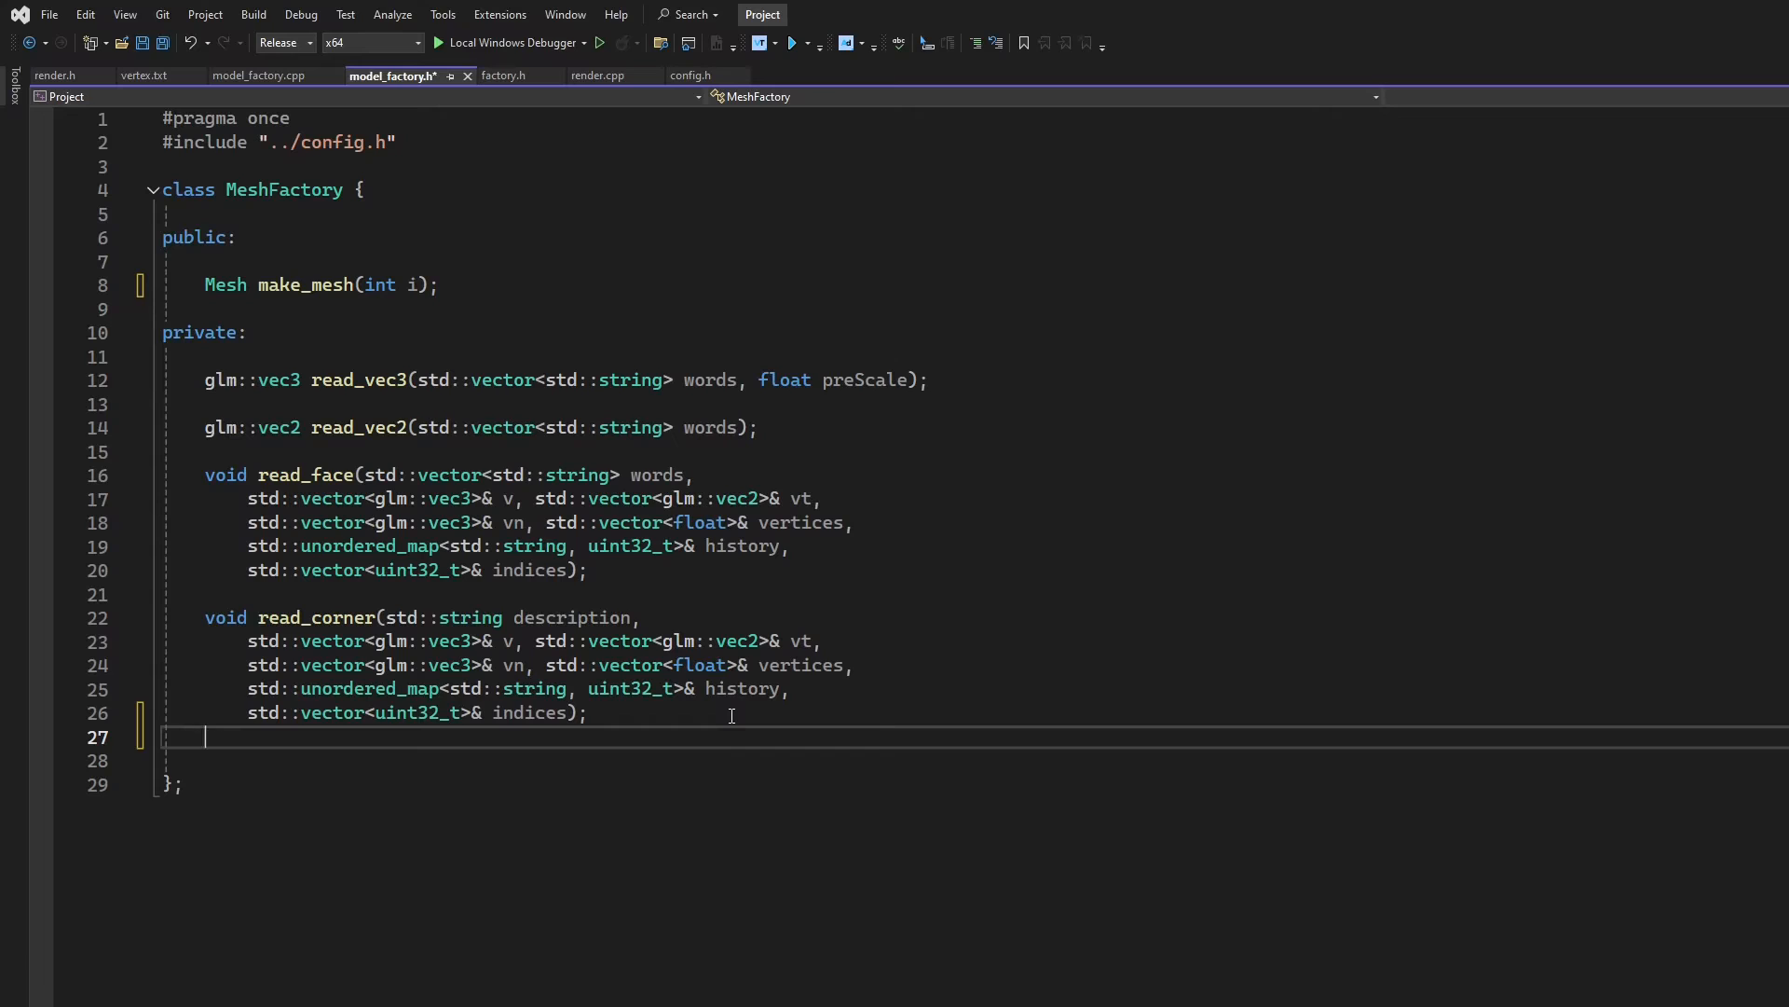
{"action": "type", "text": "unsigned int load_2d_material();"}
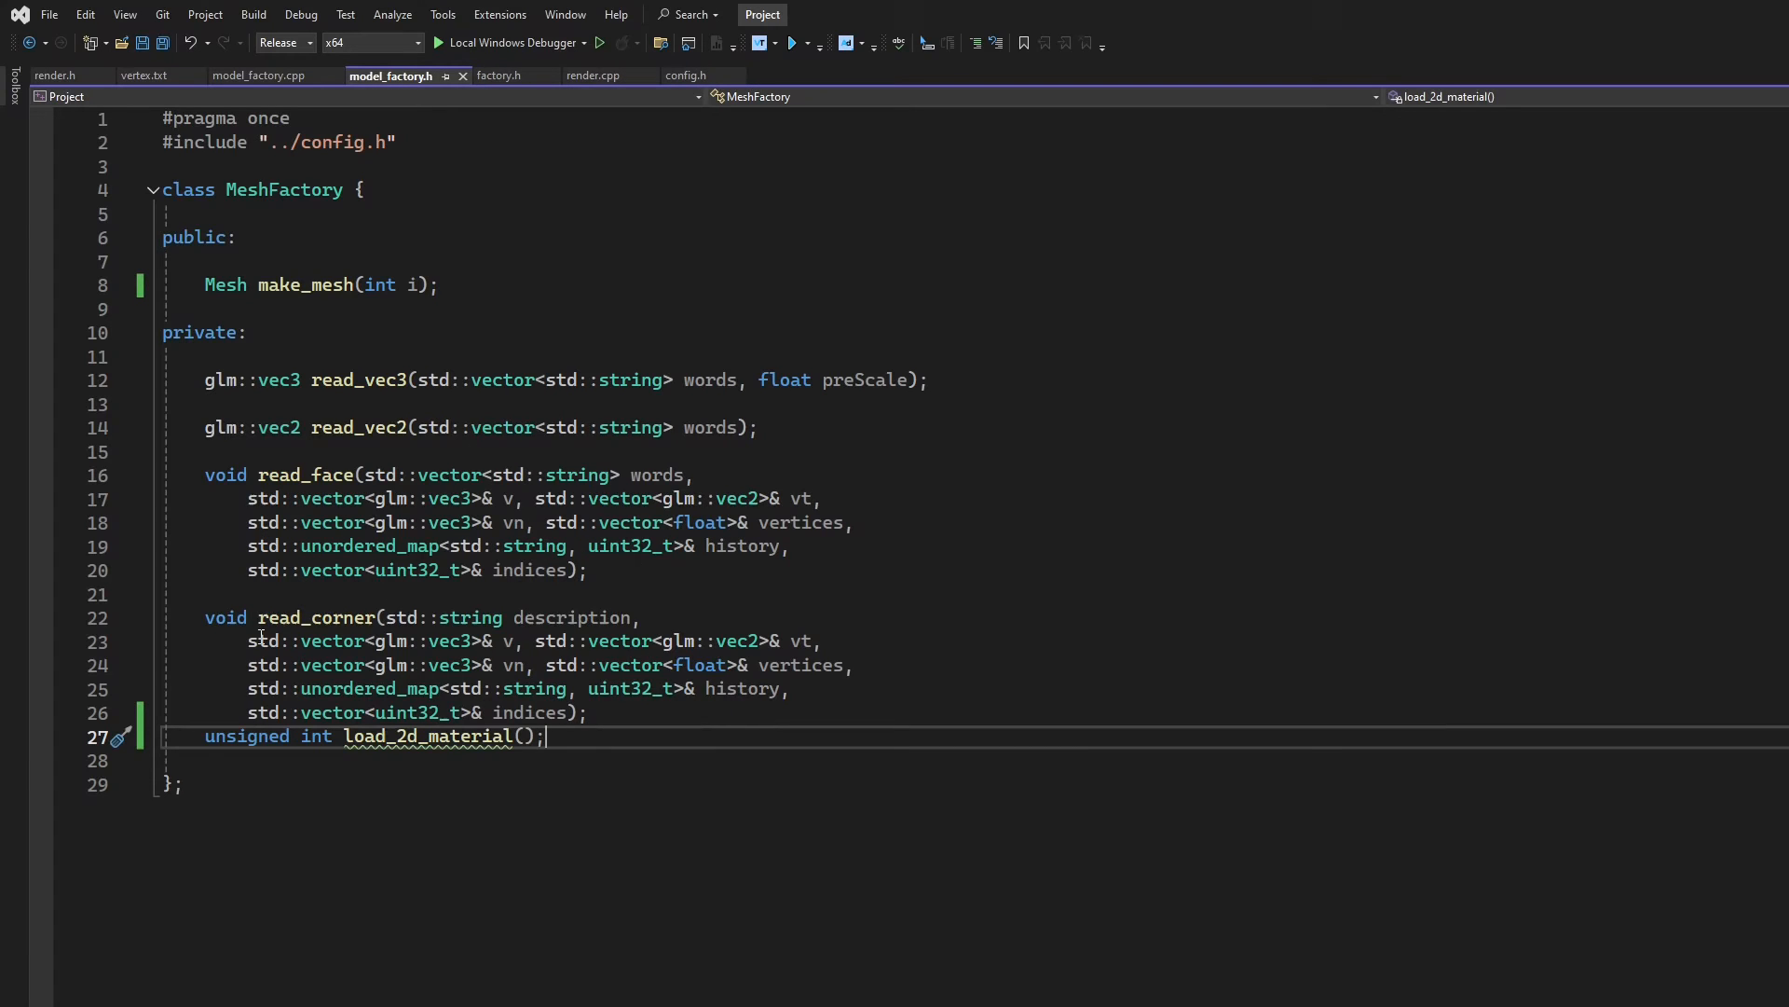
{"action": "mouse_move", "coordinate": [359, 523]}
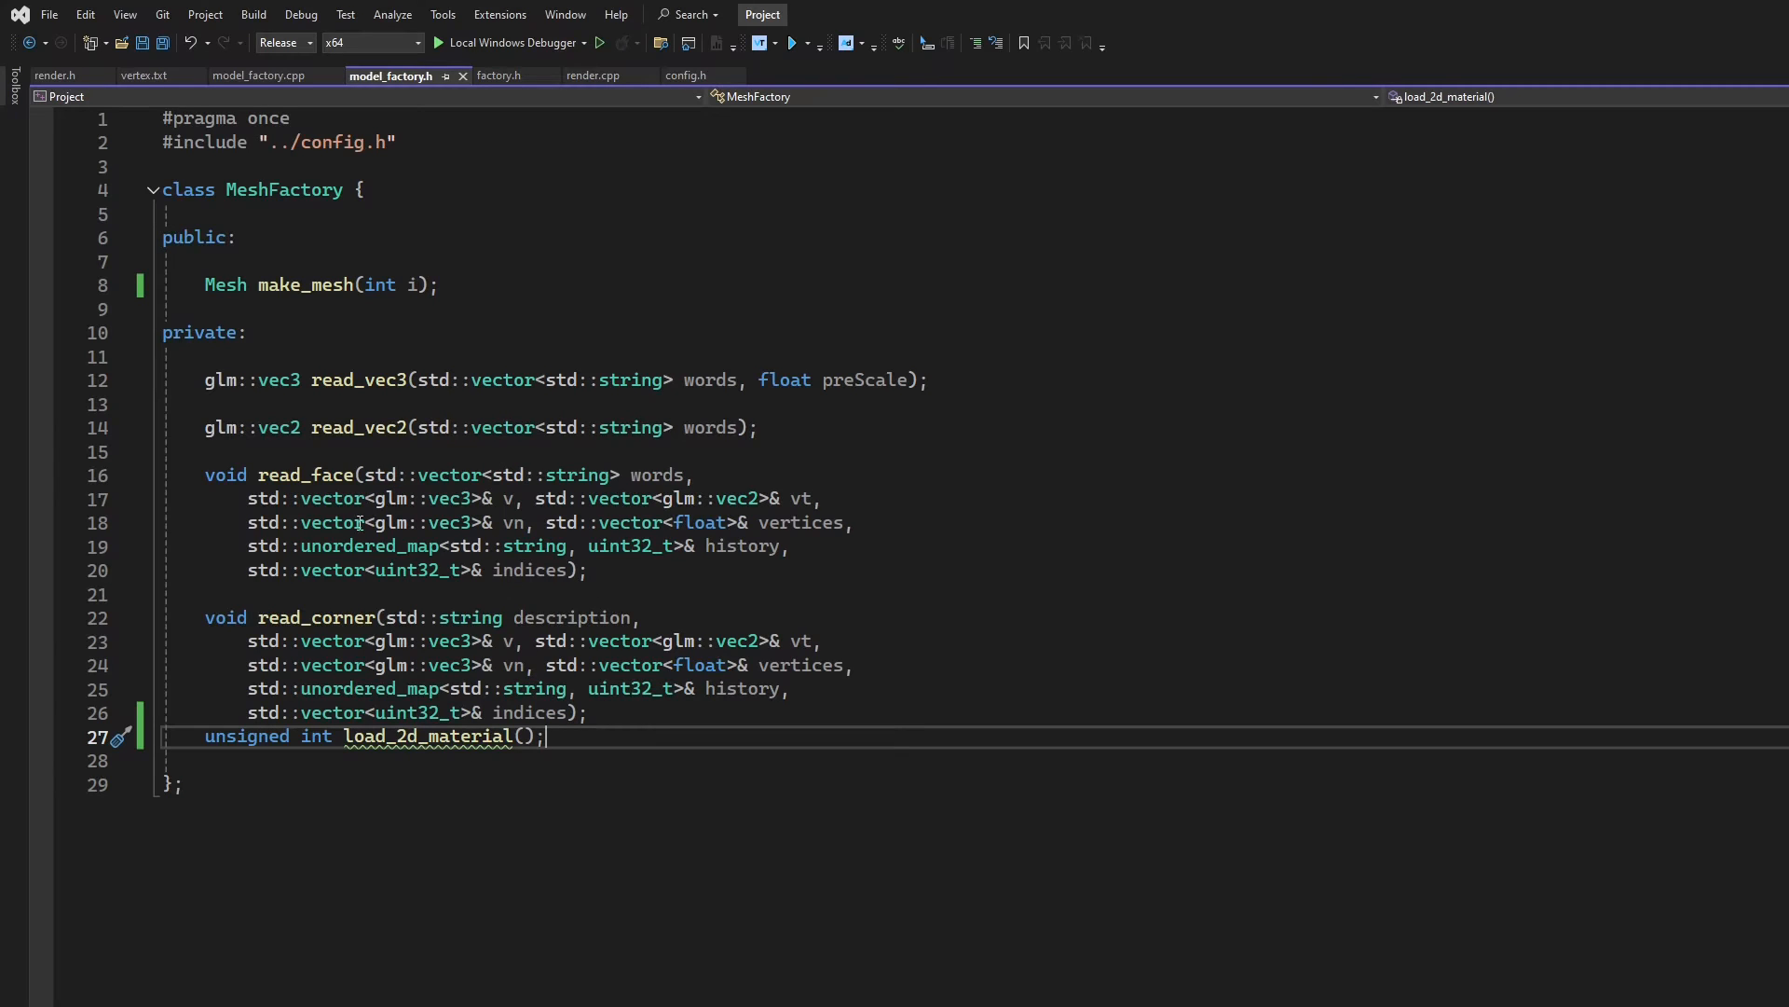
{"action": "mouse_move", "coordinate": [649, 870]}
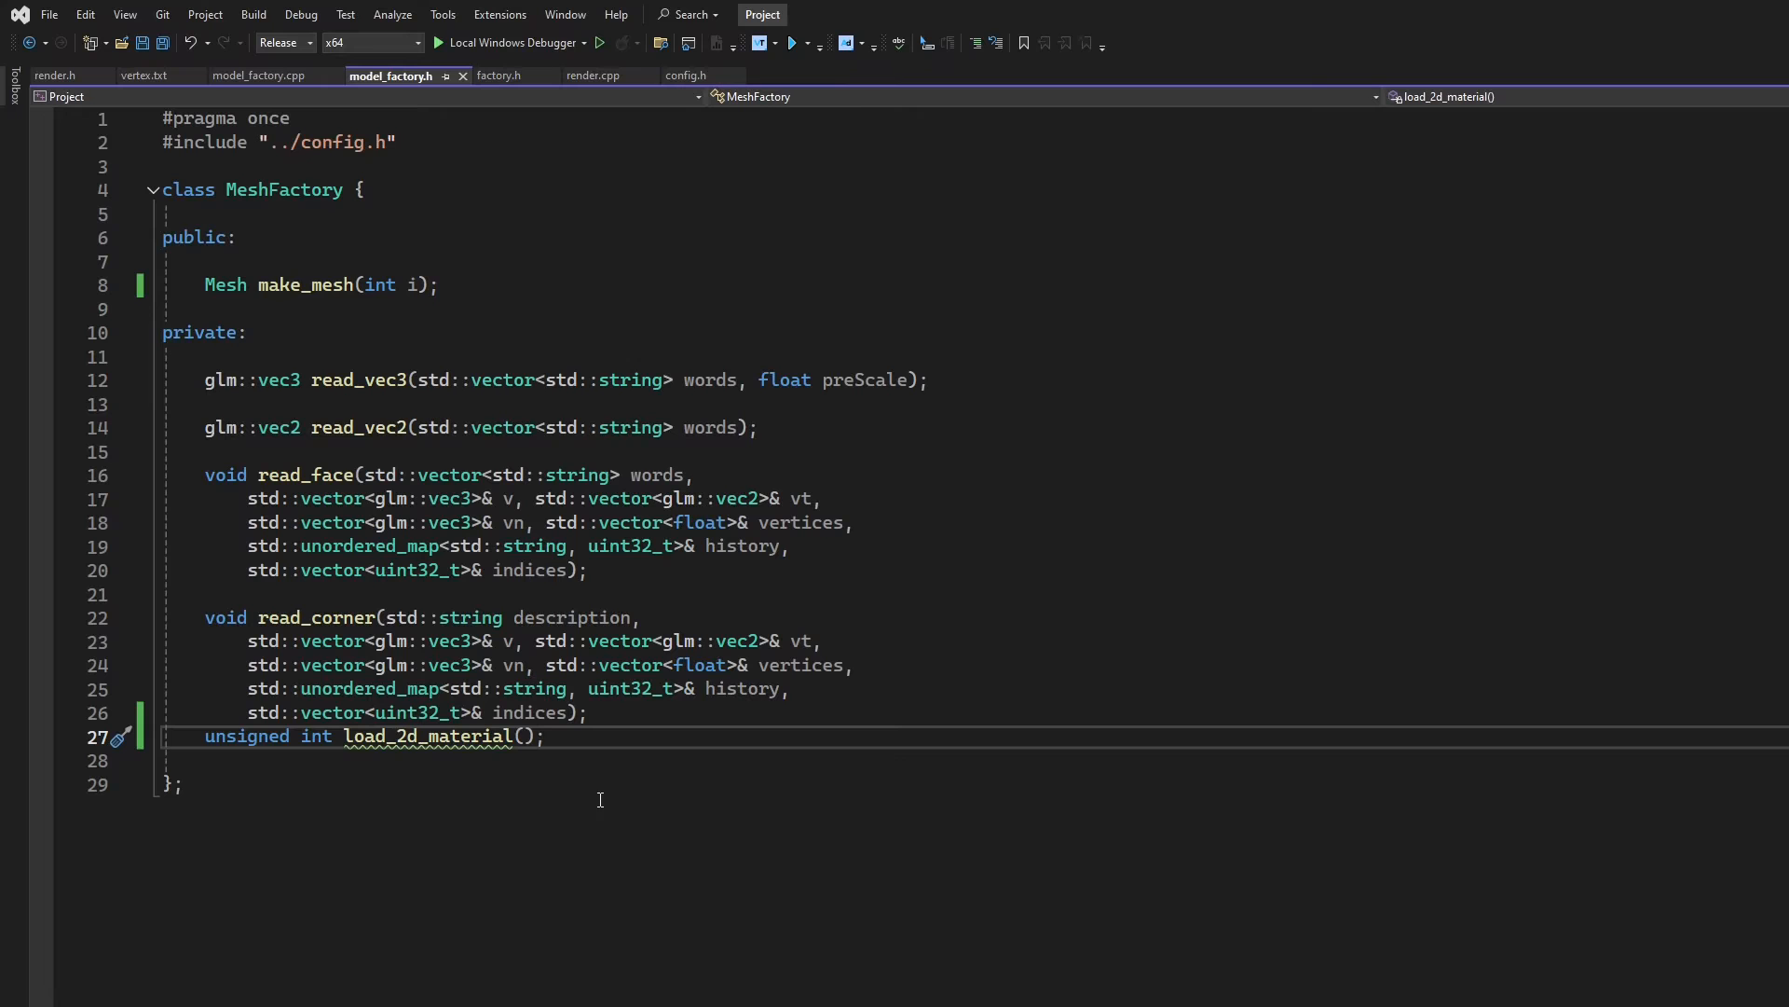
{"action": "mouse_move", "coordinate": [279, 116]}
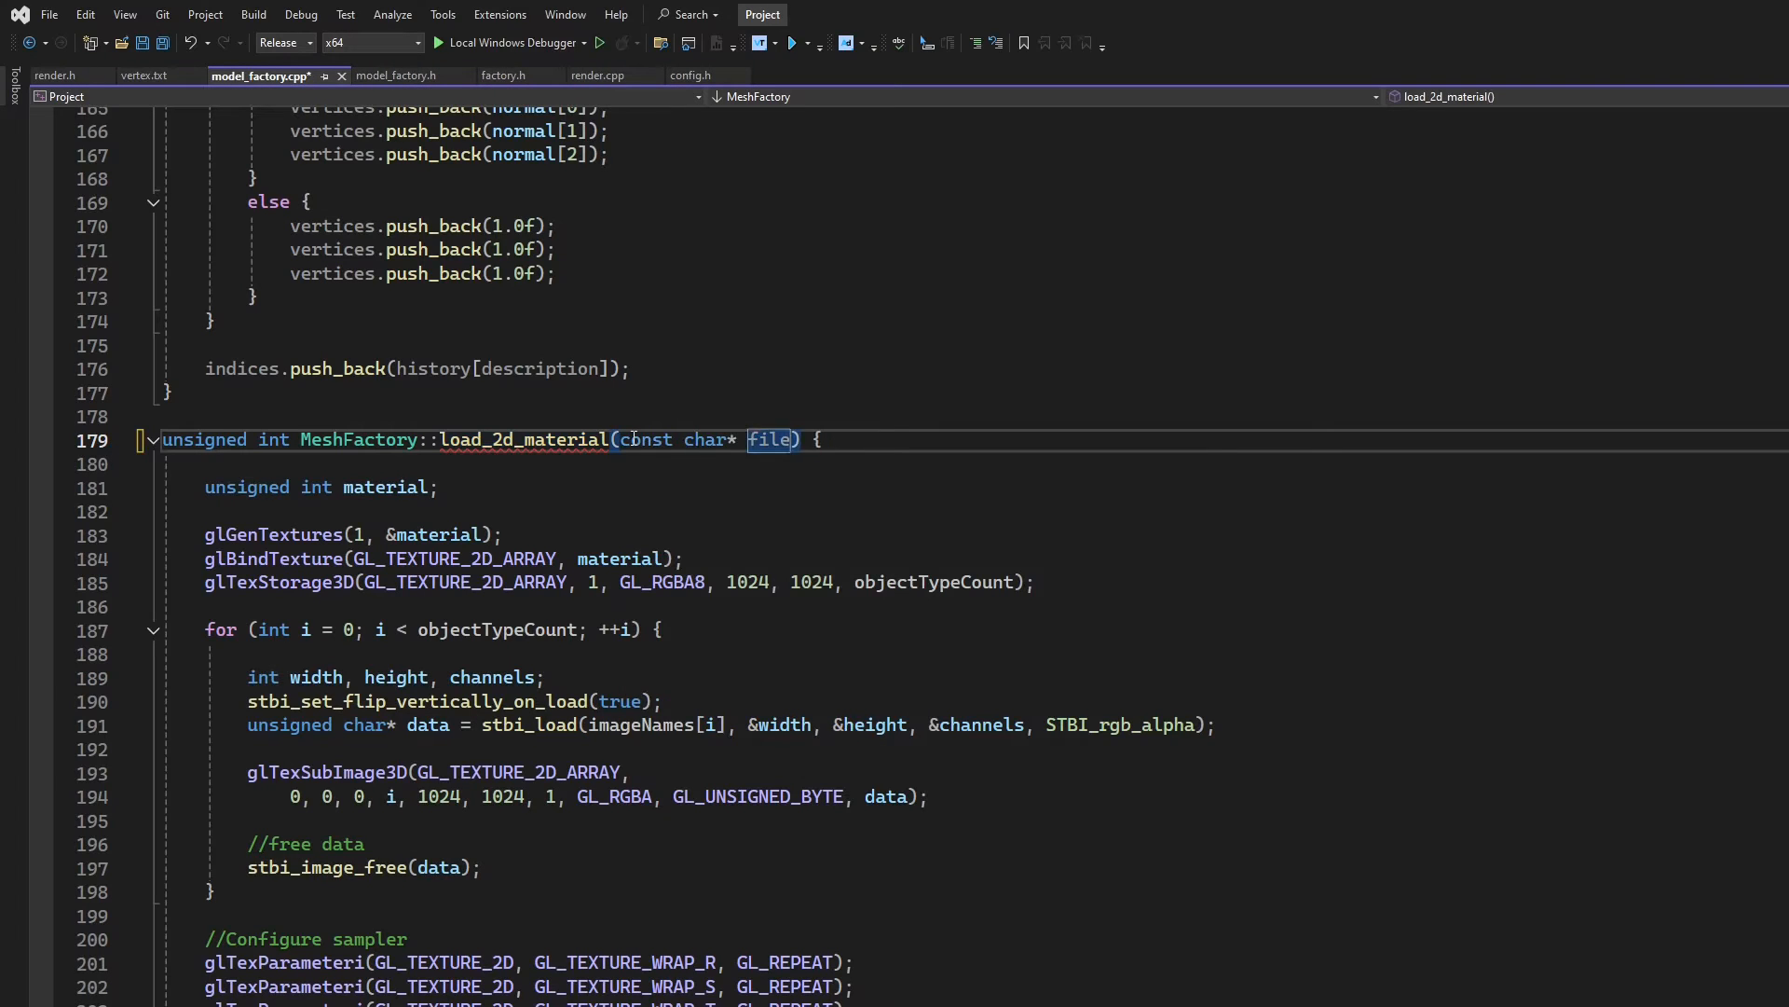
In model_factory.cpp, move the stbi_load lines up and select glTexStorage3D for 2D conversion
{"action": "left_click", "coordinate": [390, 75]}
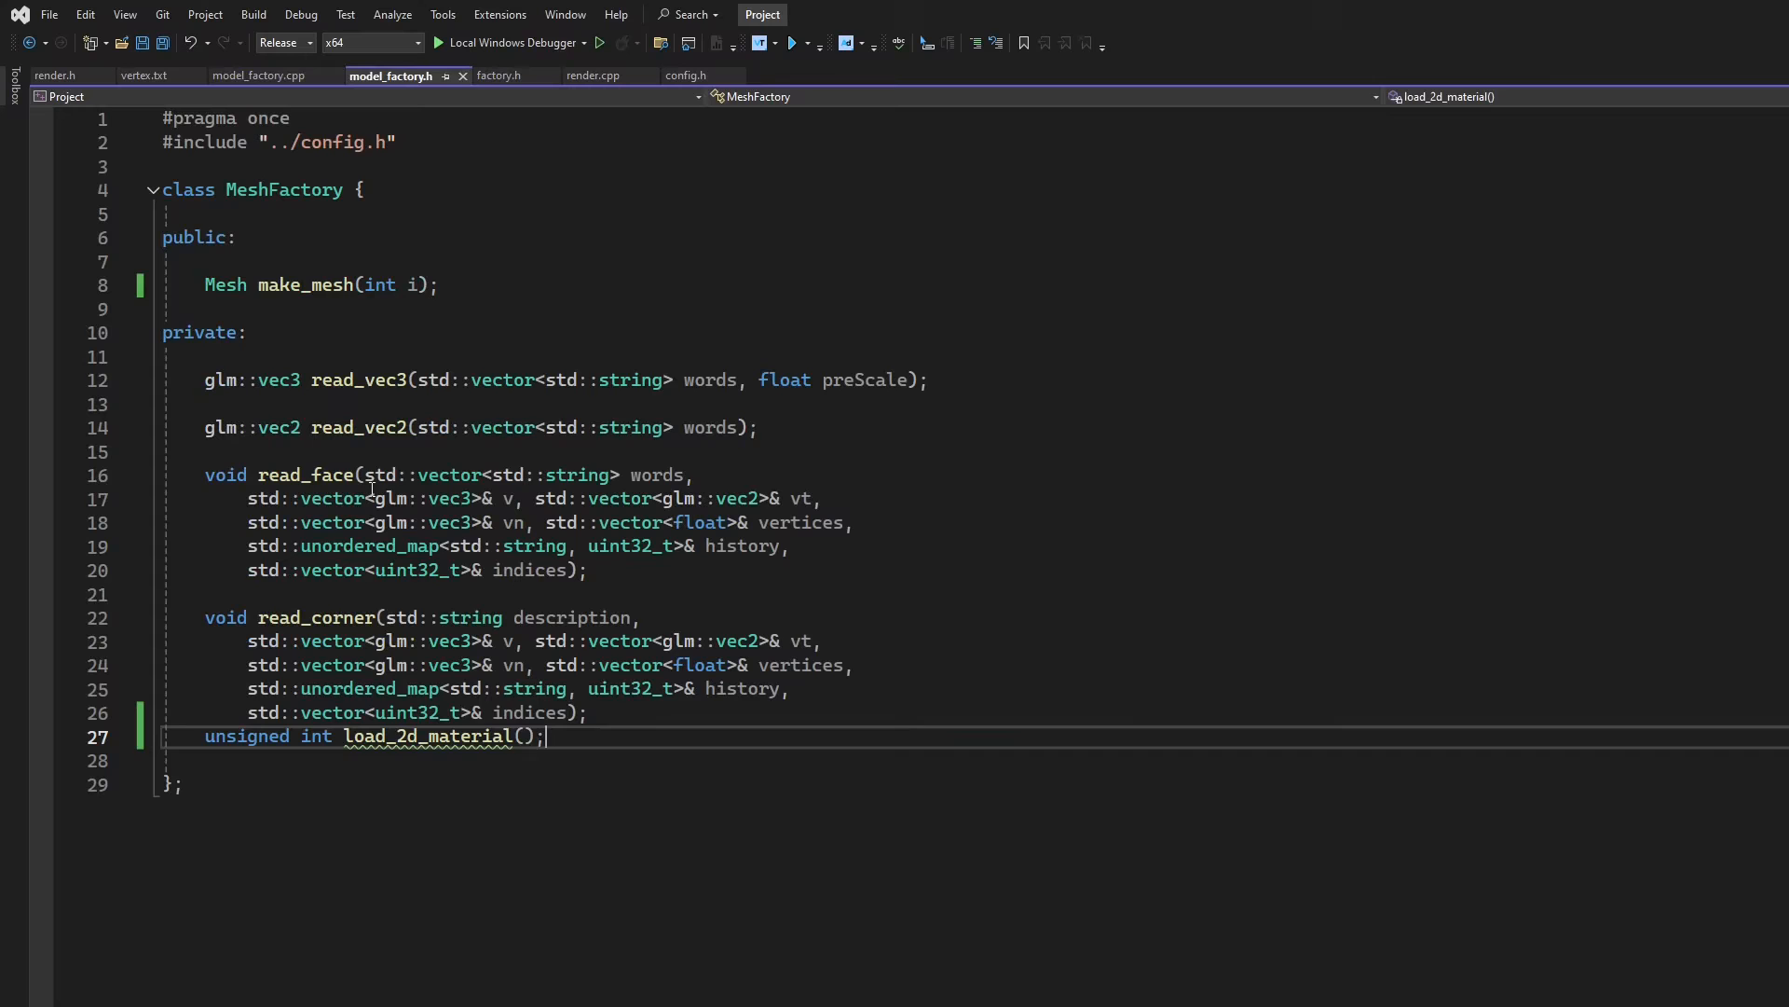
{"action": "left_click", "coordinate": [260, 75]}
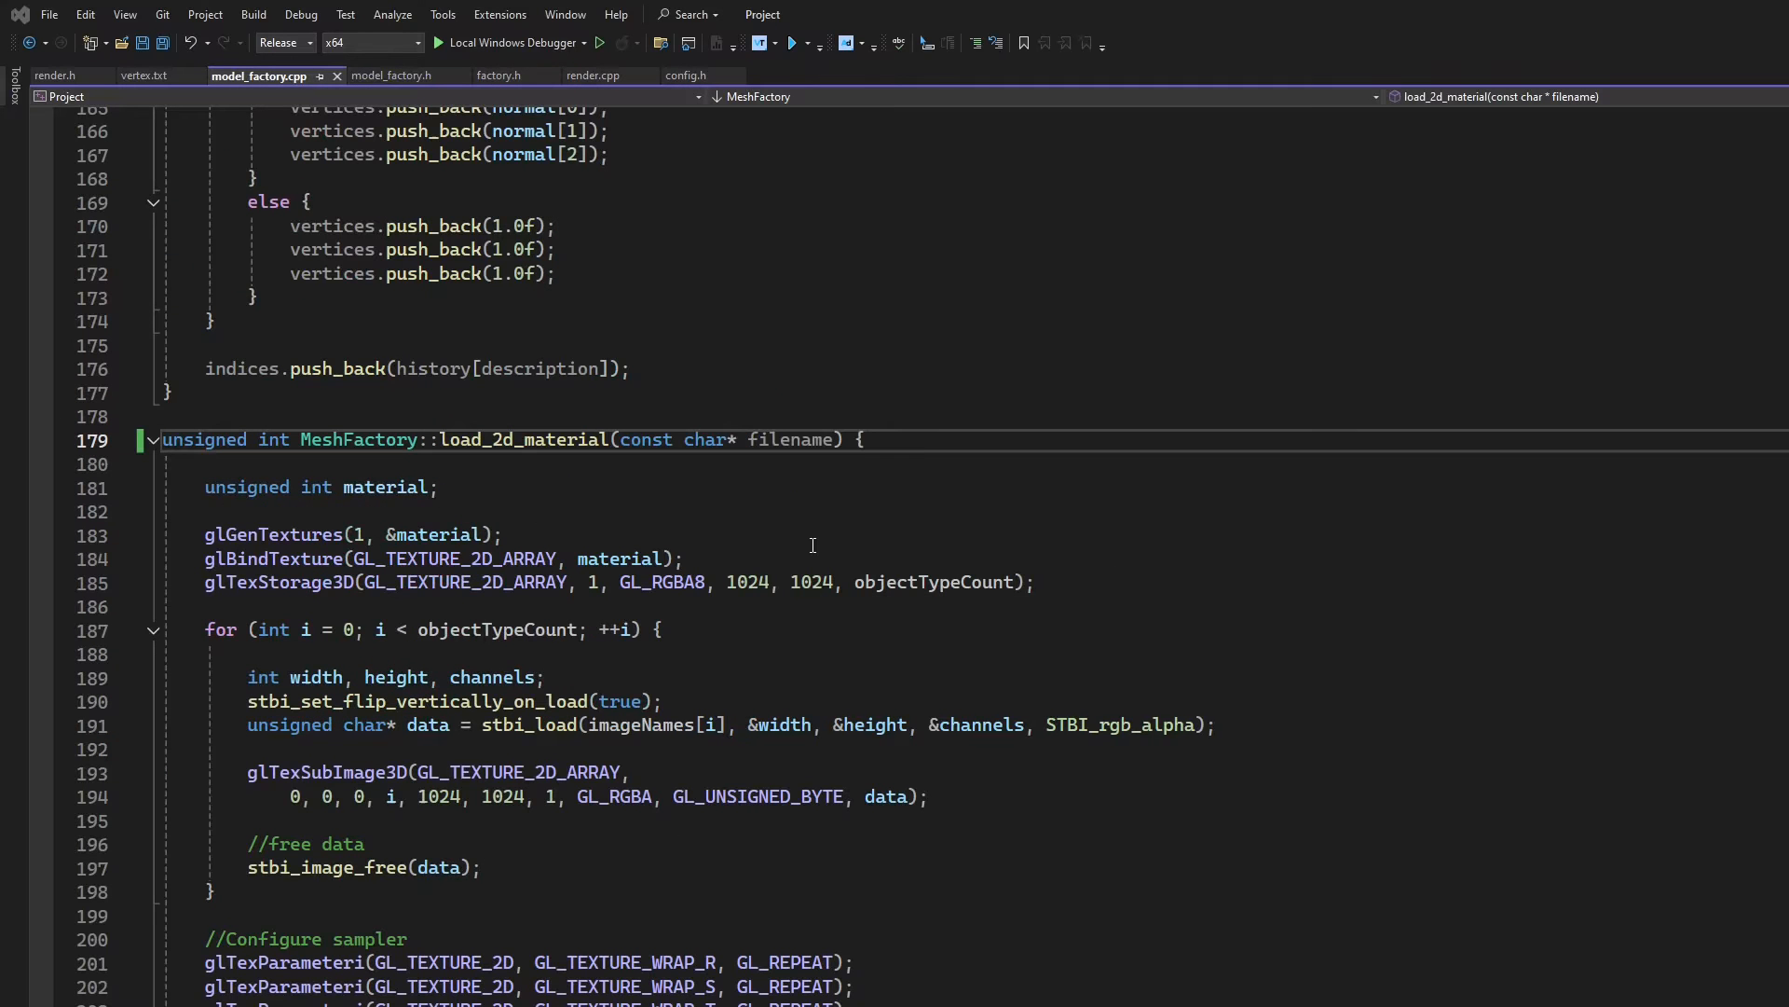
{"action": "left_click_drag", "start_coordinate": [590, 725], "coordinate": [1216, 725]}
{"action": "type", "text": "filen"}
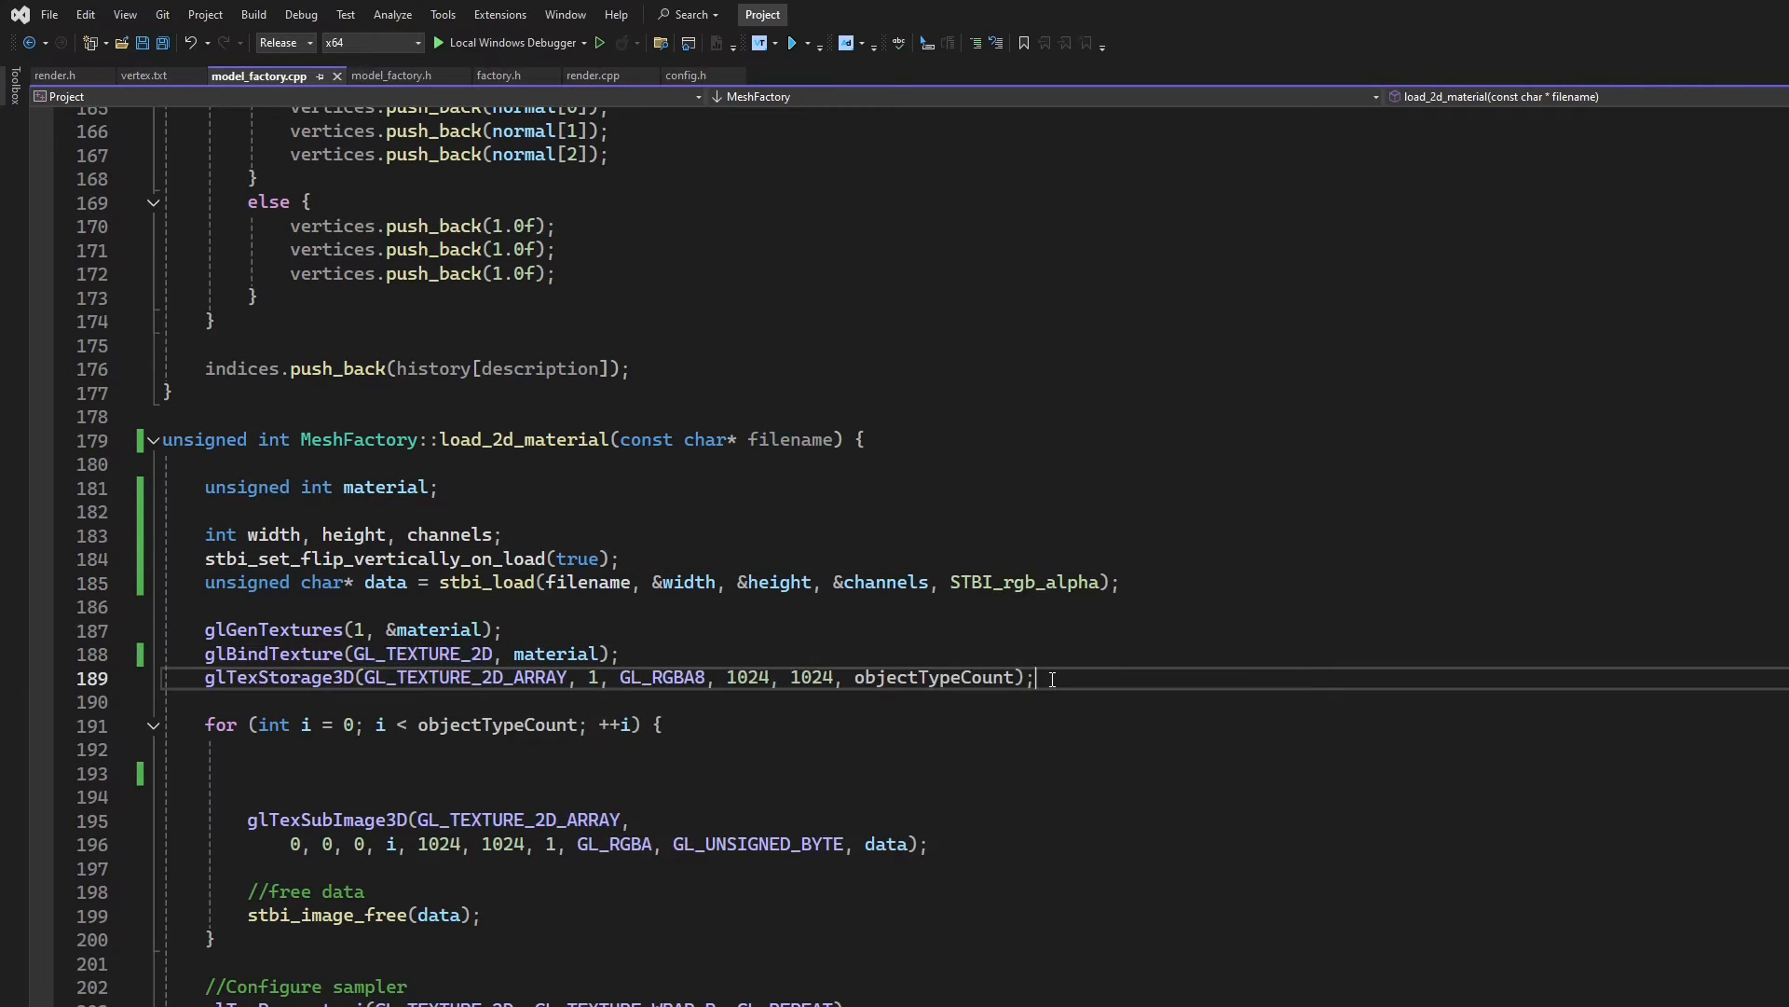
{"action": "double_click", "coordinate": [270, 678]}
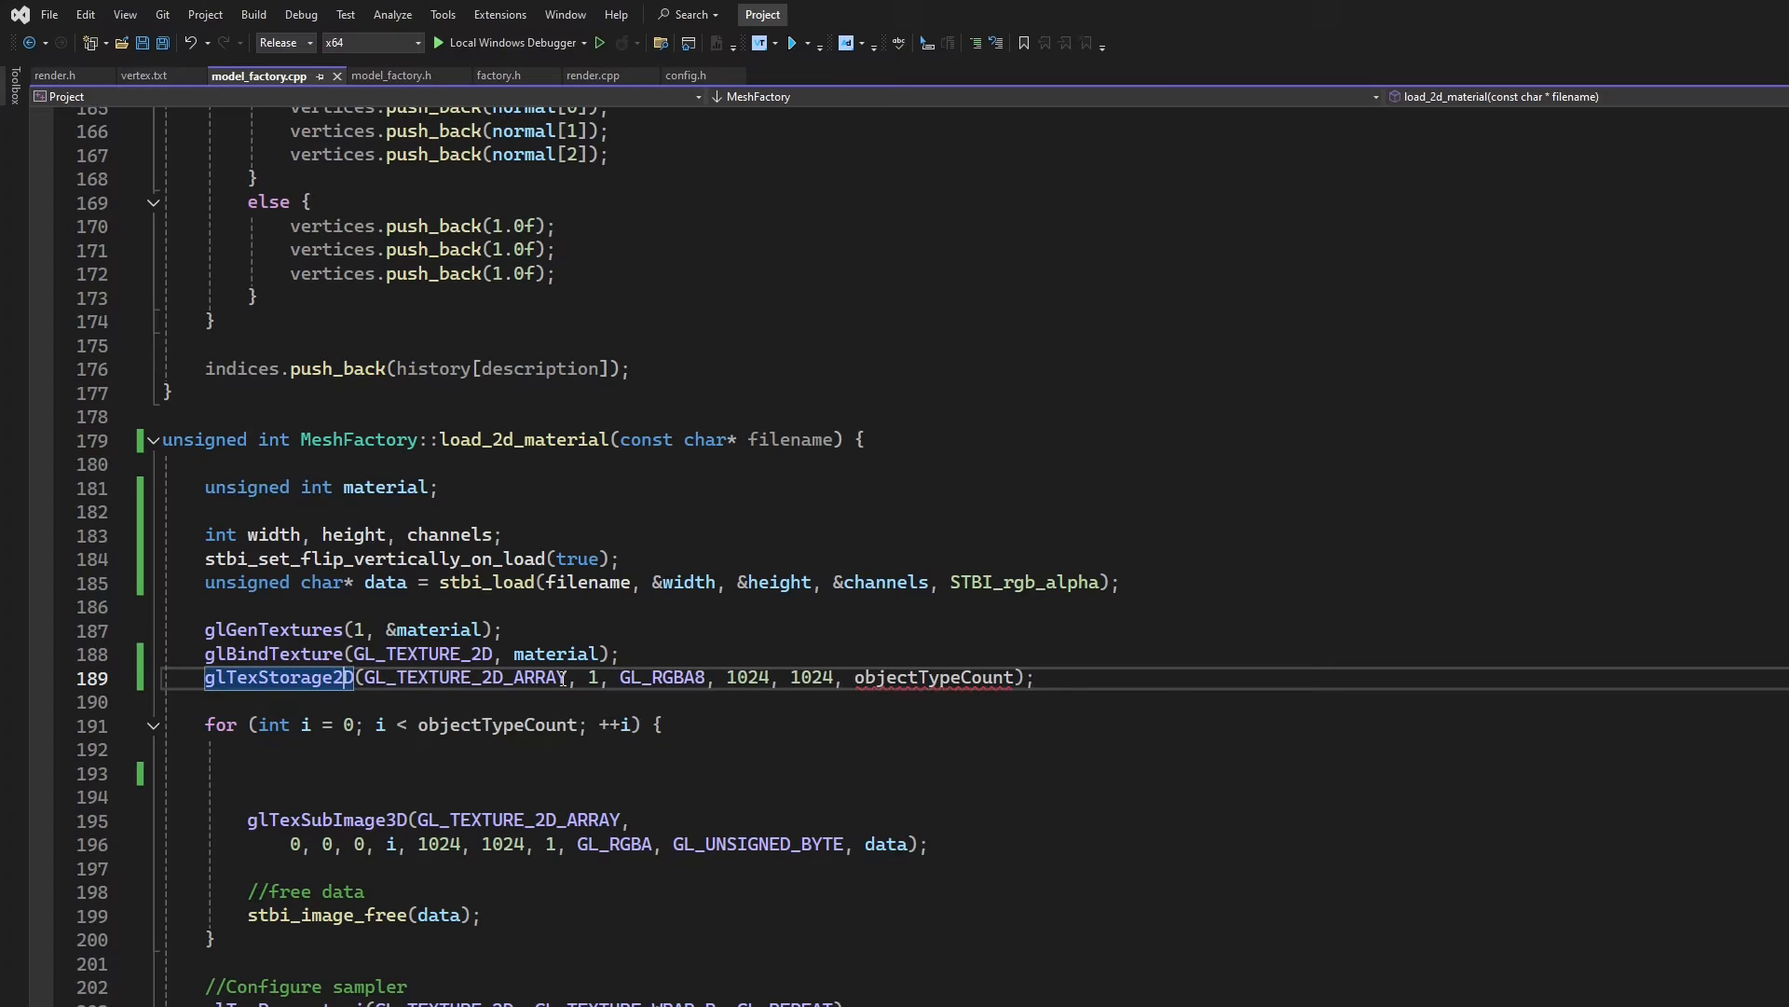
{"action": "mouse_move", "coordinate": [934, 678]}
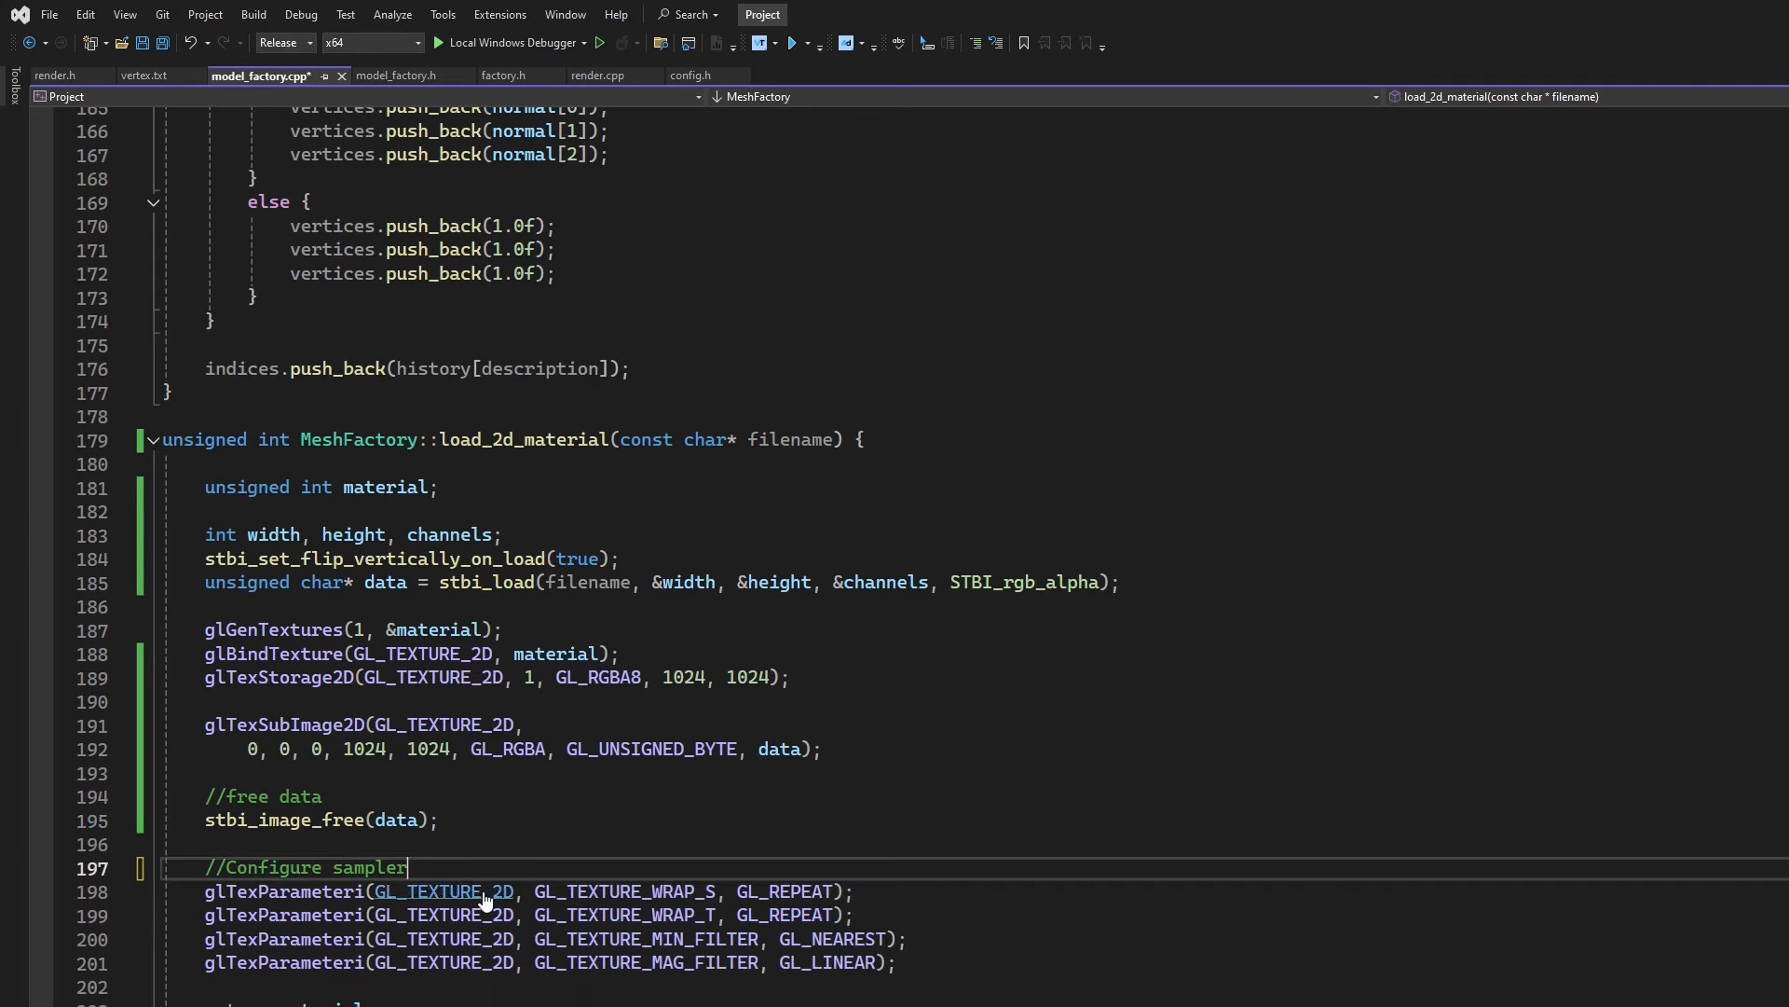
{"action": "mouse_move", "coordinate": [483, 894]}
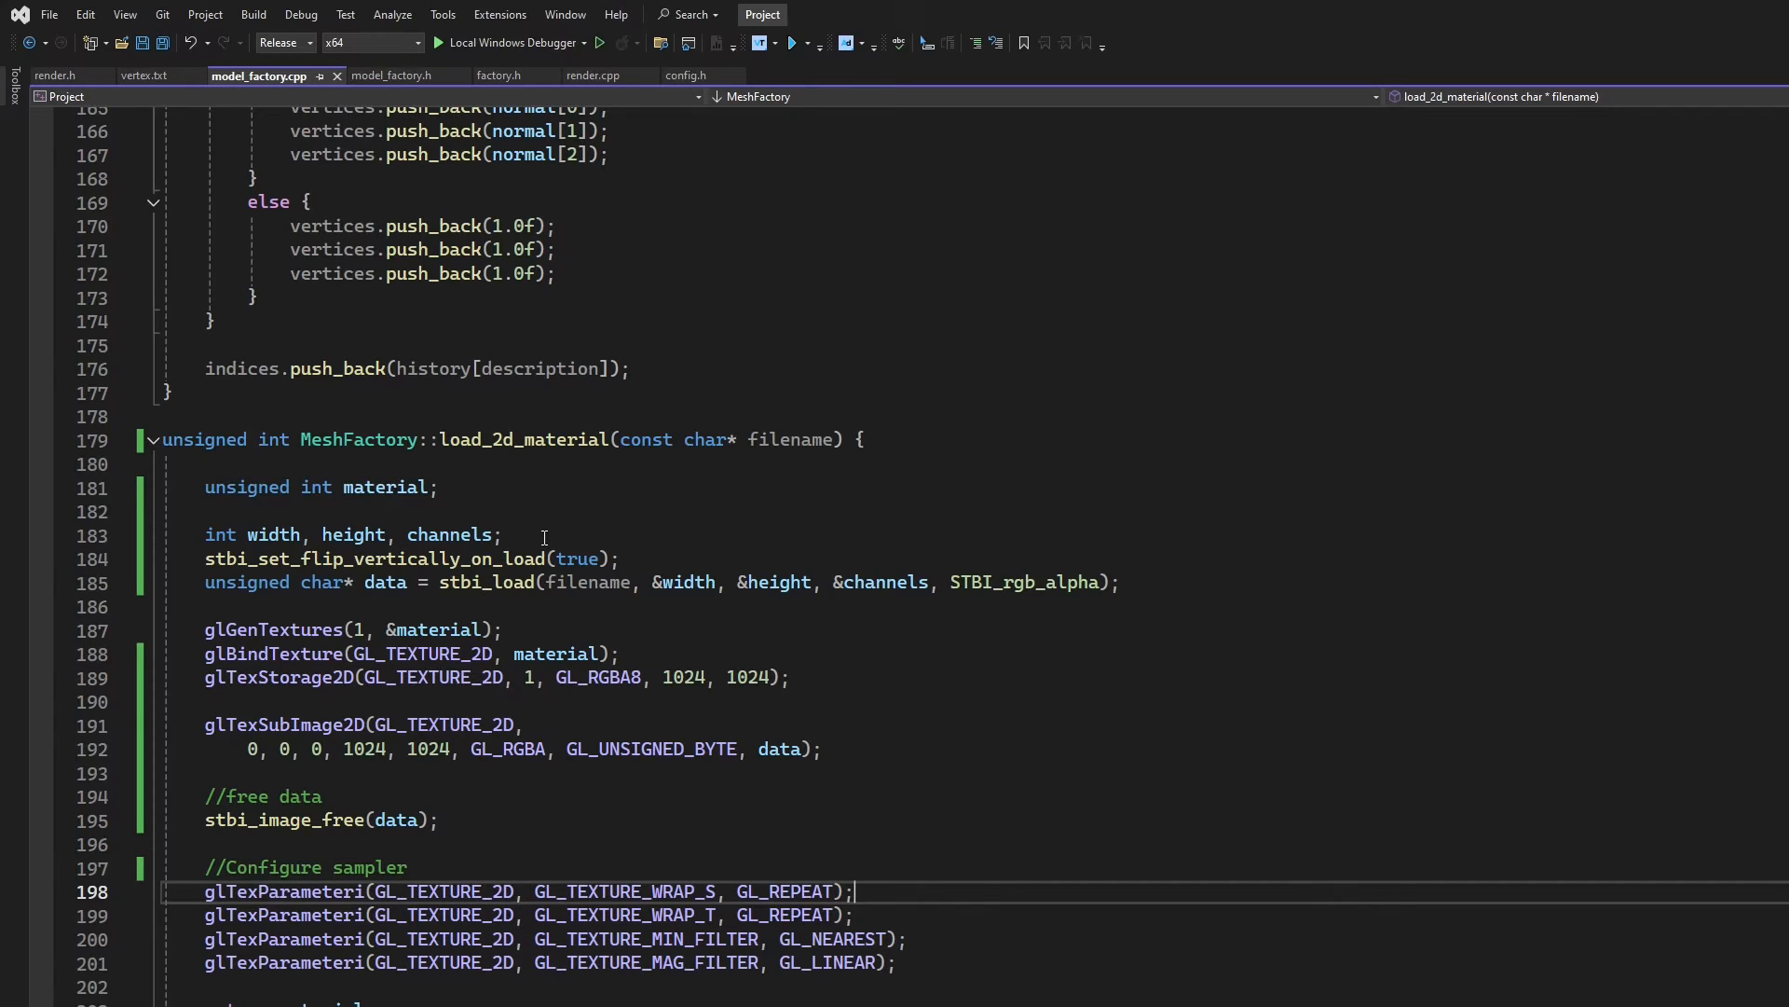
{"action": "mouse_move", "coordinate": [1041, 919]}
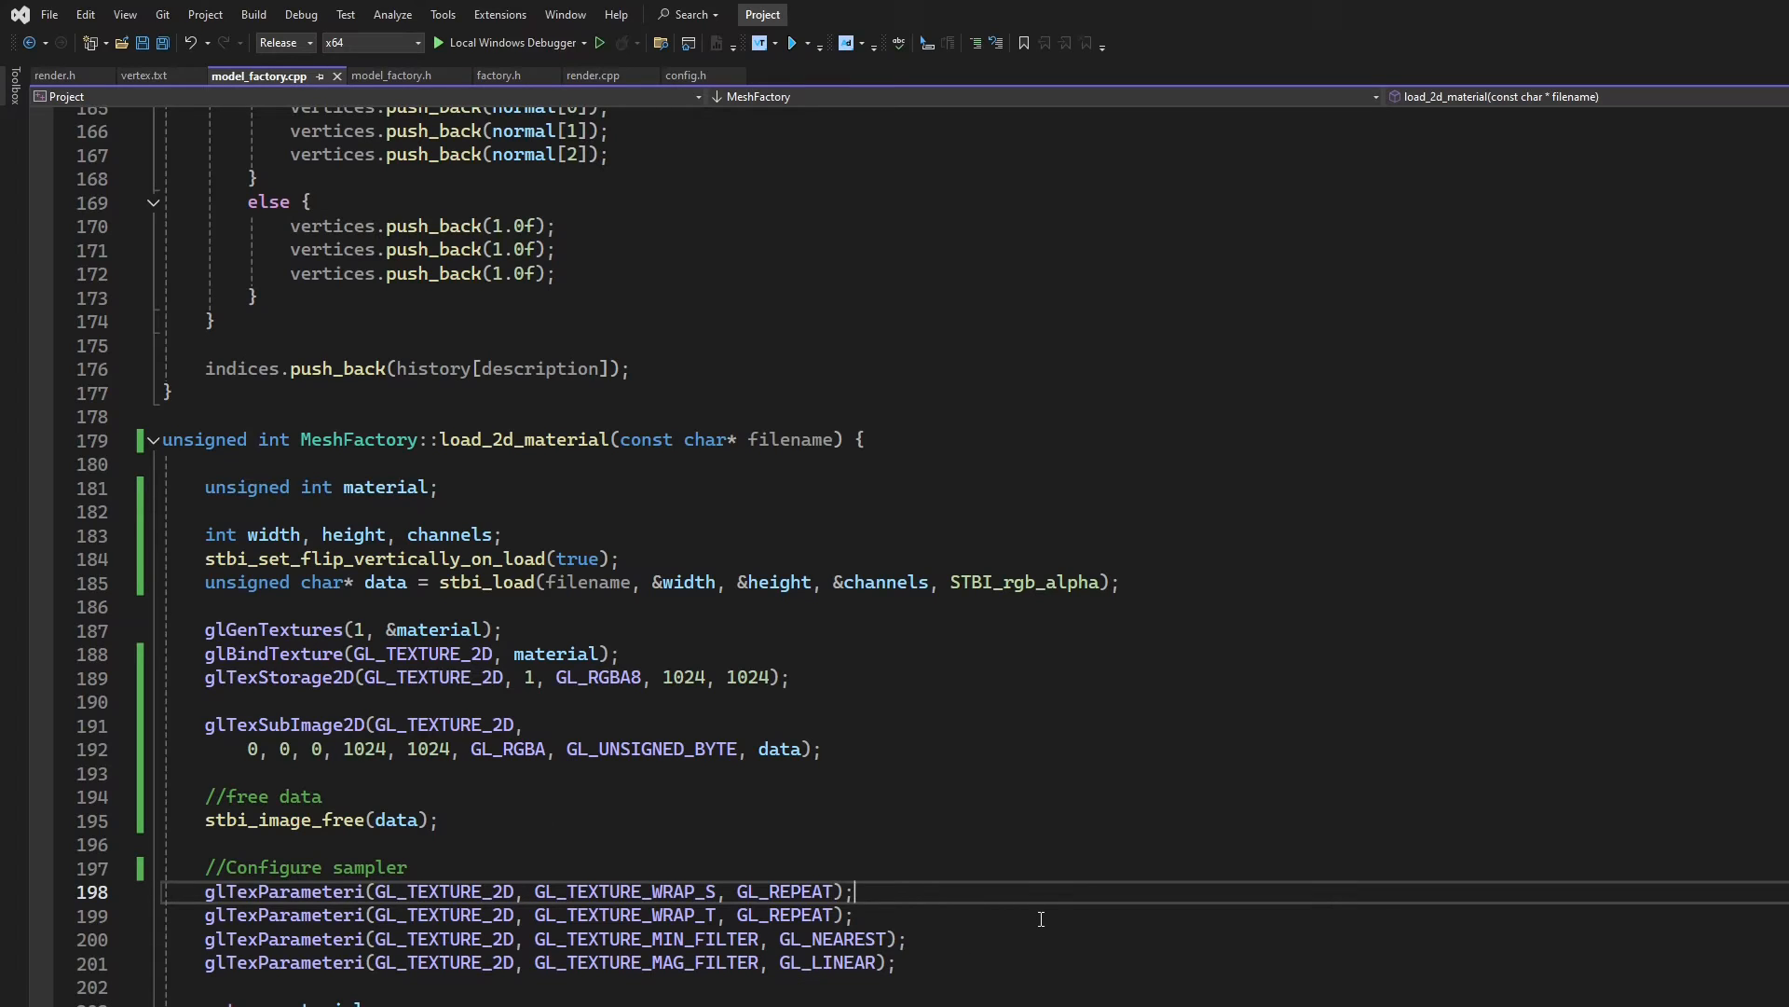
{"action": "mouse_move", "coordinate": [1036, 906]}
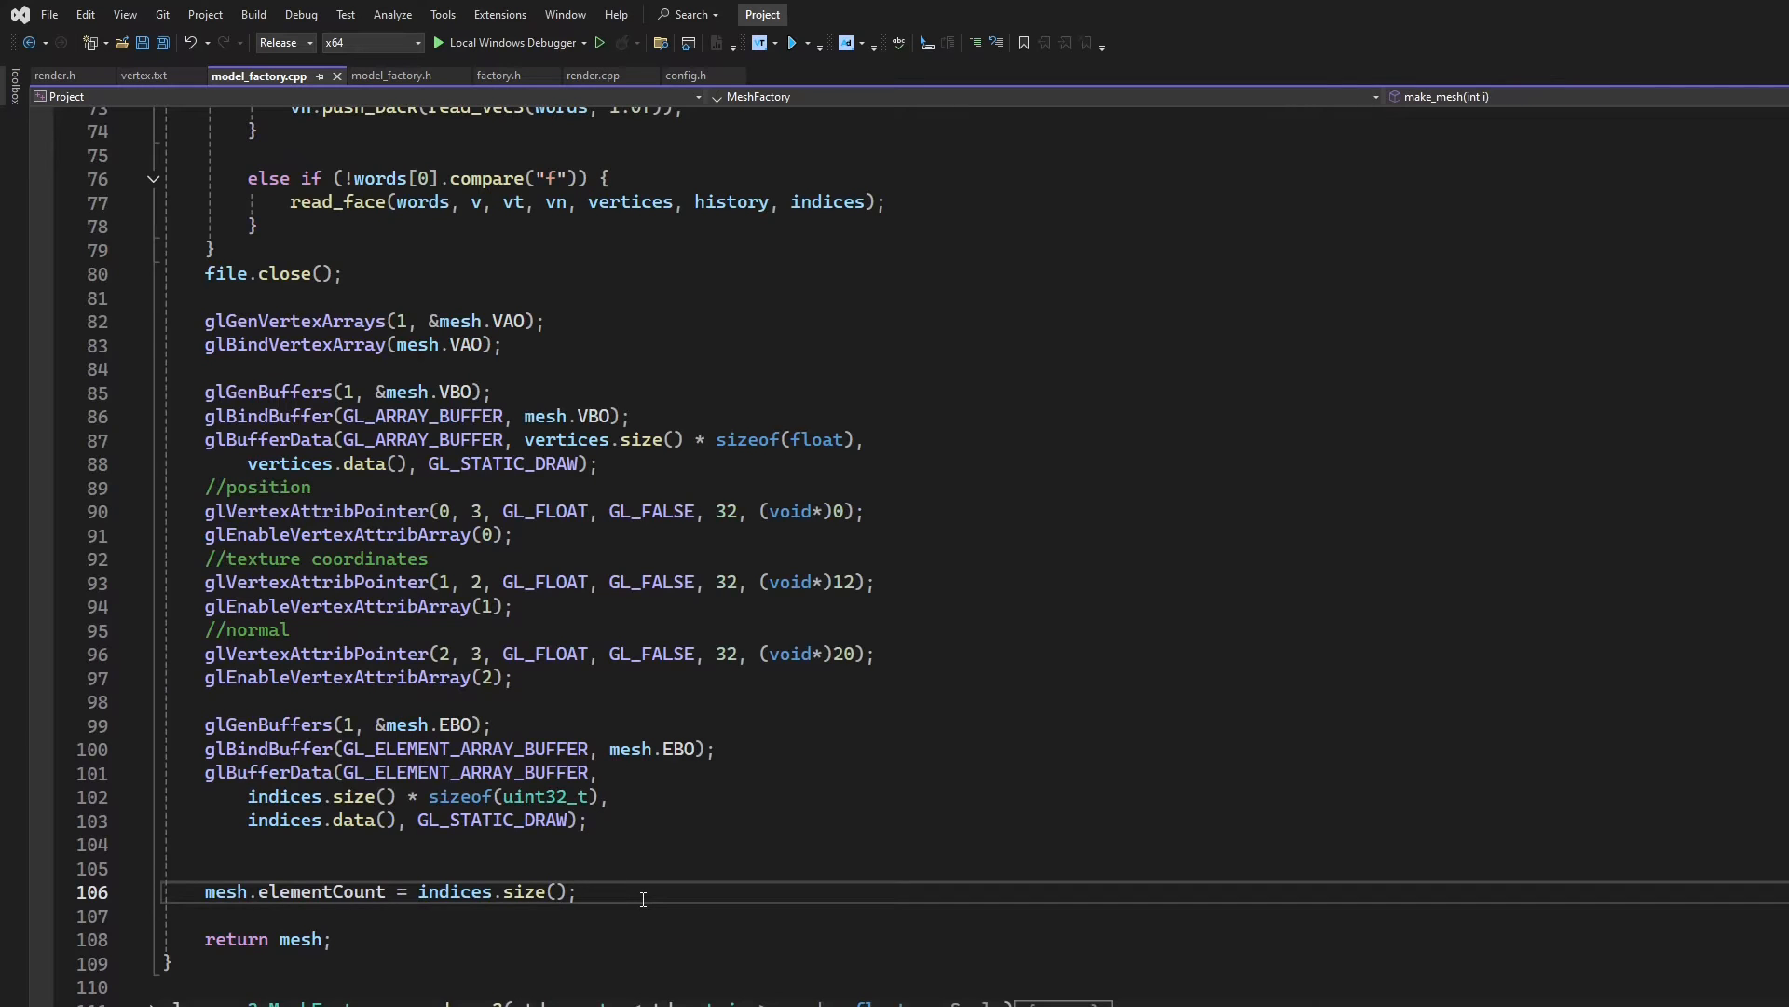
Assign mesh.material = load_2d_material(imageNames[i]) after mesh.elementCount in make_mesh
{"action": "type", "text": "meth"}
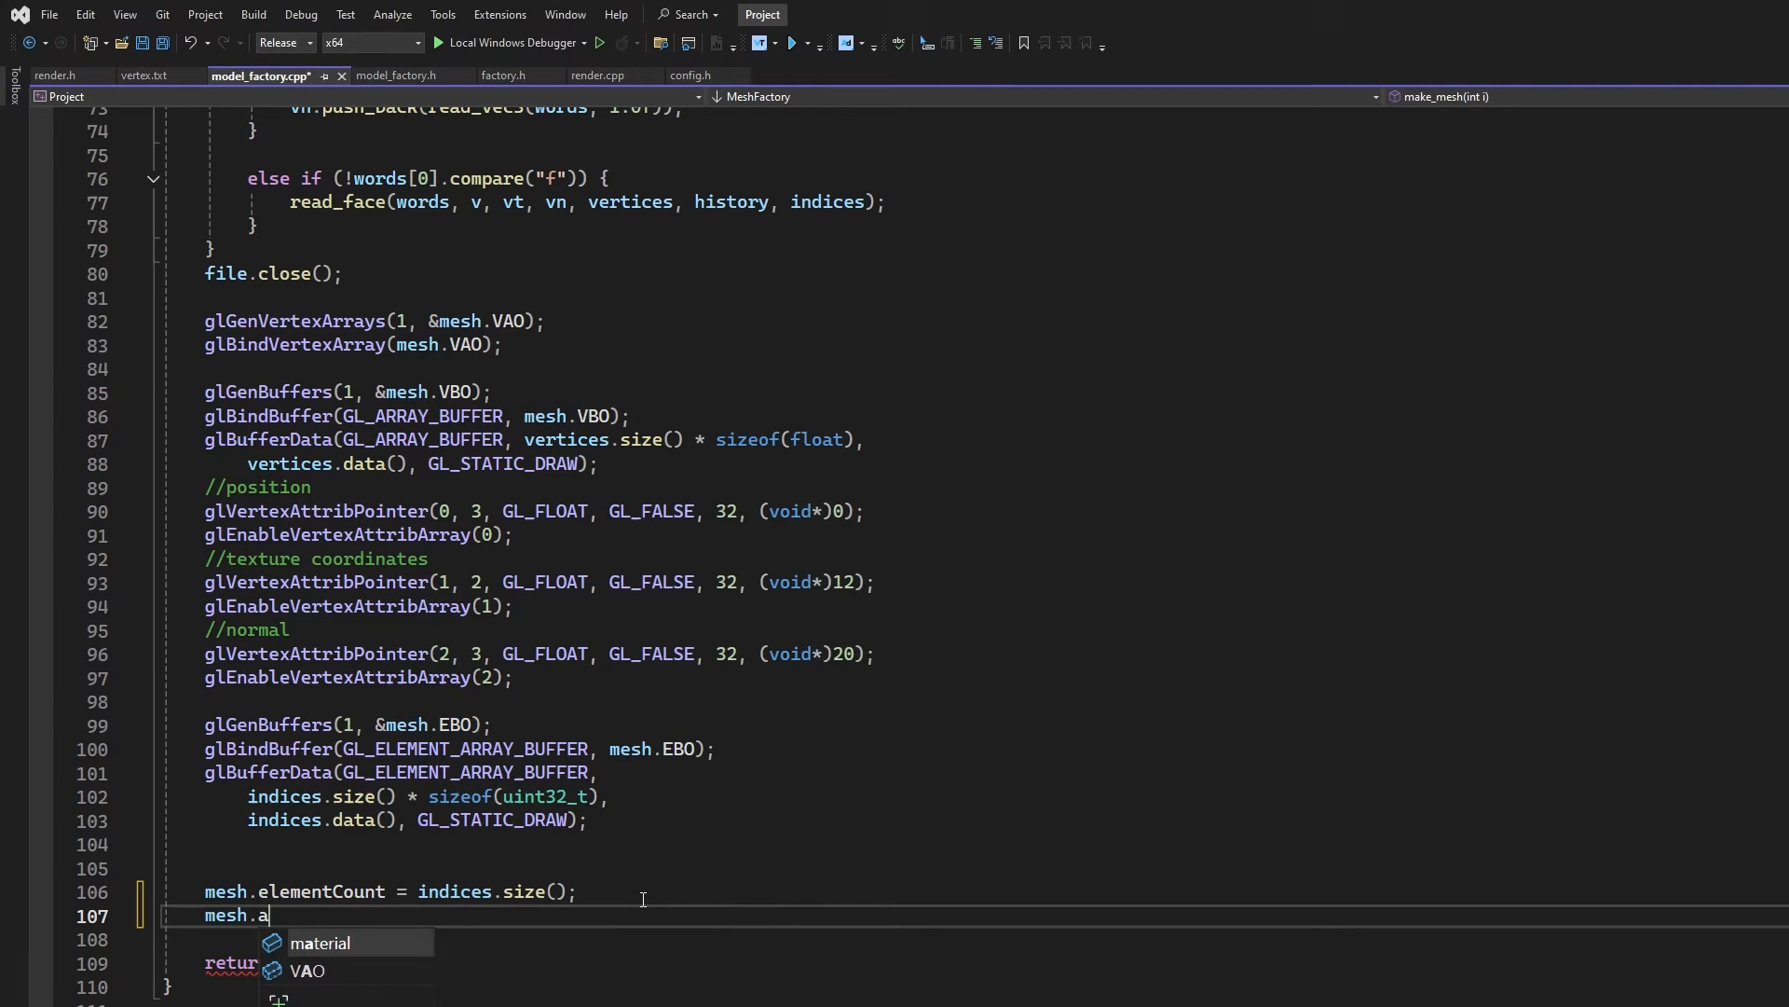
{"action": "left_click", "coordinate": [326, 943]}
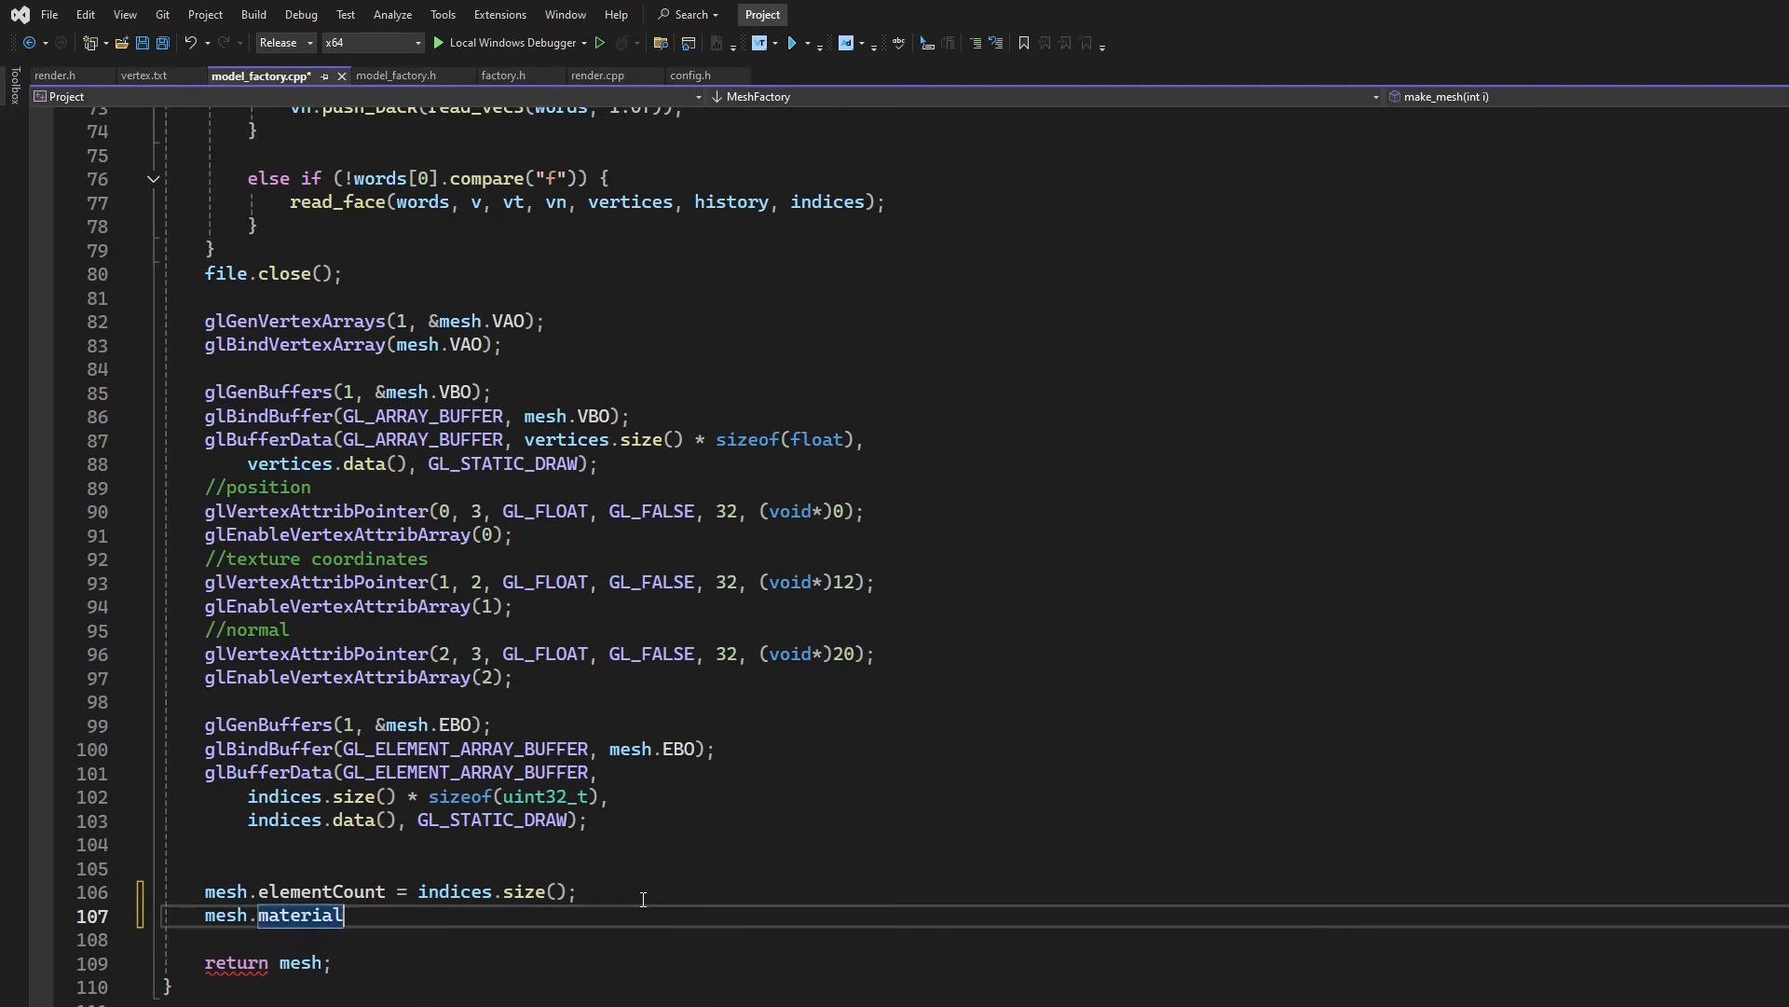
{"action": "type", "text": "= load_2d_material("}
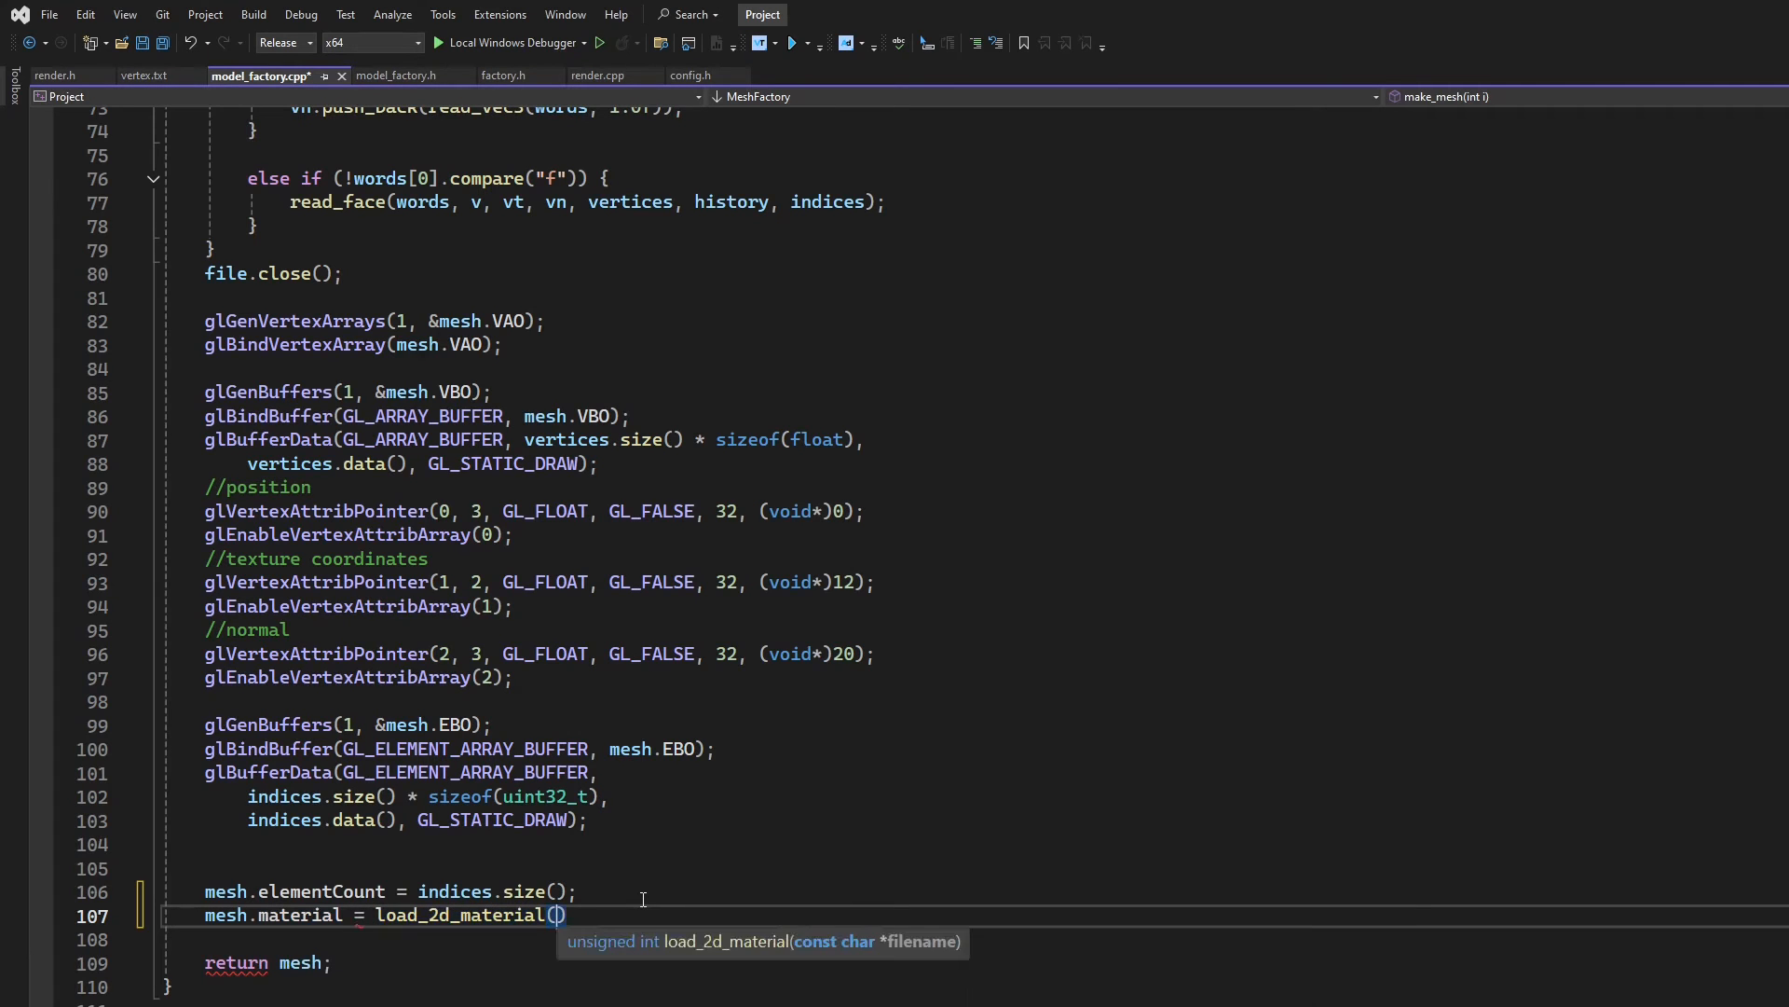
{"action": "type", "text": "imageNames[i]"}
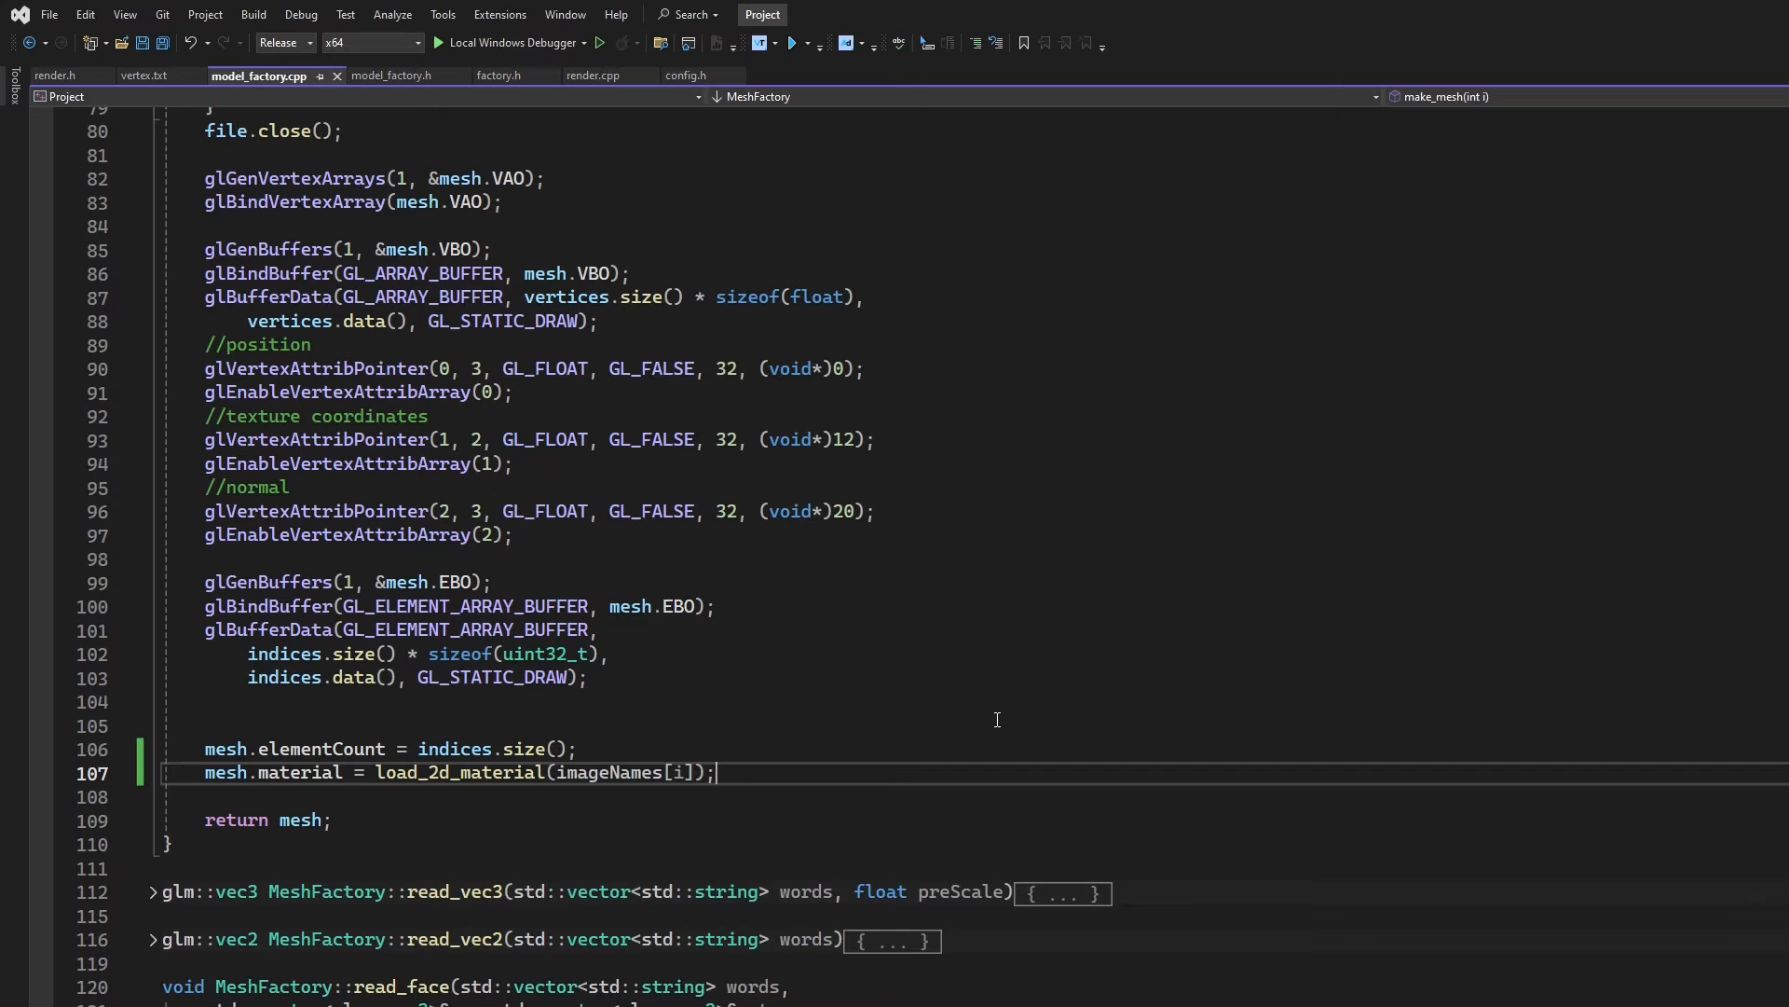
{"action": "mouse_move", "coordinate": [333, 108]}
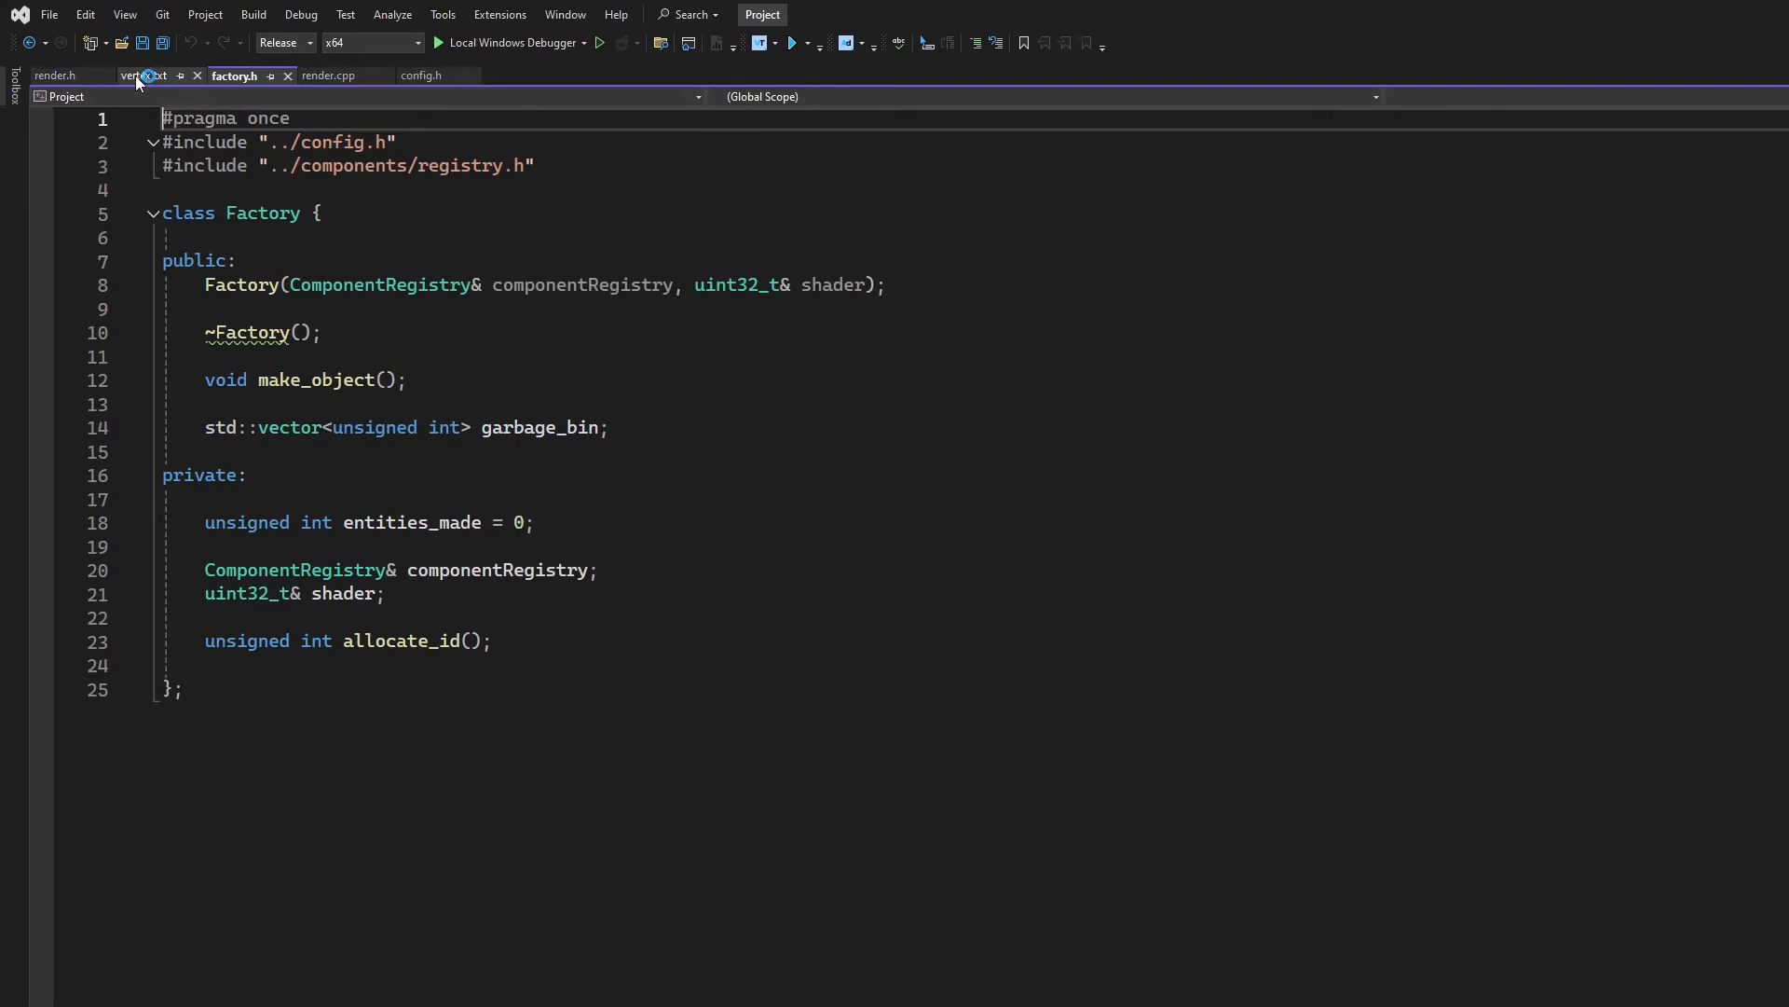
Open render.h then render.cpp, toggle update() and expand build_models()
{"action": "left_click", "coordinate": [48, 75]}
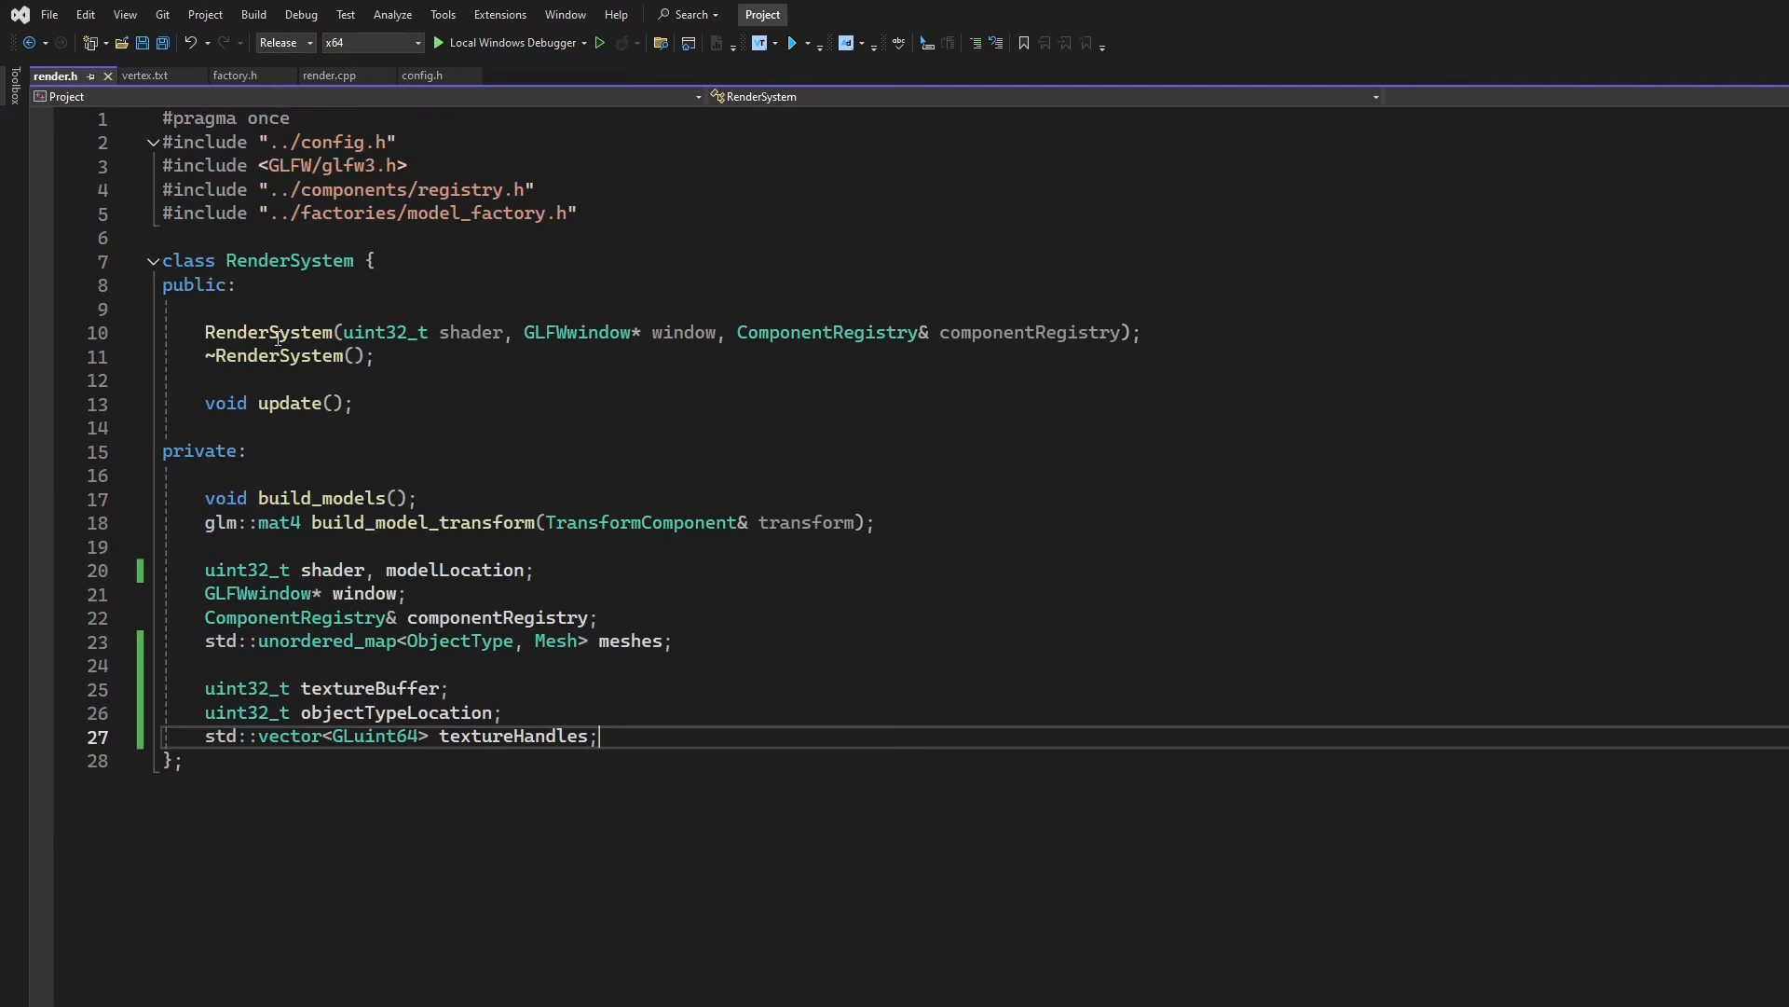
{"action": "left_click", "coordinate": [330, 76]}
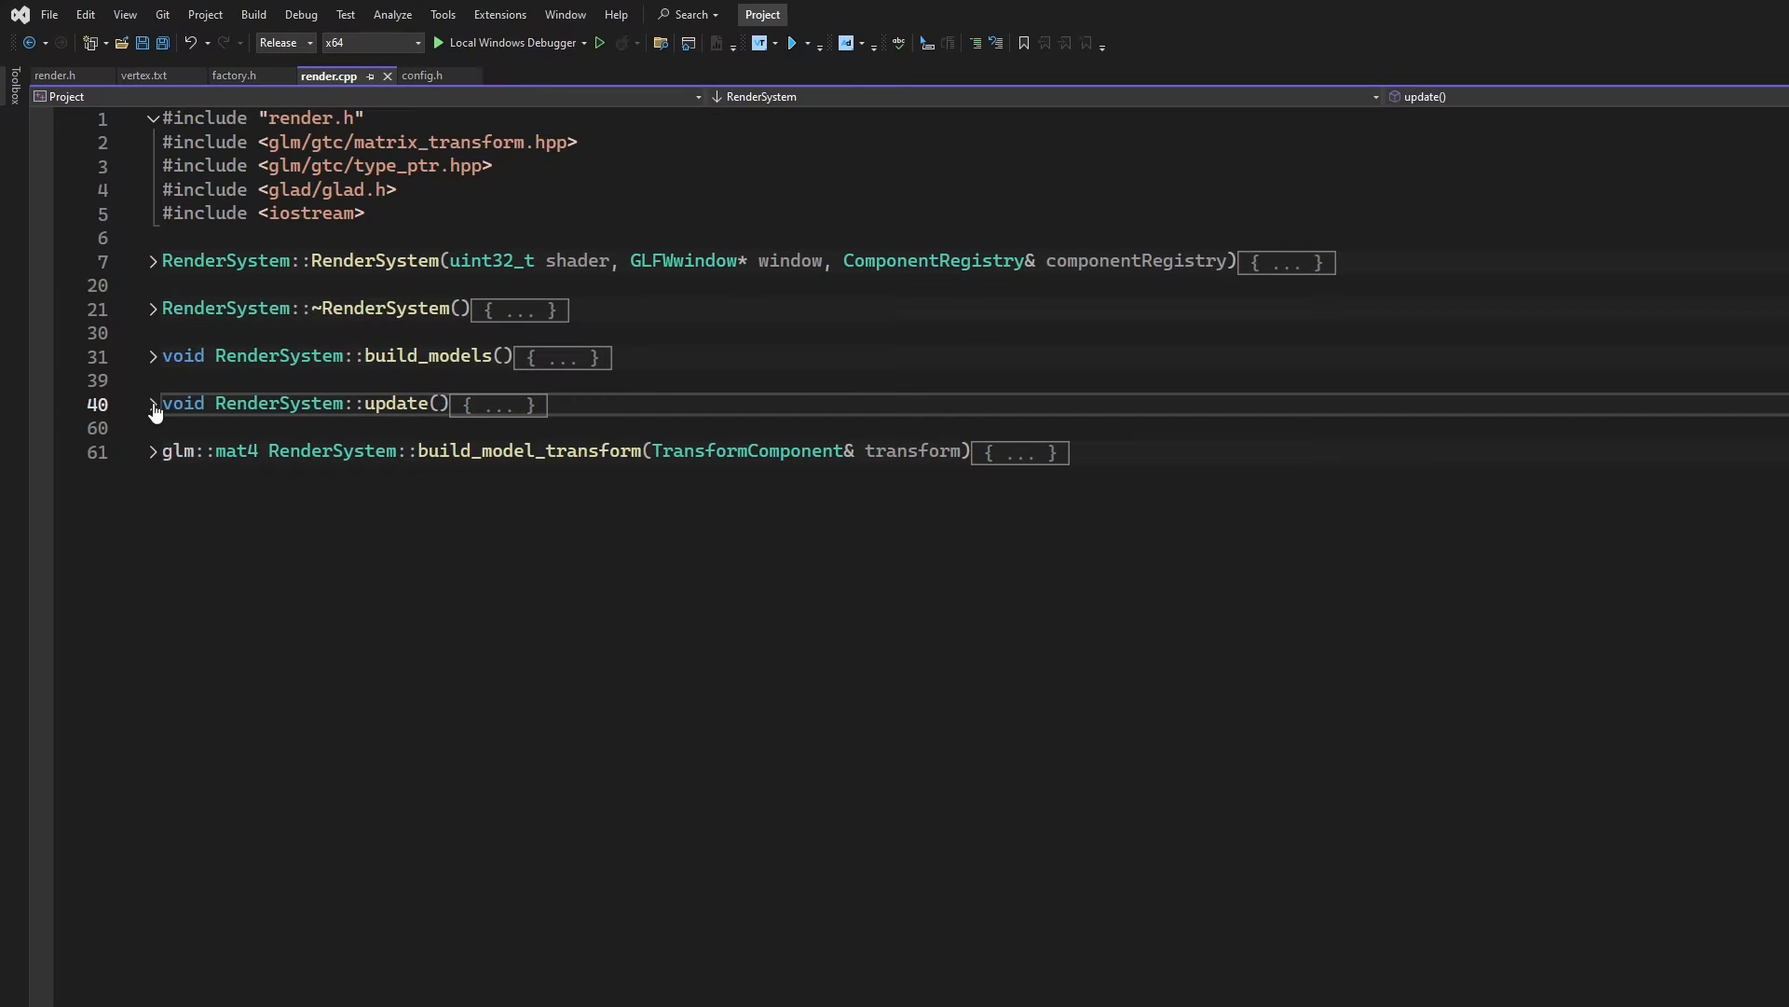
{"action": "left_click", "coordinate": [153, 404]}
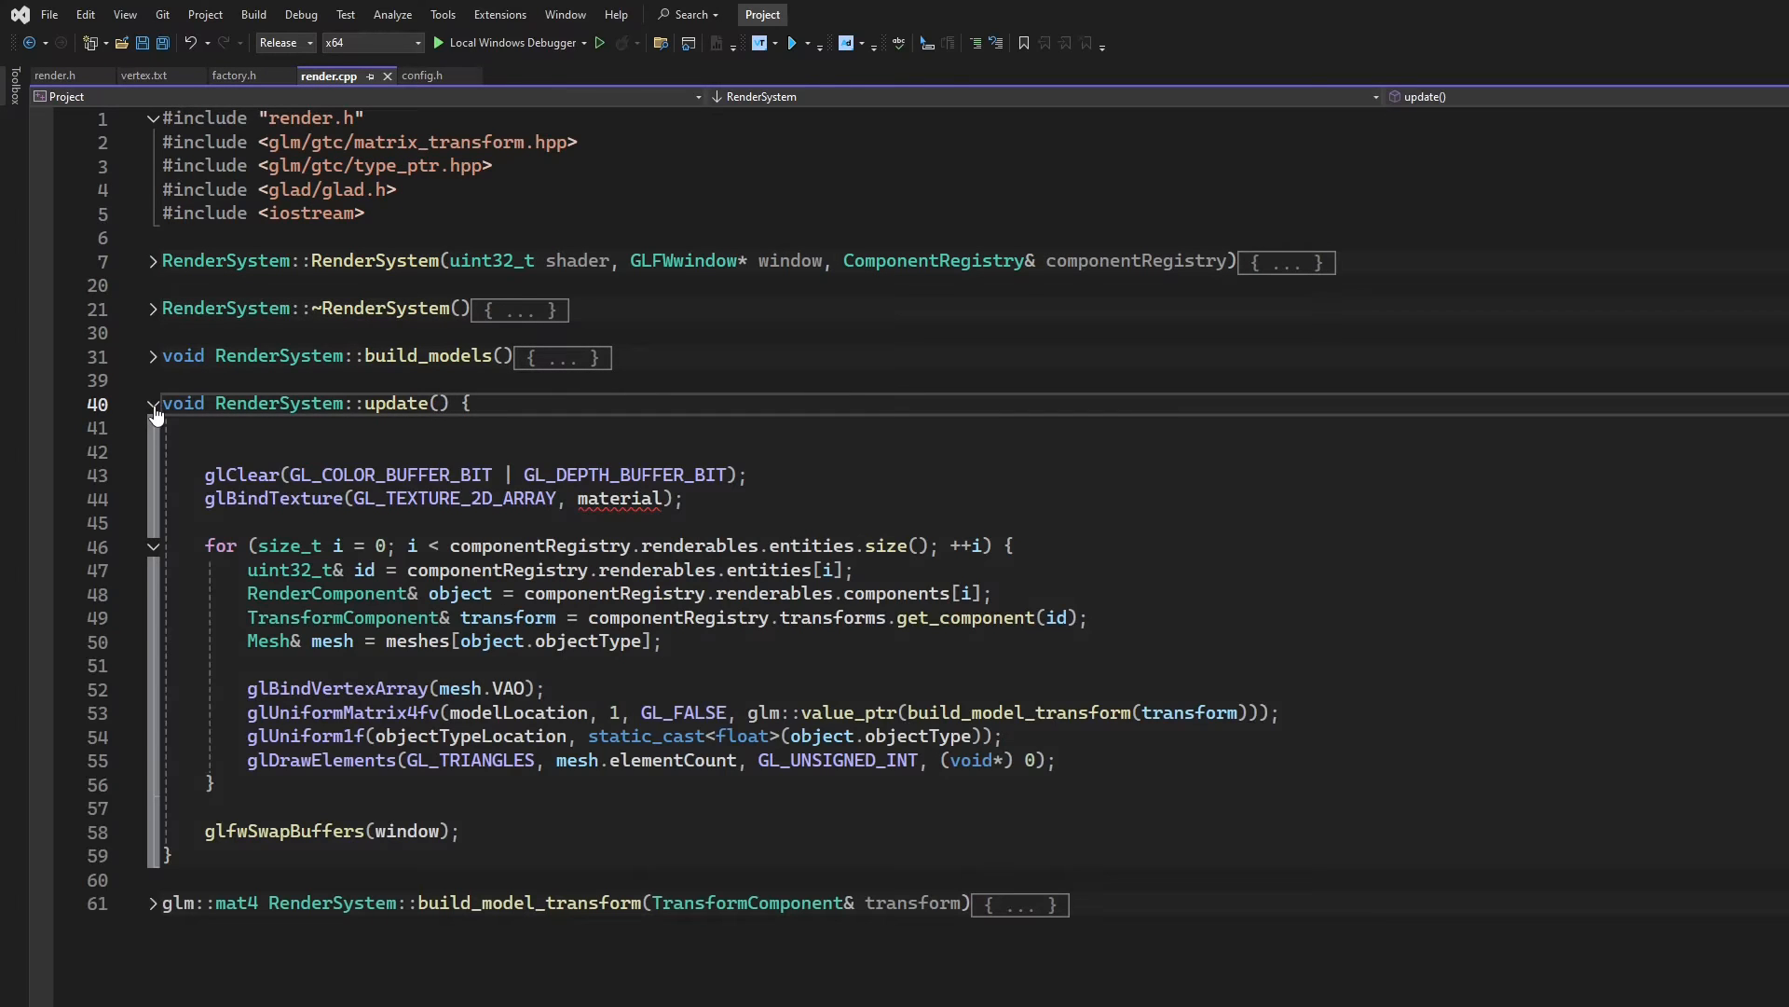
{"action": "left_click", "coordinate": [152, 403]}
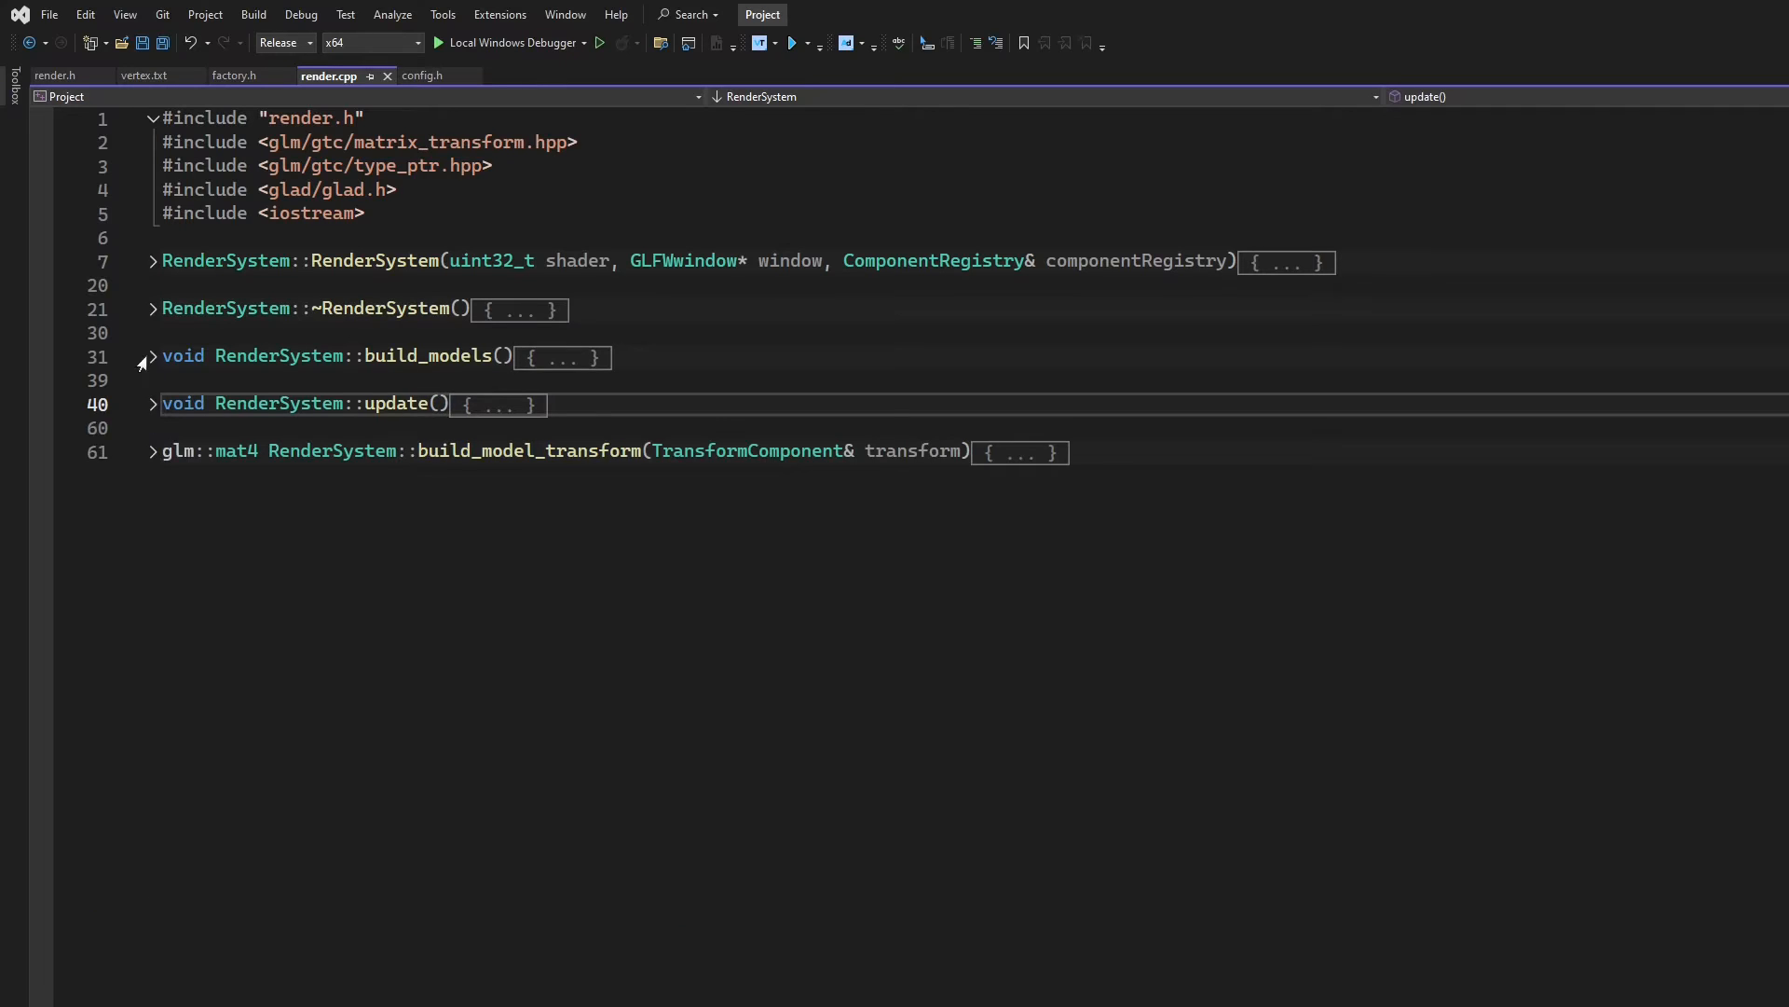
{"action": "left_click", "coordinate": [152, 355]}
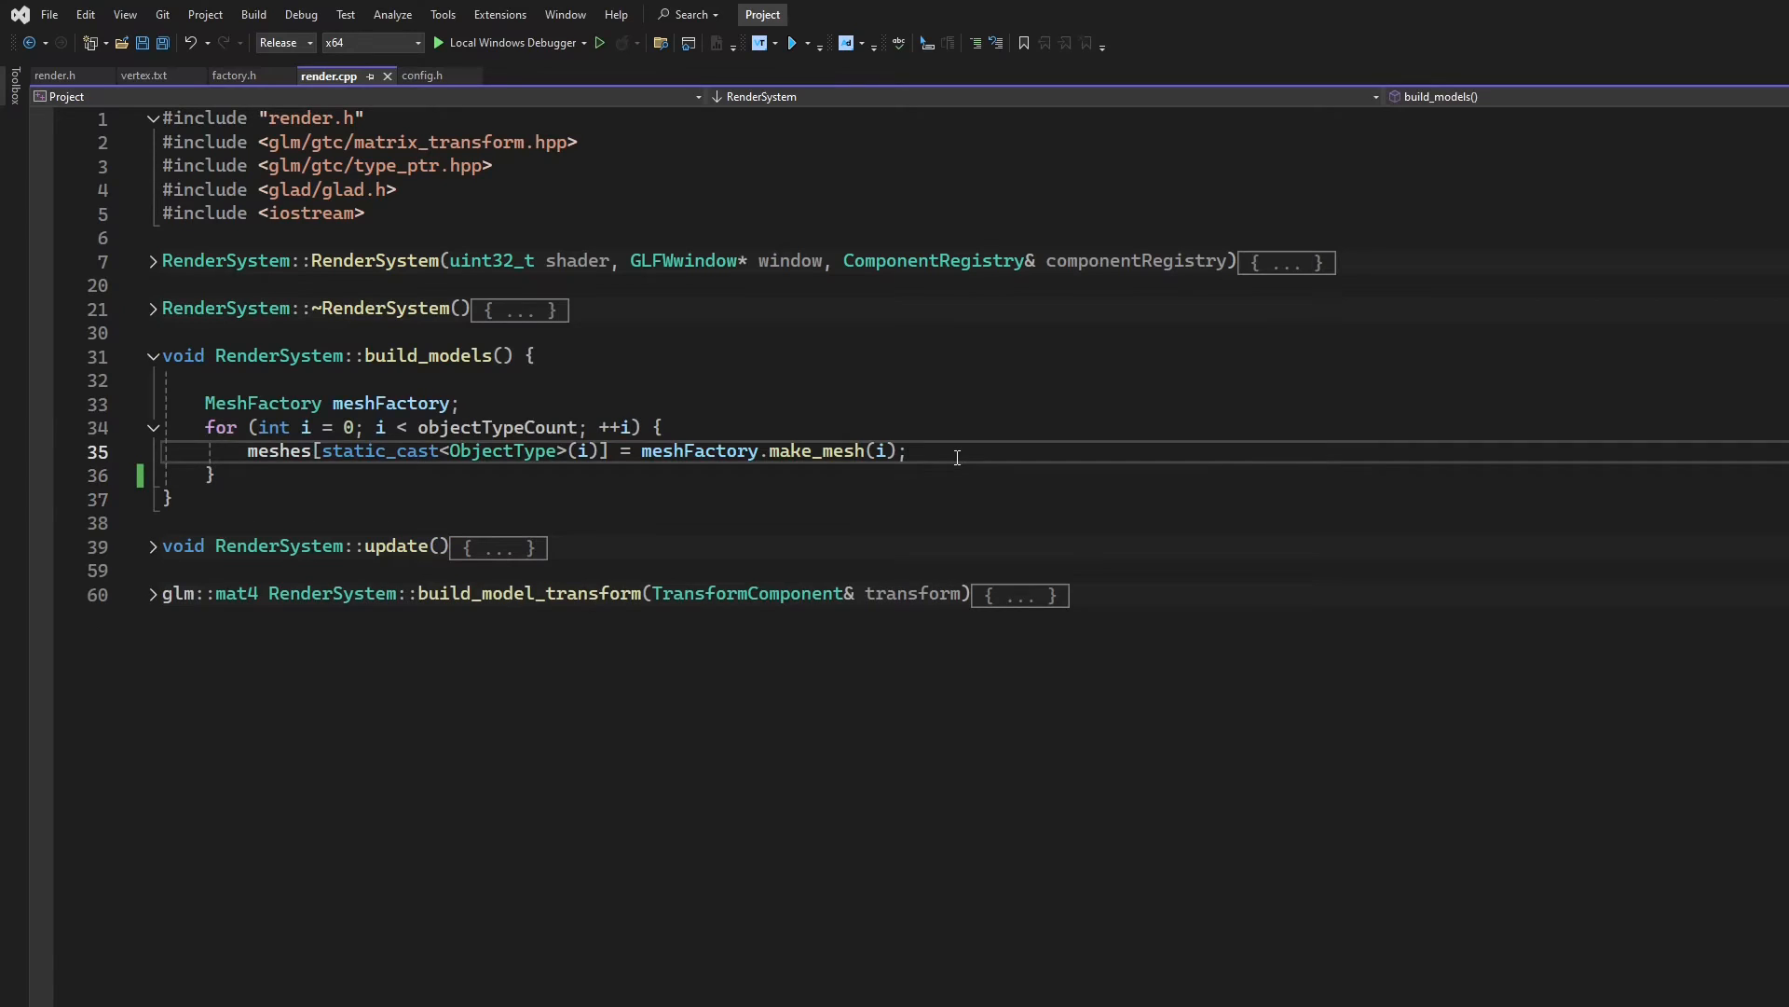
Push glGetTextureHandleARB(meshes[...].material) into textureHandles inside the build_models loop
{"action": "type", "text": "GL_"}
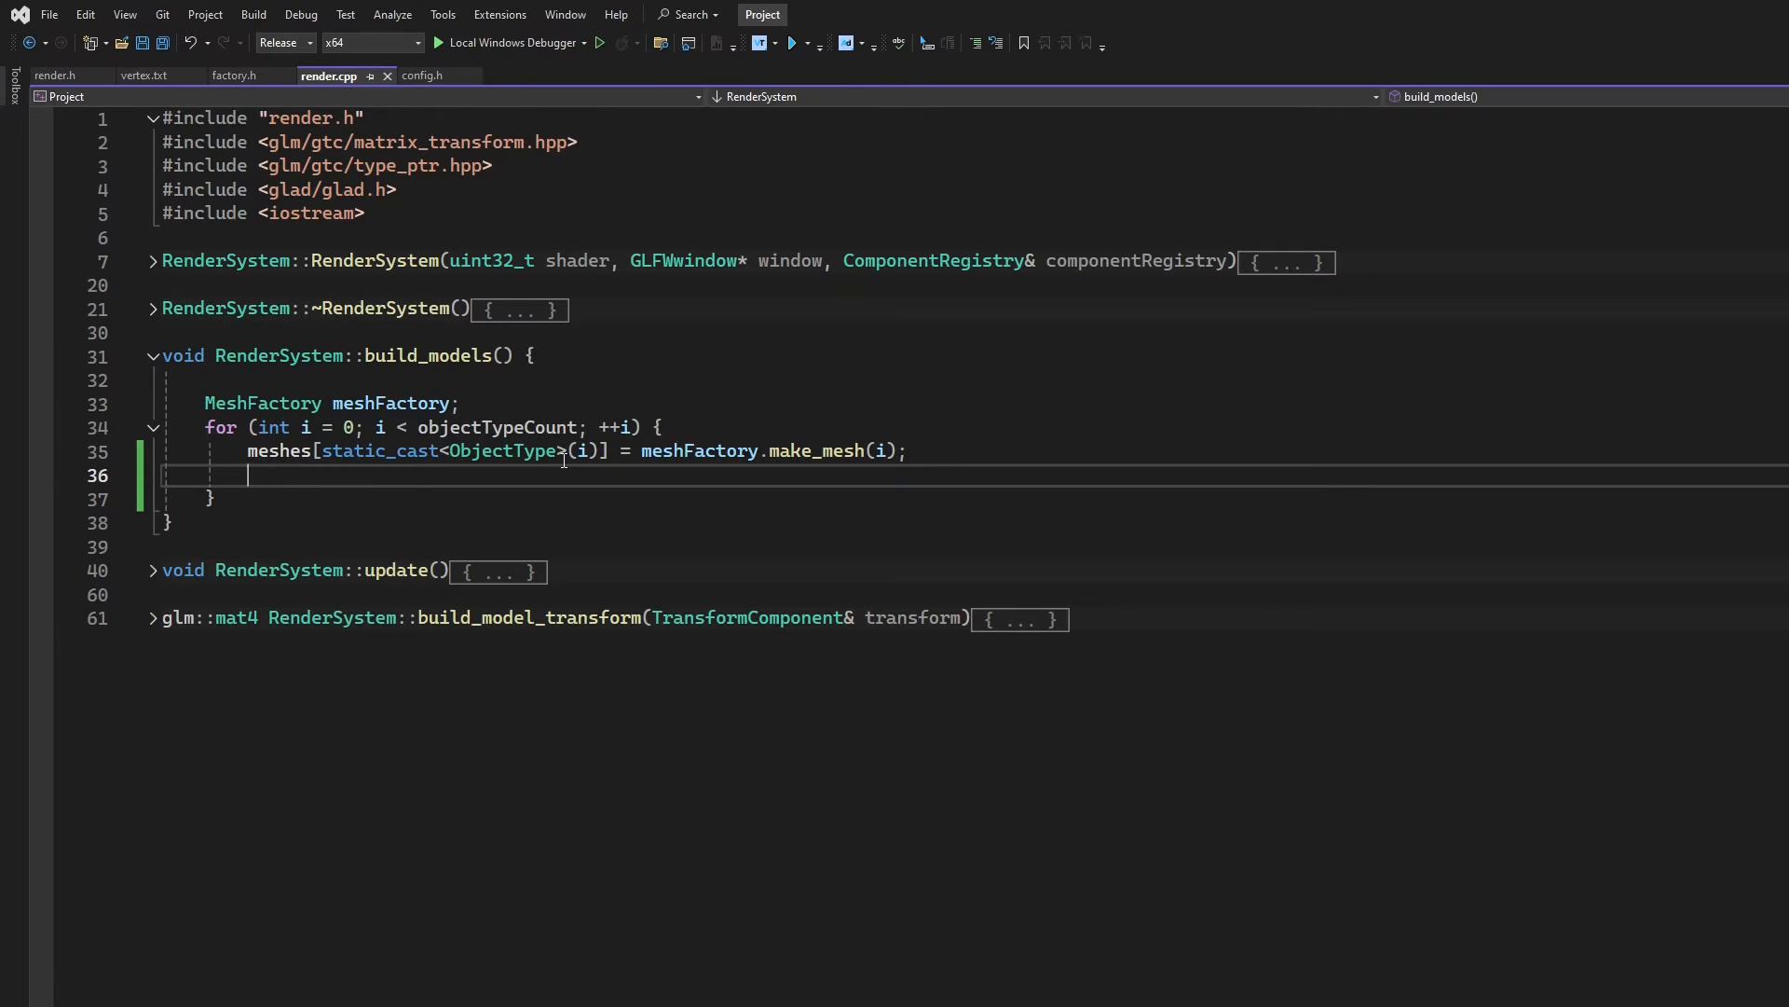
{"action": "mouse_move", "coordinate": [803, 463]}
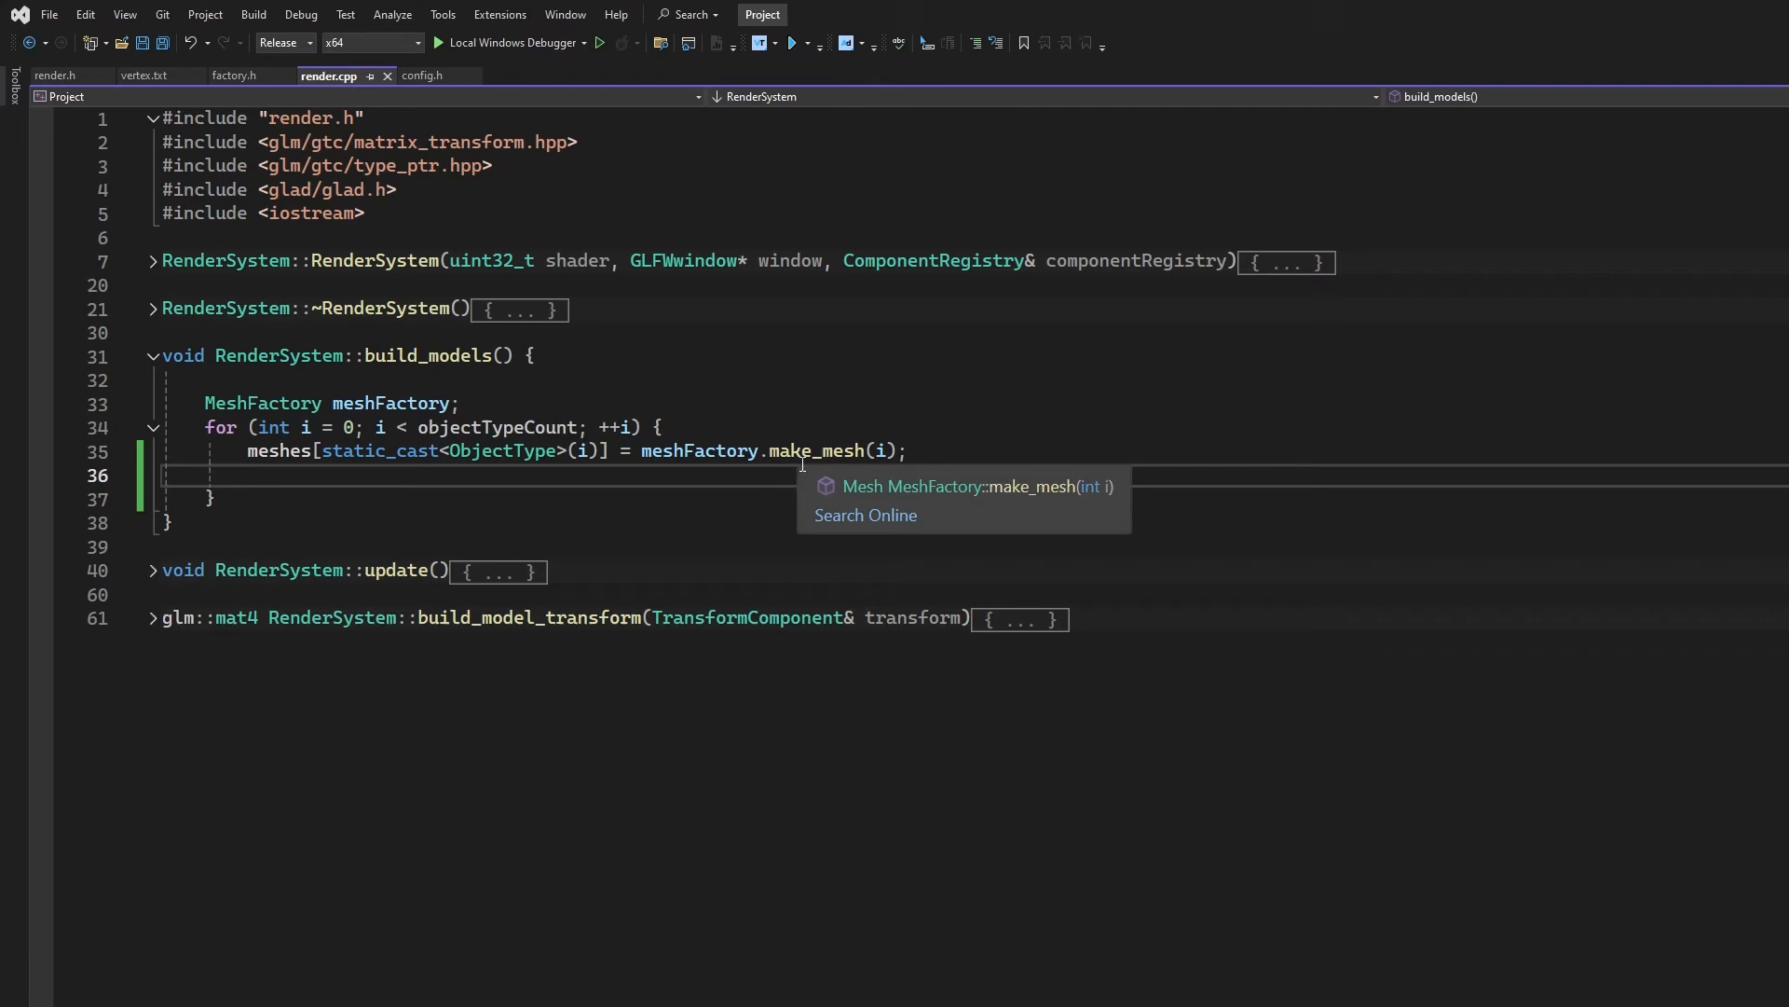
{"action": "mouse_move", "coordinate": [1482, 464]}
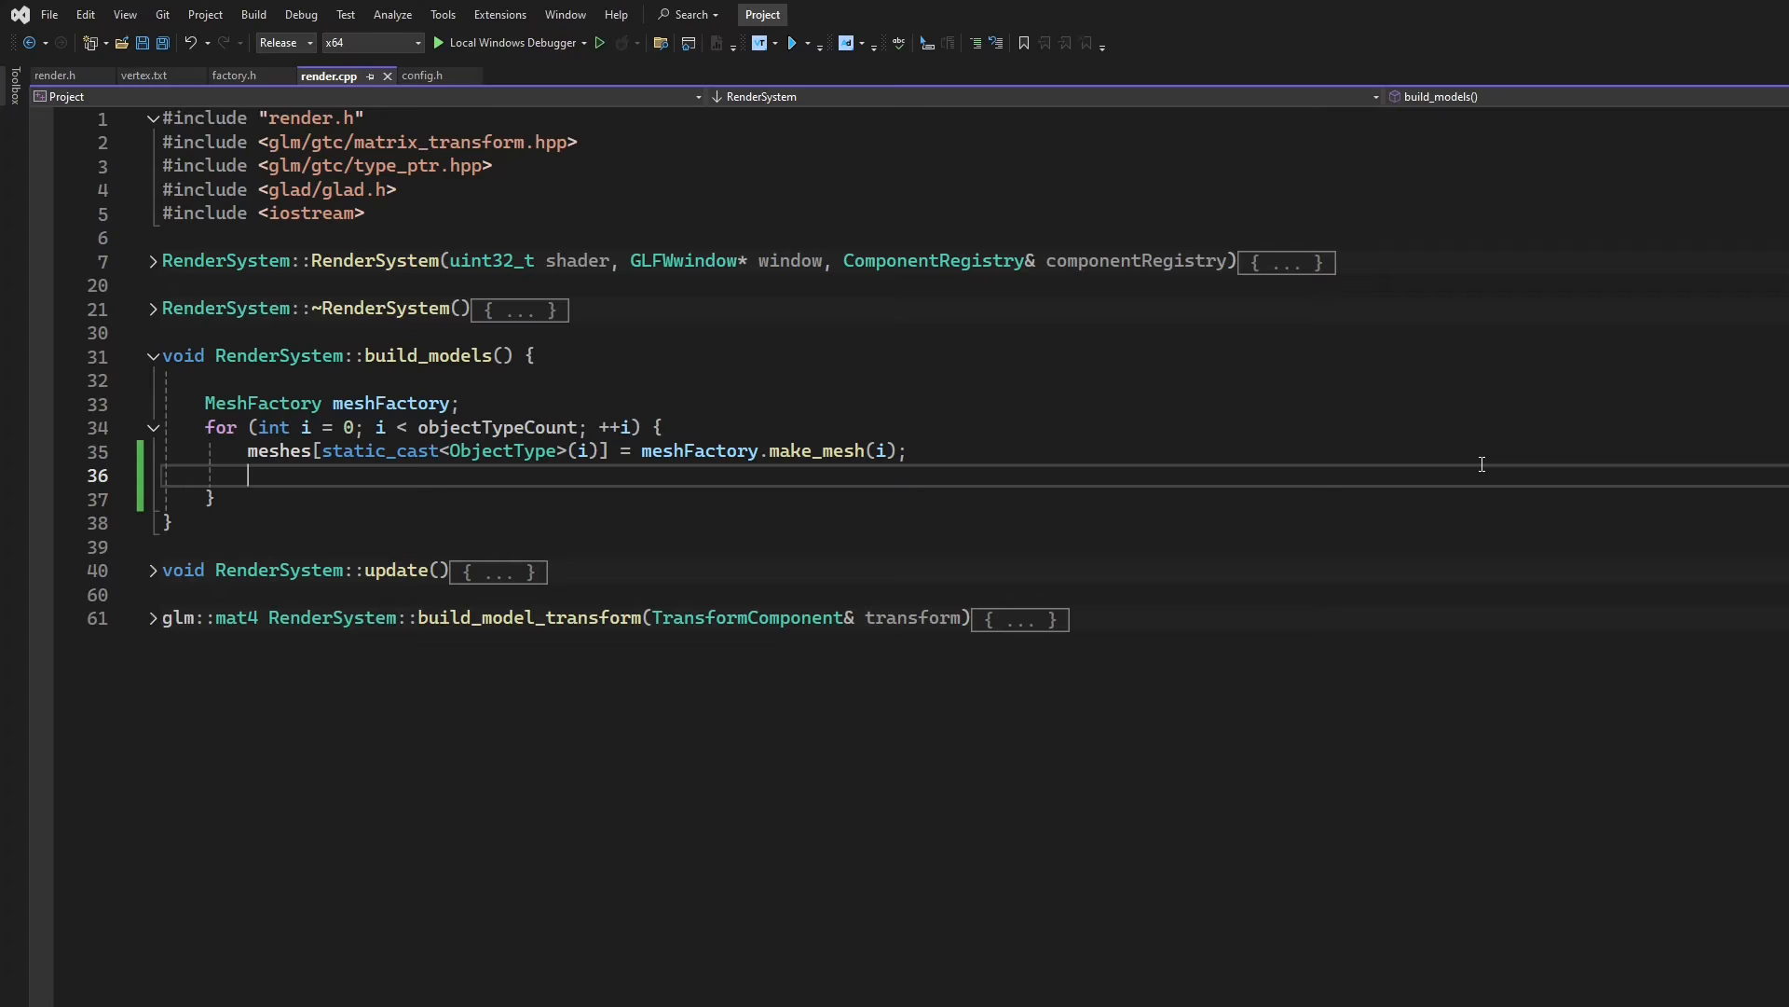
{"action": "type", "text": "gl"}
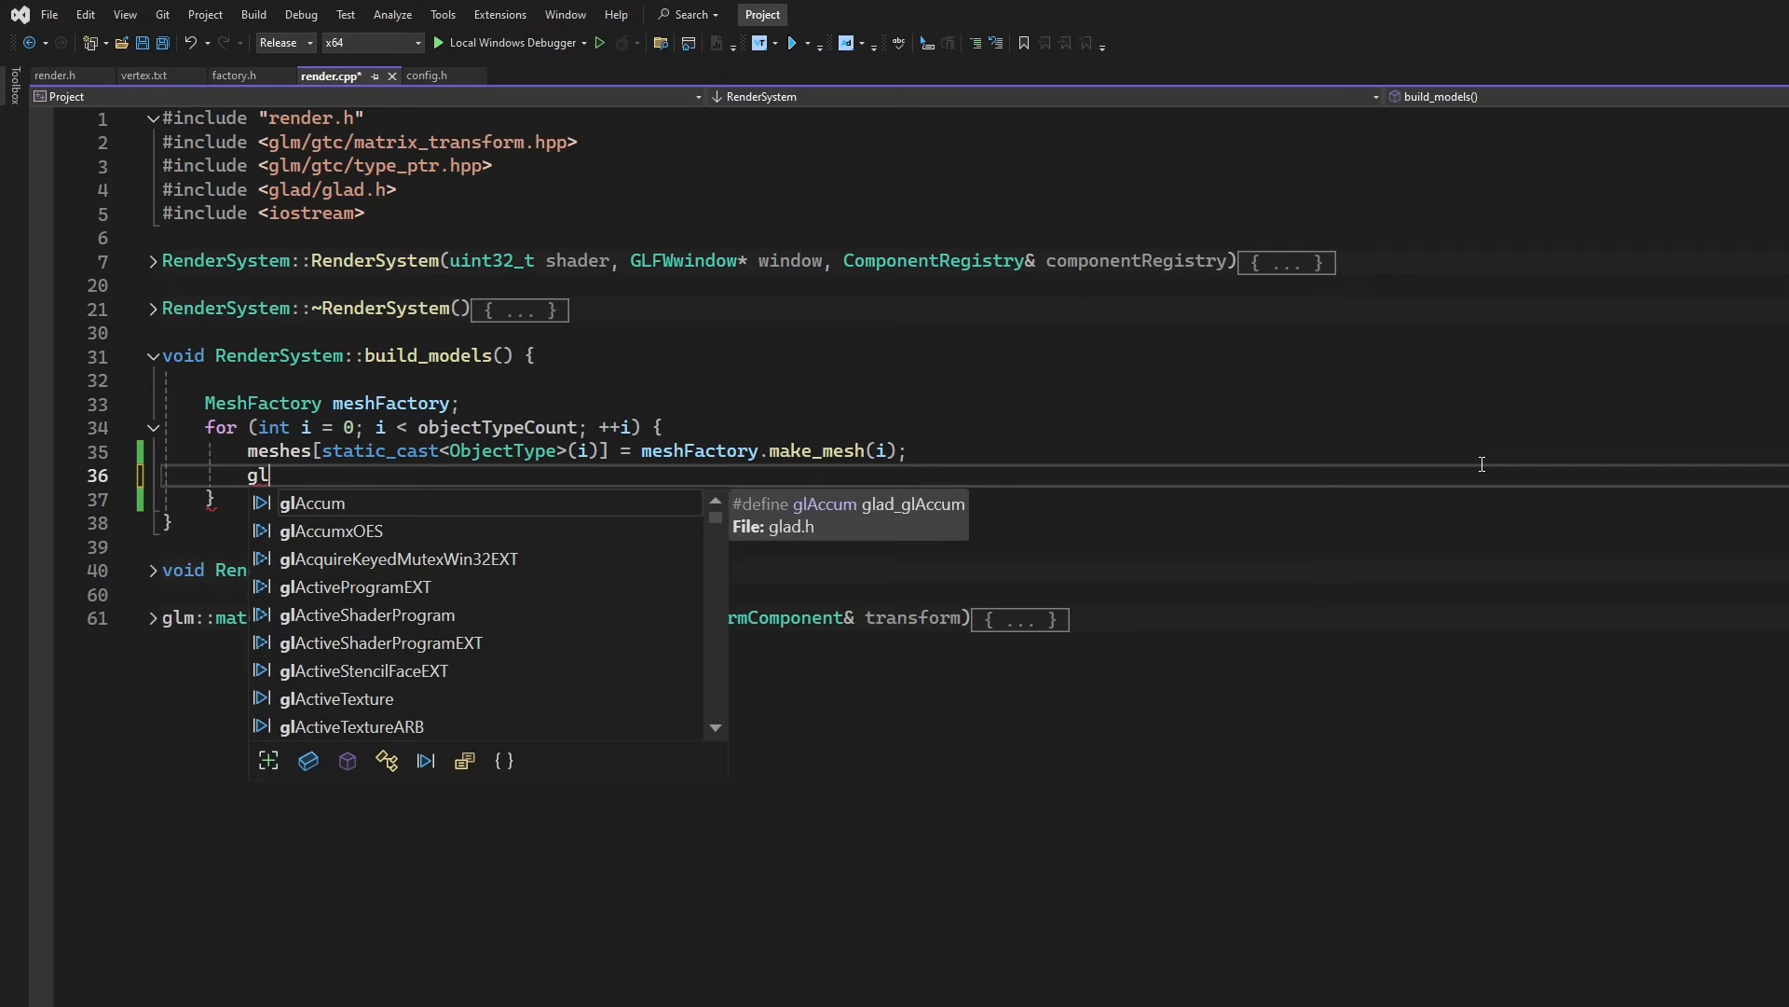
{"action": "type", "text": "GetTexture"}
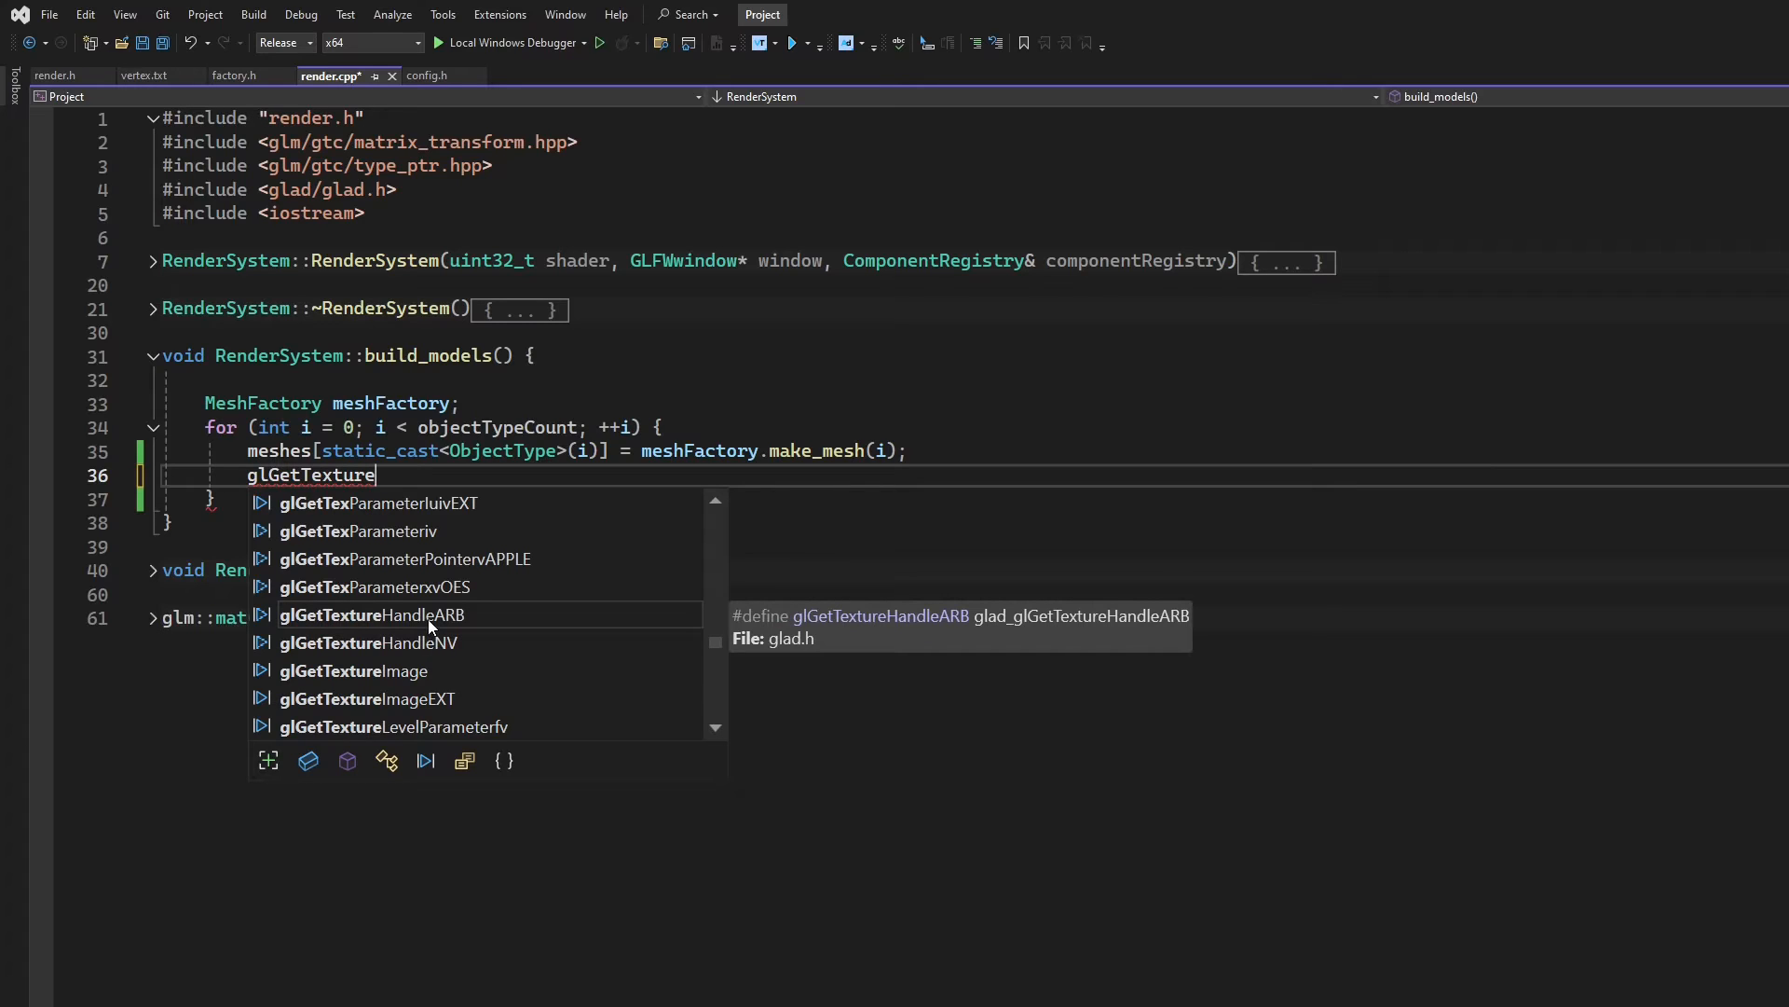
{"action": "left_click", "coordinate": [373, 615]}
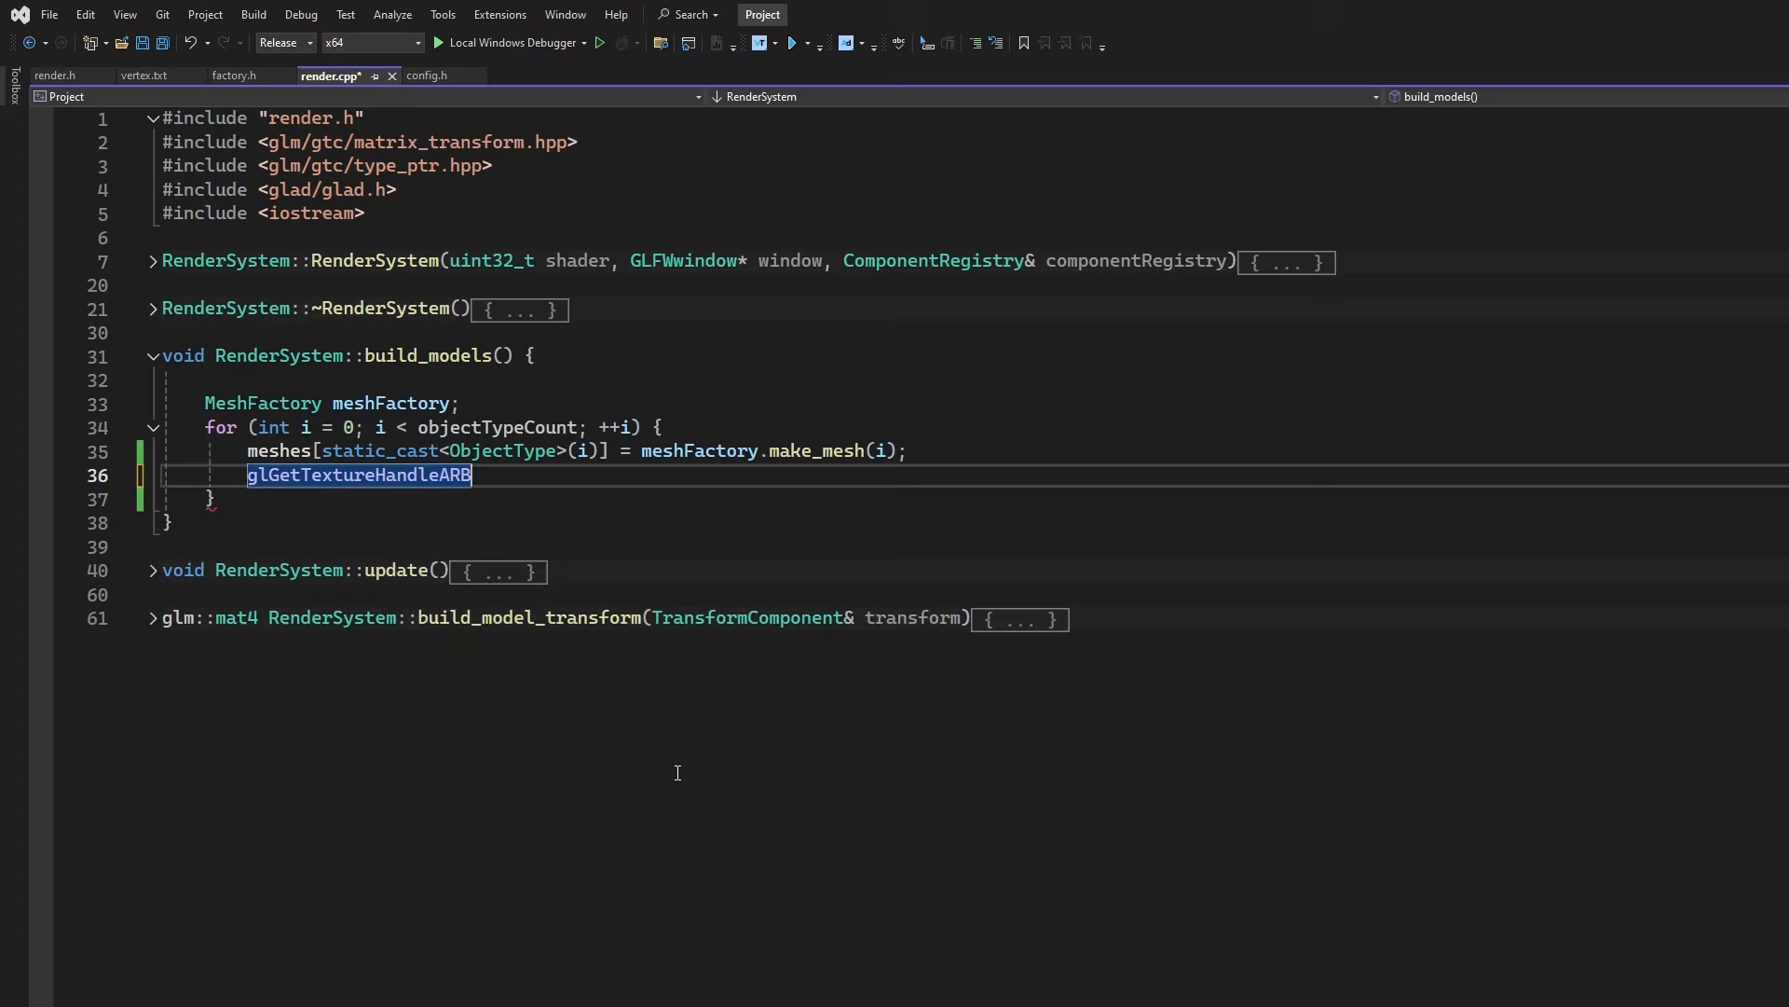
{"action": "type", "text": "("}
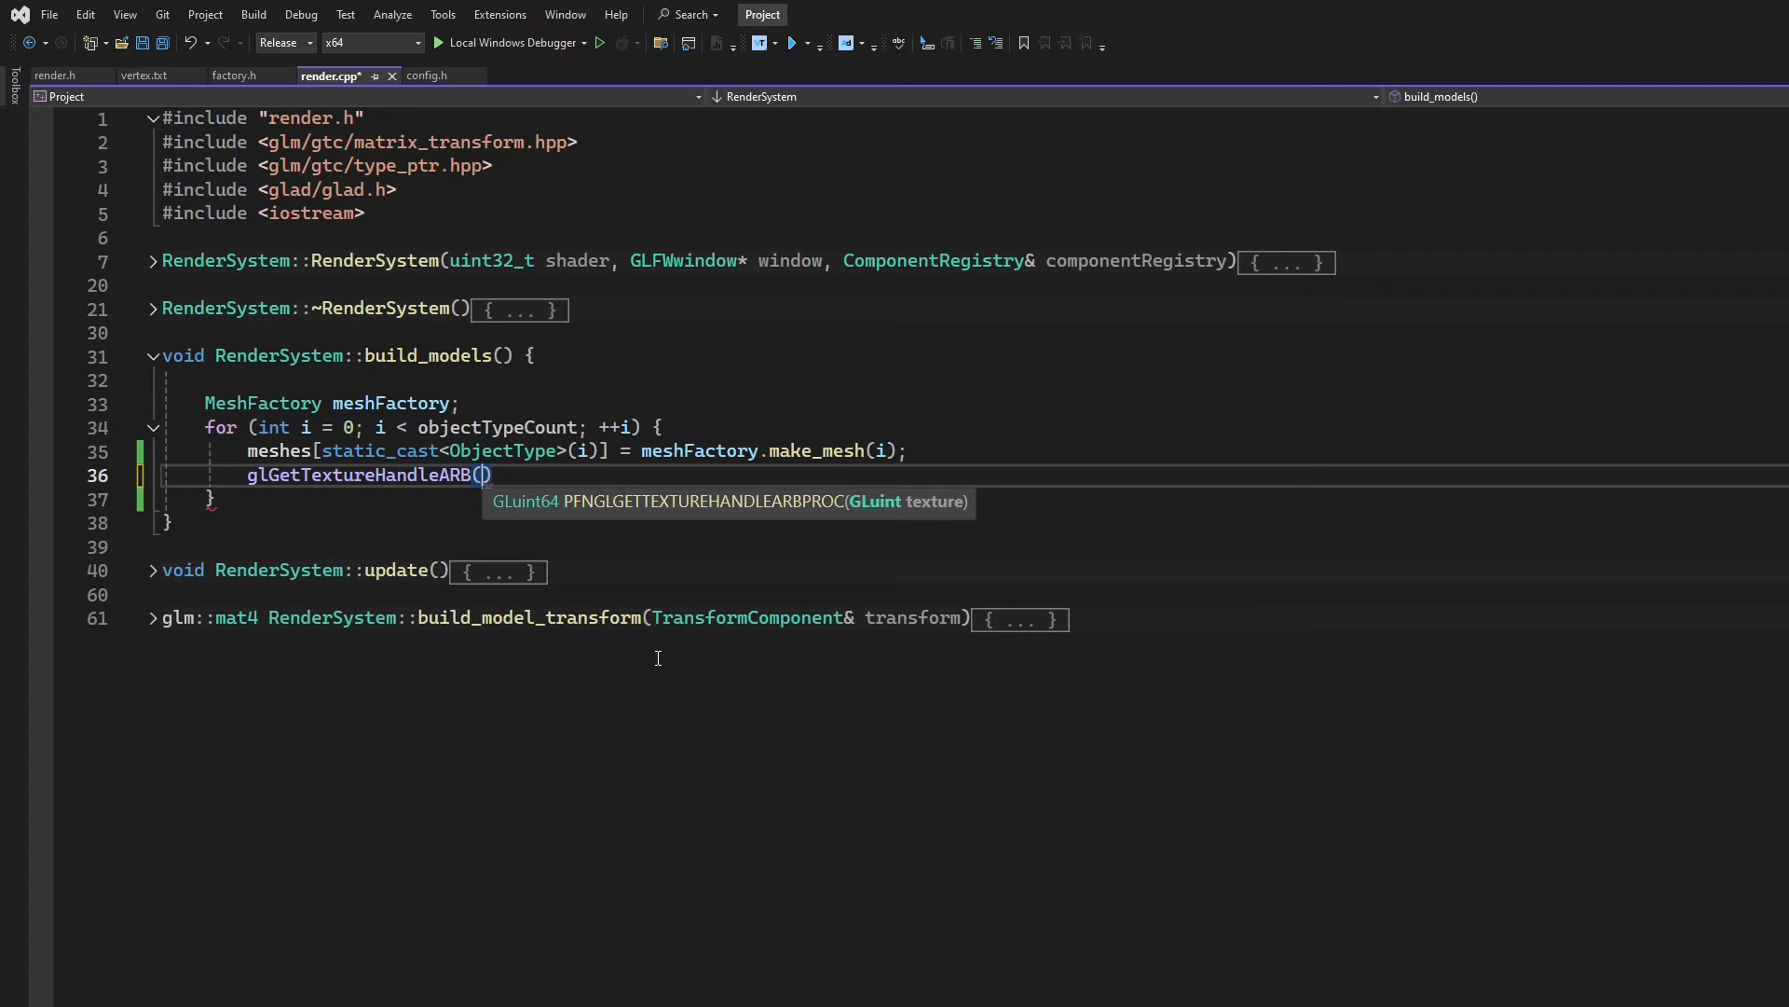
{"action": "mouse_move", "coordinate": [895, 512]}
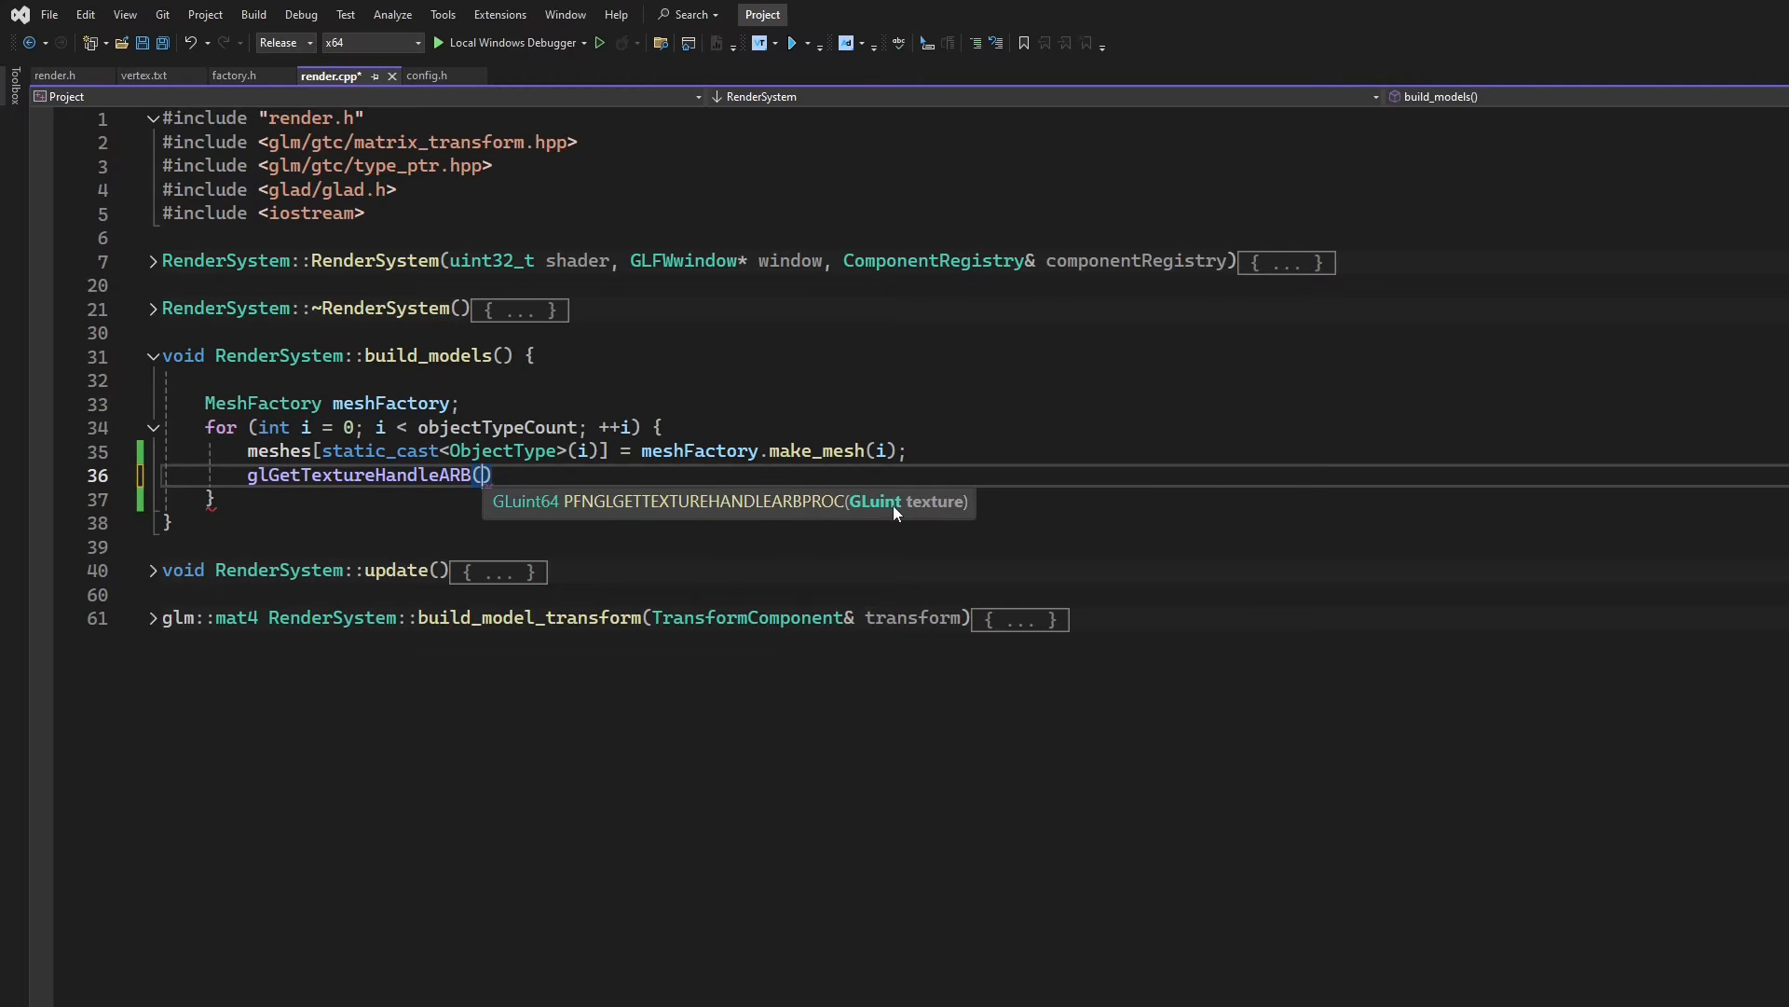
{"action": "mouse_move", "coordinate": [920, 511]}
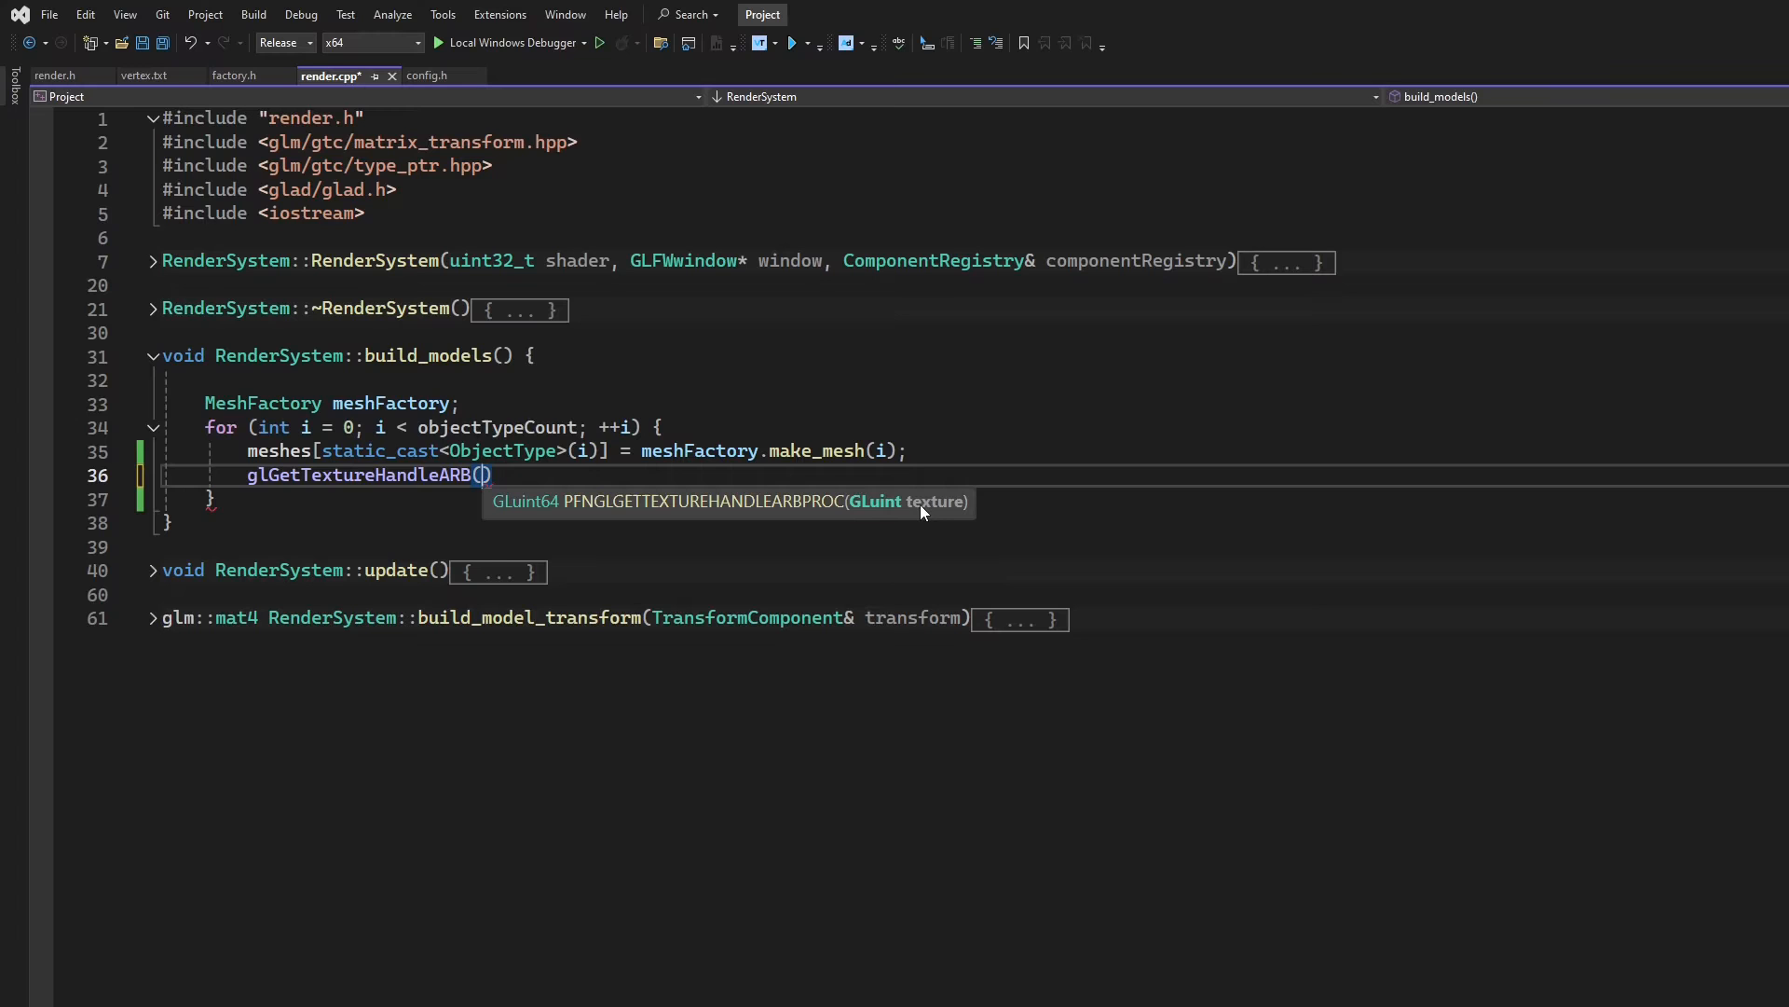
{"action": "type", "text": "meshes[static_cast<ObjectType>(i"}
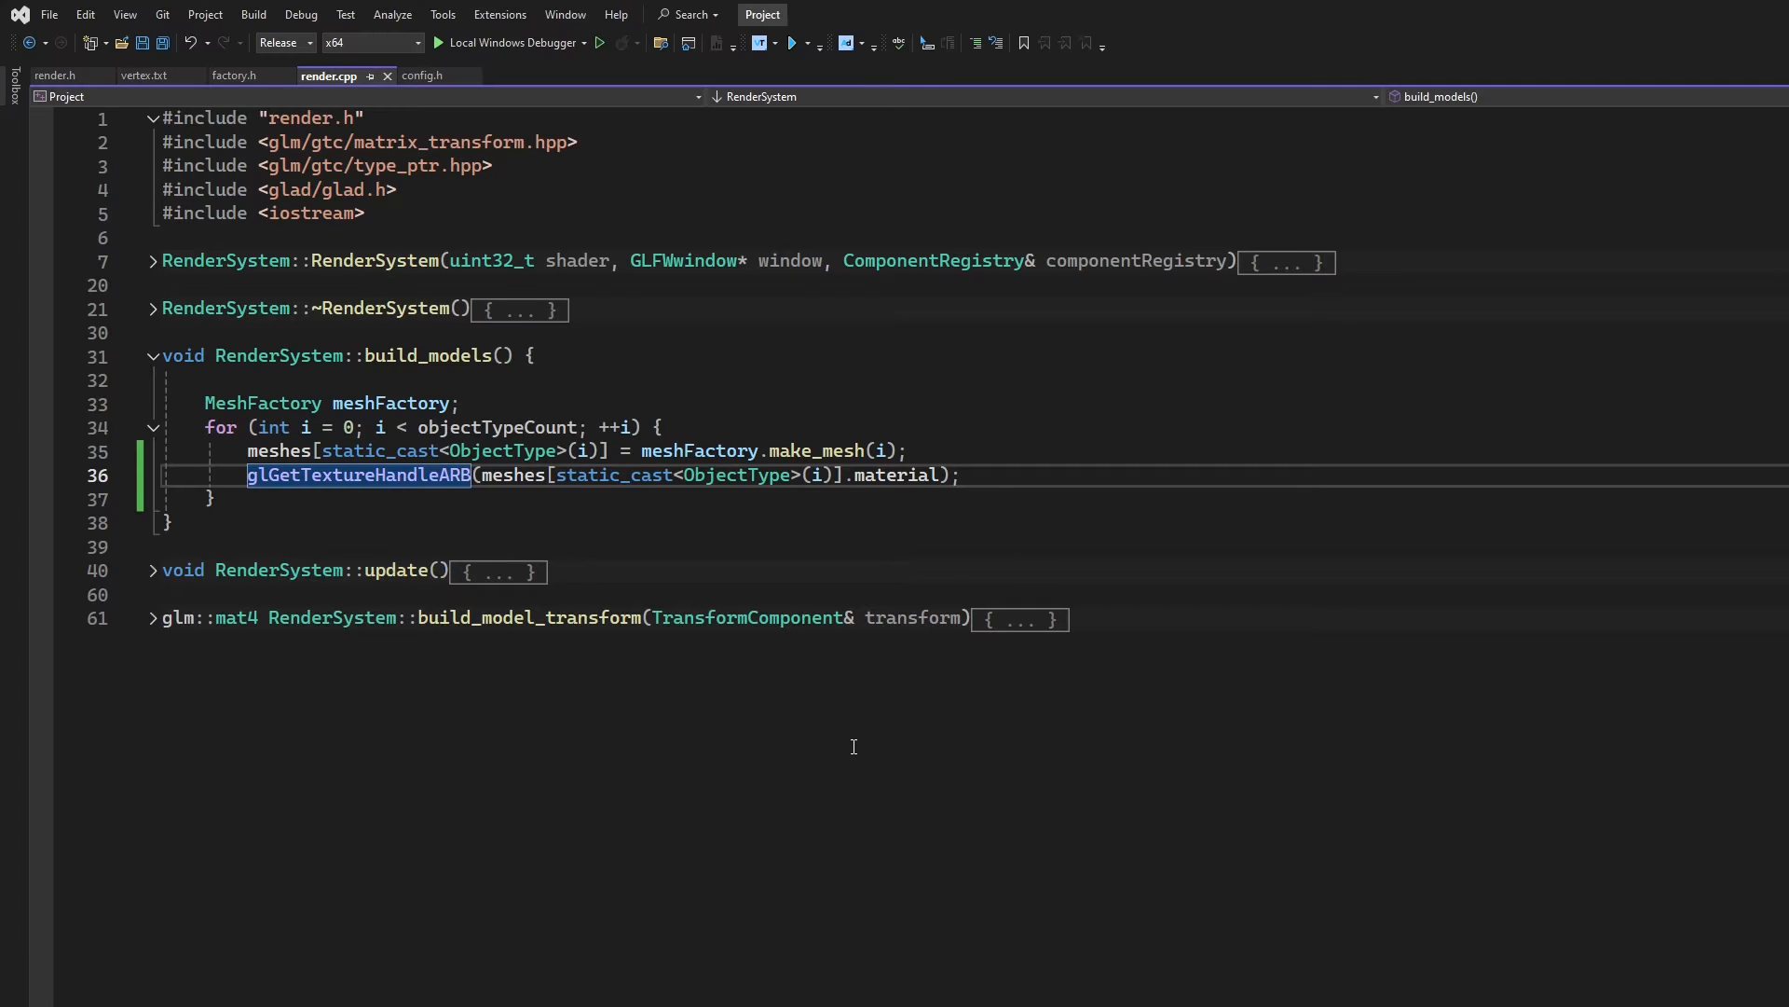
{"action": "type", "text": "textureH"}
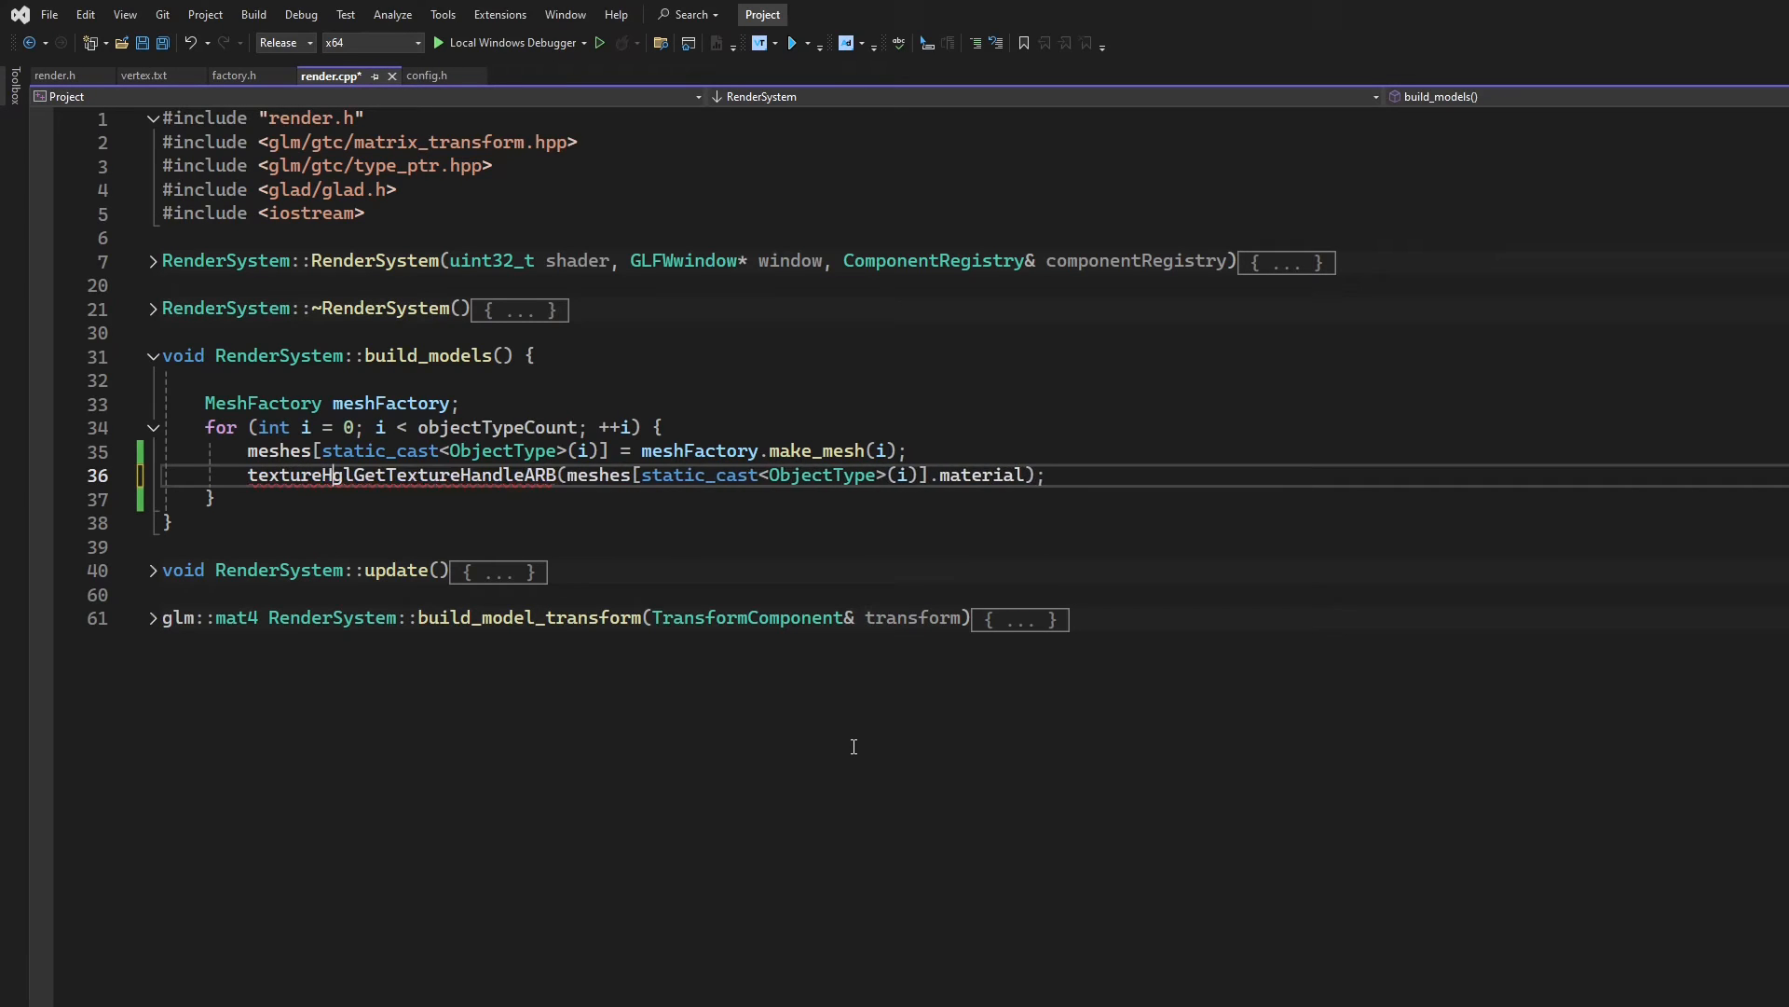
{"action": "type", "text": "andles.push_back("}
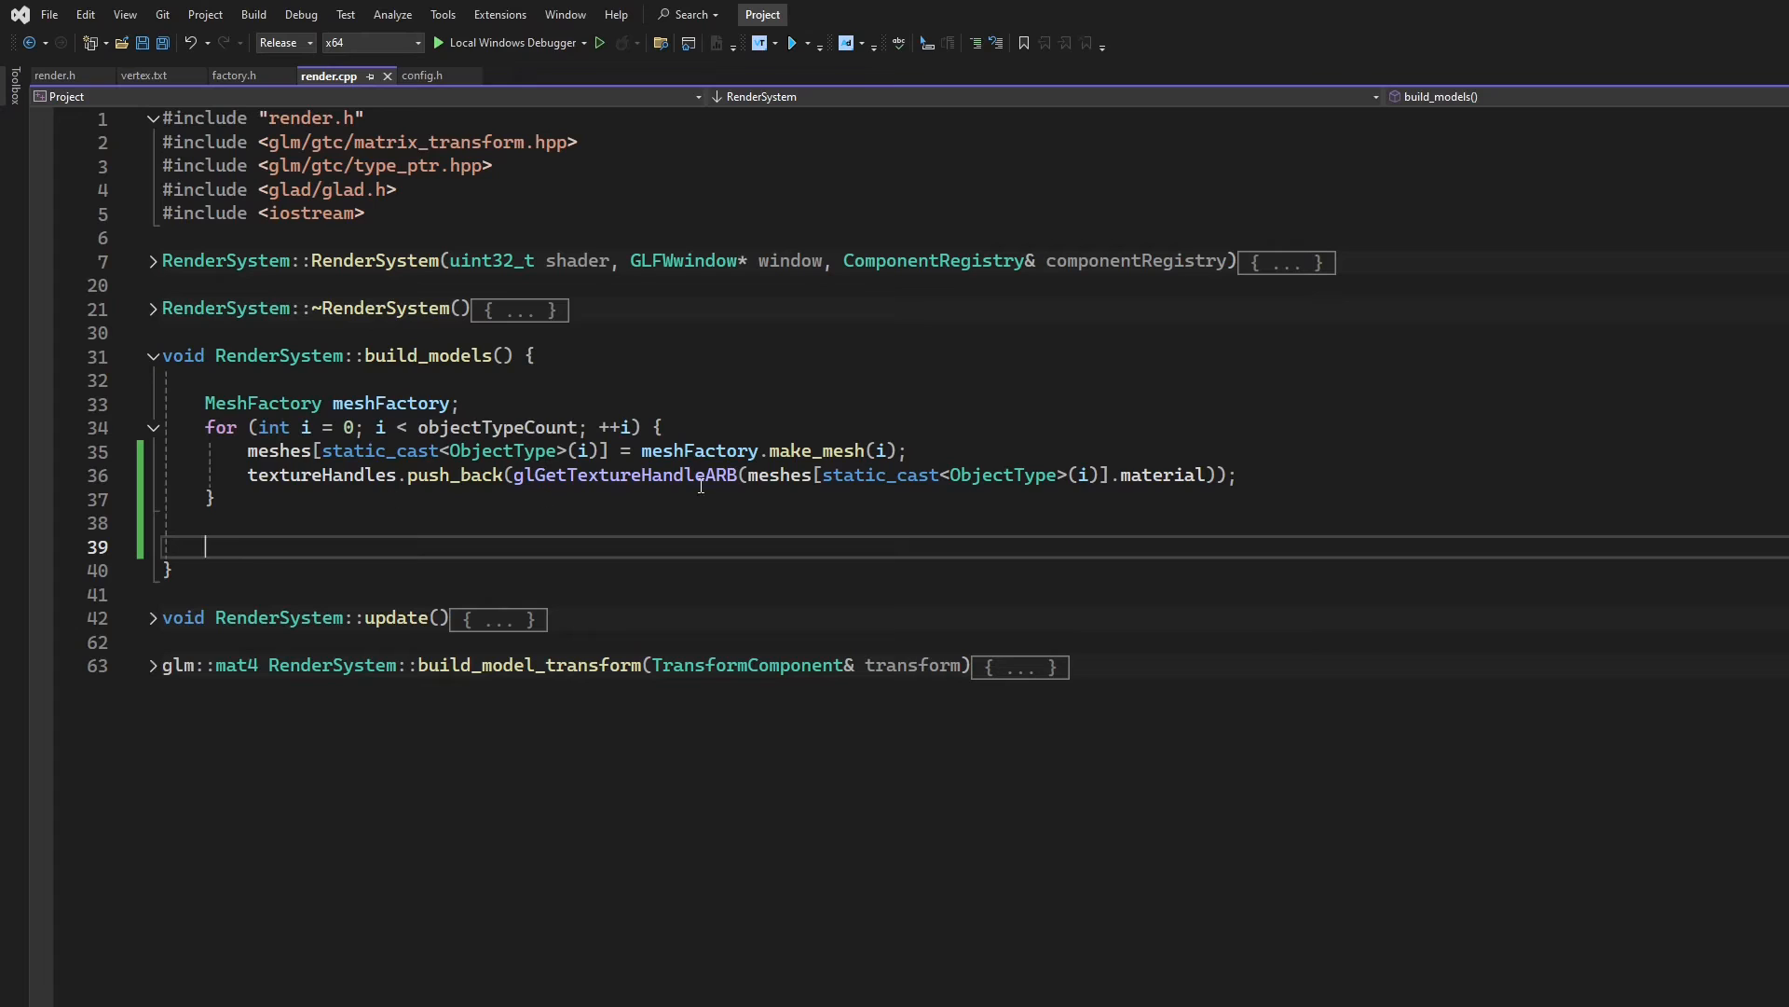
{"action": "mouse_move", "coordinate": [1398, 478]}
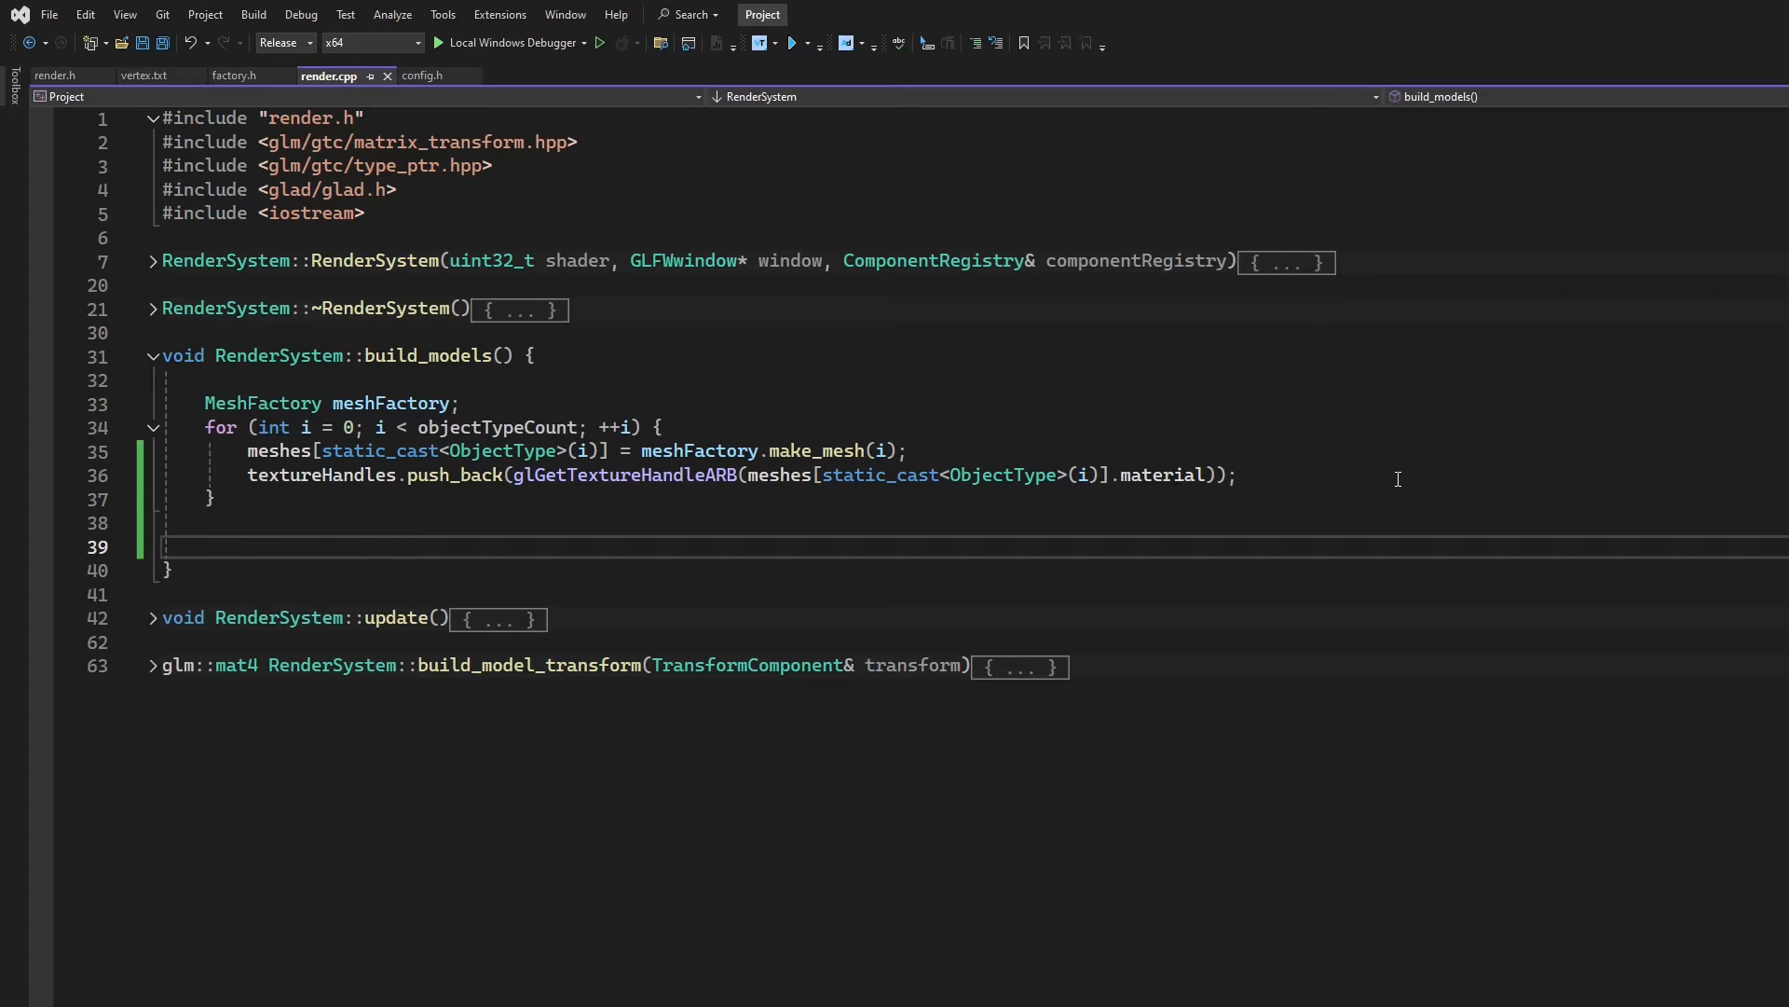
Generate textureBuffer with glGenBuffers(1, &textureBuffer) and bind it as a storage buffer
{"action": "type", "text": "glG"}
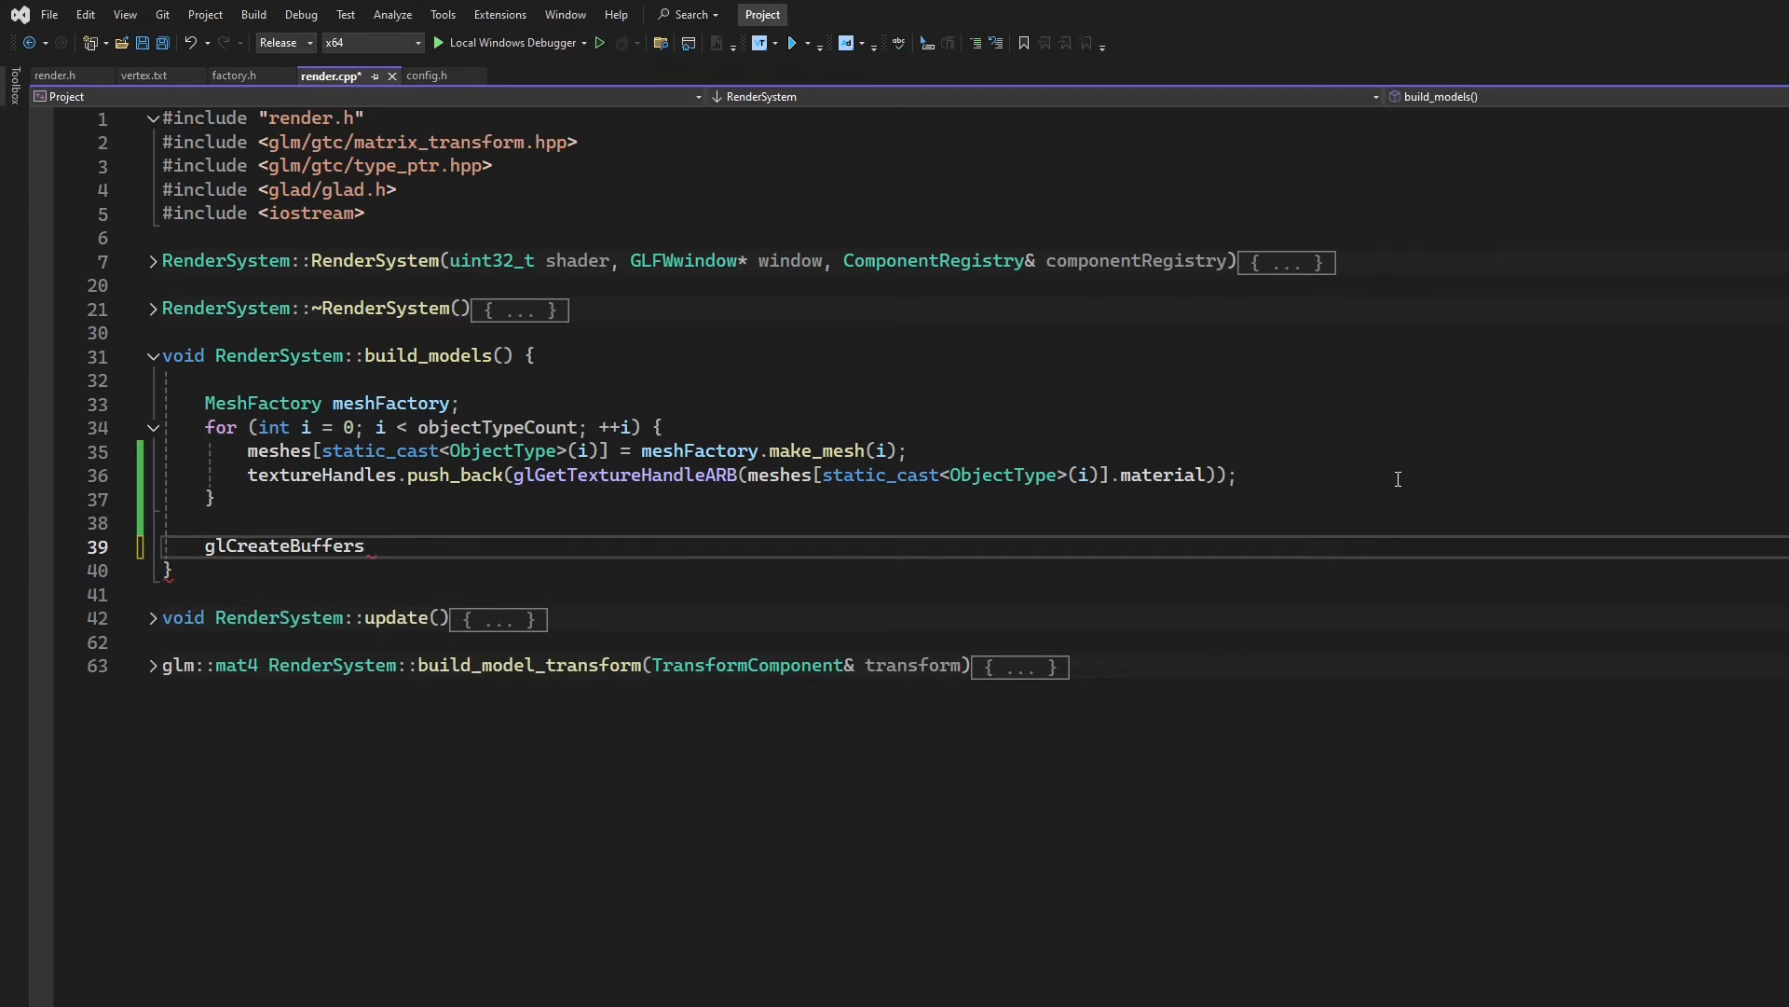
{"action": "type", "text": "(1,"}
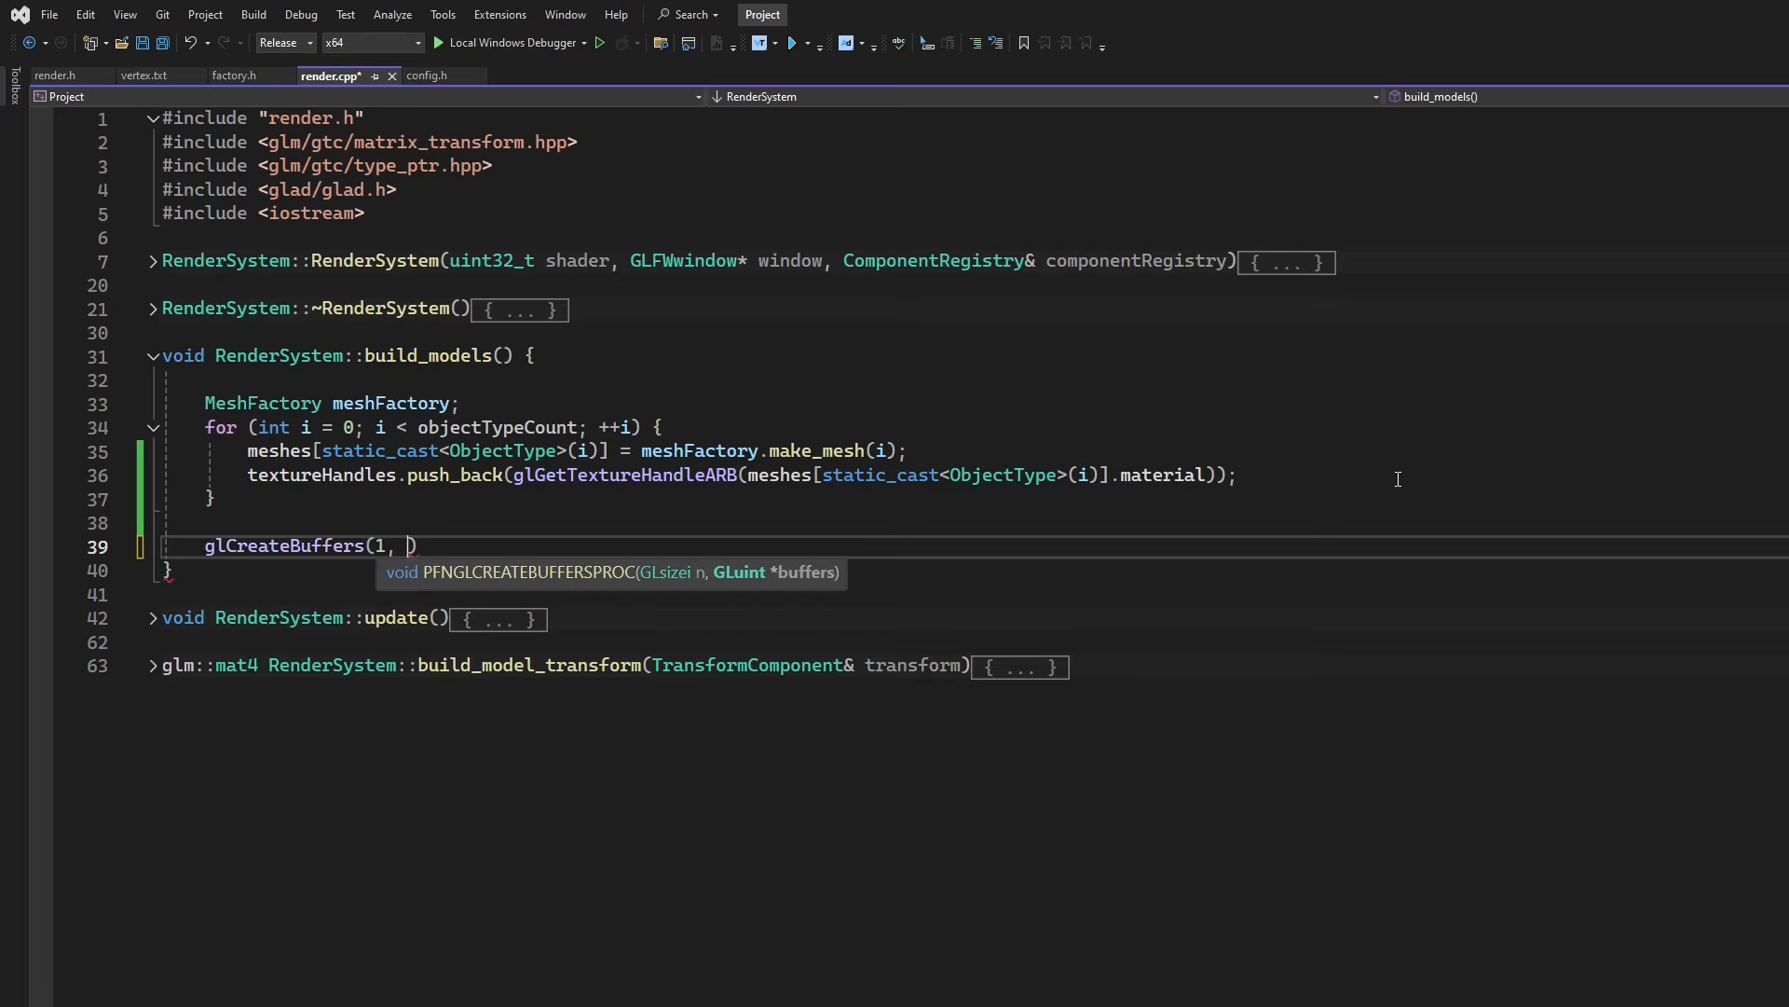
{"action": "type", "text": "&te"}
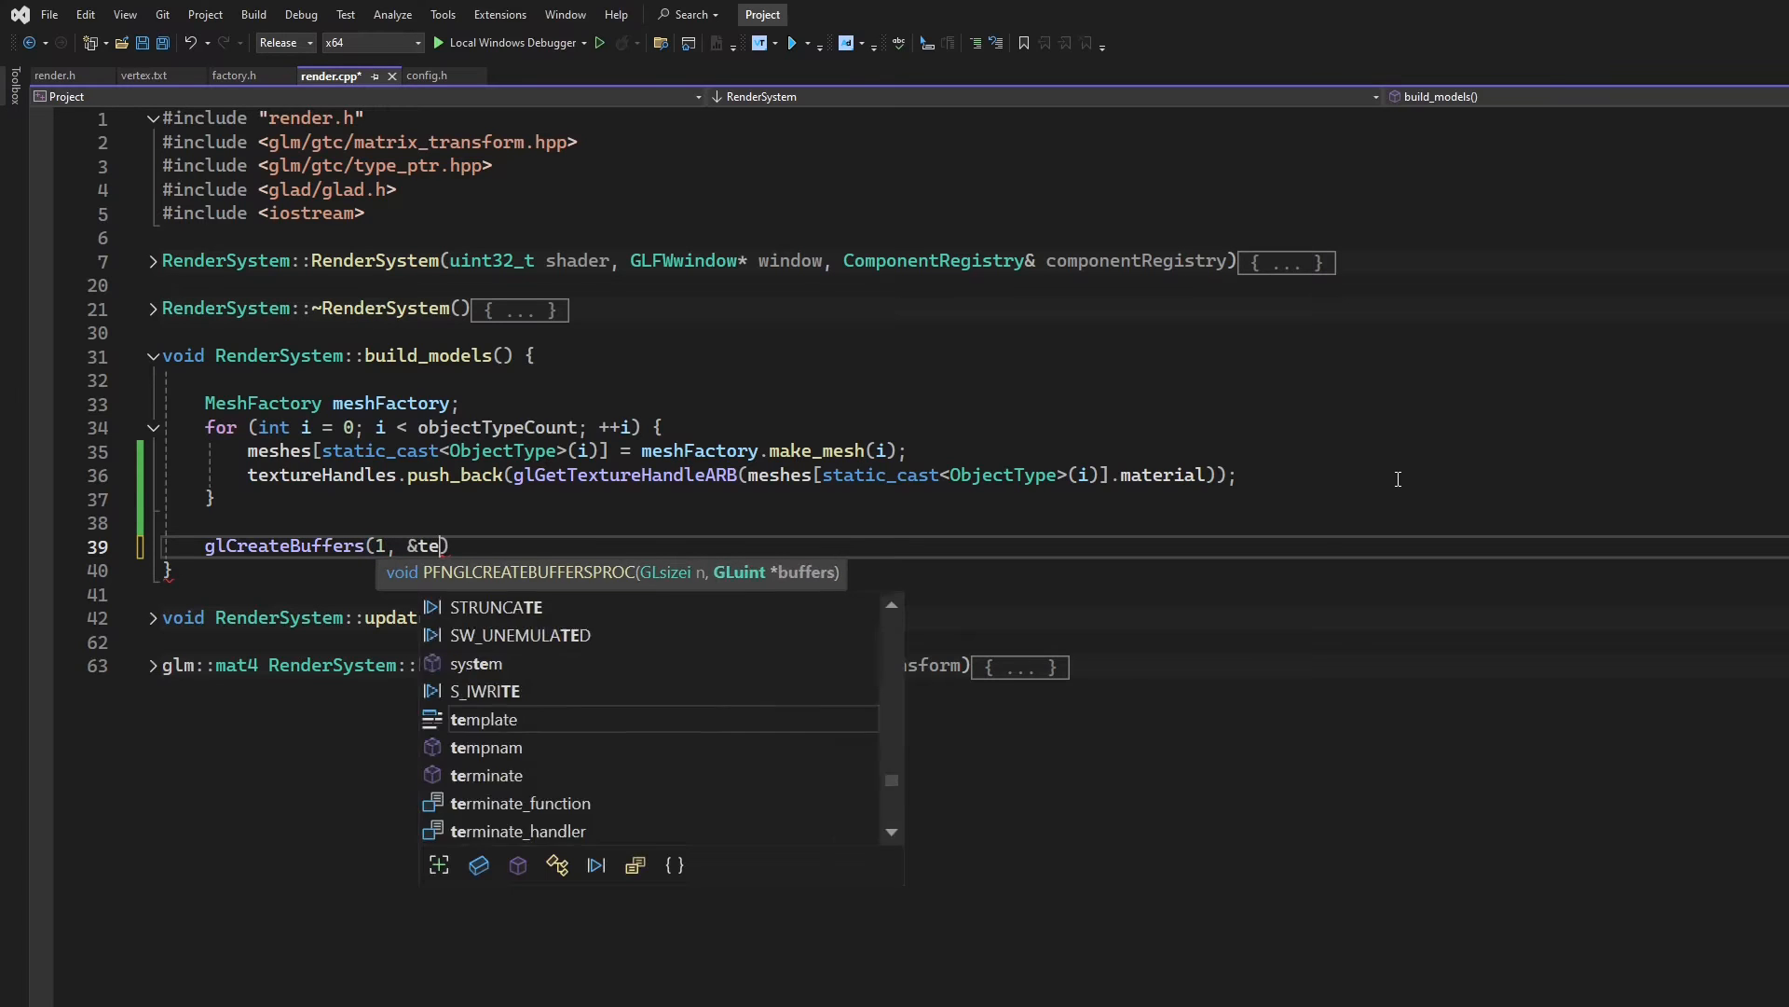
{"action": "type", "text": "xtureBuffer"}
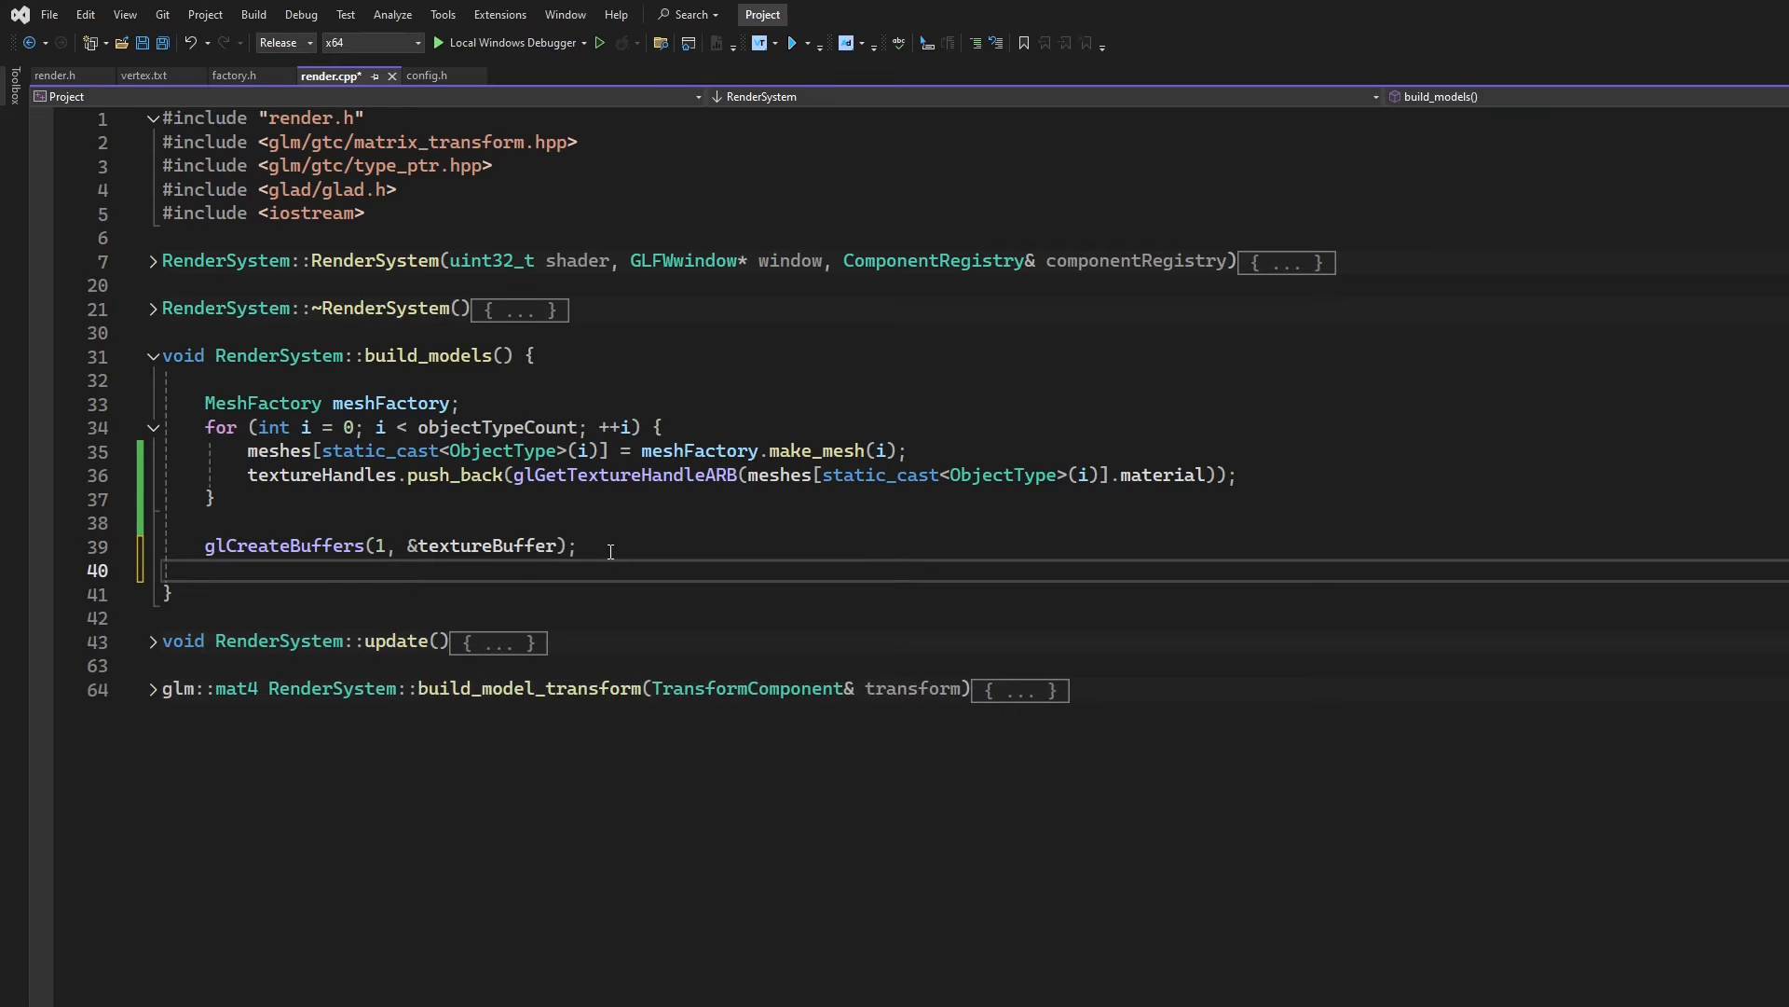
{"action": "mouse_move", "coordinate": [684, 536]}
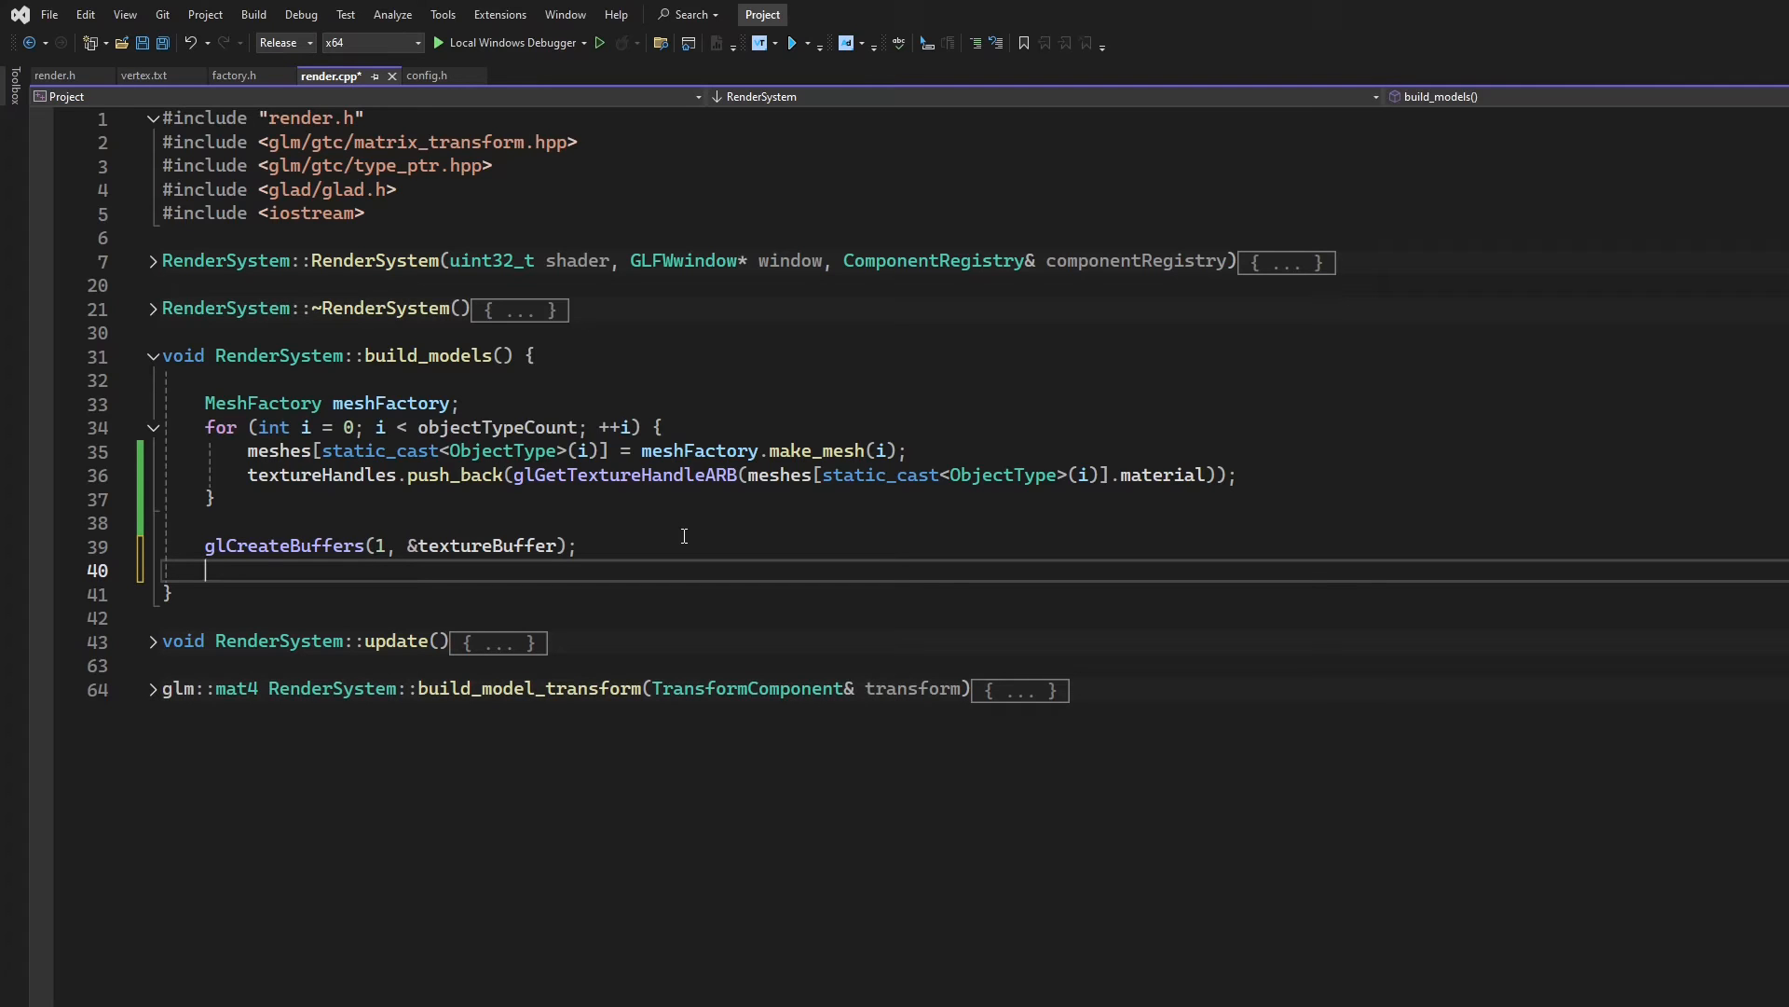
{"action": "type", "text": "glBindBuffer"}
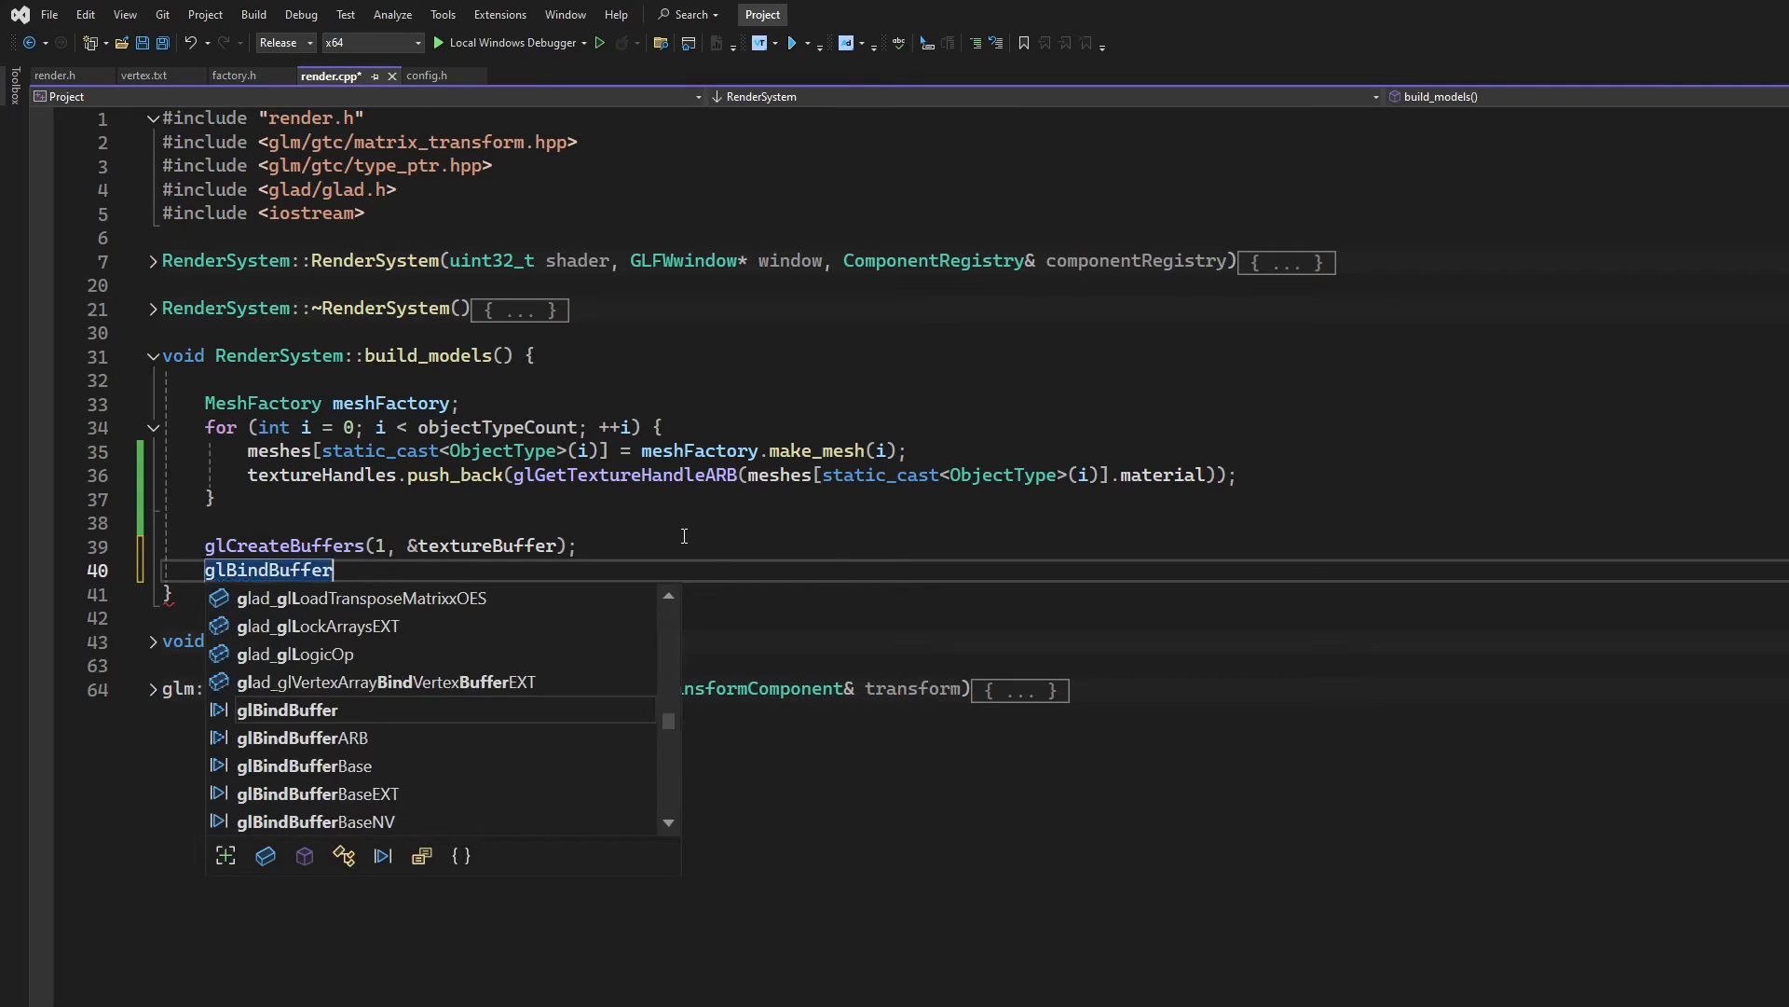
{"action": "type", "text": "(GL_STORAGE"}
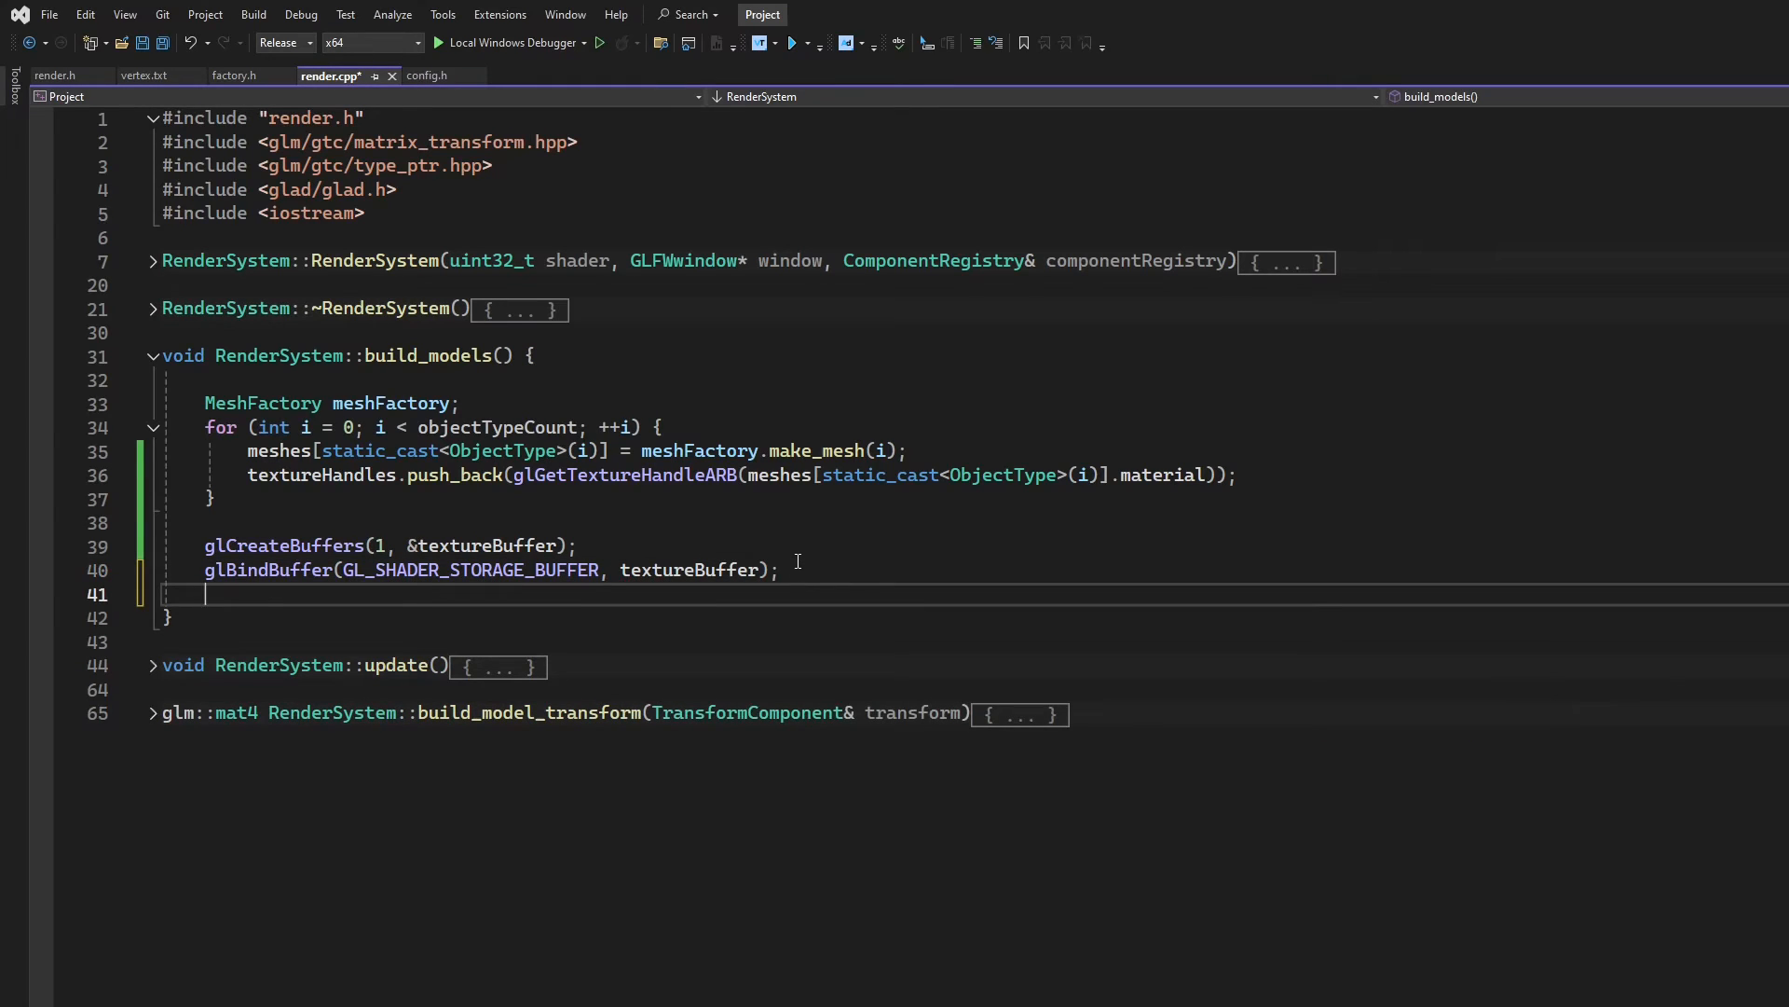
{"action": "mouse_move", "coordinate": [389, 604]}
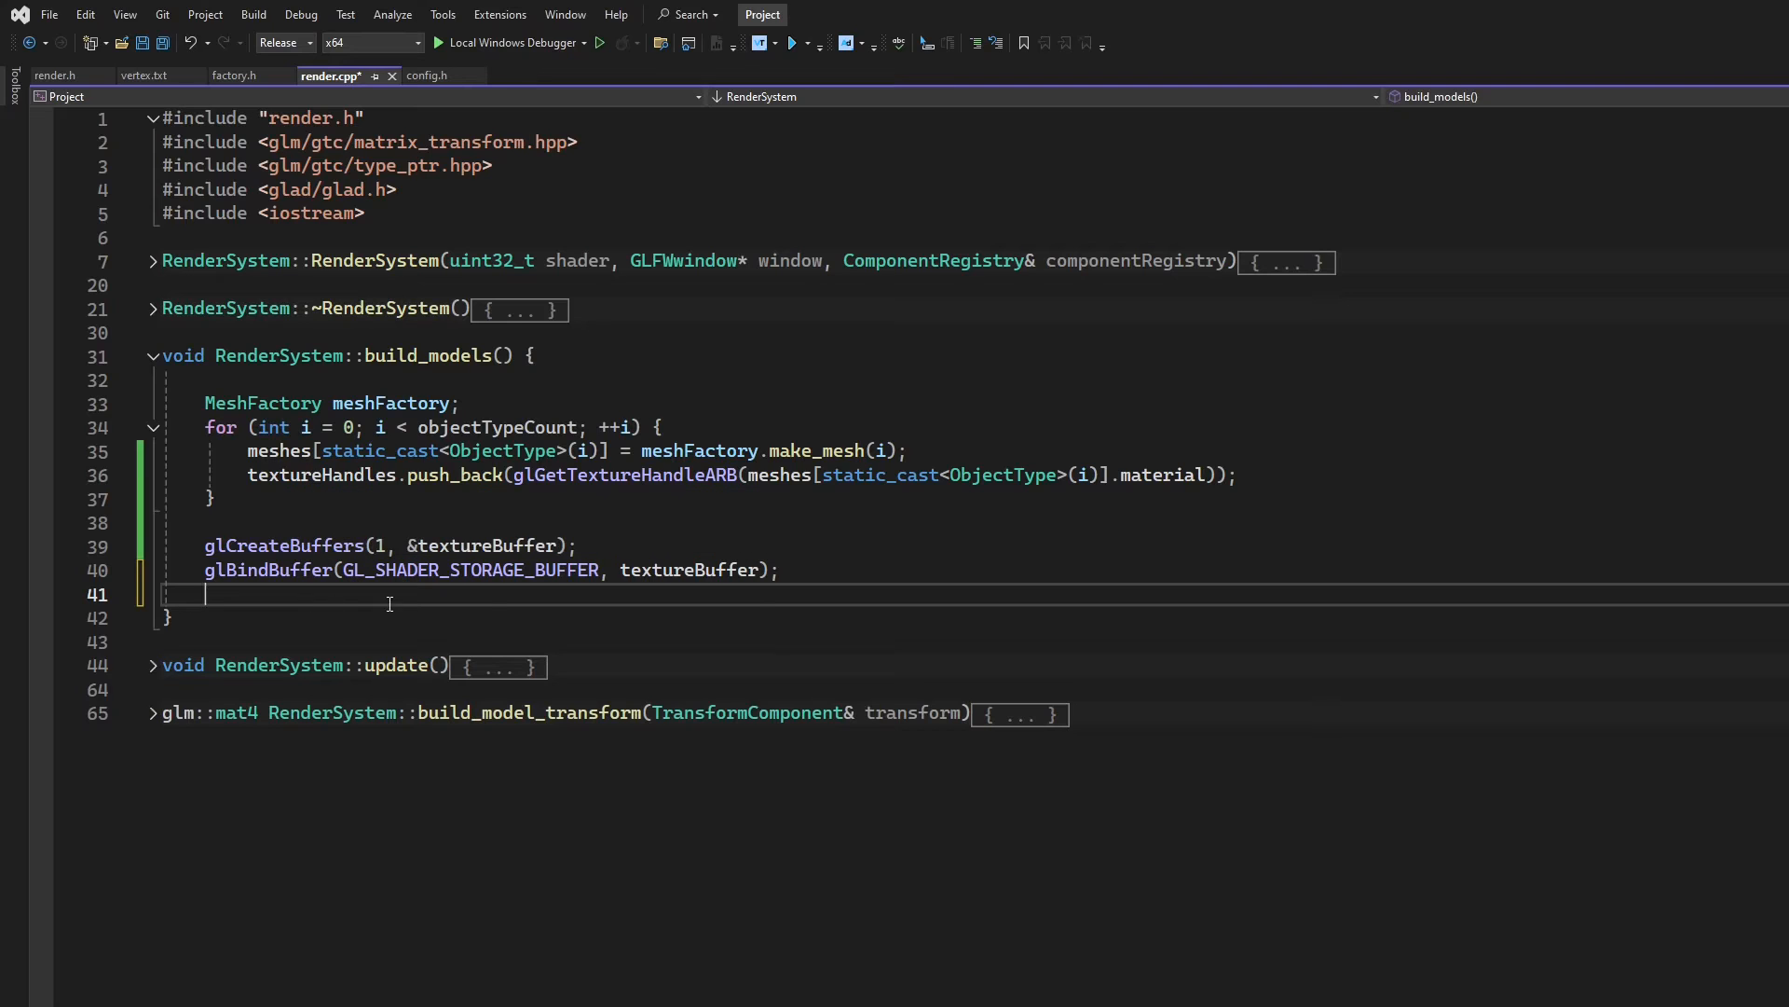
{"action": "mouse_move", "coordinate": [856, 537]}
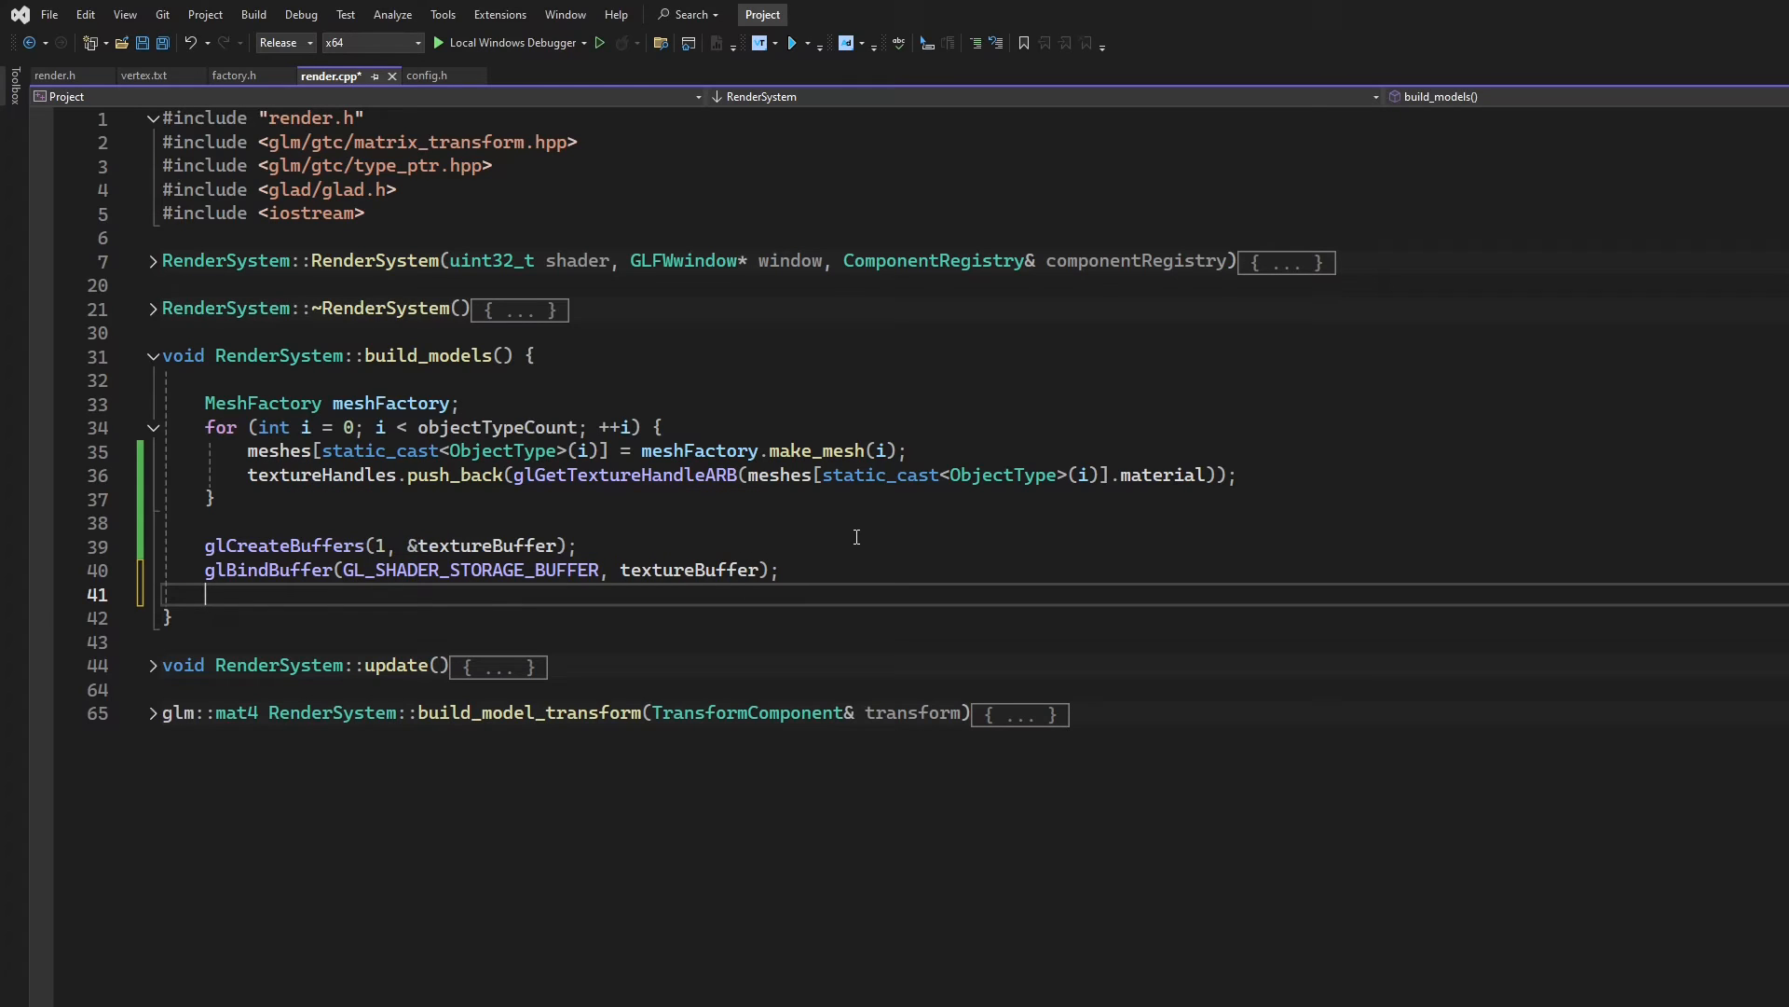
Start a glBufferStorage call on GL_SHADER_STORAGE_BUFFER sized from textureHandles
{"action": "type", "text": "glBufferStorage"}
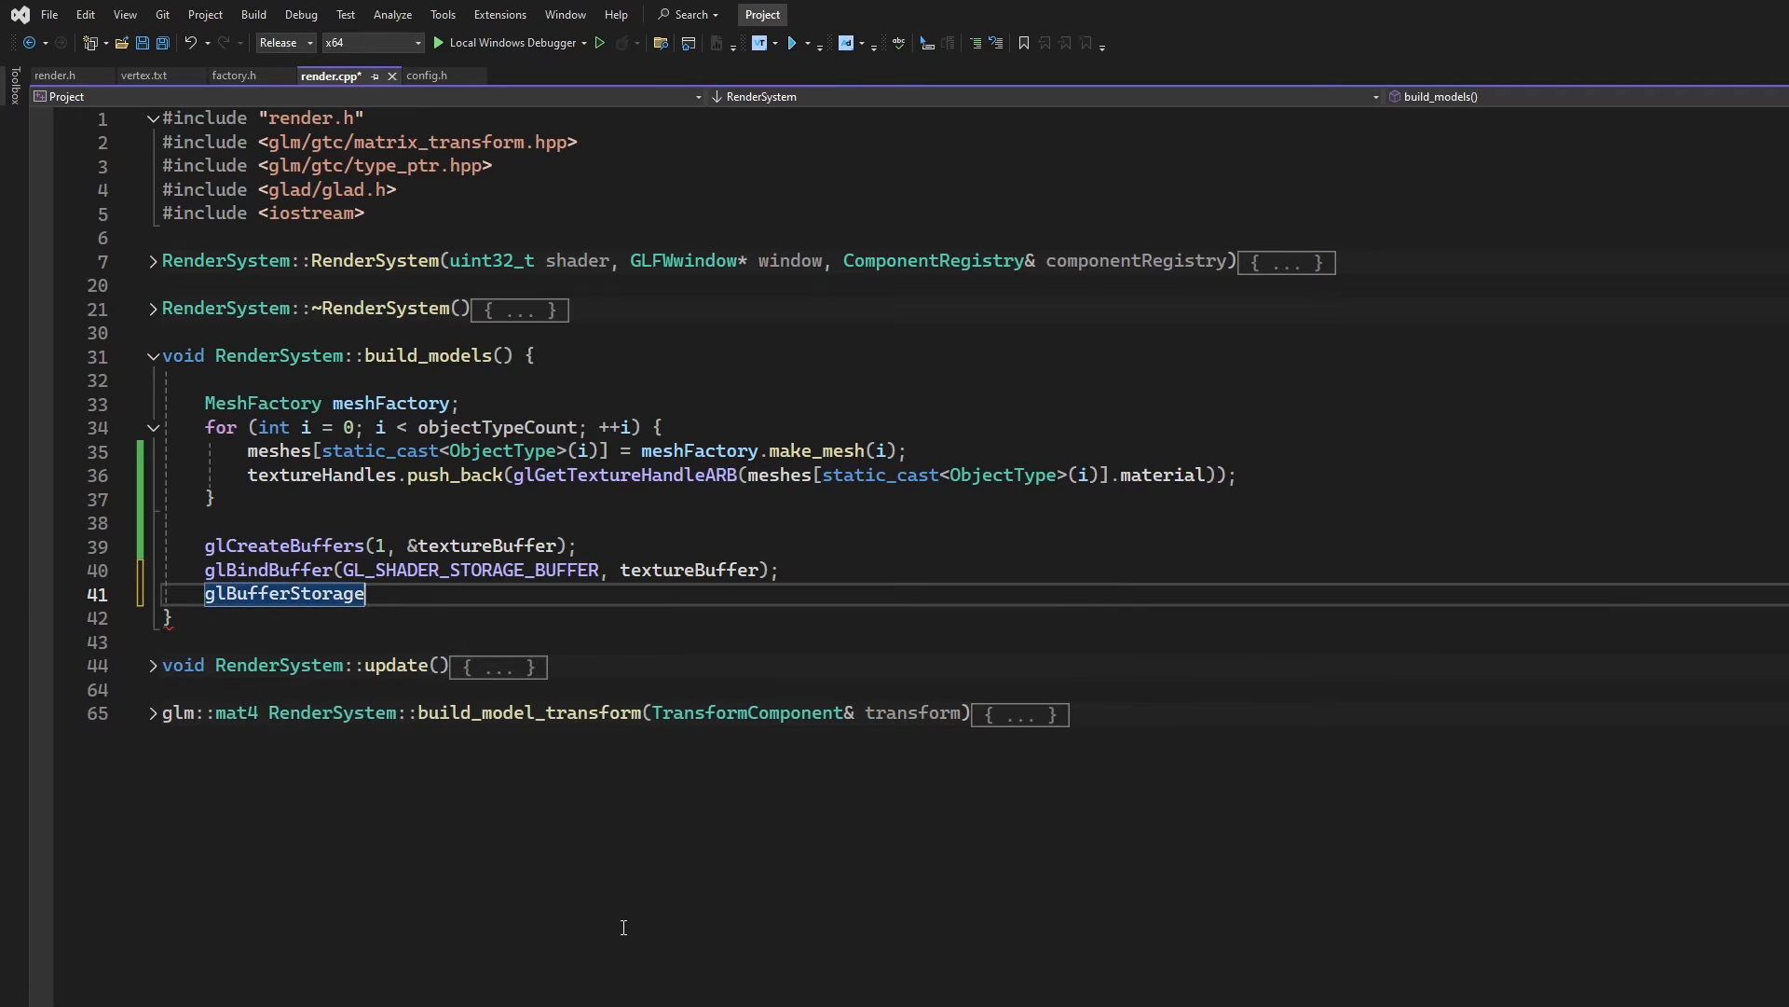
{"action": "type", "text": "()"}
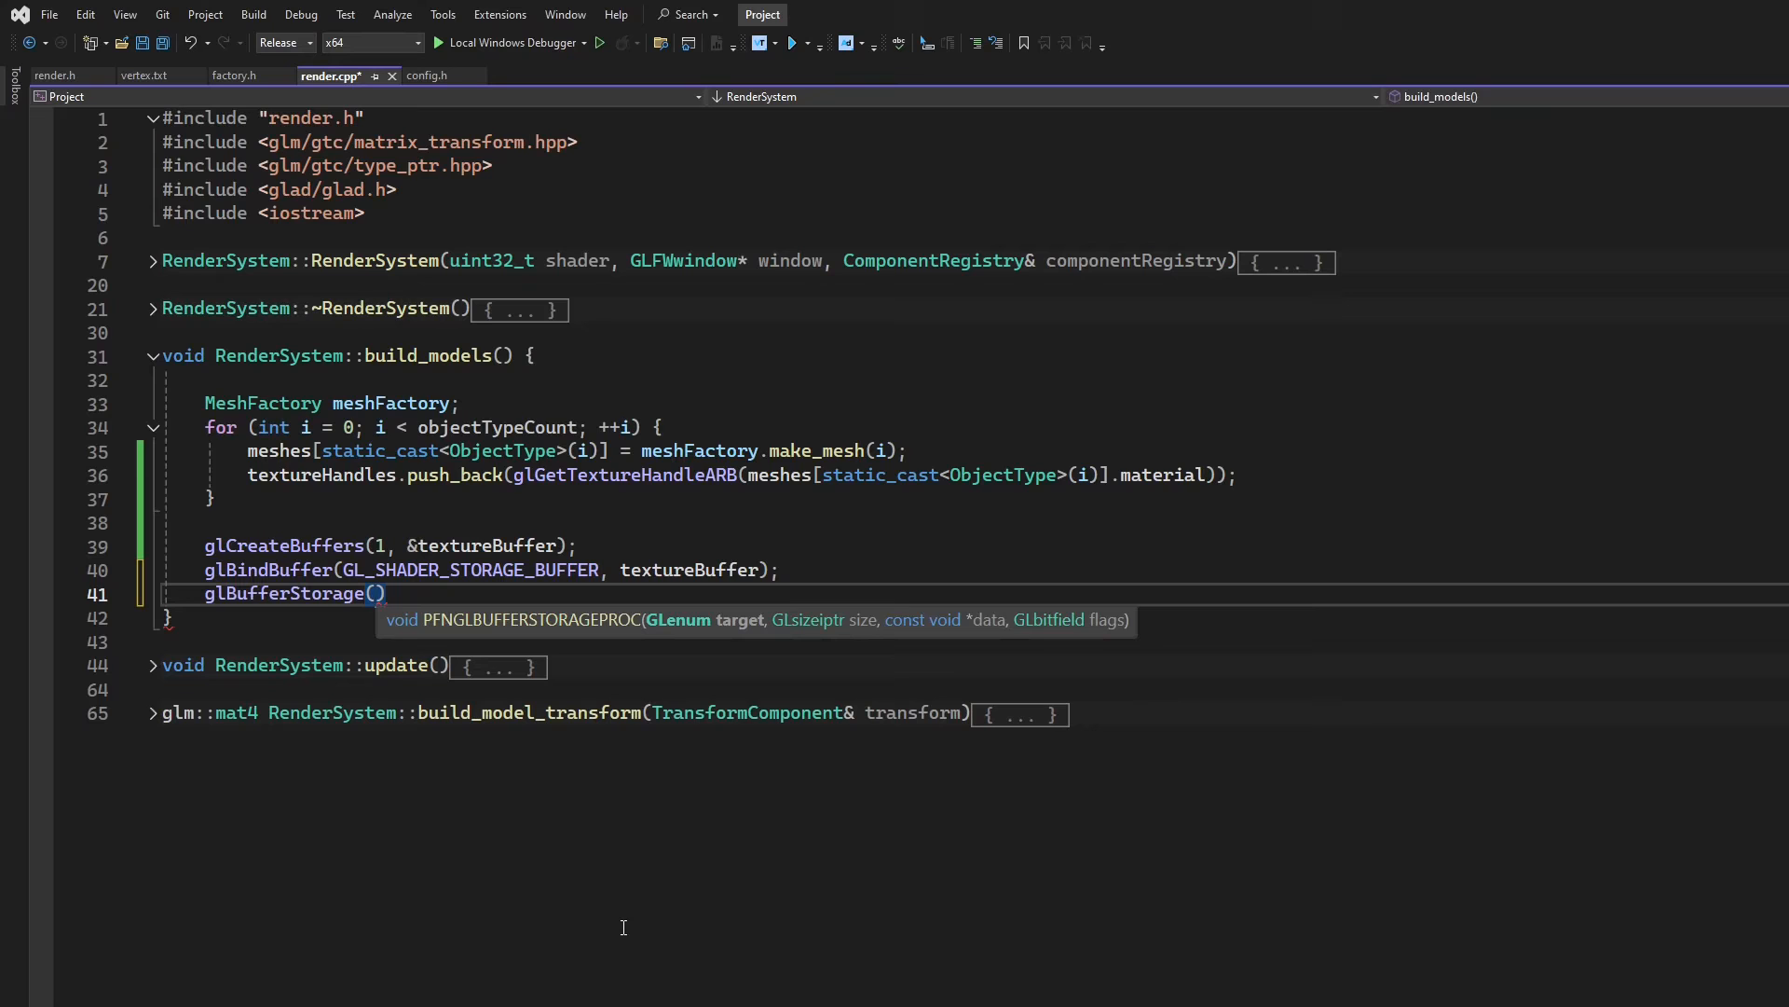
{"action": "mouse_move", "coordinate": [819, 818]}
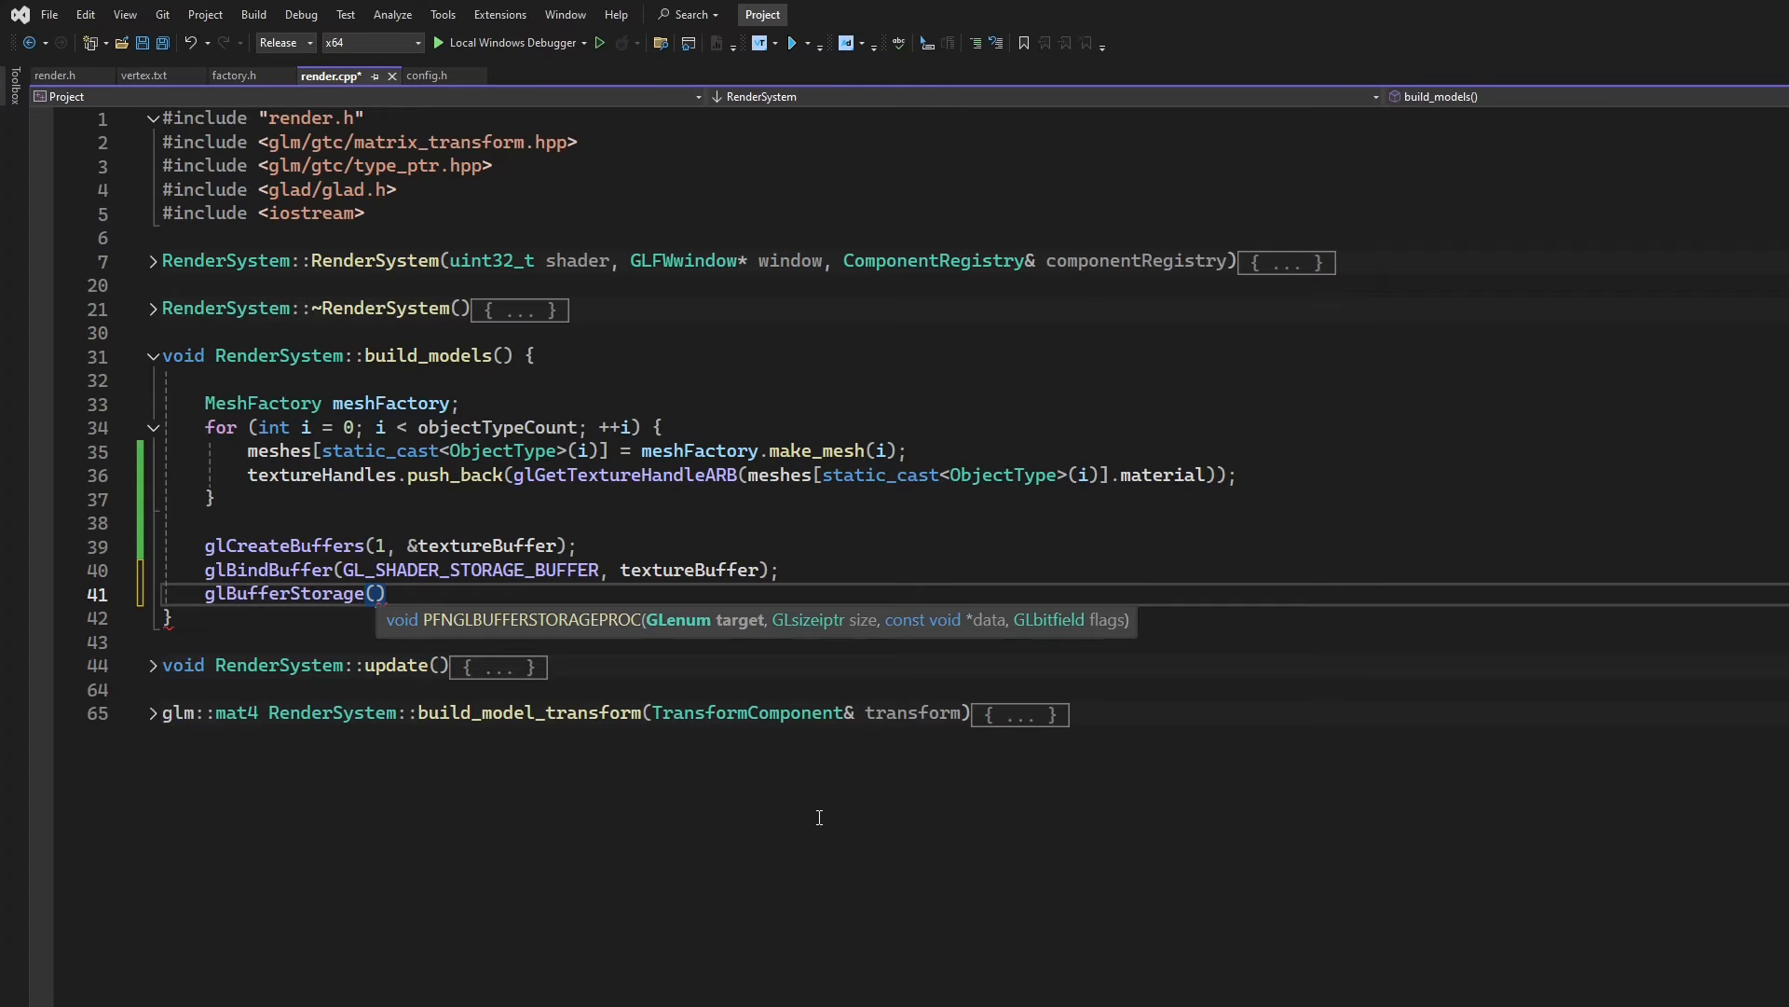
{"action": "type", "text": "GL_SHADER"}
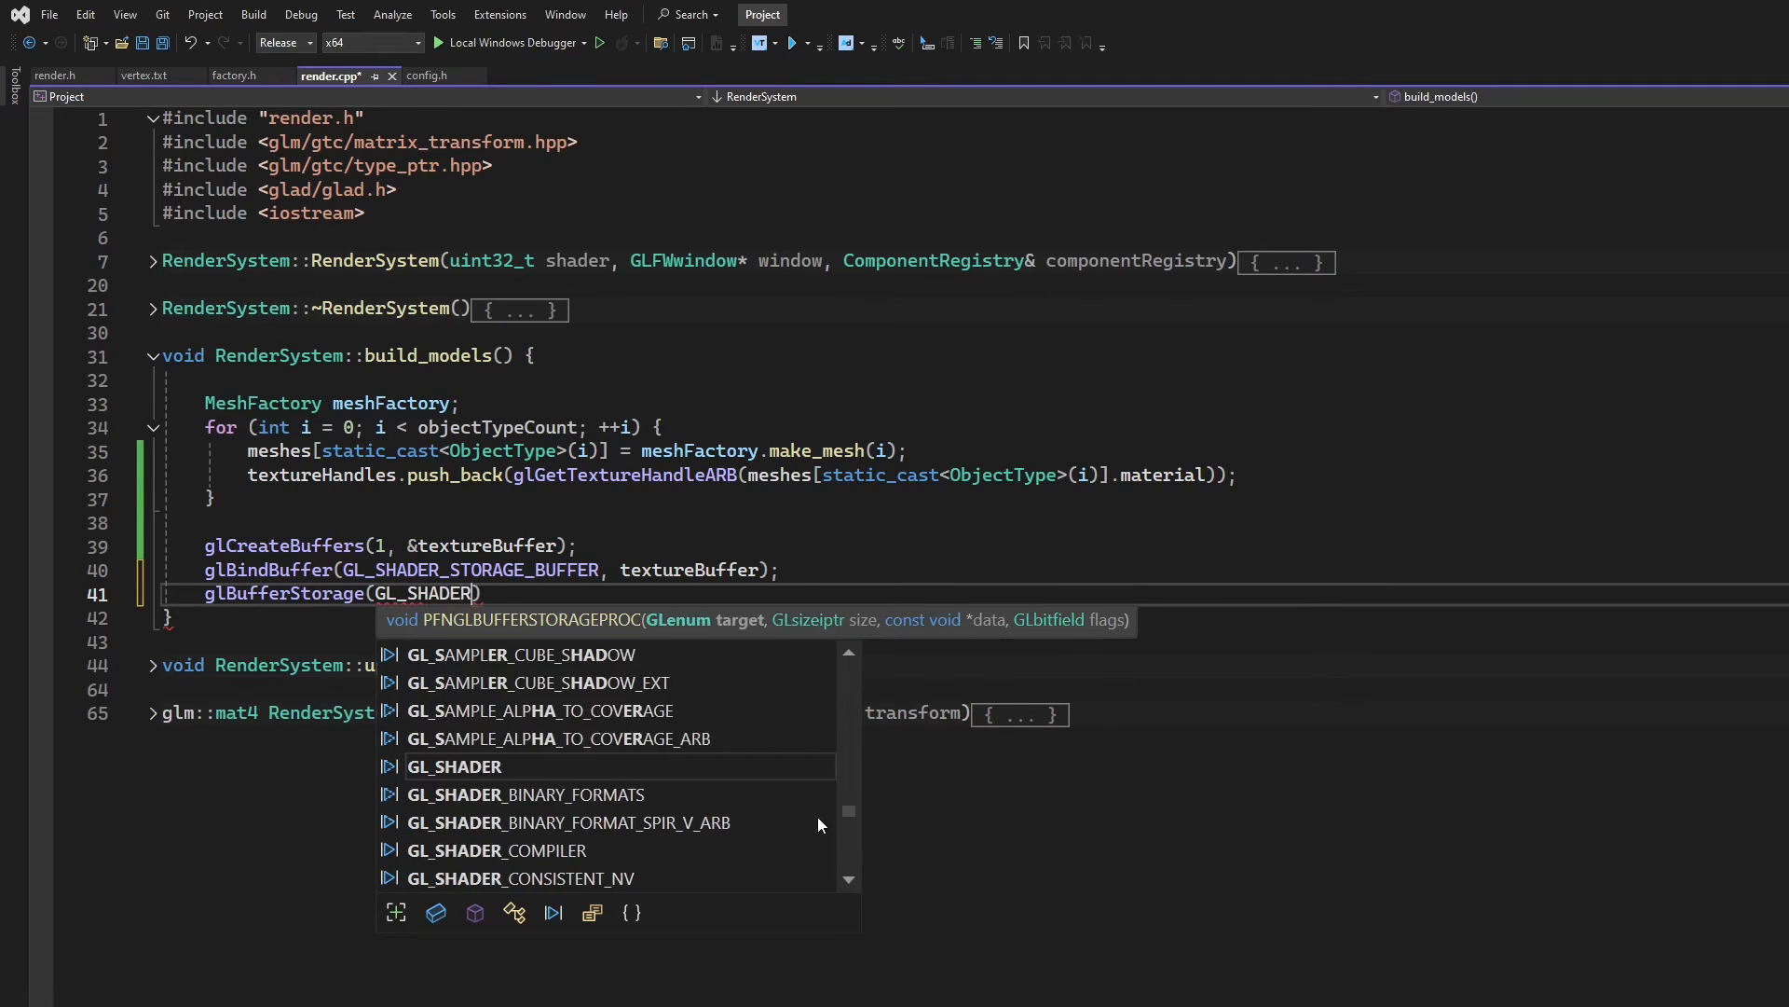
{"action": "type", "text": "_STORAGE_BUFFER,"}
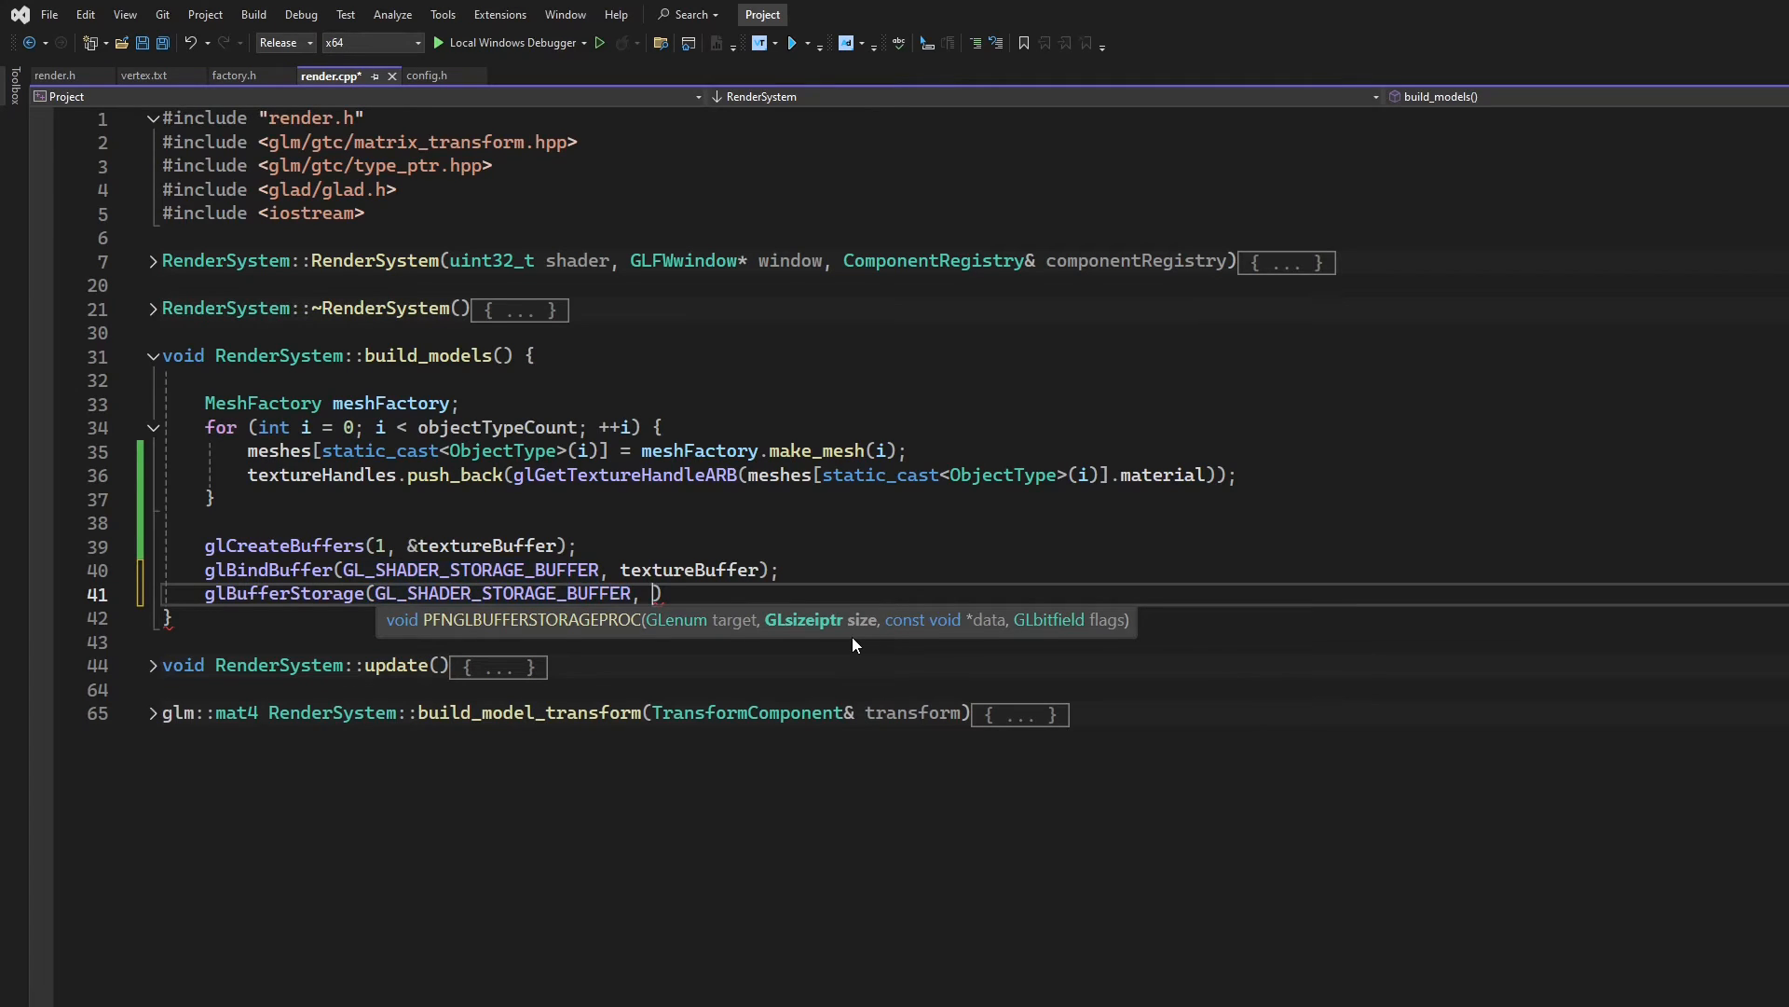
{"action": "type", "text": "tex"}
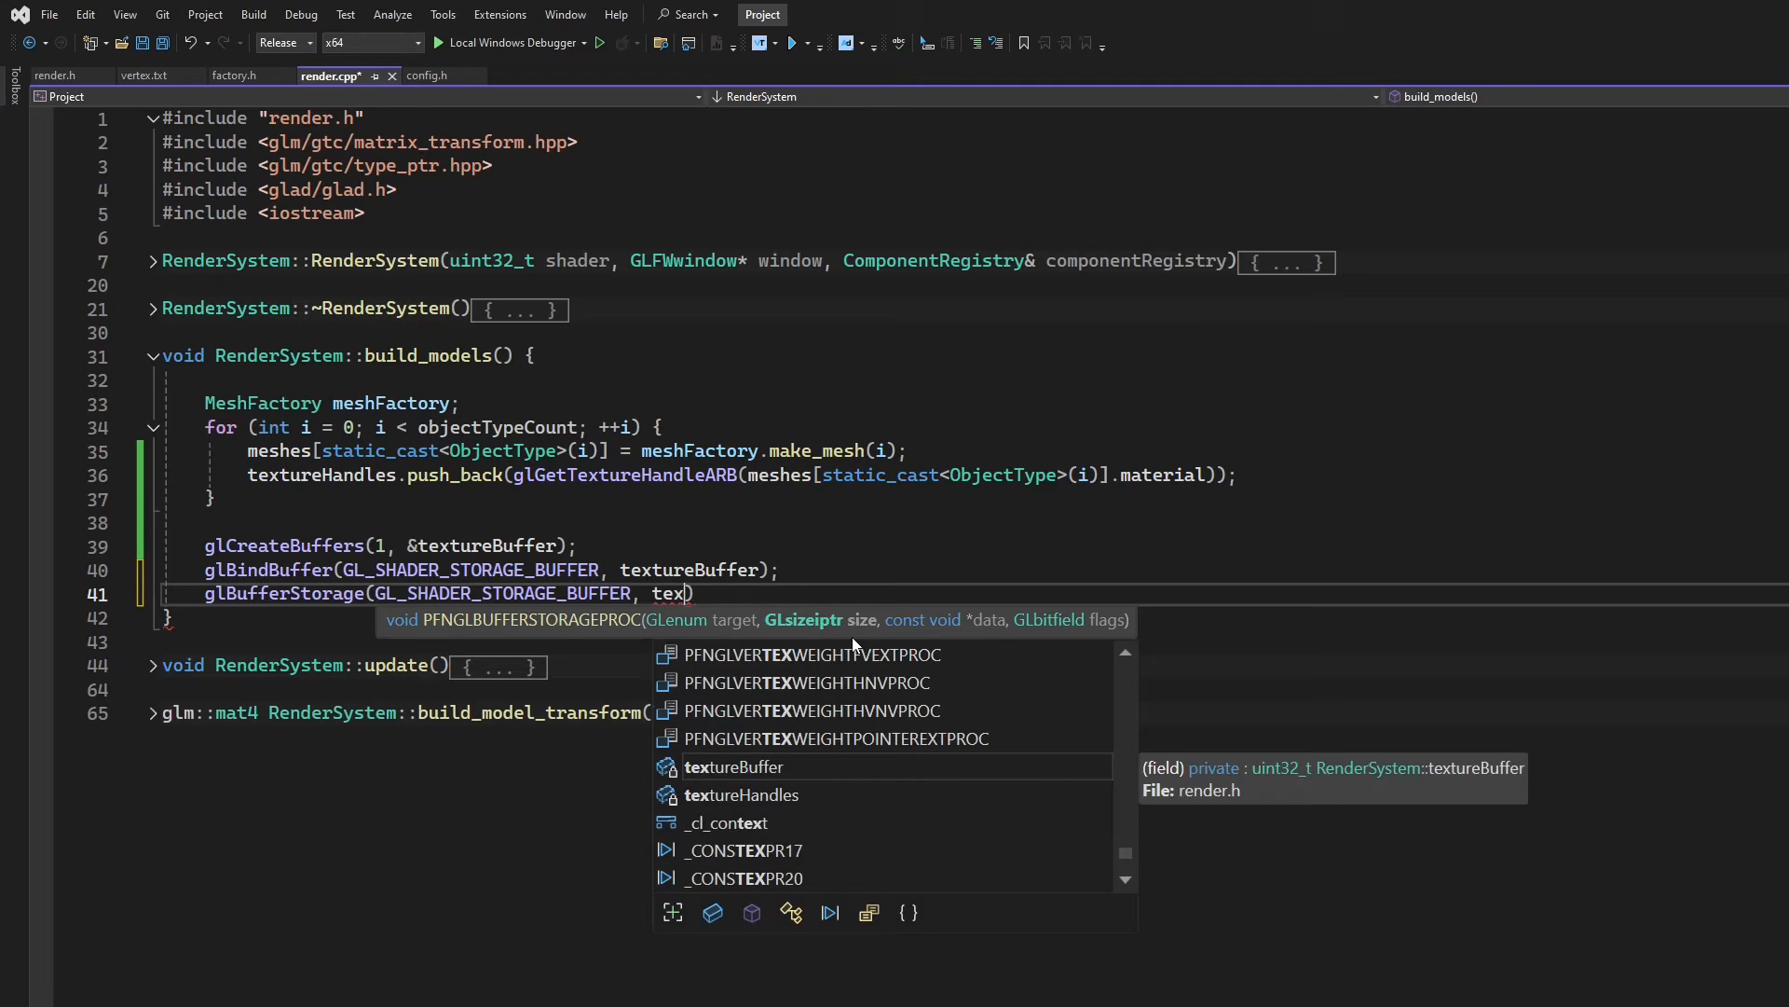
{"action": "left_click", "coordinate": [741, 795]}
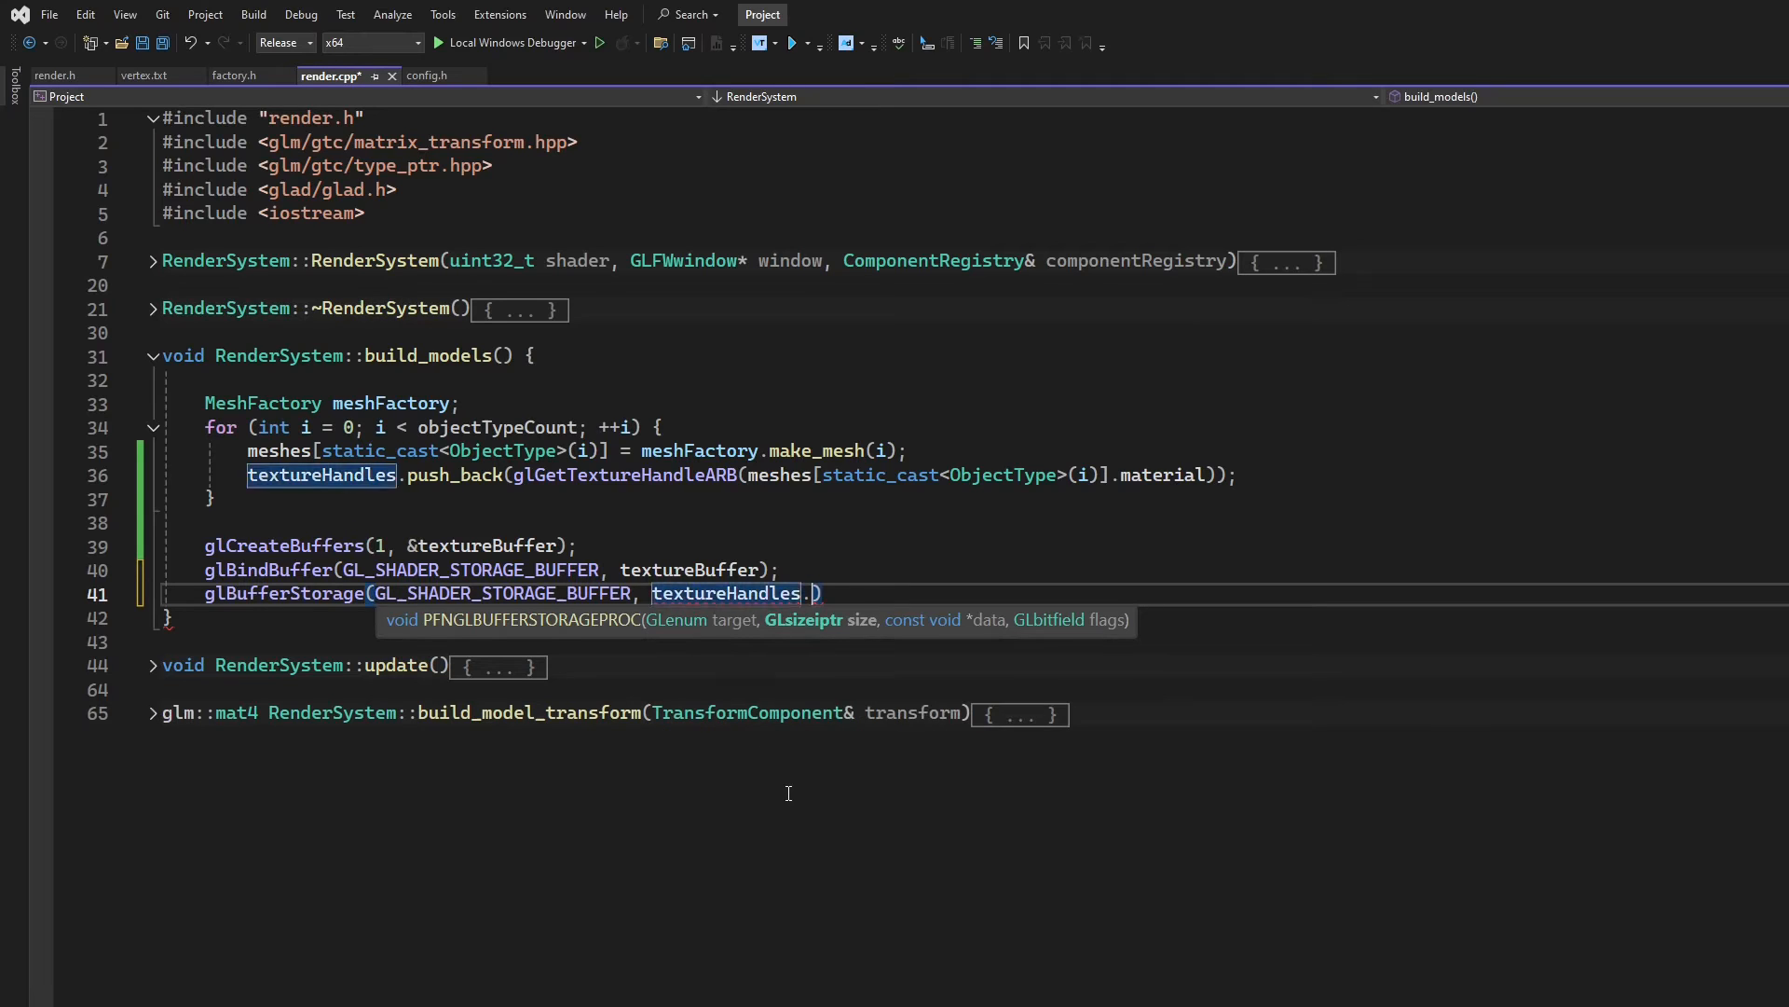
Finish glBufferStorage with size() * sizeof(GLuint64), textureHandles.data() and GL_DYNAMIC_STORAGE_BIT
{"action": "type", "text": "size"}
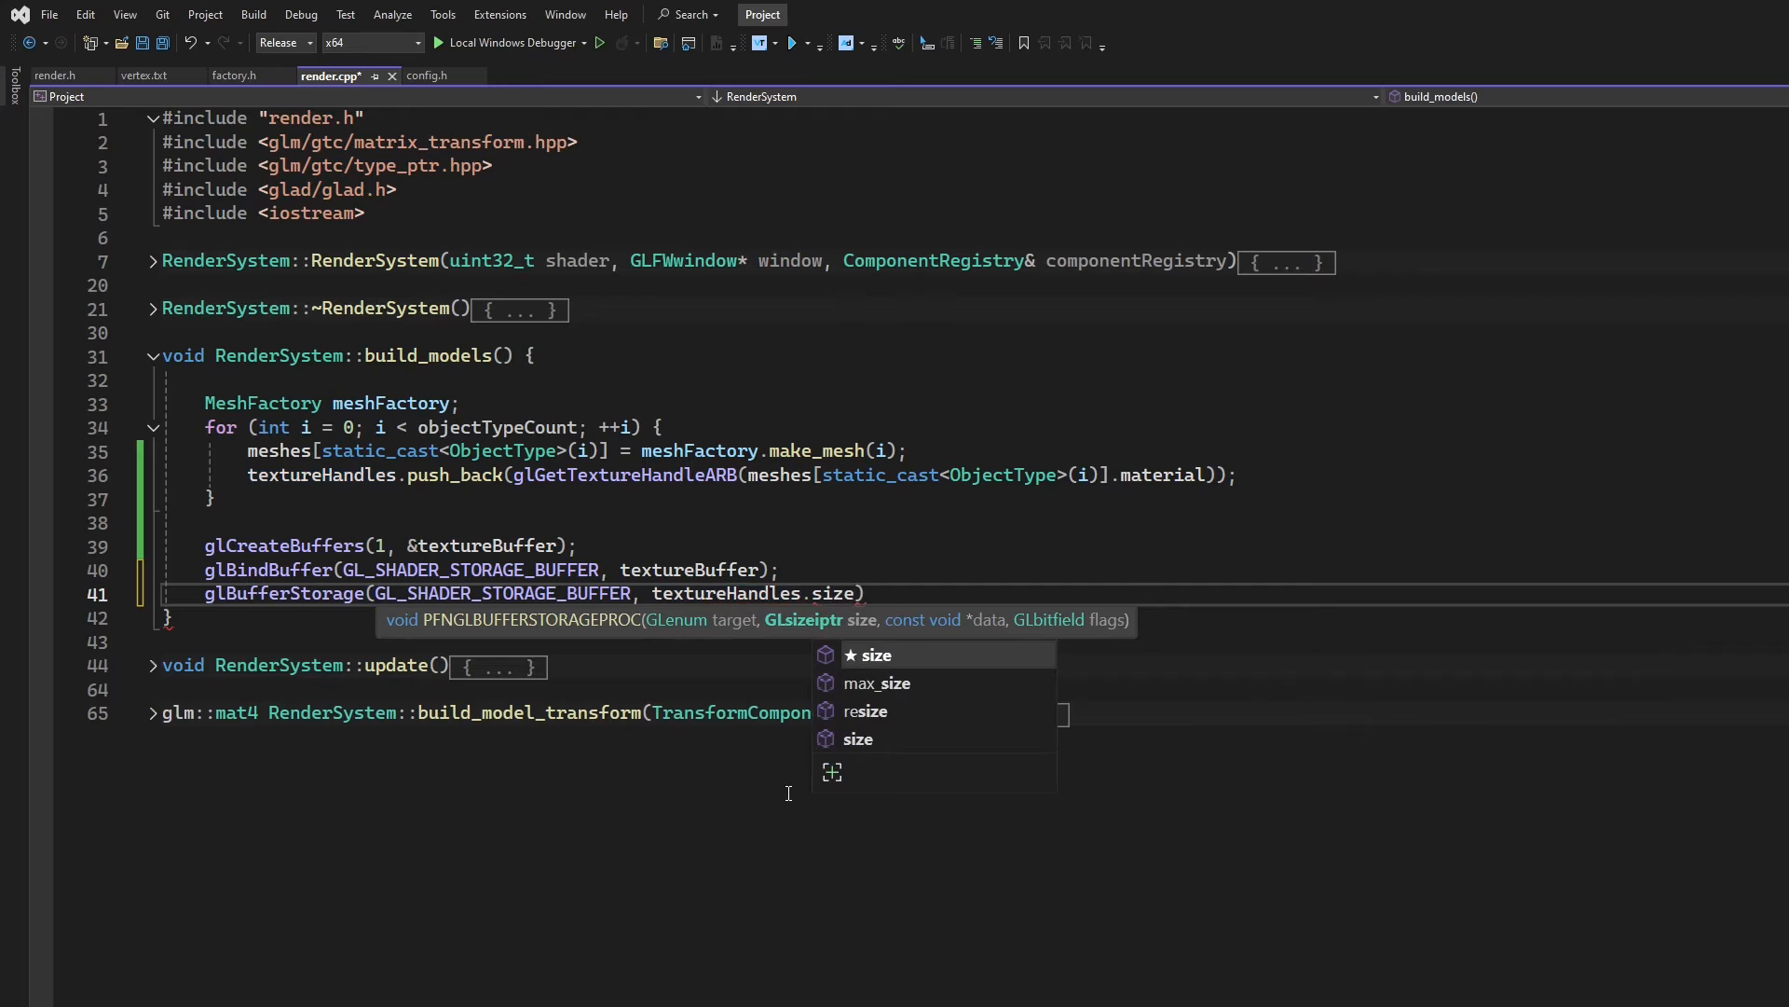
{"action": "type", "text": "() * s)"}
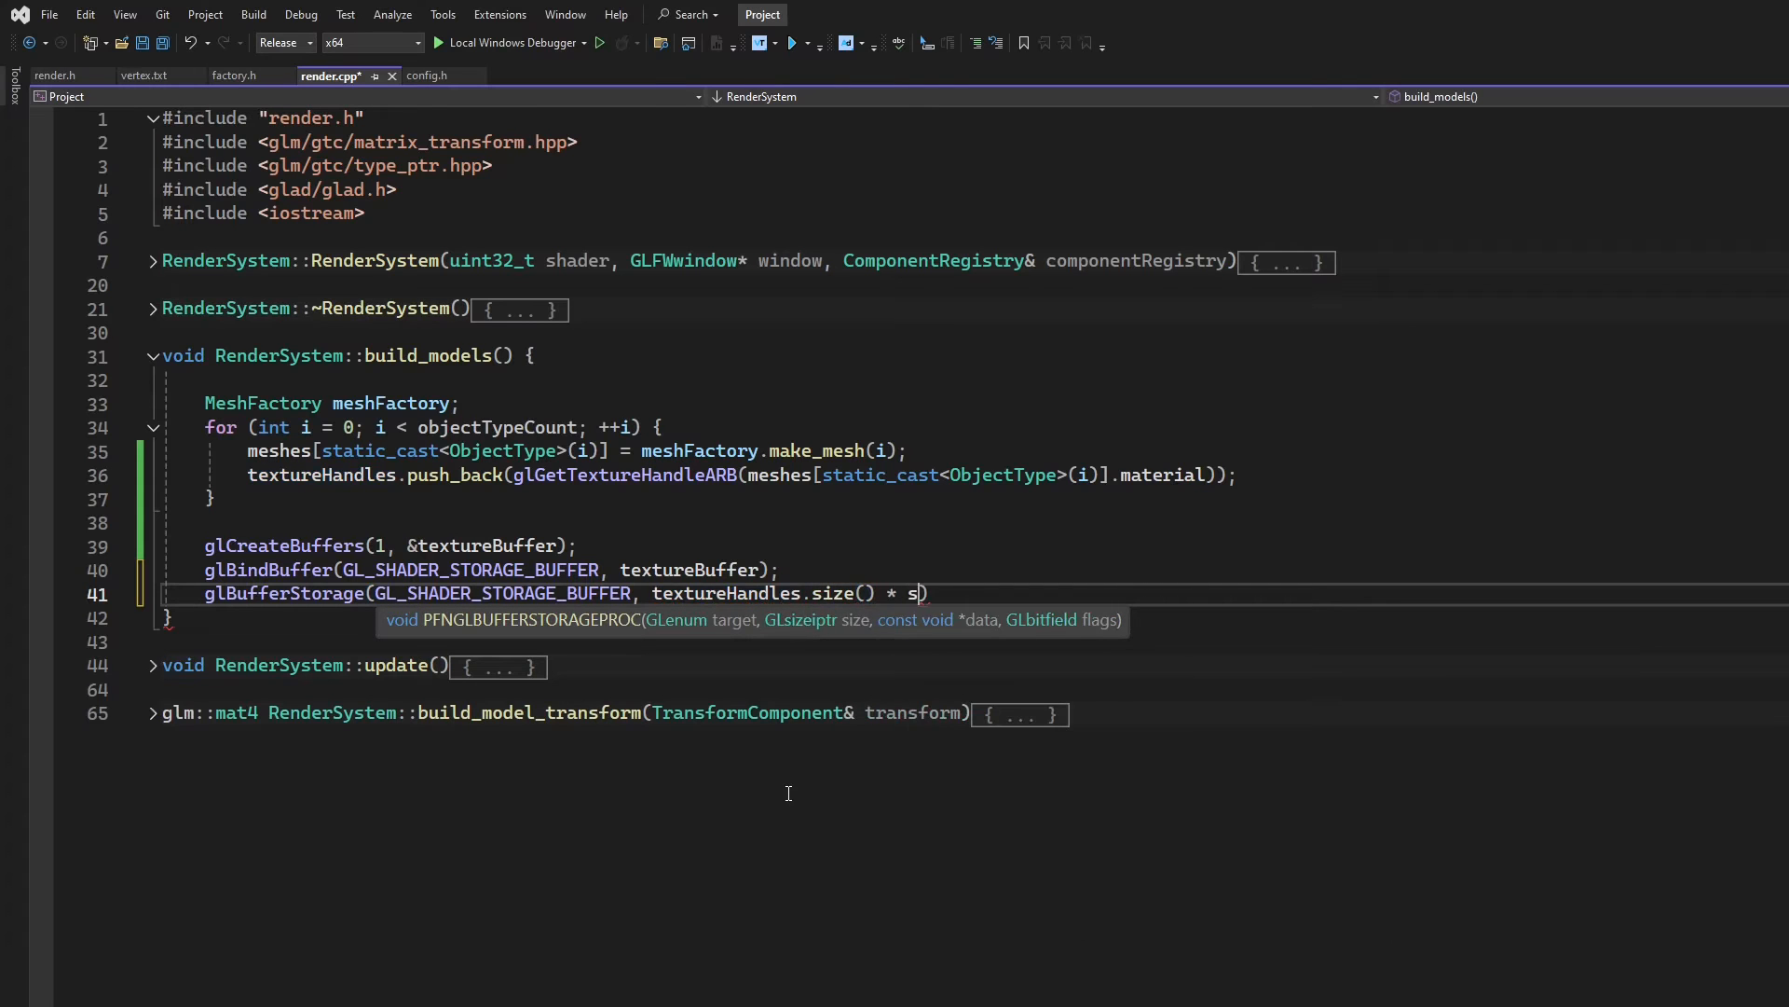
{"action": "type", "text": "izeof()"}
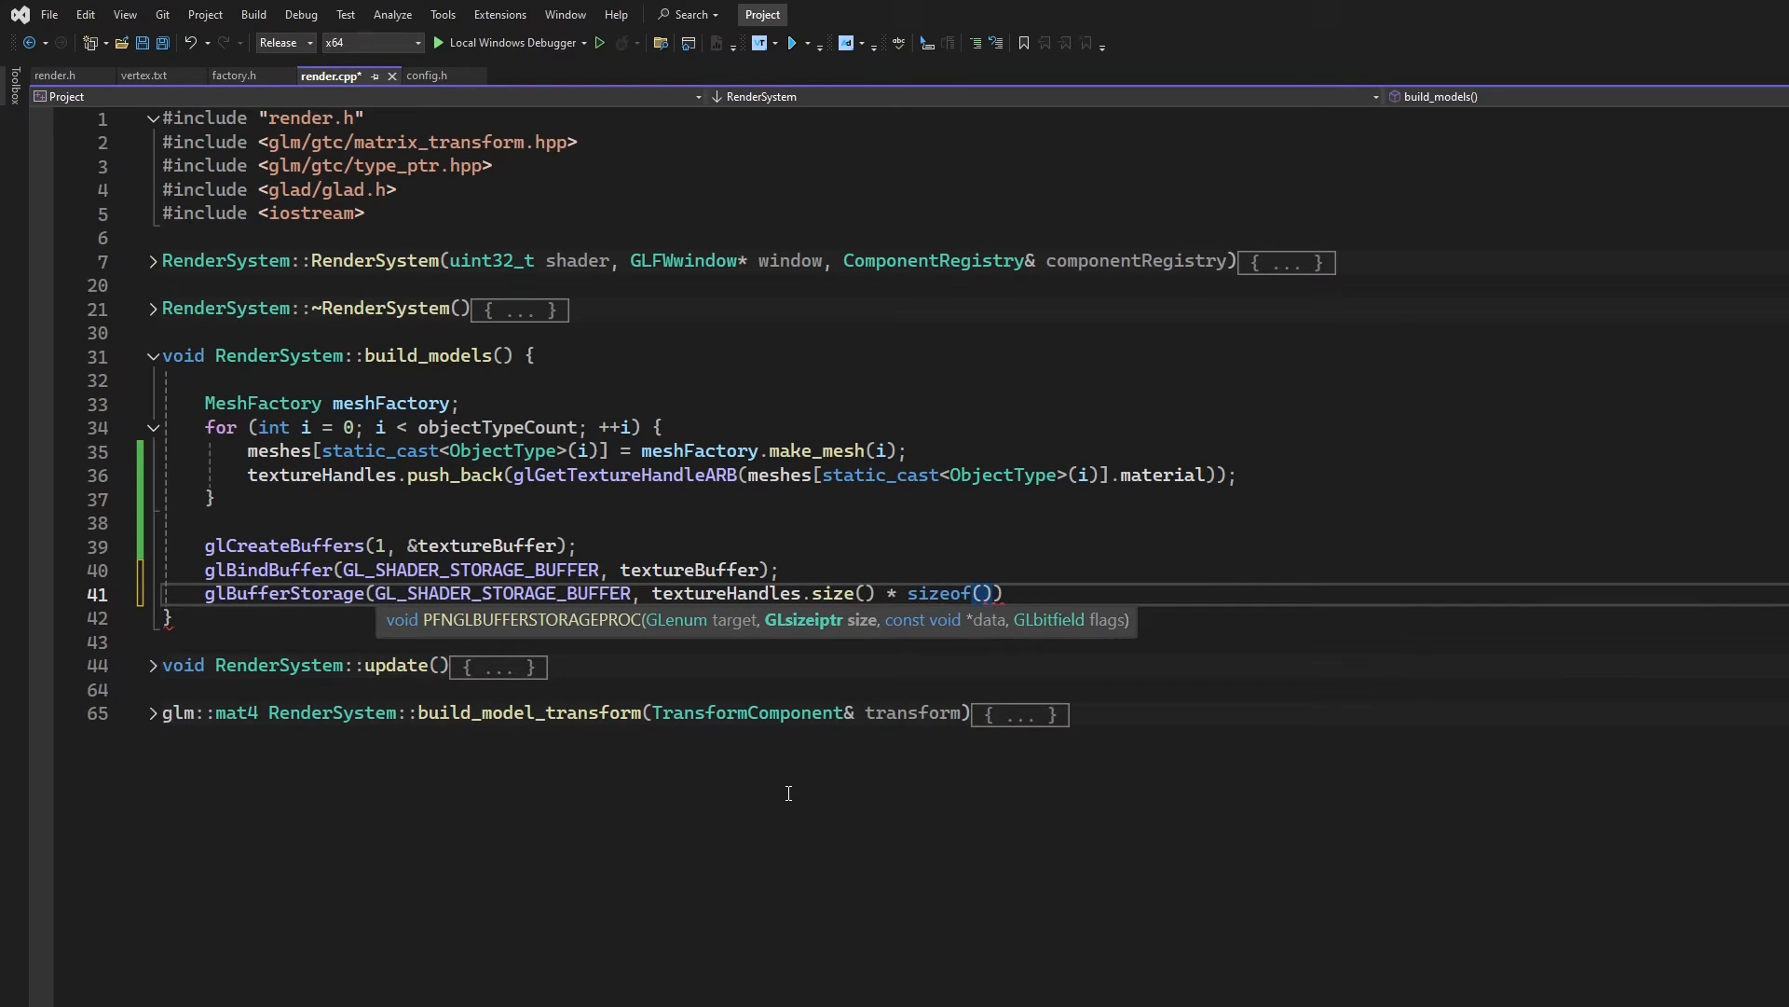
{"action": "type", "text": "GL"}
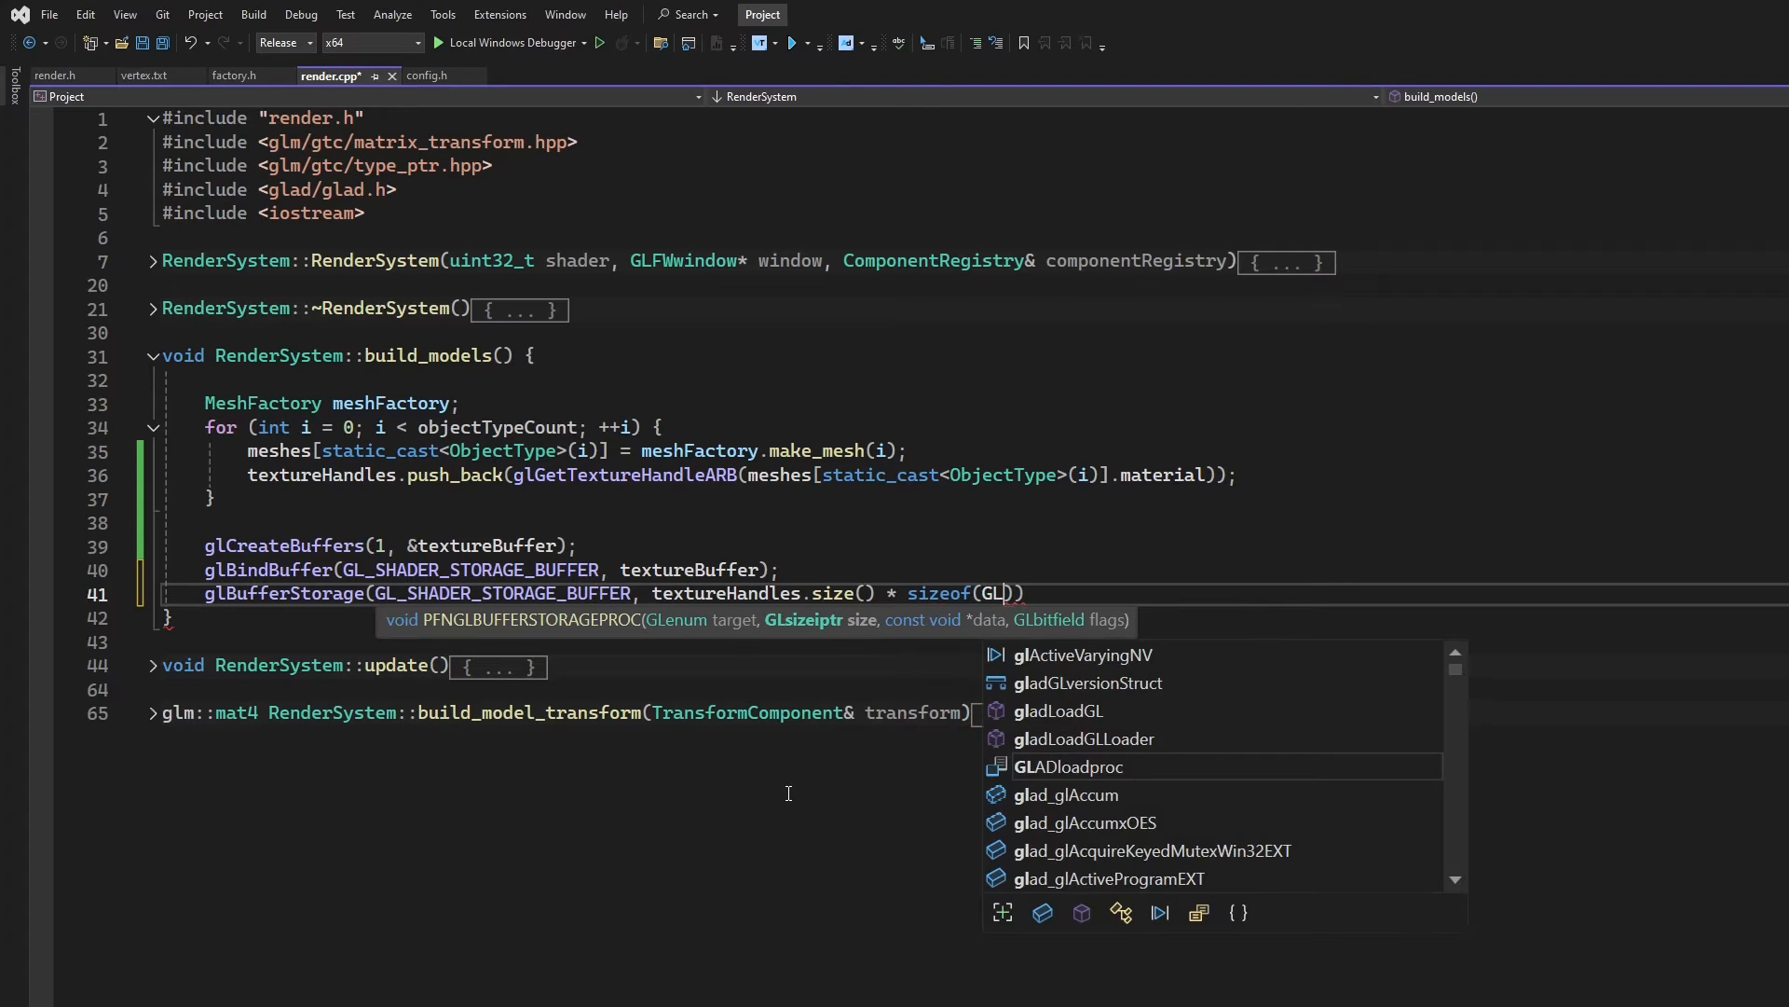
{"action": "type", "text": "uint64"}
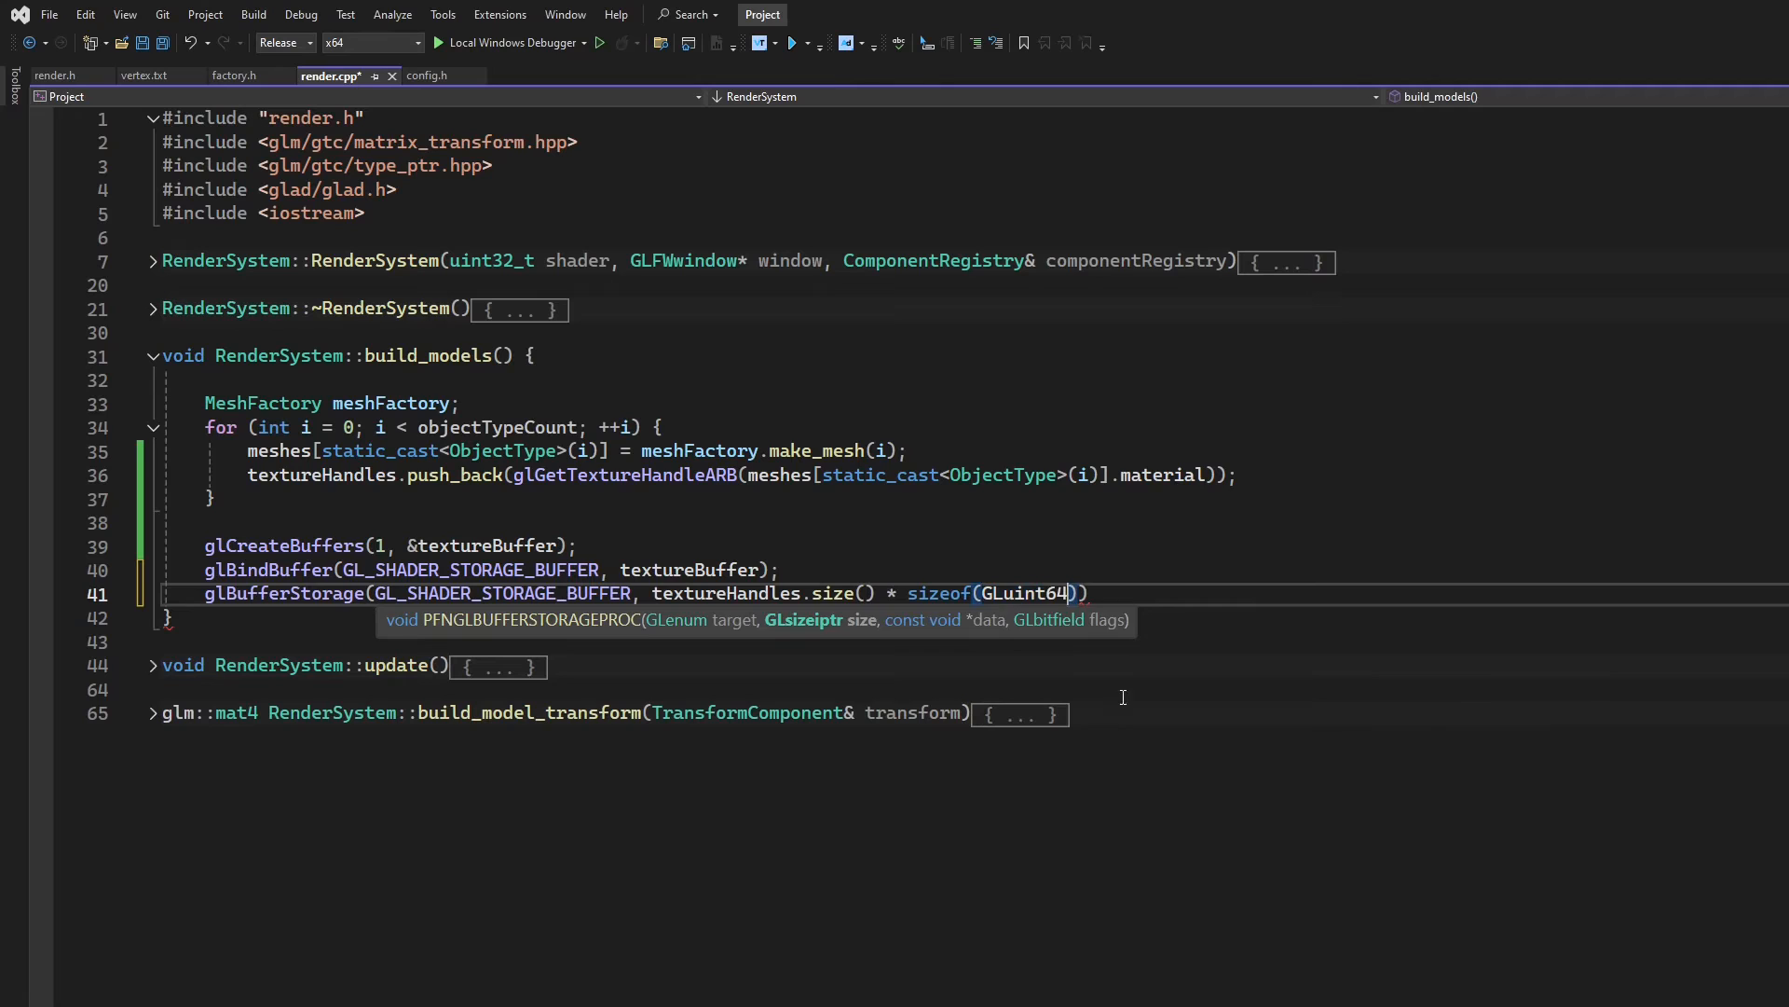
{"action": "type", "text": ","}
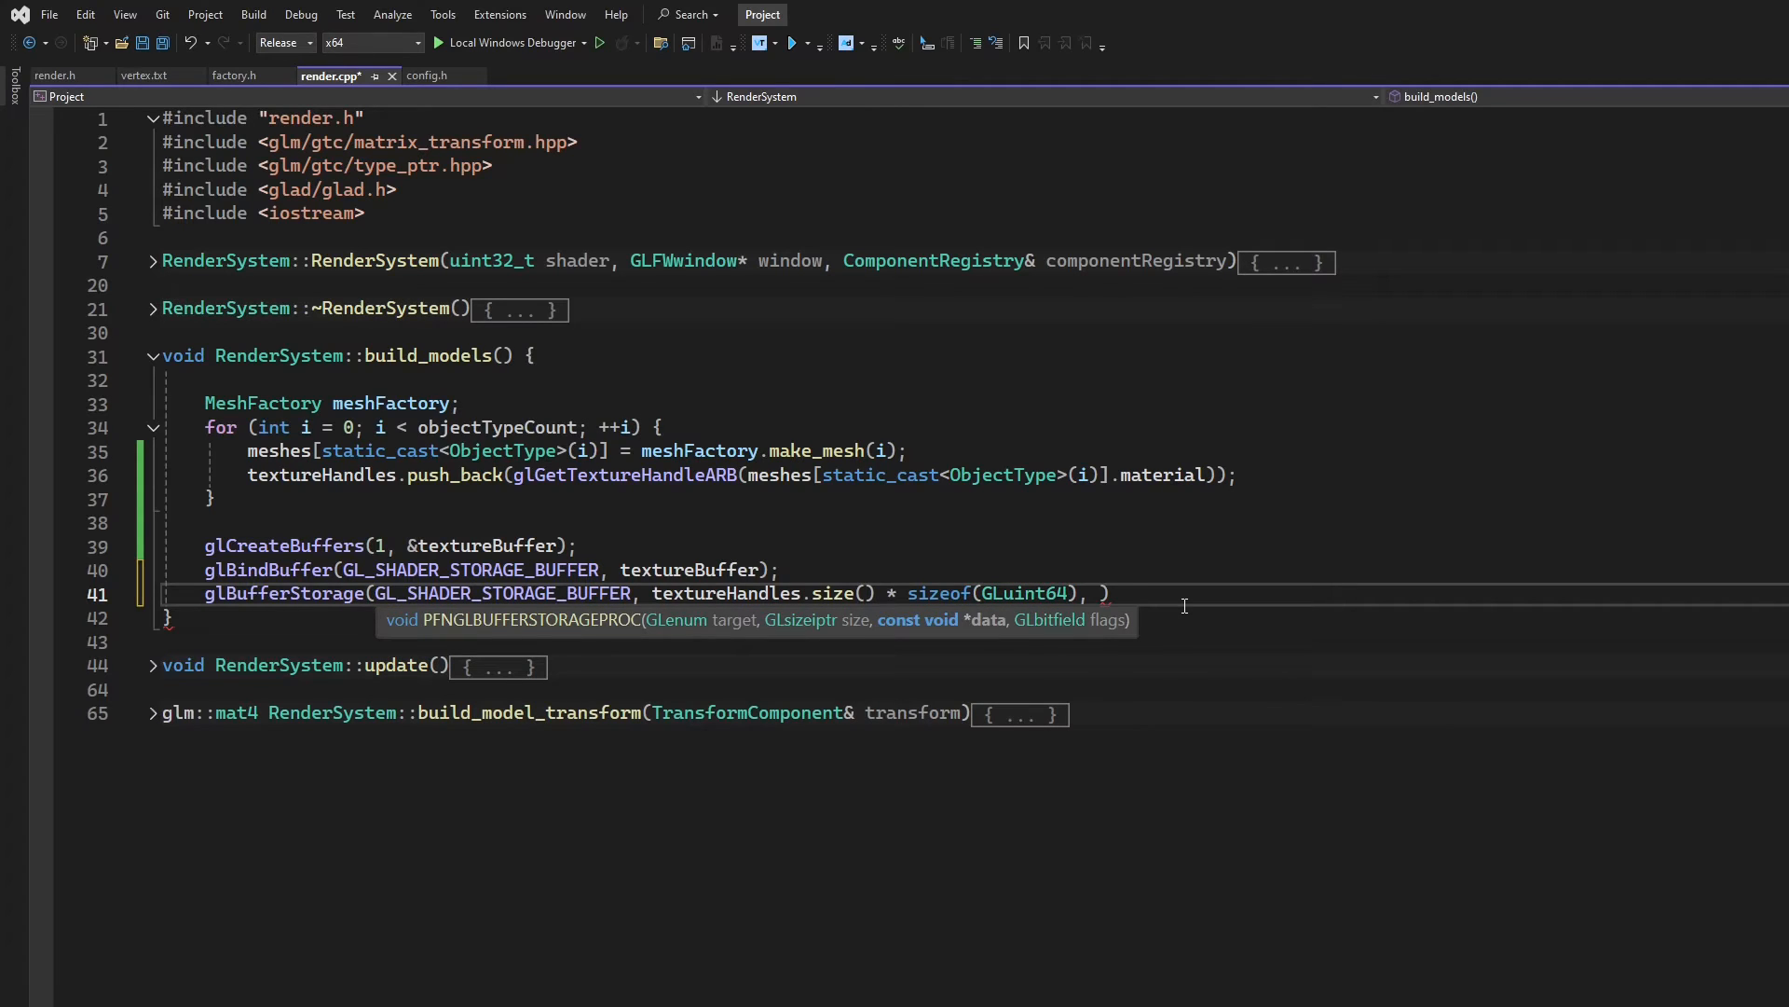
{"action": "type", "text": "textureHandles.da"}
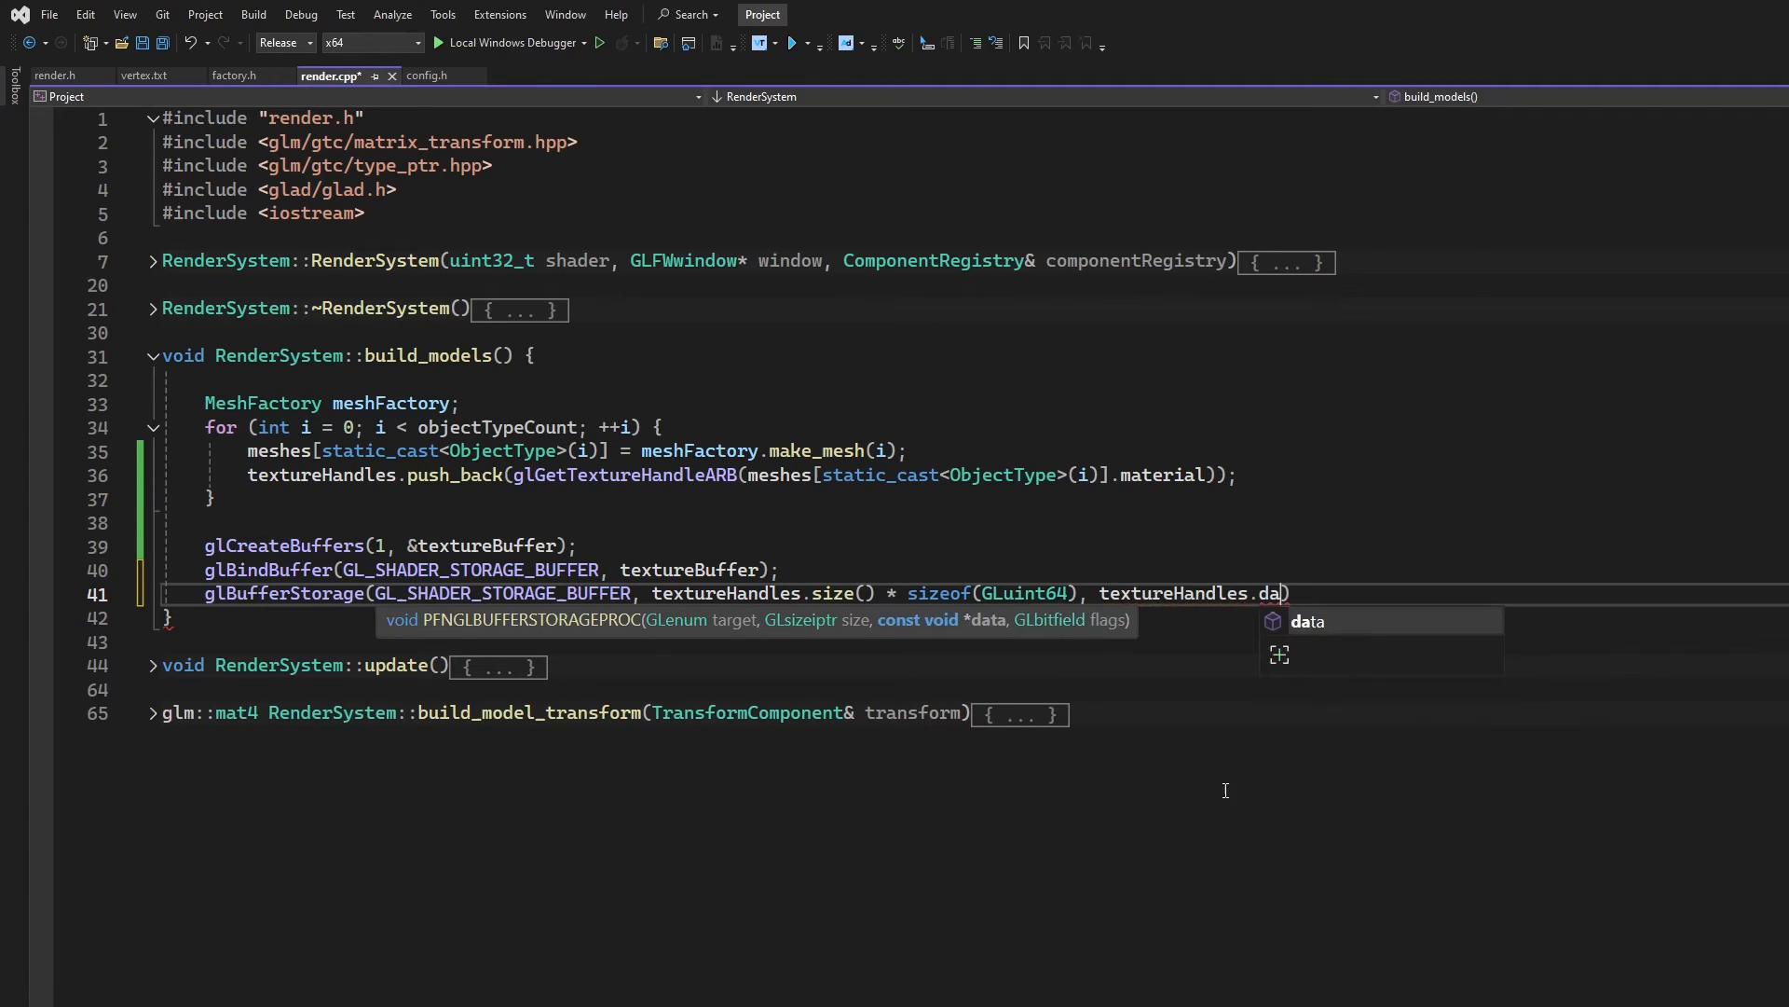
{"action": "type", "text": "(), )"}
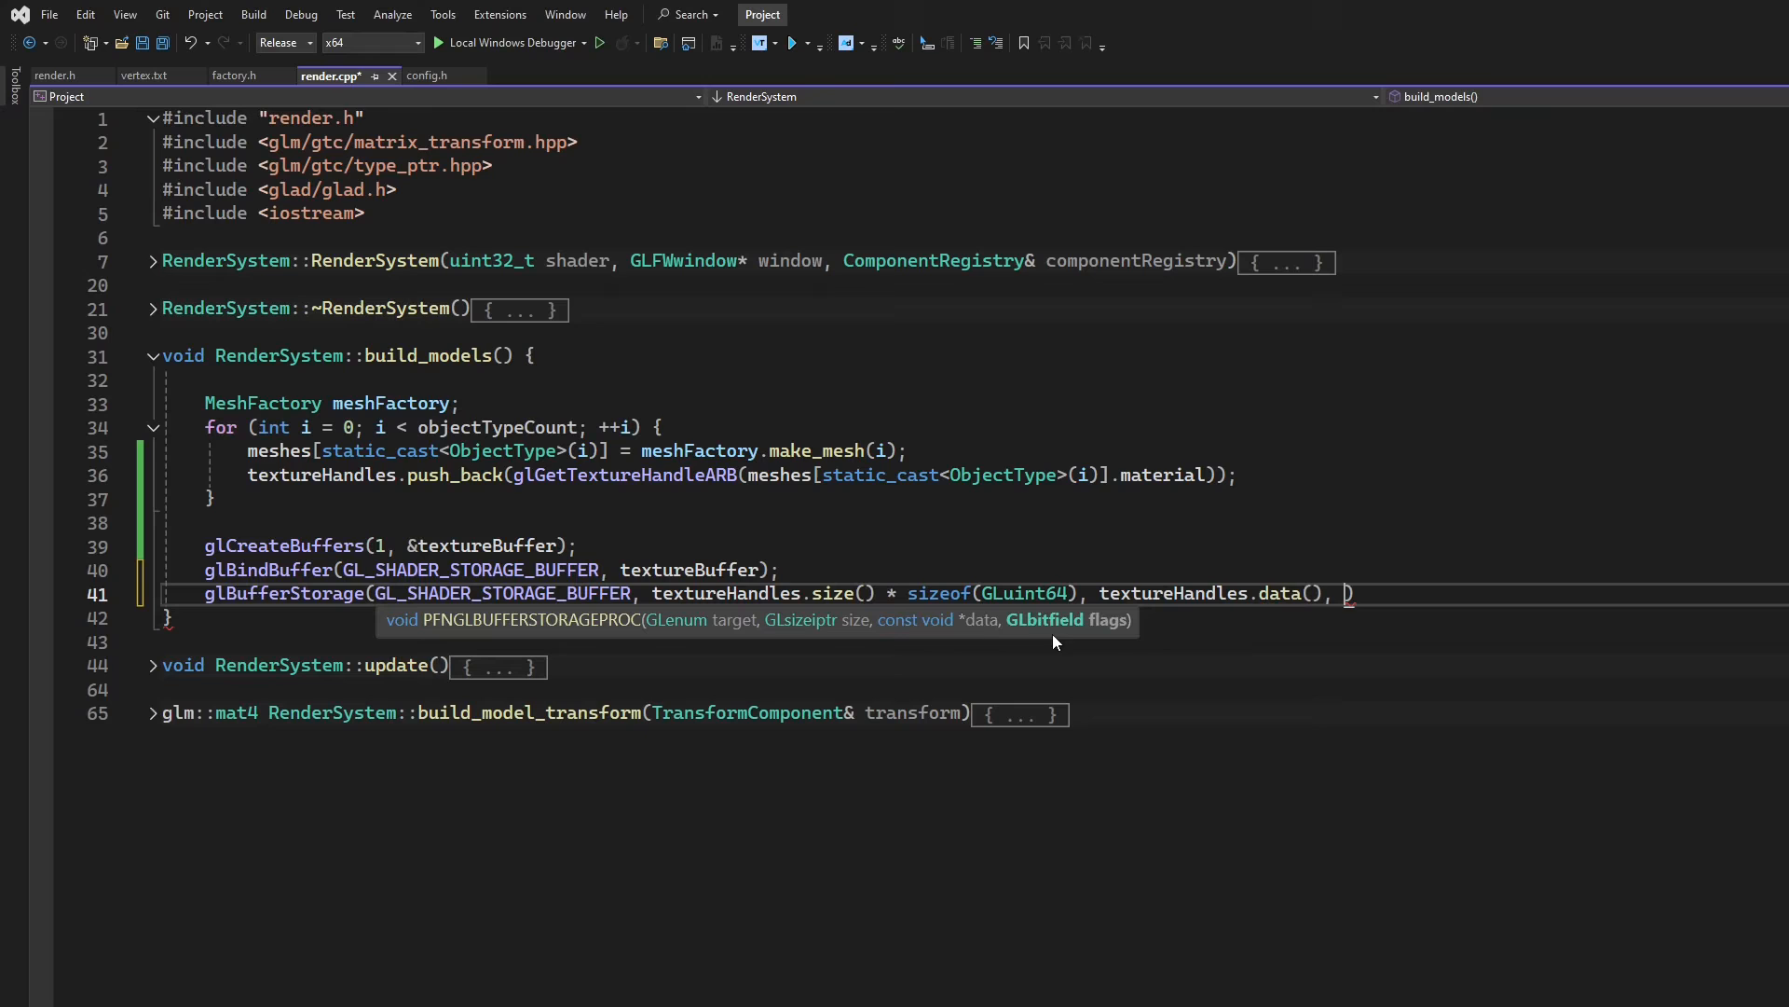
{"action": "type", "text": "G"}
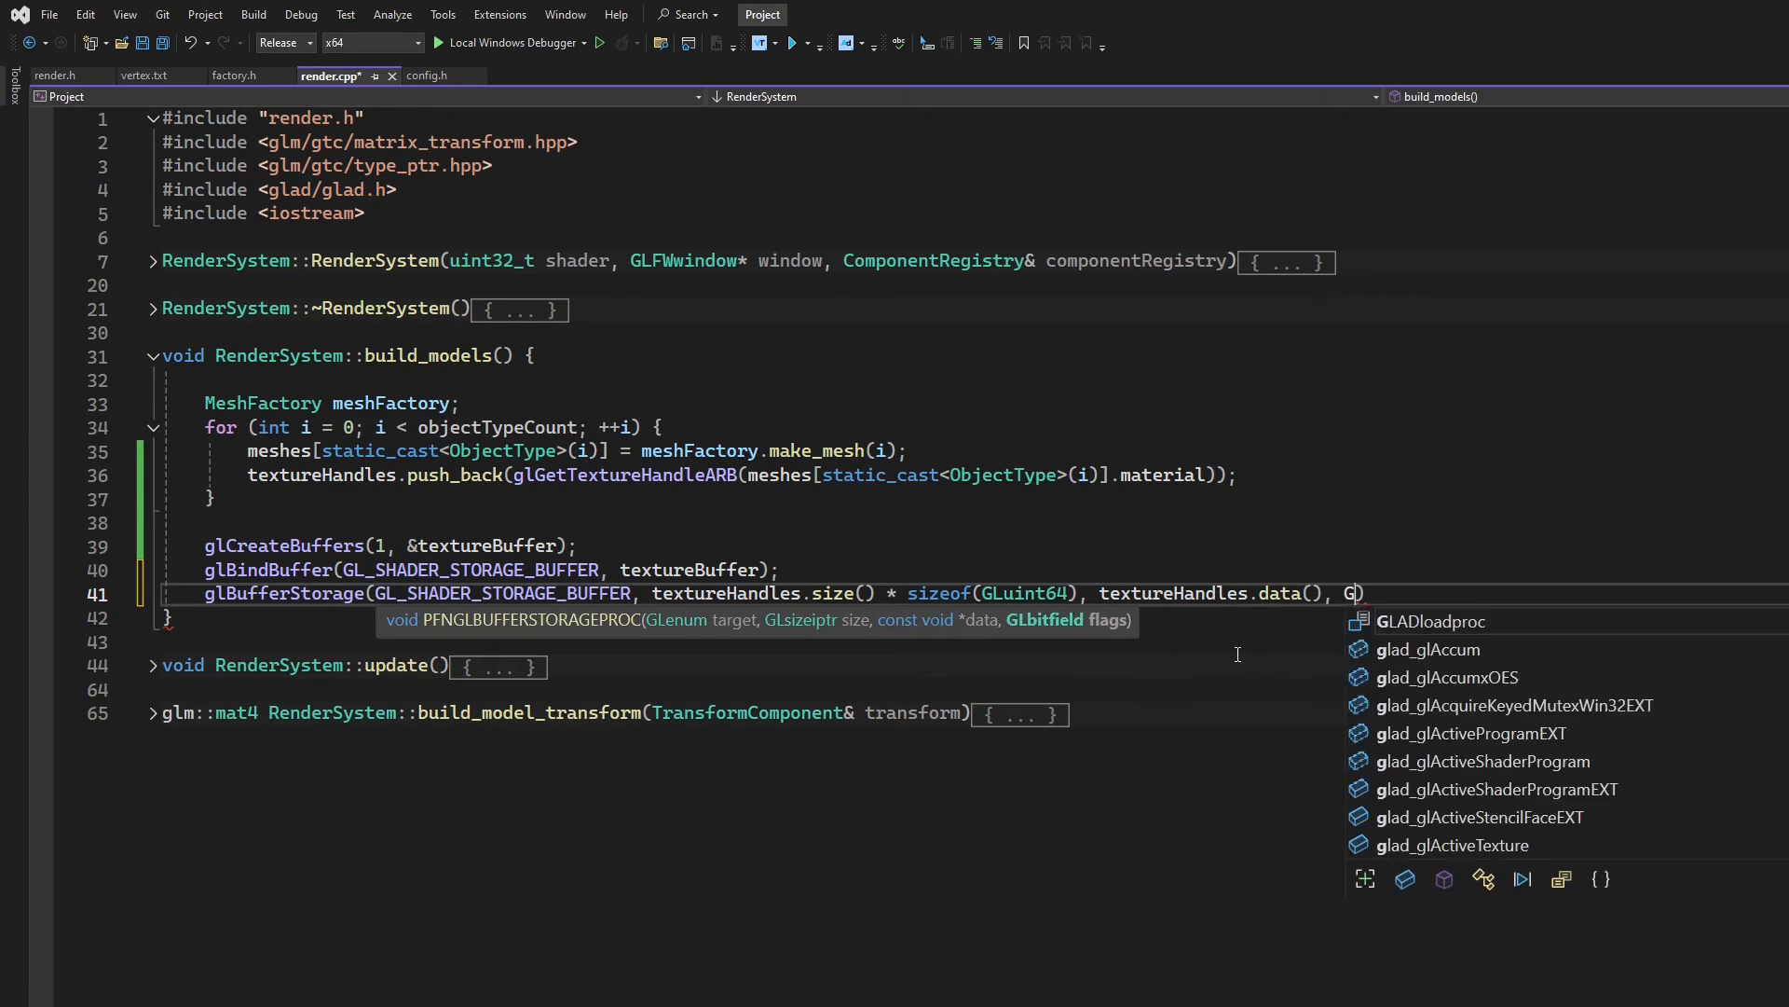
{"action": "type", "text": "L_DYNAMIC_STORAGE_BIT"}
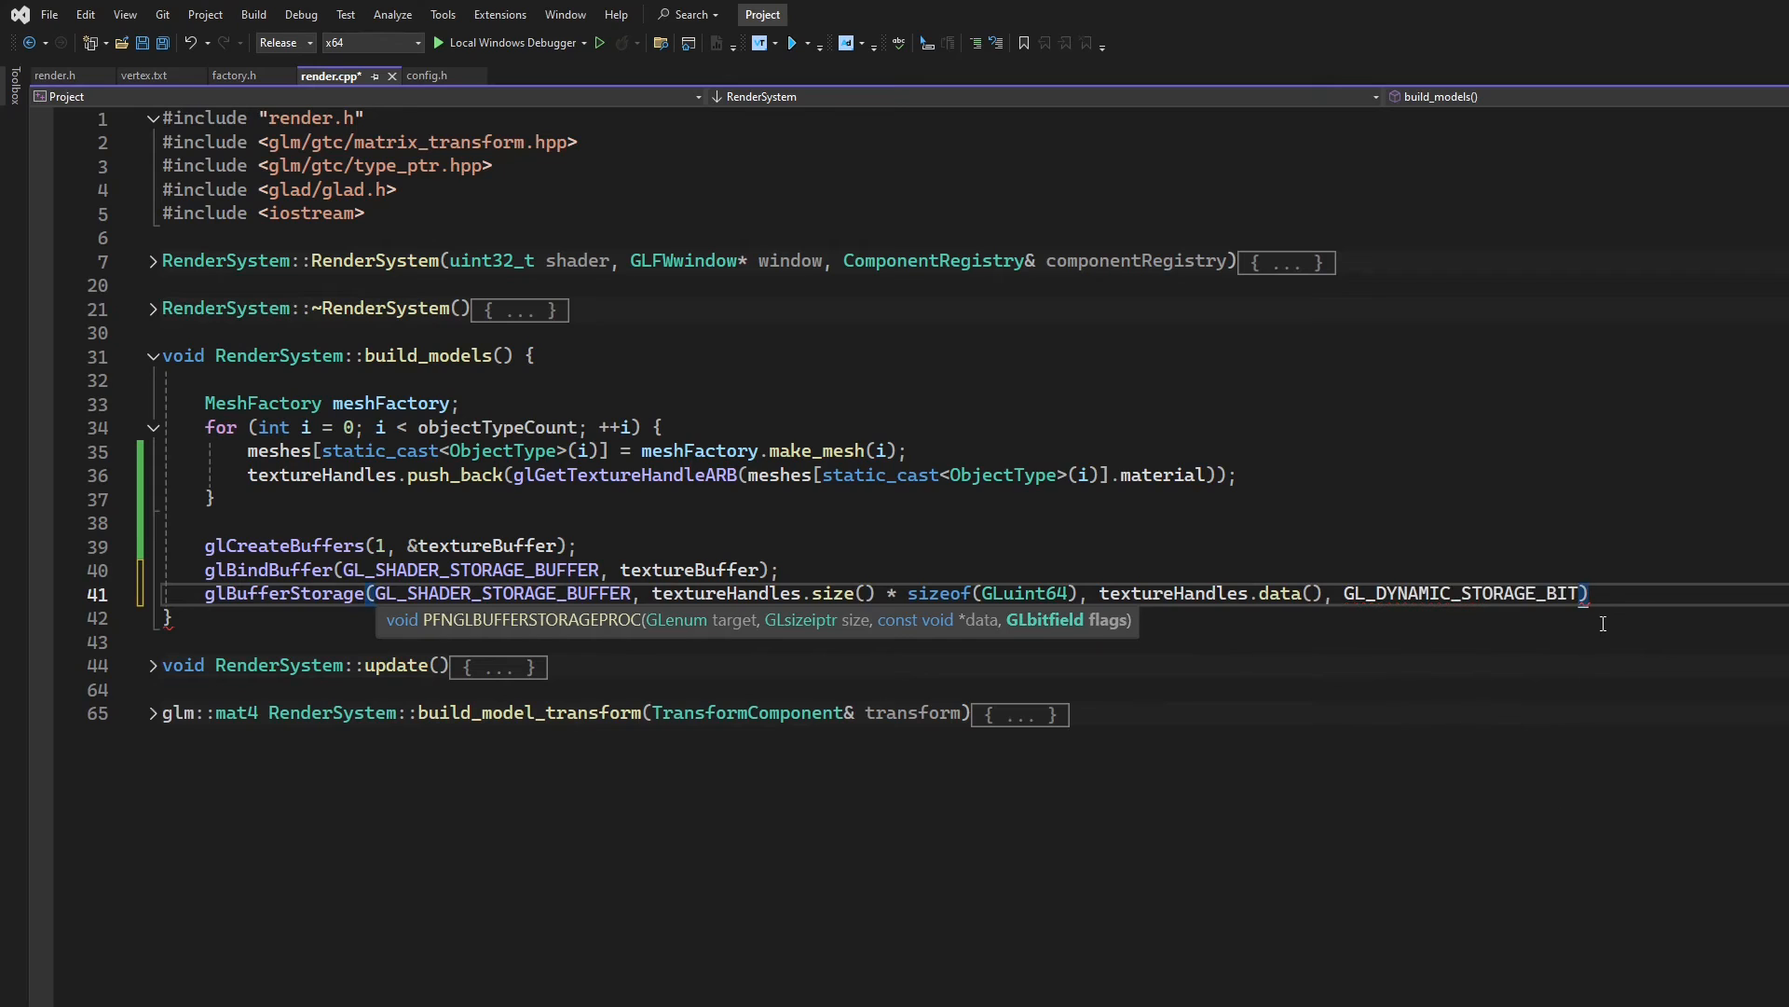
{"action": "type", "text": ";"}
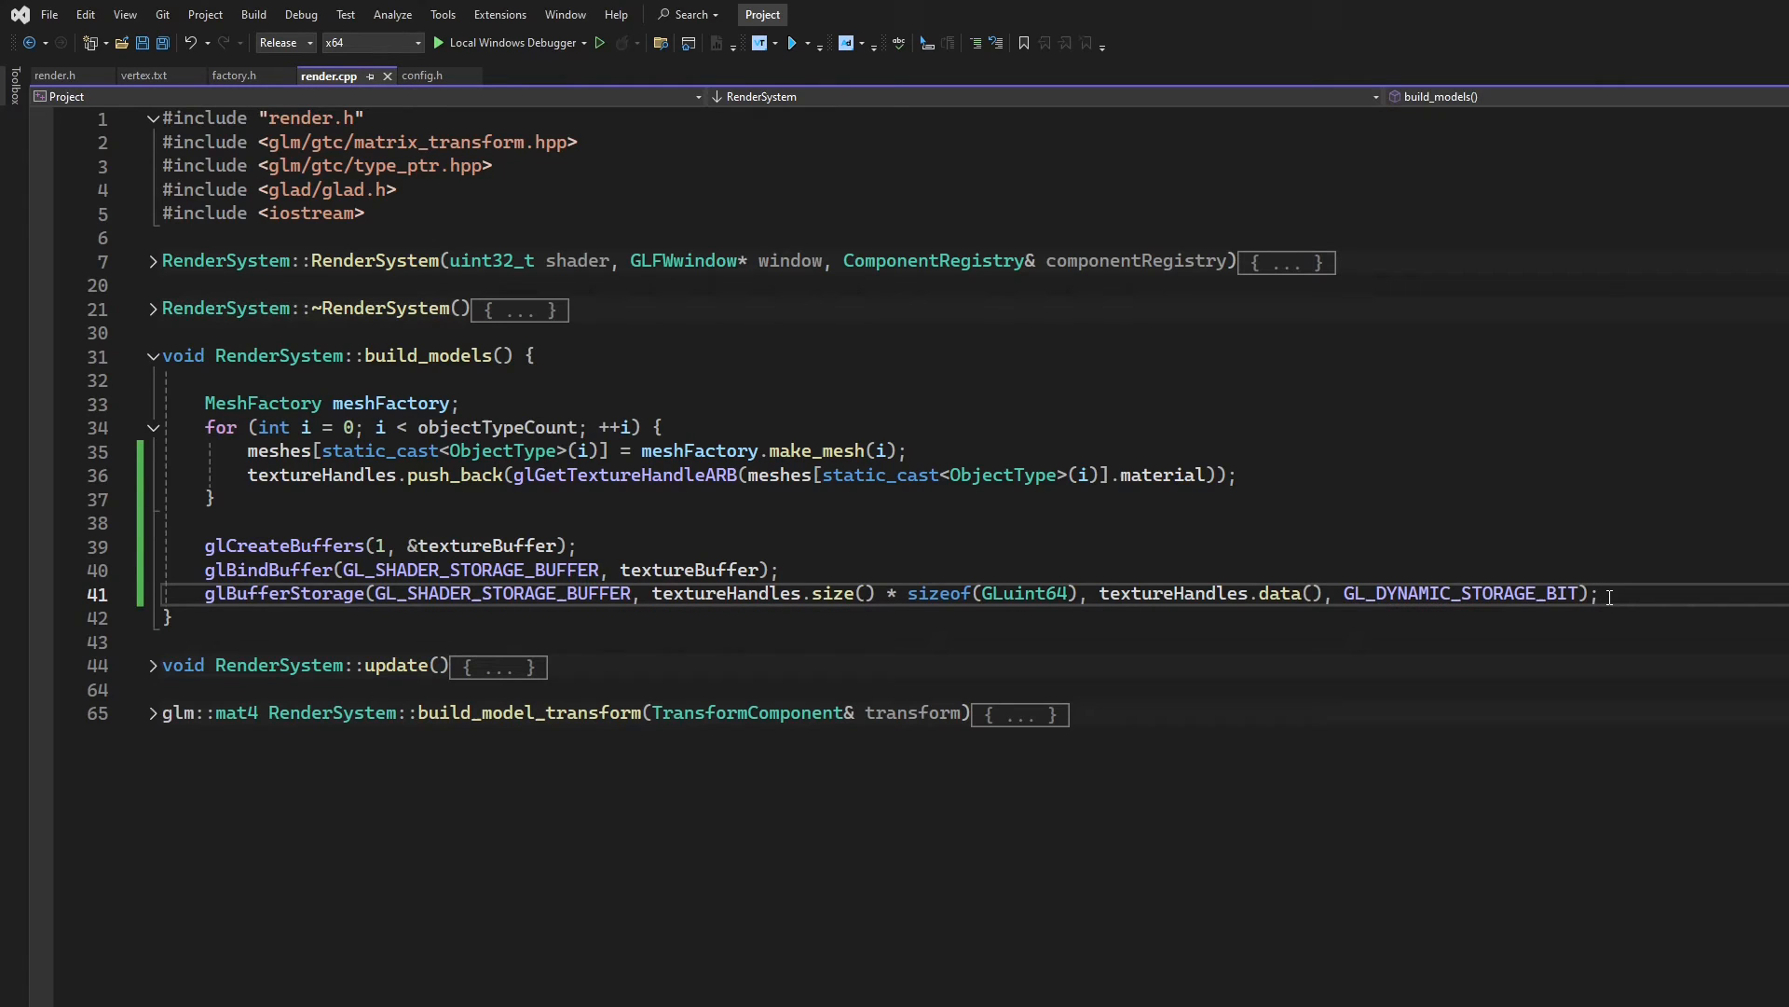
{"action": "mouse_move", "coordinate": [1585, 490]}
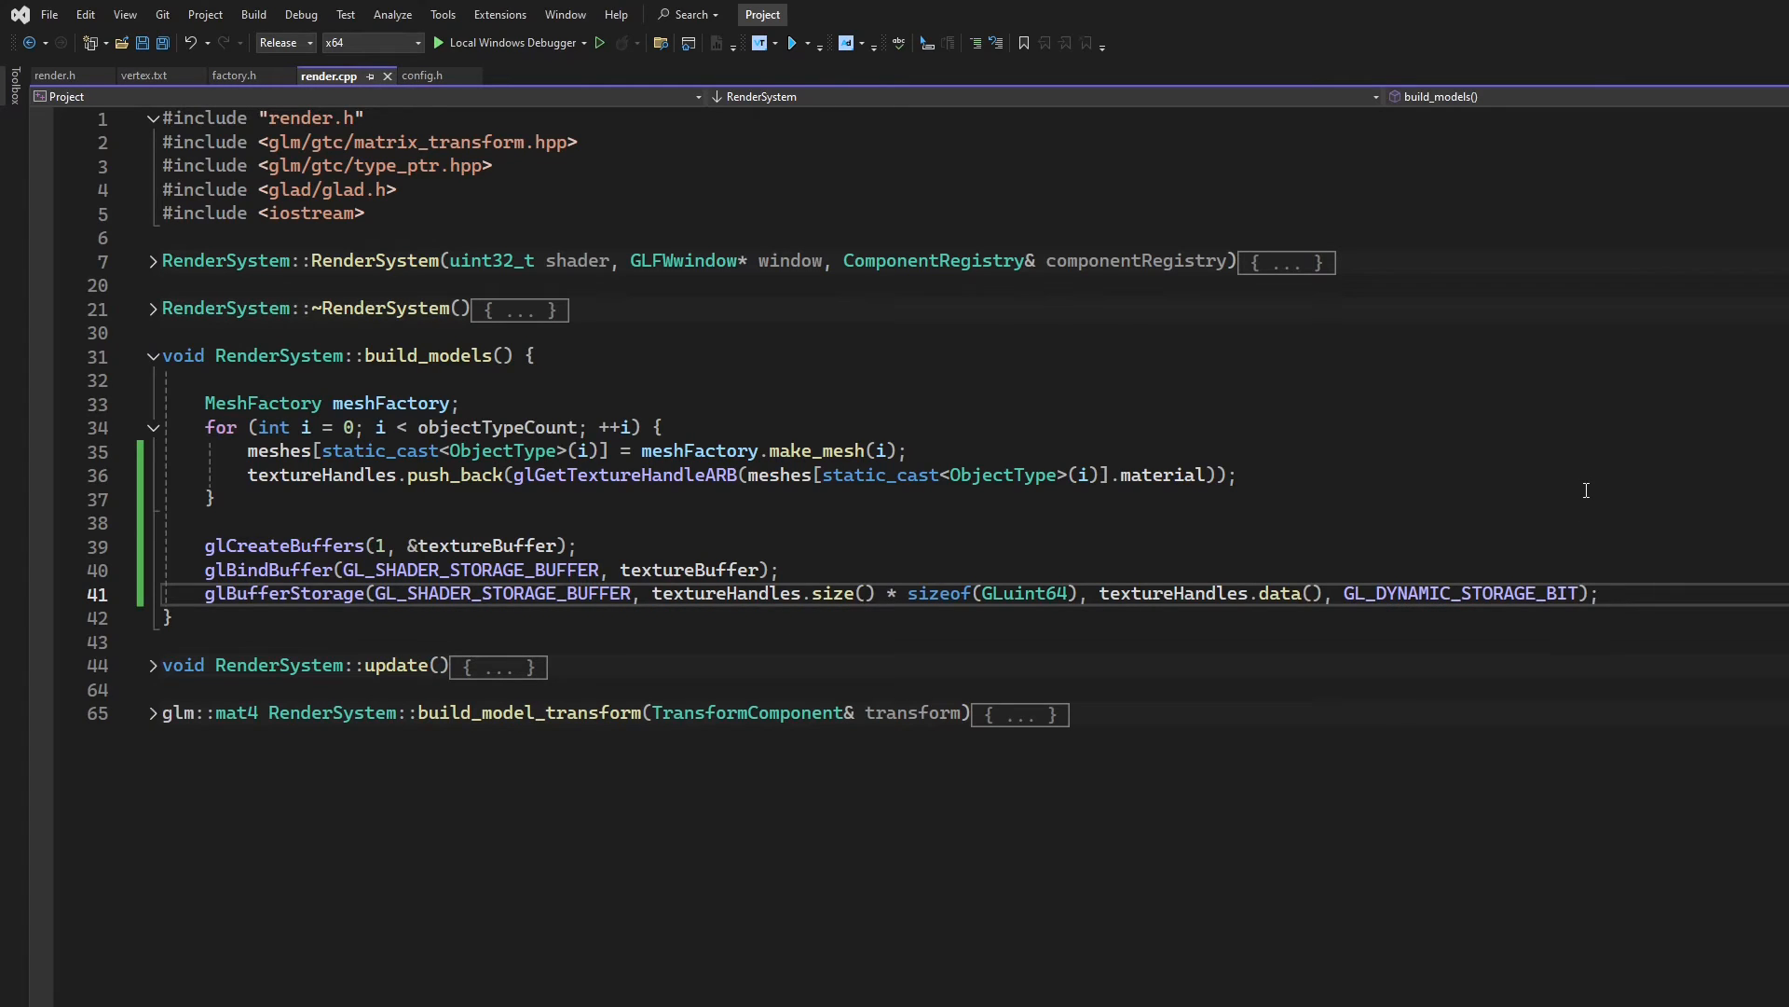
{"action": "key", "text": "Enter"}
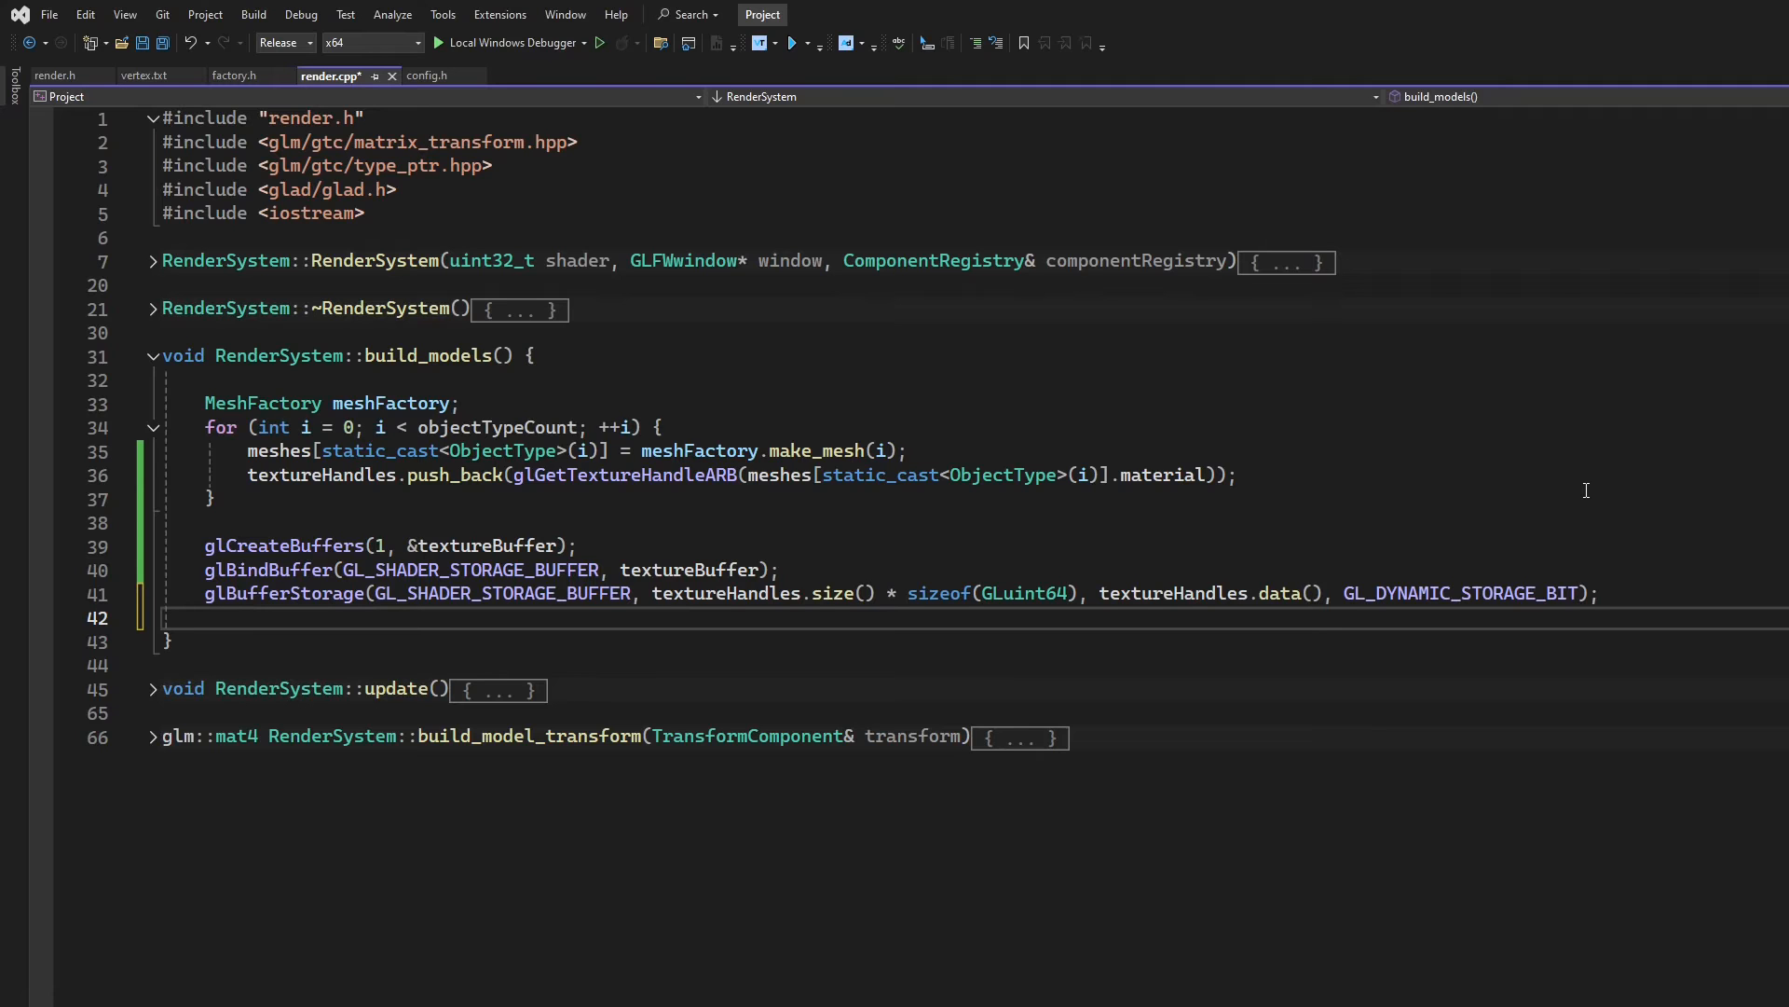
Add glBindBufferBase(GL_SHADER_STORAGE_BUFFER, 0, textureBuffer) after the storage call
{"action": "type", "text": "glBindBufferBase("}
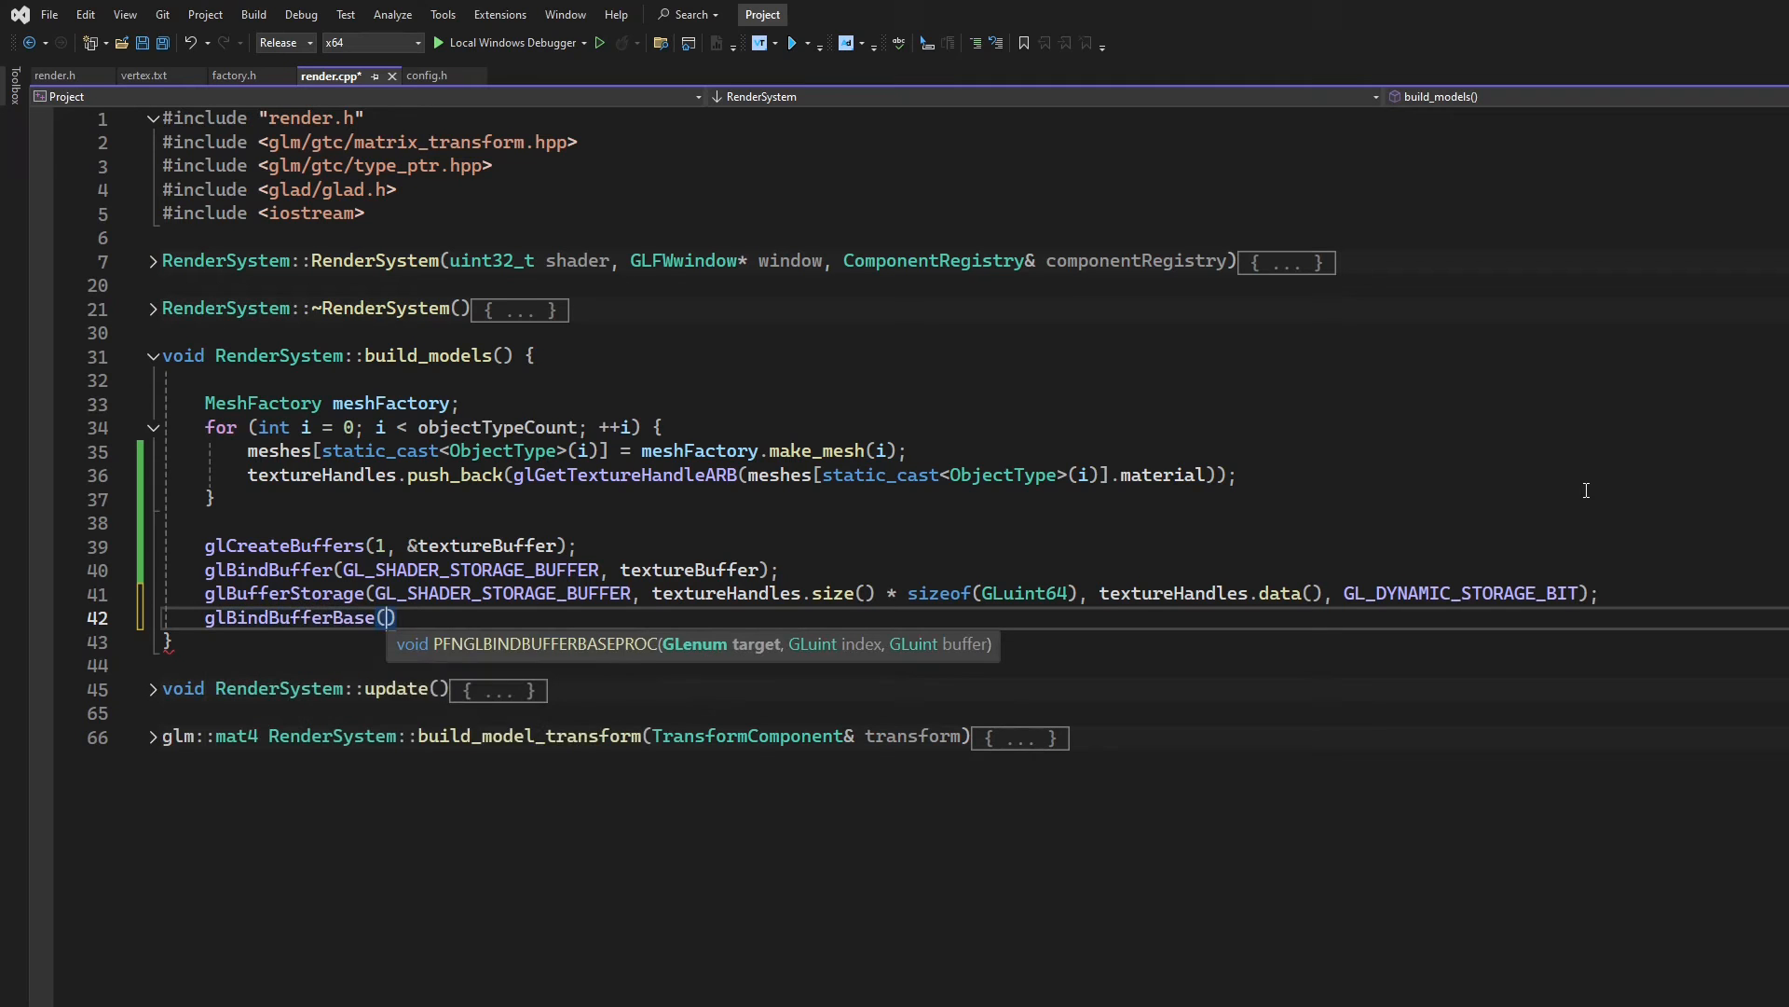
{"action": "type", "text": "GL_SHADER_STORAGE_BUFFER"}
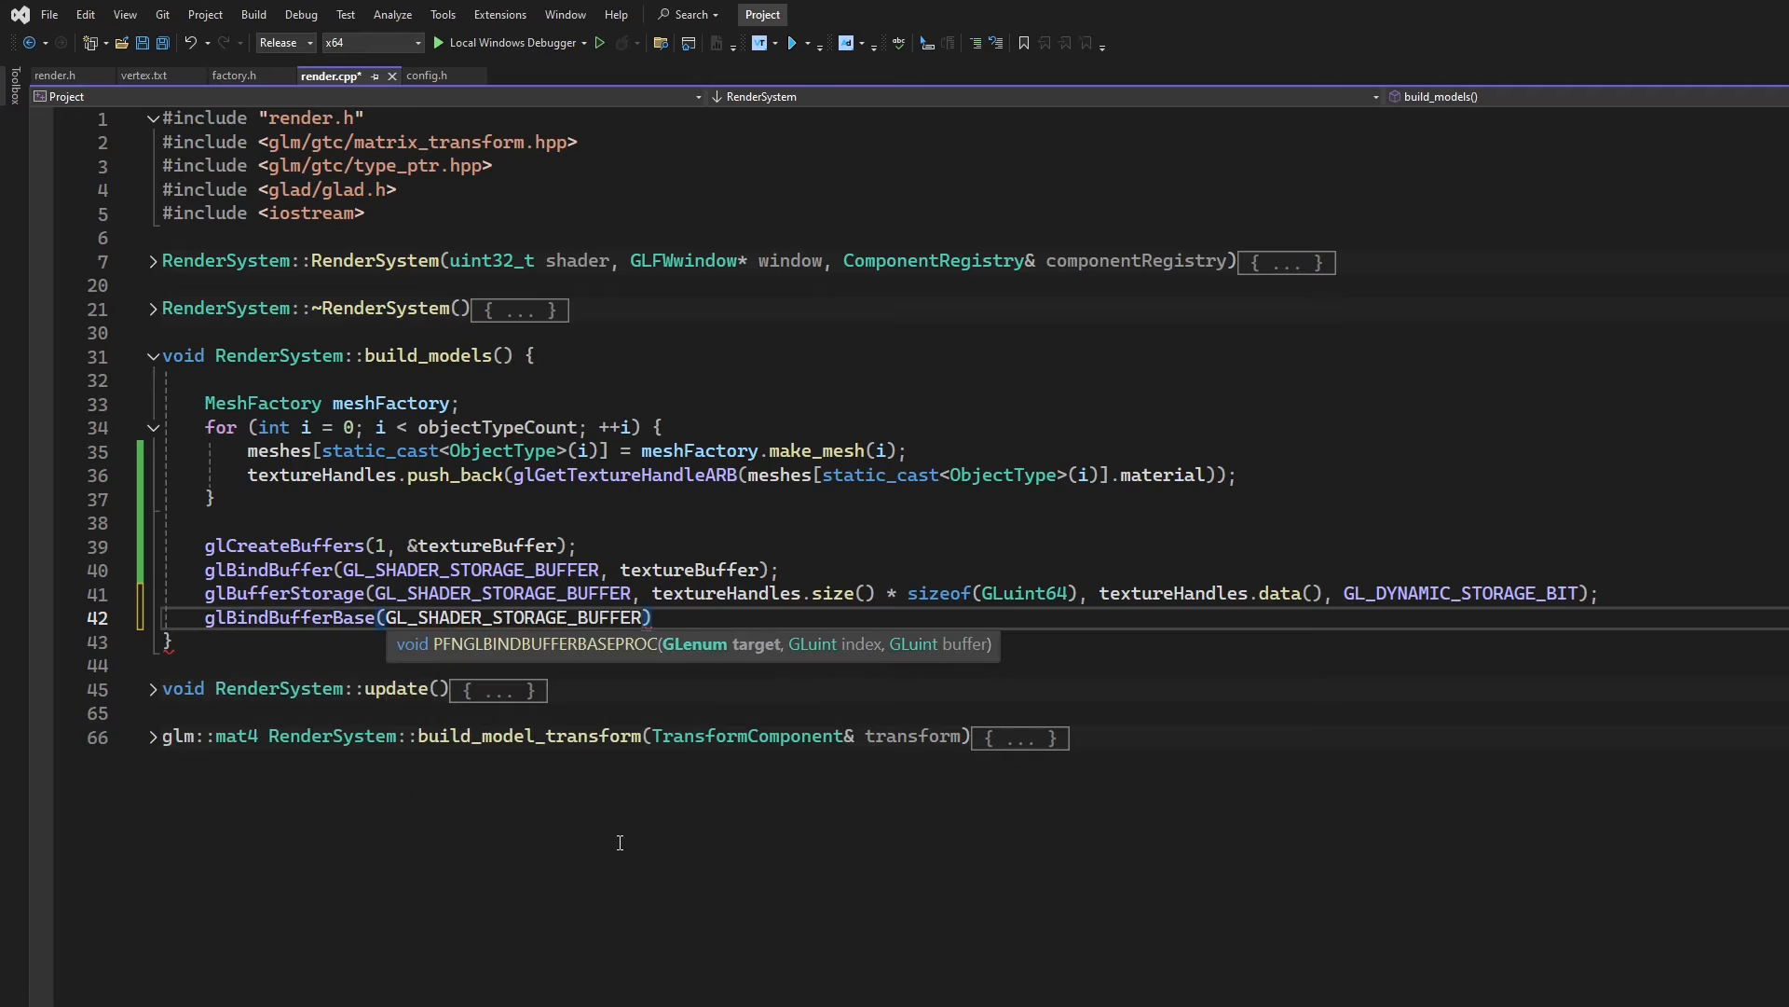
{"action": "type", "text": ", 0,"}
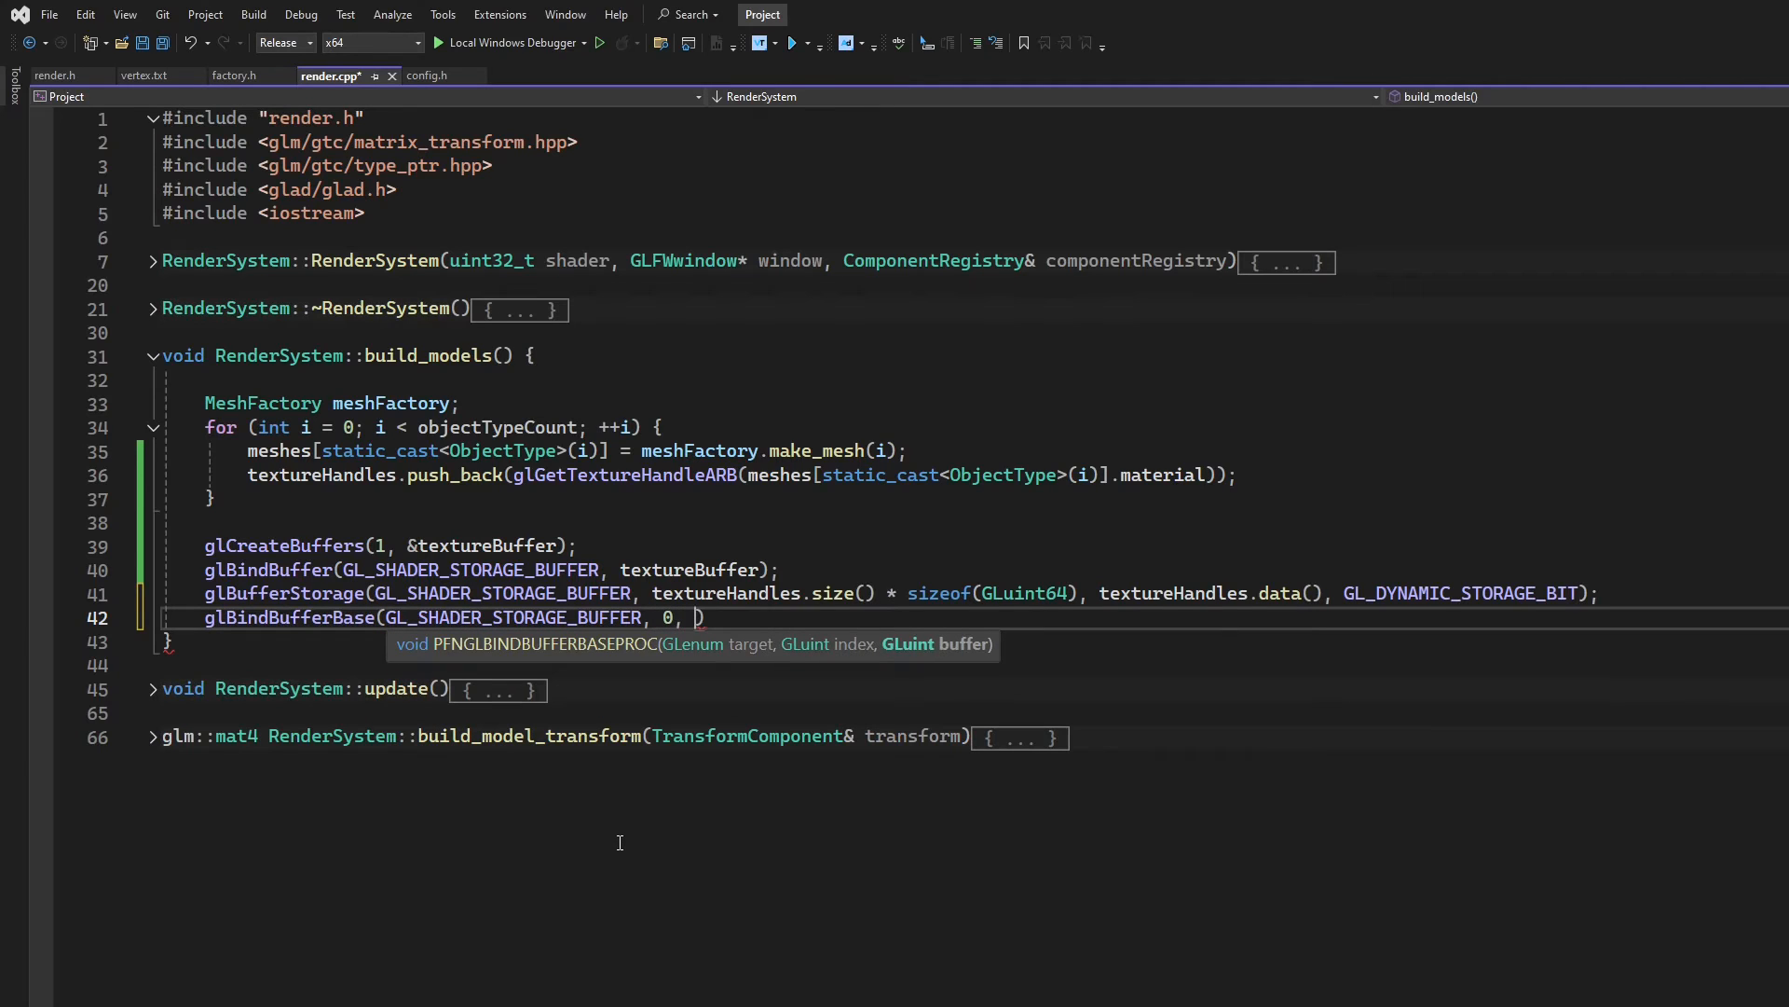
{"action": "type", "text": "textureBuffer"}
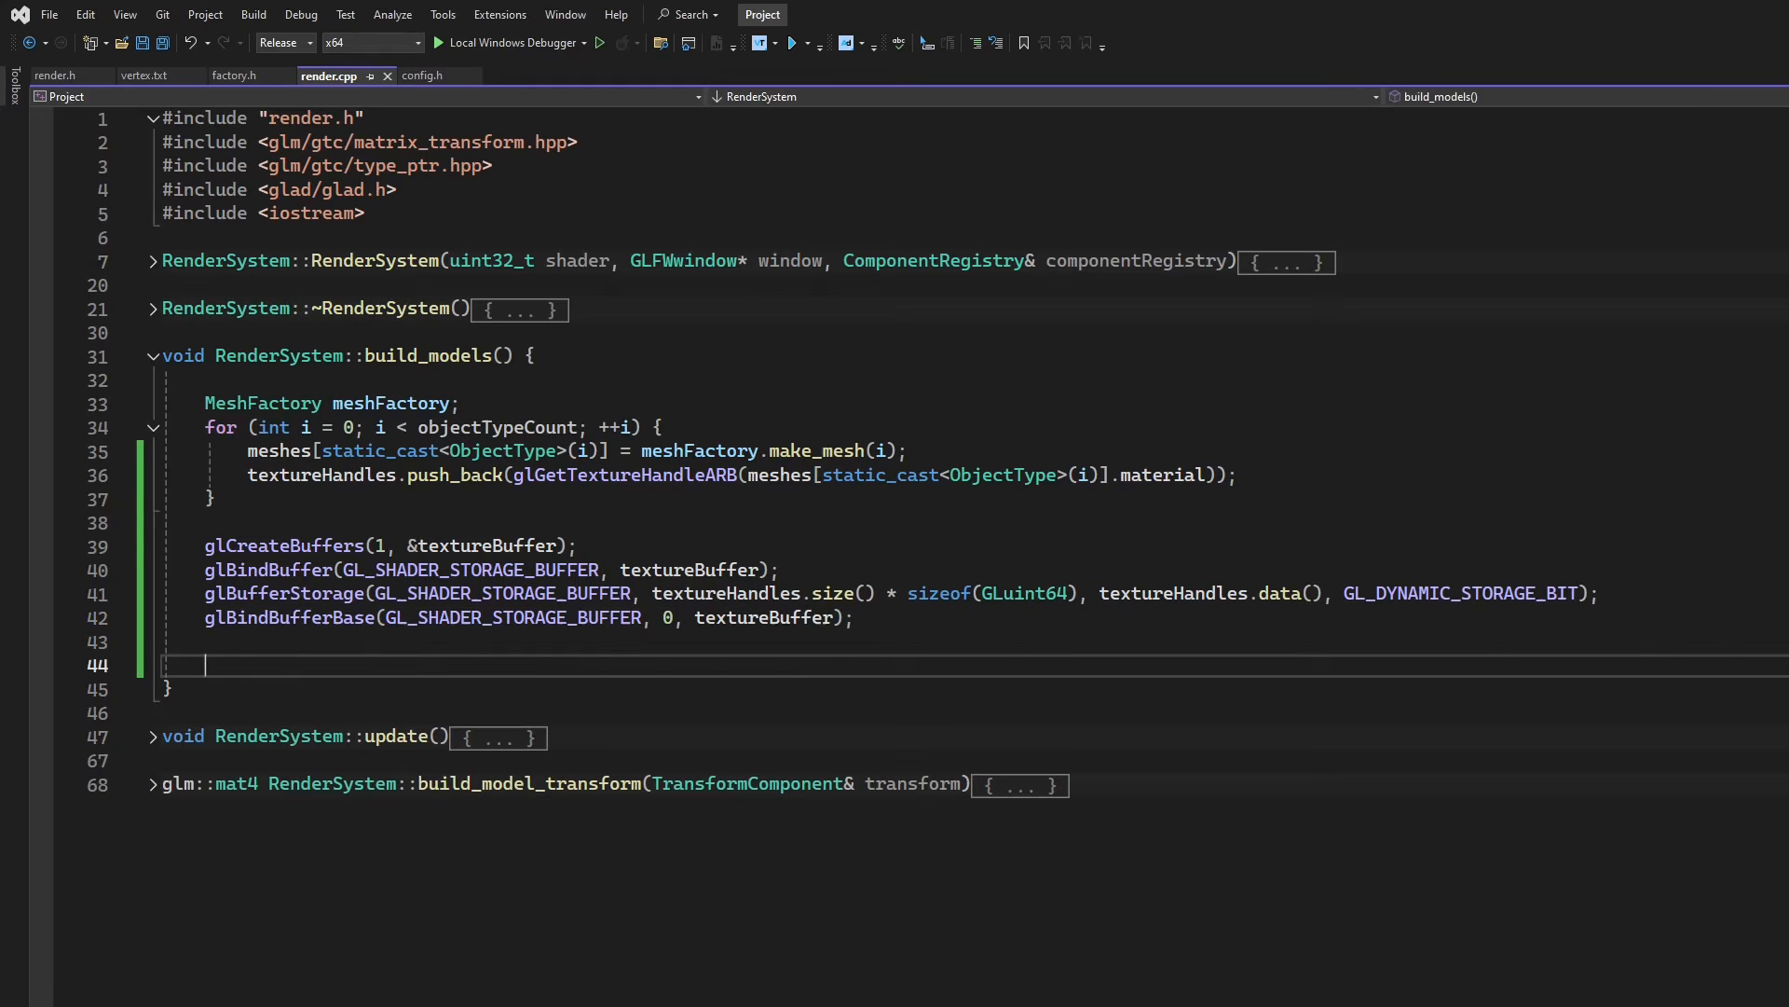
{"action": "mouse_move", "coordinate": [838, 552]}
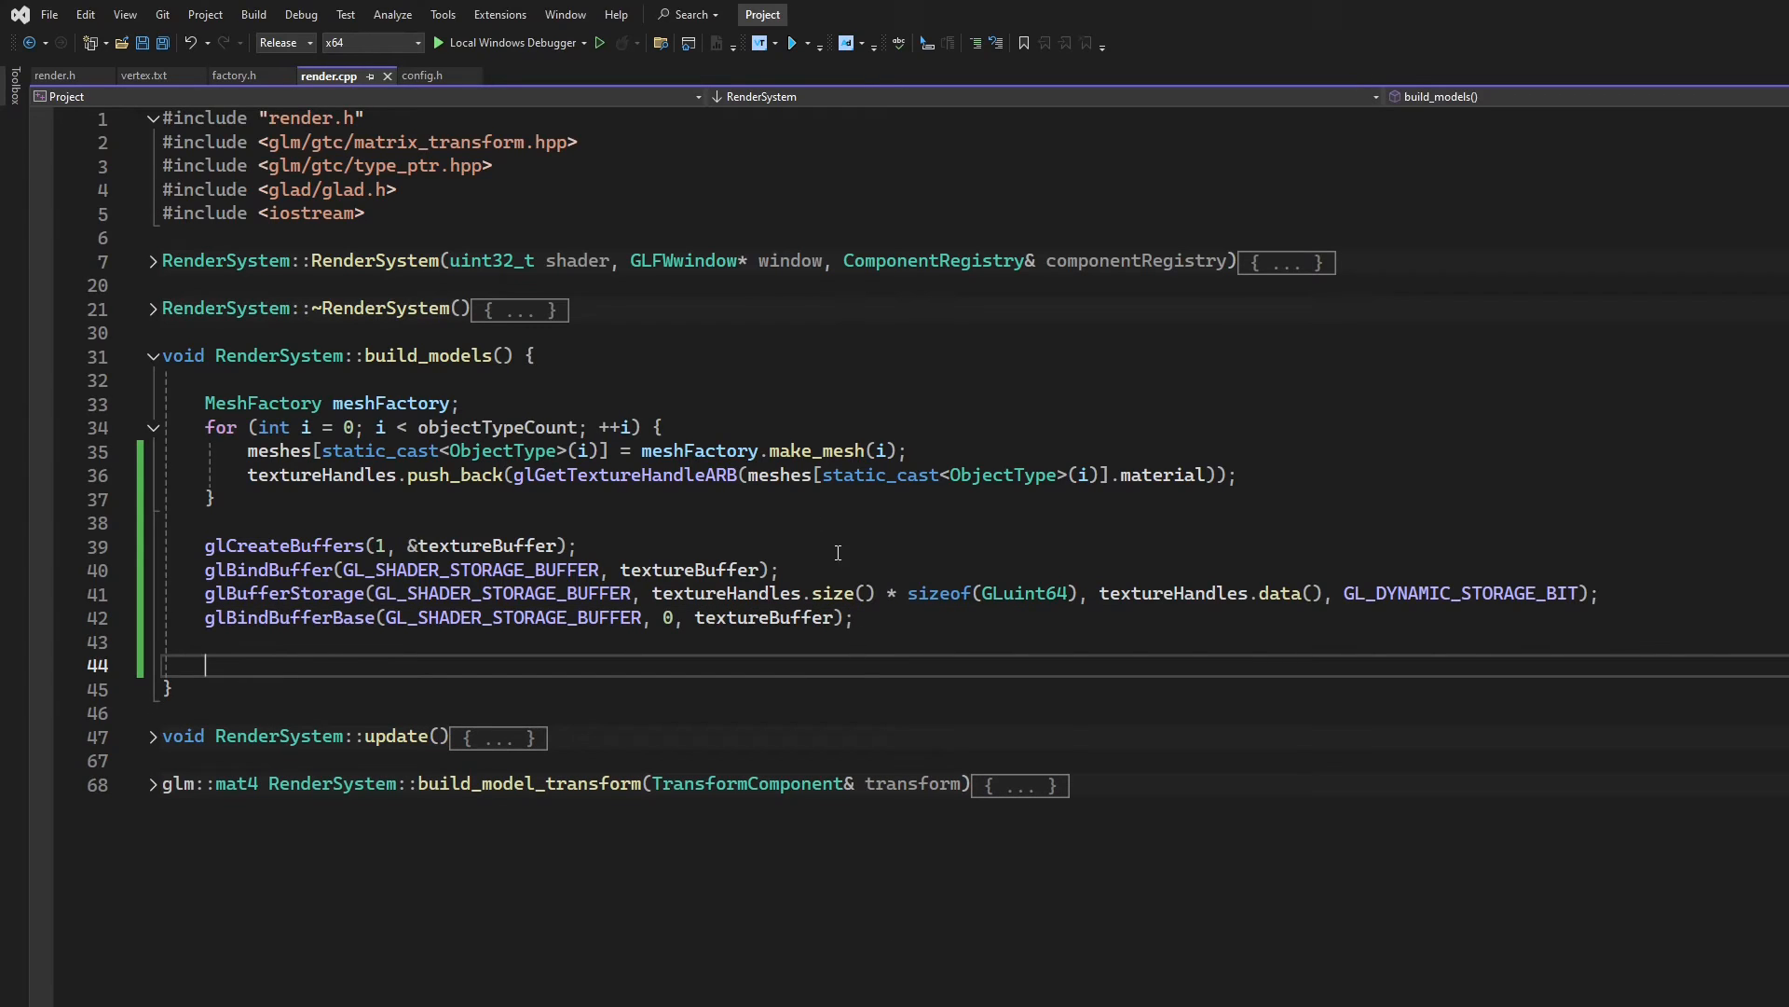
{"action": "mouse_move", "coordinate": [915, 475]}
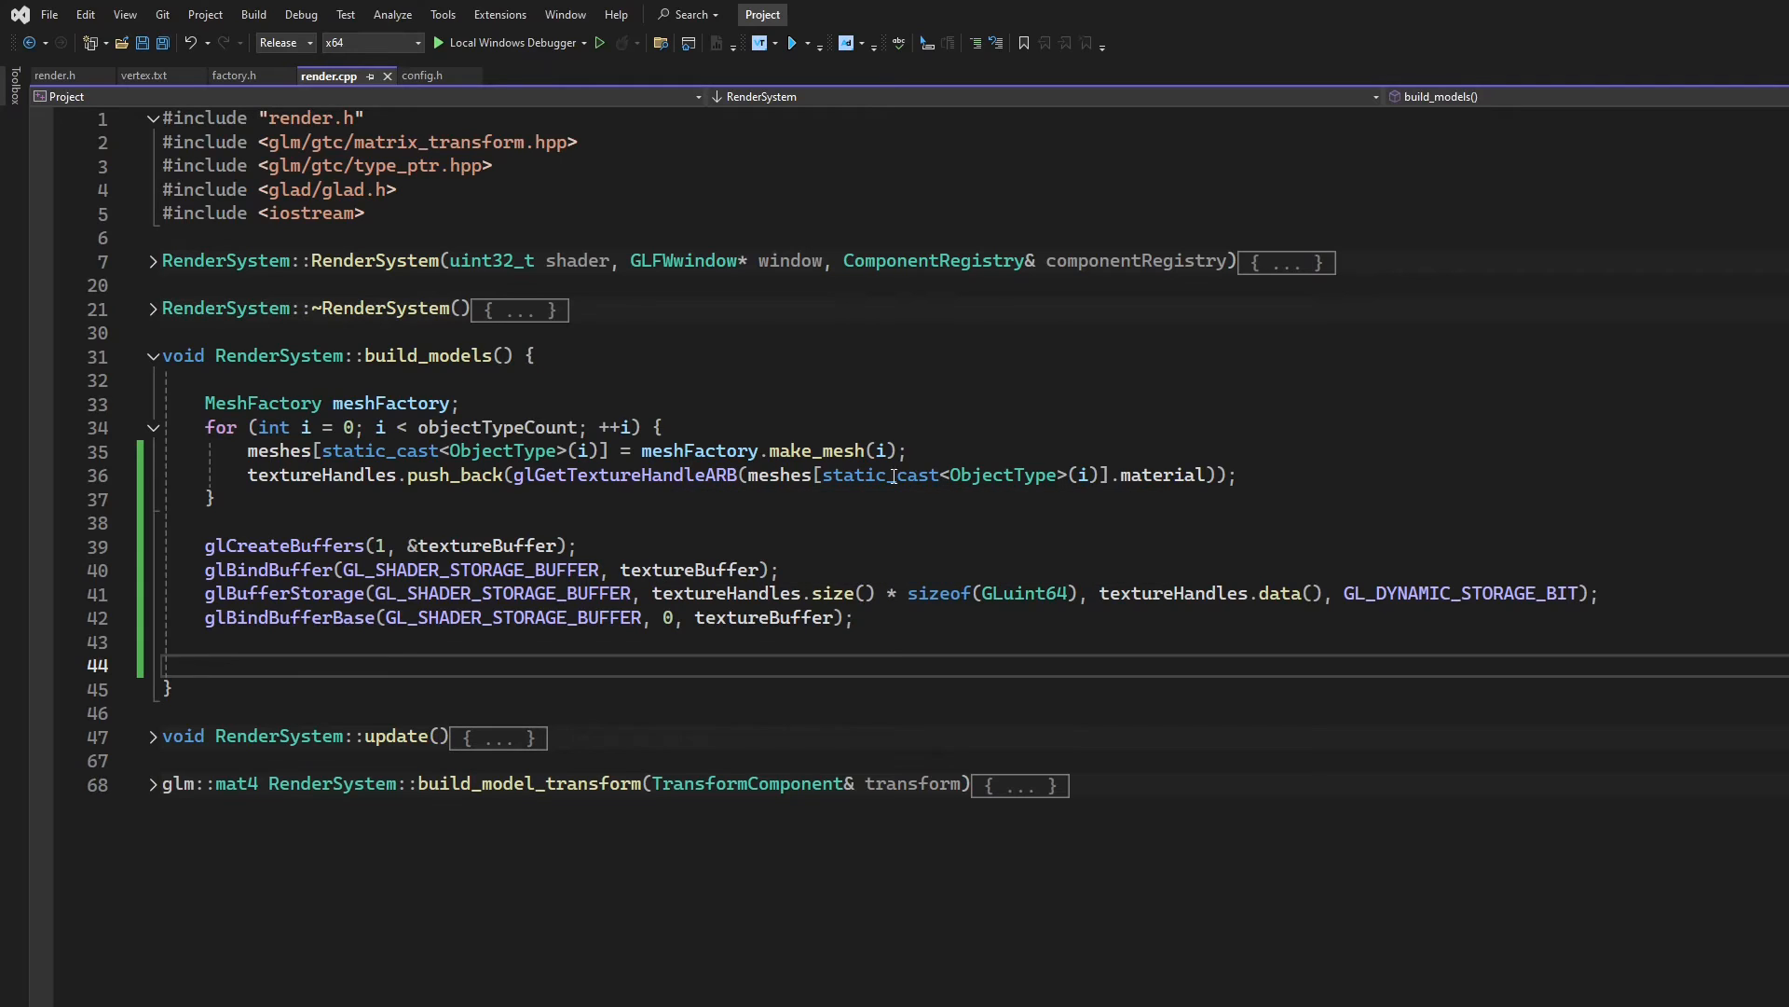
{"action": "mouse_move", "coordinate": [481, 545]}
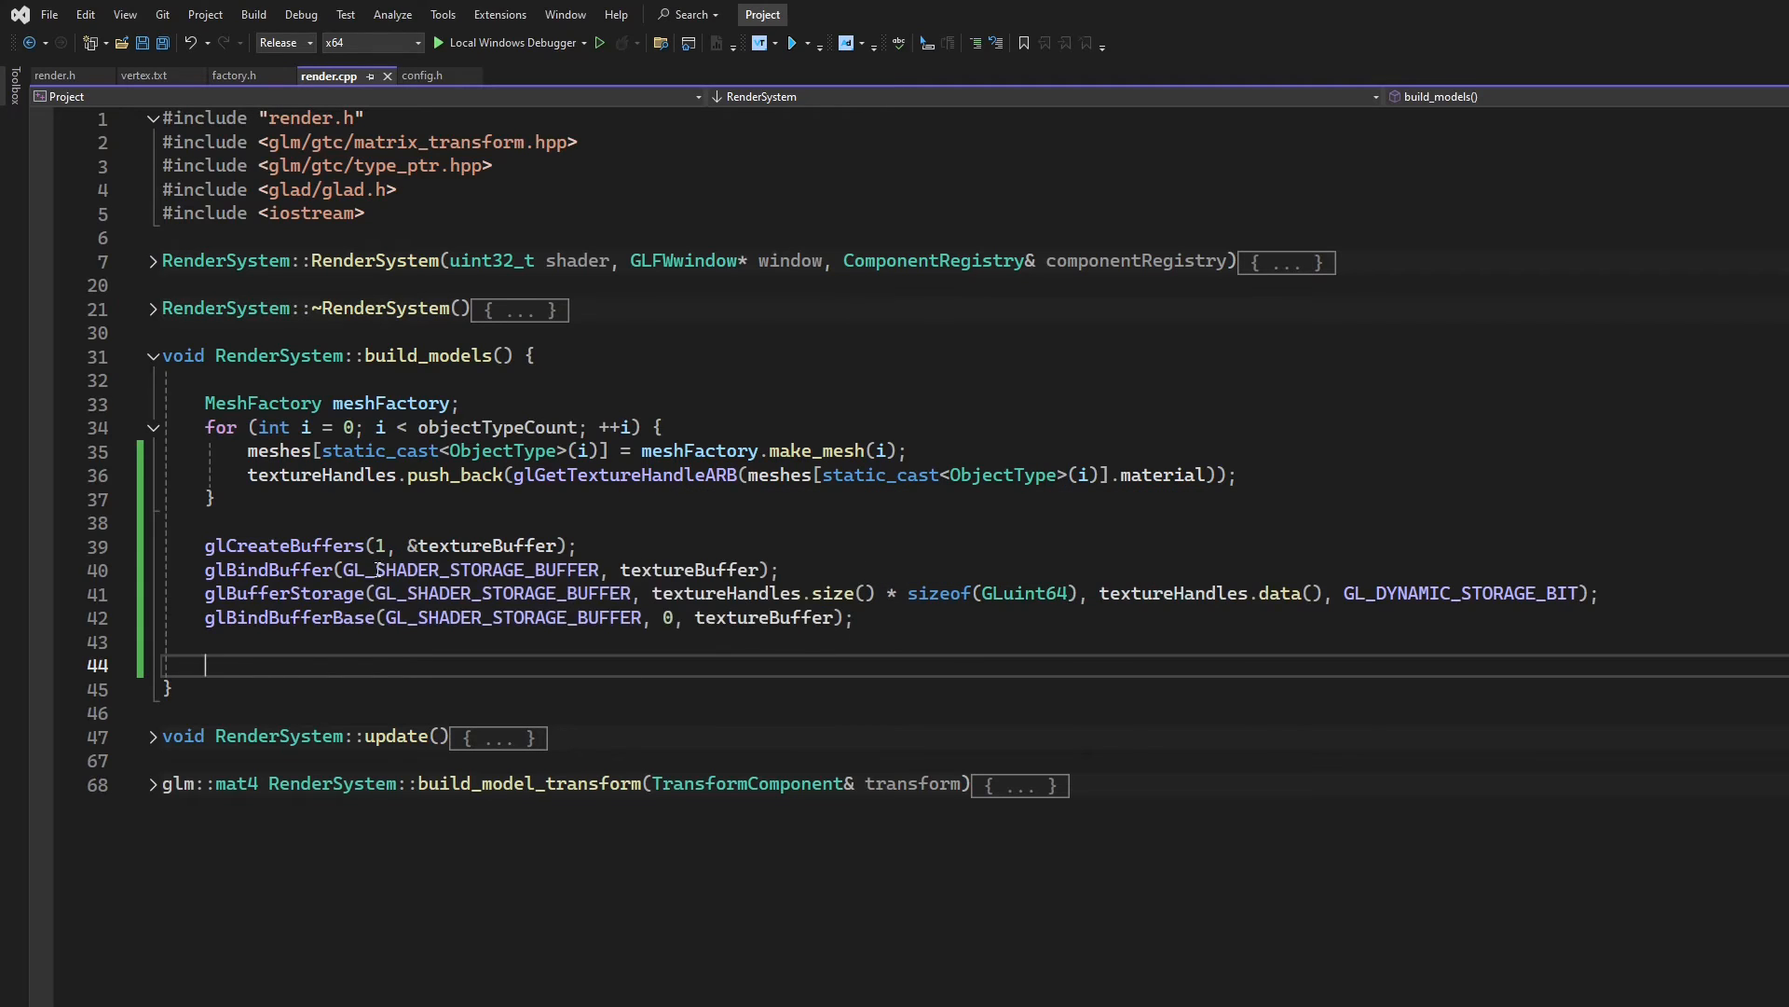
{"action": "mouse_move", "coordinate": [1170, 592]}
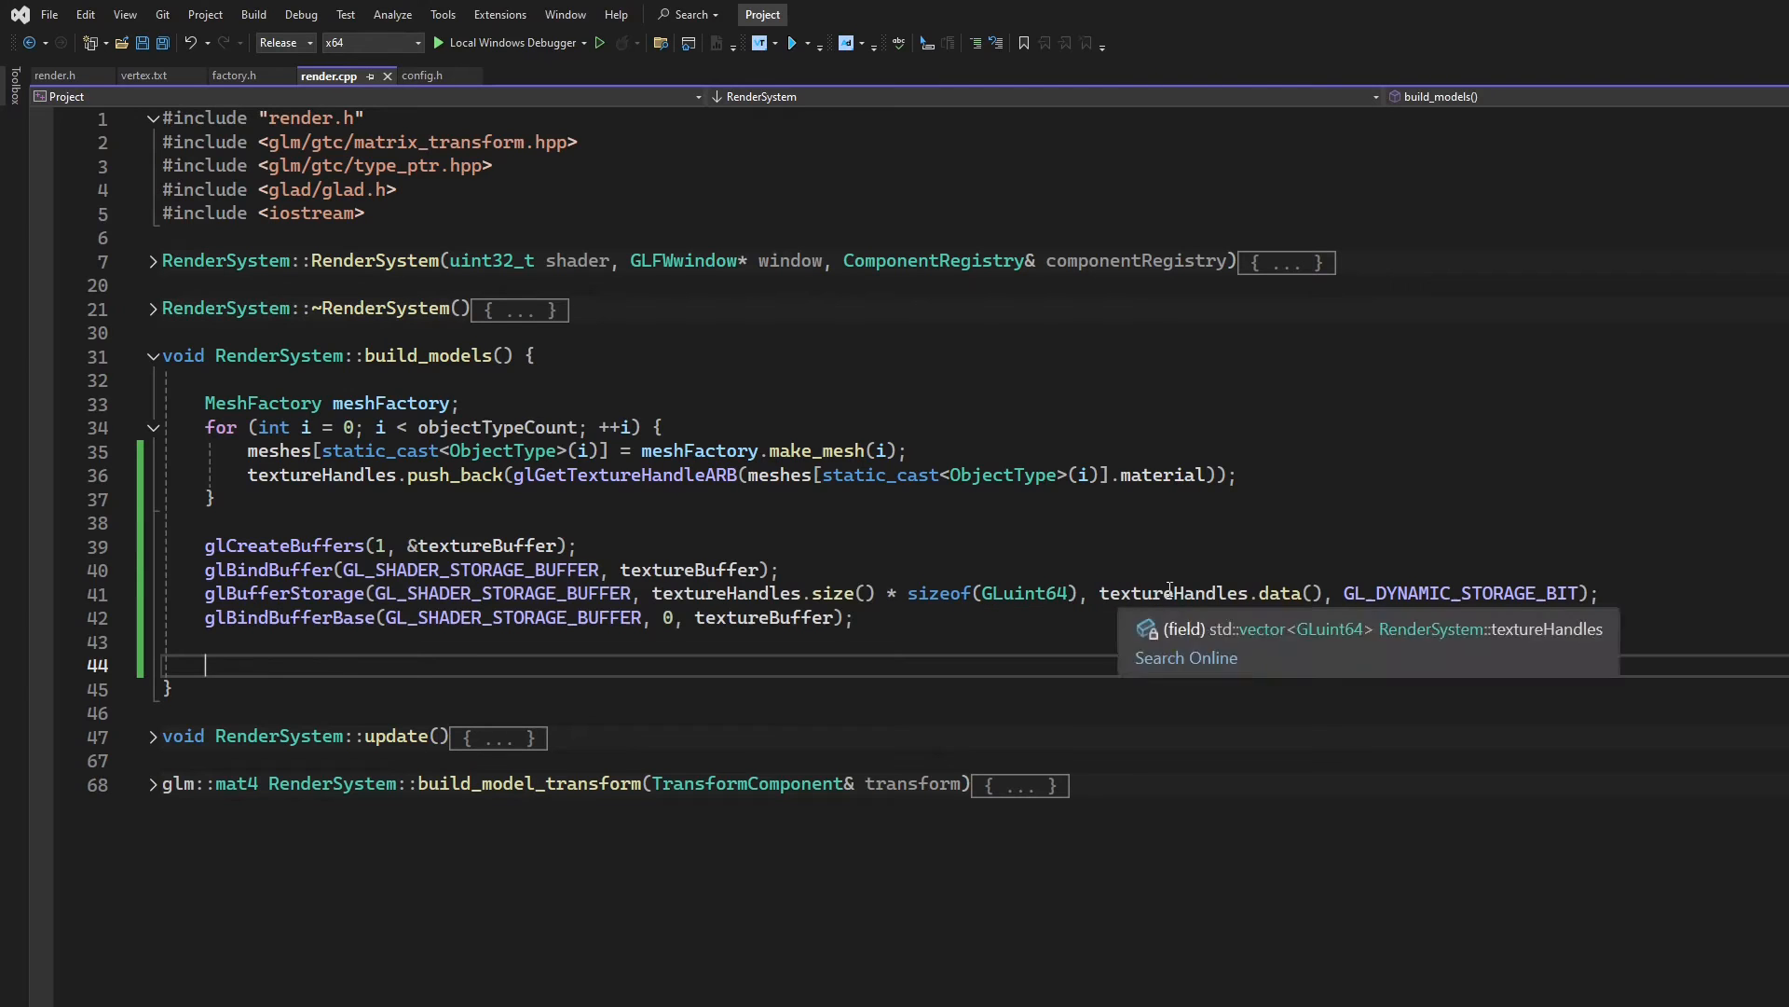
{"action": "mouse_move", "coordinate": [995, 610]}
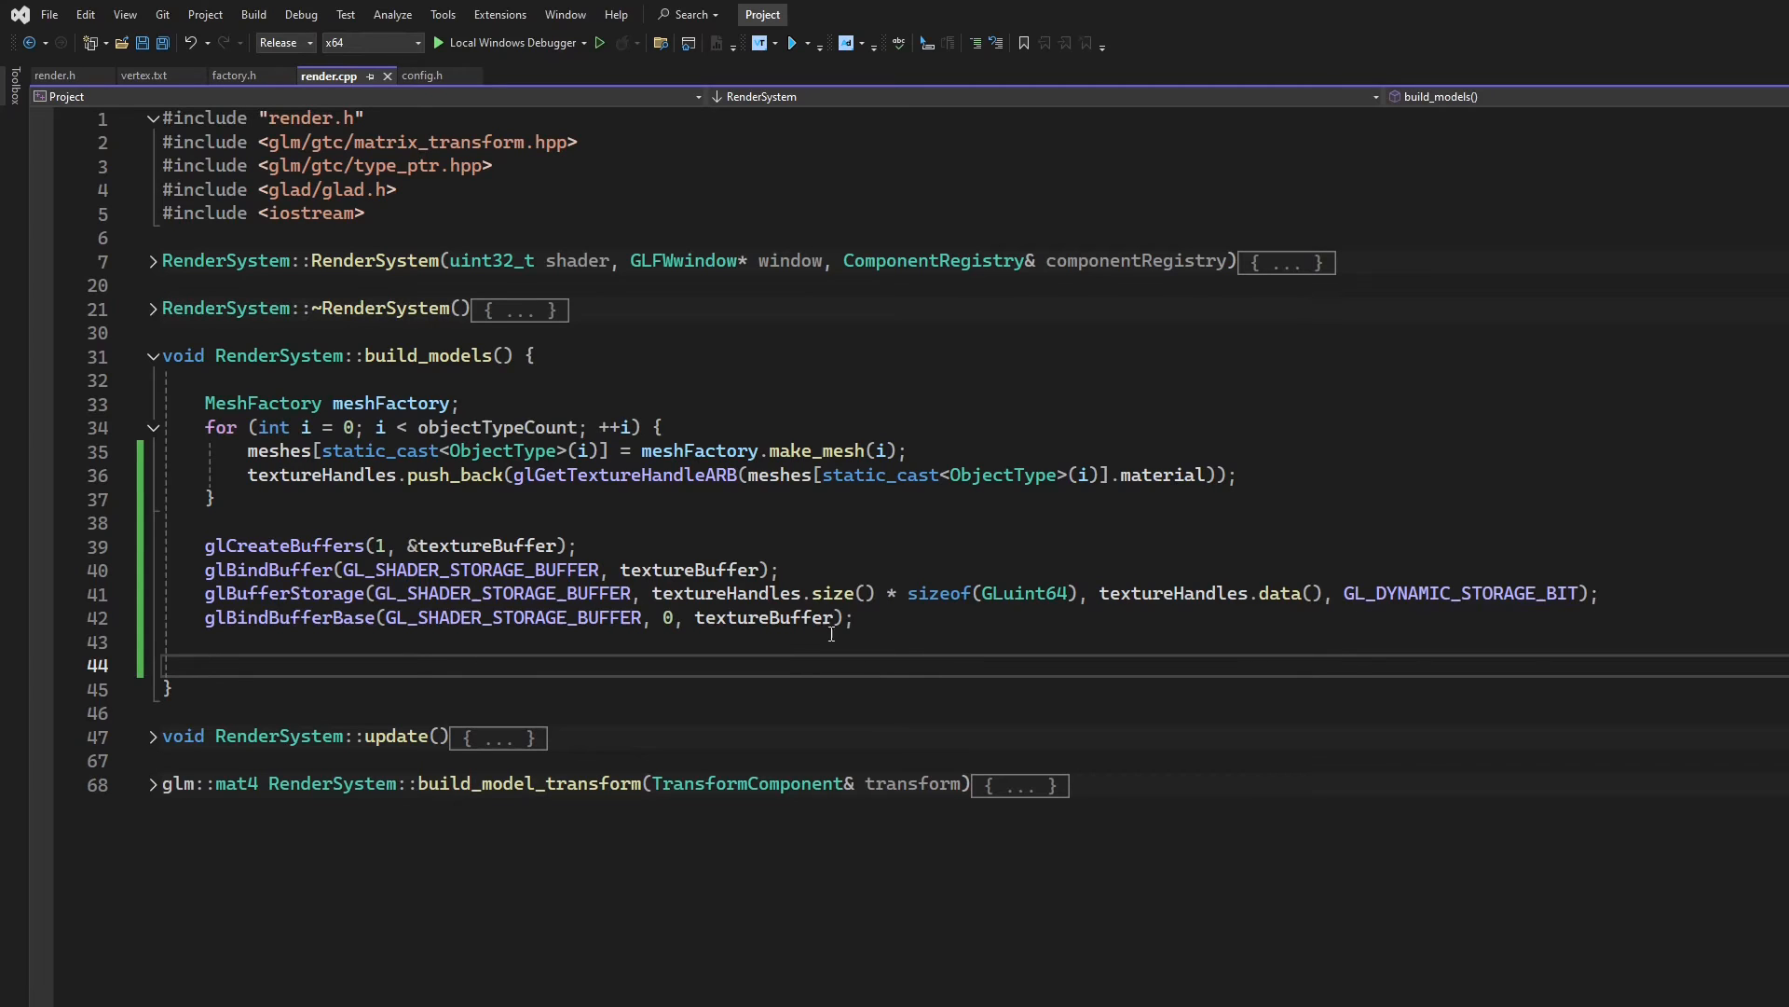
{"action": "mouse_move", "coordinate": [1523, 519]}
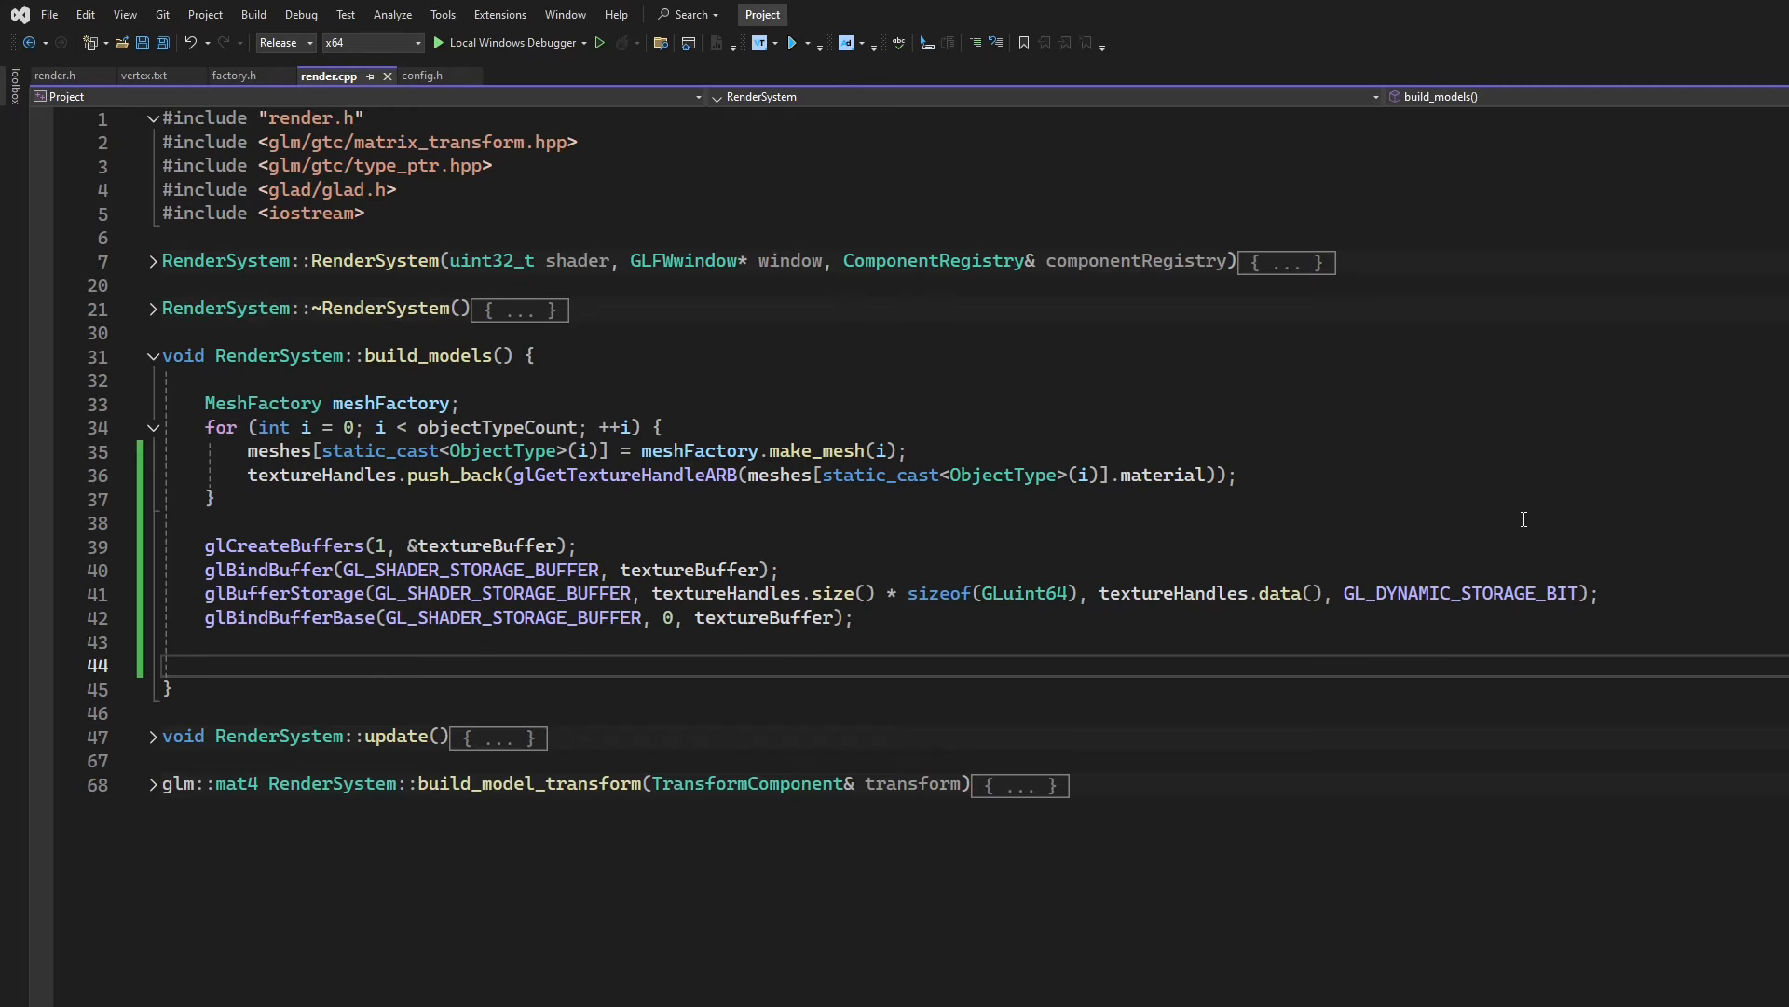
Add a loop over textureHandles calling glMakeTextureHandleResidentARB(handle) for each handle
{"action": "type", "text": "for (G"}
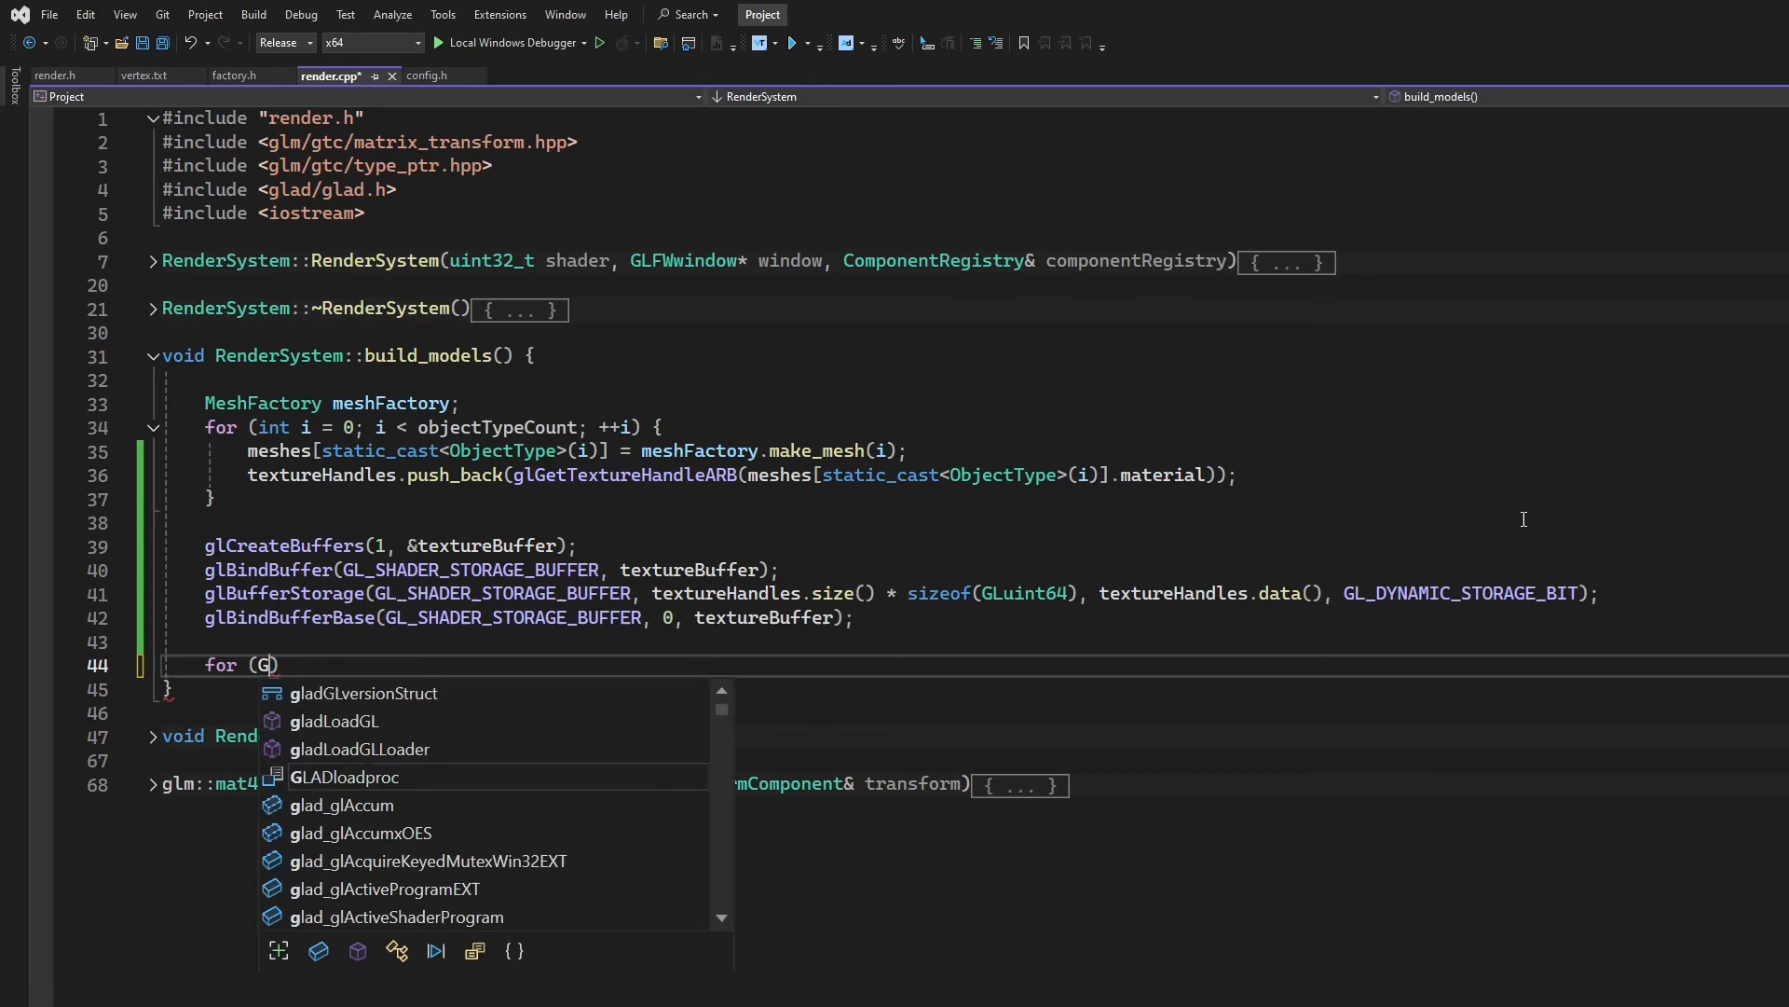
{"action": "type", "text": "Luint64 handle : textureHandles"}
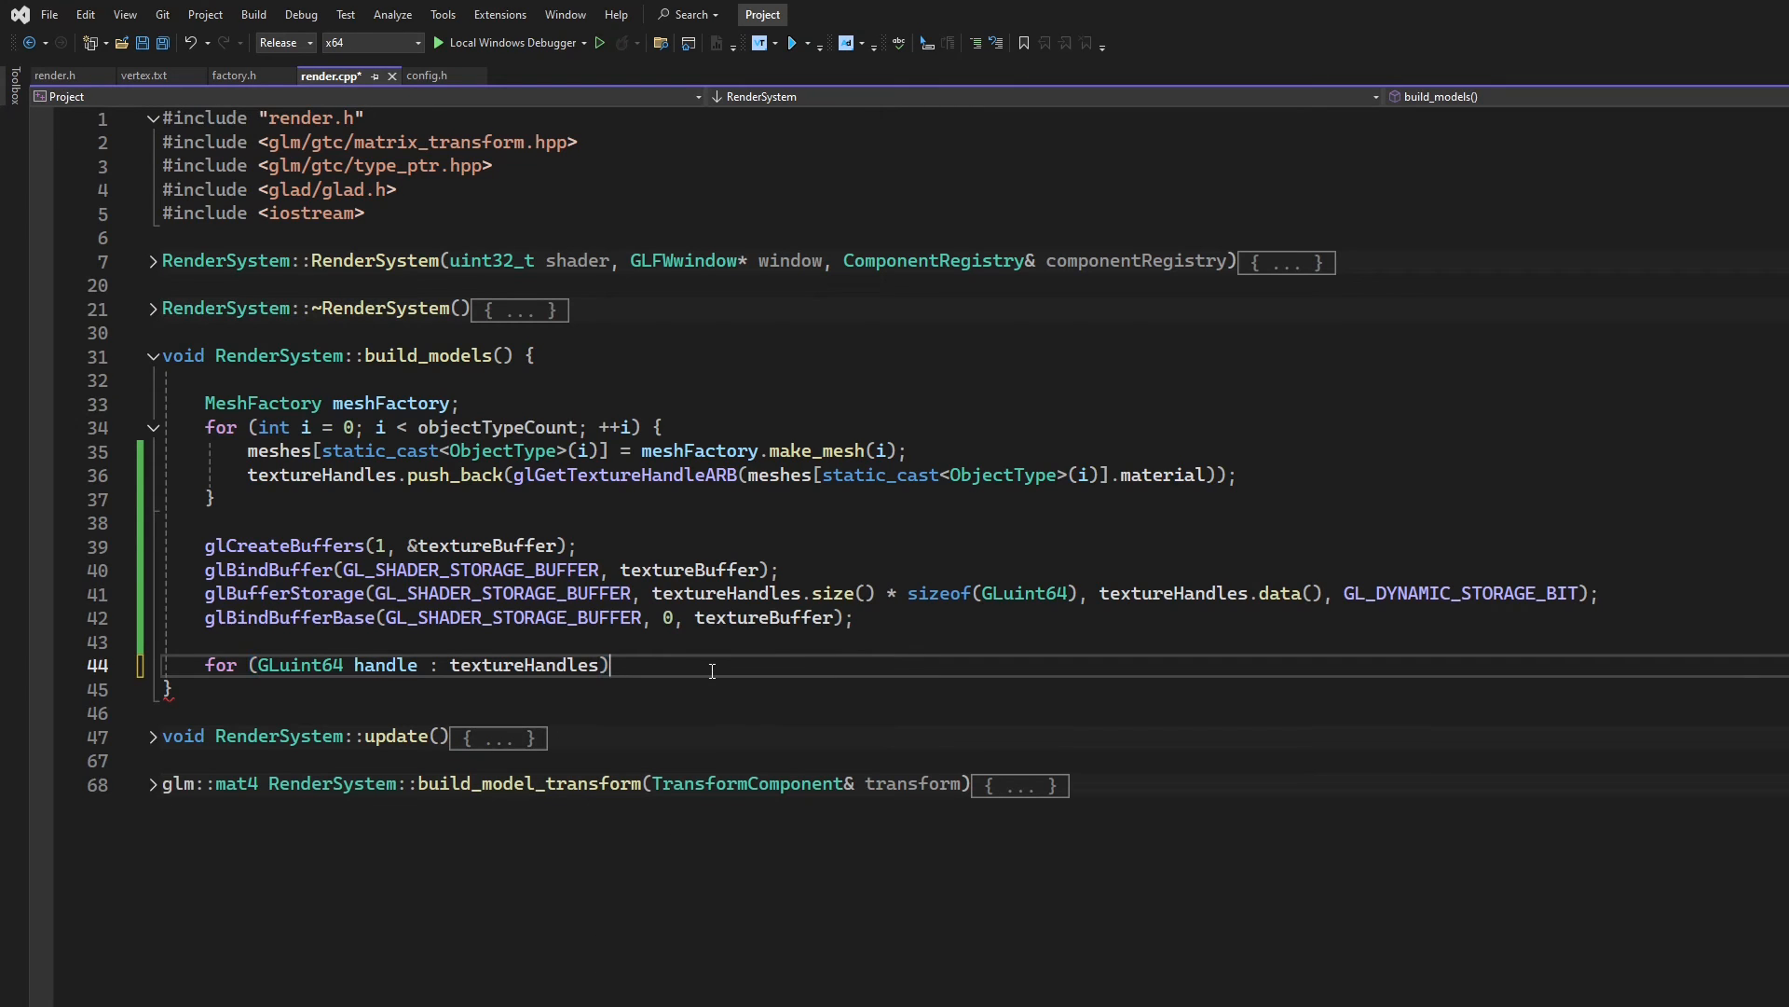
{"action": "type", "text": "{"}
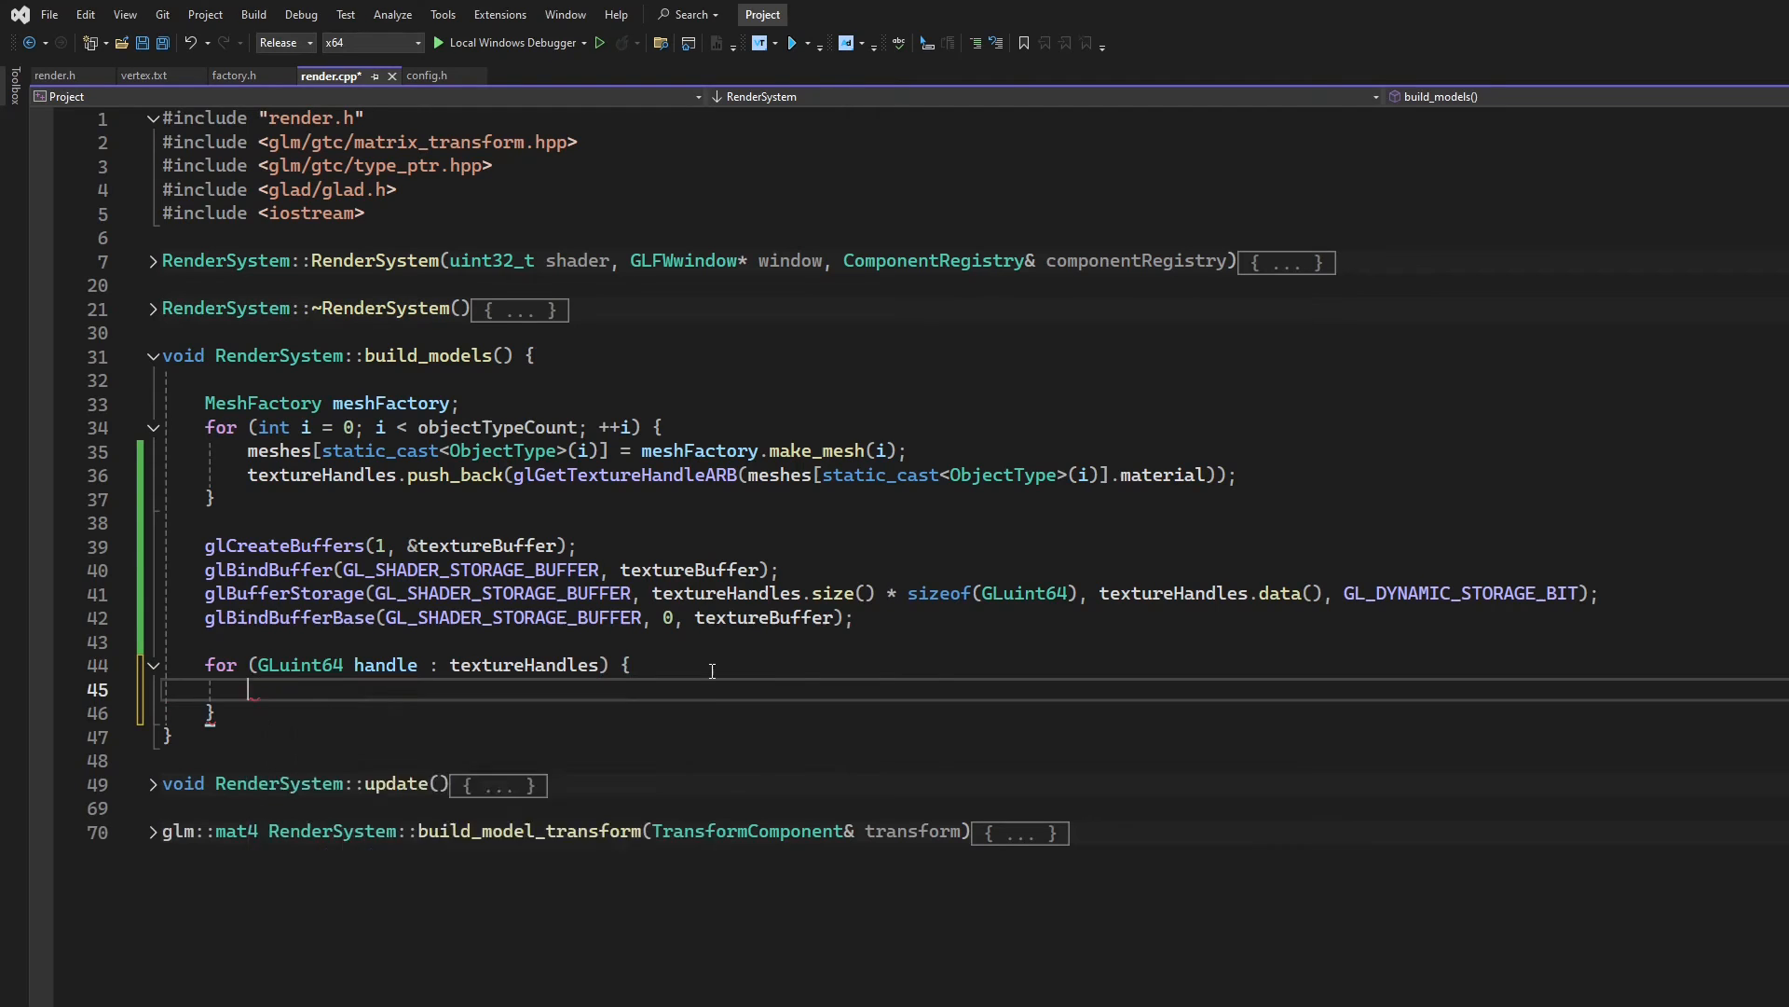
{"action": "type", "text": "glMakeTe"}
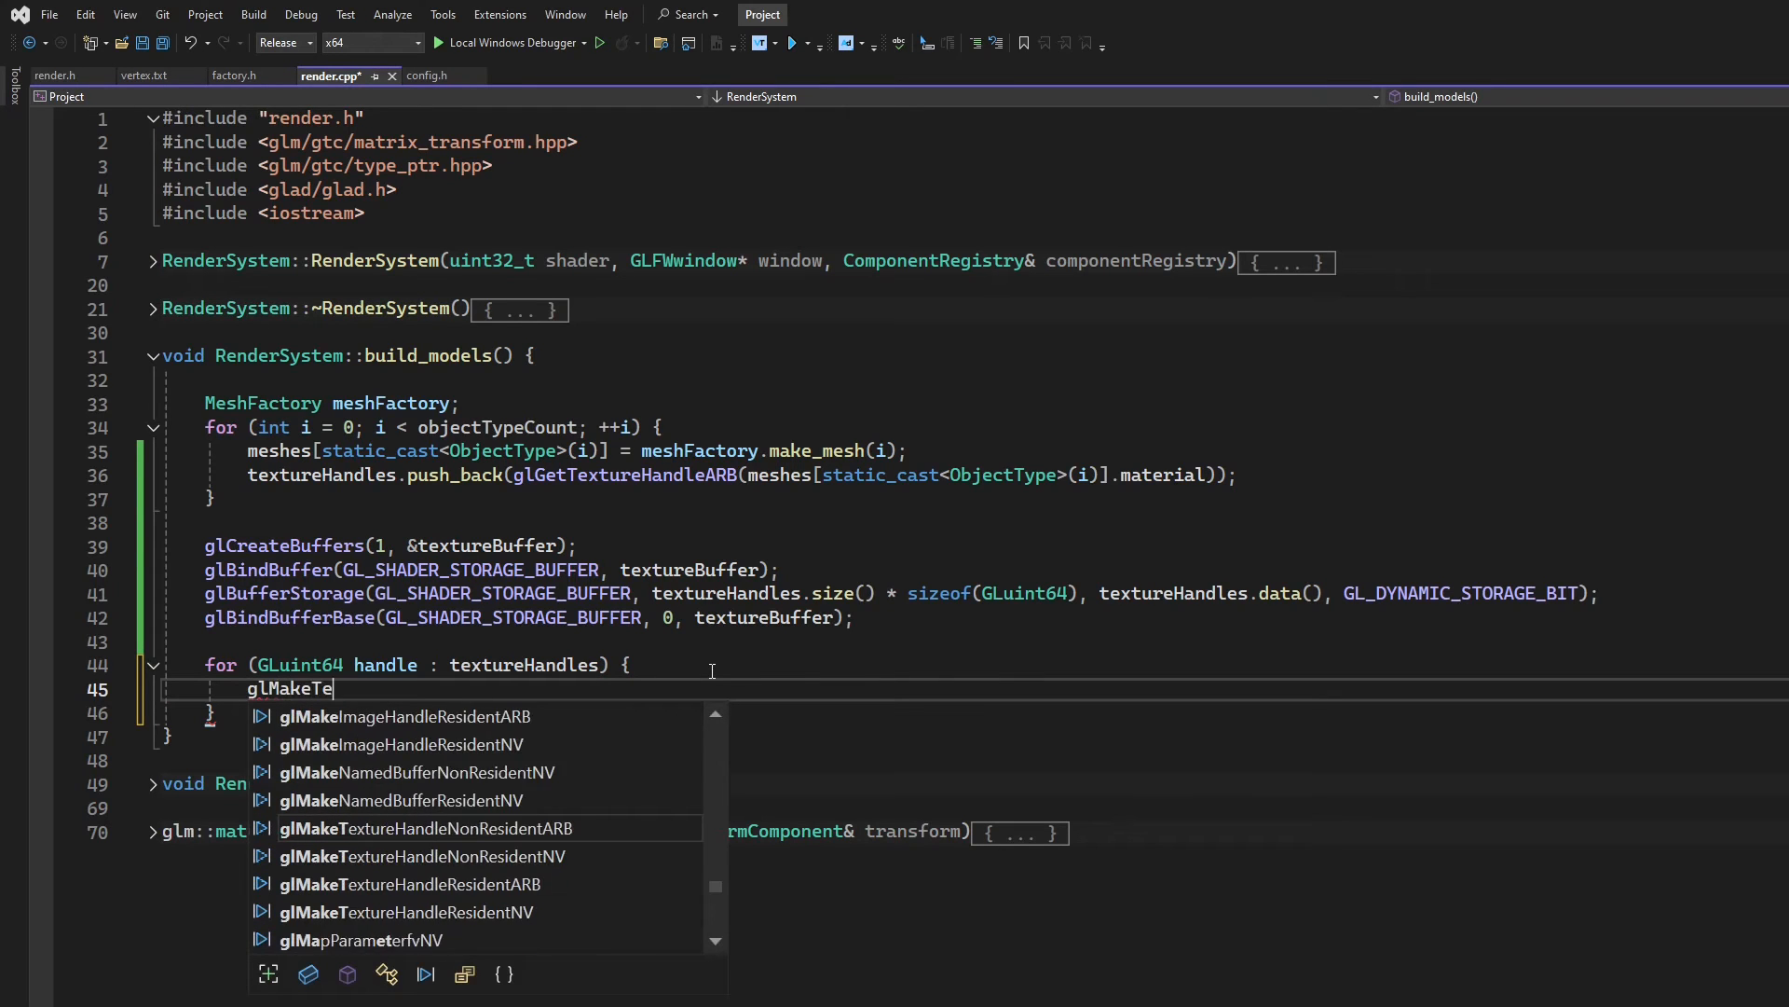
{"action": "type", "text": "xture"}
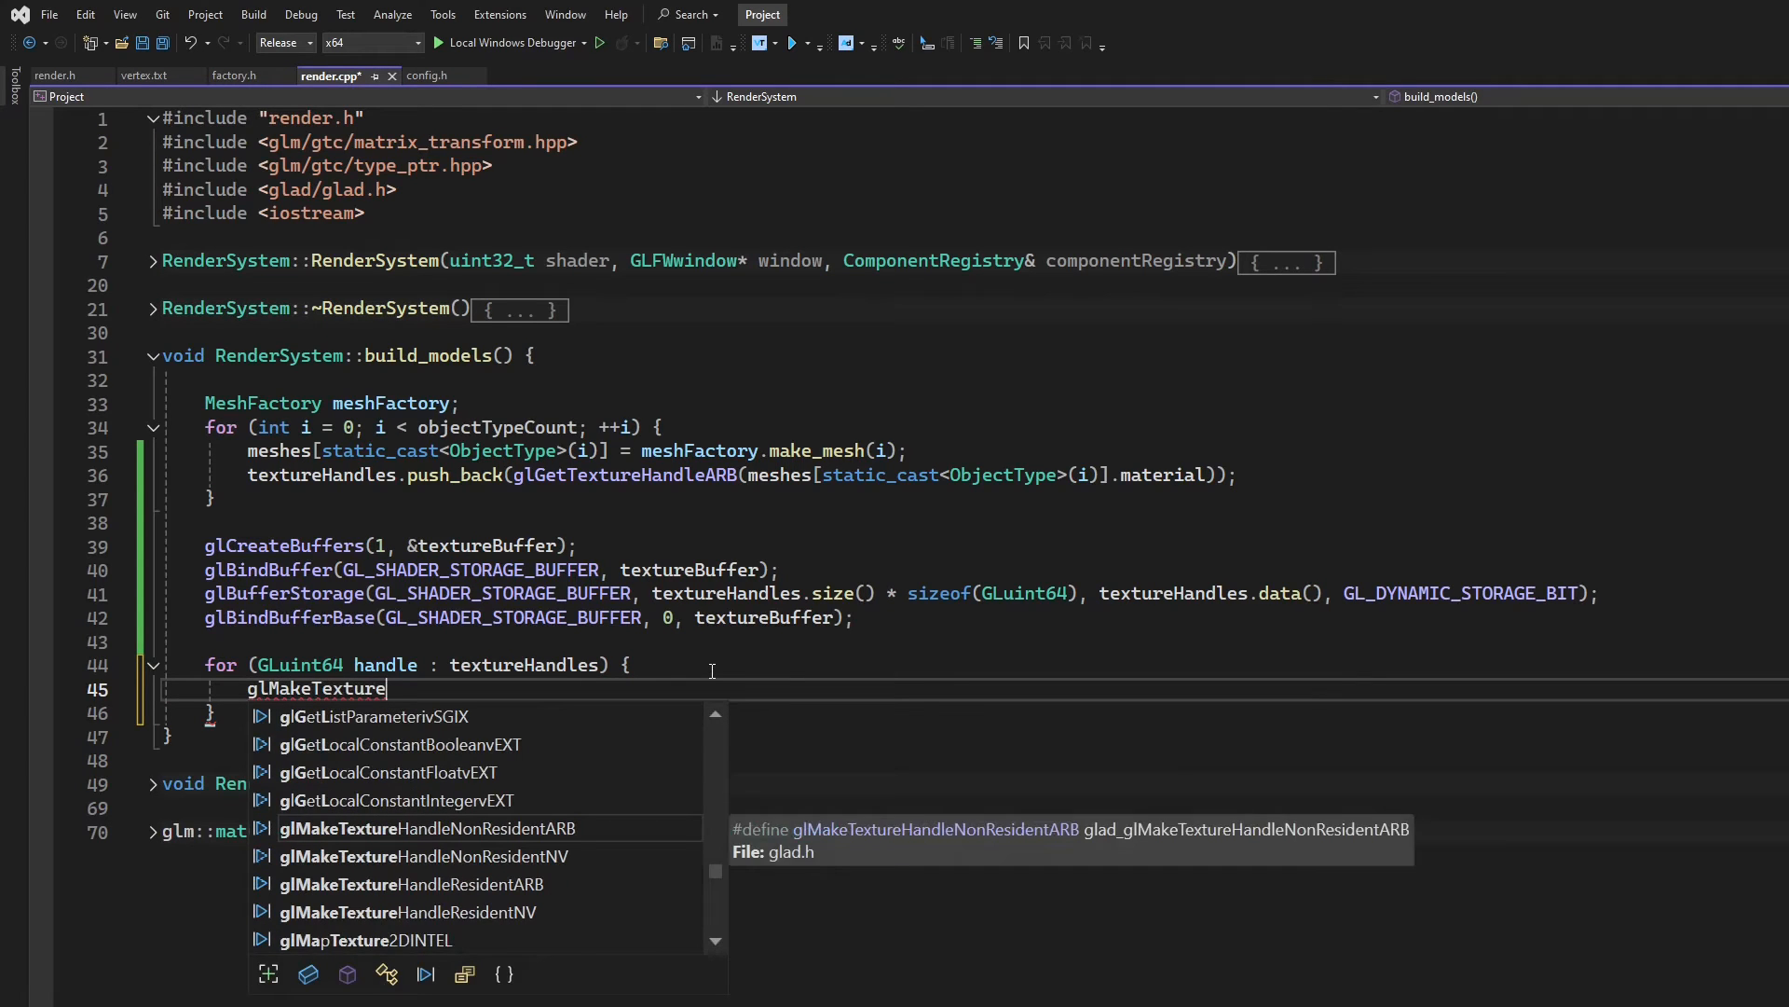
{"action": "type", "text": "Ha"}
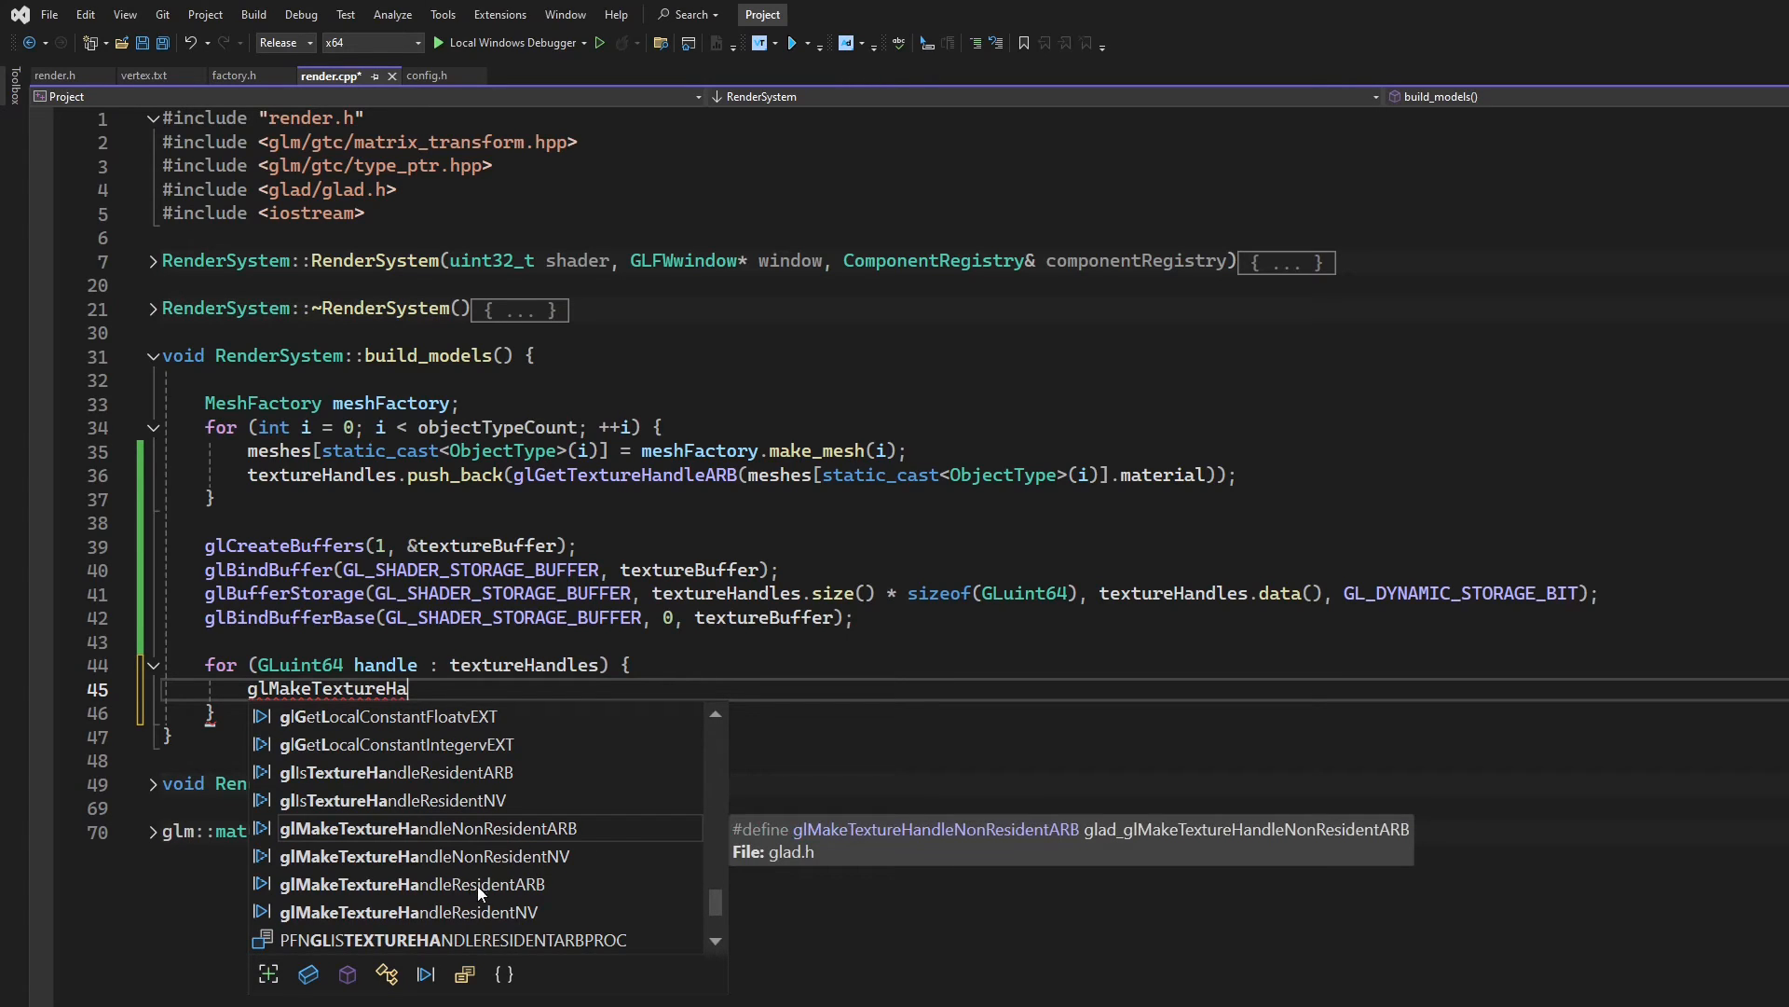
{"action": "mouse_move", "coordinate": [424, 896]}
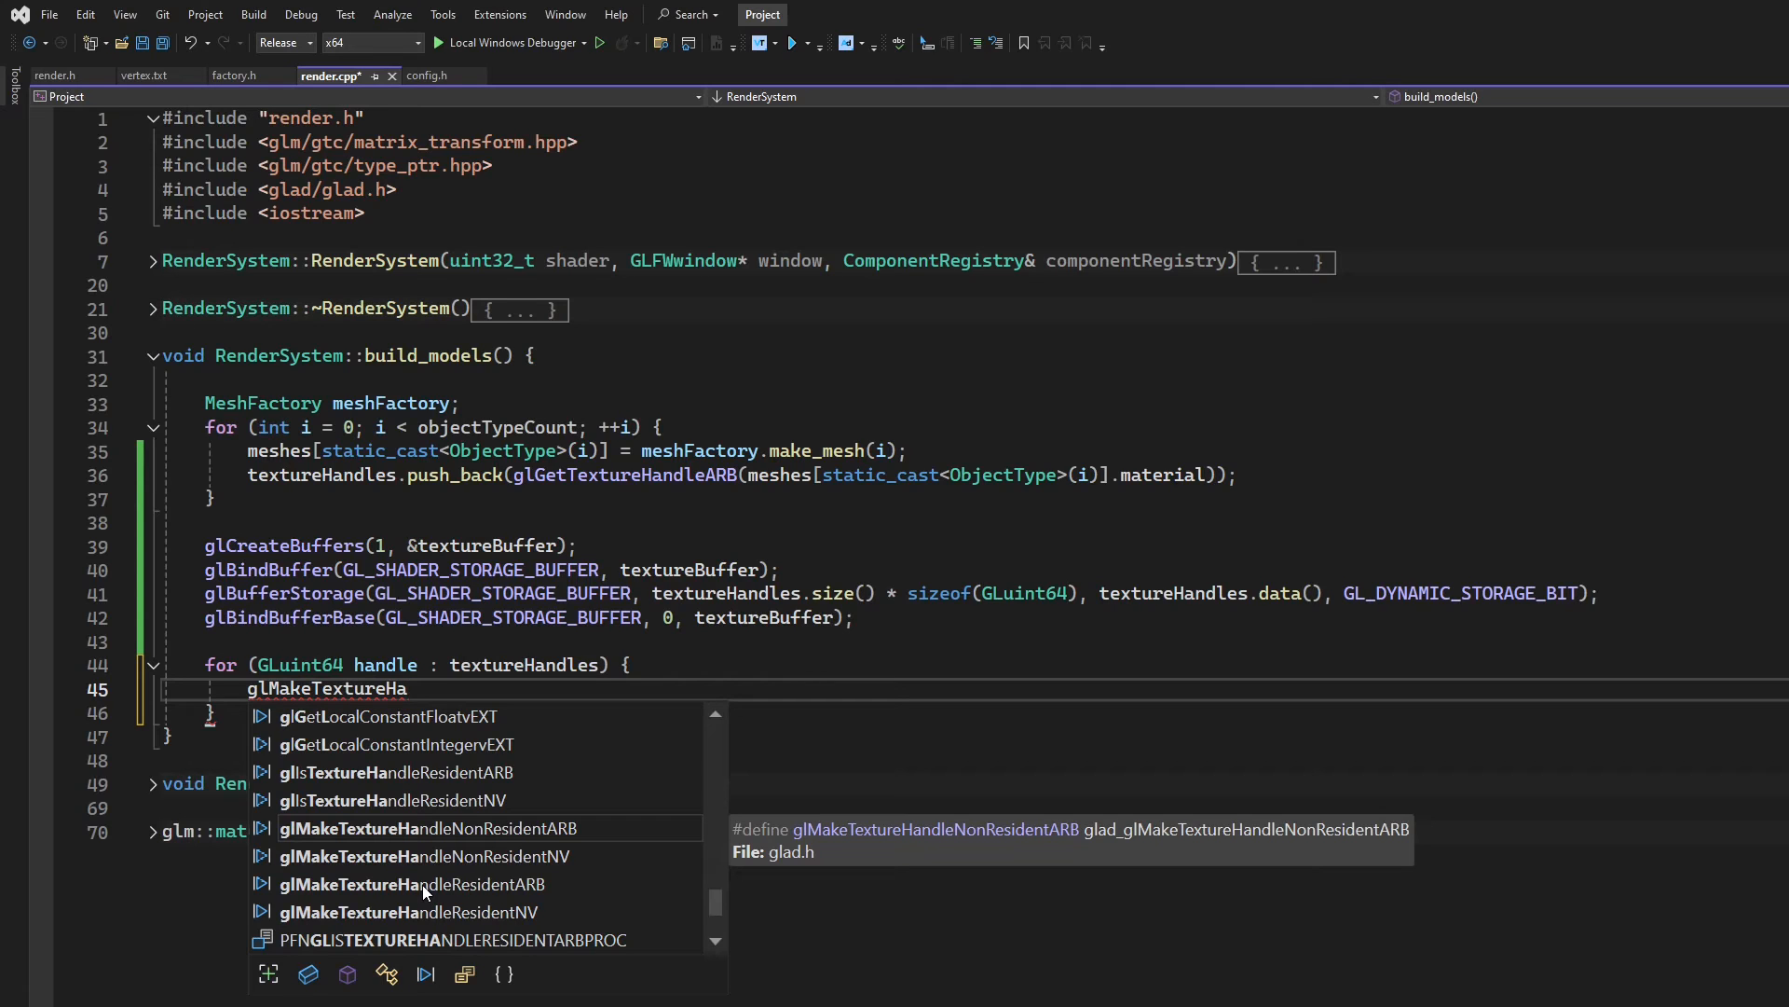
{"action": "mouse_move", "coordinate": [457, 845]}
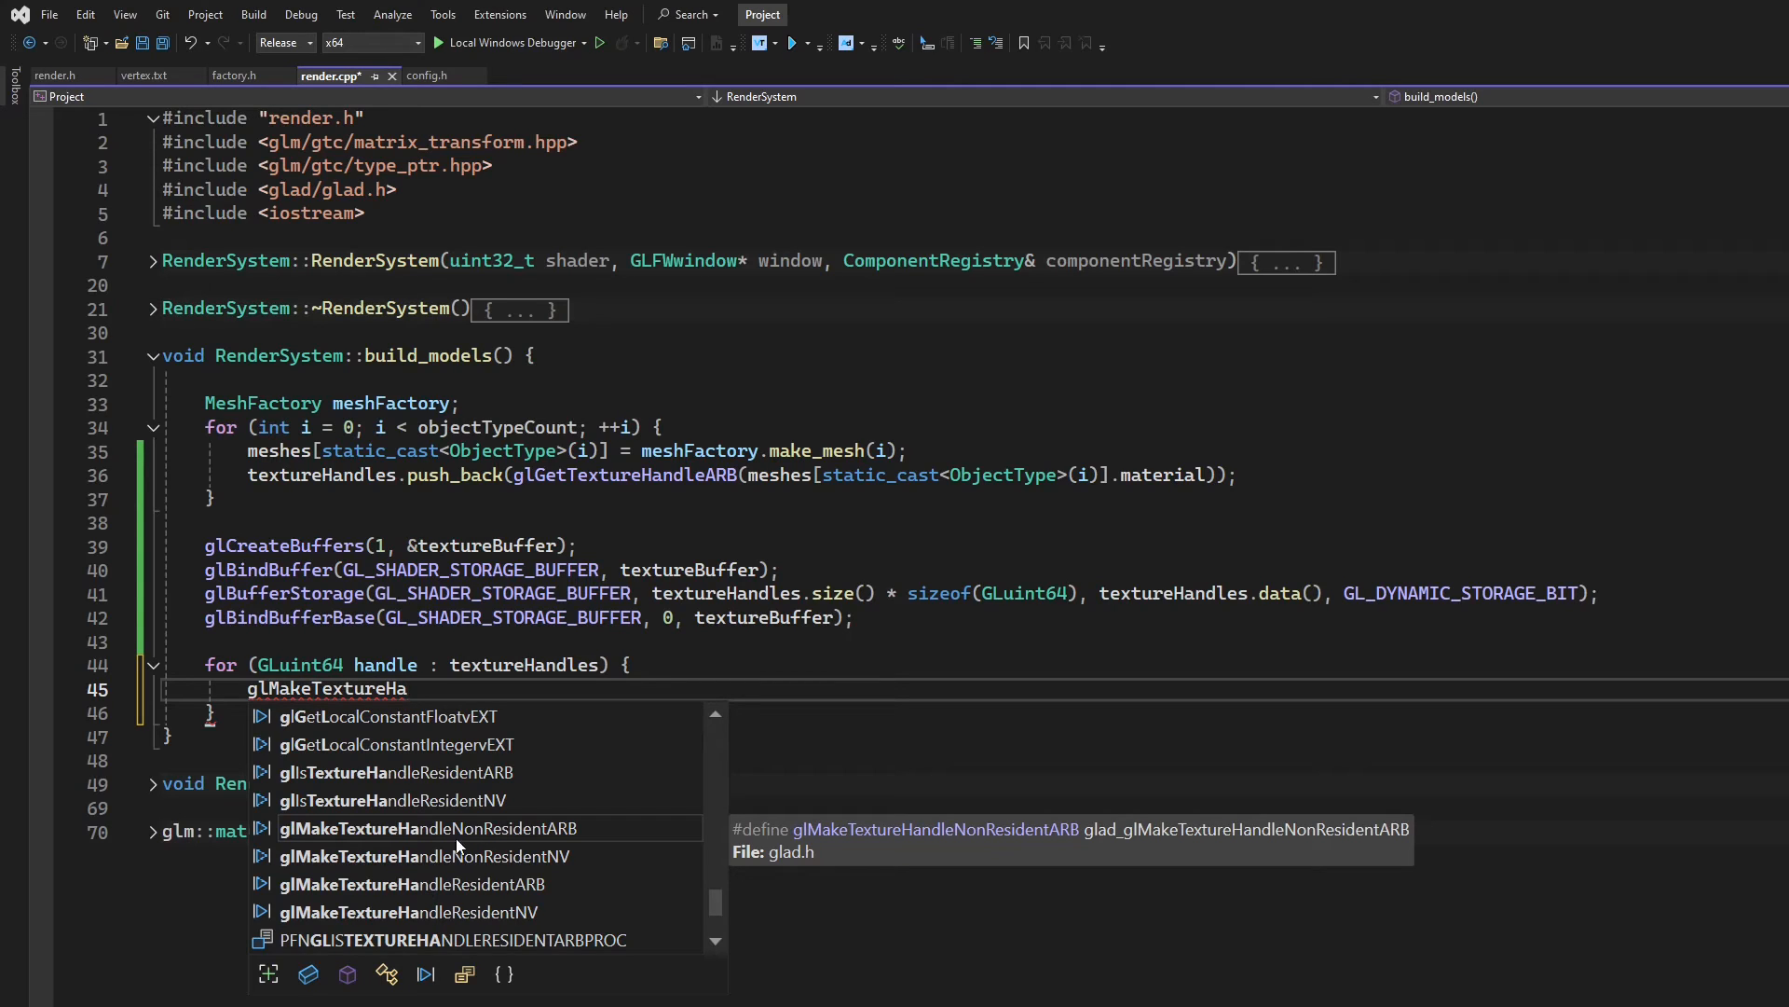
{"action": "mouse_move", "coordinate": [465, 894]}
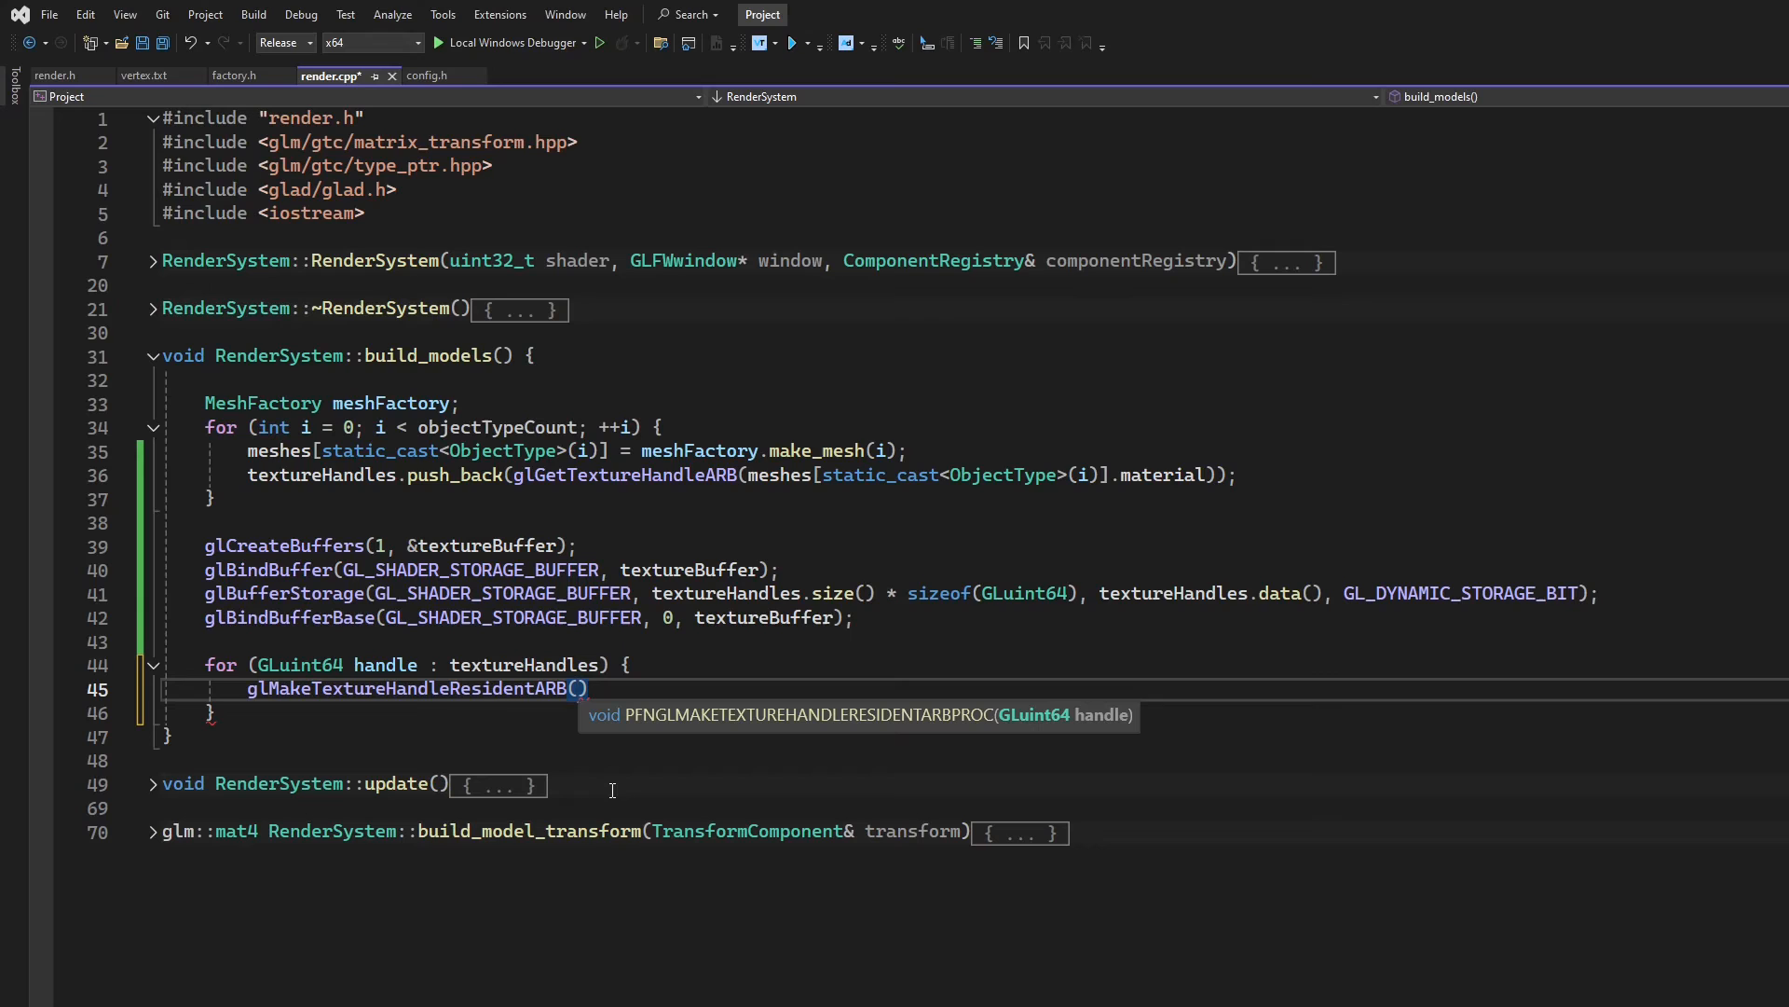
{"action": "type", "text": "handle"}
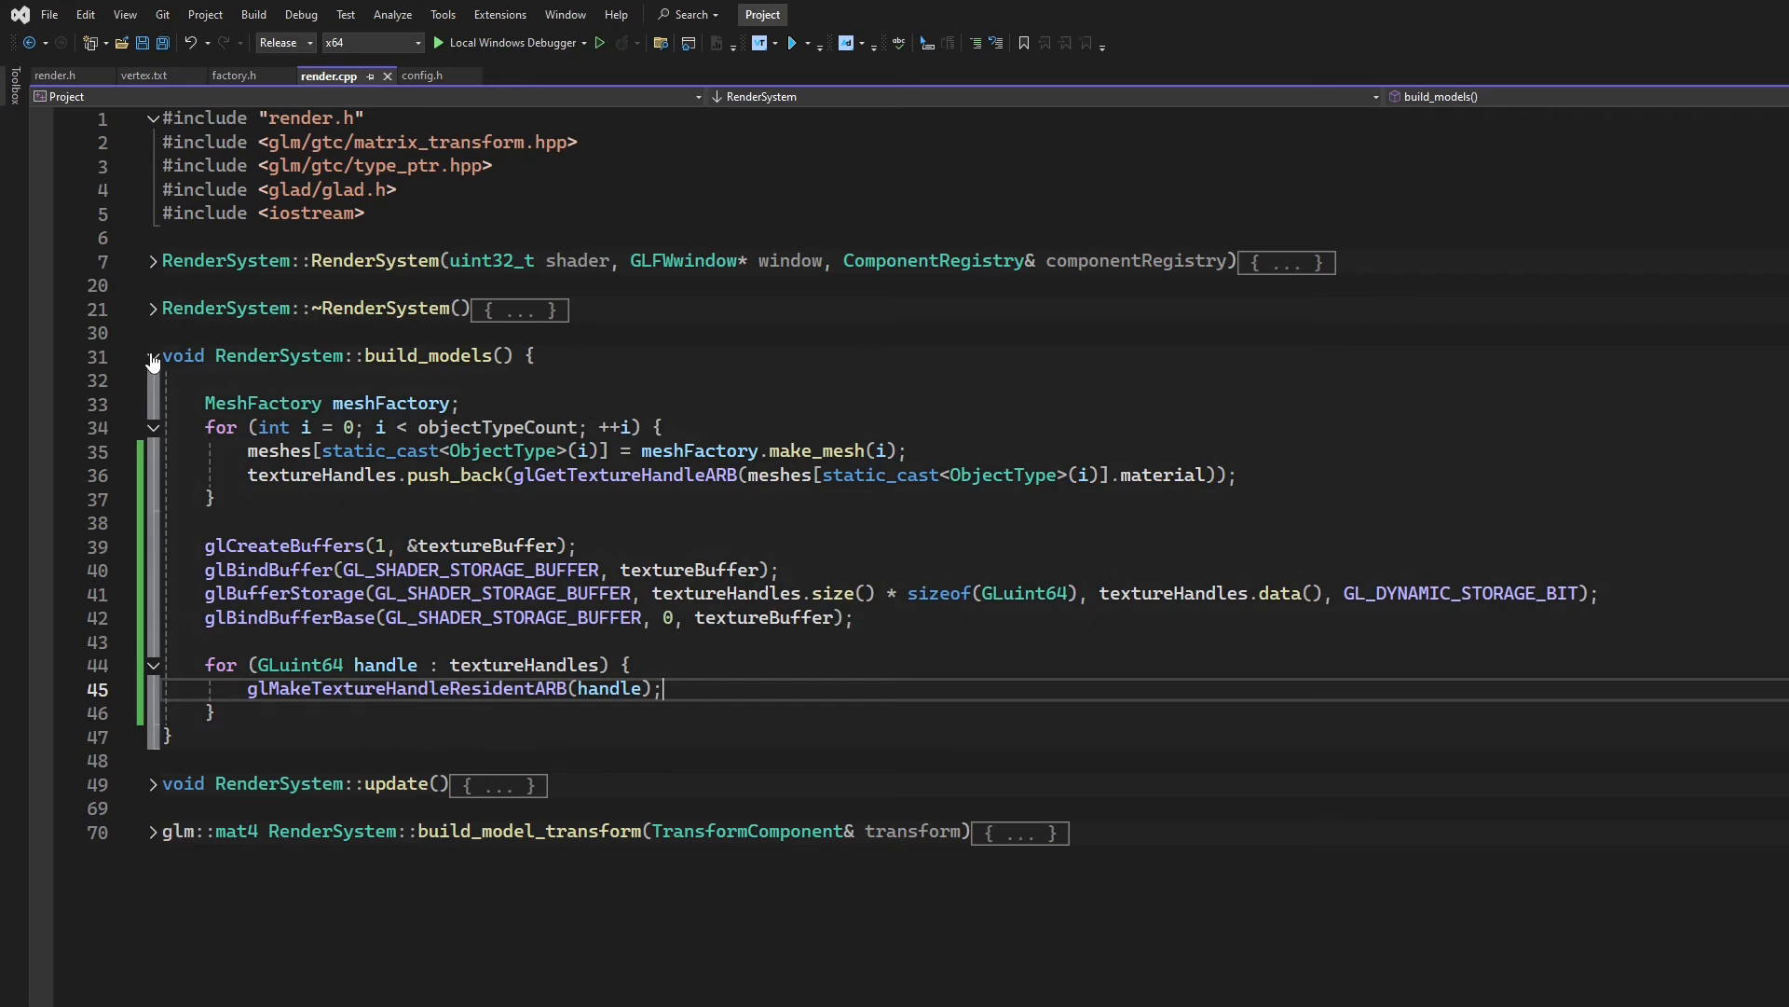
Move to the destructor and change its loop to glDeleteTextures(1, &model.material)
{"action": "left_click", "coordinate": [153, 355]}
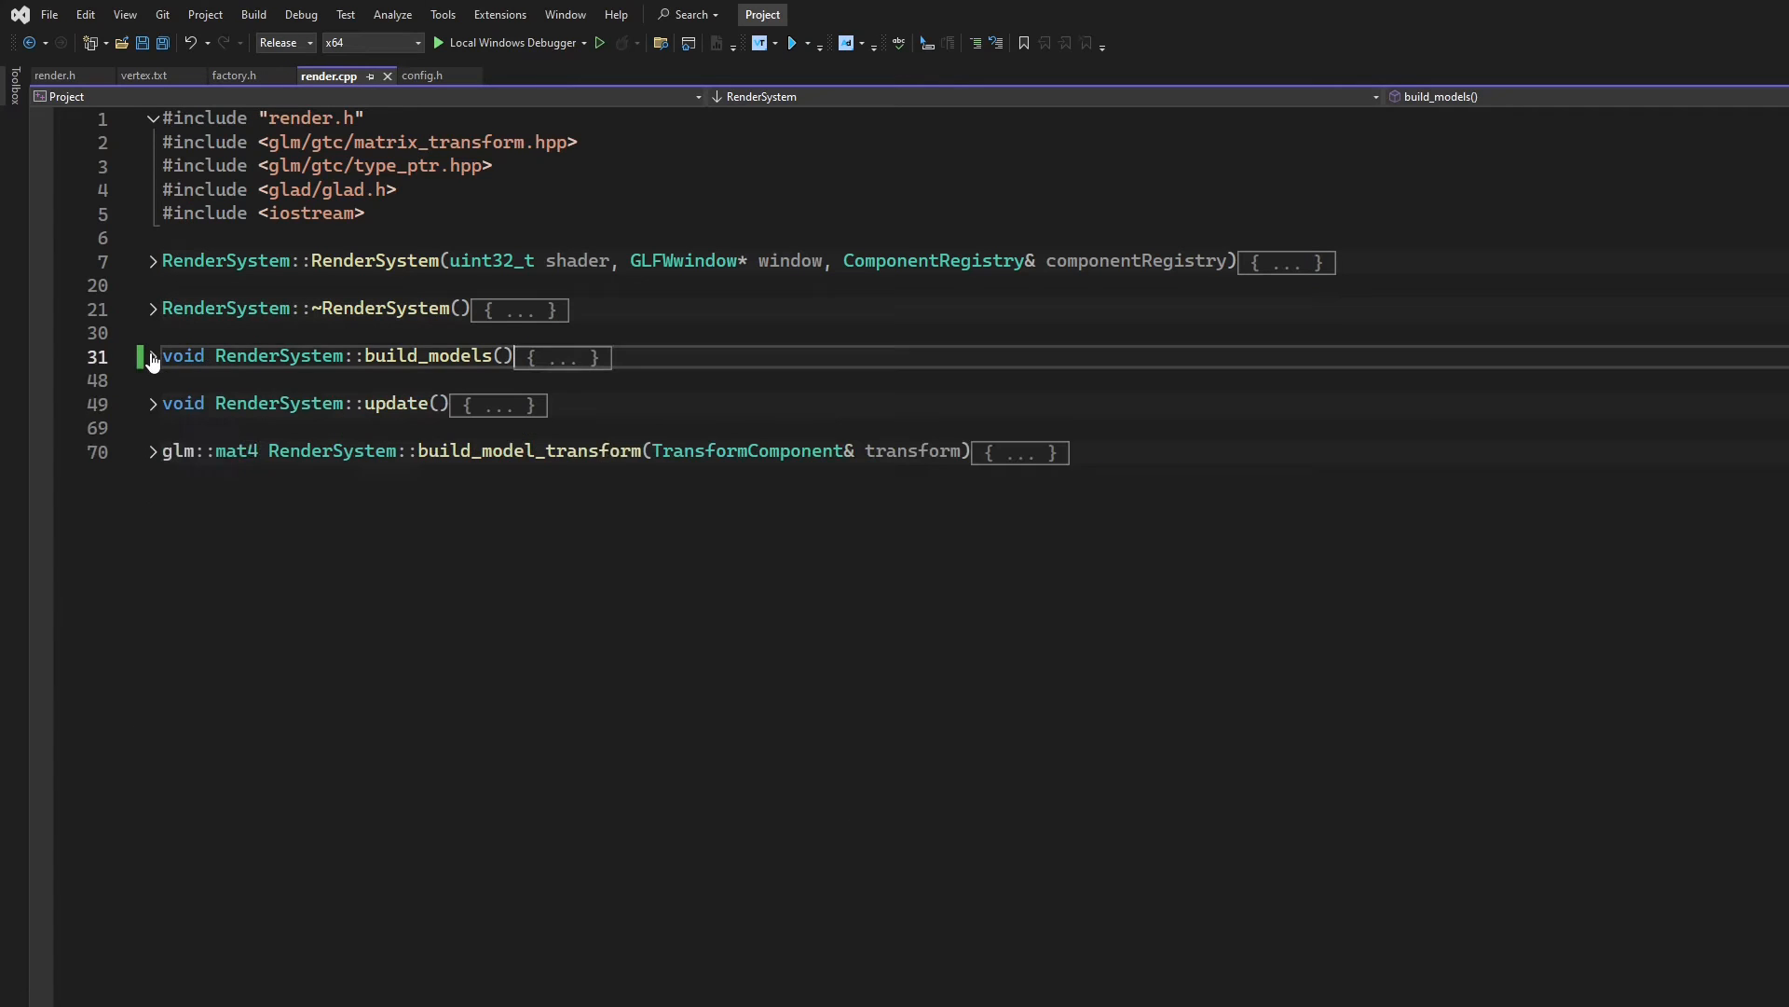
{"action": "left_click", "coordinate": [152, 261]}
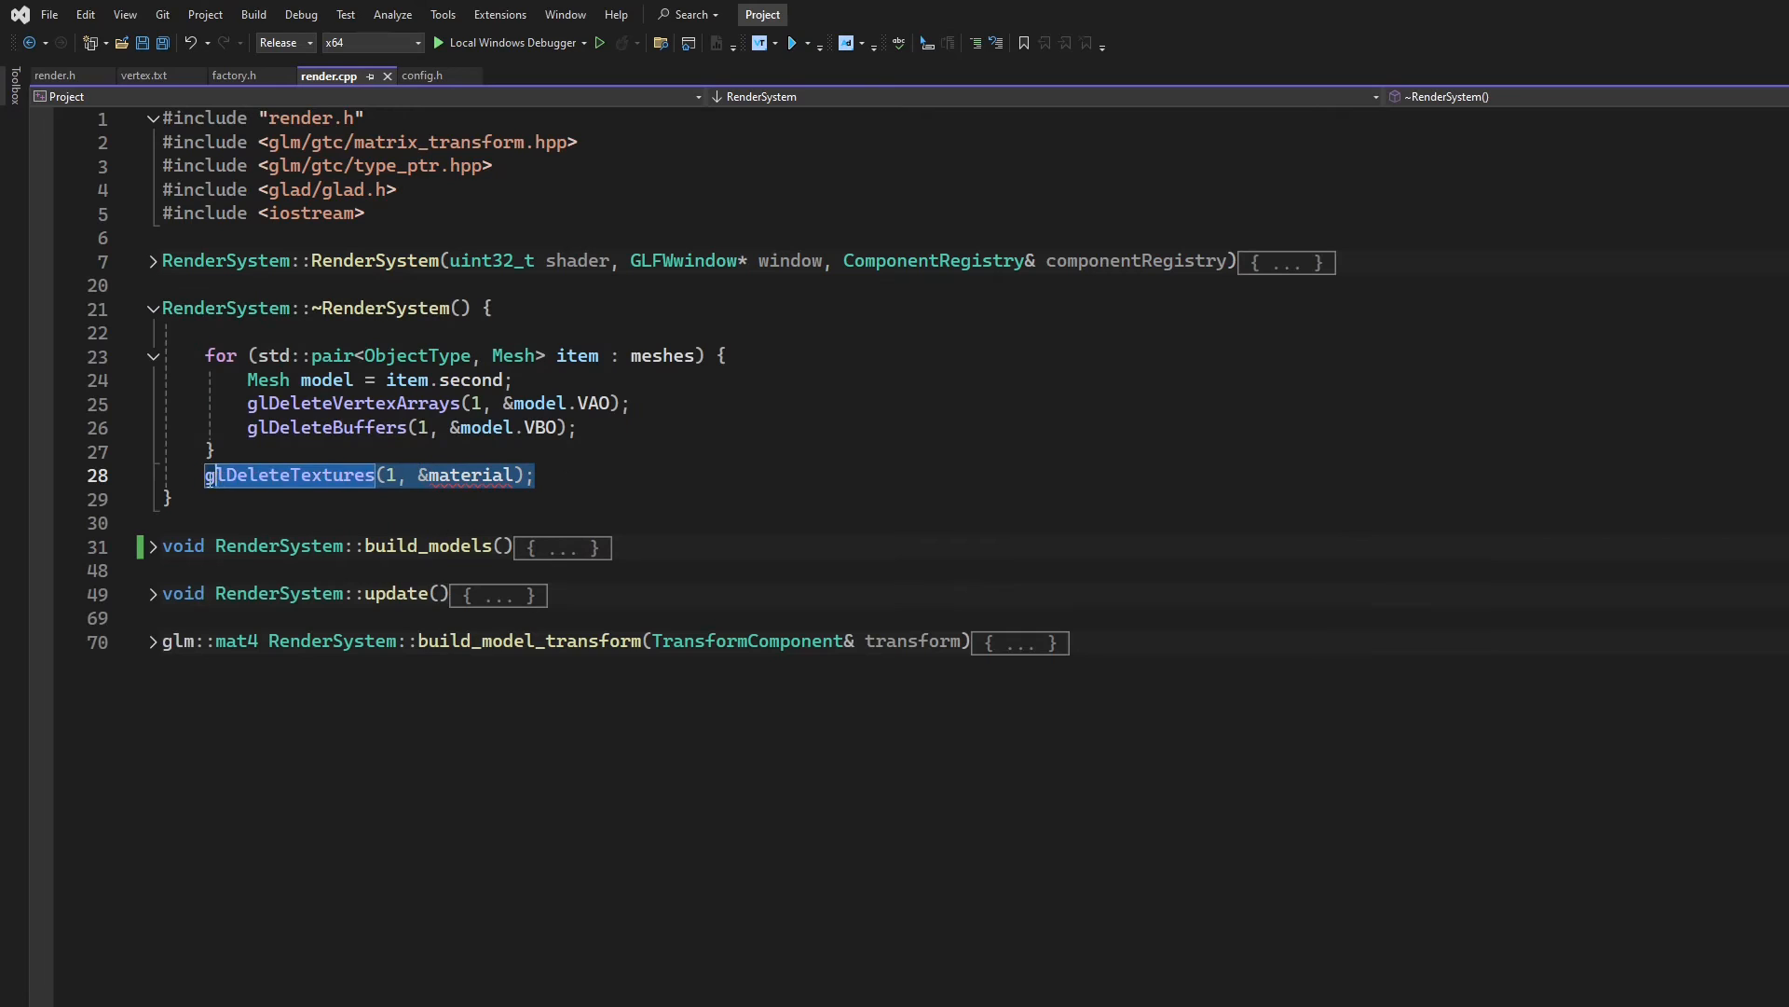
{"action": "type", "text": "model.m"}
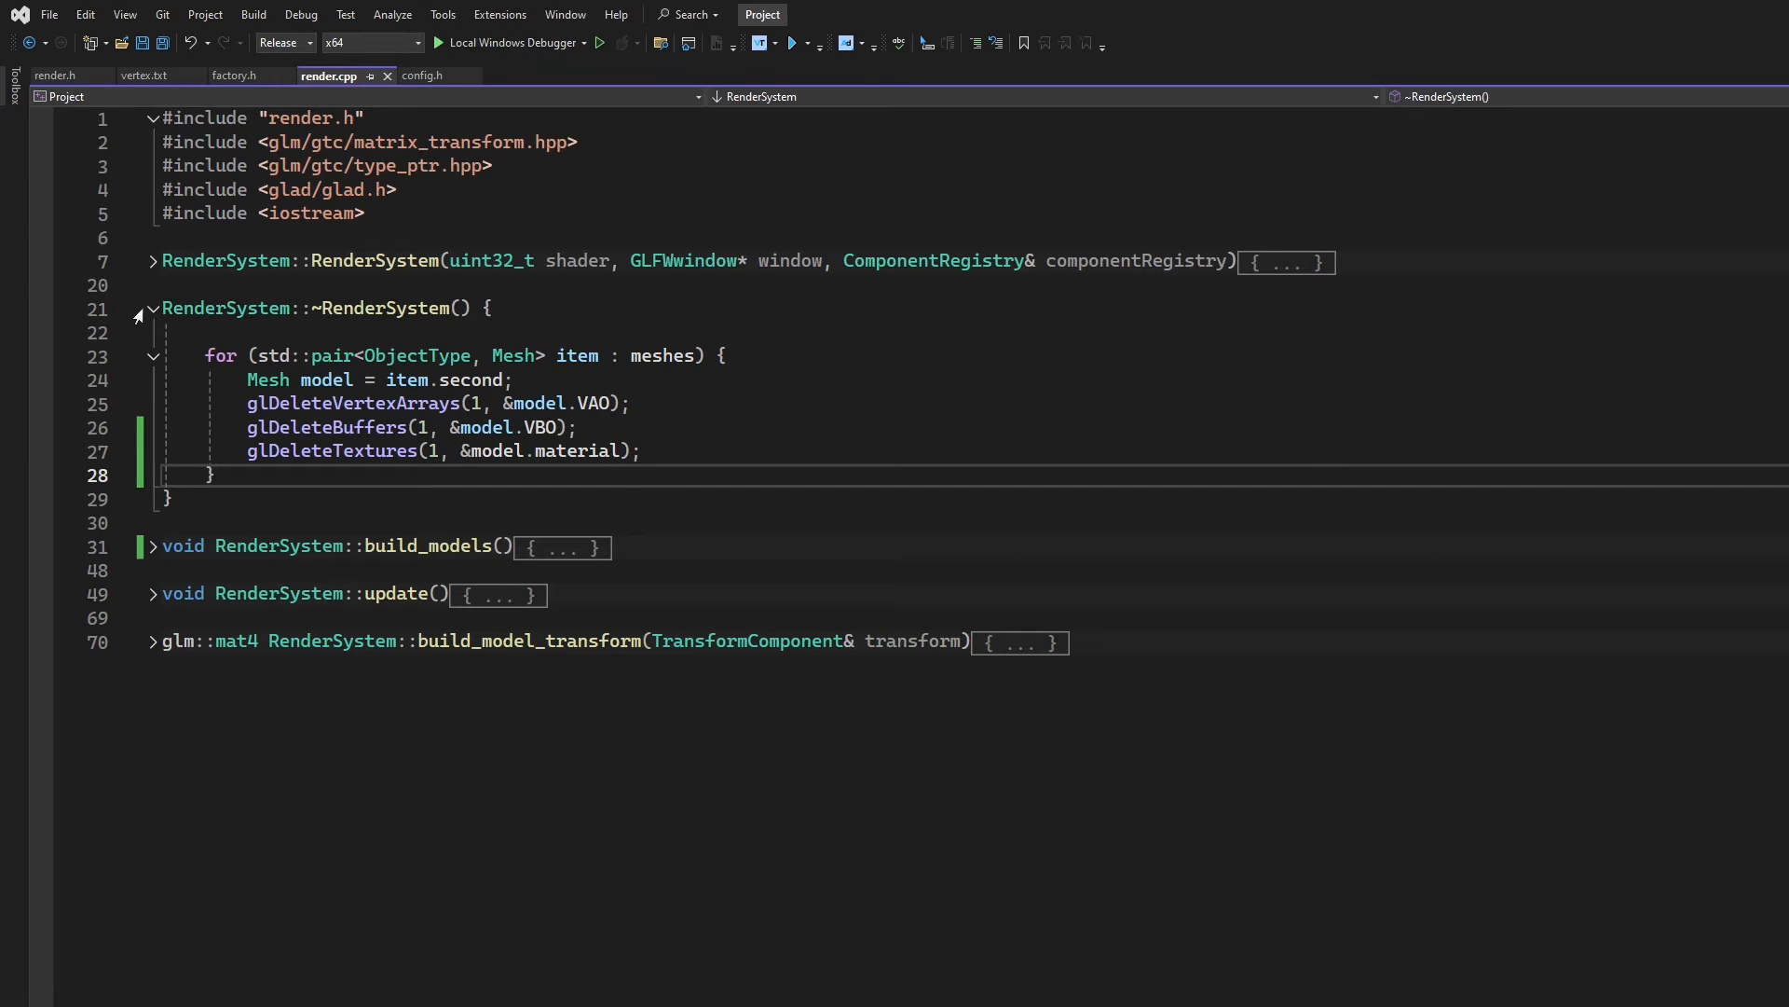
Fold the destructor, briefly review build_models and fold it again, then expand update()
{"action": "left_click", "coordinate": [147, 309]}
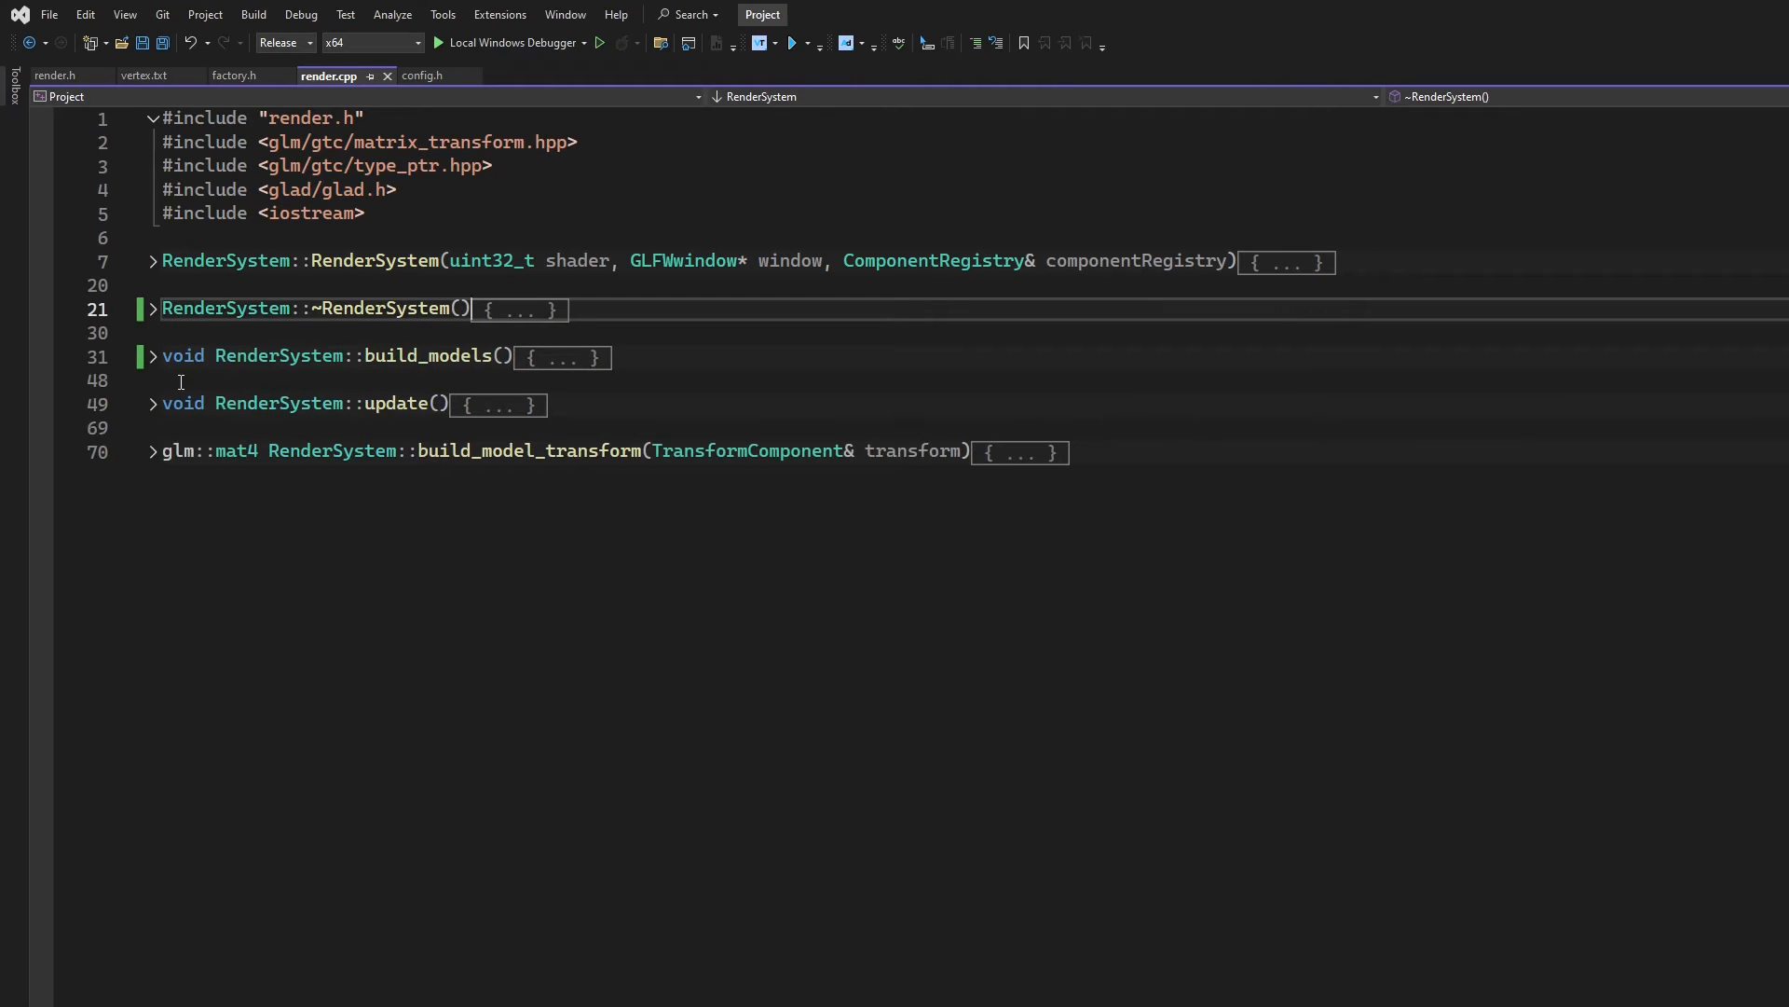
{"action": "left_click", "coordinate": [152, 355]}
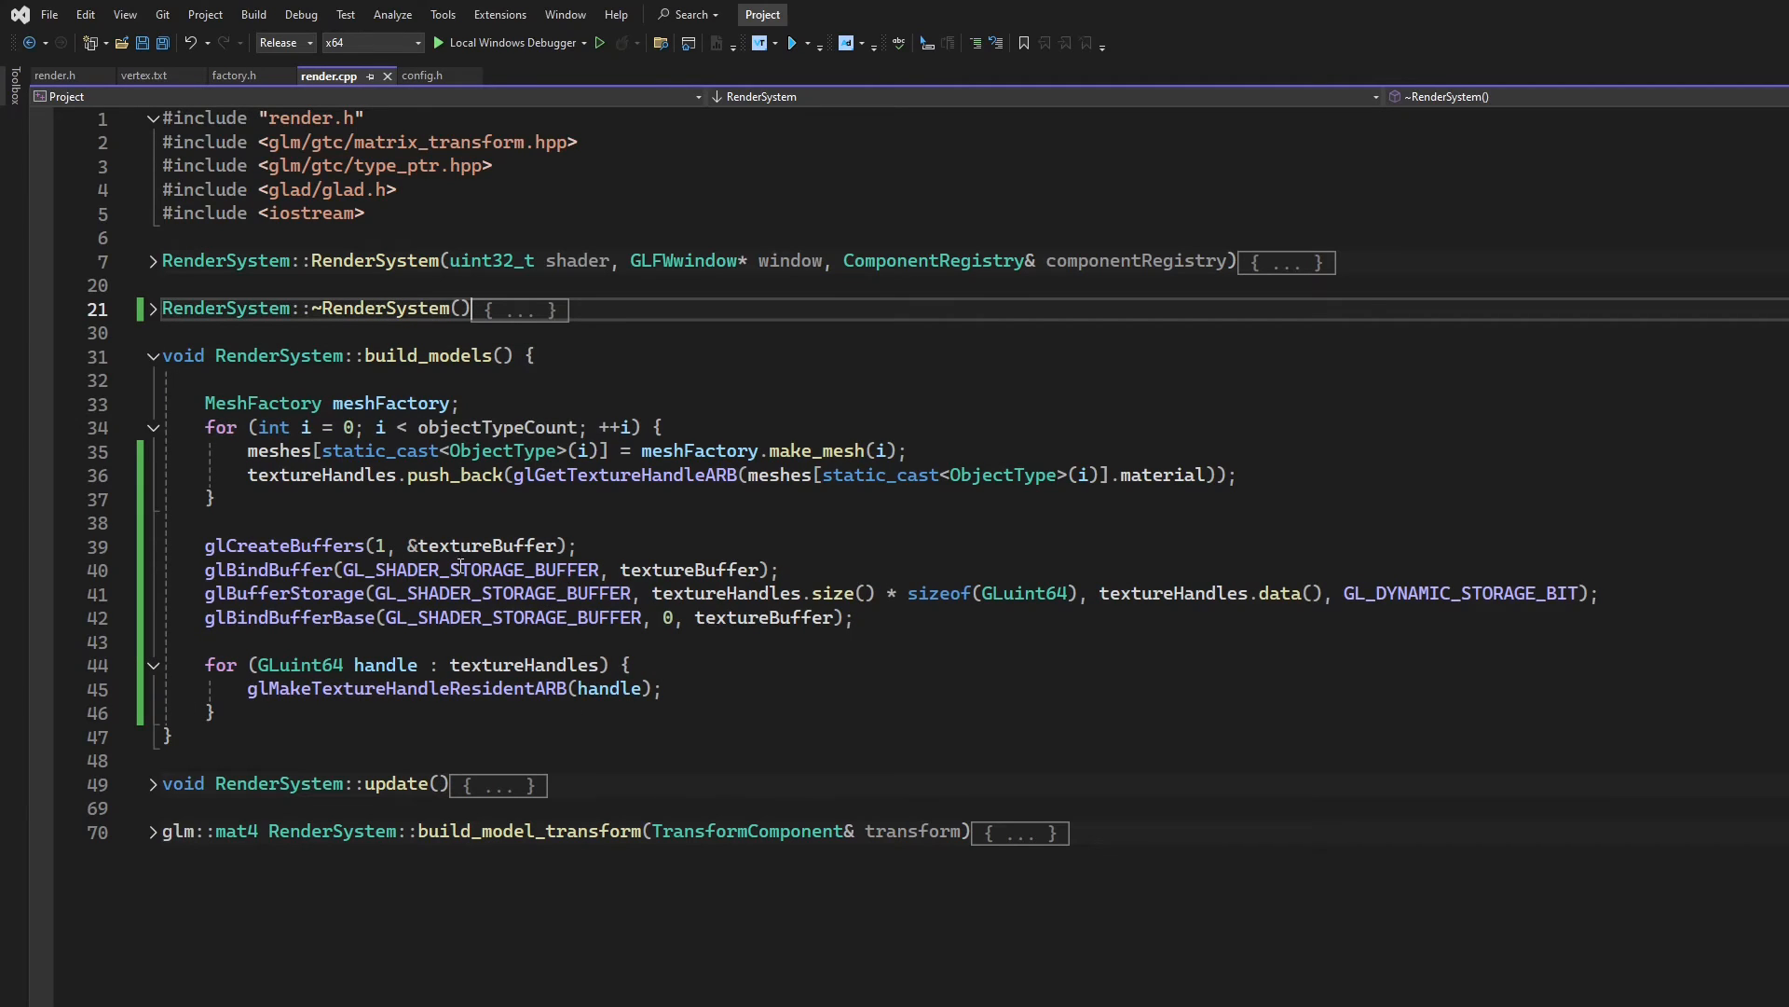
{"action": "left_click", "coordinate": [153, 355]}
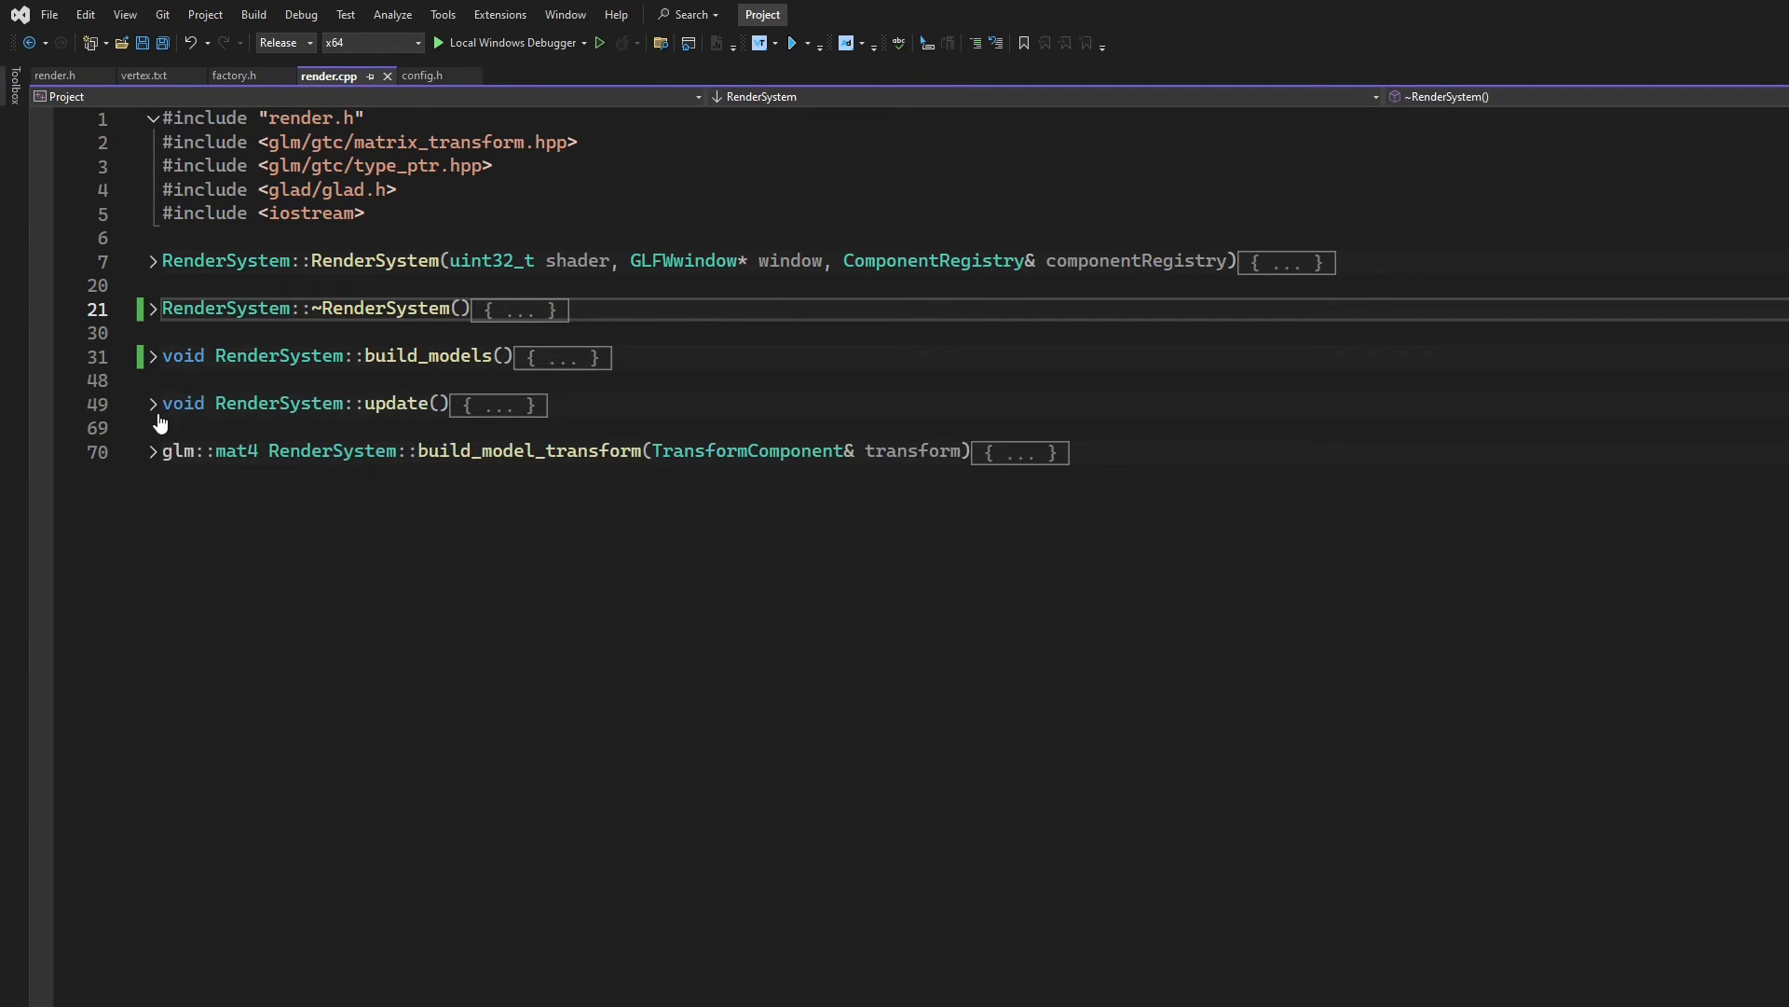
{"action": "mouse_move", "coordinate": [151, 415]}
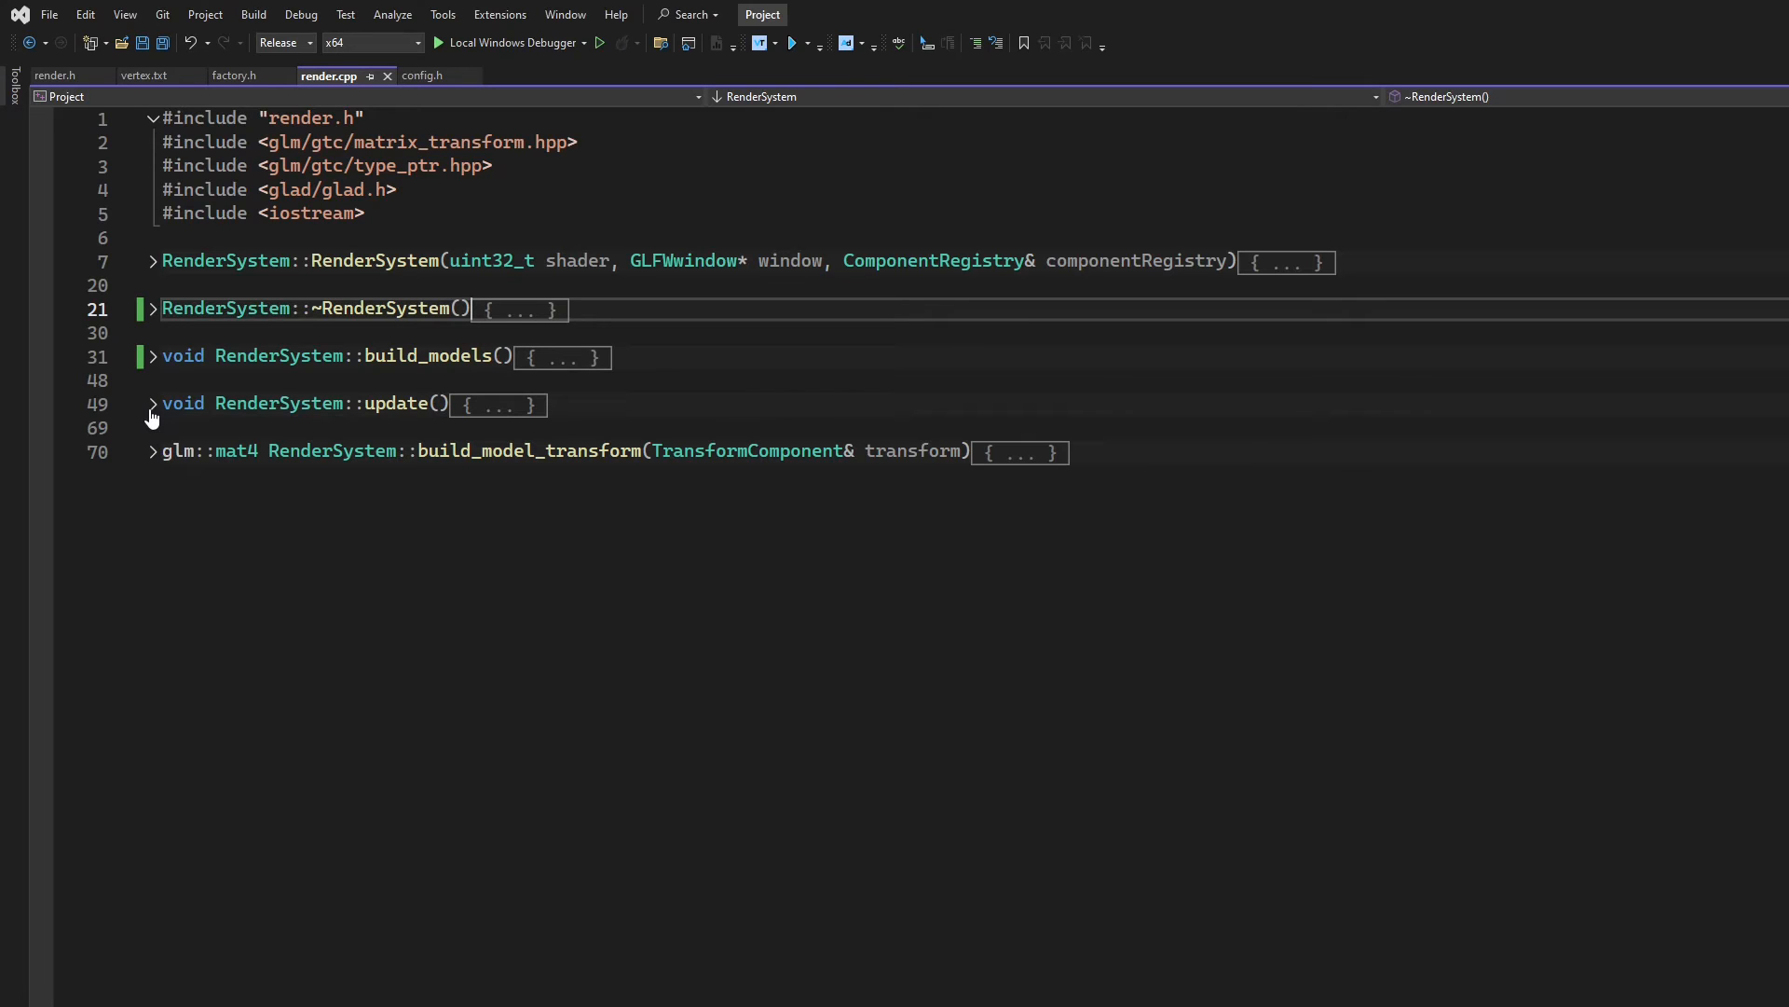
{"action": "left_click", "coordinate": [152, 403]}
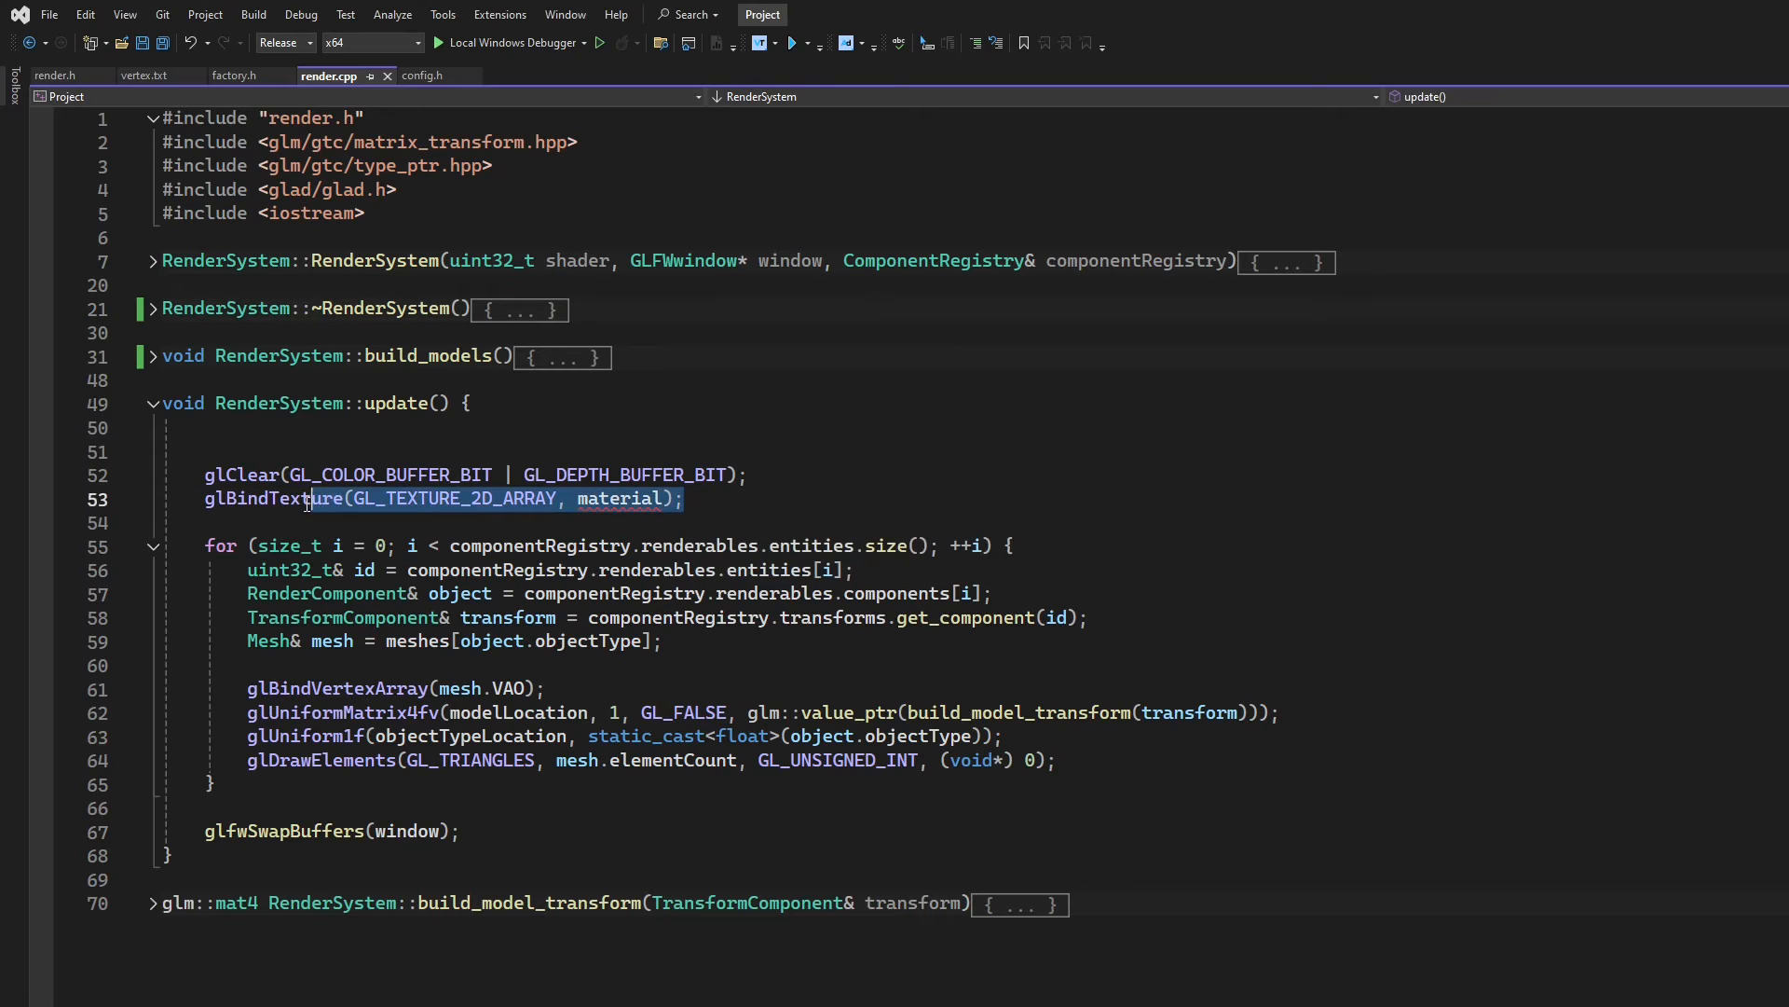
Drop the glBindTexture line and pass static_cast<int>(object.objectType) through glUniform1i
{"action": "key", "text": "Delete"}
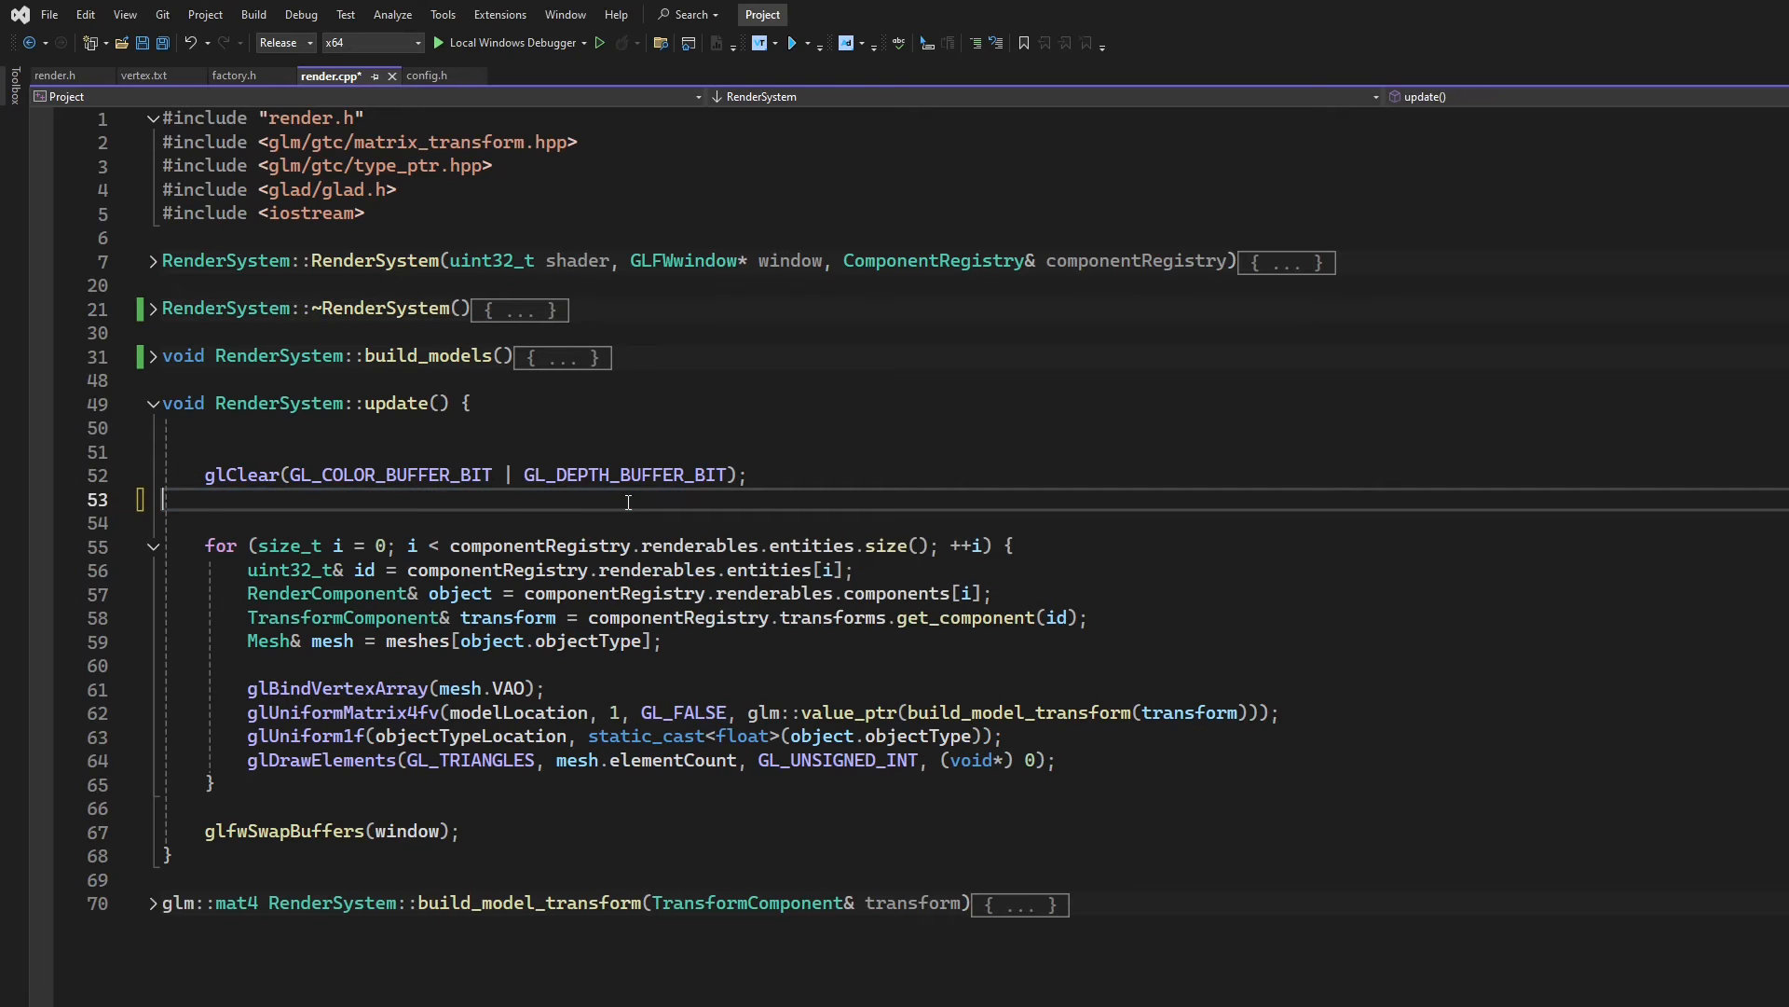
{"action": "key", "text": "Backspace"}
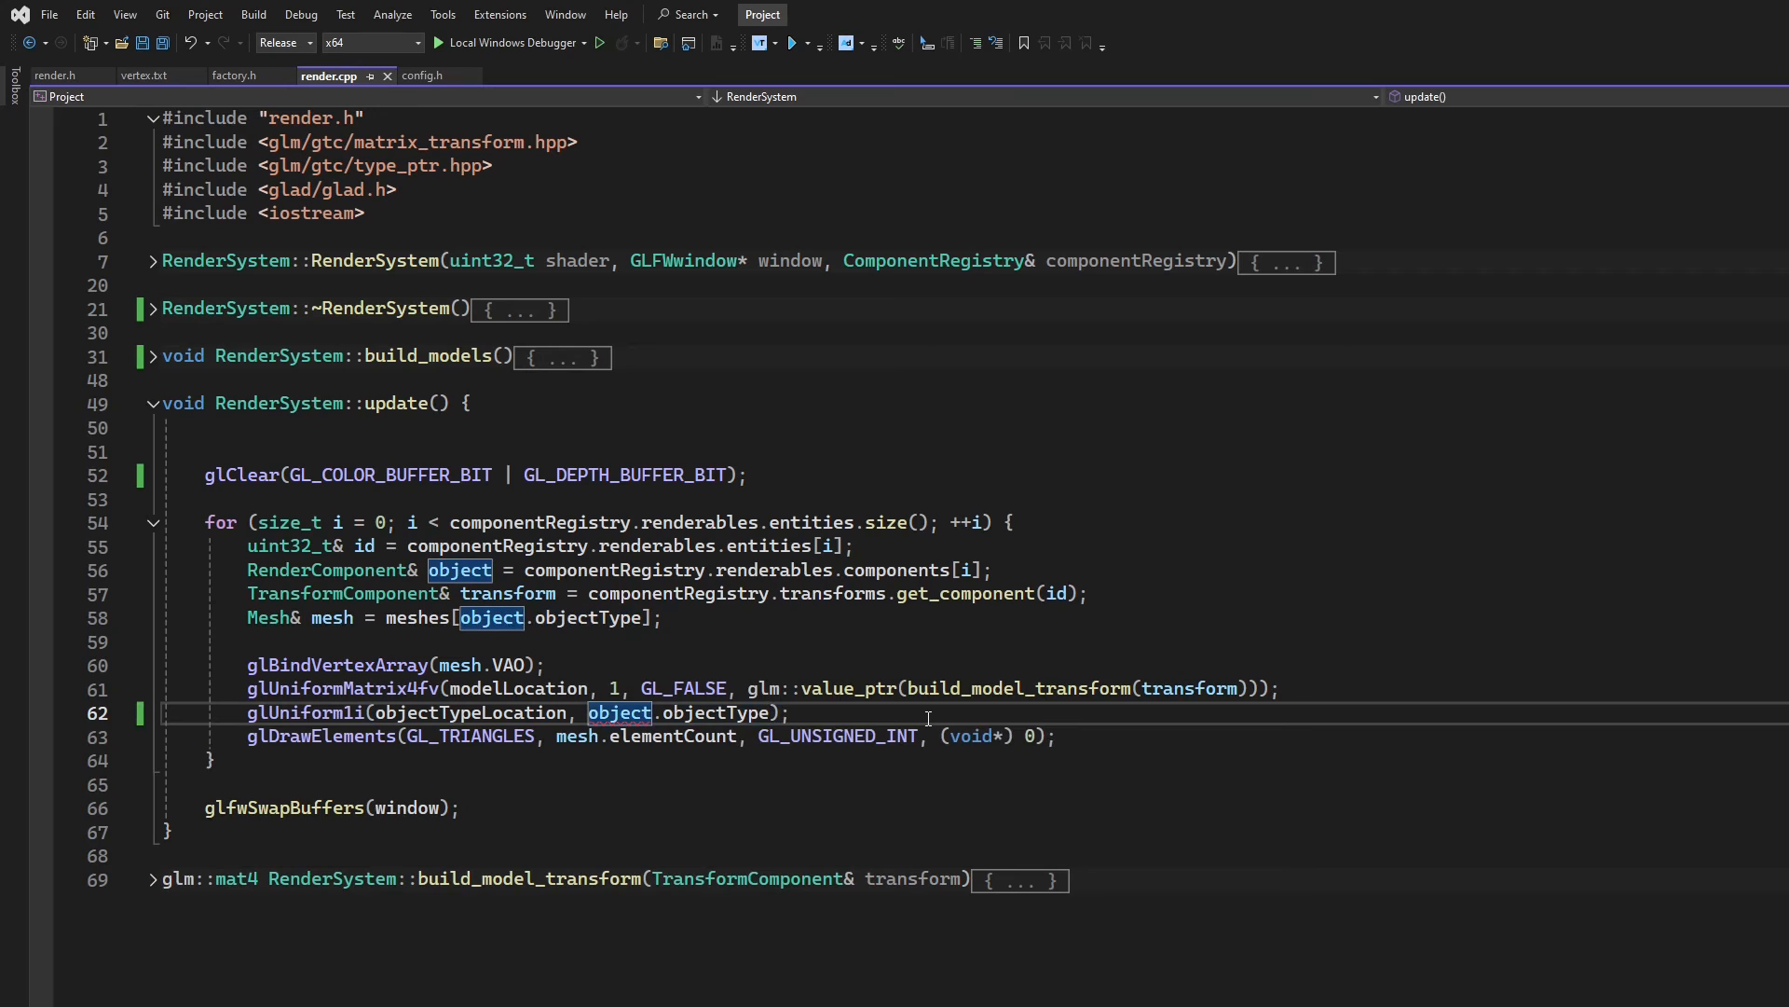
{"action": "type", "text": "static_cast<int>("}
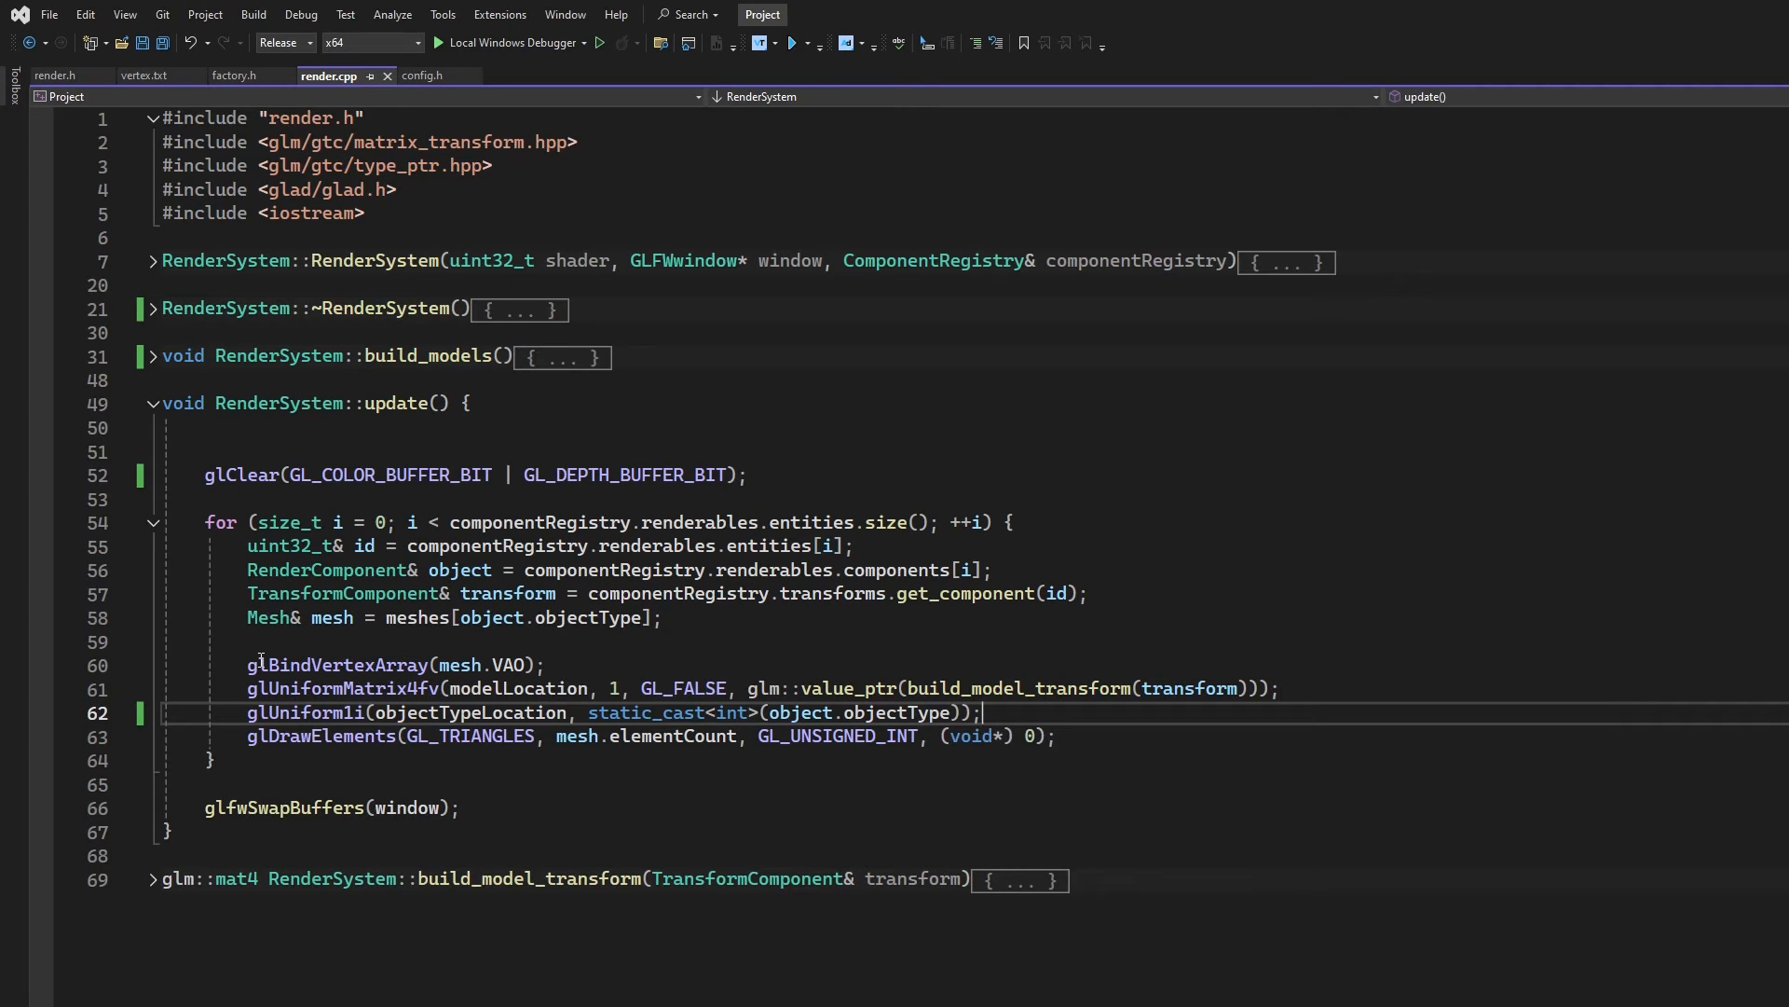
{"action": "left_click", "coordinate": [553, 664]}
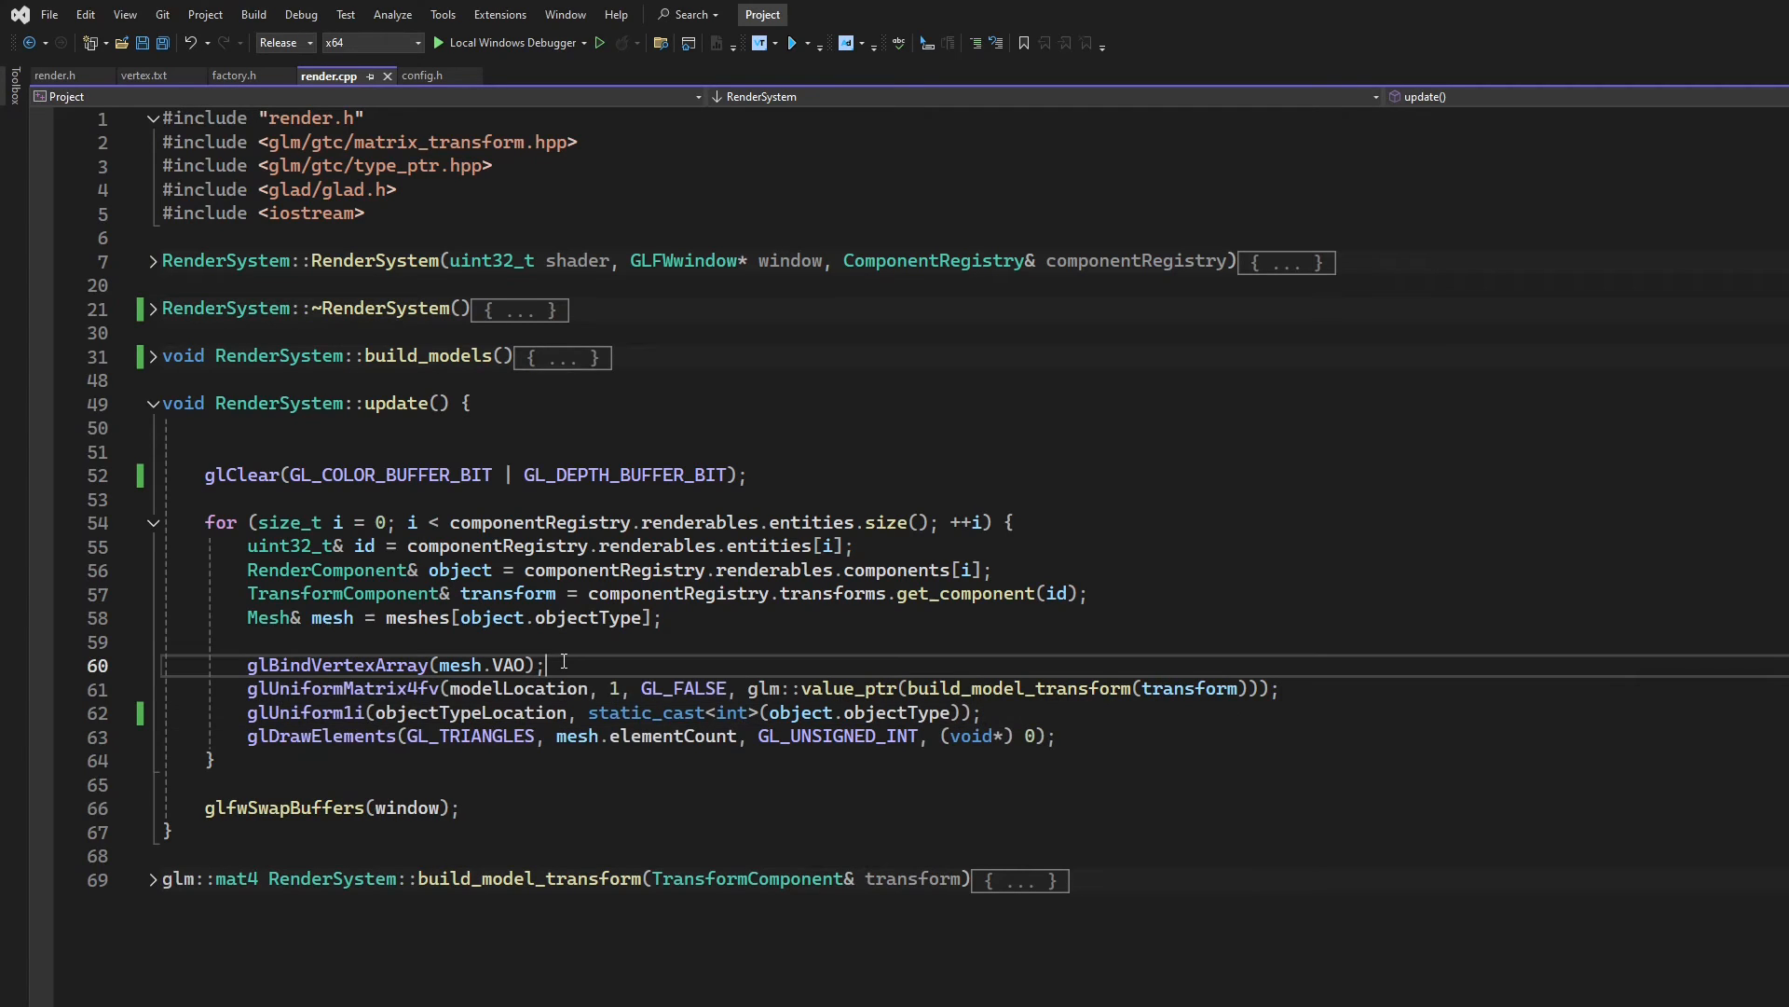
{"action": "mouse_move", "coordinate": [1352, 669]}
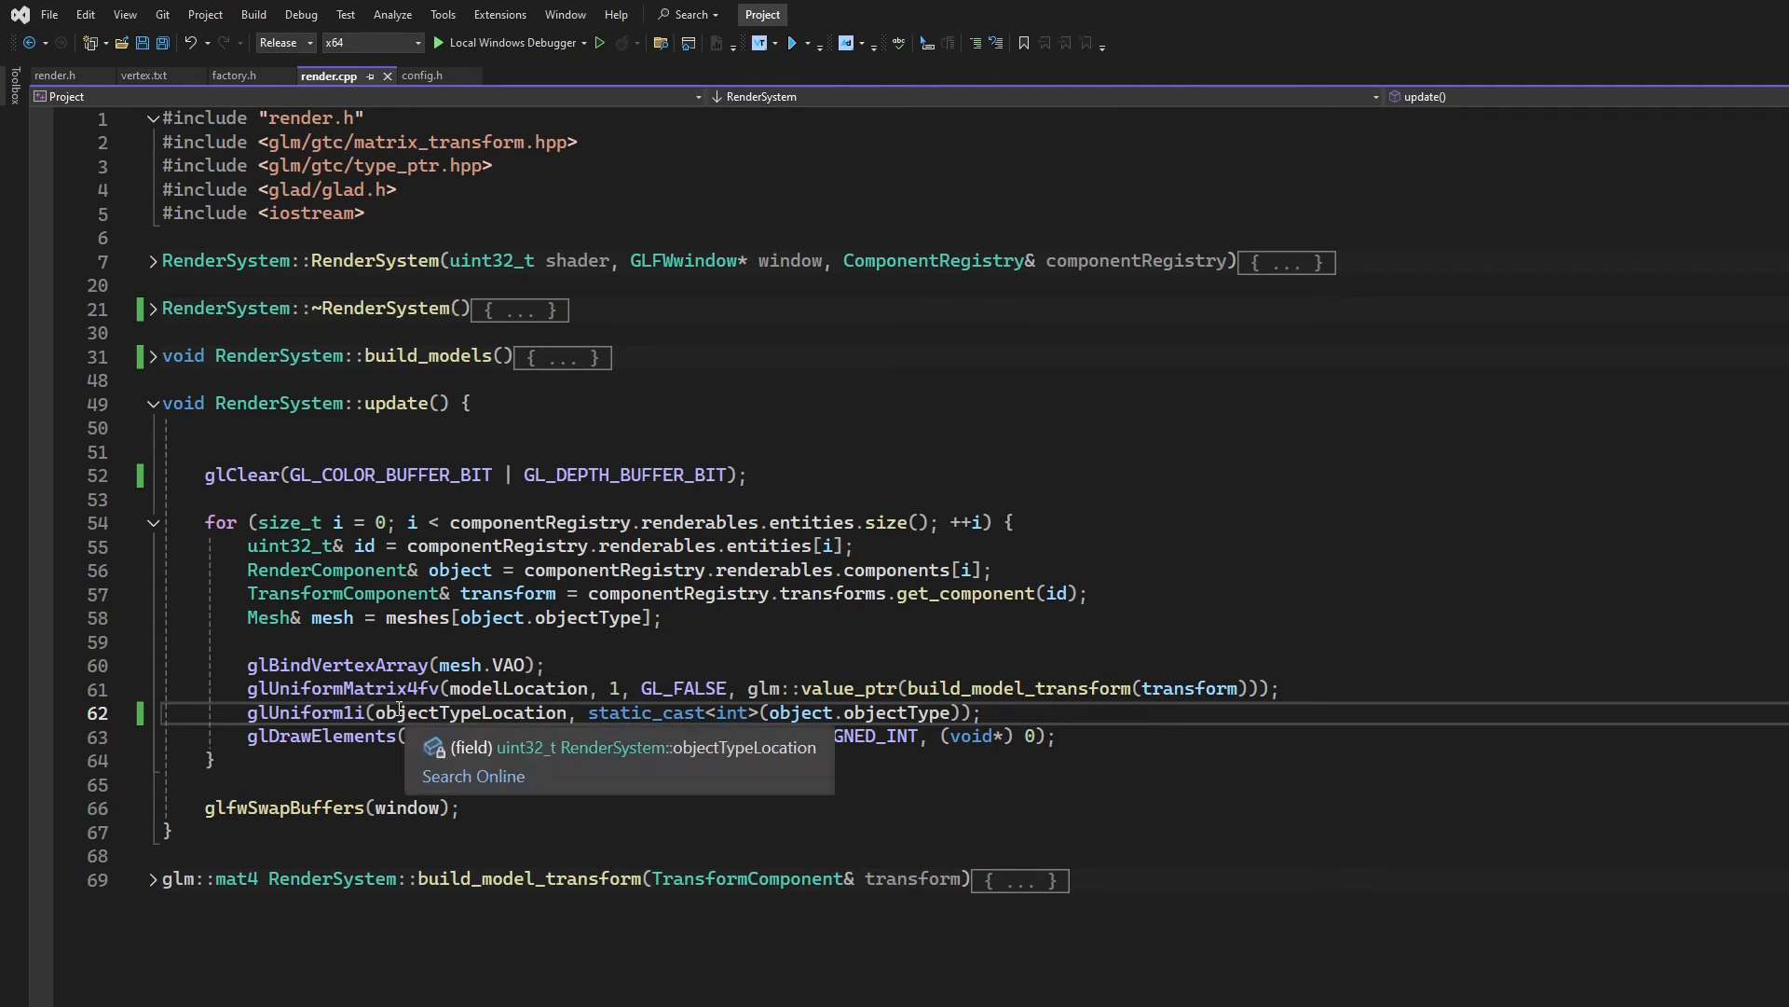
{"action": "mouse_move", "coordinate": [985, 712]}
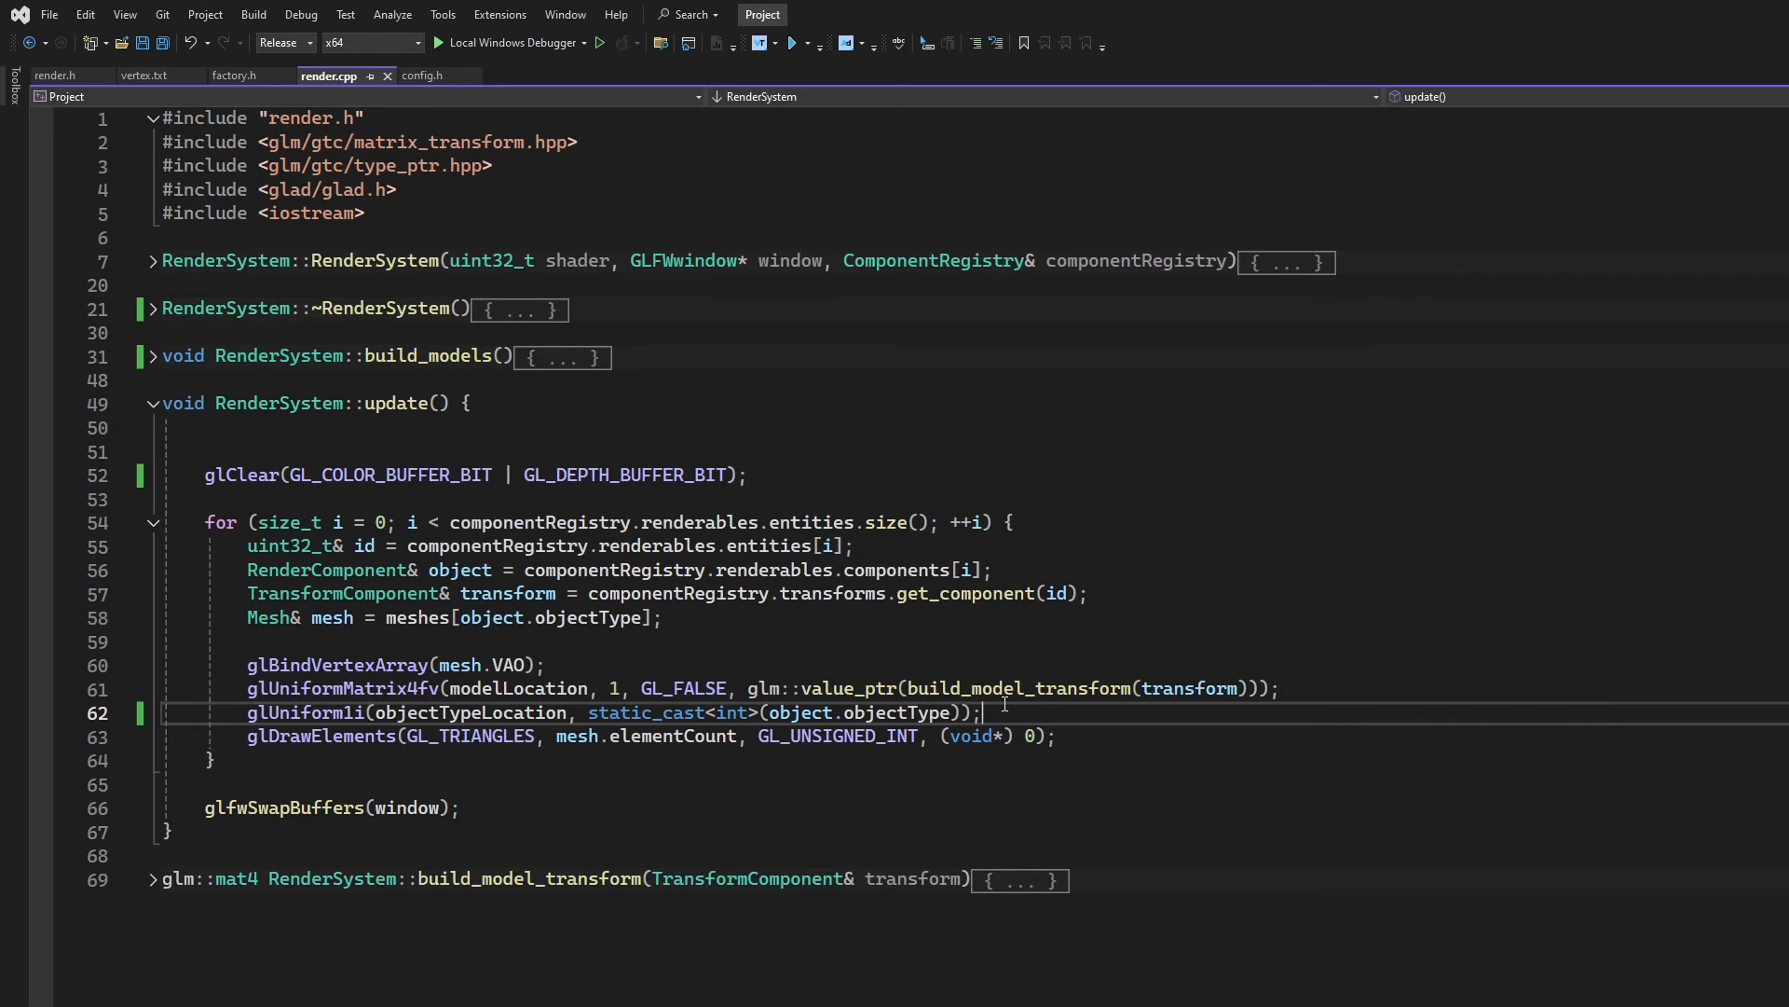
{"action": "mouse_move", "coordinate": [1108, 736]}
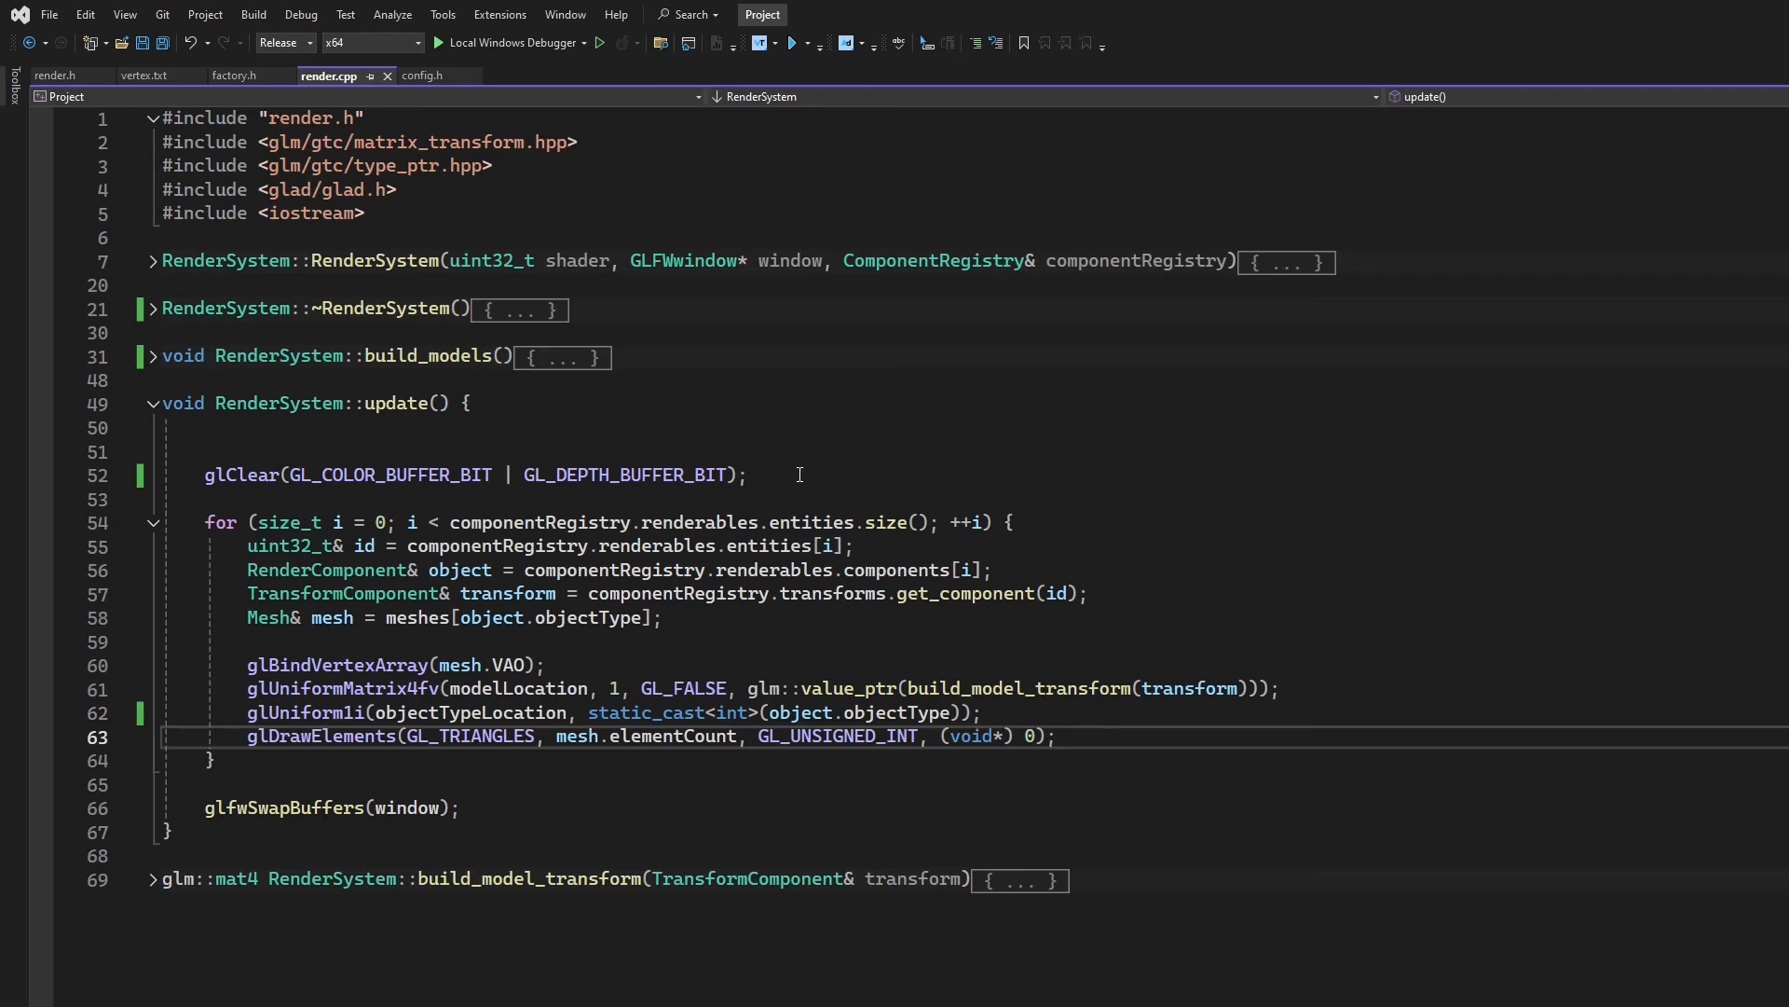
{"action": "mouse_move", "coordinate": [848, 476]}
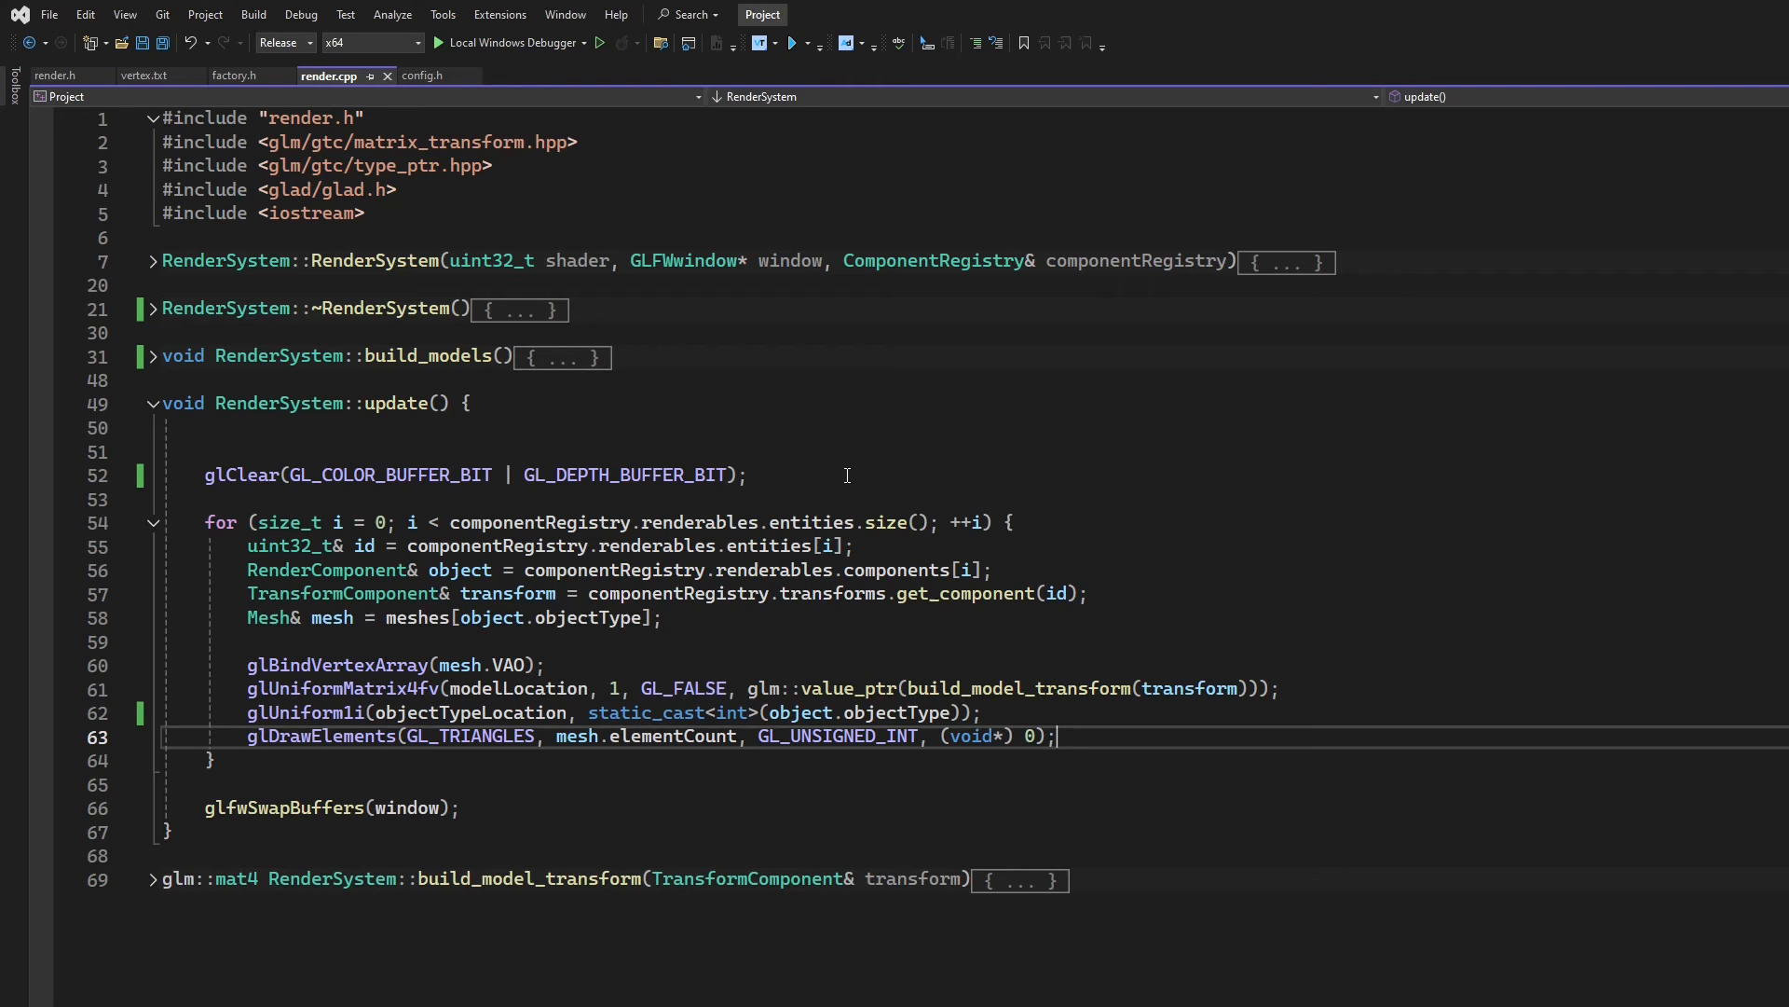
{"action": "left_click", "coordinate": [152, 404]}
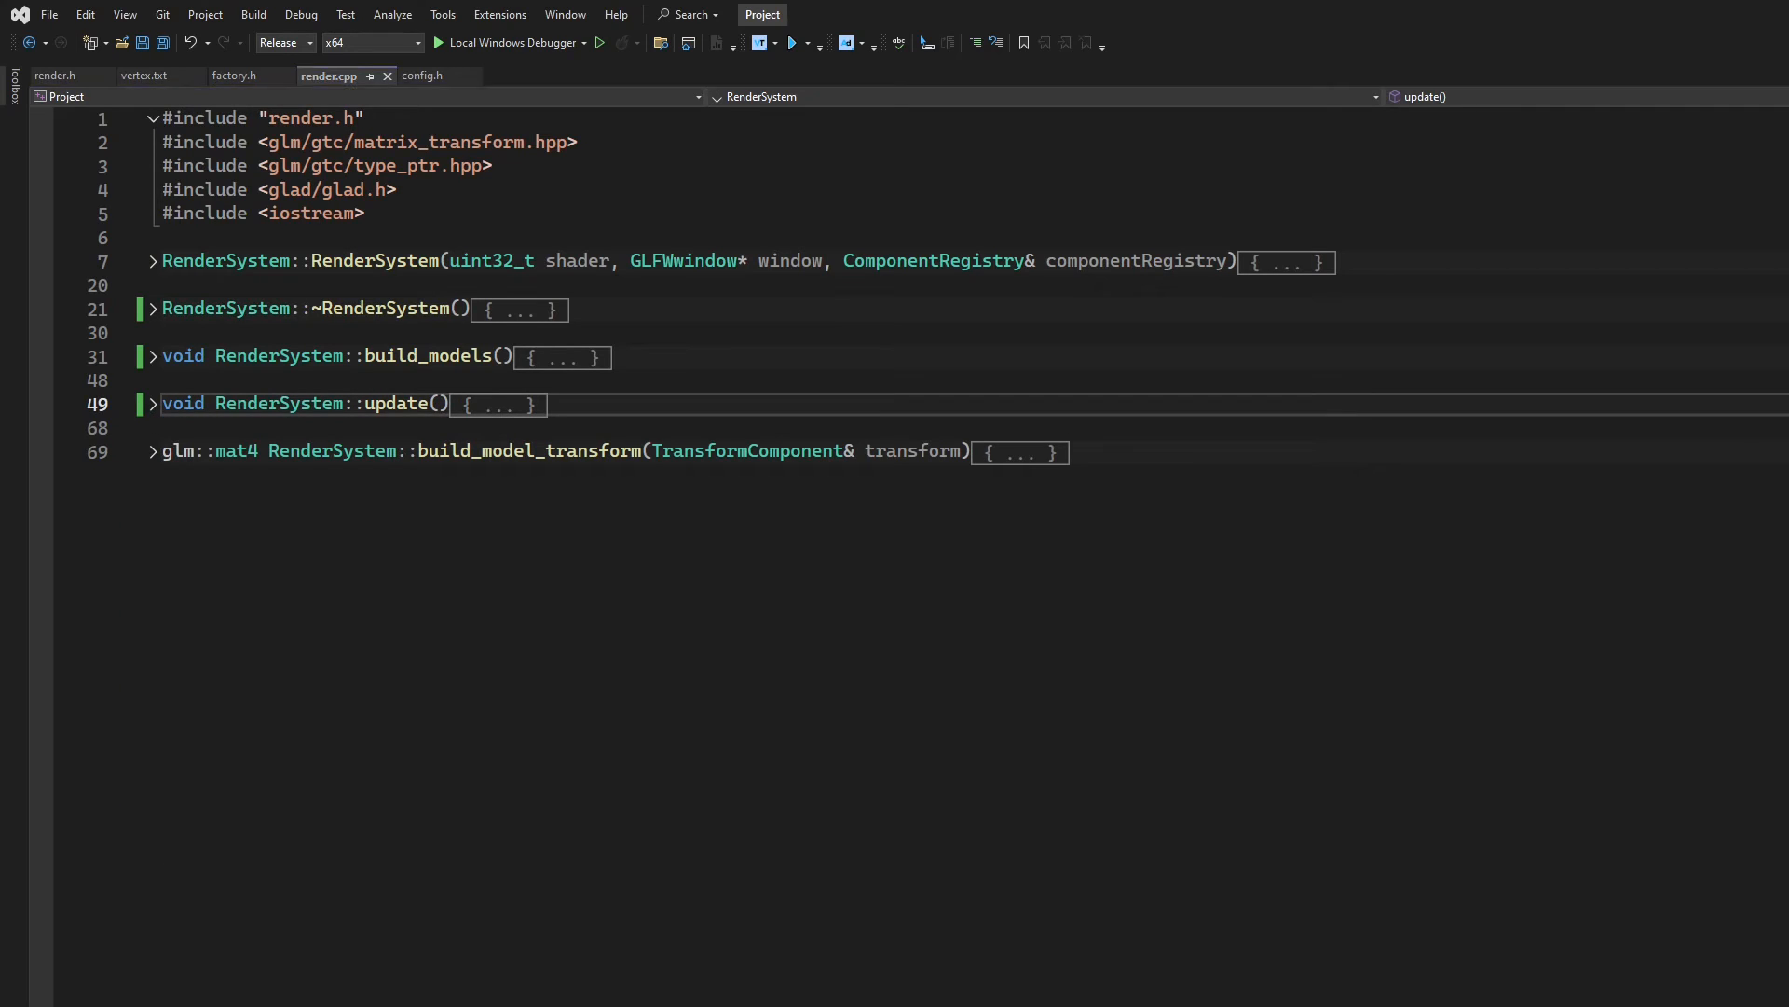
Add '#extension GL_ARB_bindless_texture : require' under '#version 330 core' in vertex.txt
{"action": "left_click", "coordinate": [146, 75]}
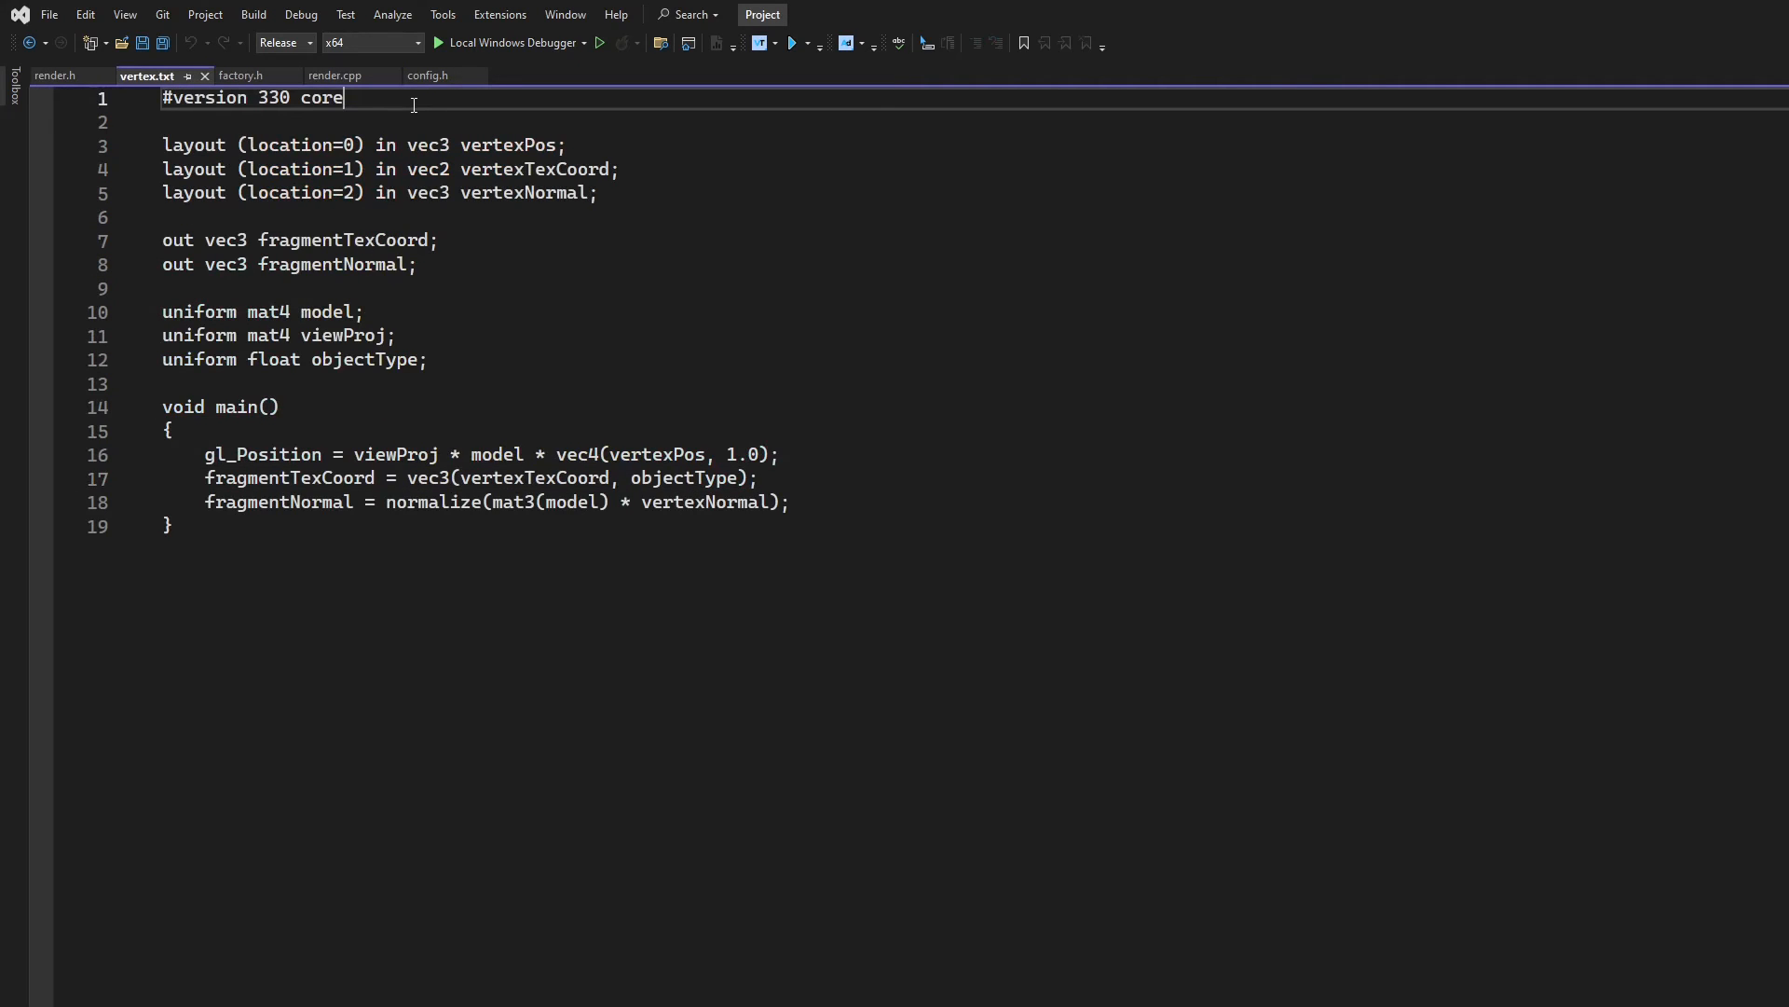
{"action": "key", "text": "Enter"}
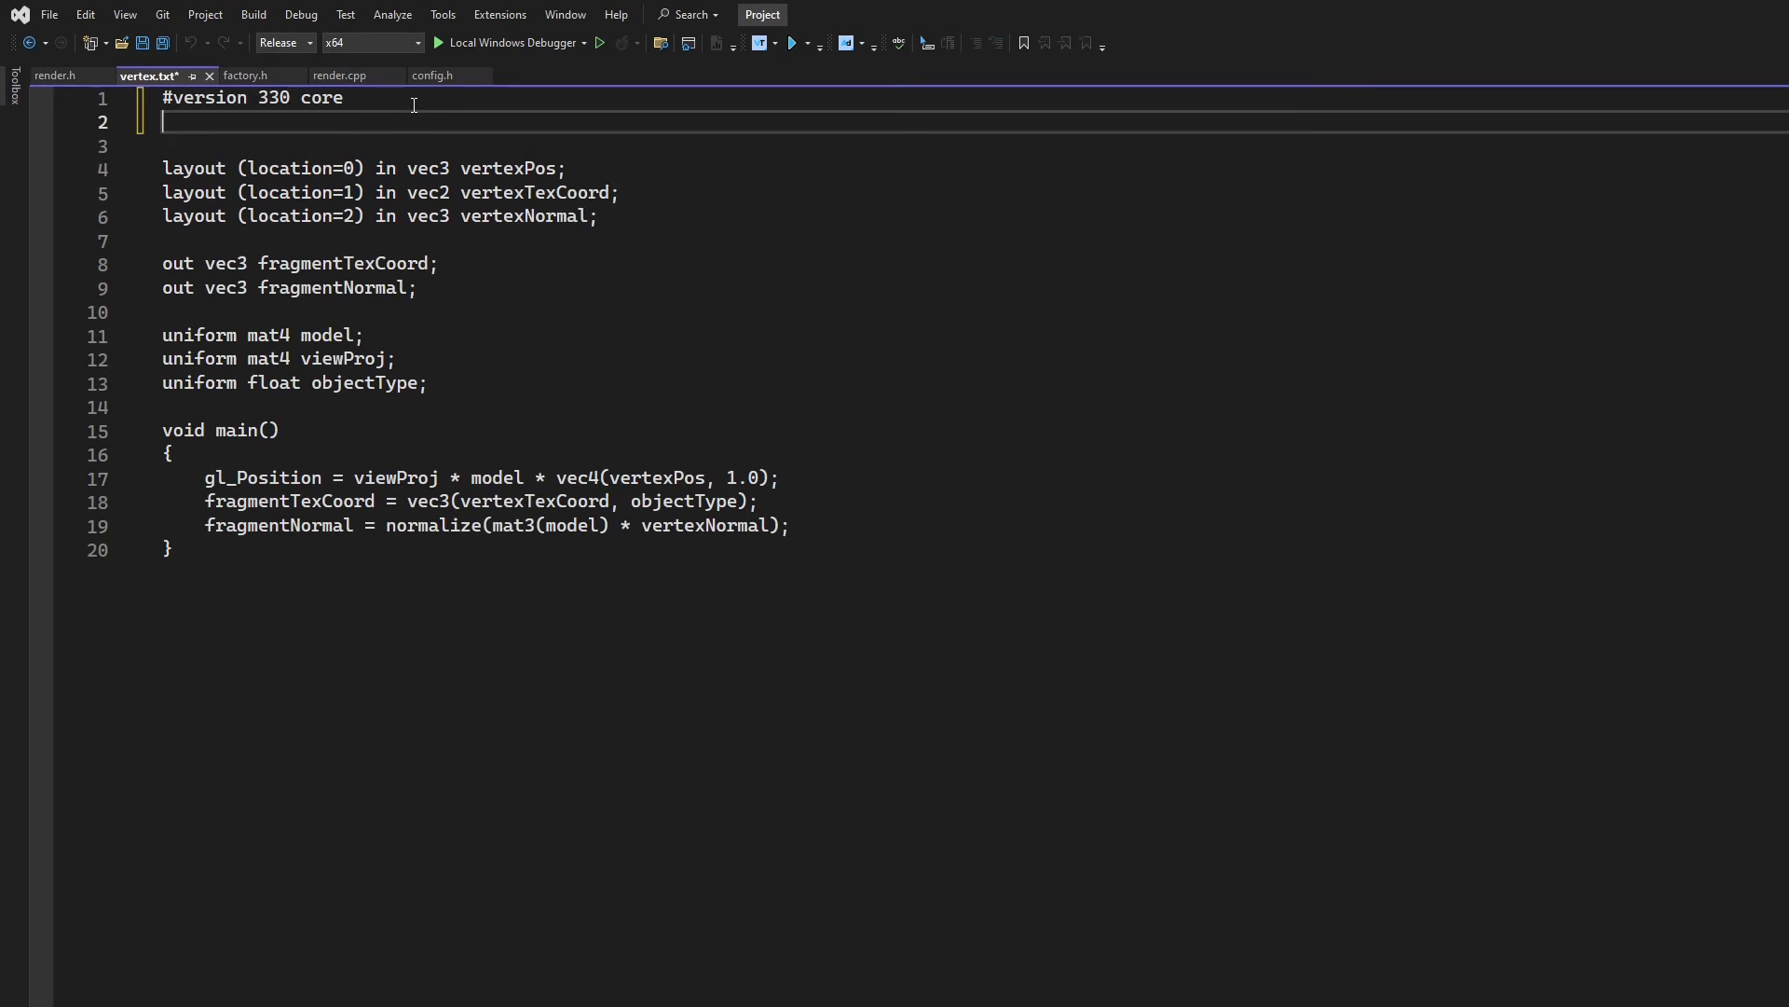
{"action": "type", "text": "#"}
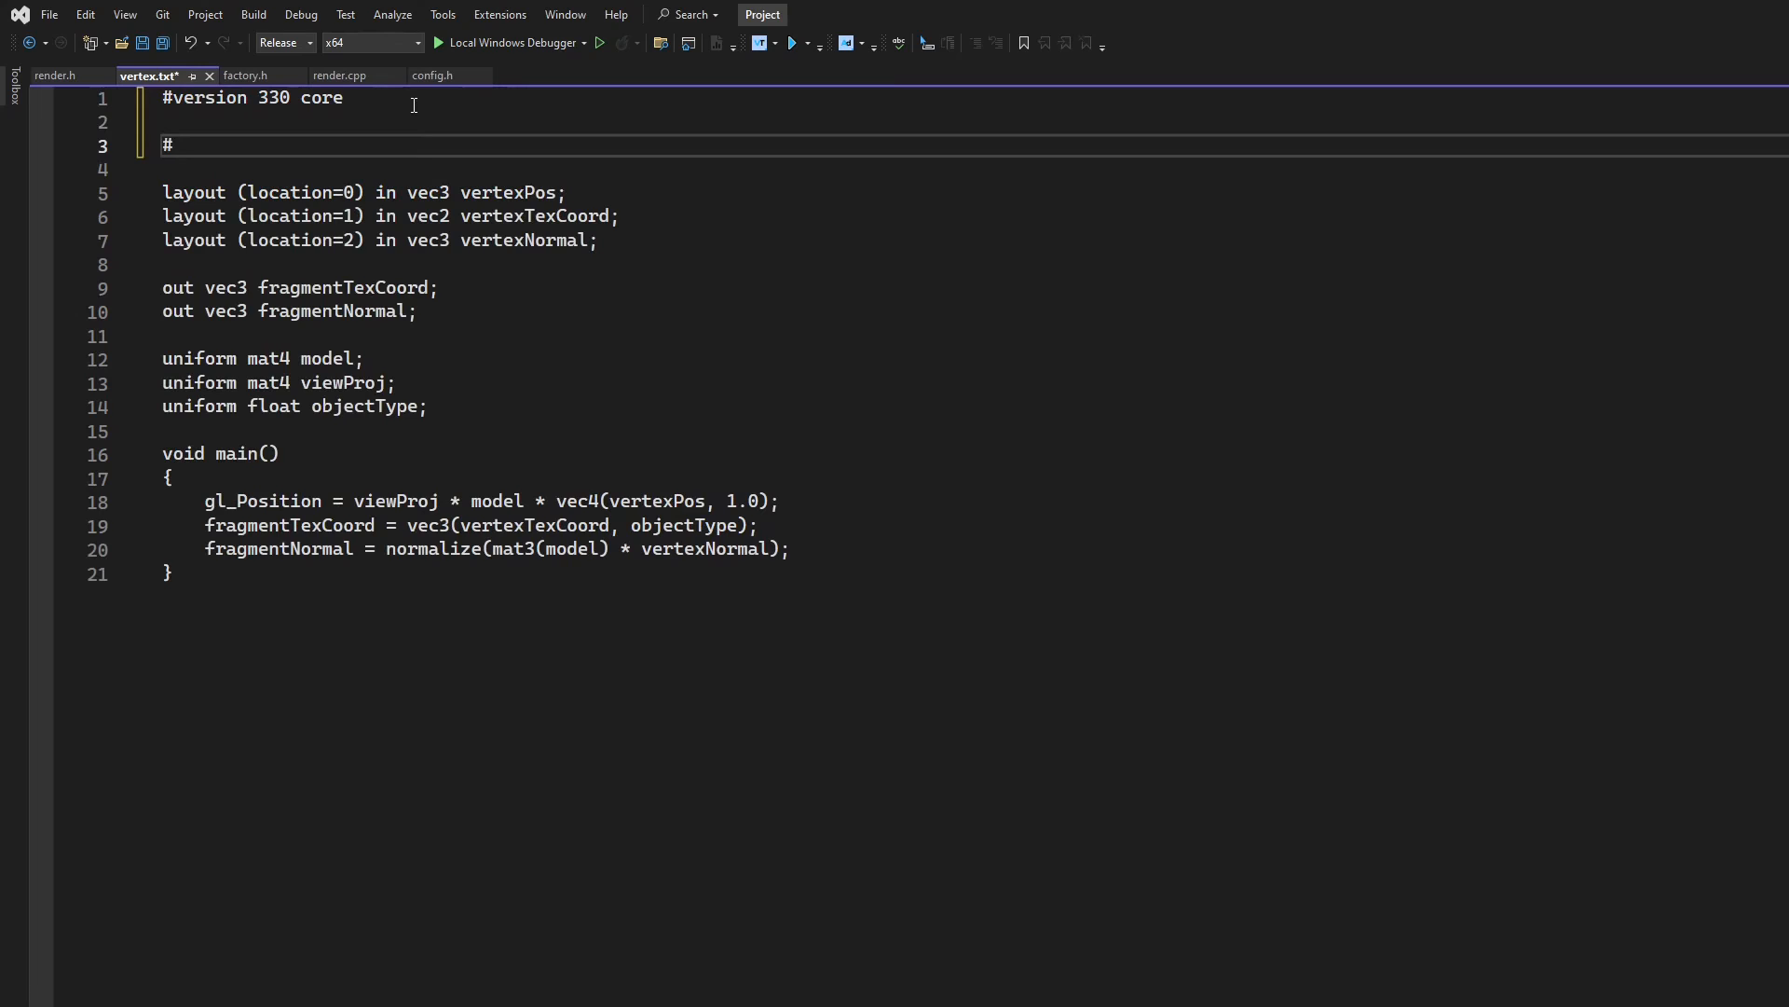
{"action": "type", "text": "e"}
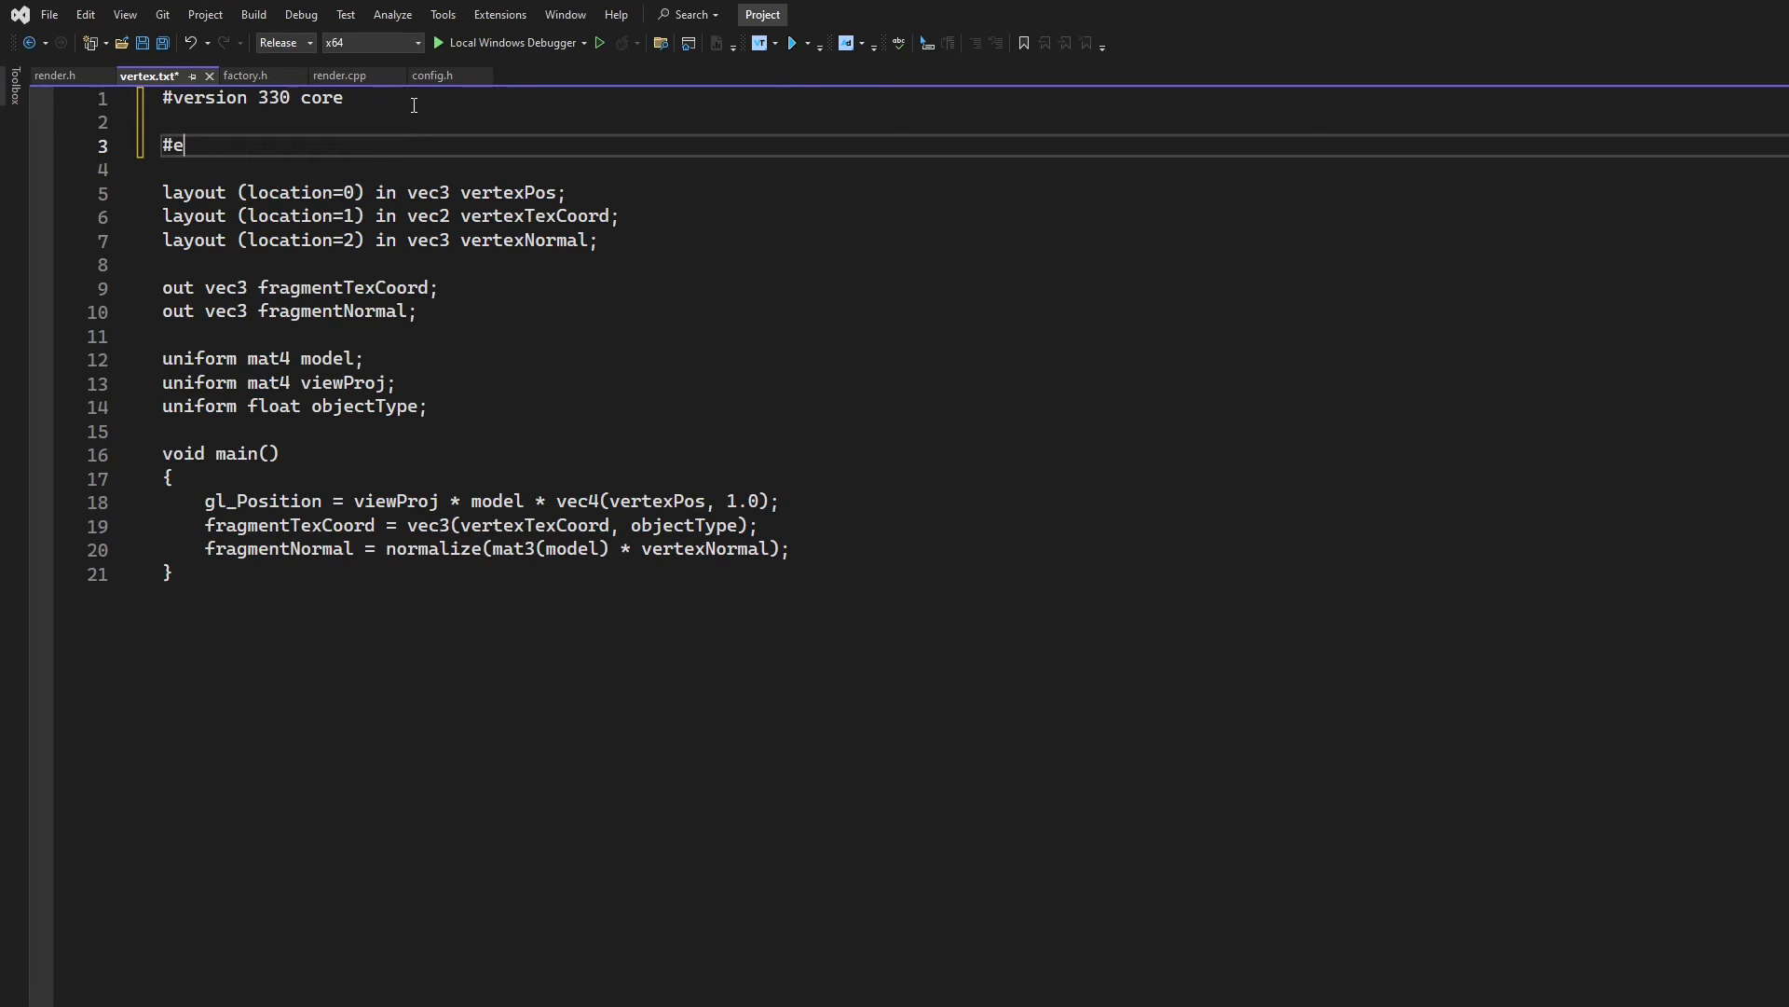
{"action": "type", "text": "xtens"}
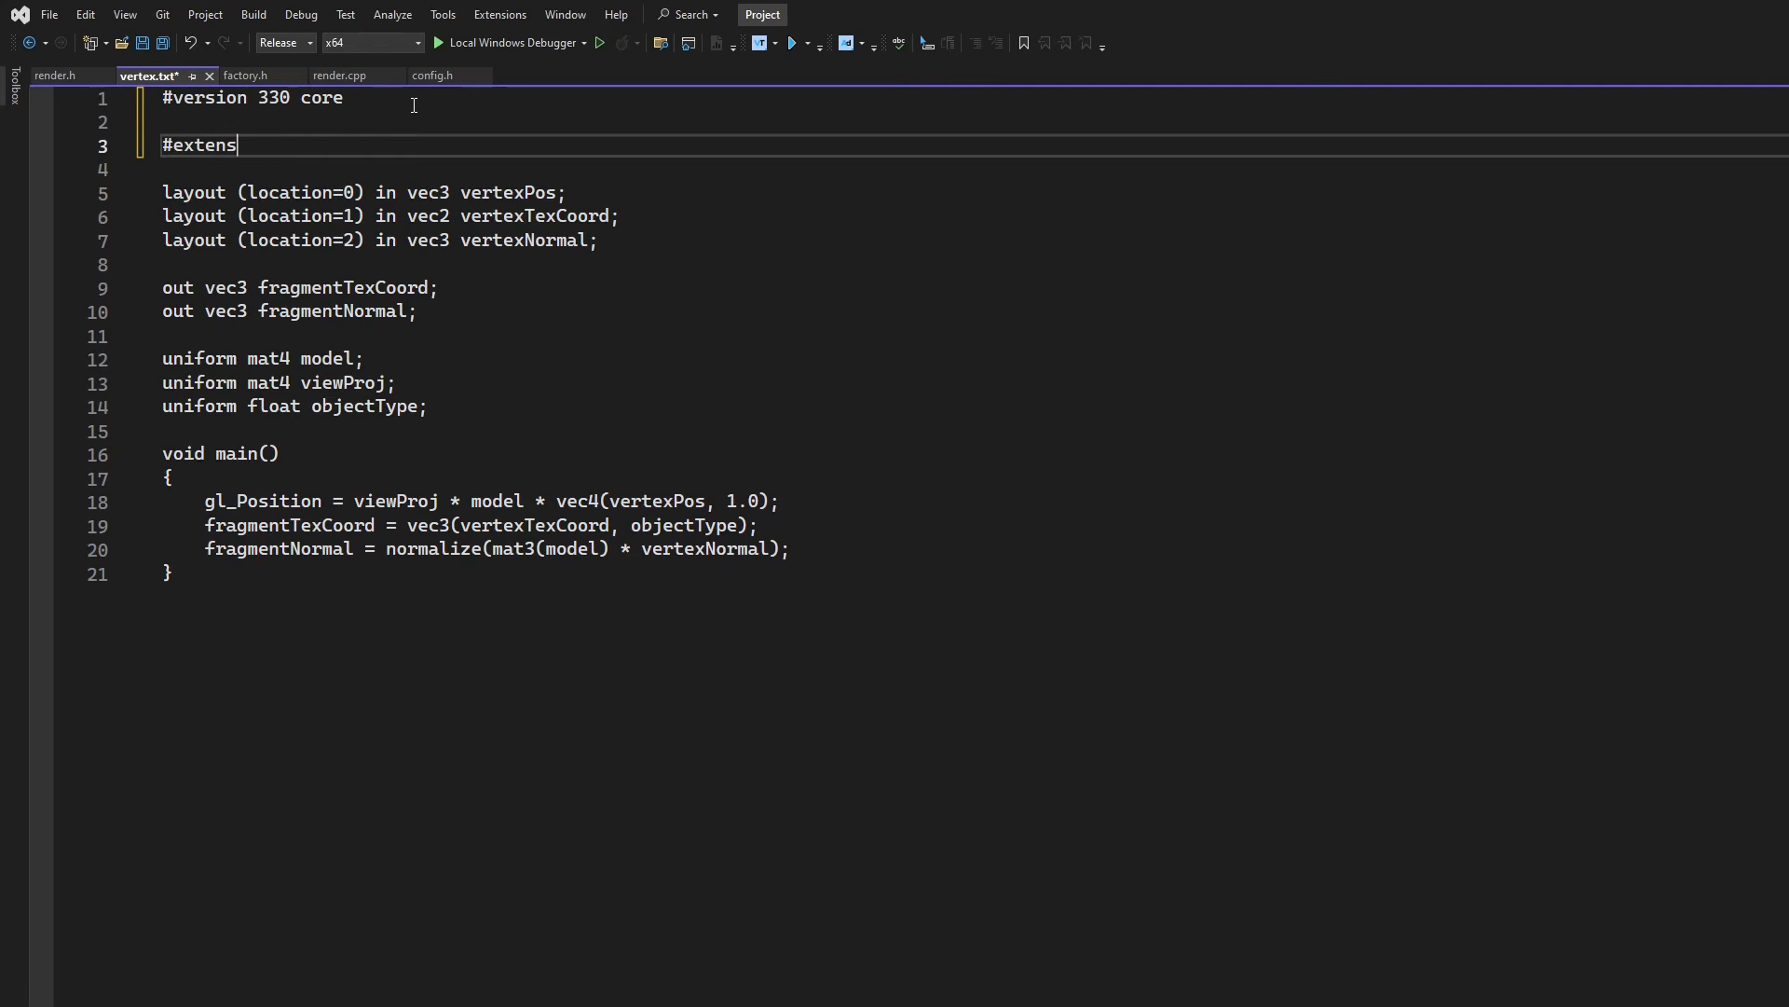
{"action": "type", "text": "ion"}
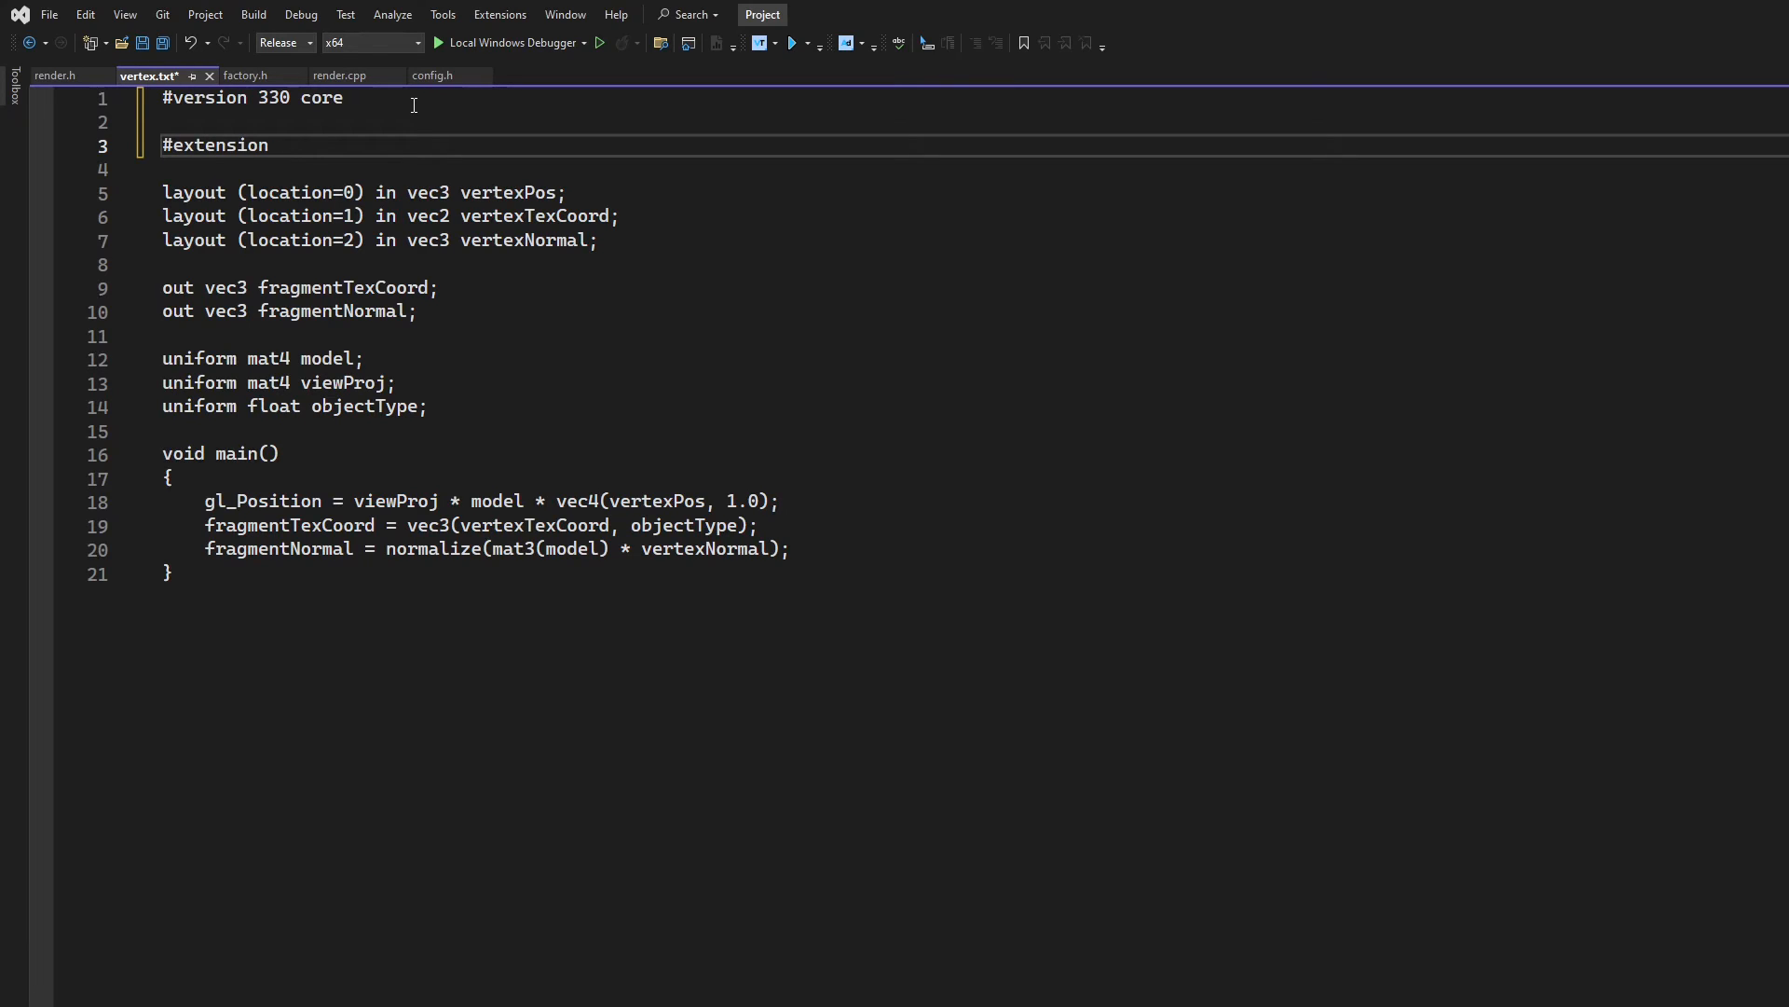
{"action": "type", "text": "GL_ARB"}
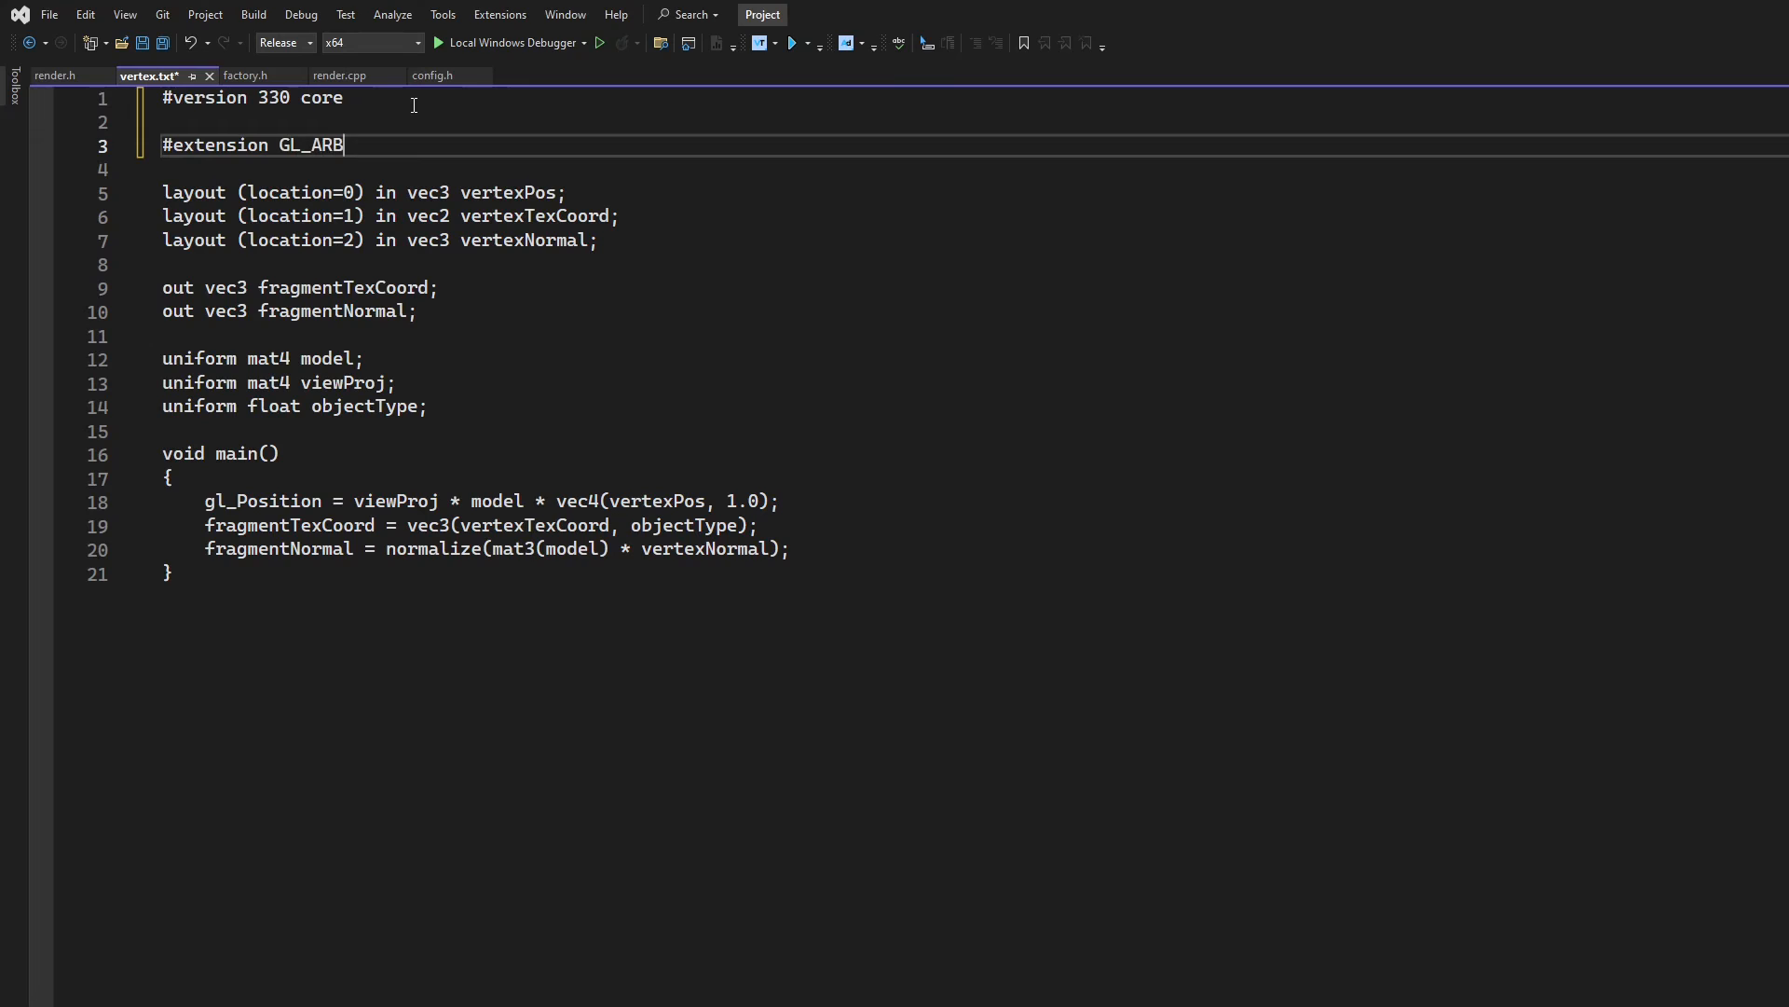
{"action": "type", "text": "_"}
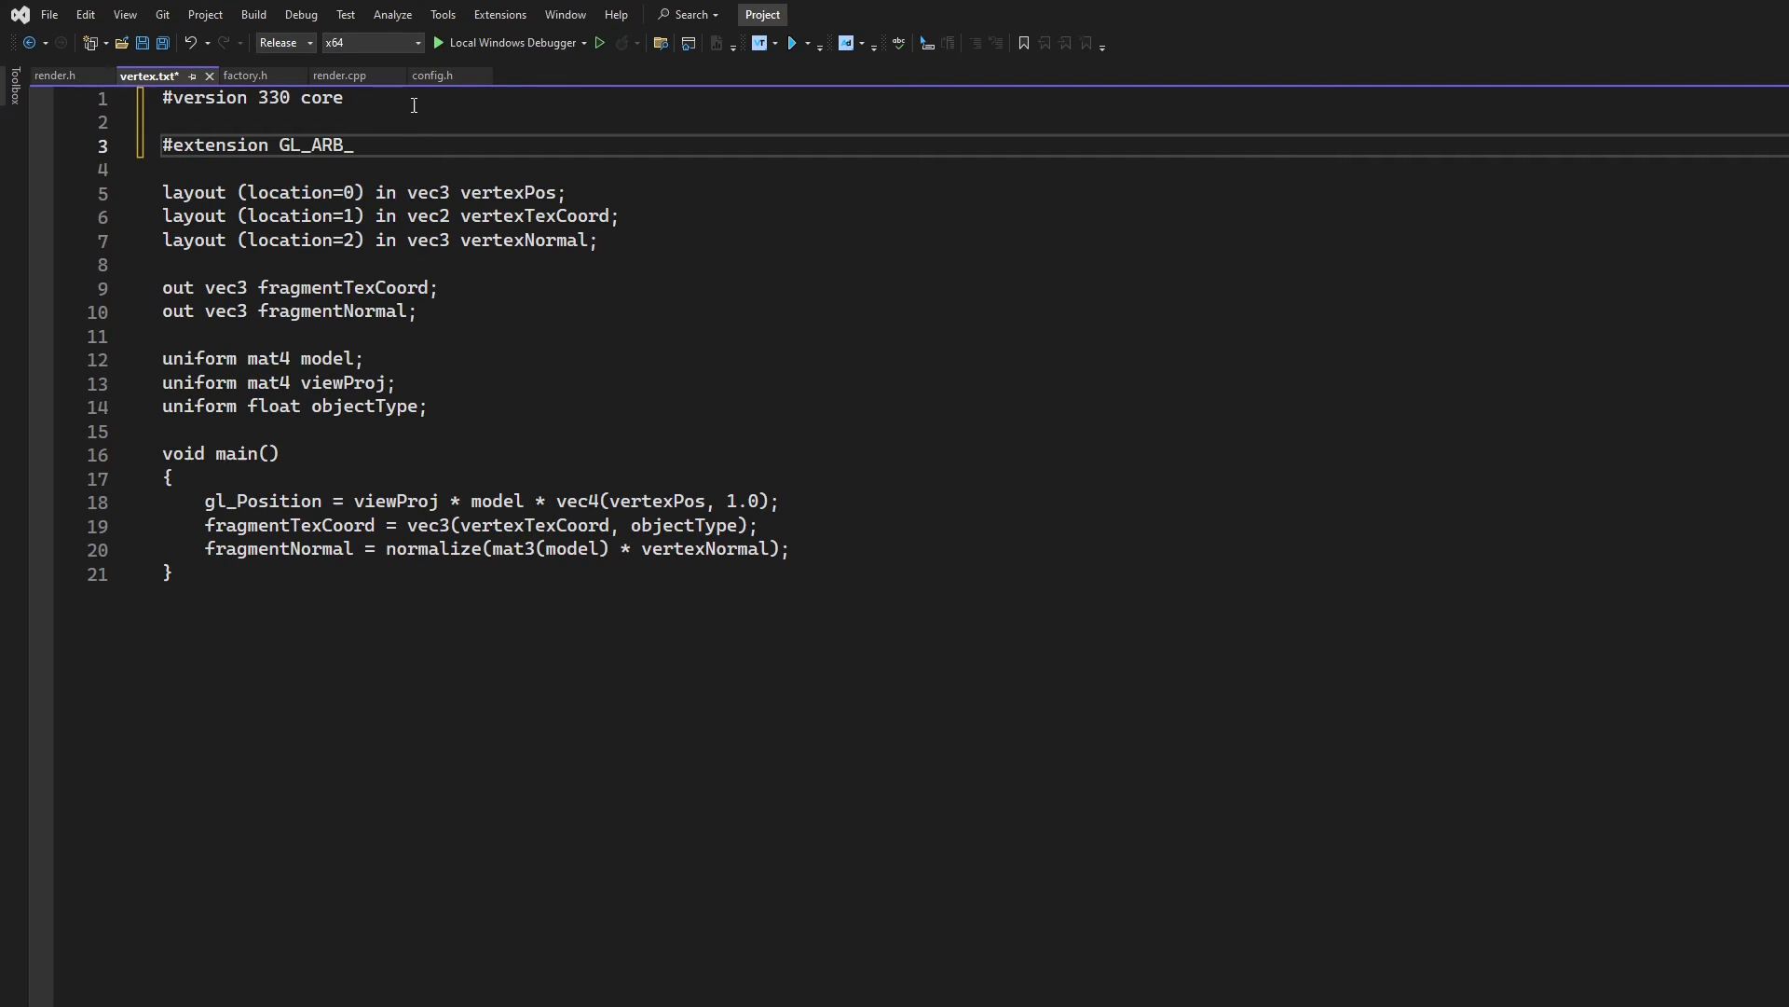
{"action": "type", "text": "bindless_"}
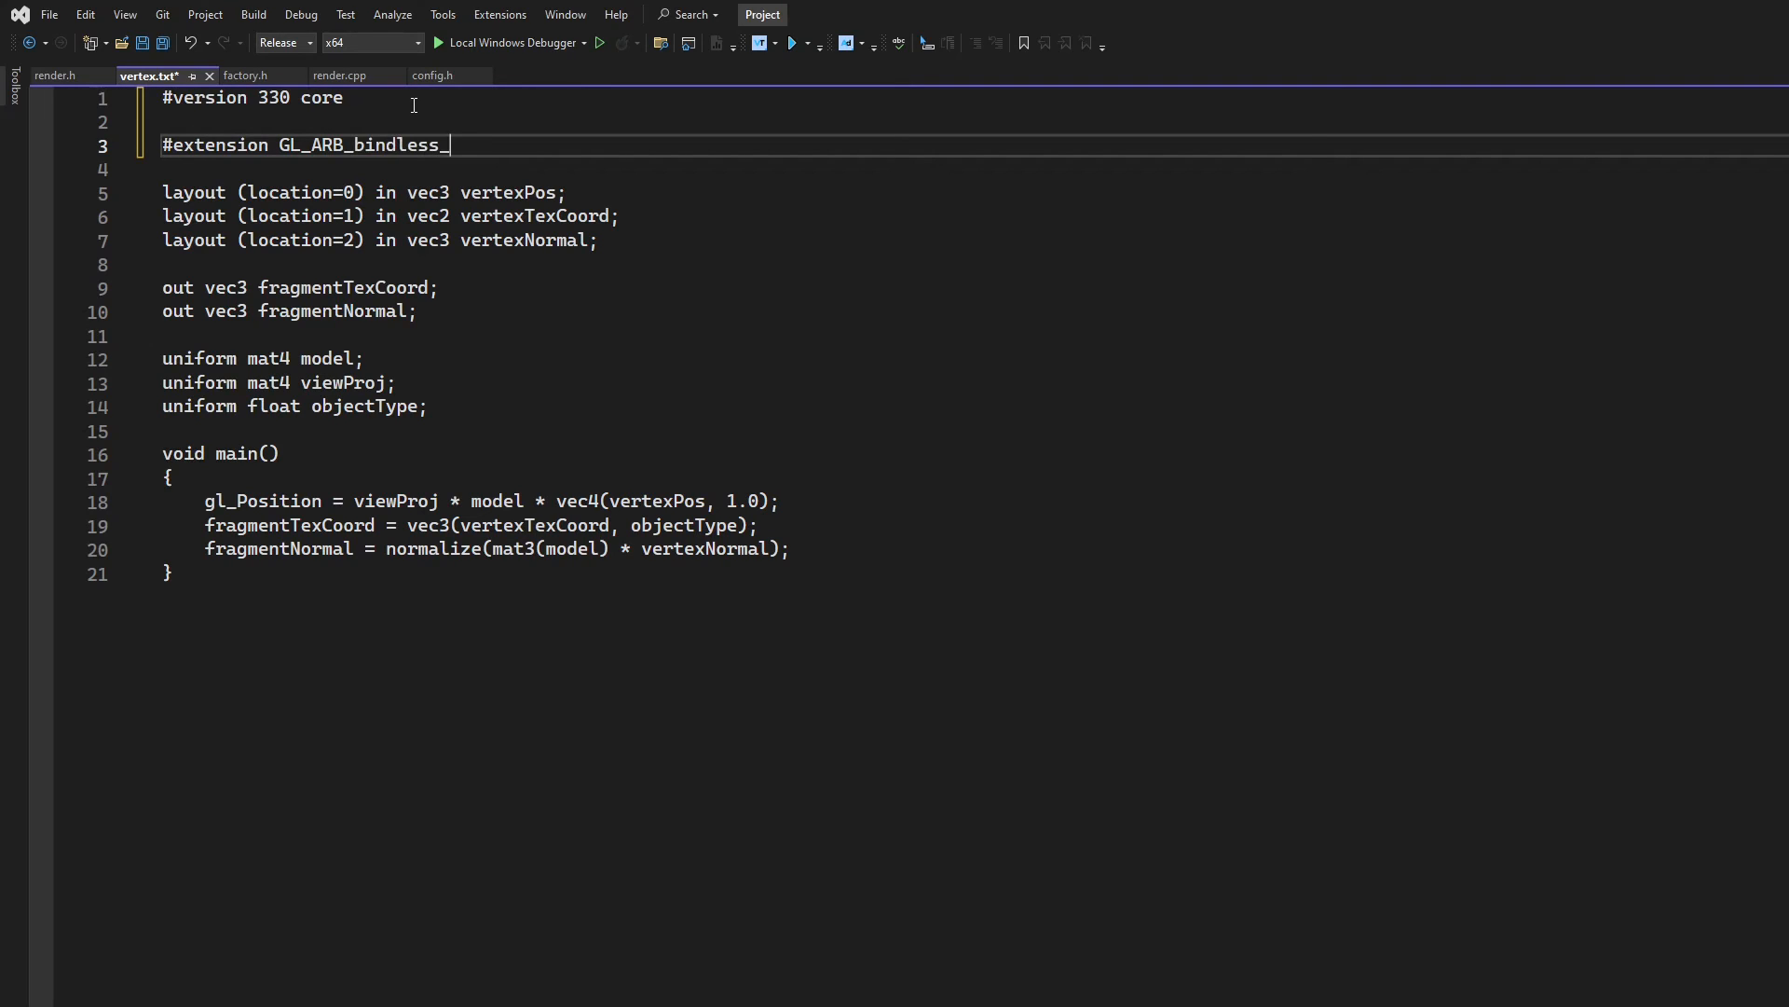
{"action": "type", "text": "texture : re"}
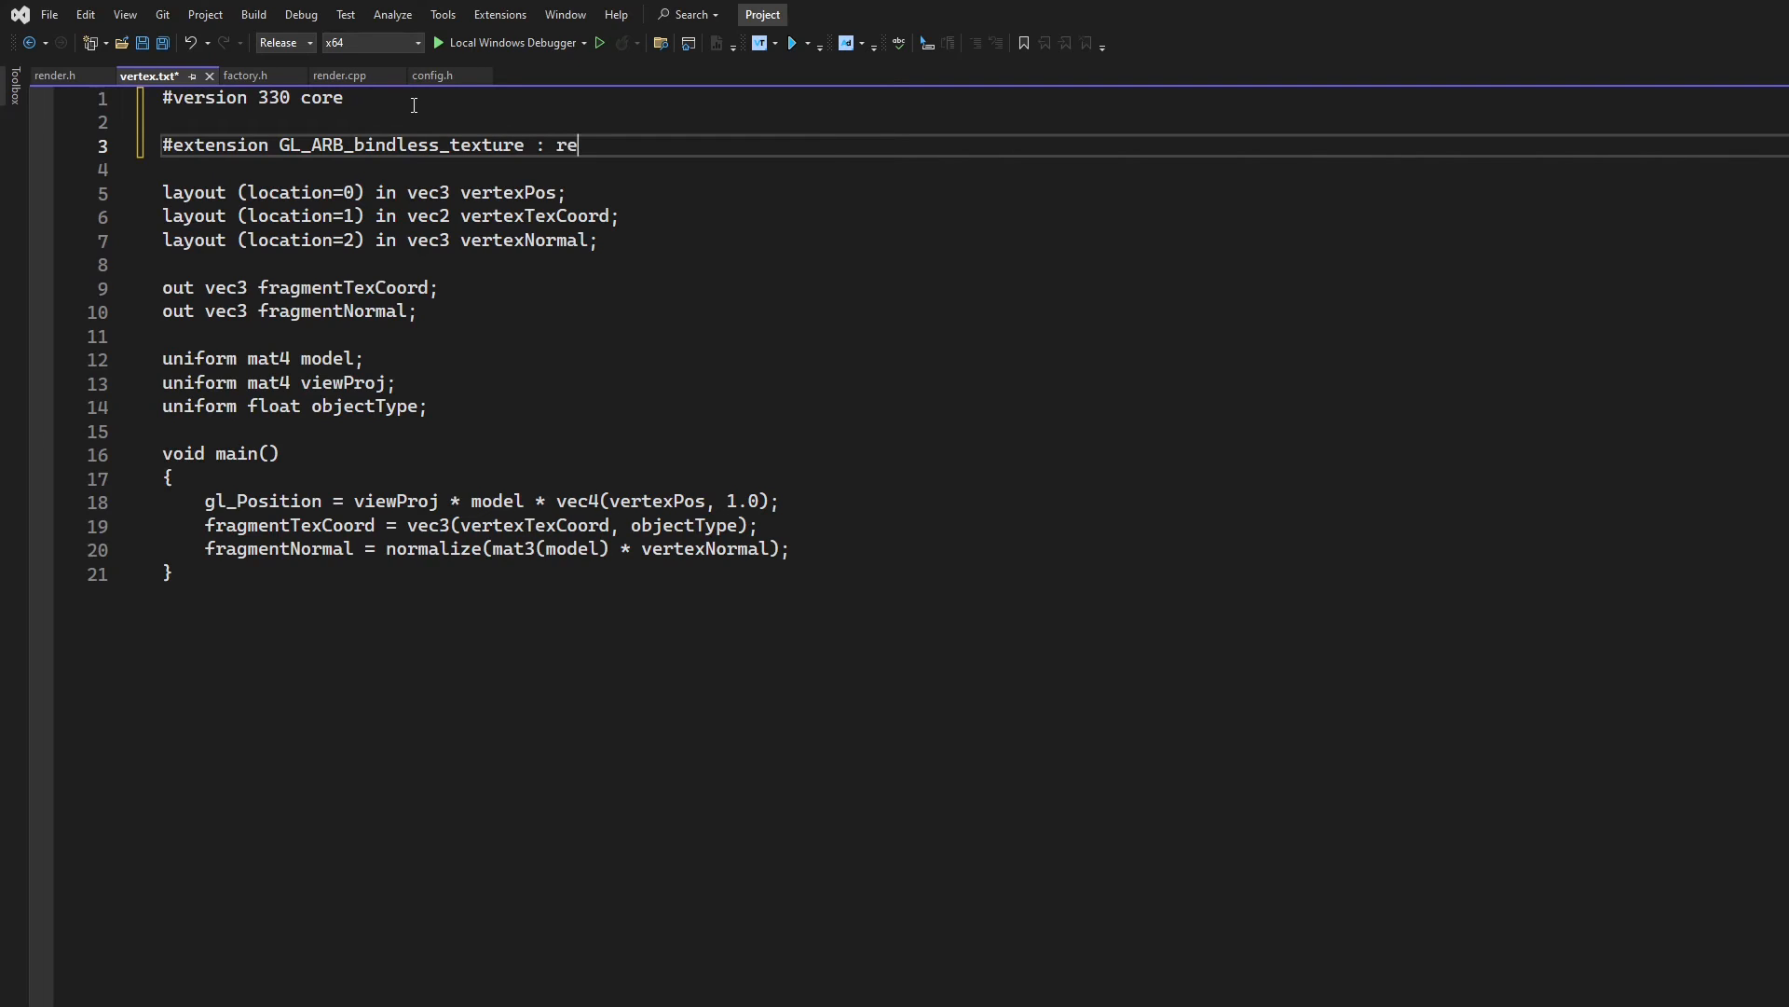
{"action": "type", "text": "quire"}
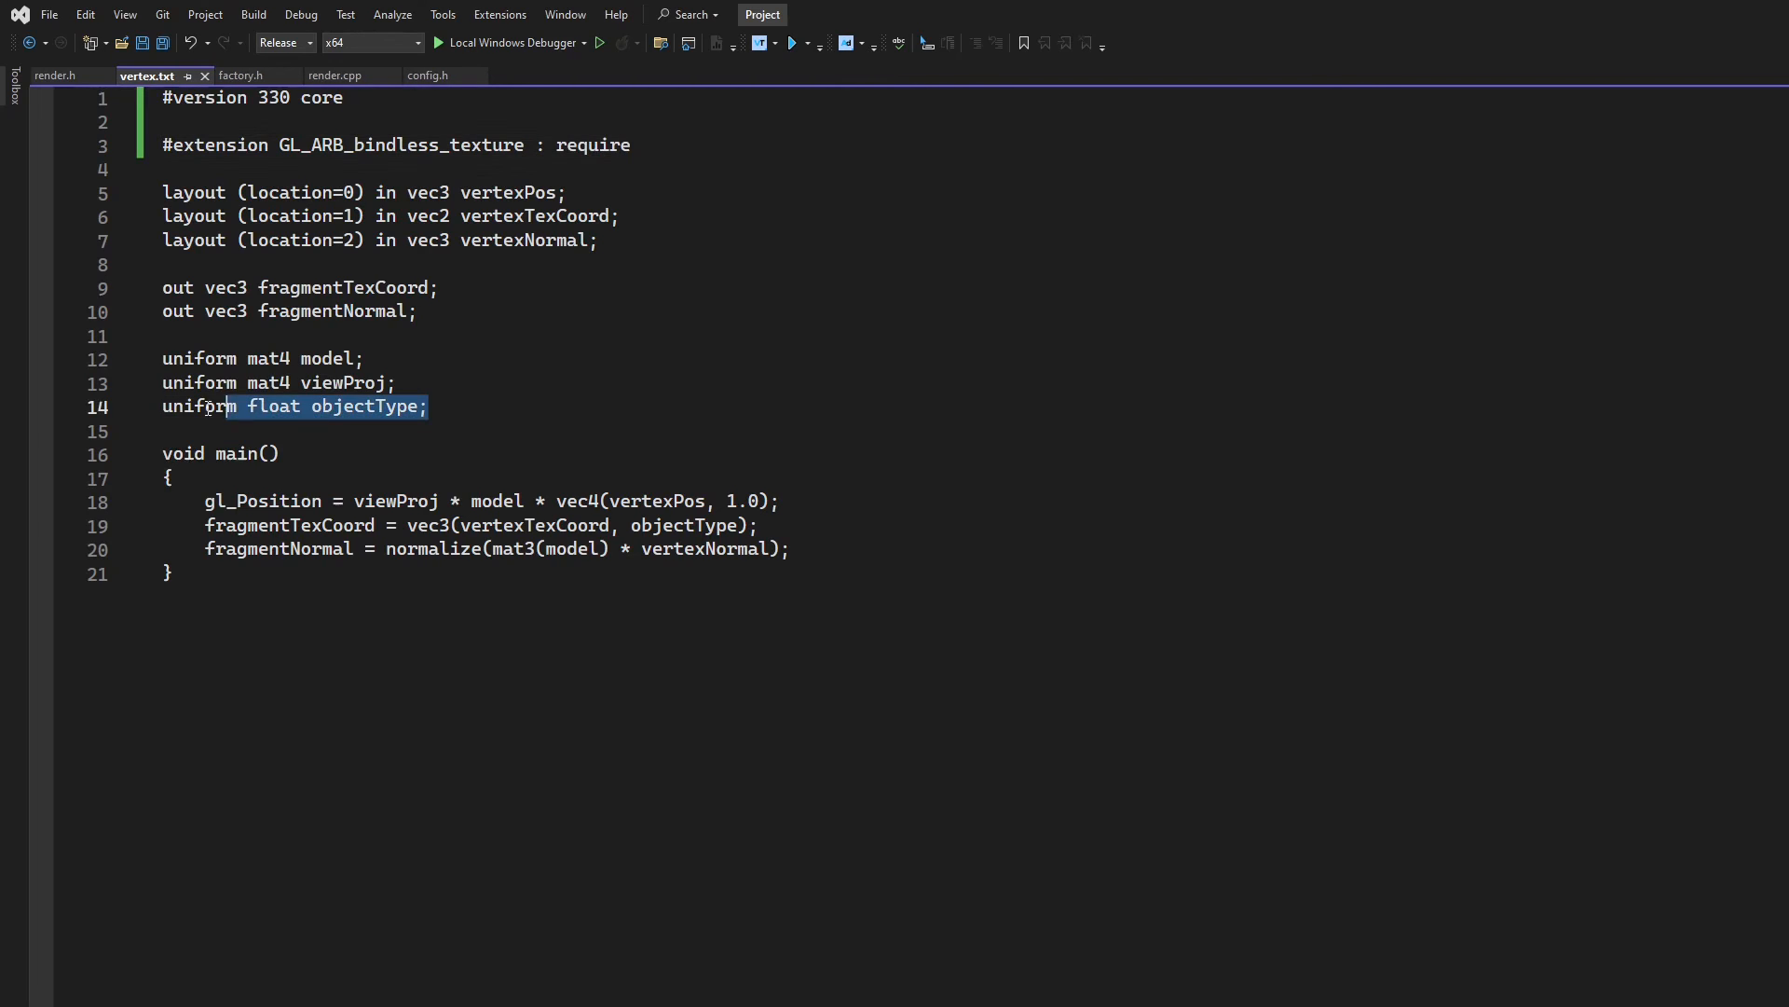
Output fragmentTexCoord as a vec2 taken directly from vertexTexCoord, and save vertex.txt
{"action": "key", "text": "Delete"}
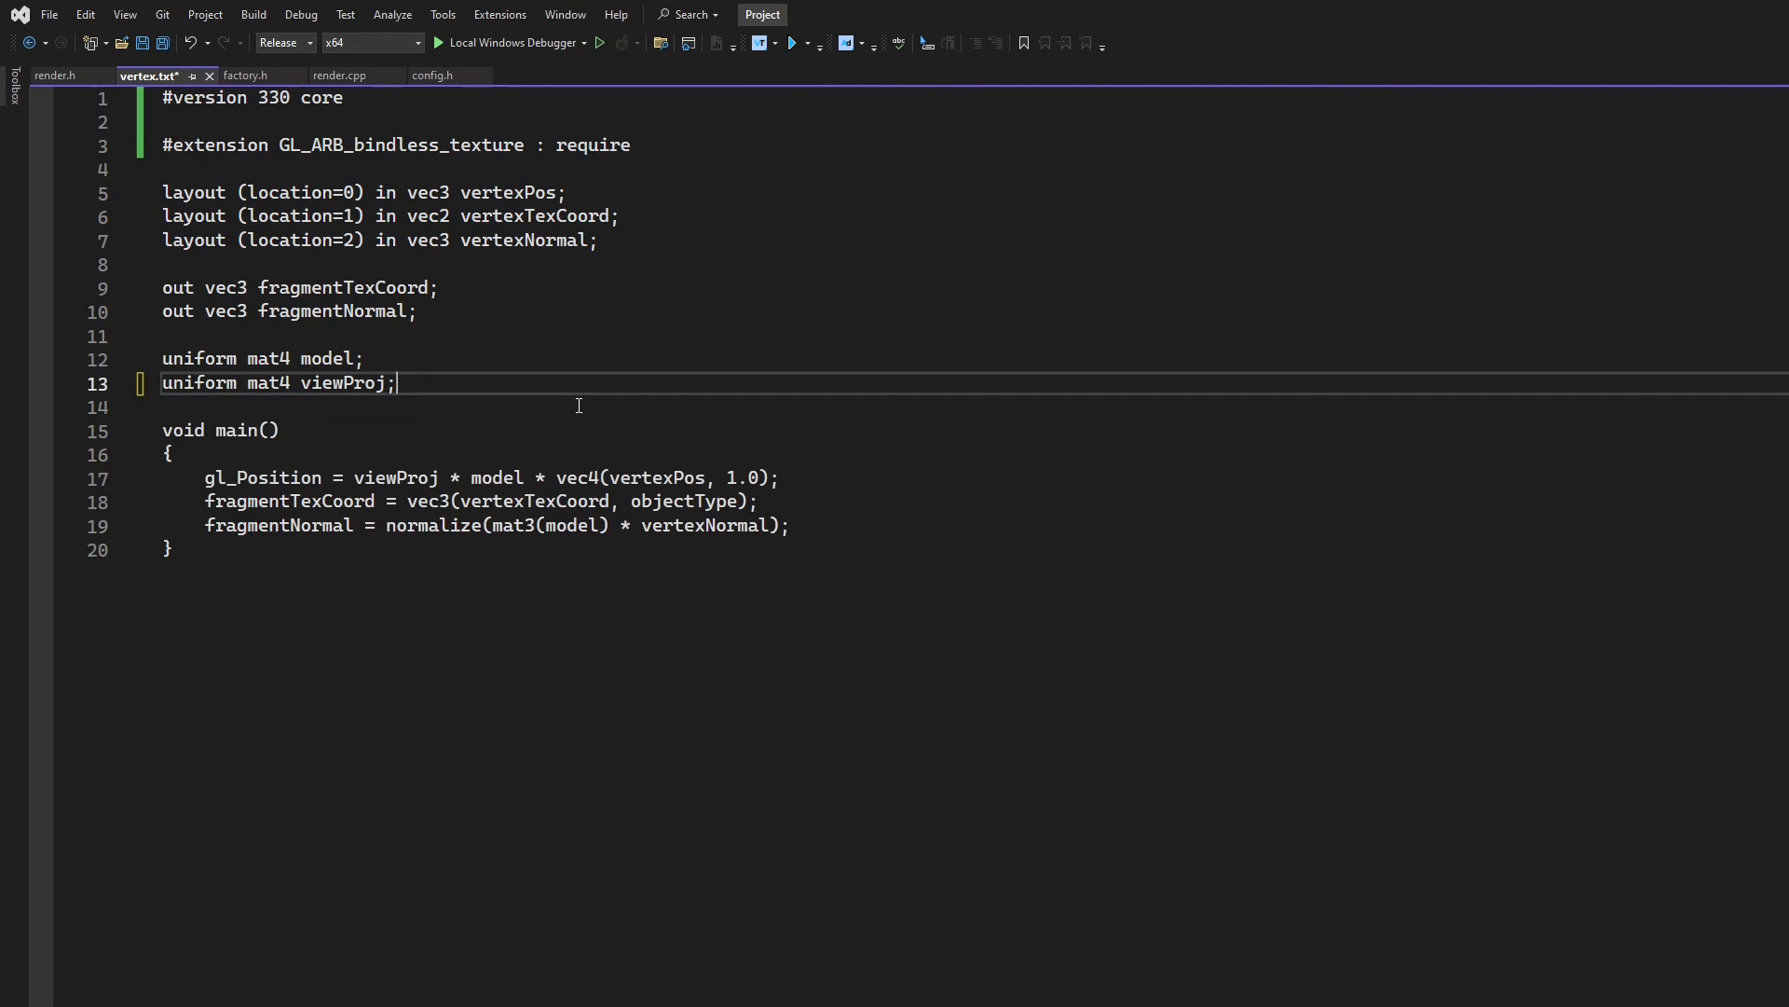
{"action": "key", "text": "Ctrl+S"}
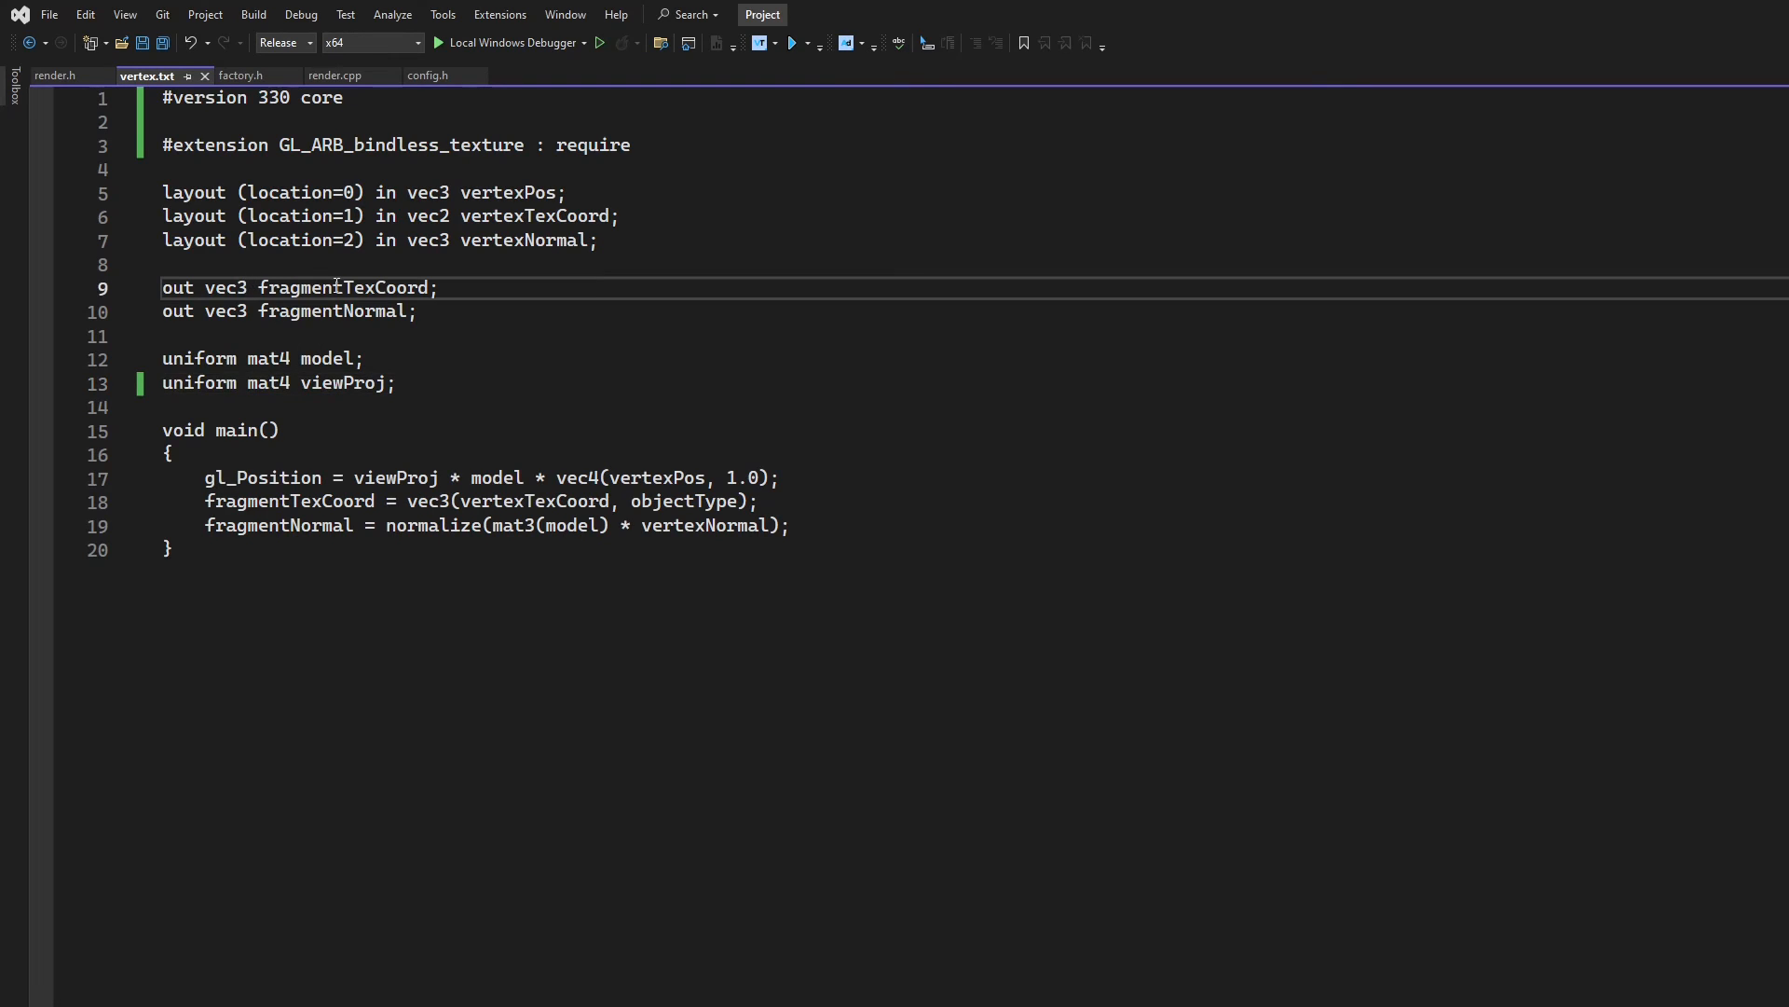
{"action": "type", "text": "vec2"}
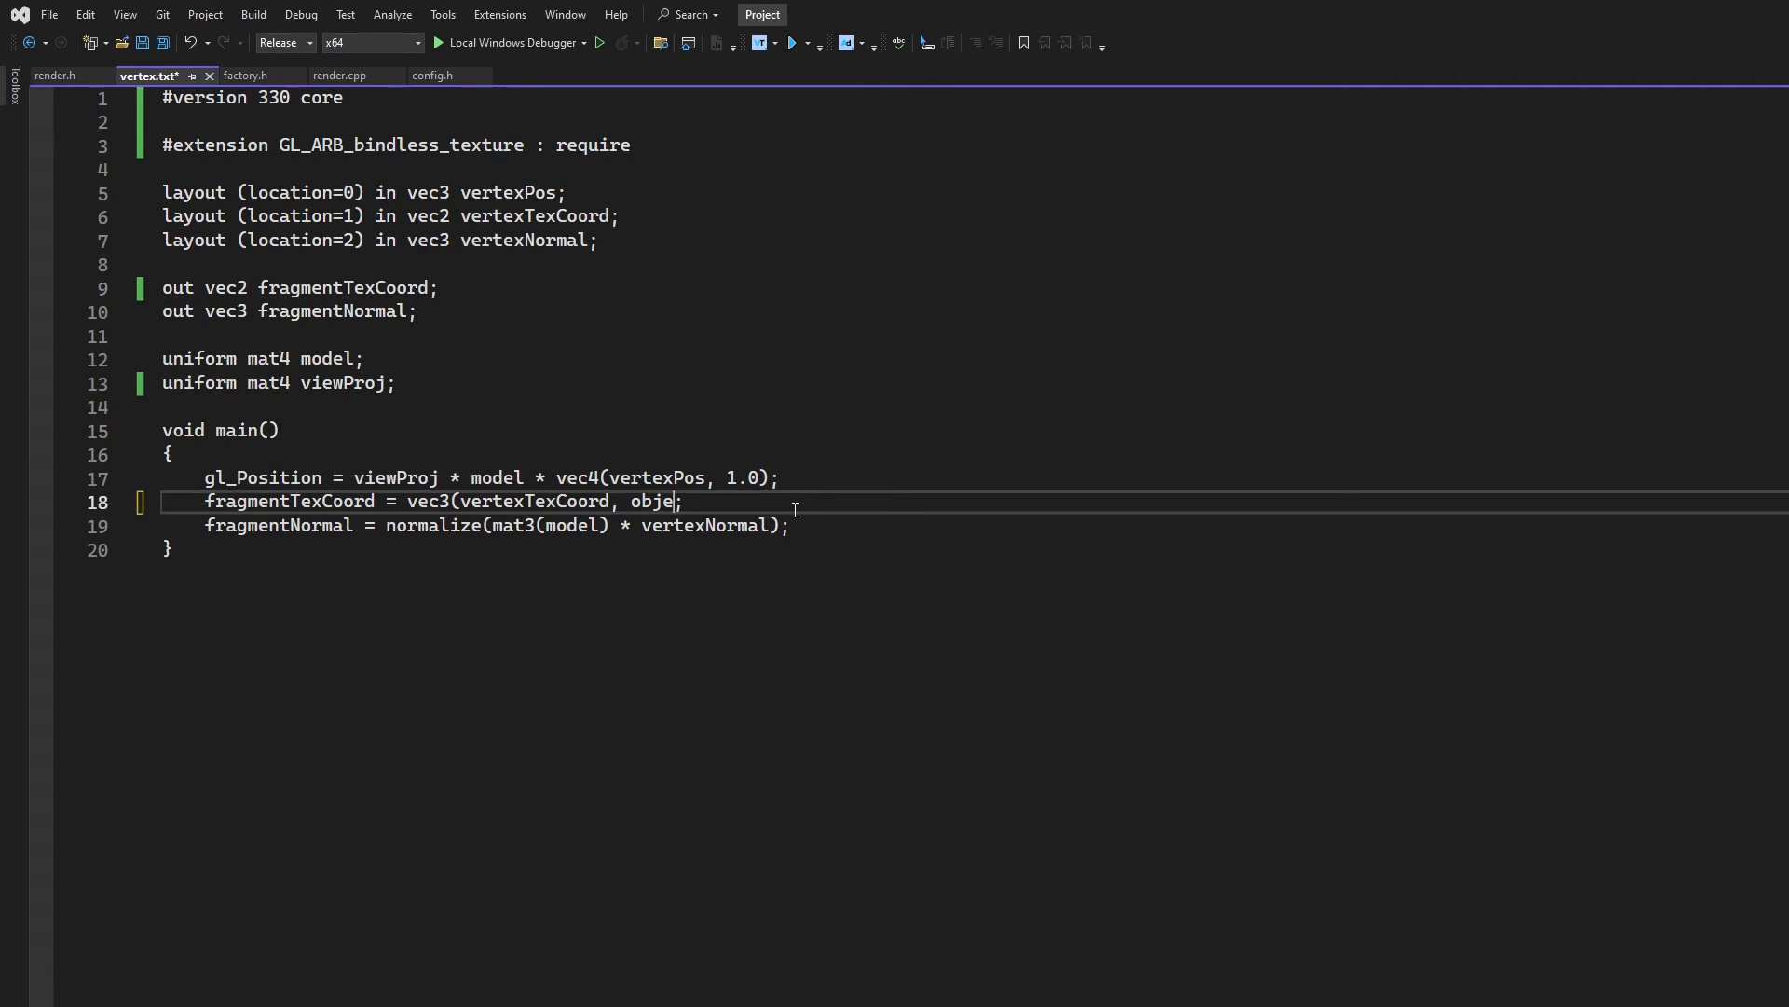
{"action": "key", "text": "BackSpace"}
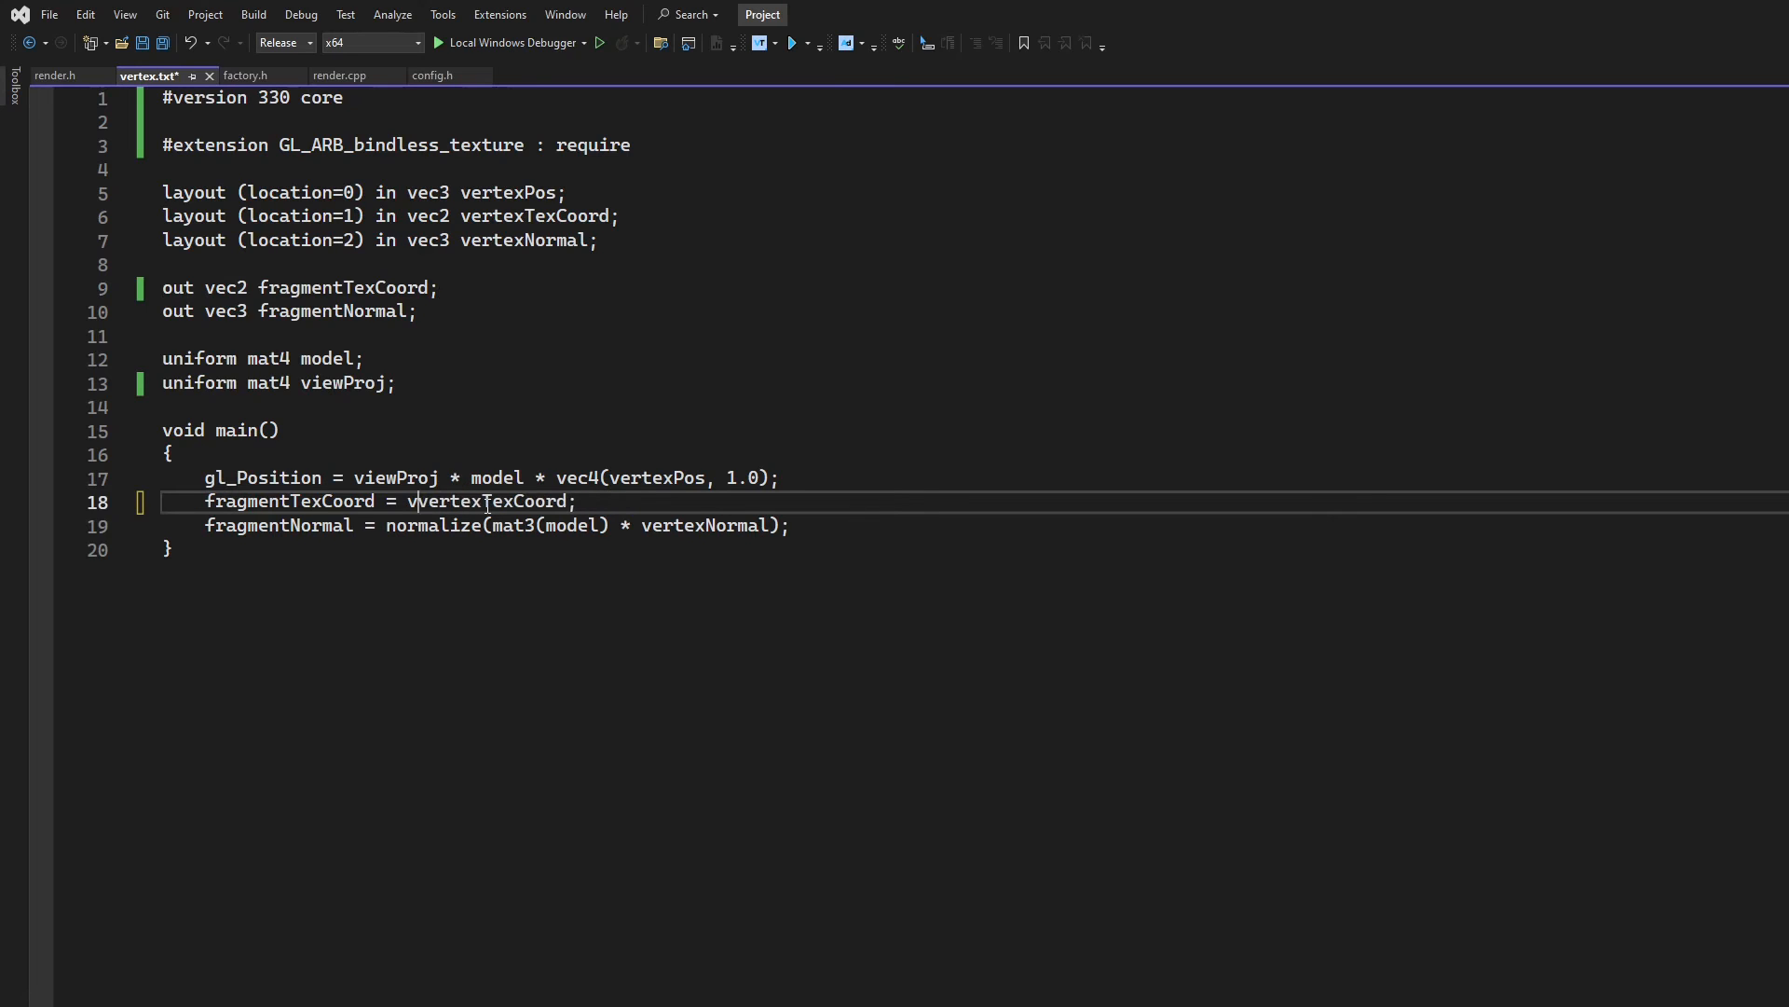
{"action": "key", "text": "Backspace"}
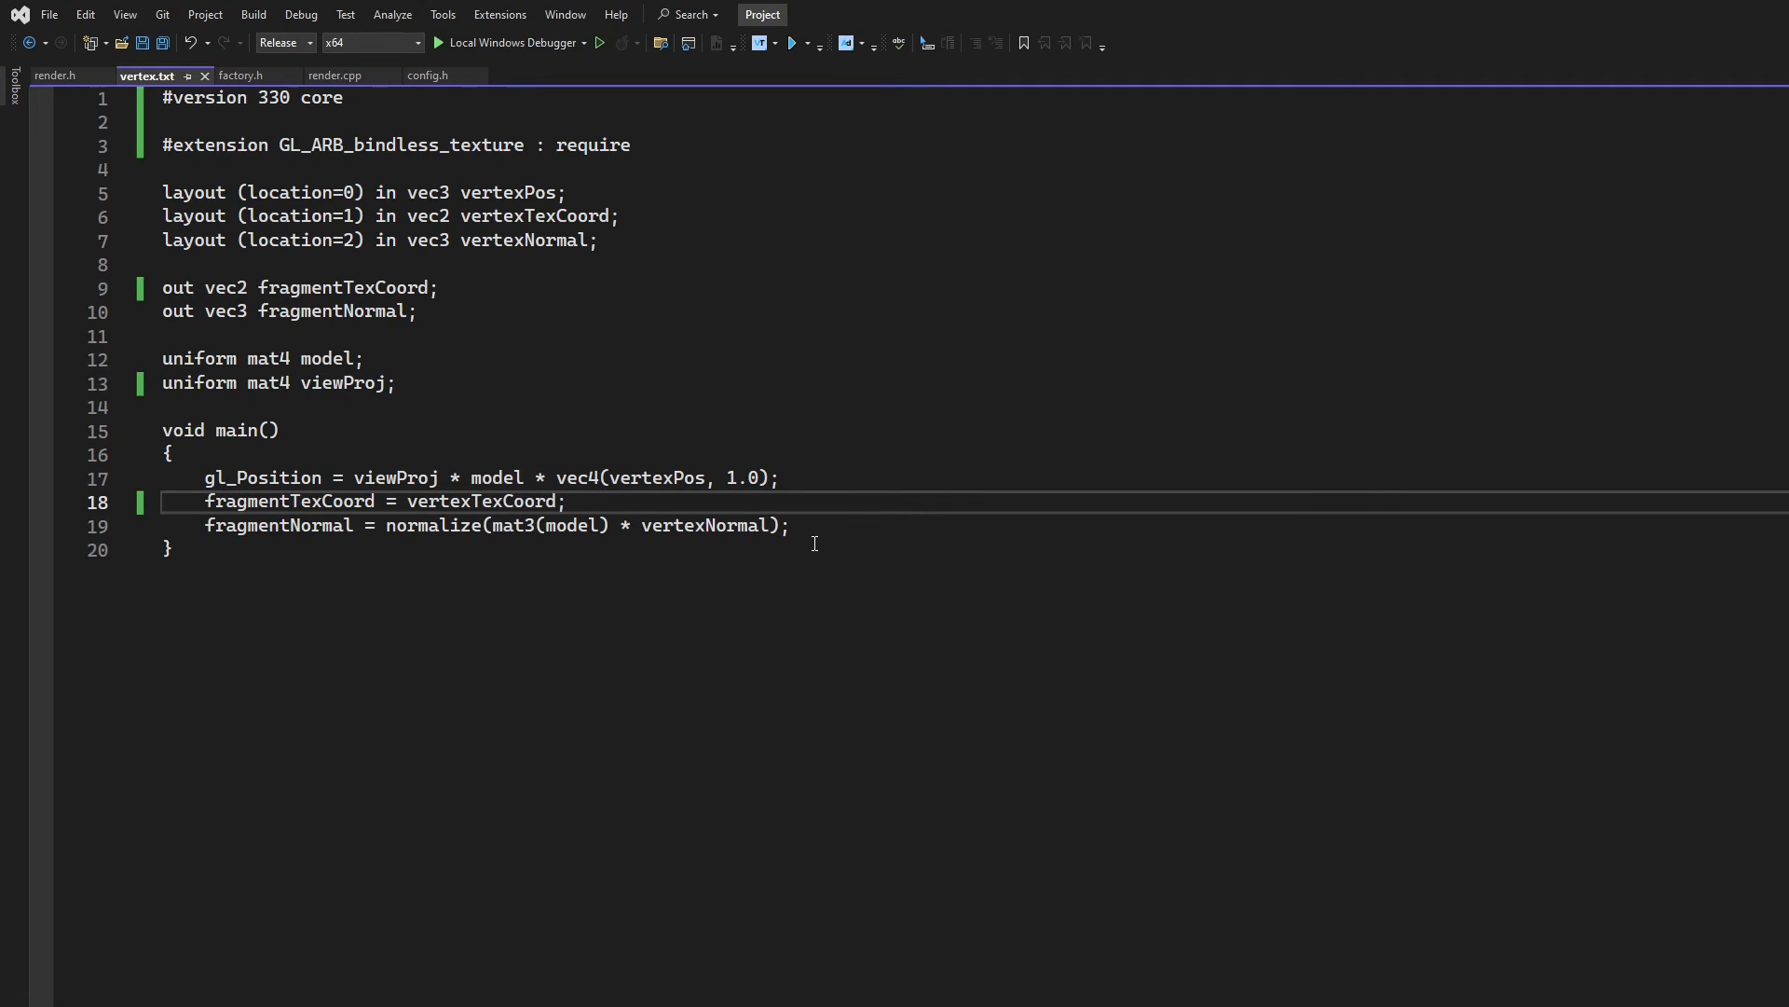
{"action": "left_click", "coordinate": [409, 502]}
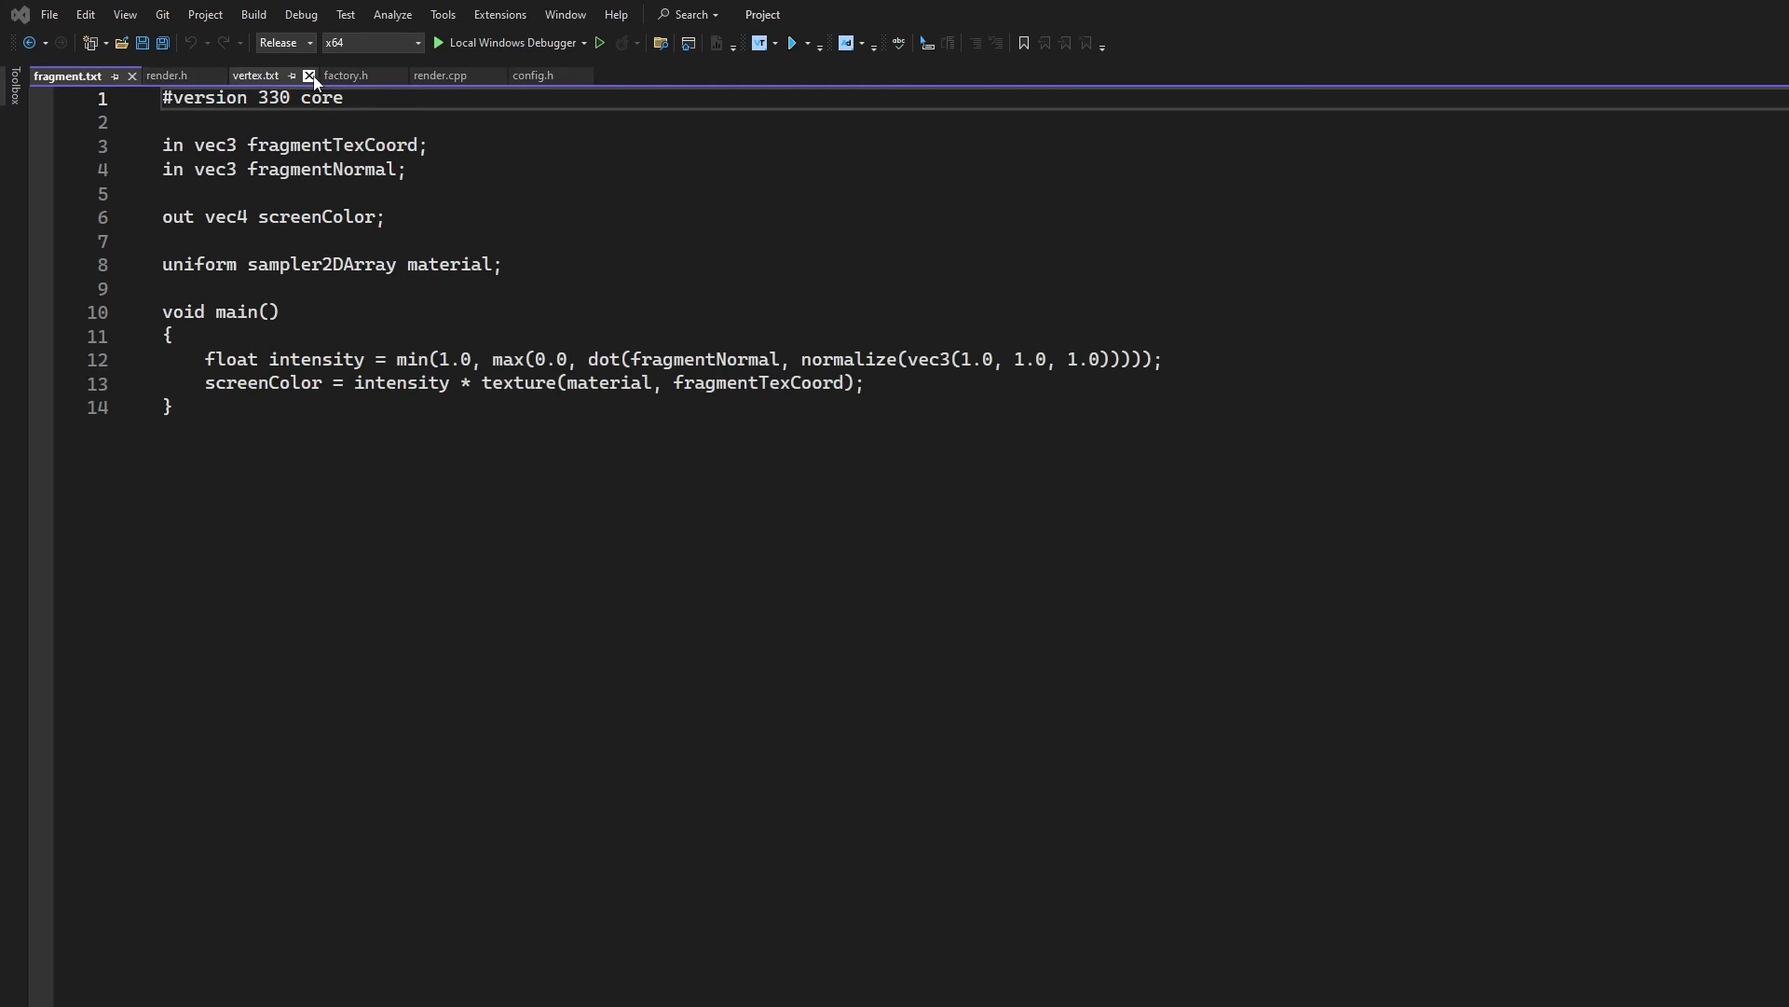
Copy the GL_ARB_bindless_texture #extension line from vertex.txt into fragment.txt
{"action": "left_click", "coordinate": [263, 75]}
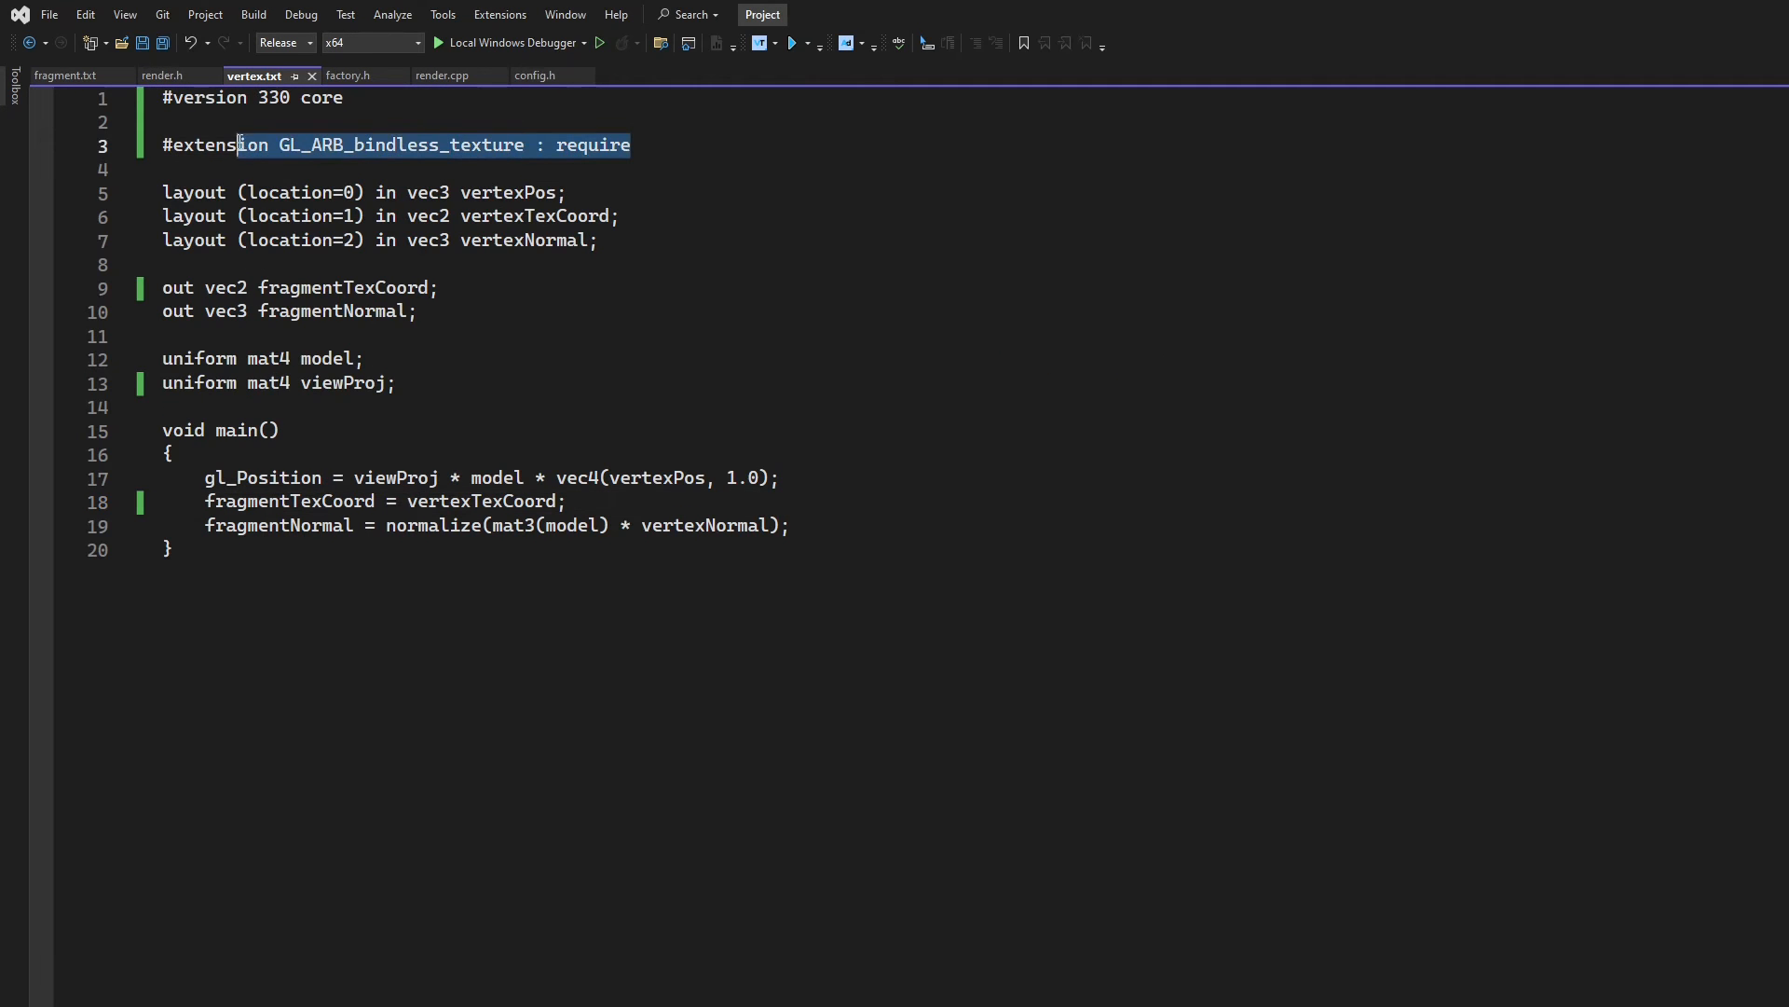
{"action": "left_click", "coordinate": [631, 145]}
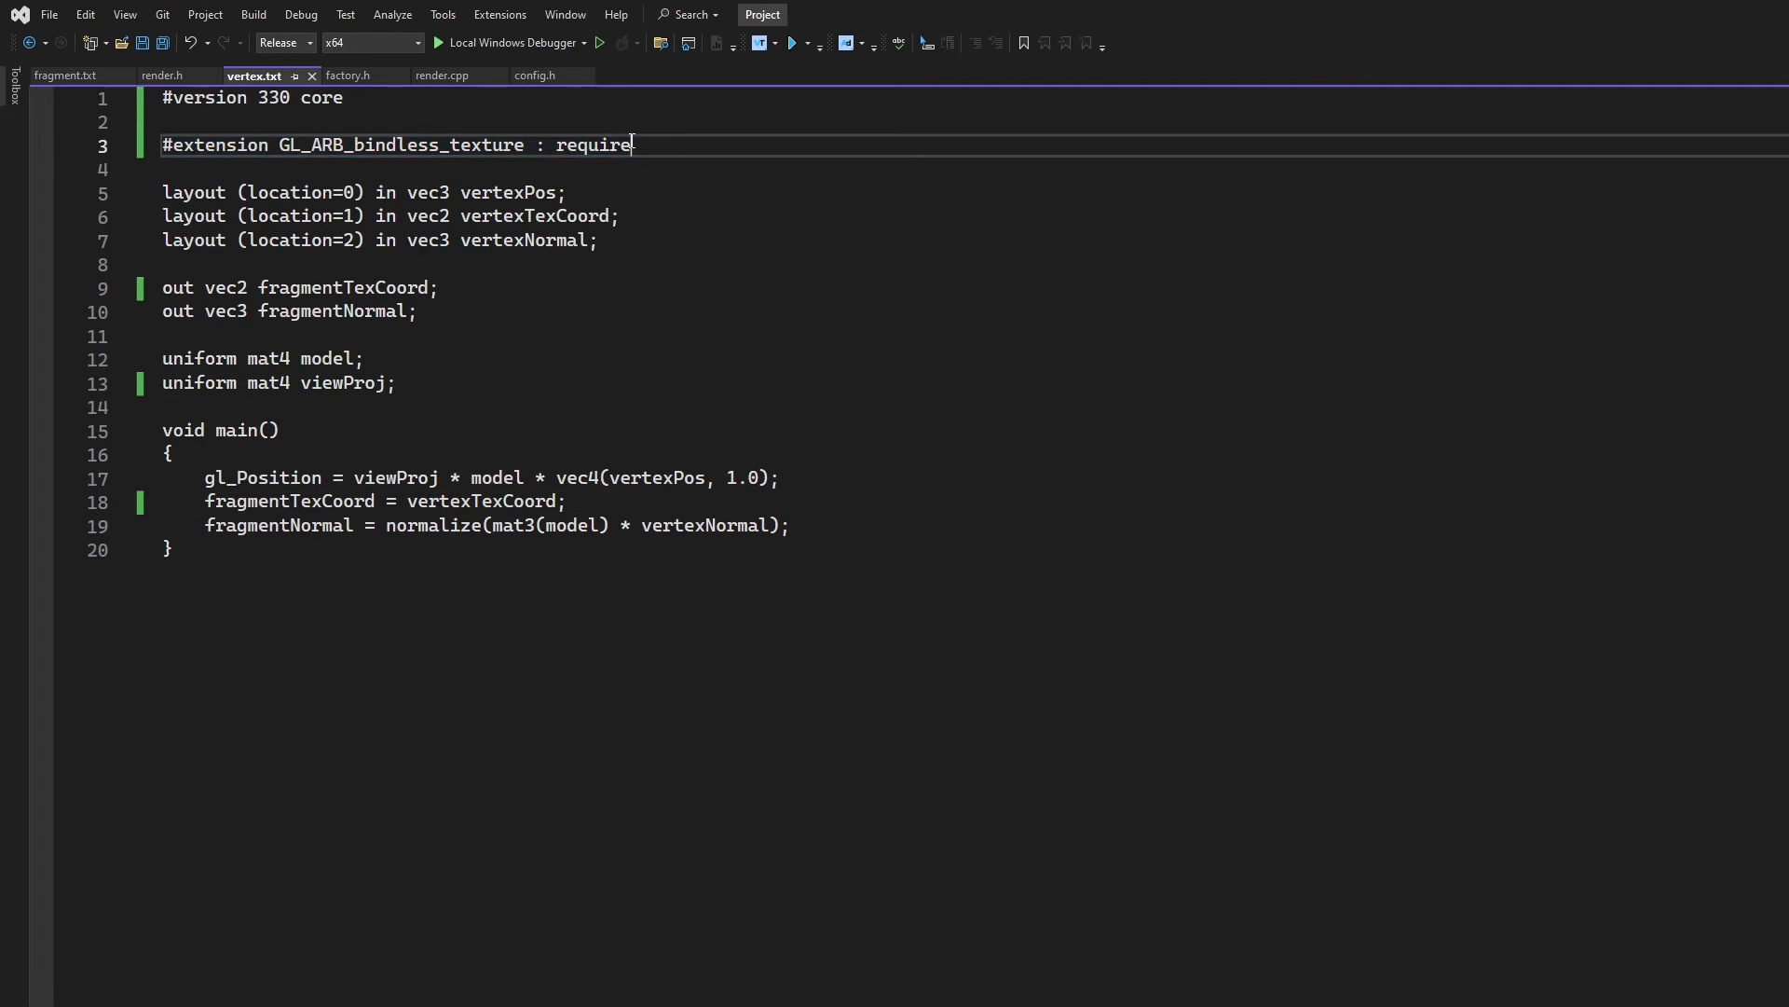
{"action": "left_click", "coordinate": [62, 75]}
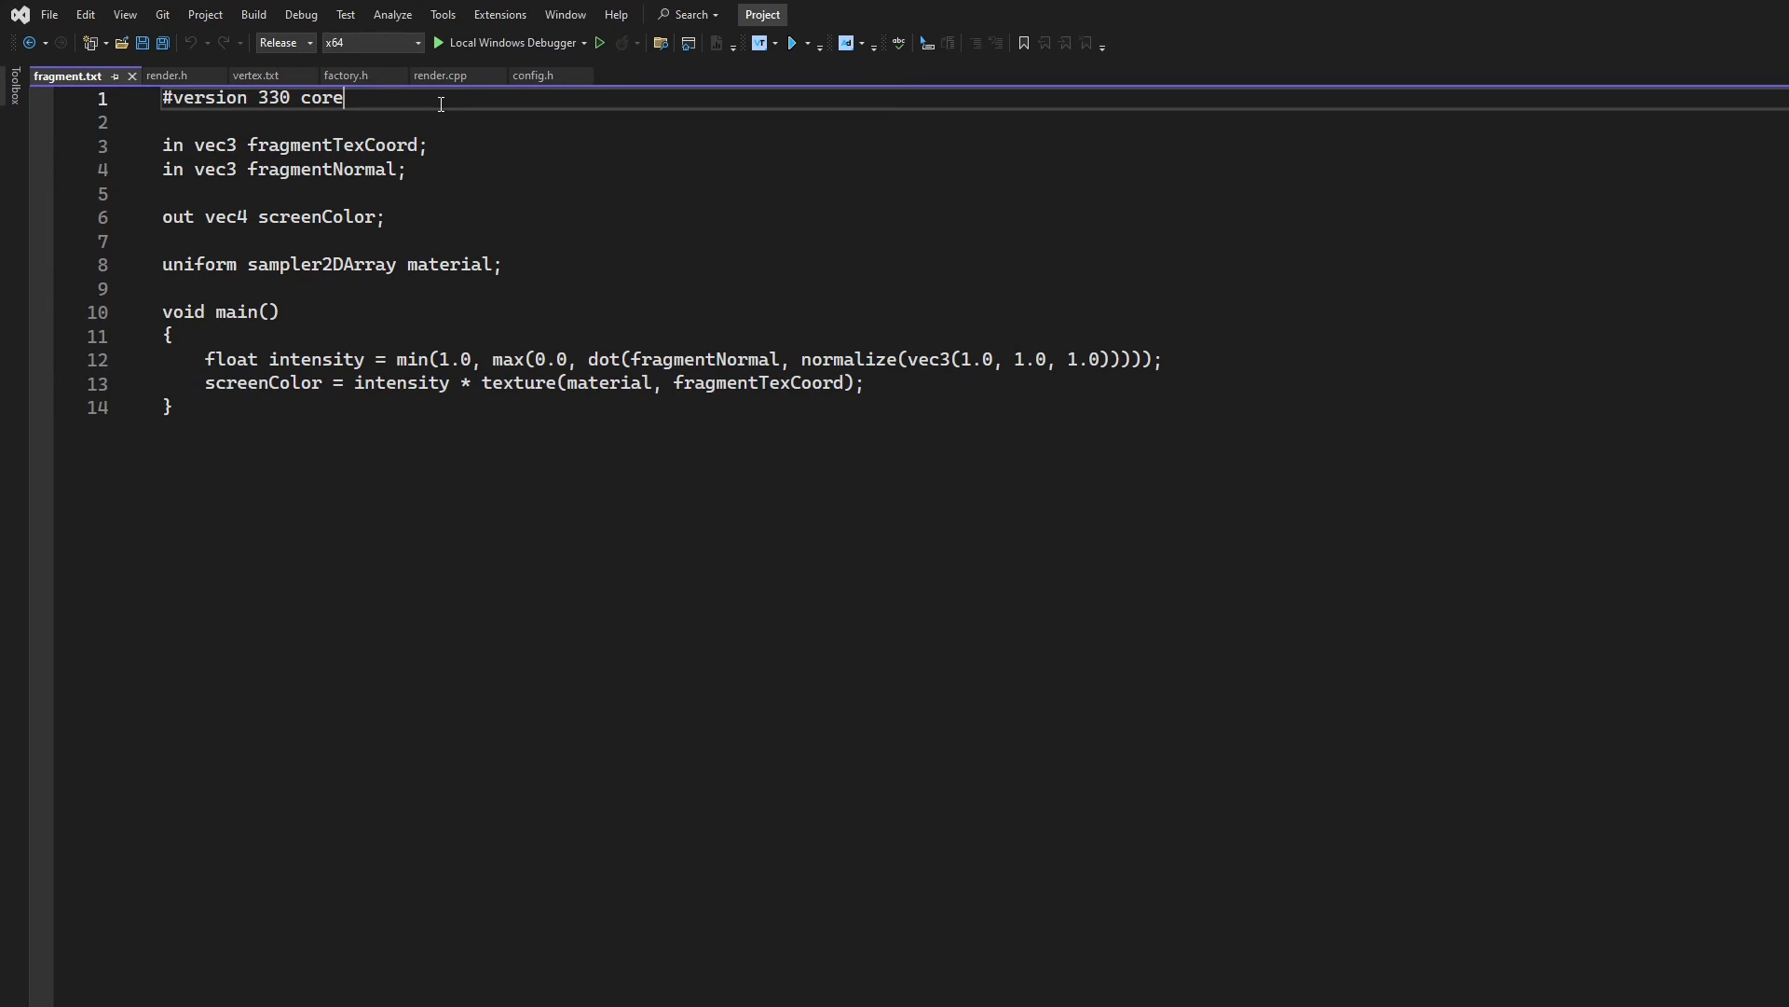
{"action": "type", "text": "#extension GL_ARB_bindless_texture : require"}
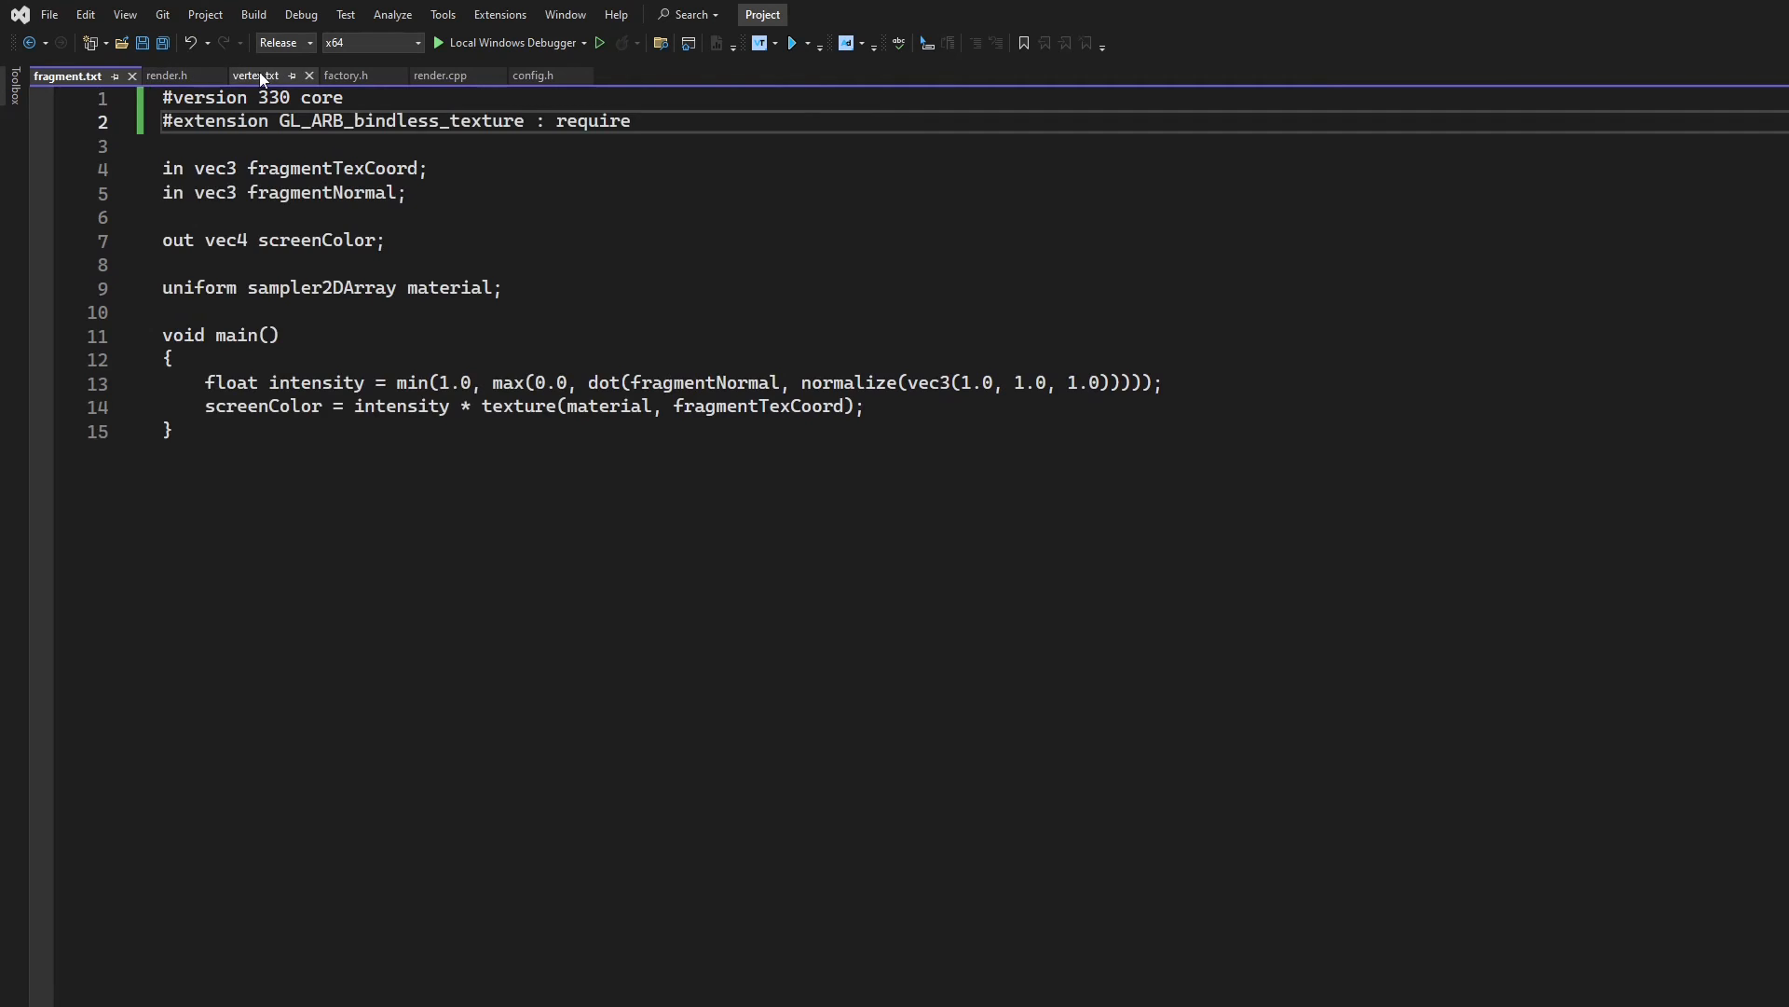
Change the version directive from 330 to 460 core in both shaders
{"action": "left_click", "coordinate": [259, 76]}
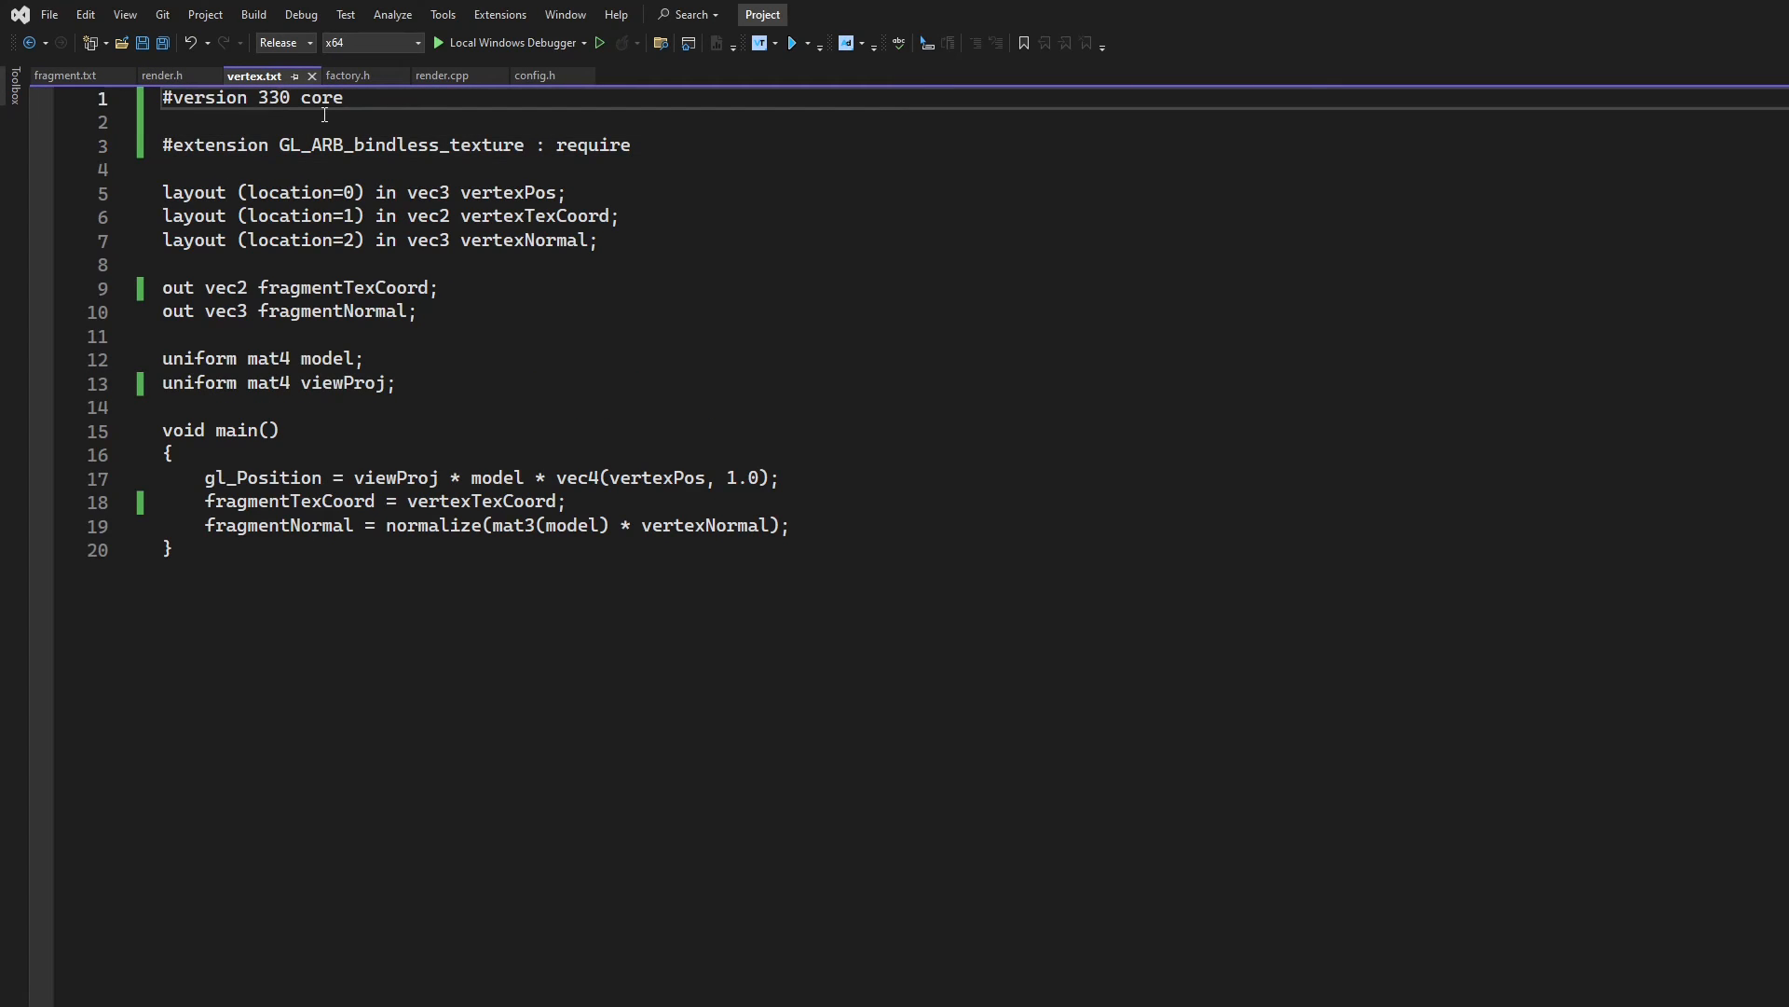
{"action": "type", "text": "460"}
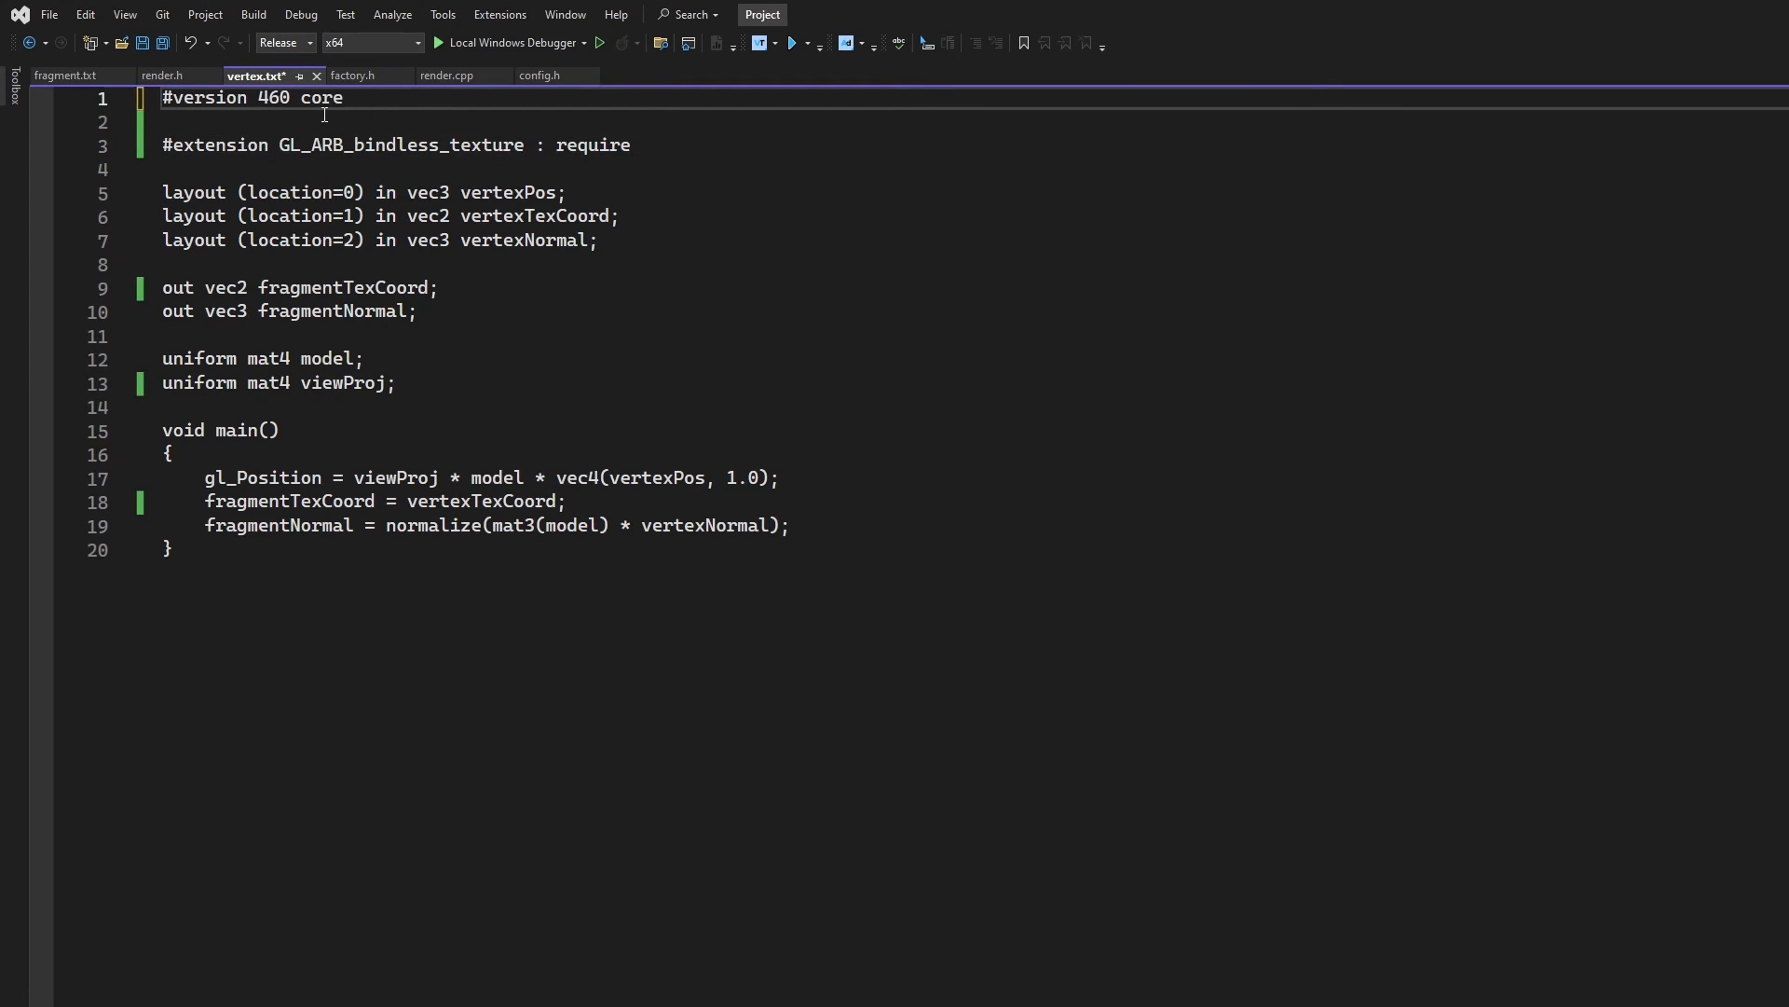
{"action": "left_click", "coordinate": [68, 74]}
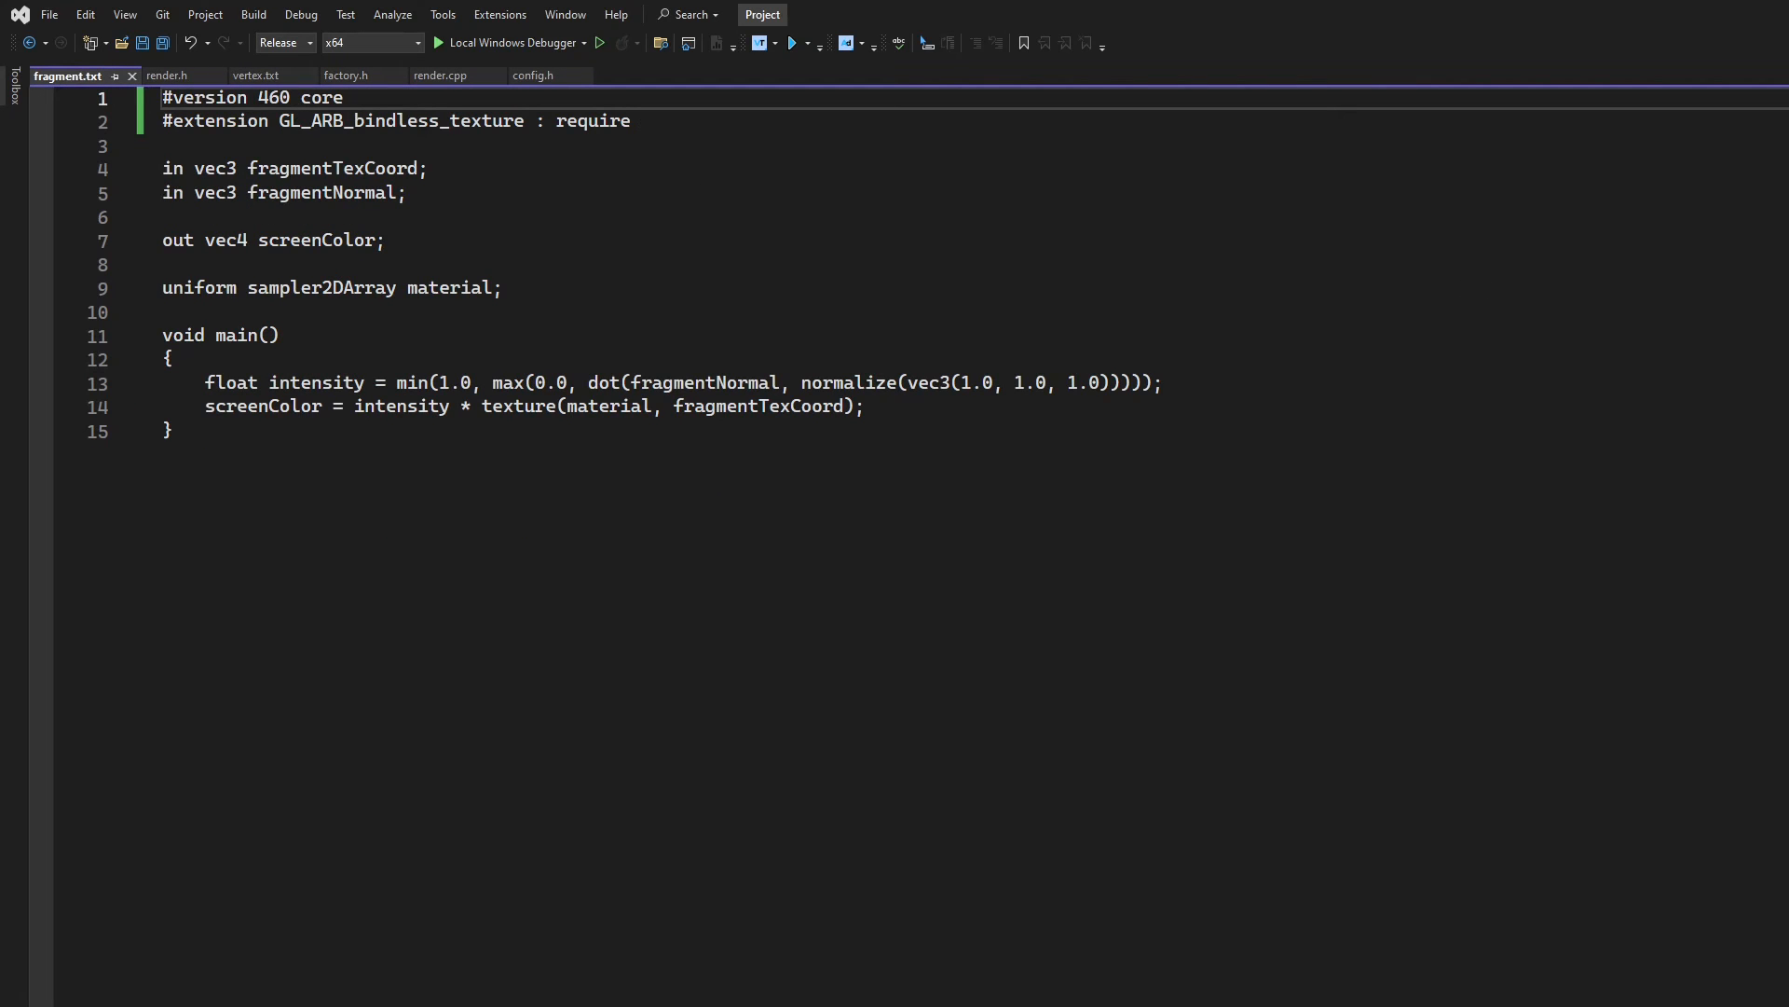
{"action": "left_click", "coordinate": [440, 75]}
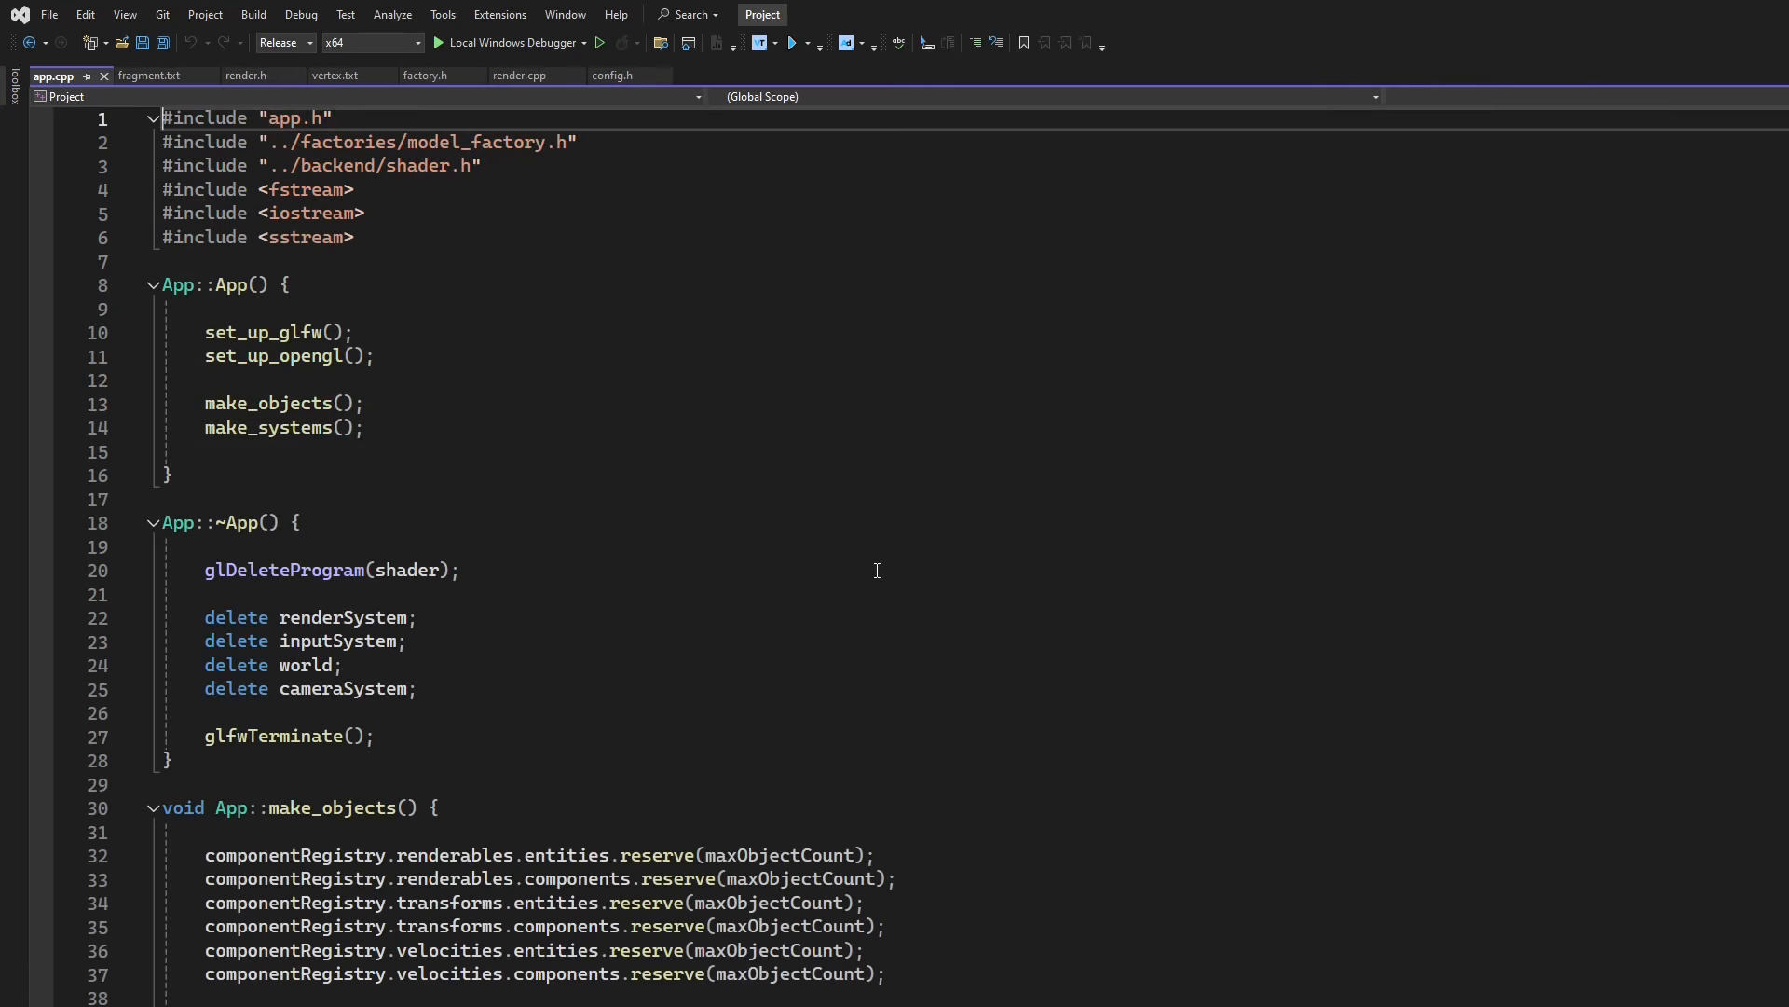
Set the GLFW context version hints in set_up_glfw to major 4, minor 6
{"action": "scroll", "scroll_direction": "down", "scroll_amount": 3}
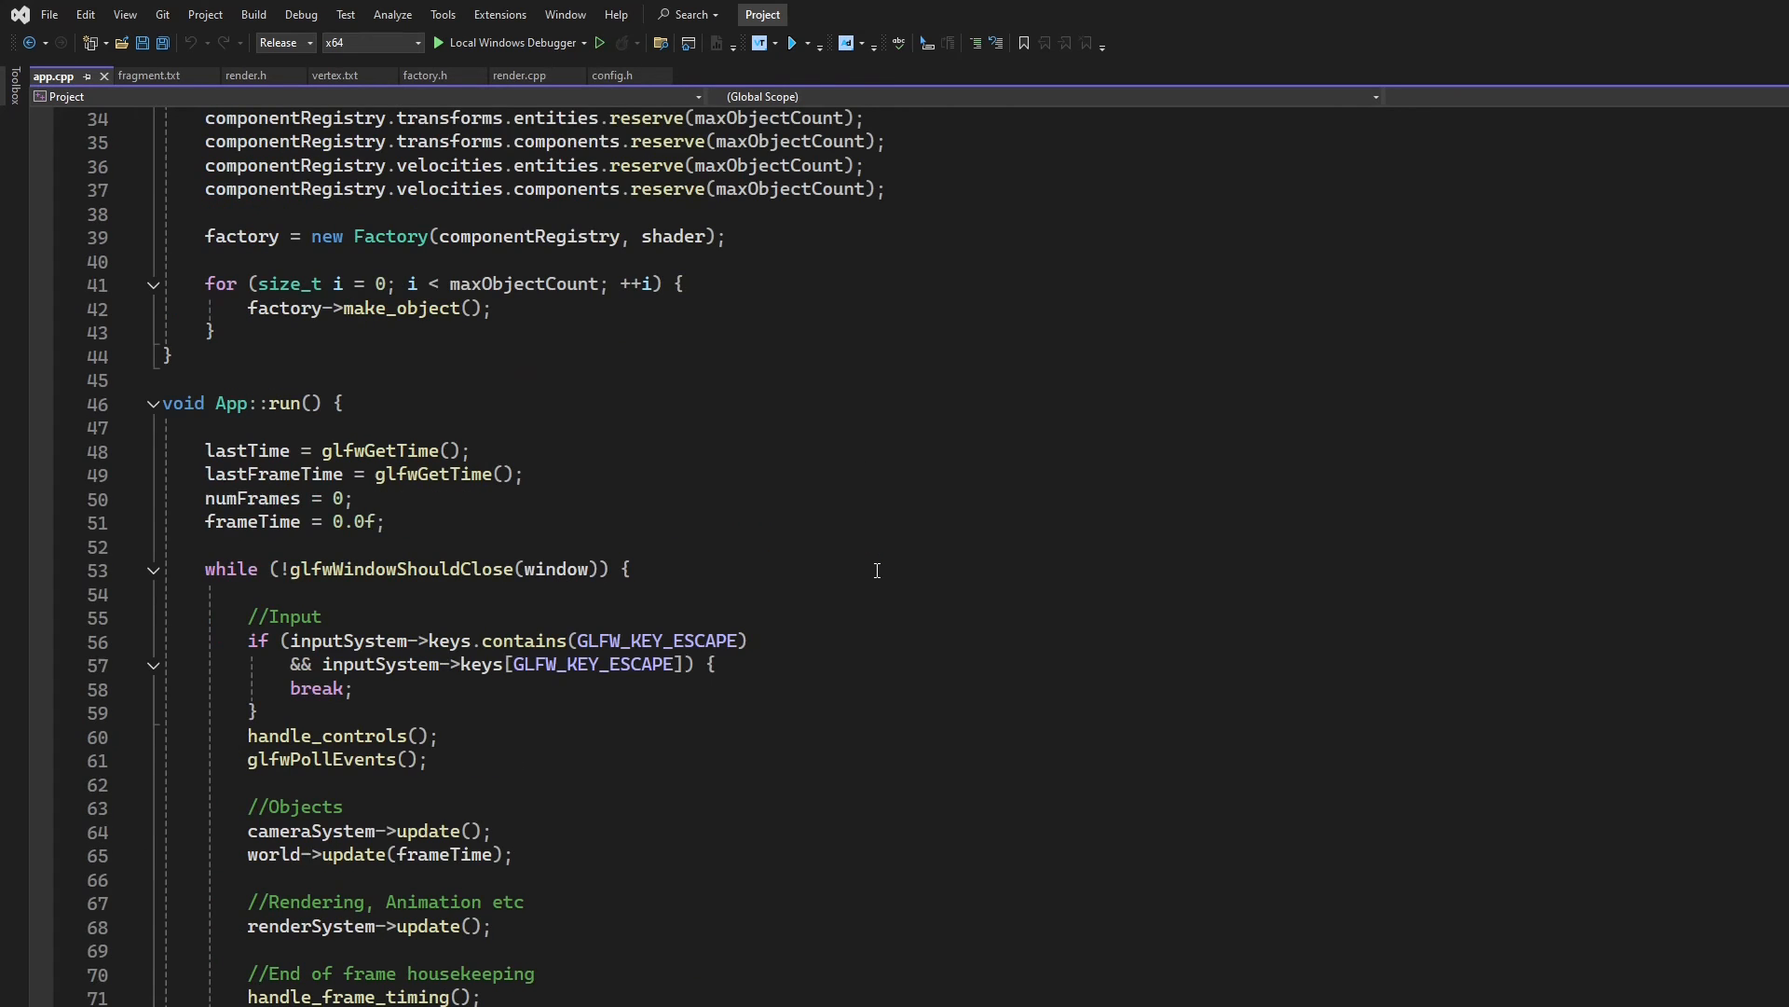
{"action": "scroll", "scroll_direction": "down", "scroll_amount": 3}
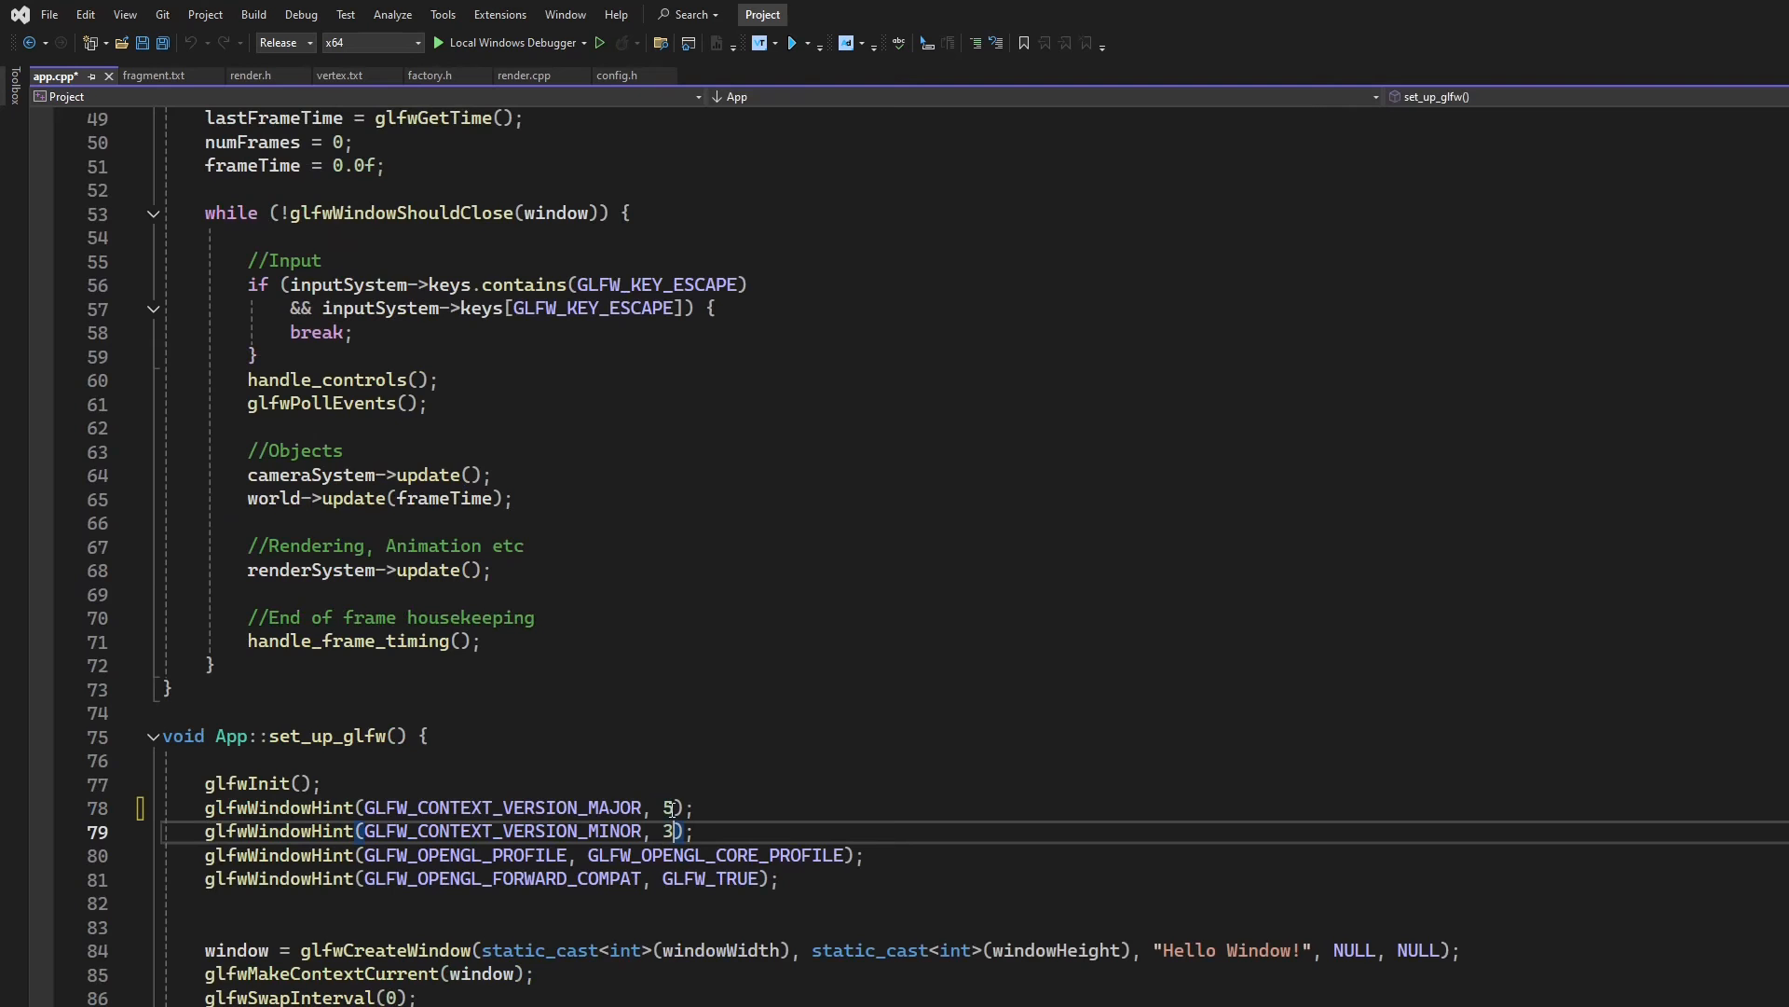
{"action": "type", "text": "6"}
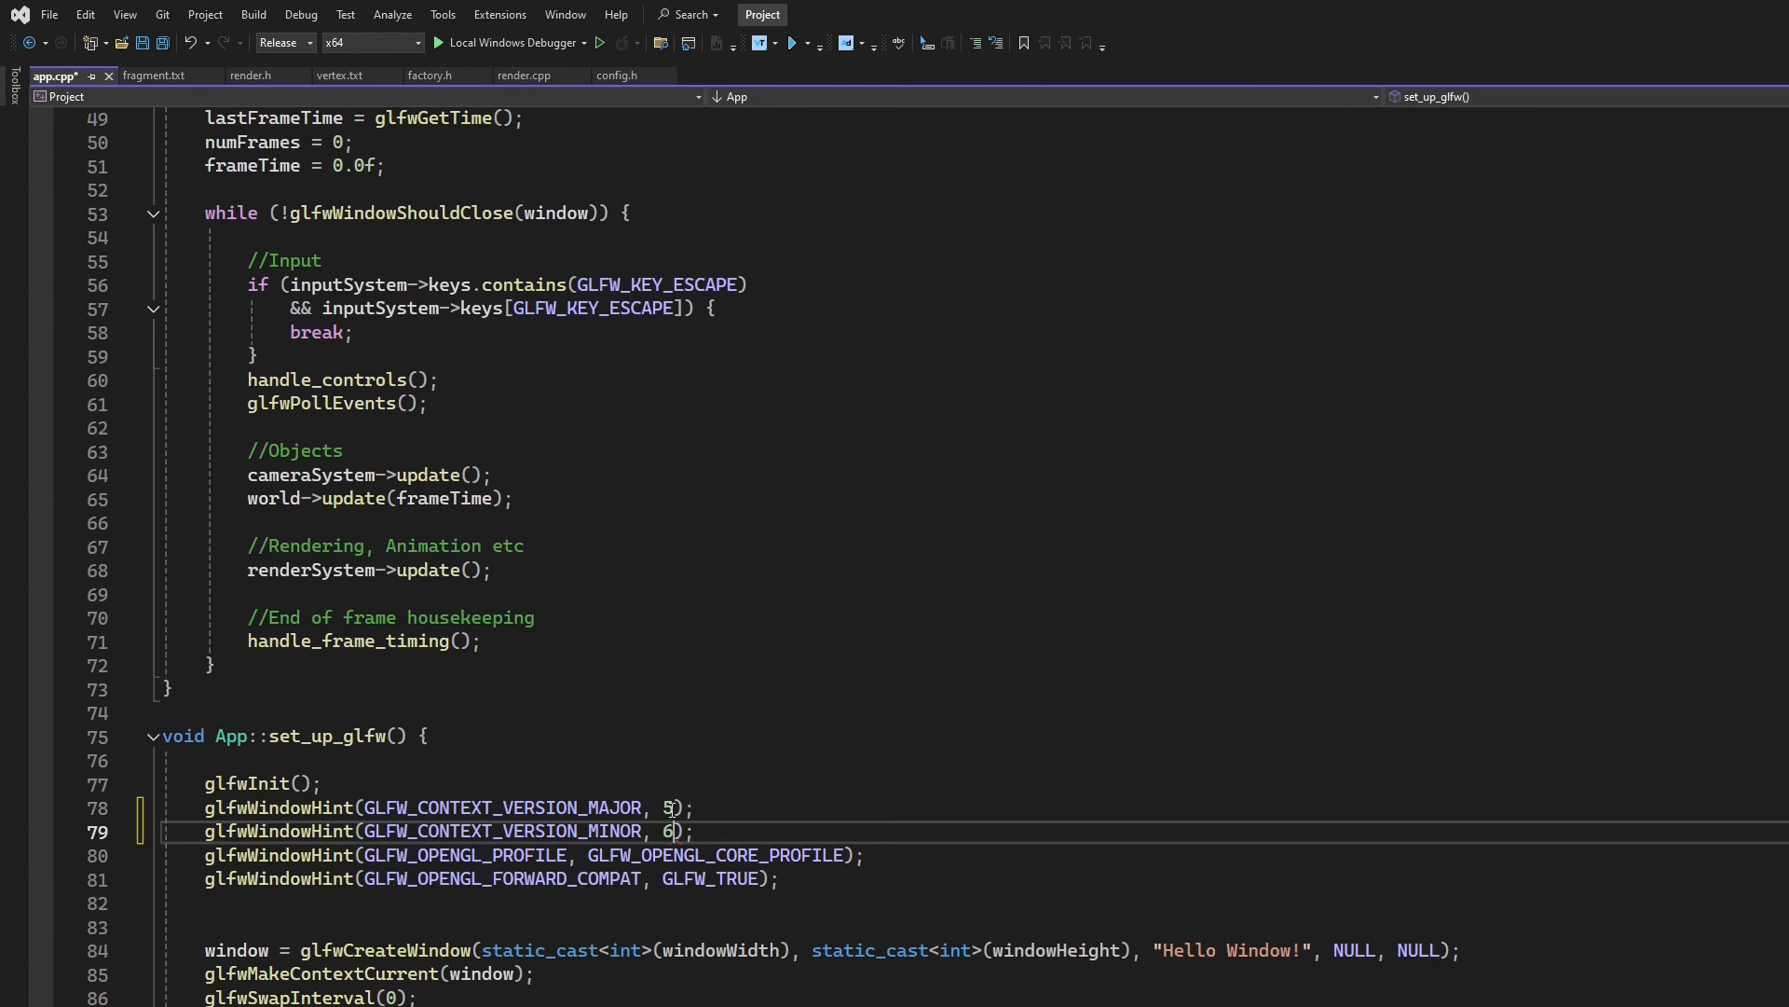
{"action": "type", "text": "4"}
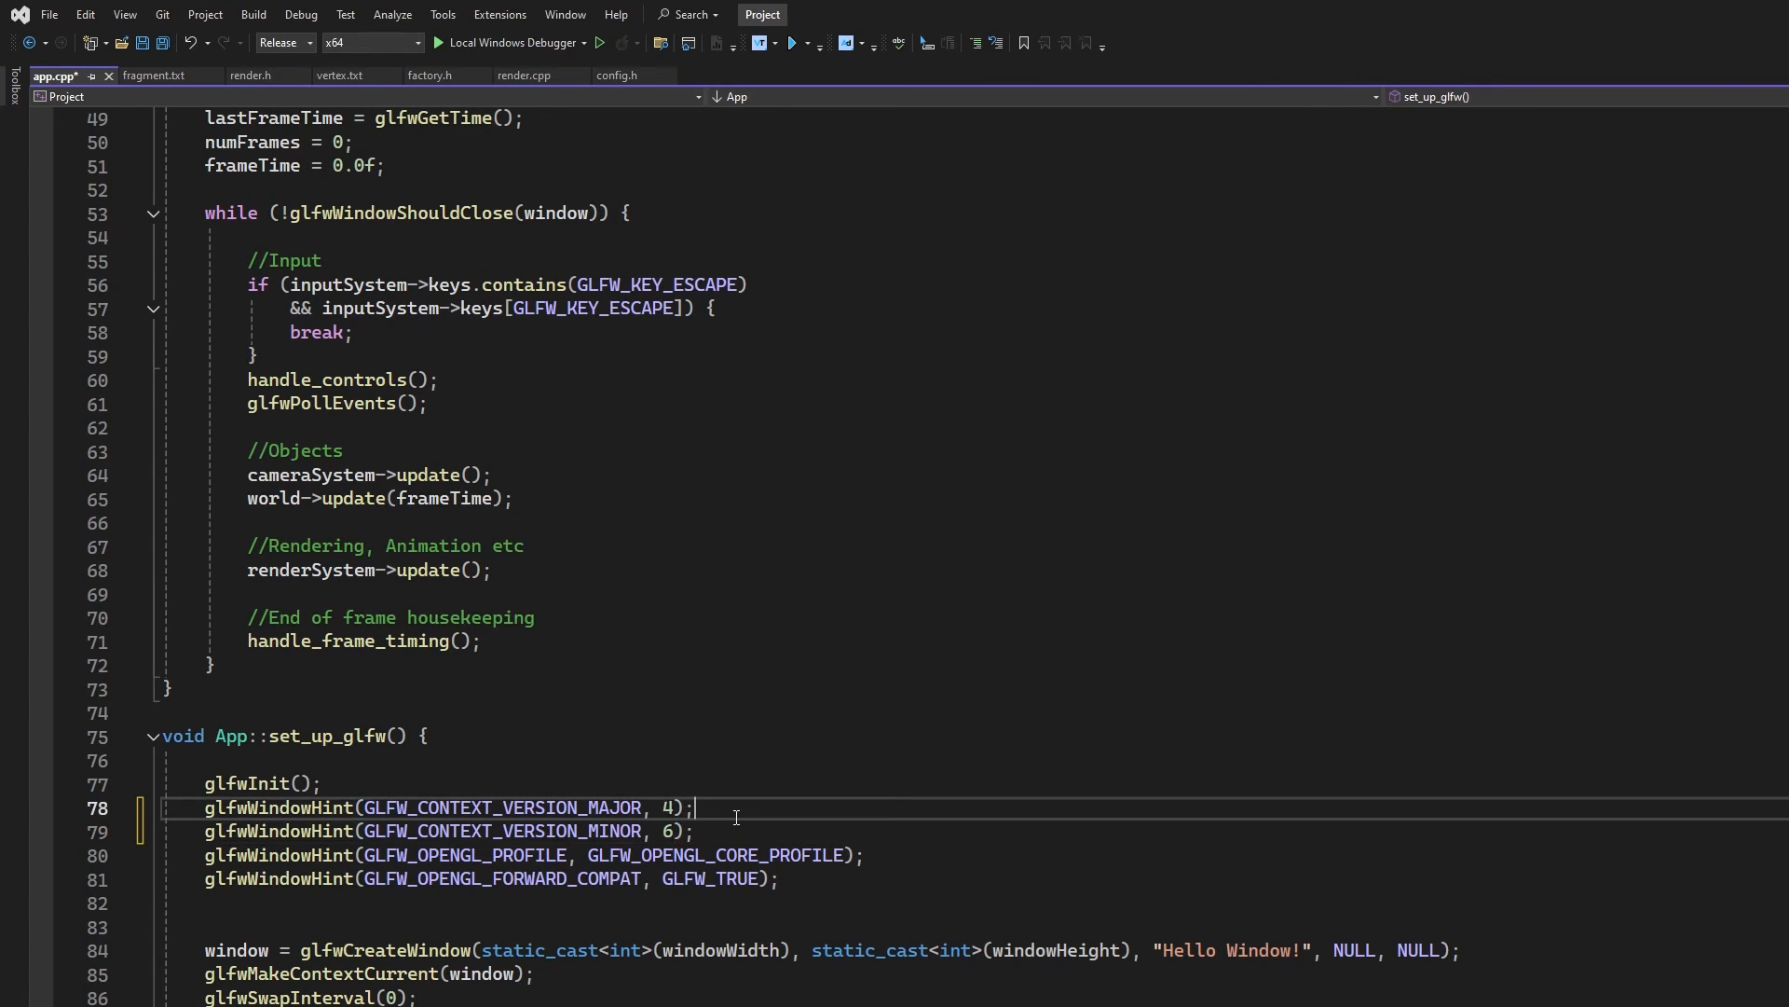
{"action": "scroll", "scroll_direction": "down", "scroll_amount": 3}
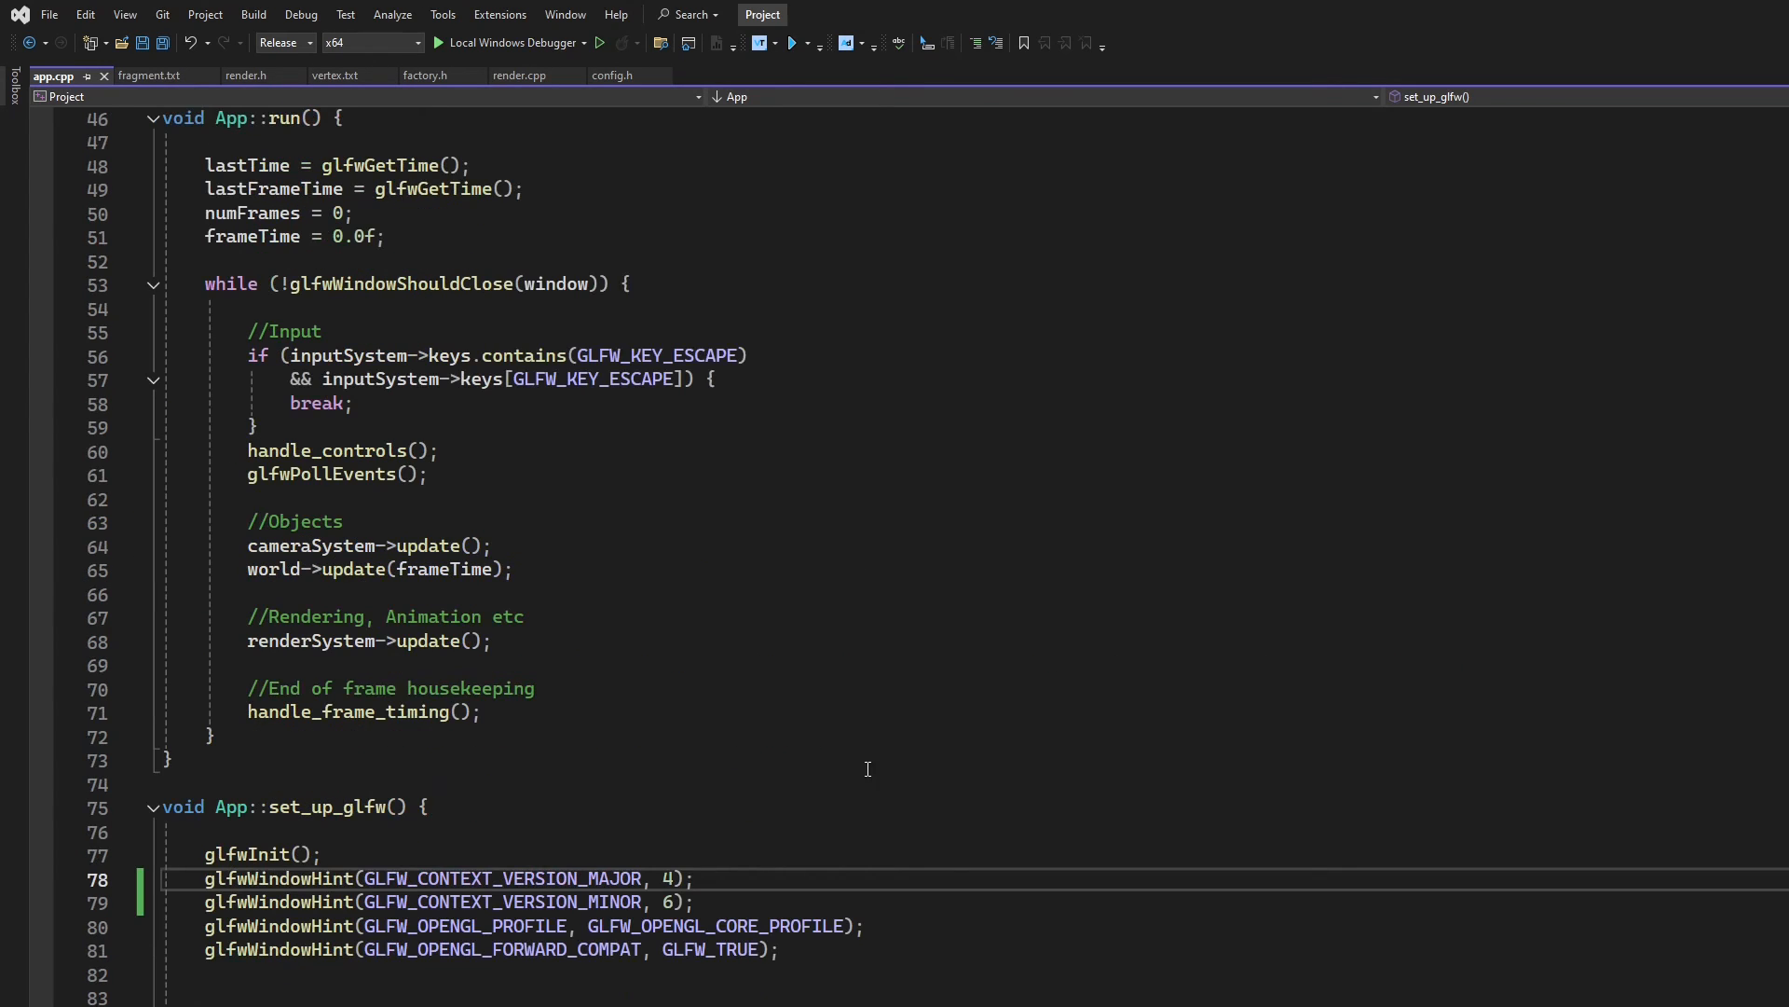
{"action": "left_click", "coordinate": [154, 75]}
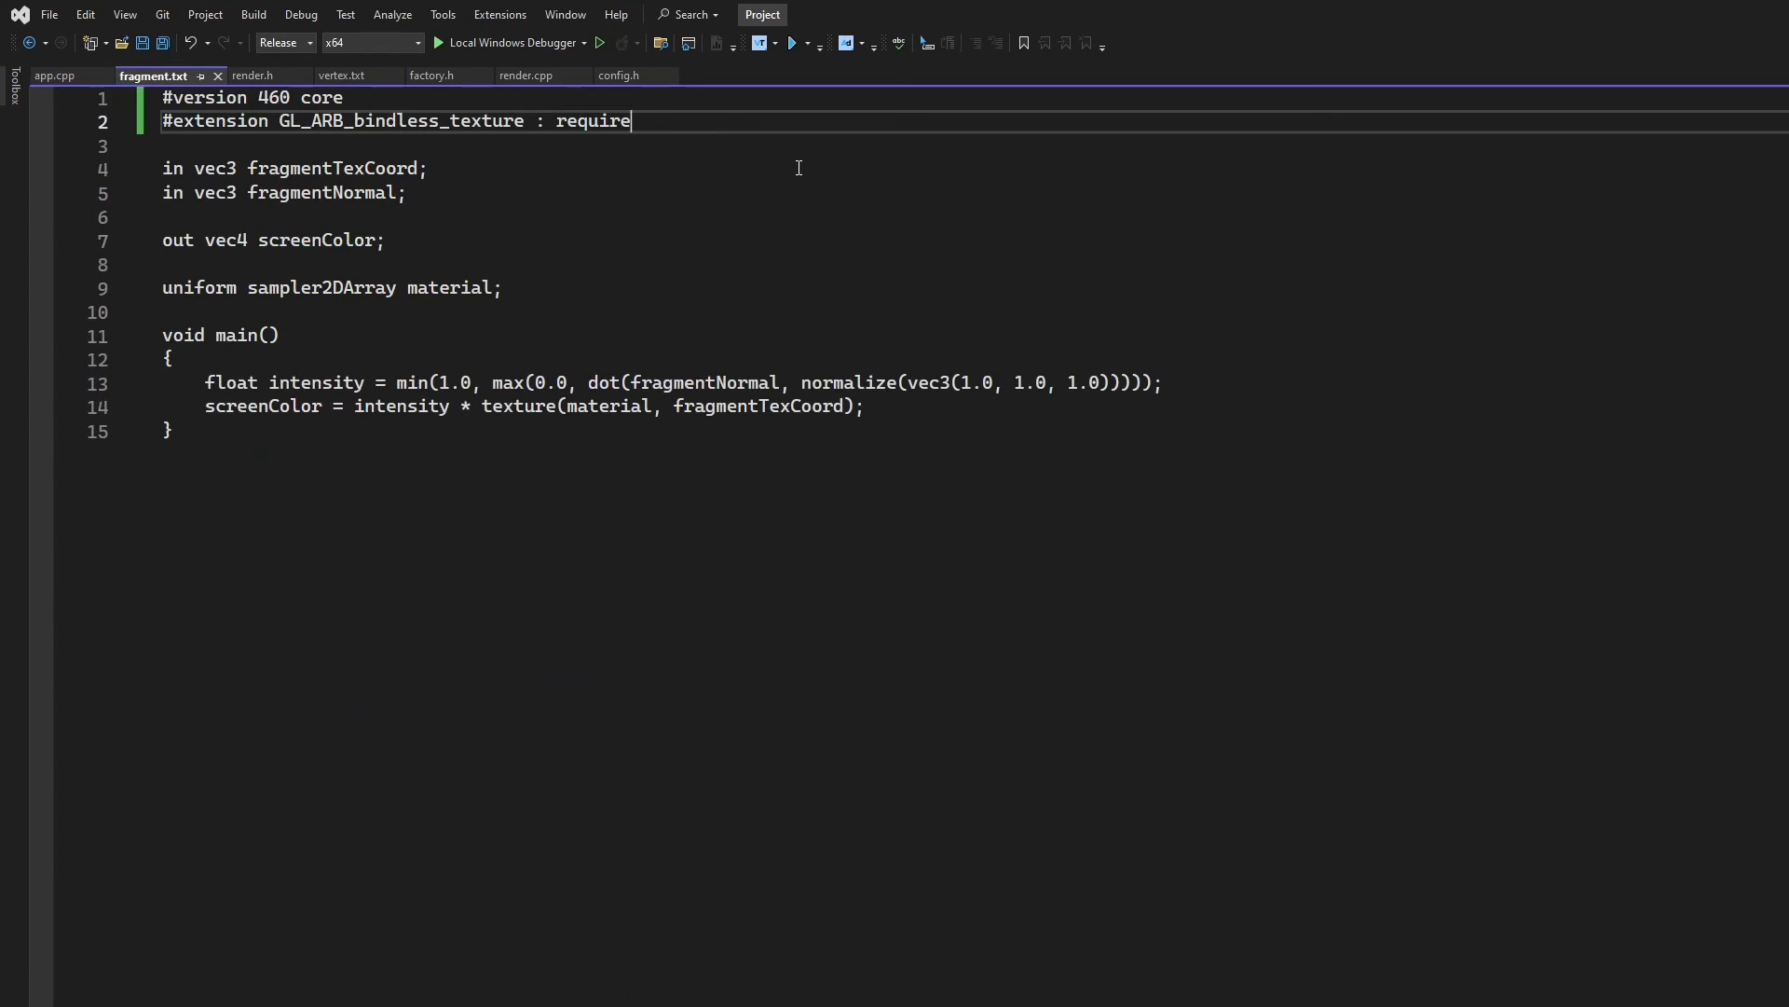
Declare a layout(std430, binding = 0) readonly buffer textureHandles block in fragment.txt
{"action": "key", "text": "Enter"}
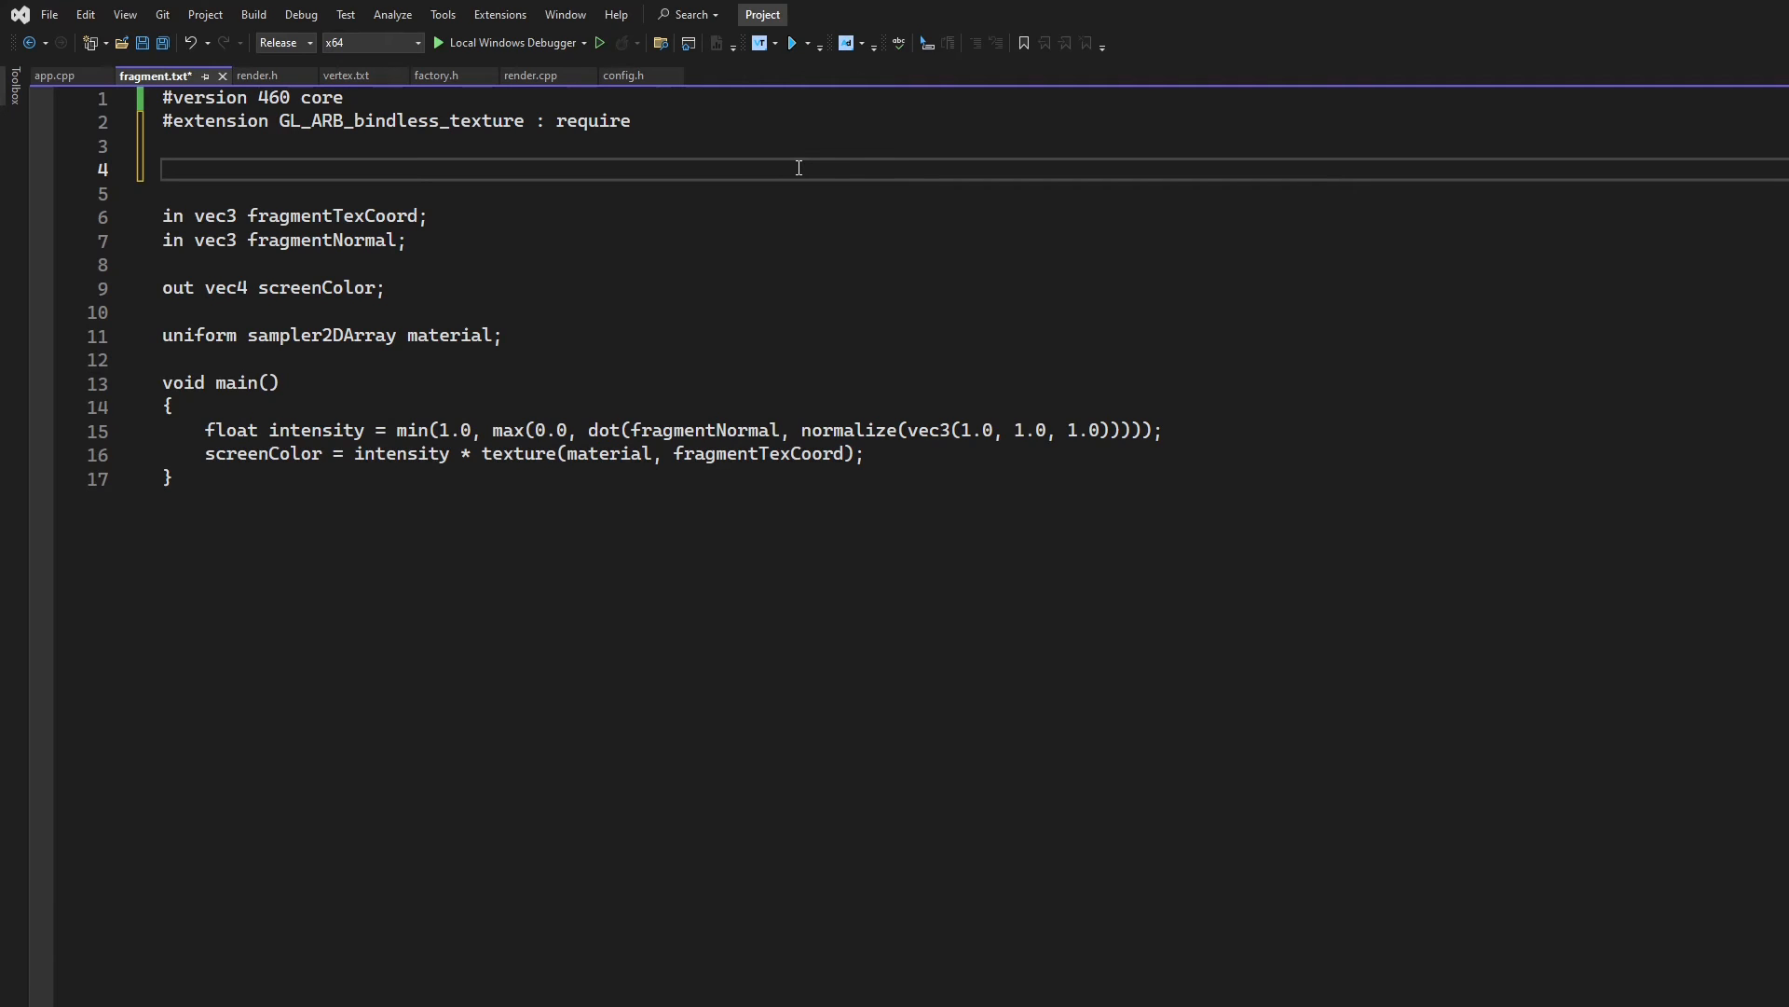
{"action": "type", "text": "layout"}
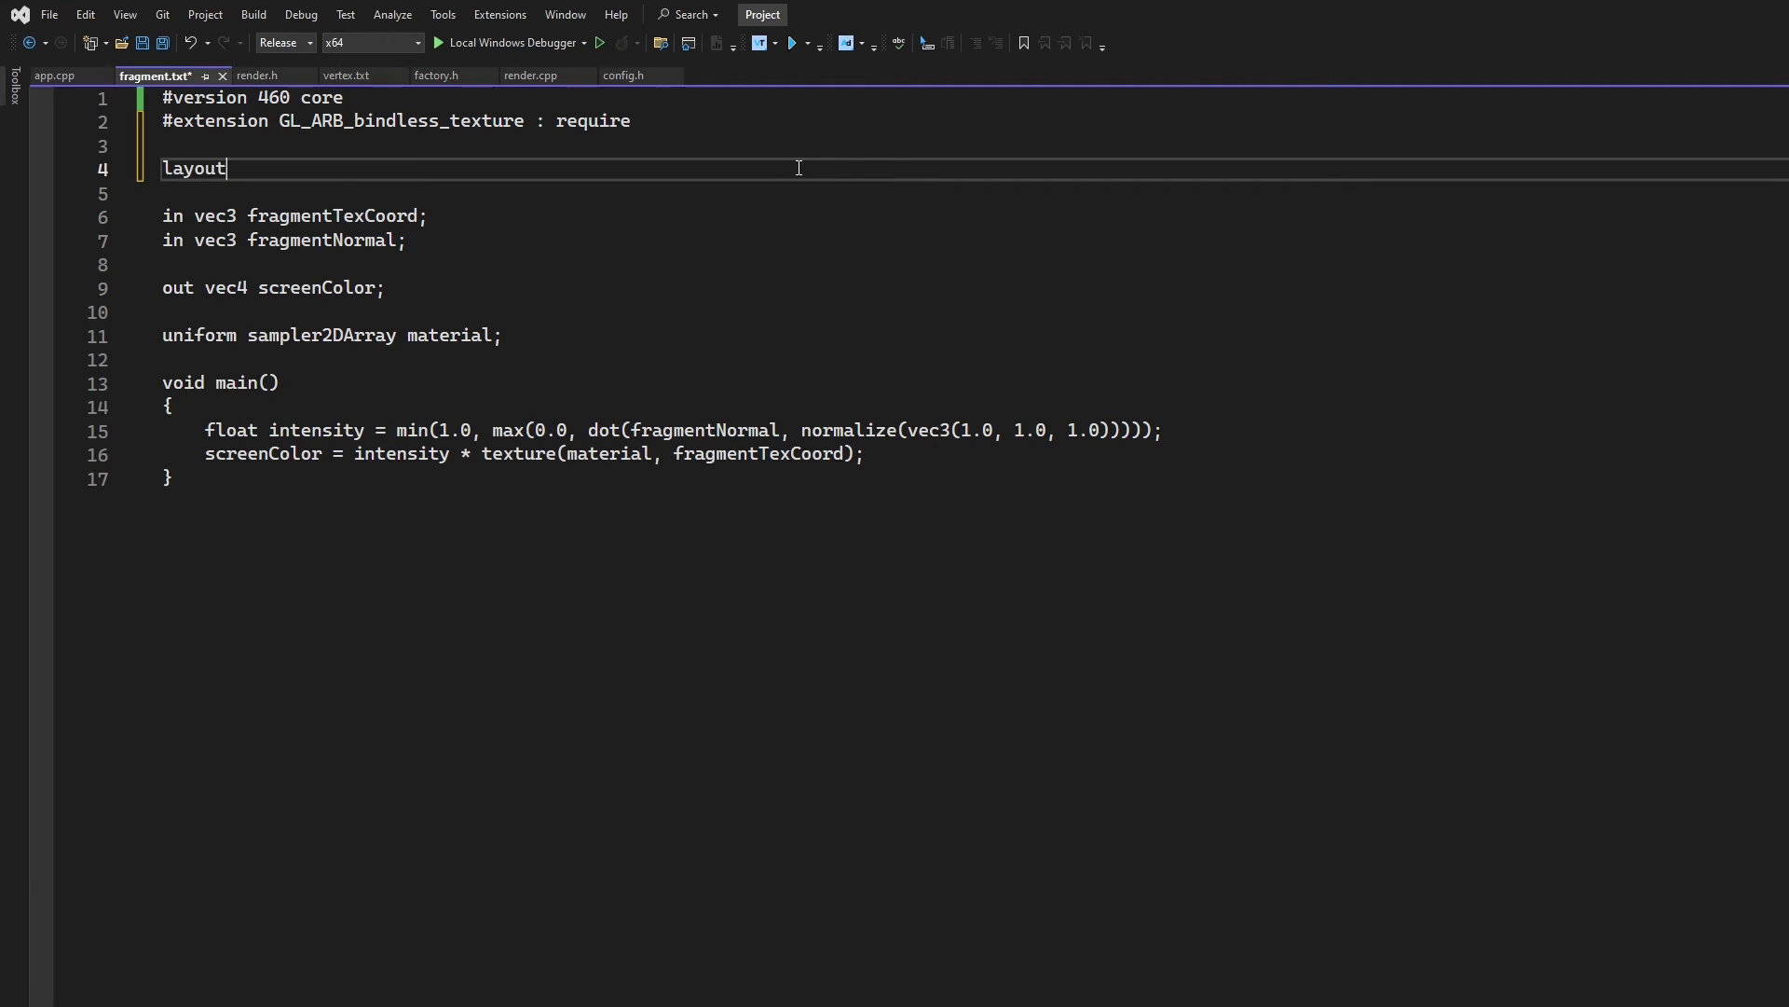
{"action": "type", "text": "()"}
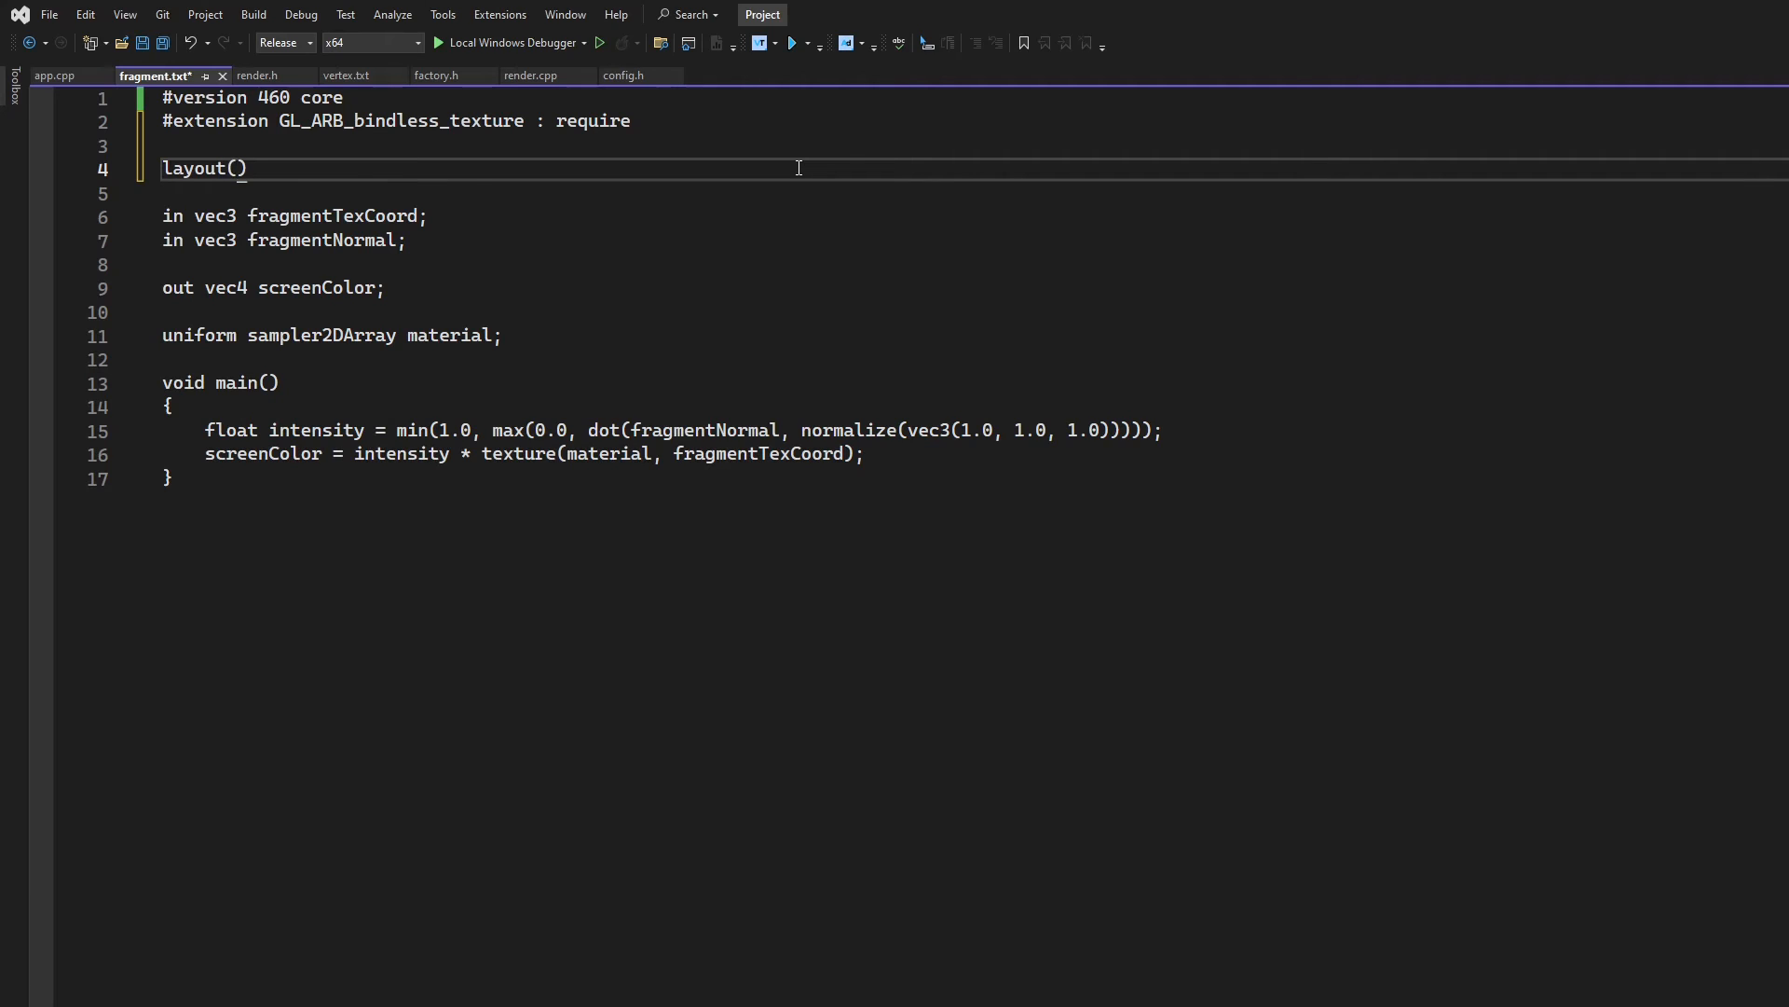
{"action": "type", "text": "binding=0, std"}
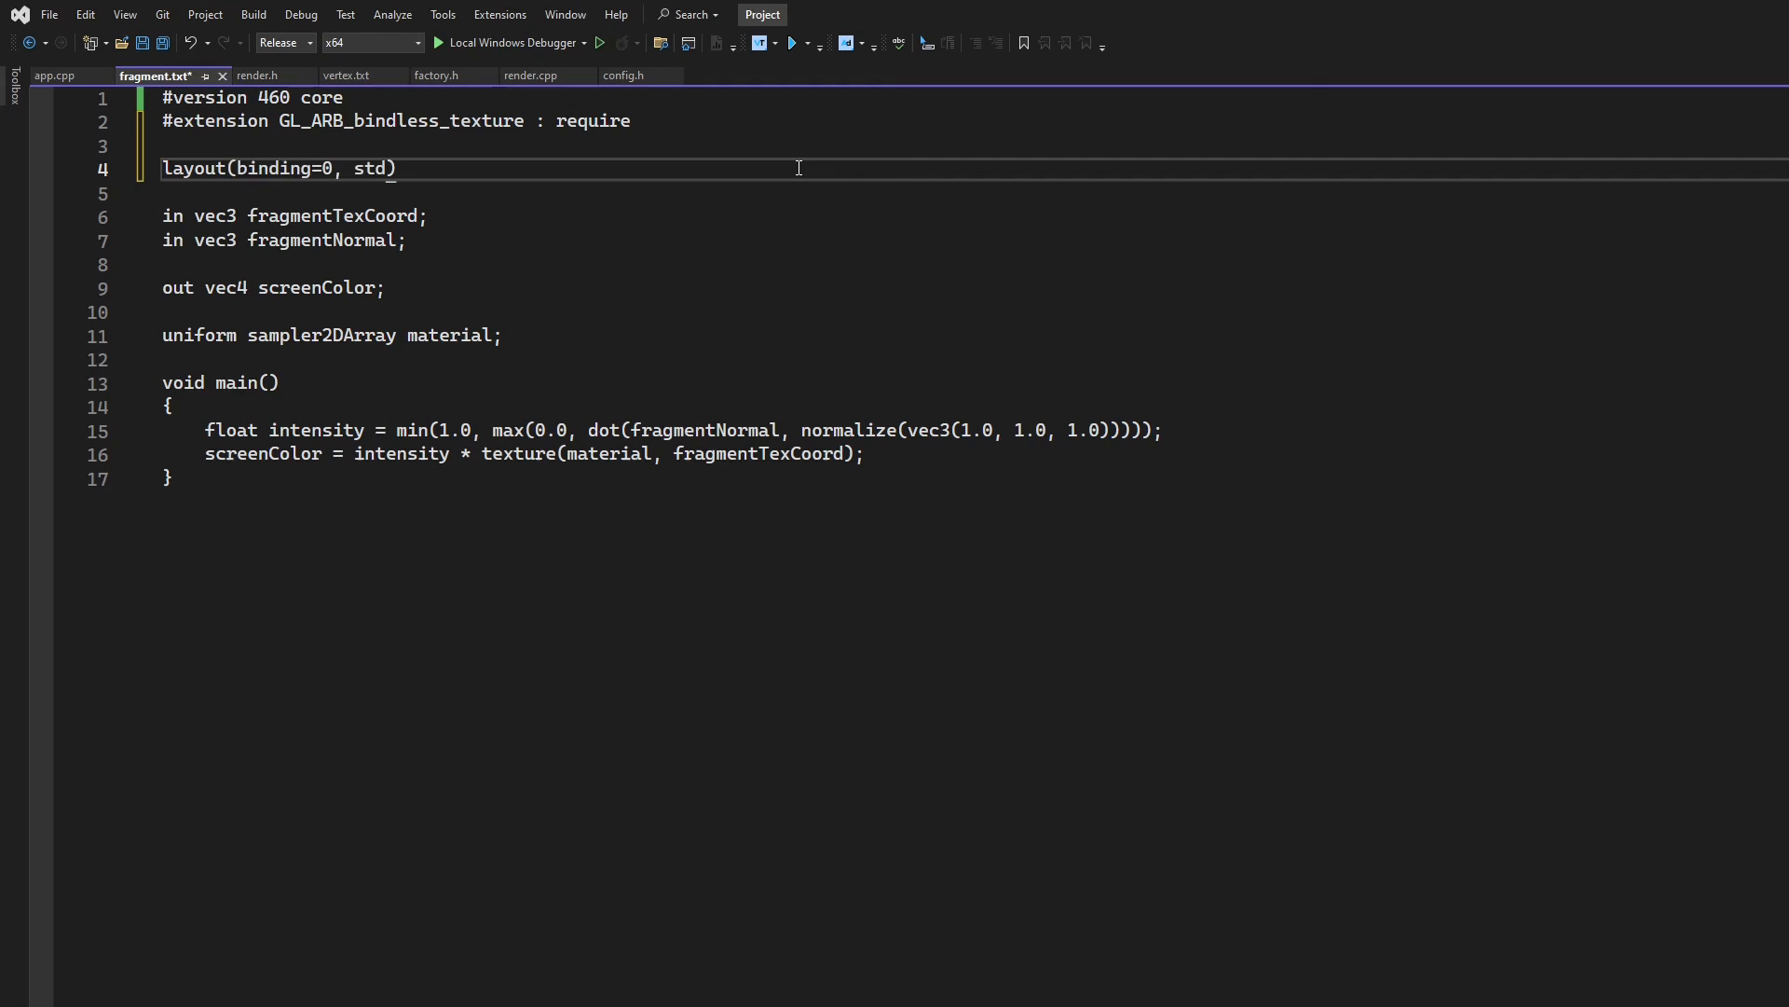
{"action": "type", "text": "43"}
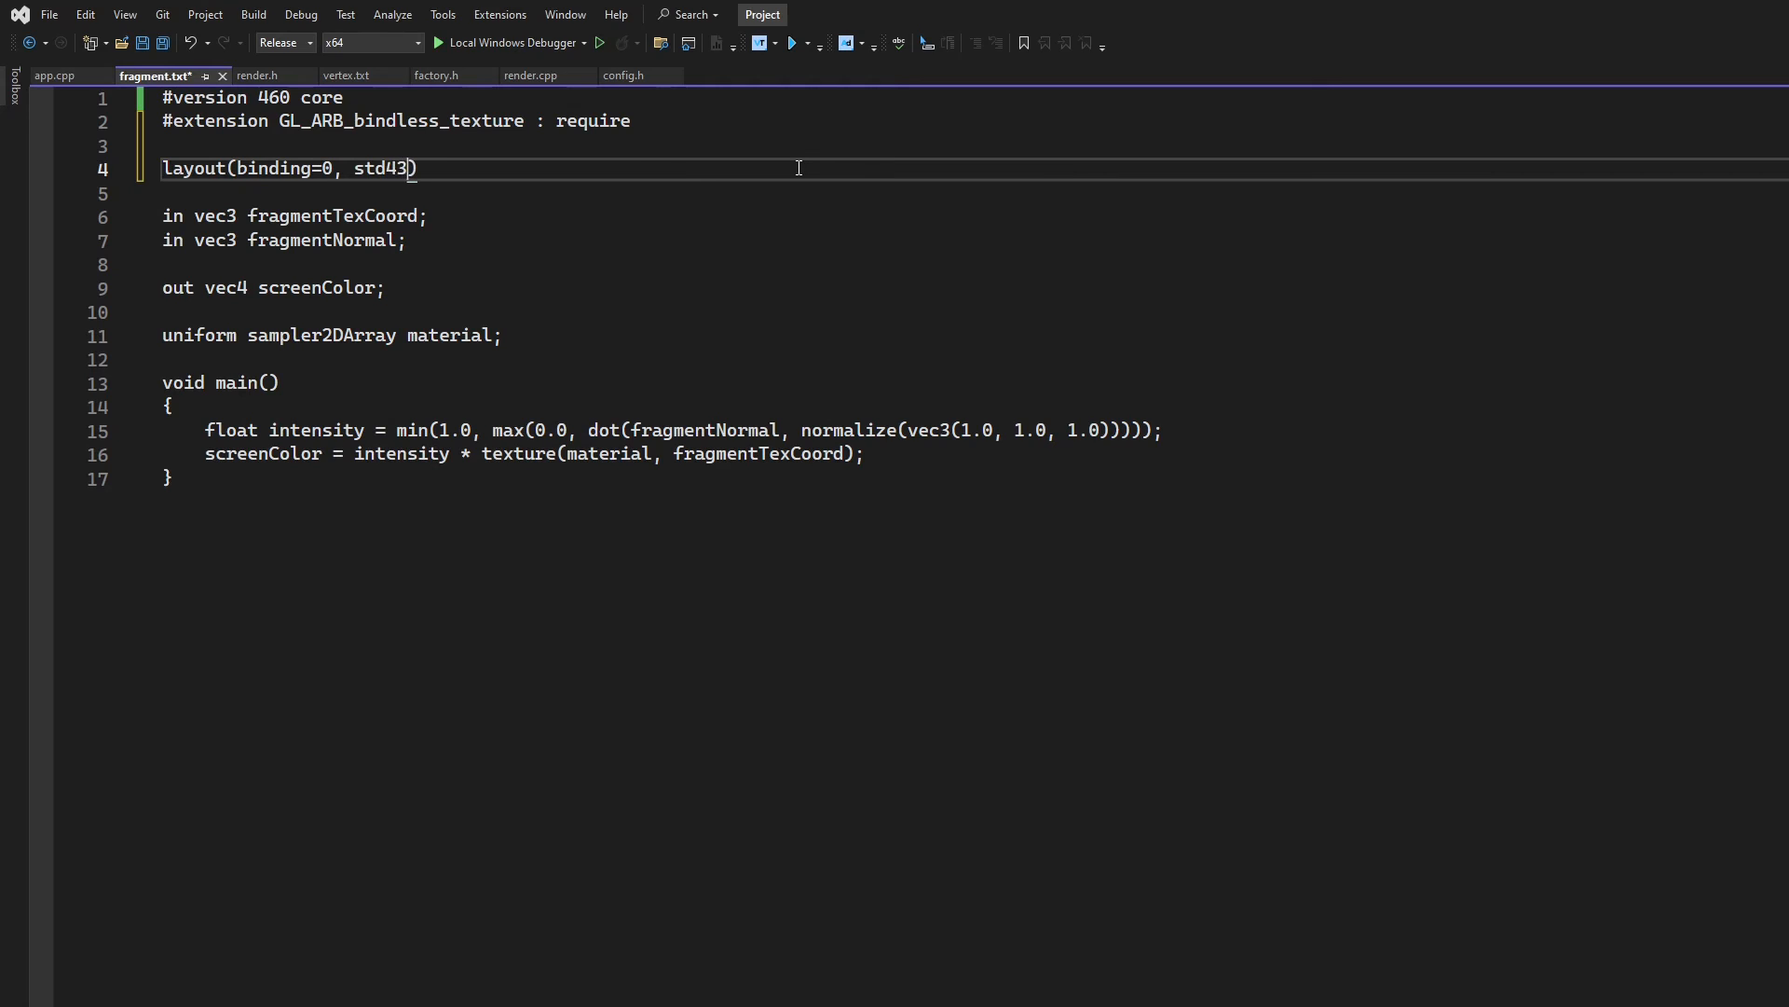
{"action": "type", "text": "0"}
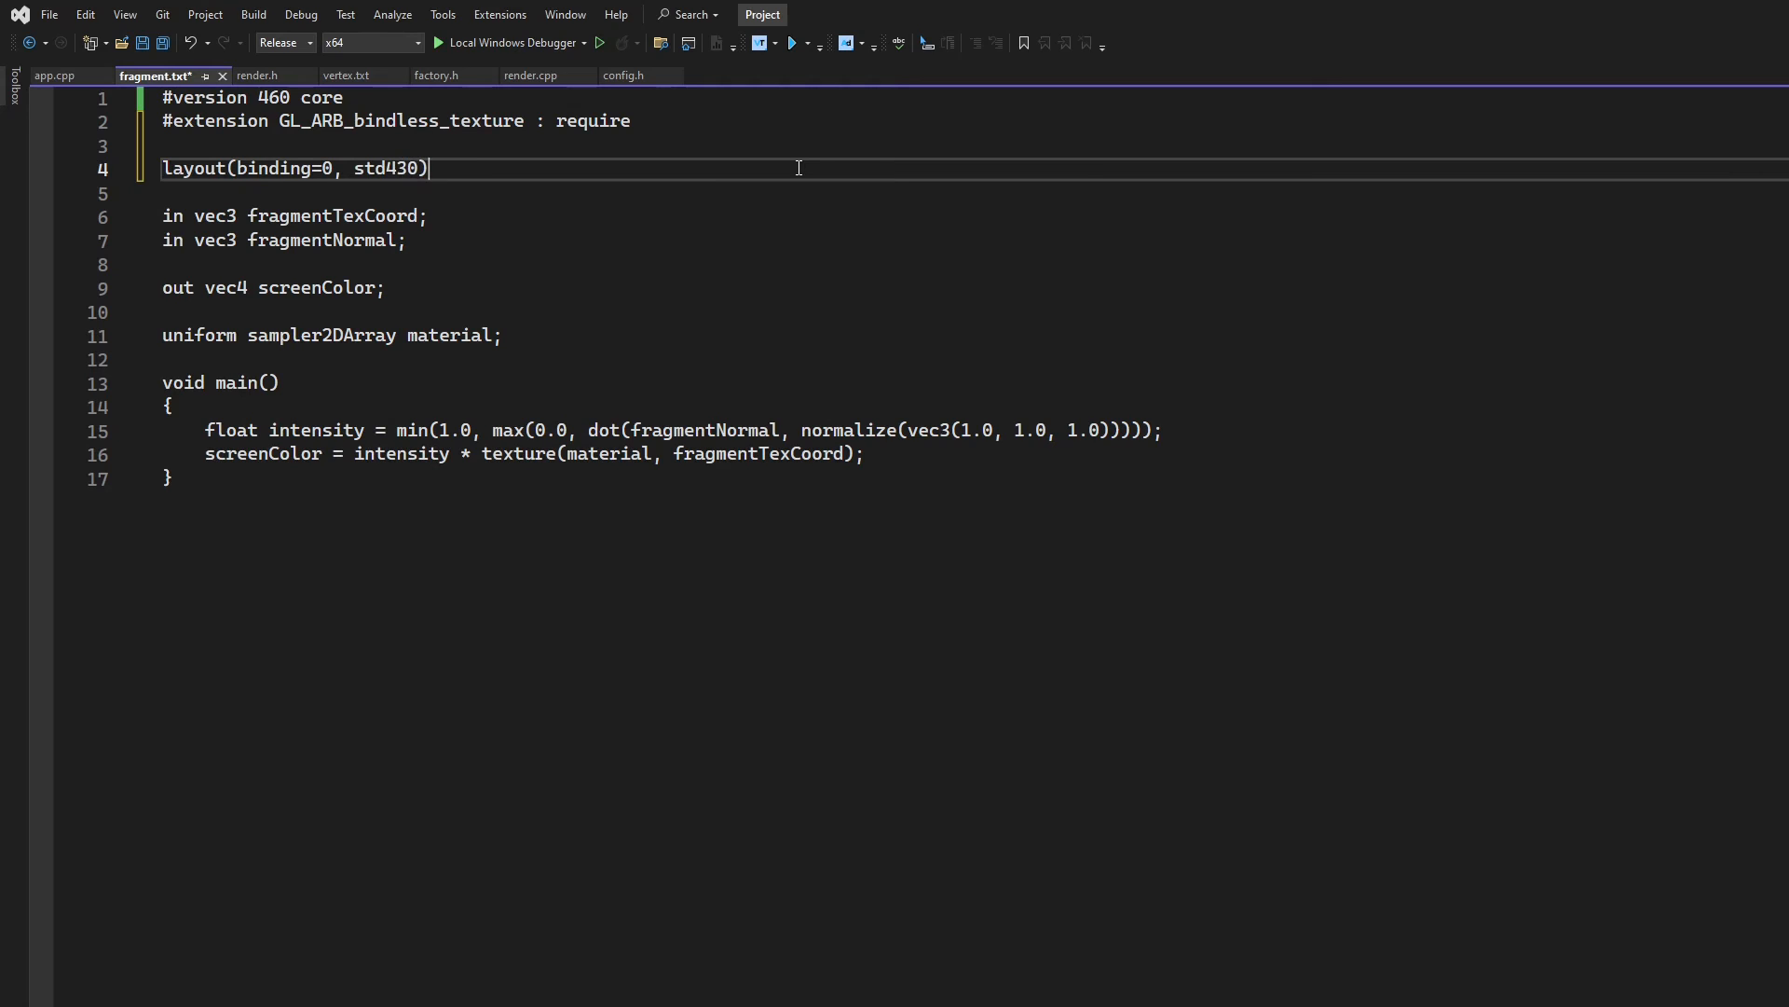
{"action": "type", "text": "\" \""}
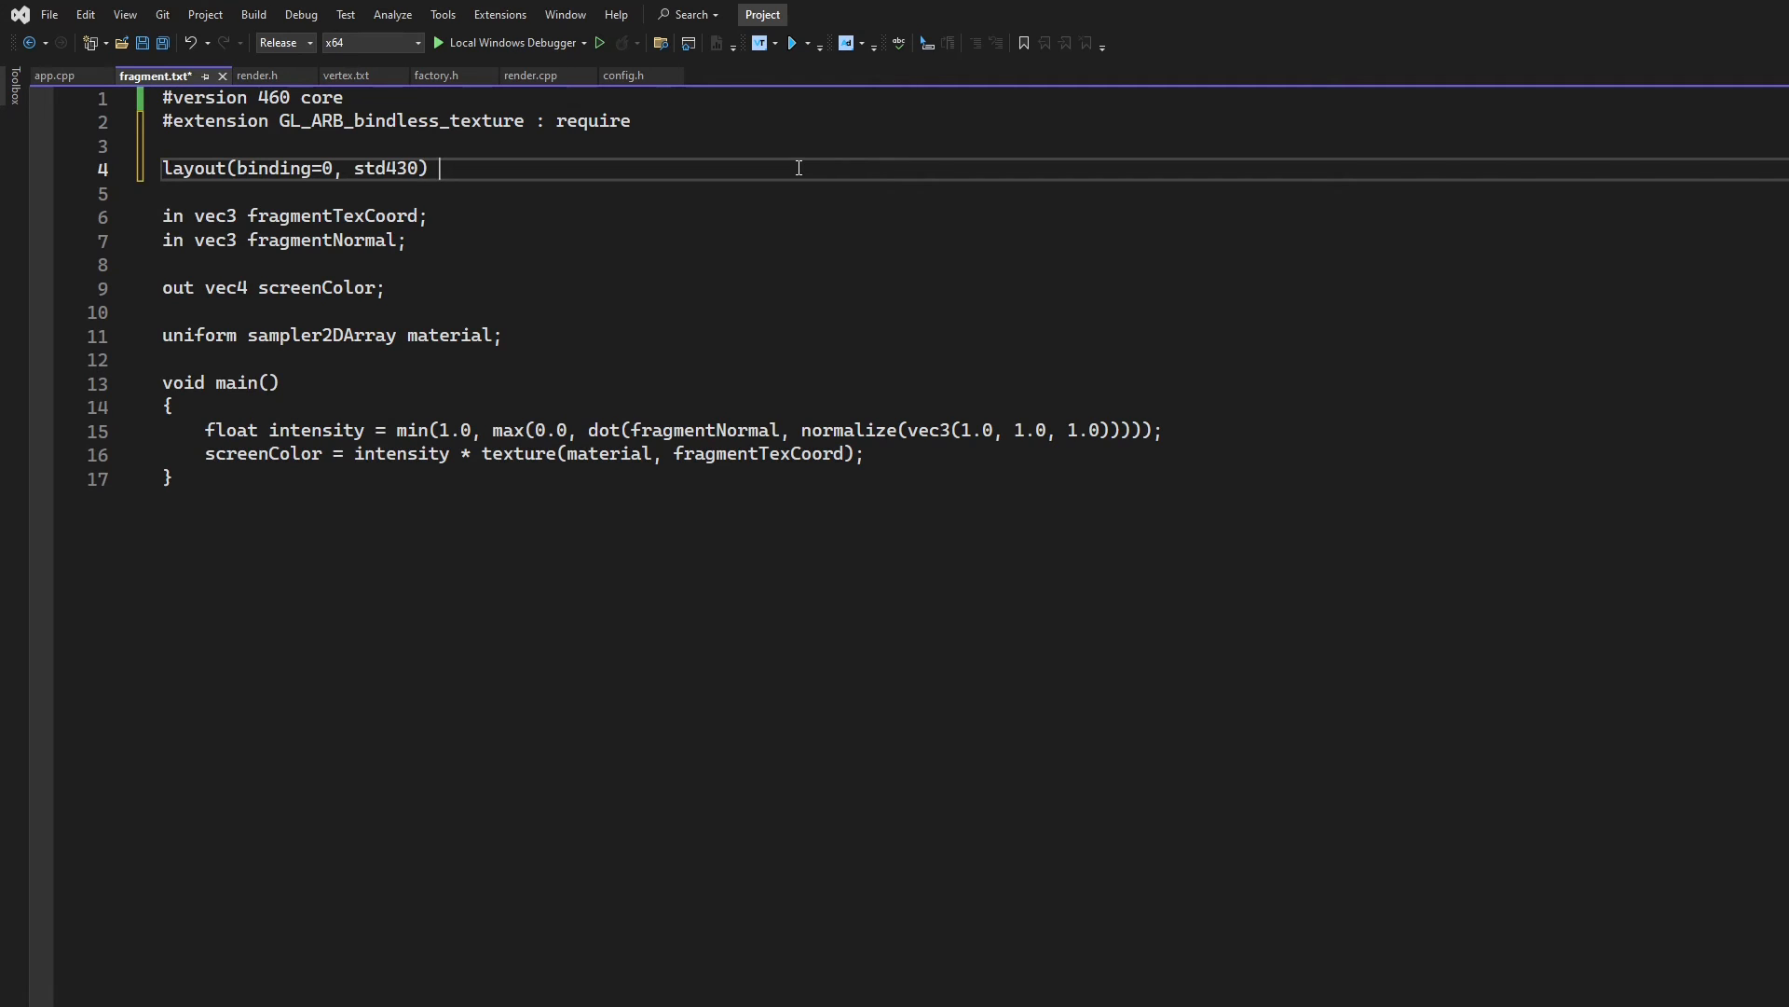
{"action": "type", "text": "readonly buffer textureHandles"}
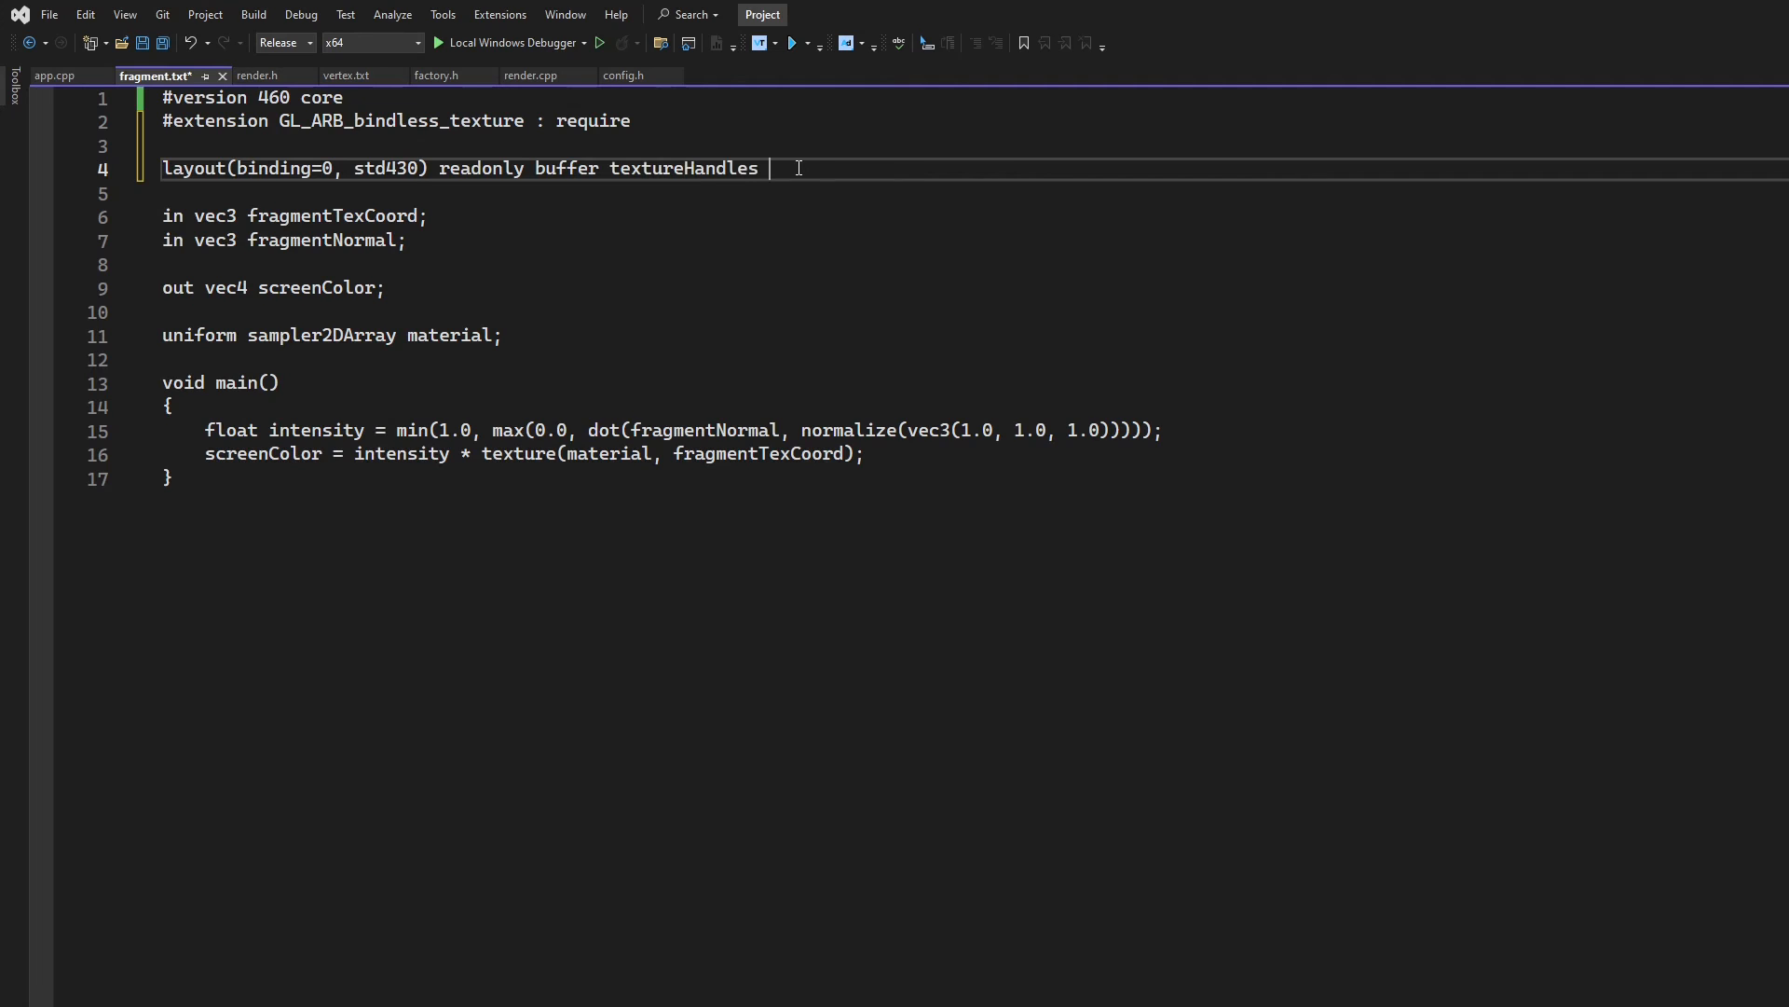
{"action": "type", "text": "{"}
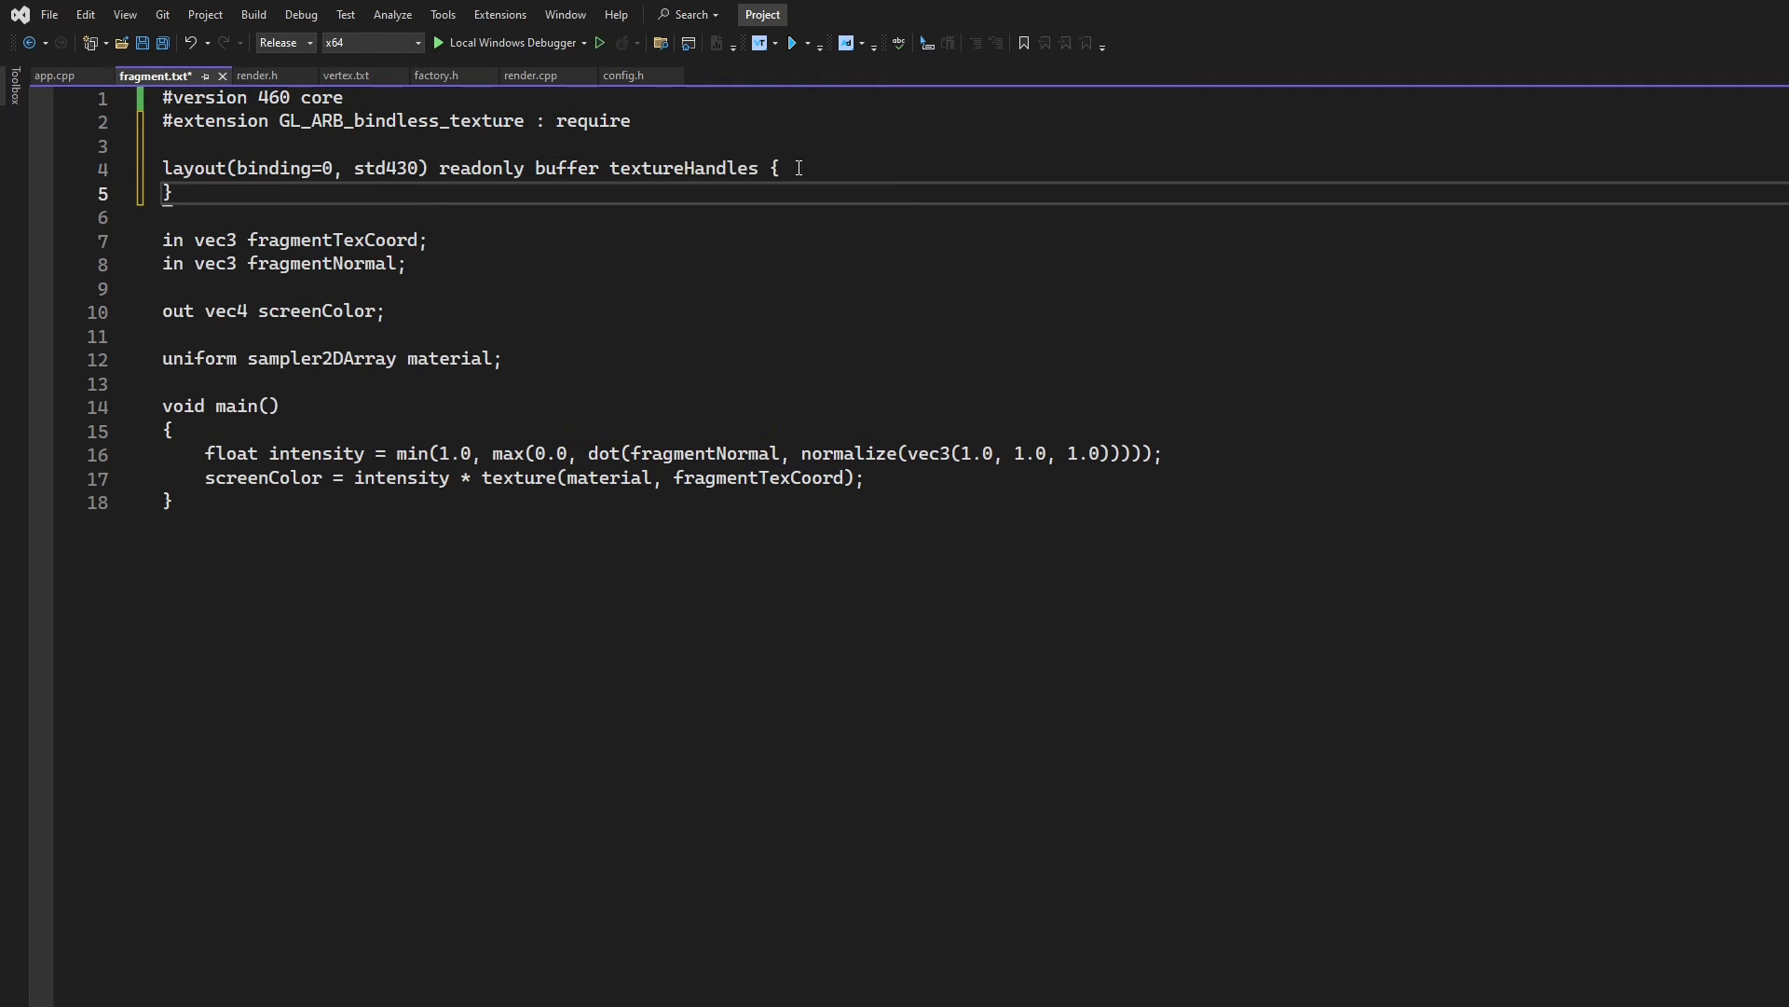
Fill the block with 'sampler2D textures[];' and close it with a semicolon
{"action": "key", "text": "Enter"}
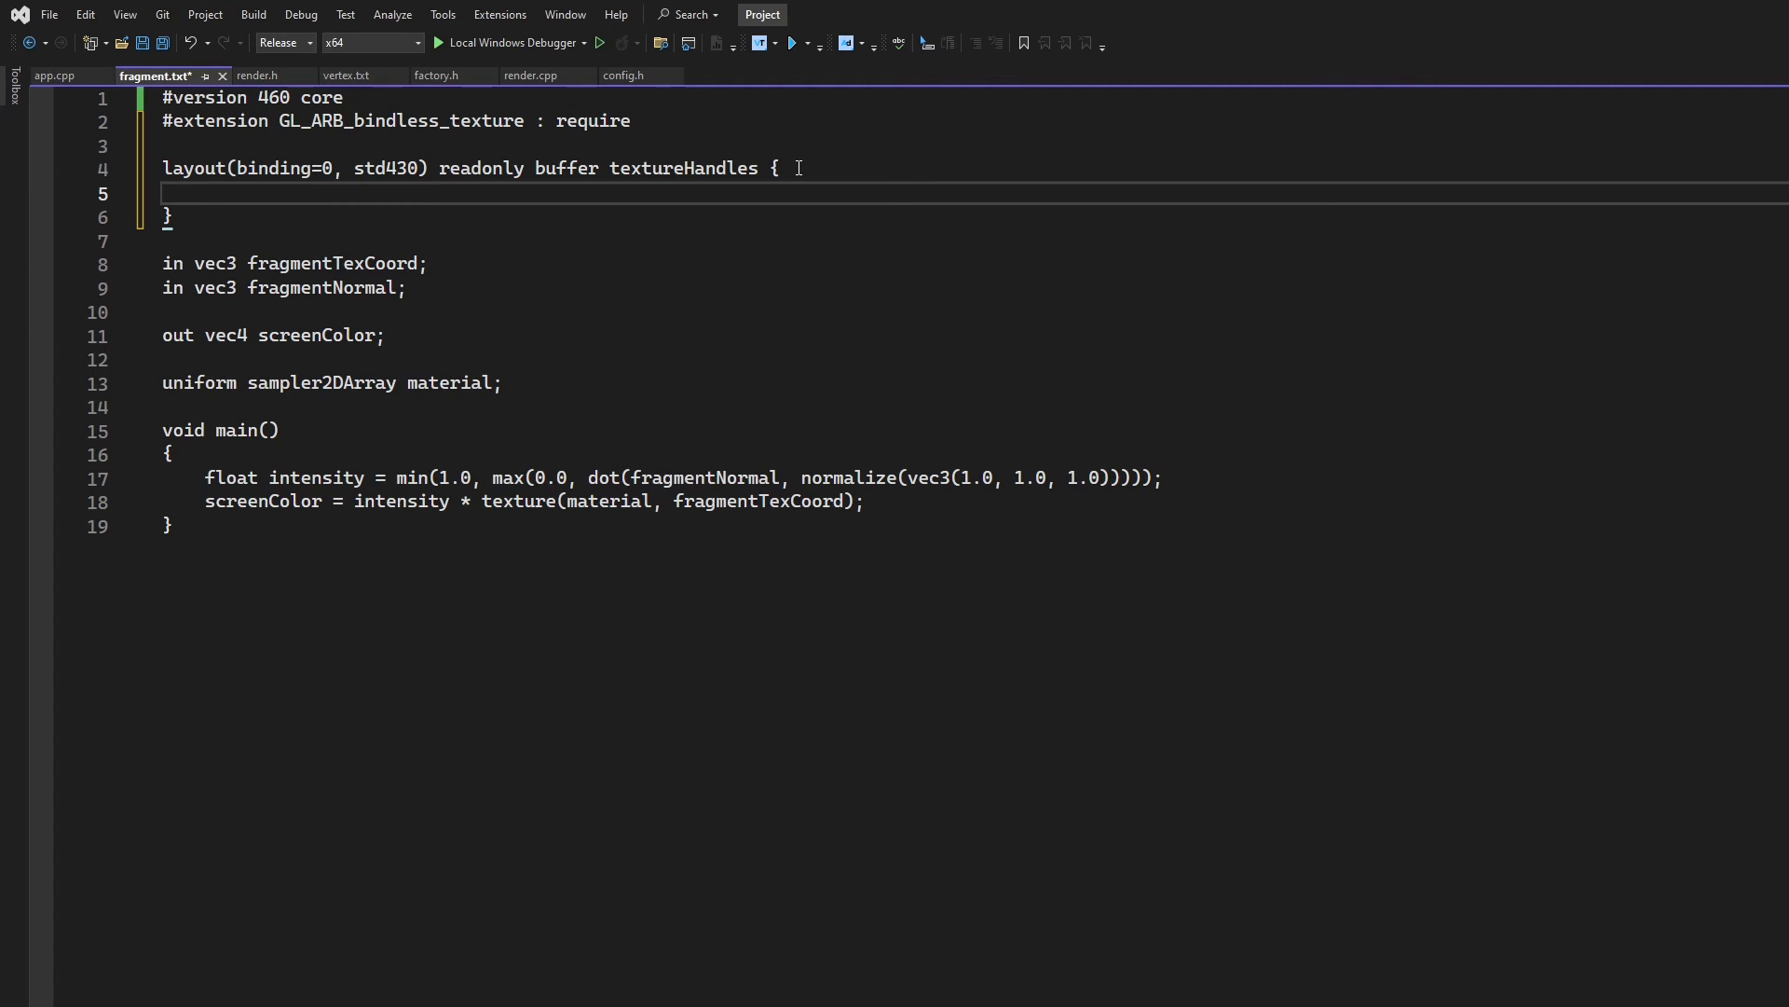
{"action": "type", "text": "samp"}
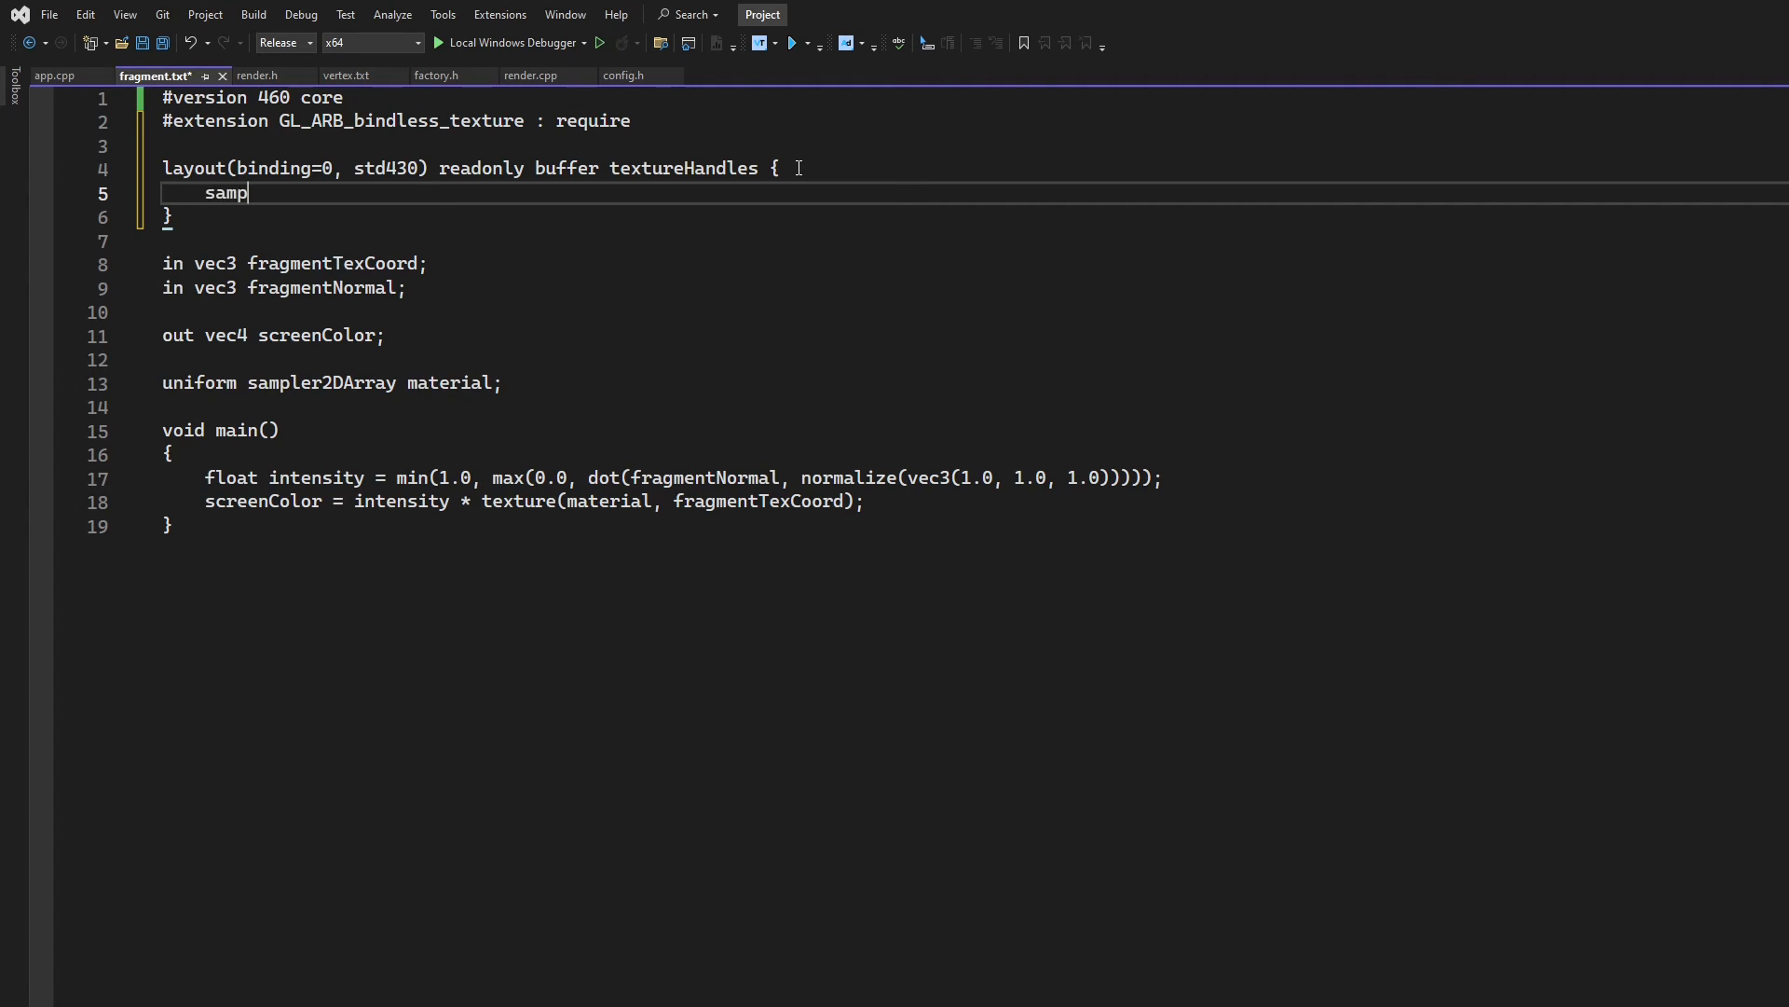
{"action": "type", "text": "ler2"}
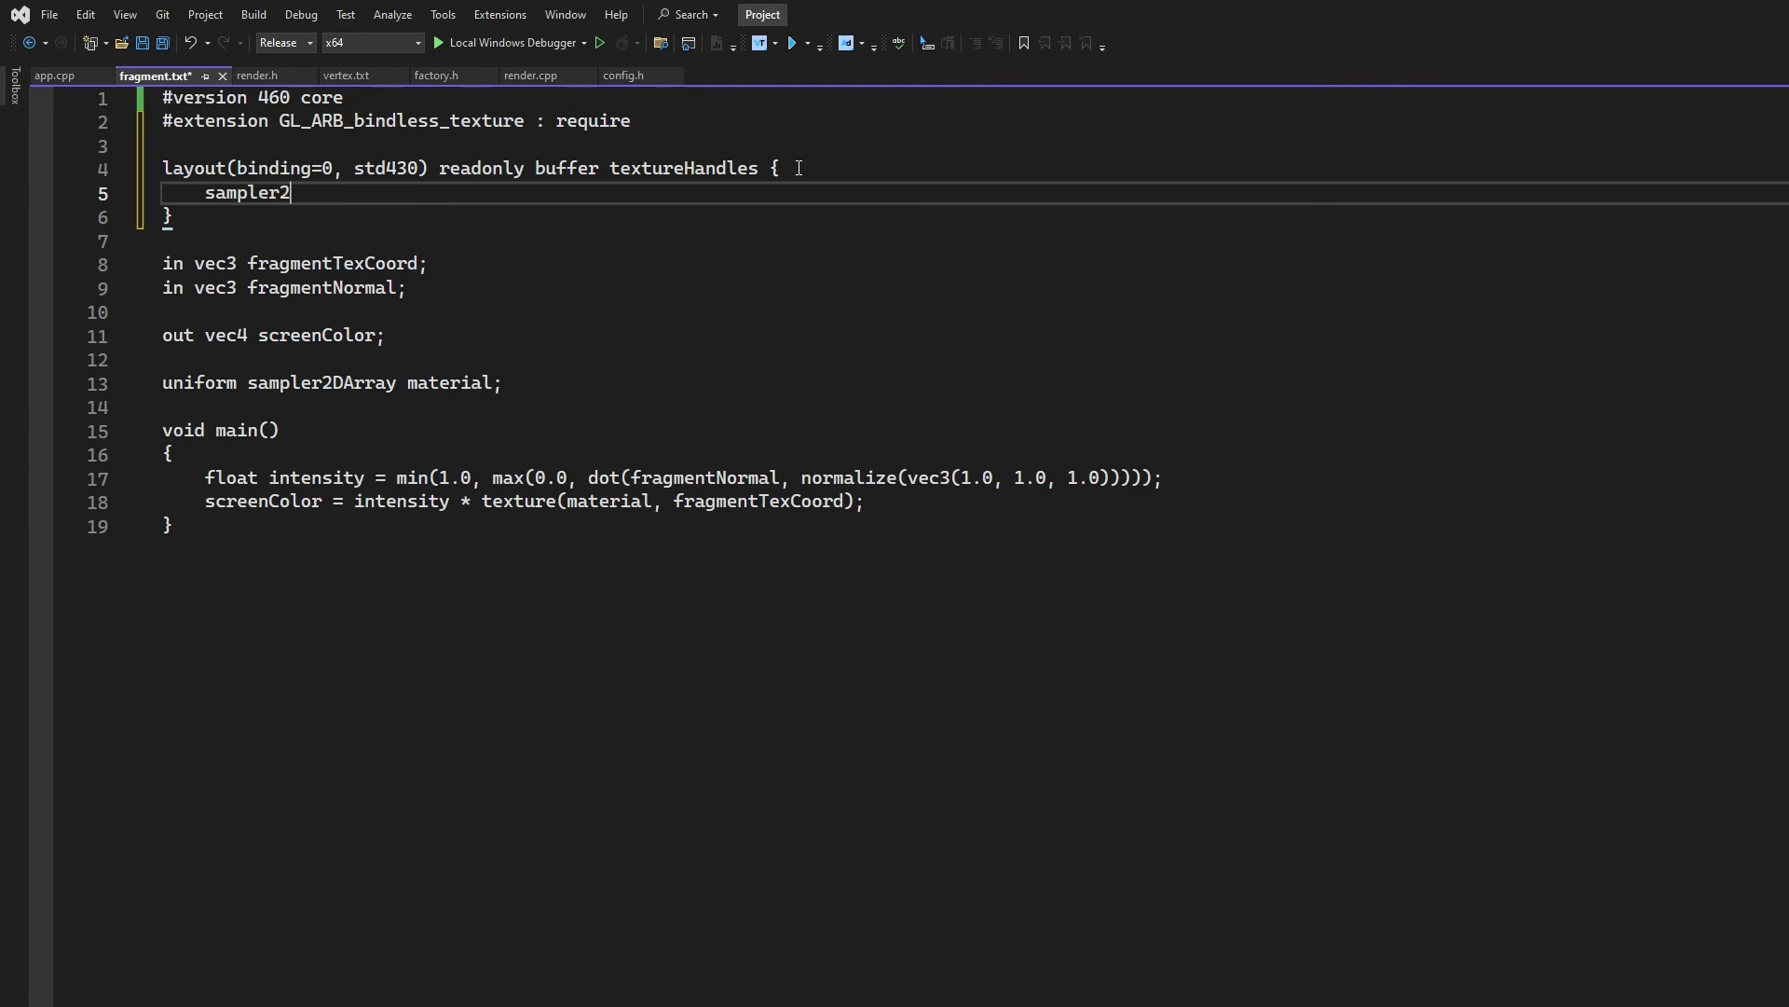
{"action": "type", "text": "D textures"}
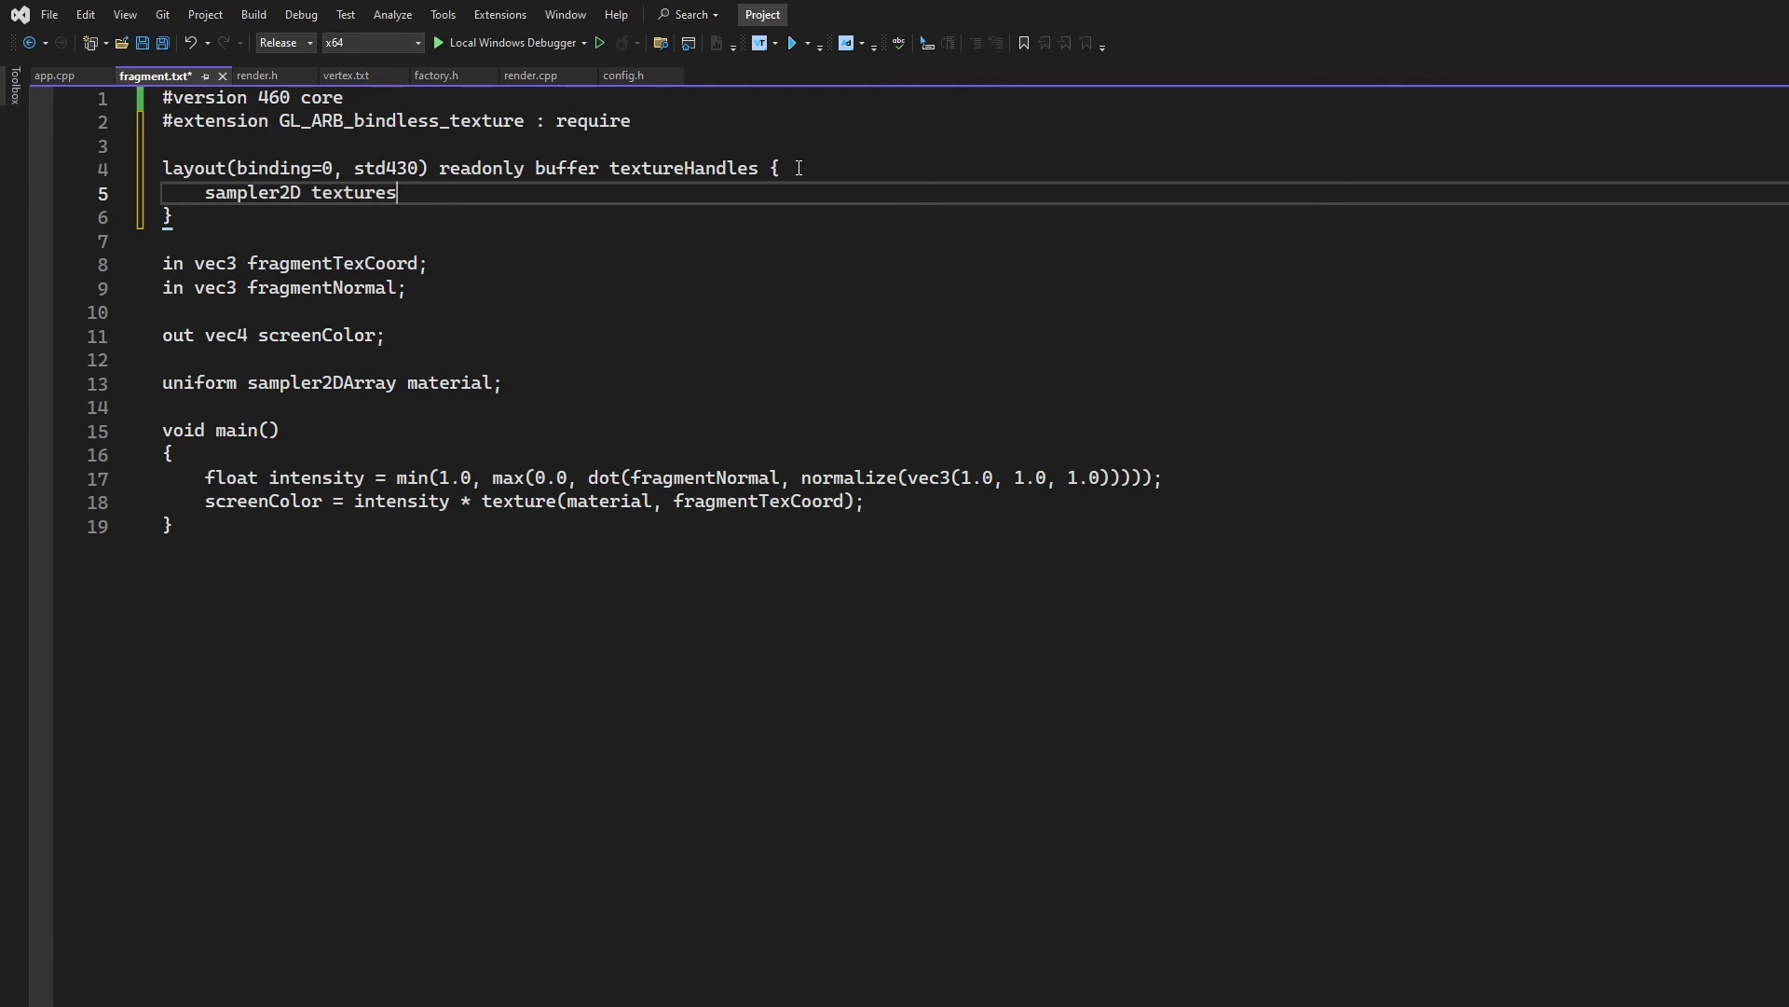
{"action": "type", "text": "[]"}
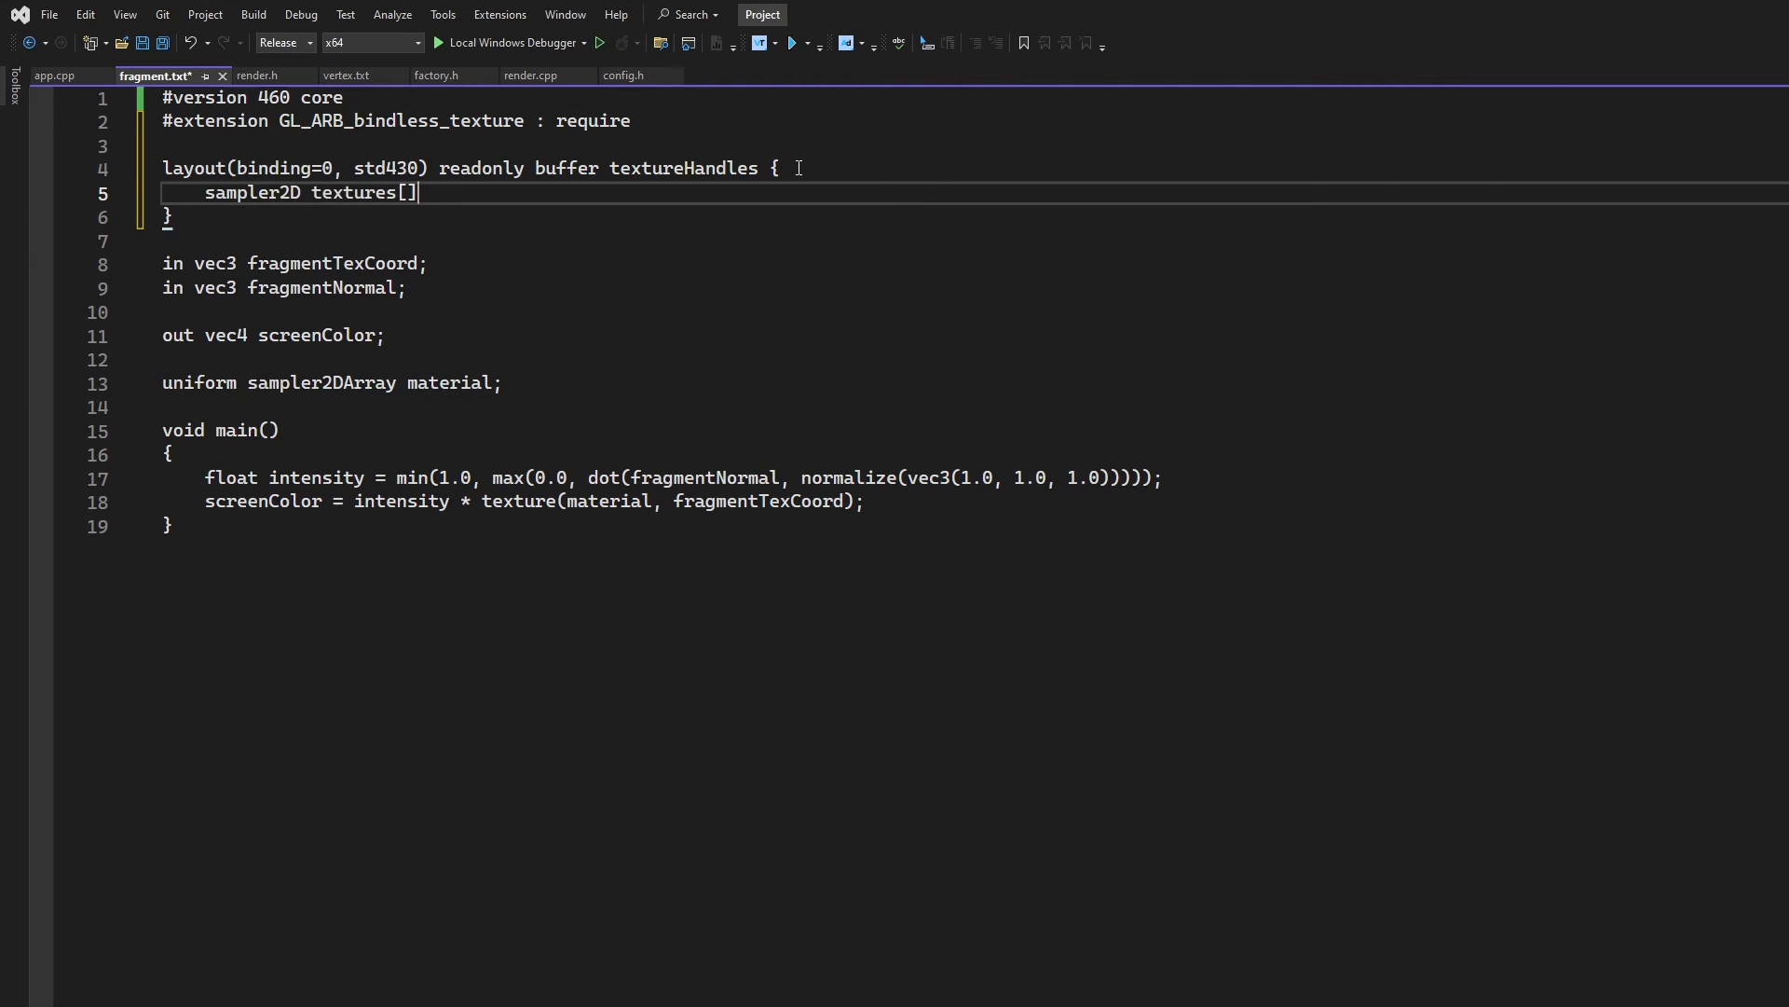
{"action": "type", "text": ";"}
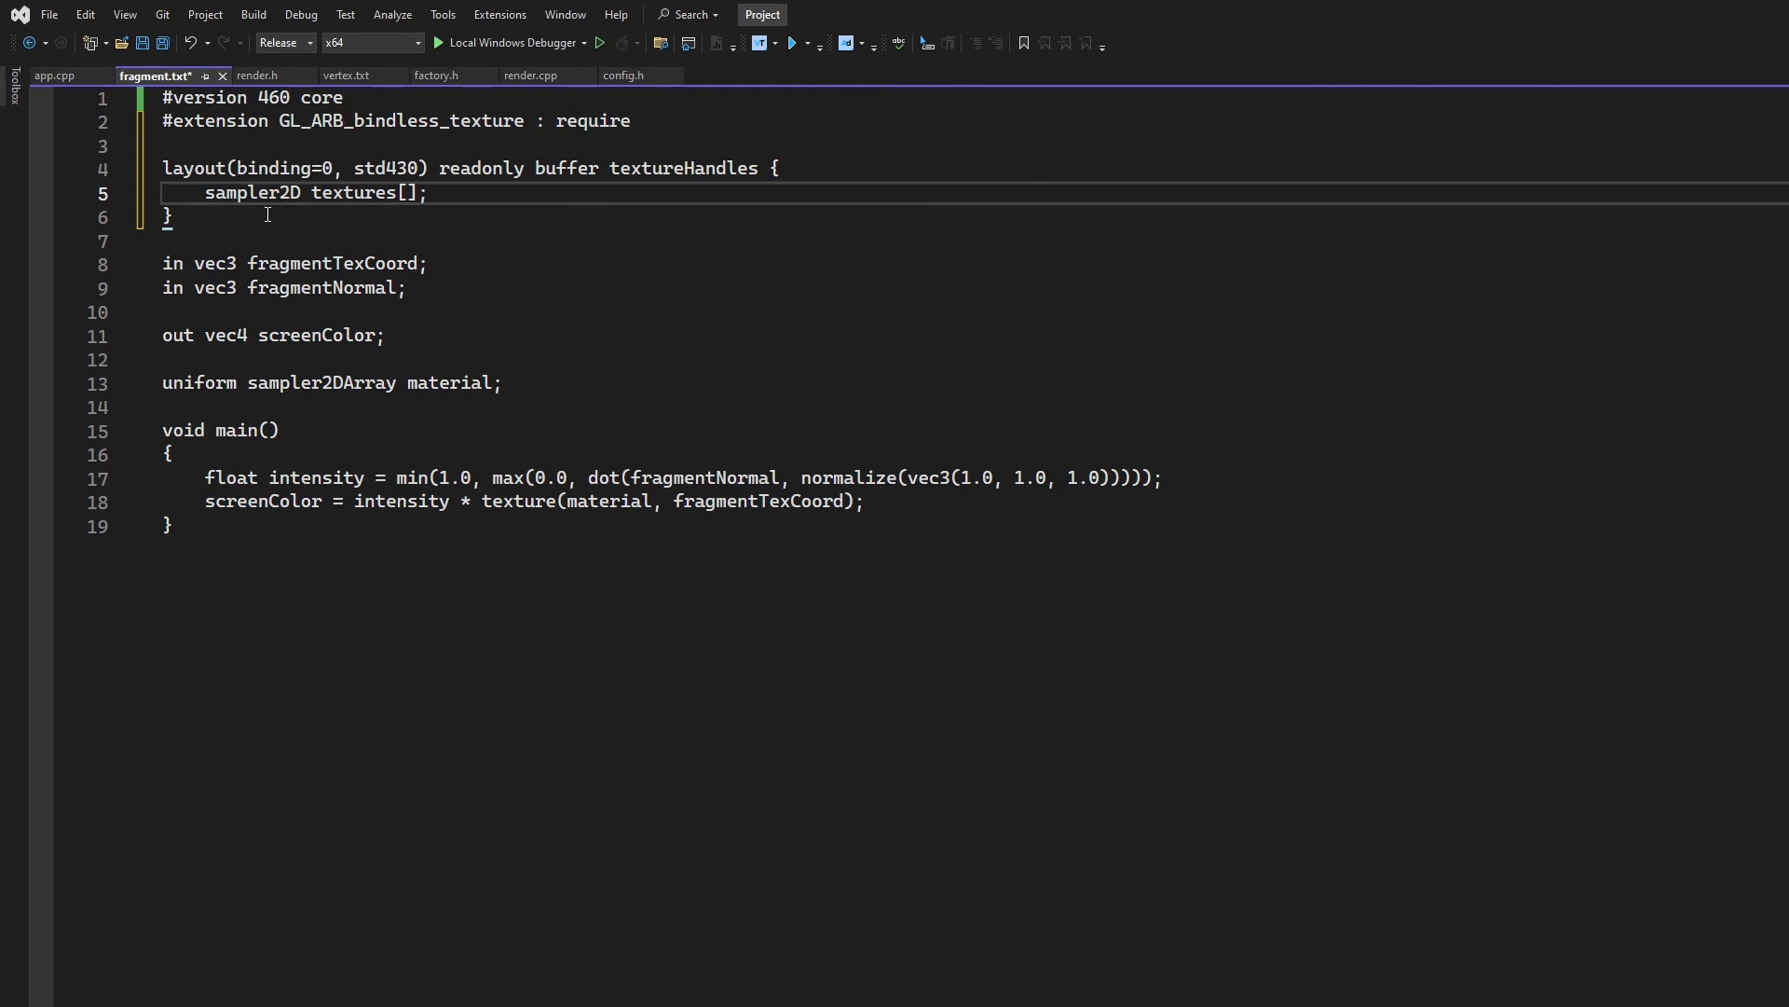
{"action": "type", "text": ";"}
{"action": "left_click", "coordinate": [976, 263]}
{"action": "type", "text": "2"}
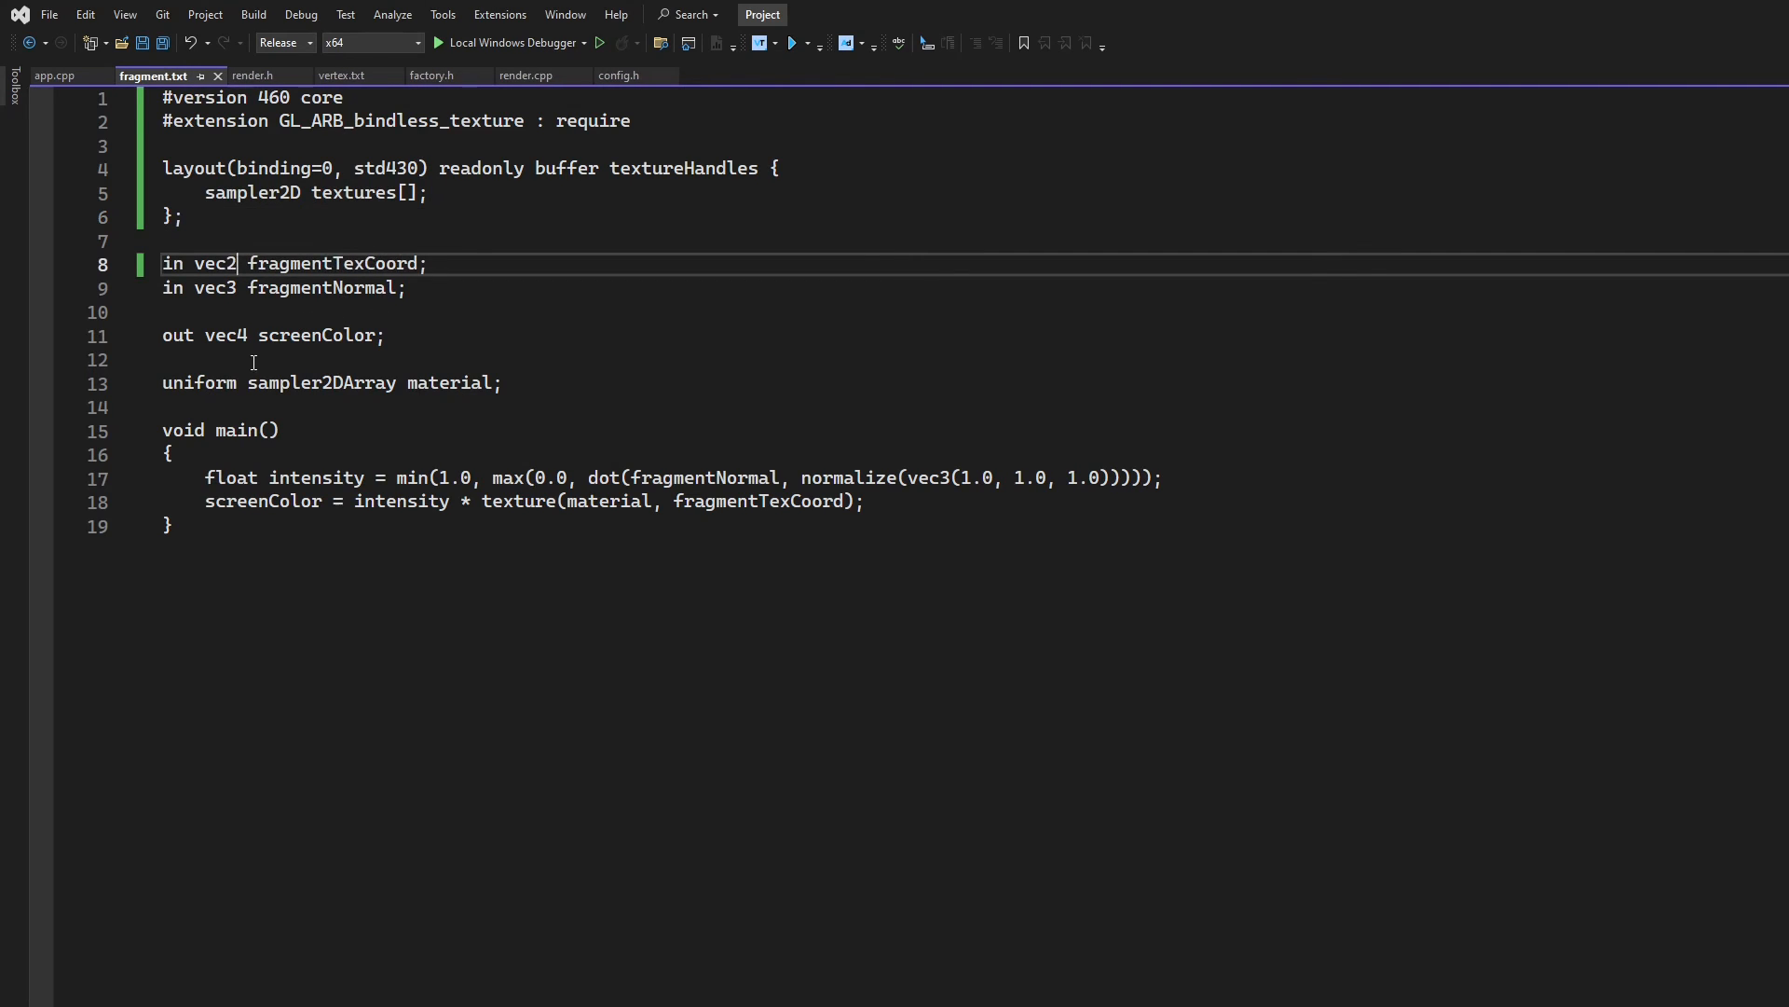
Add 'uniform int objectType;' after the fragmentNormal declaration
{"action": "left_click", "coordinate": [432, 287]}
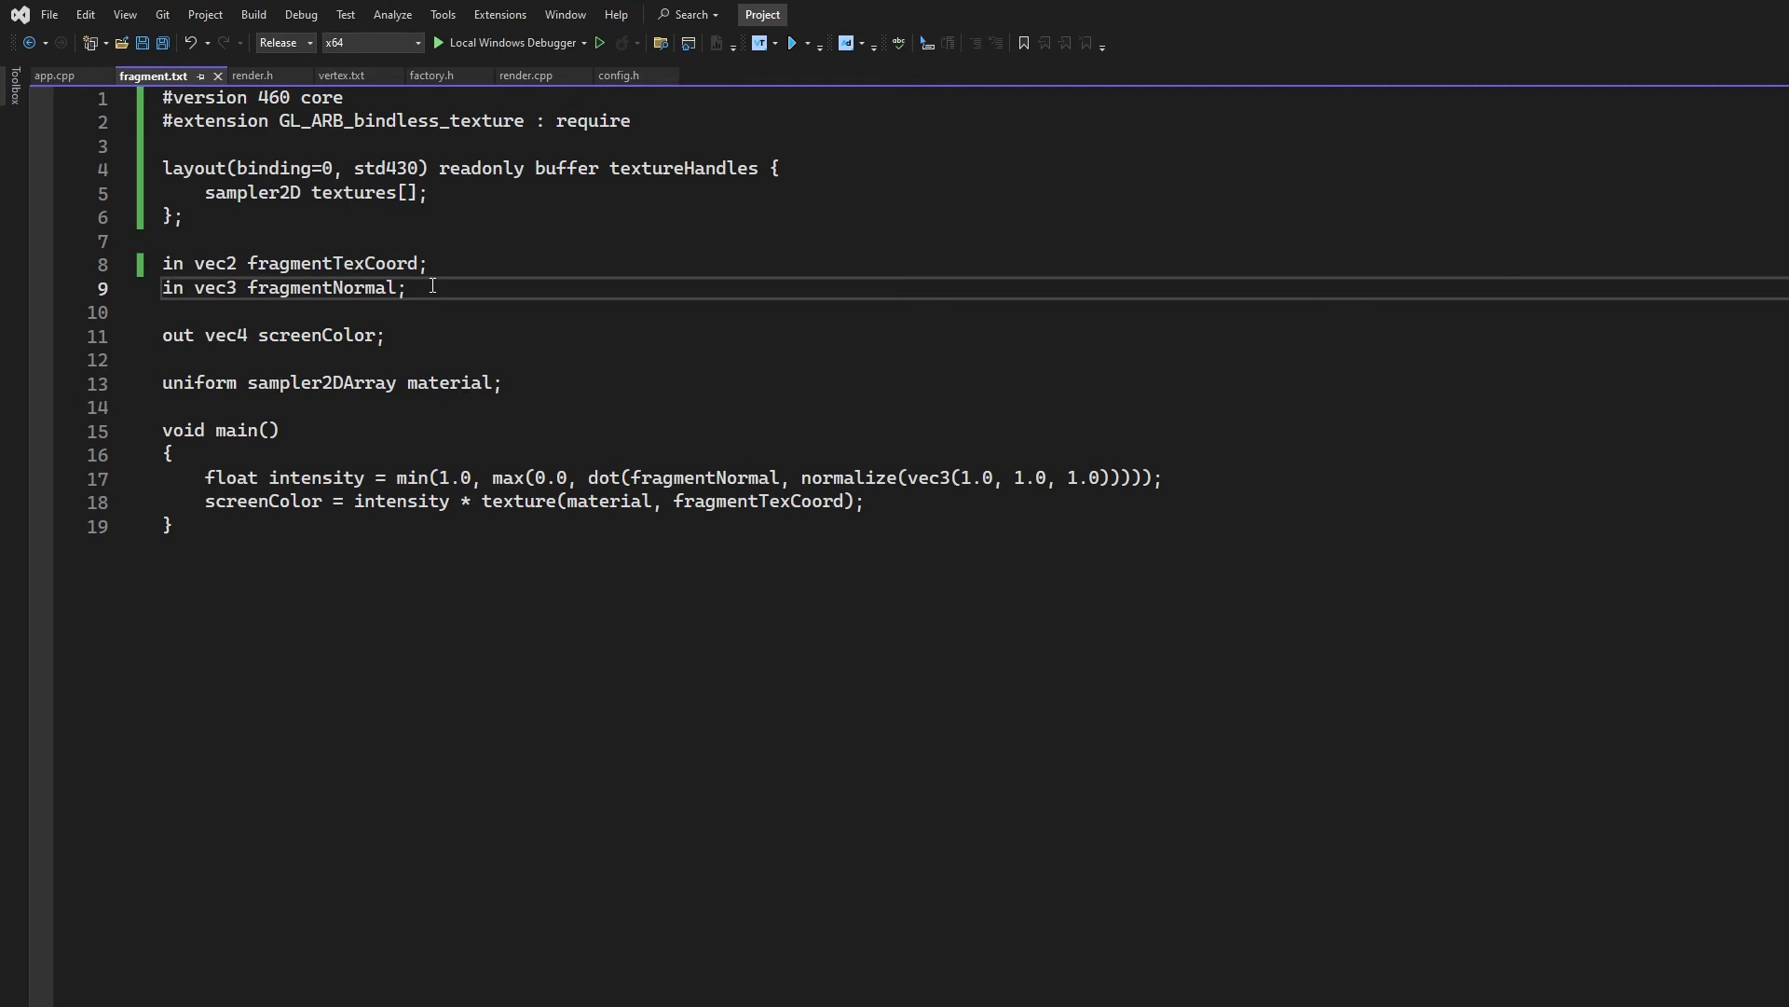
{"action": "type", "text": "uniform int"}
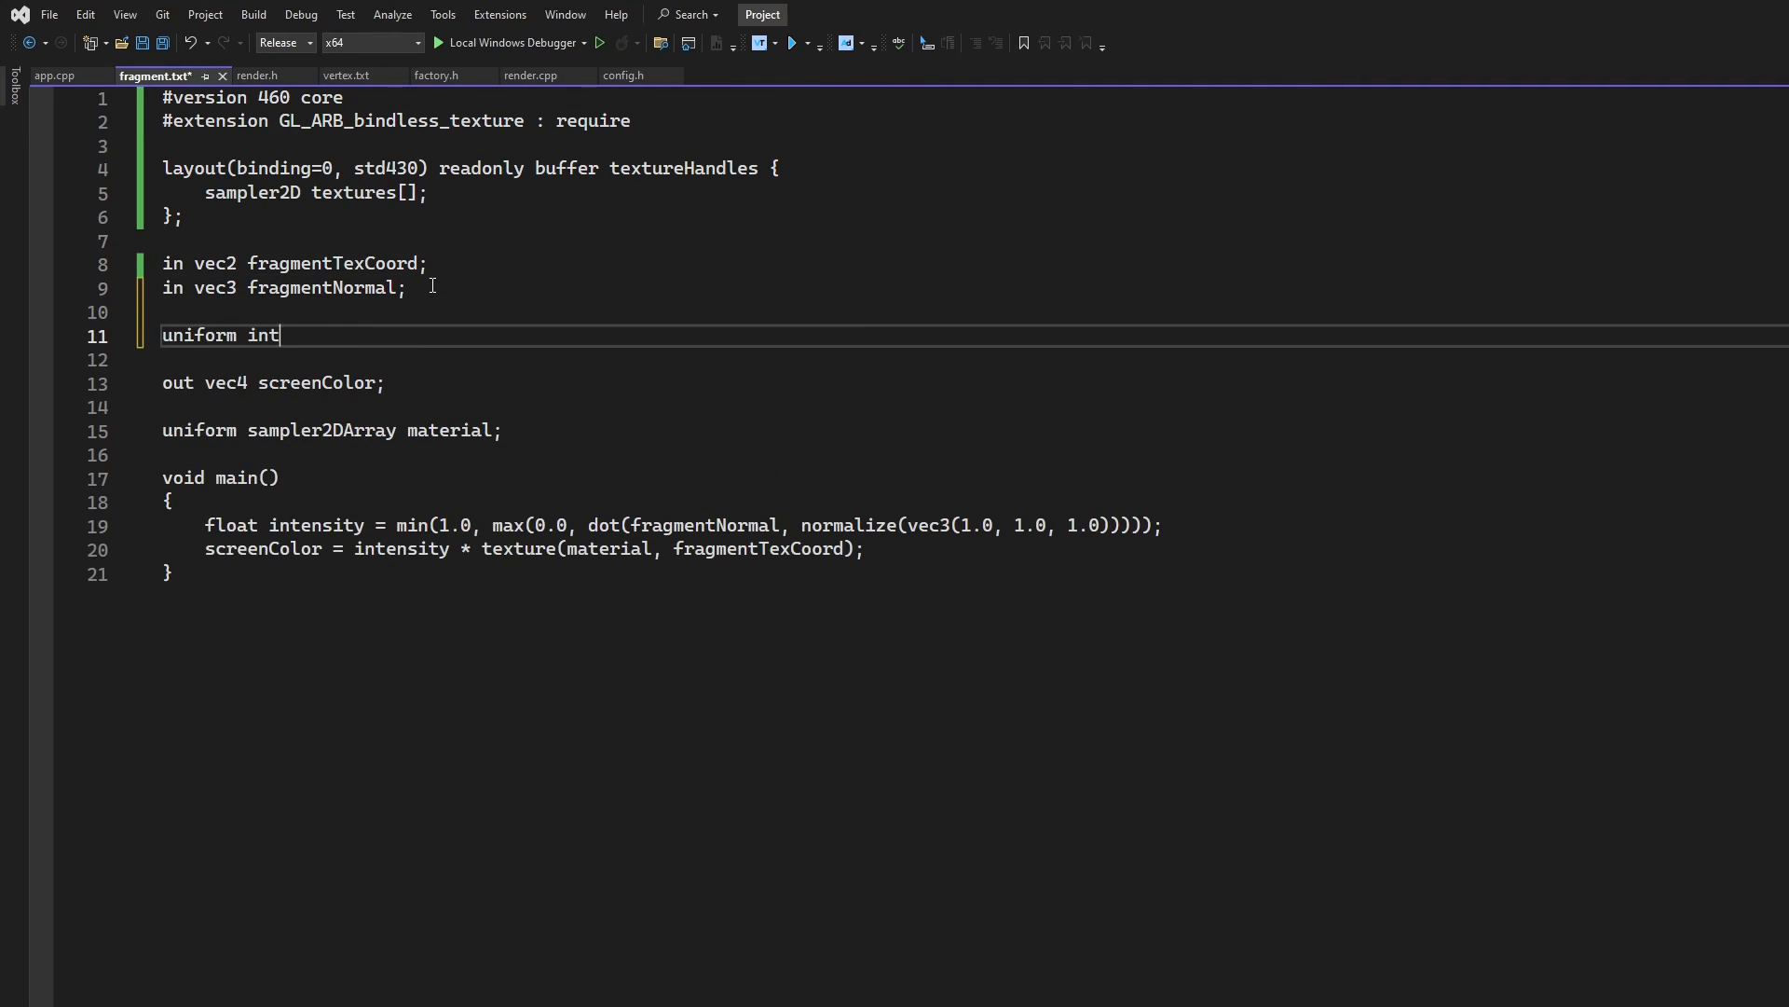
{"action": "type", "text": "object"}
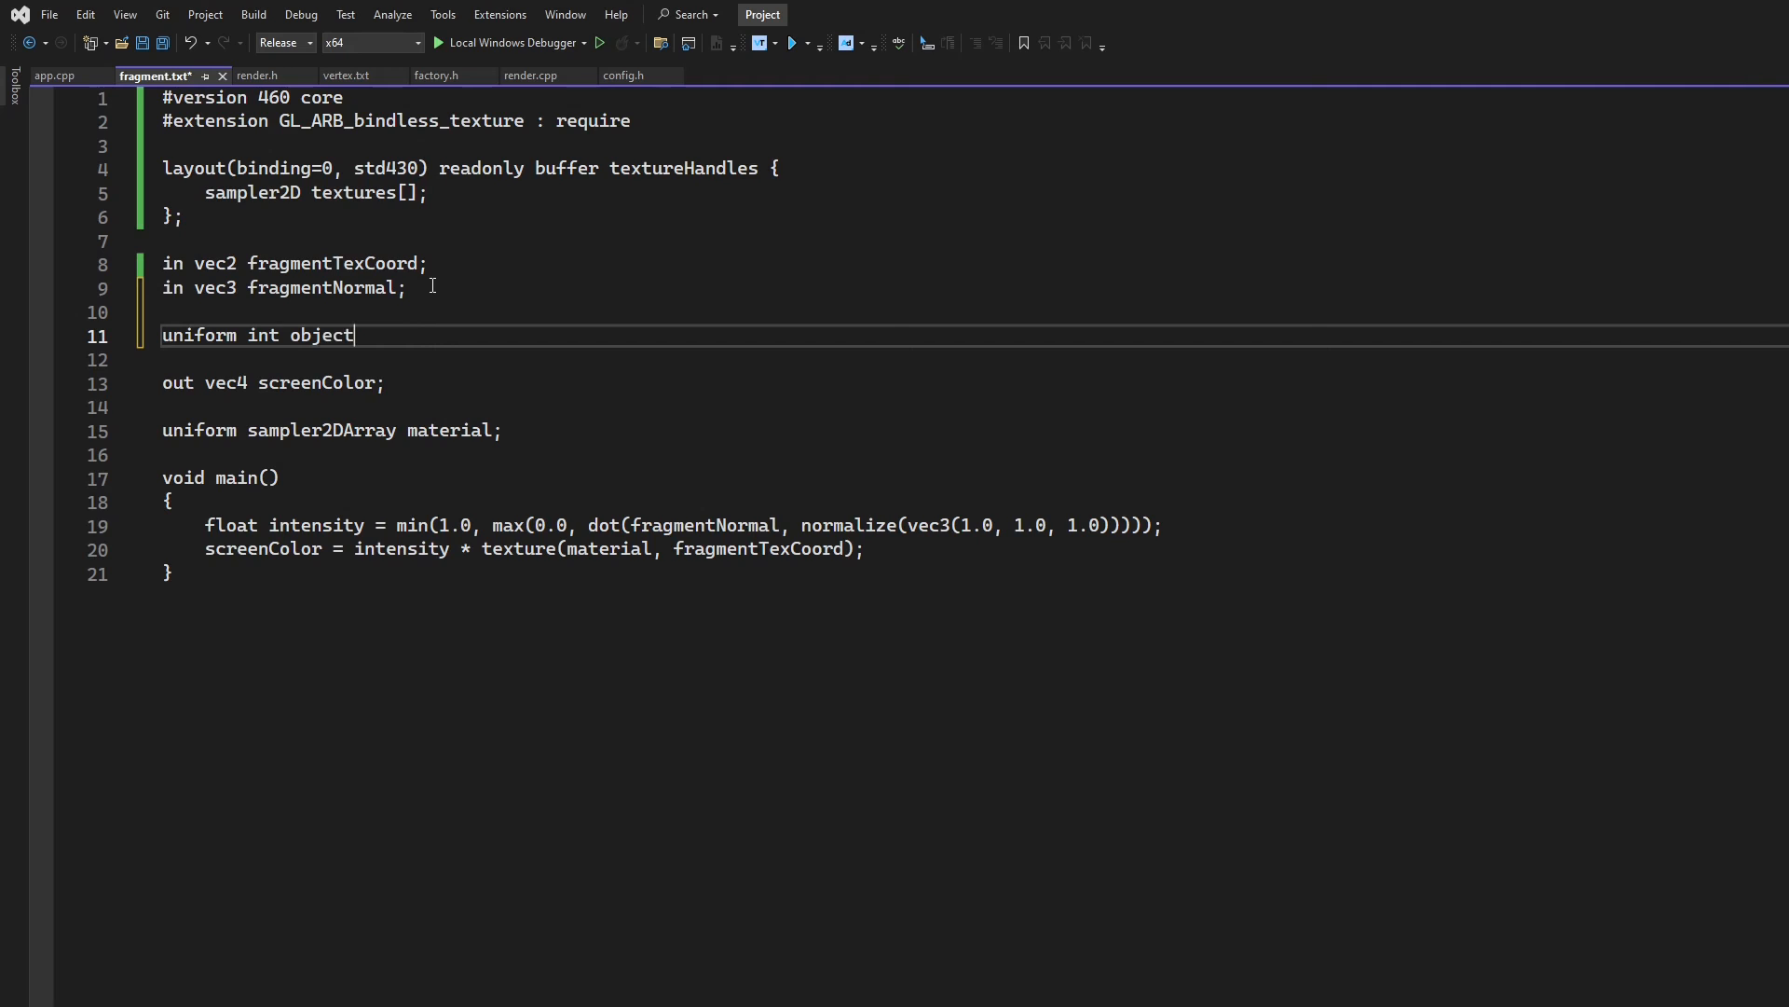
{"action": "type", "text": "Type;"}
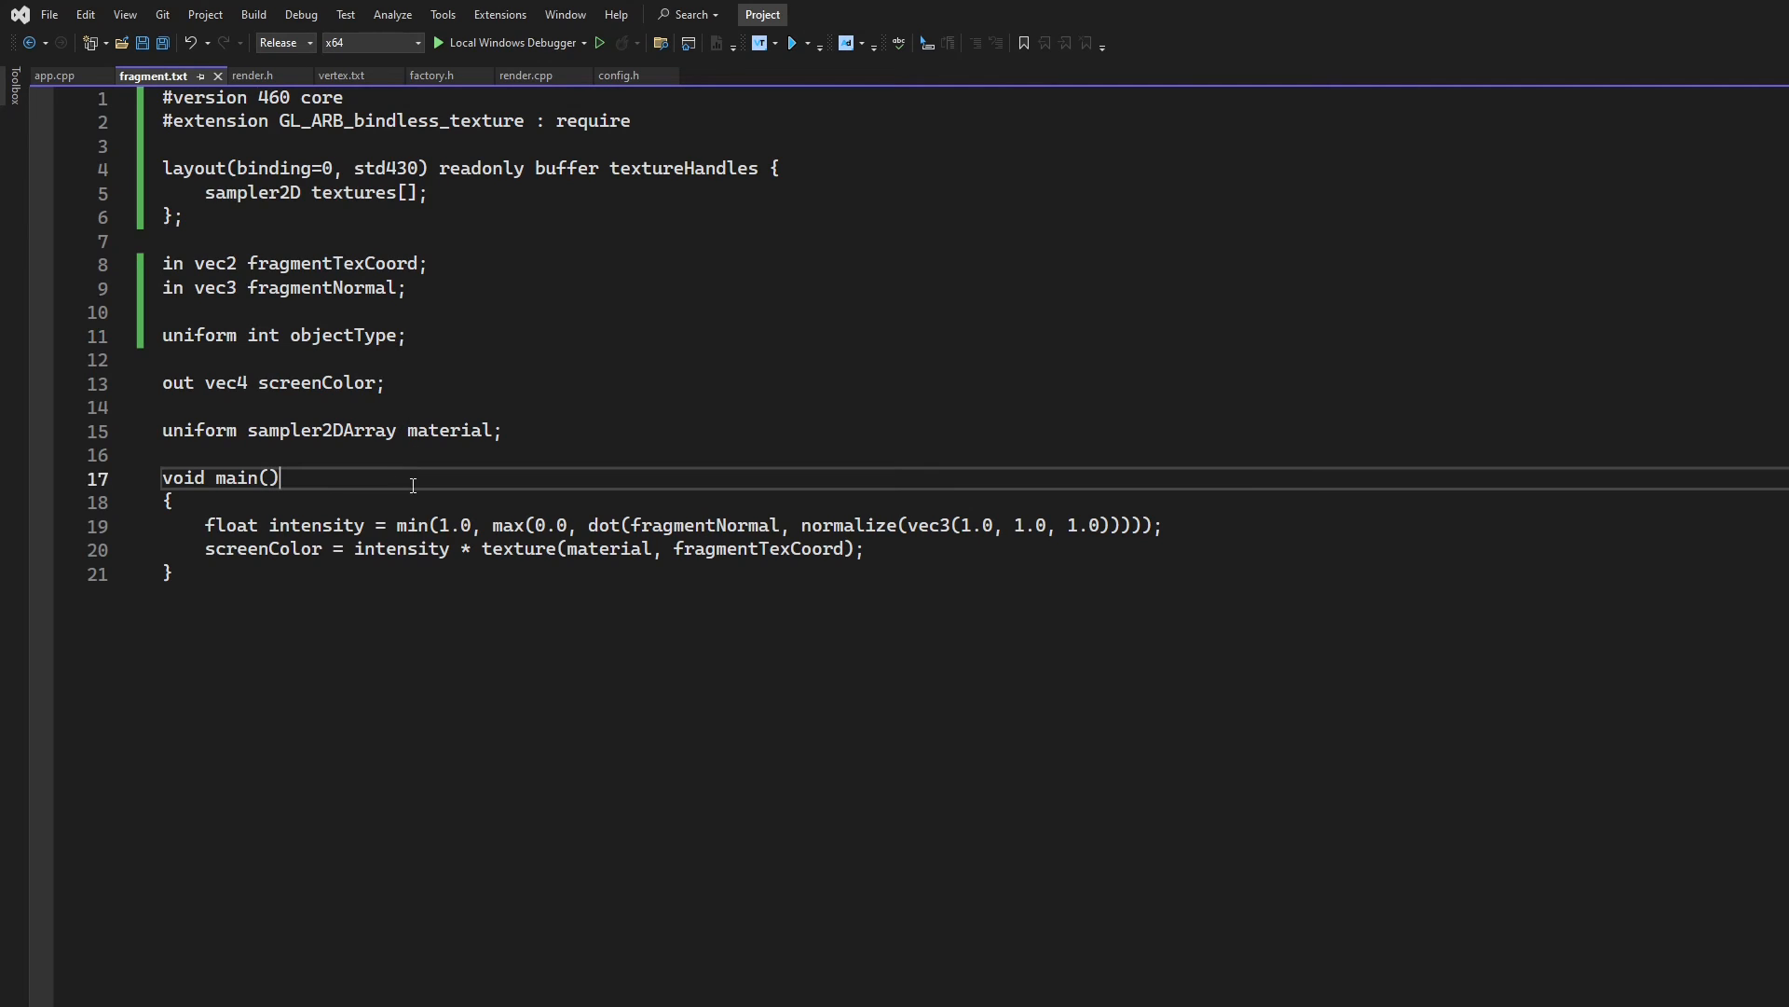
At the top of main, take sampler2D tex from textures[object] and sample tex instead of material
{"action": "key", "text": "Enter"}
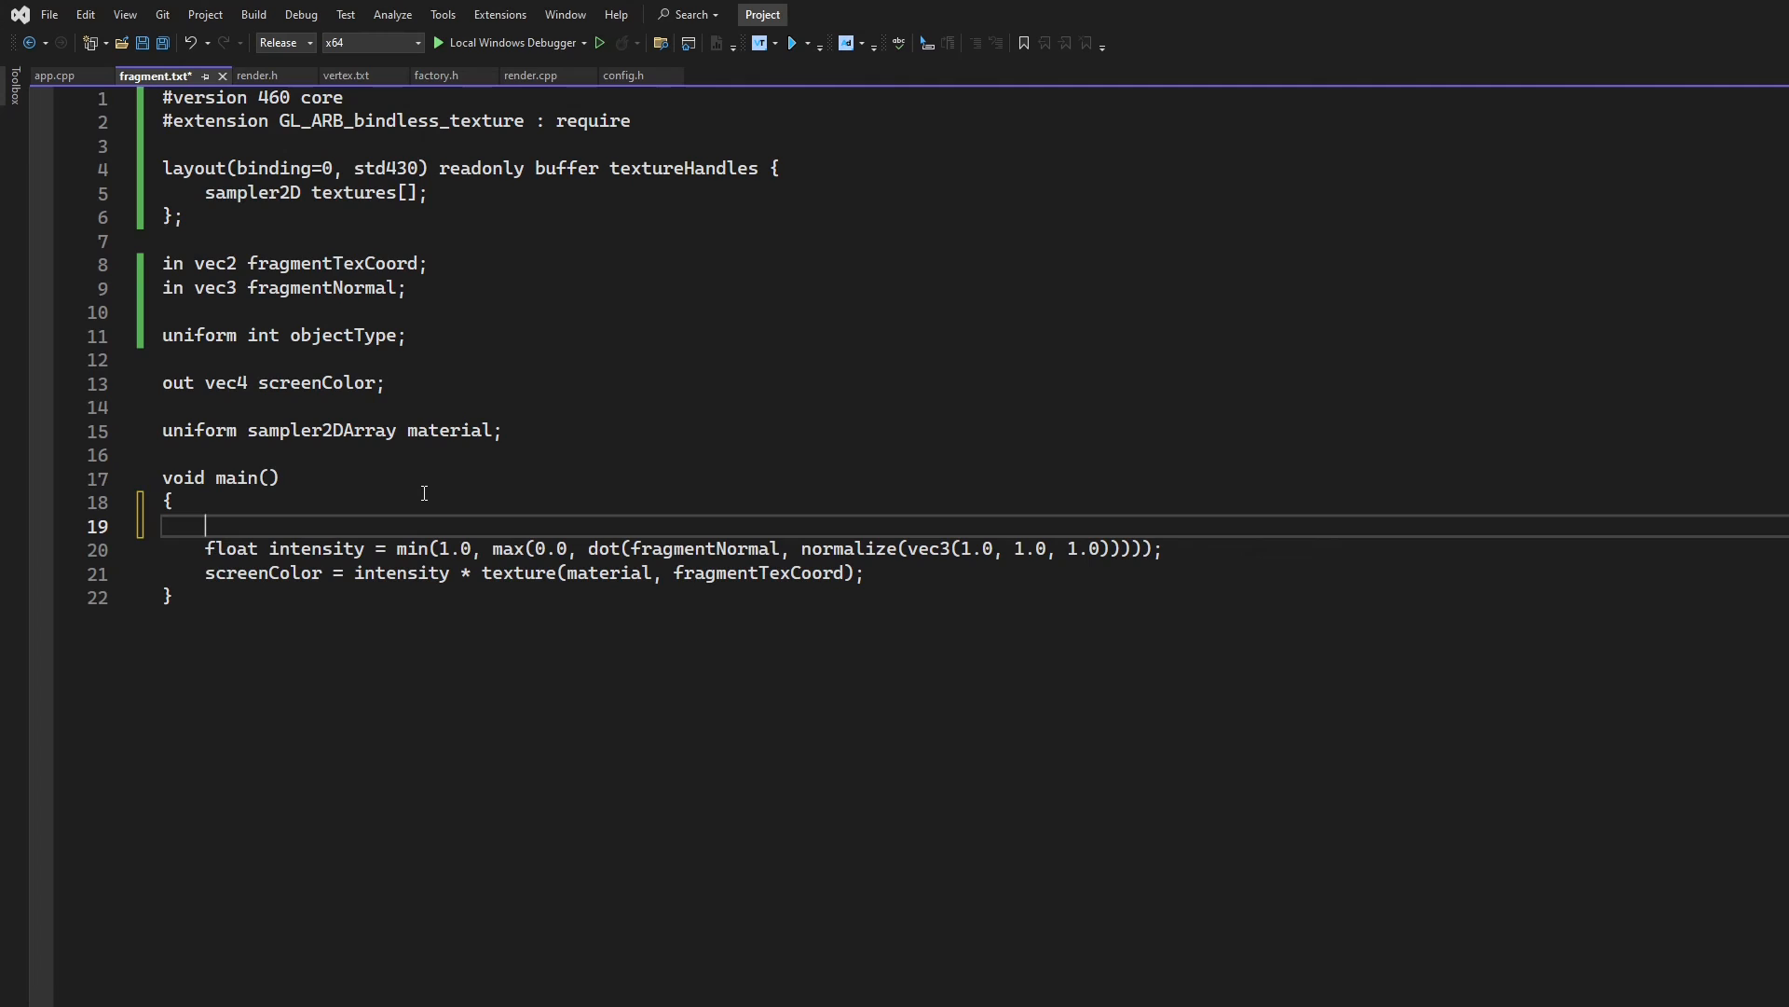
{"action": "type", "text": "sam"}
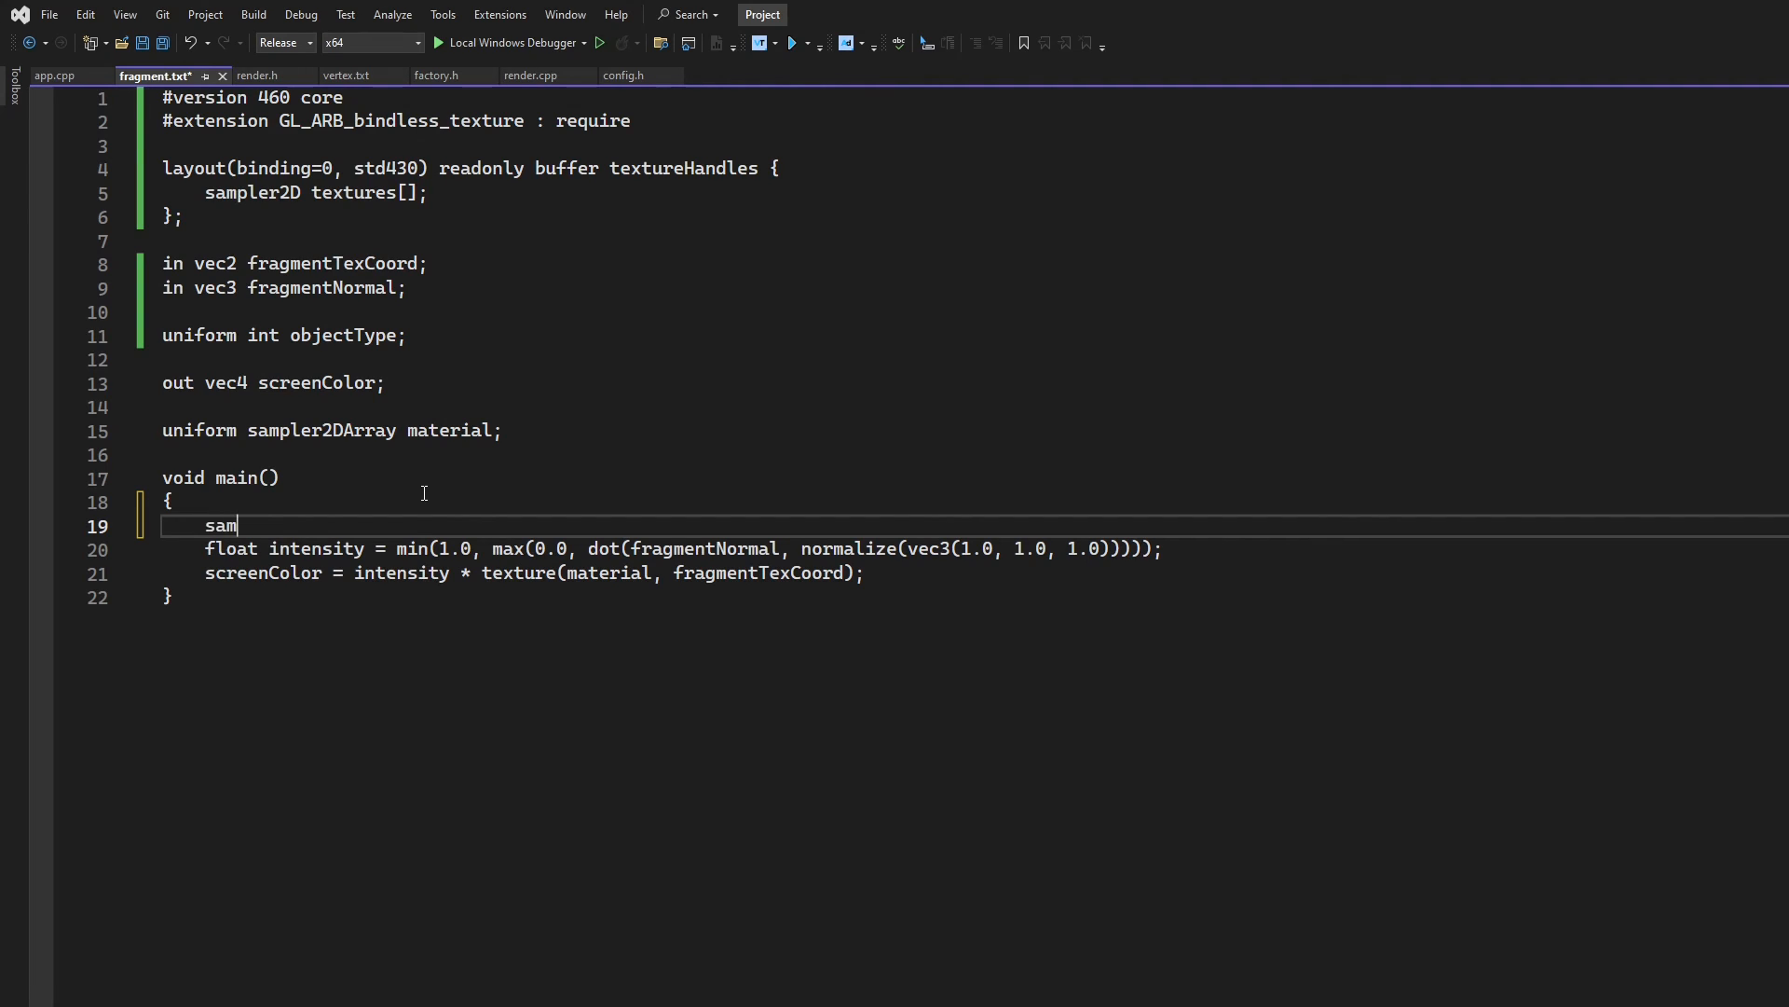
{"action": "type", "text": "p"}
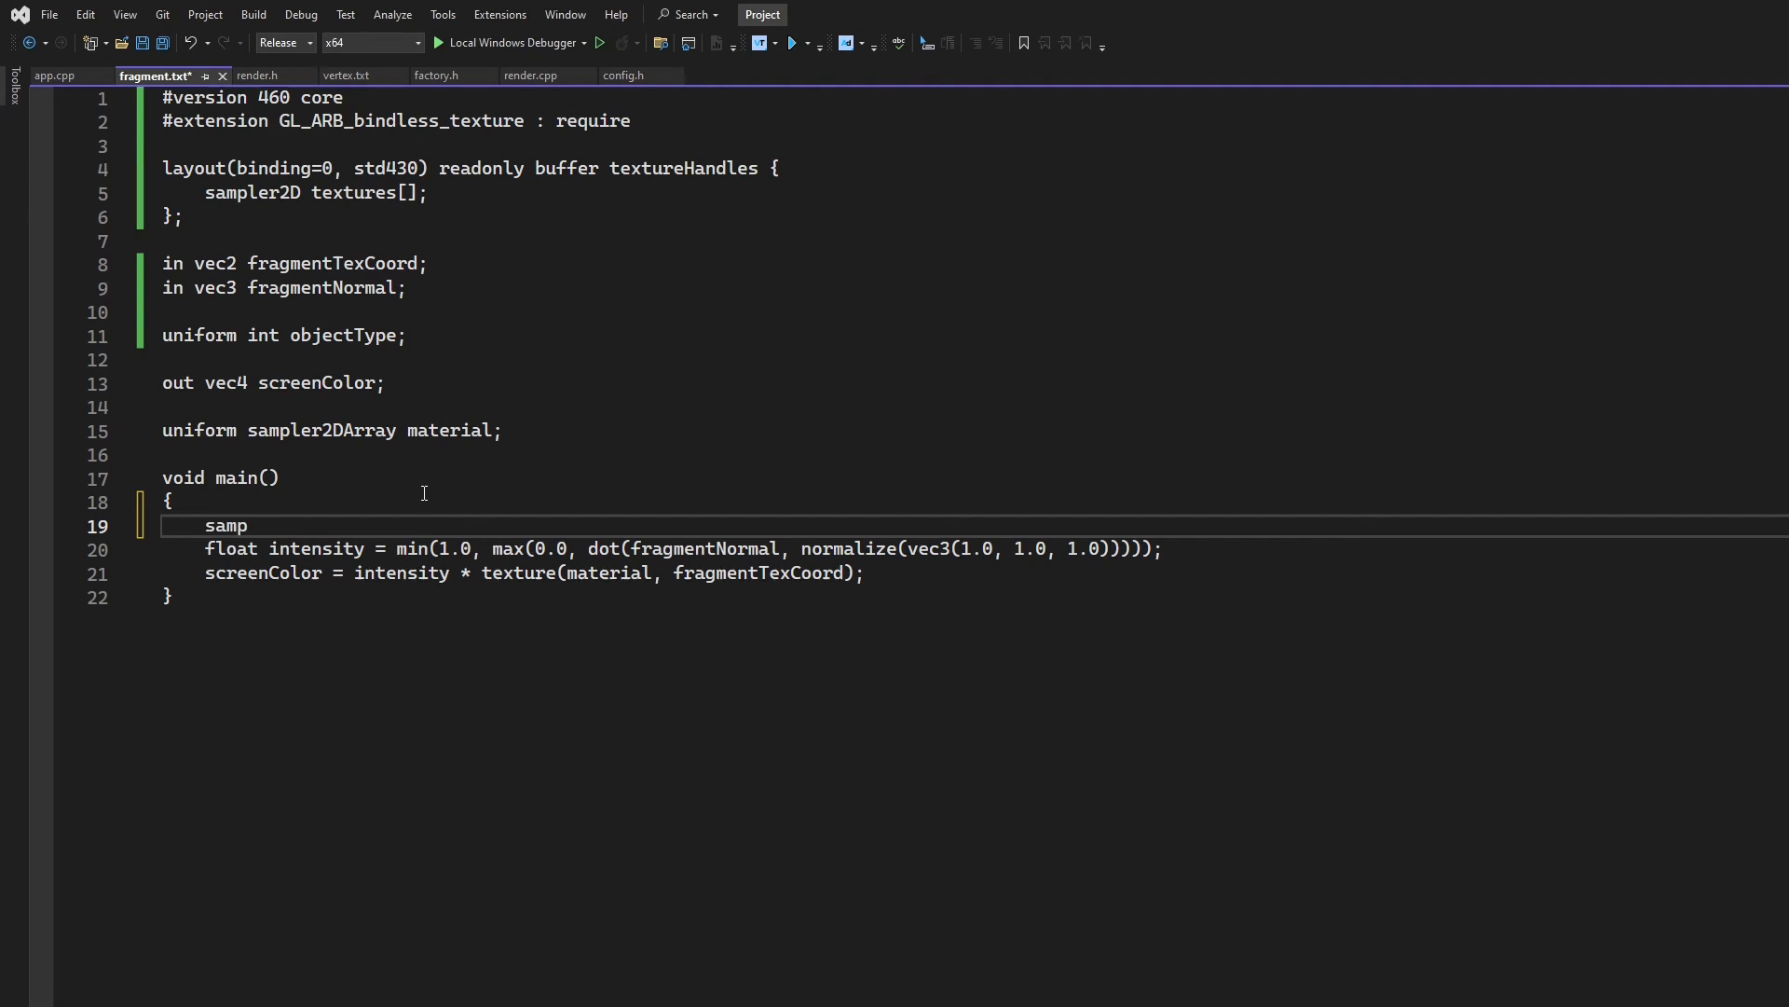
{"action": "type", "text": "ler2D tex ="}
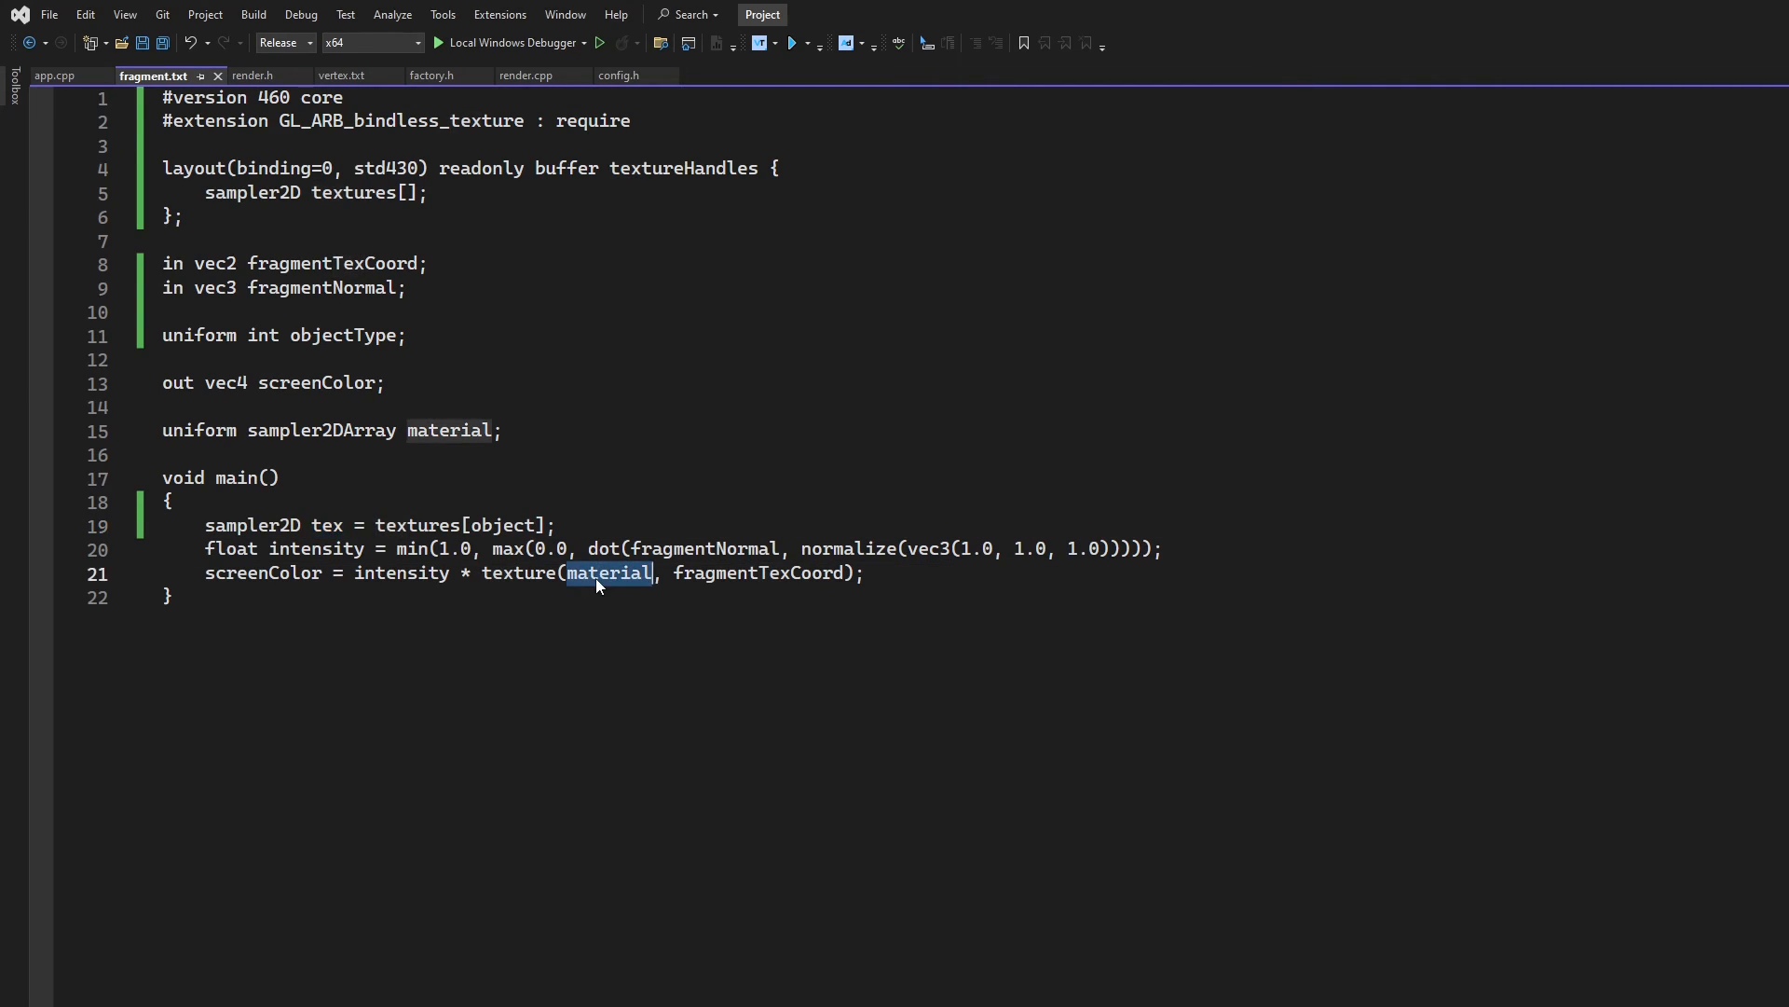
{"action": "type", "text": "tex"}
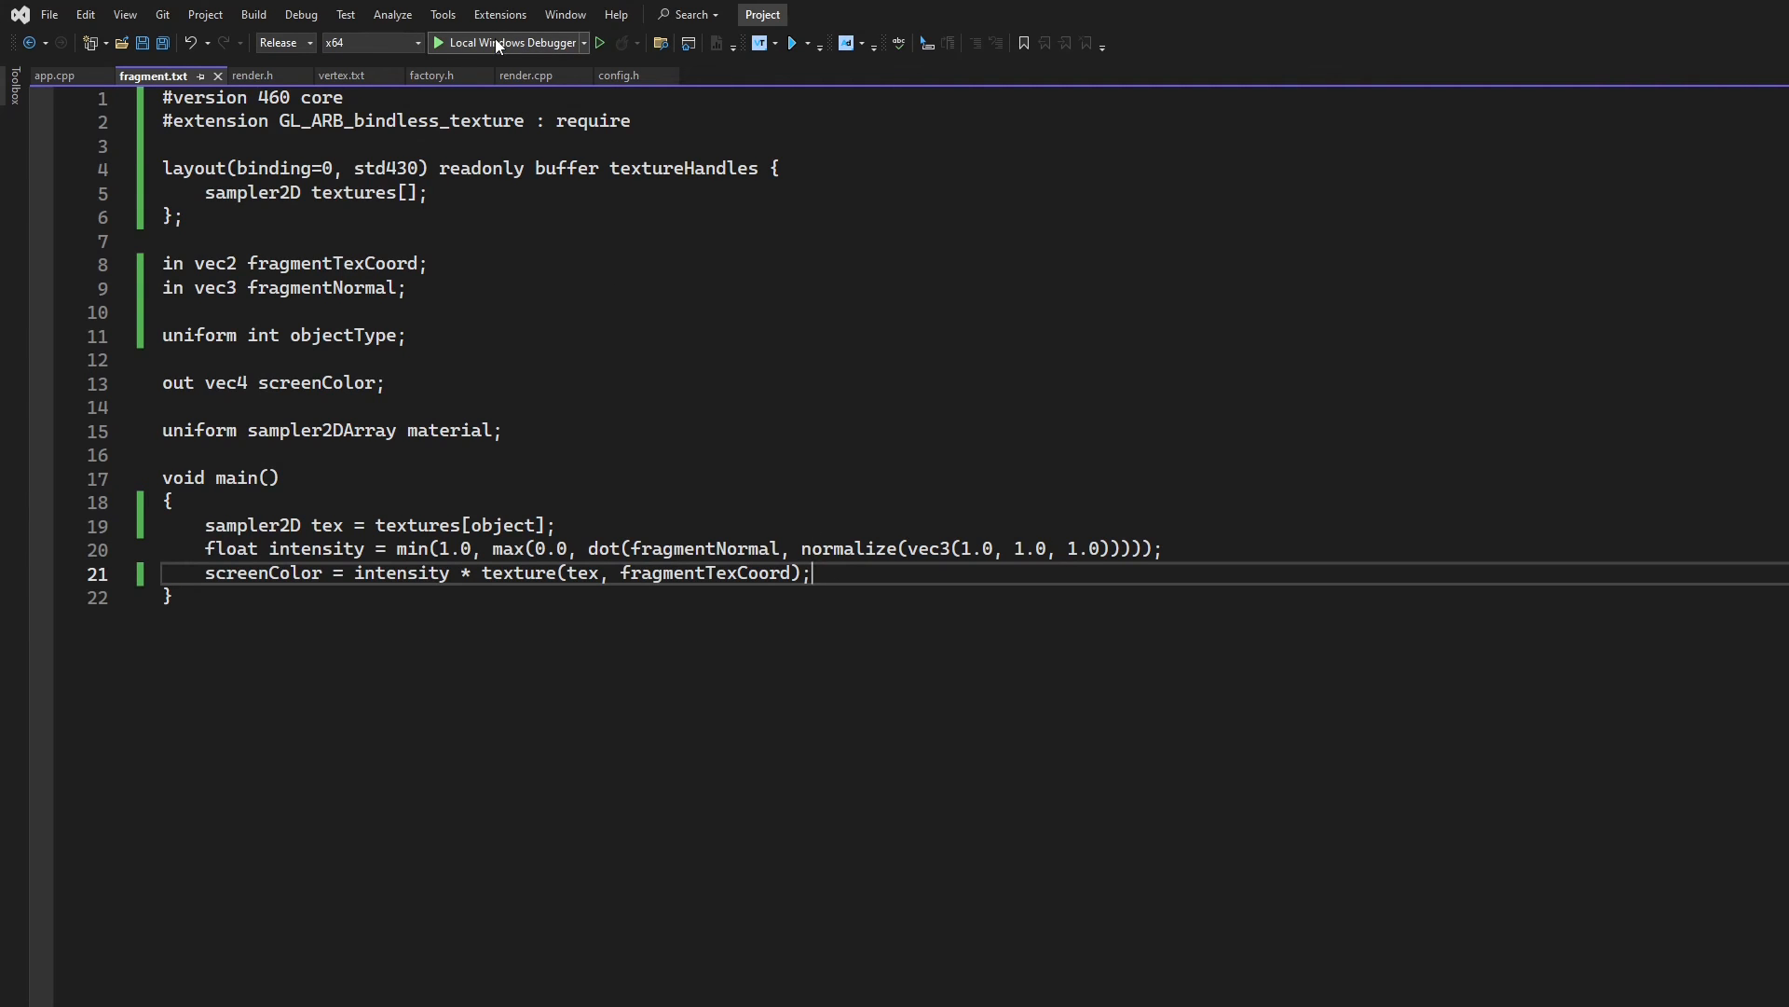
Run the renderer, hit the undefined 'object' shader error, close the console, and reopen fragment.txt
{"action": "left_click", "coordinate": [252, 76]}
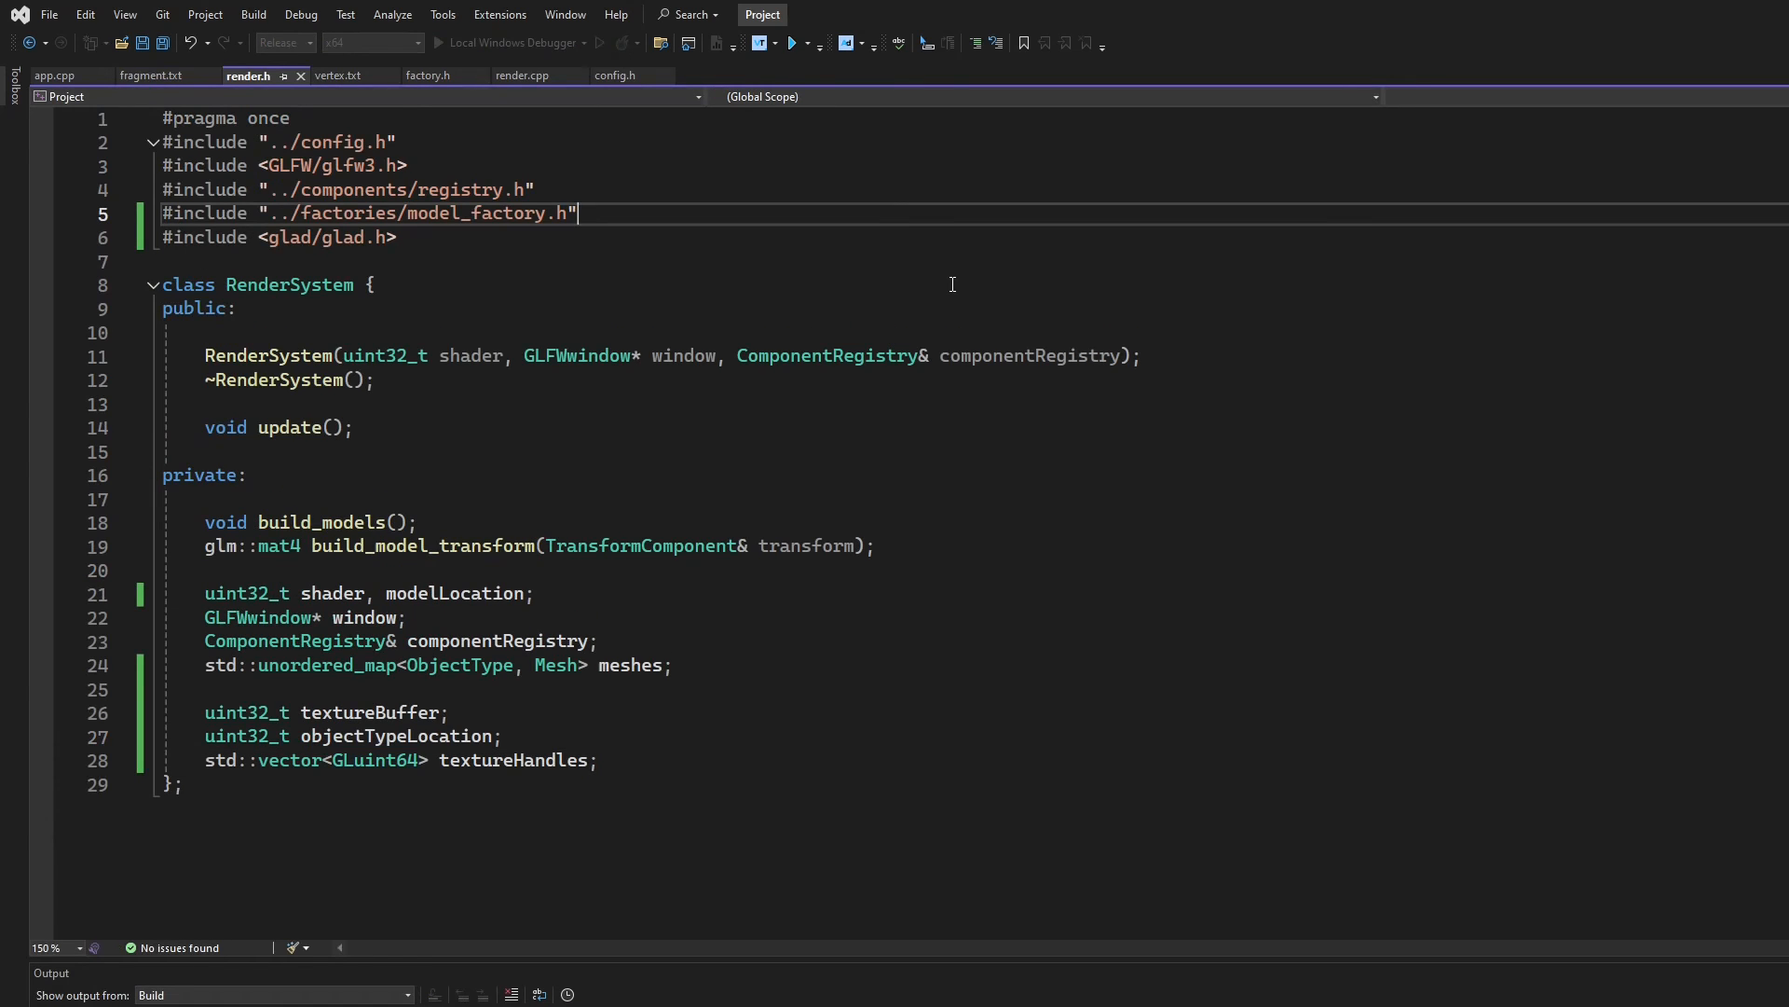
{"action": "left_click", "coordinate": [798, 43]}
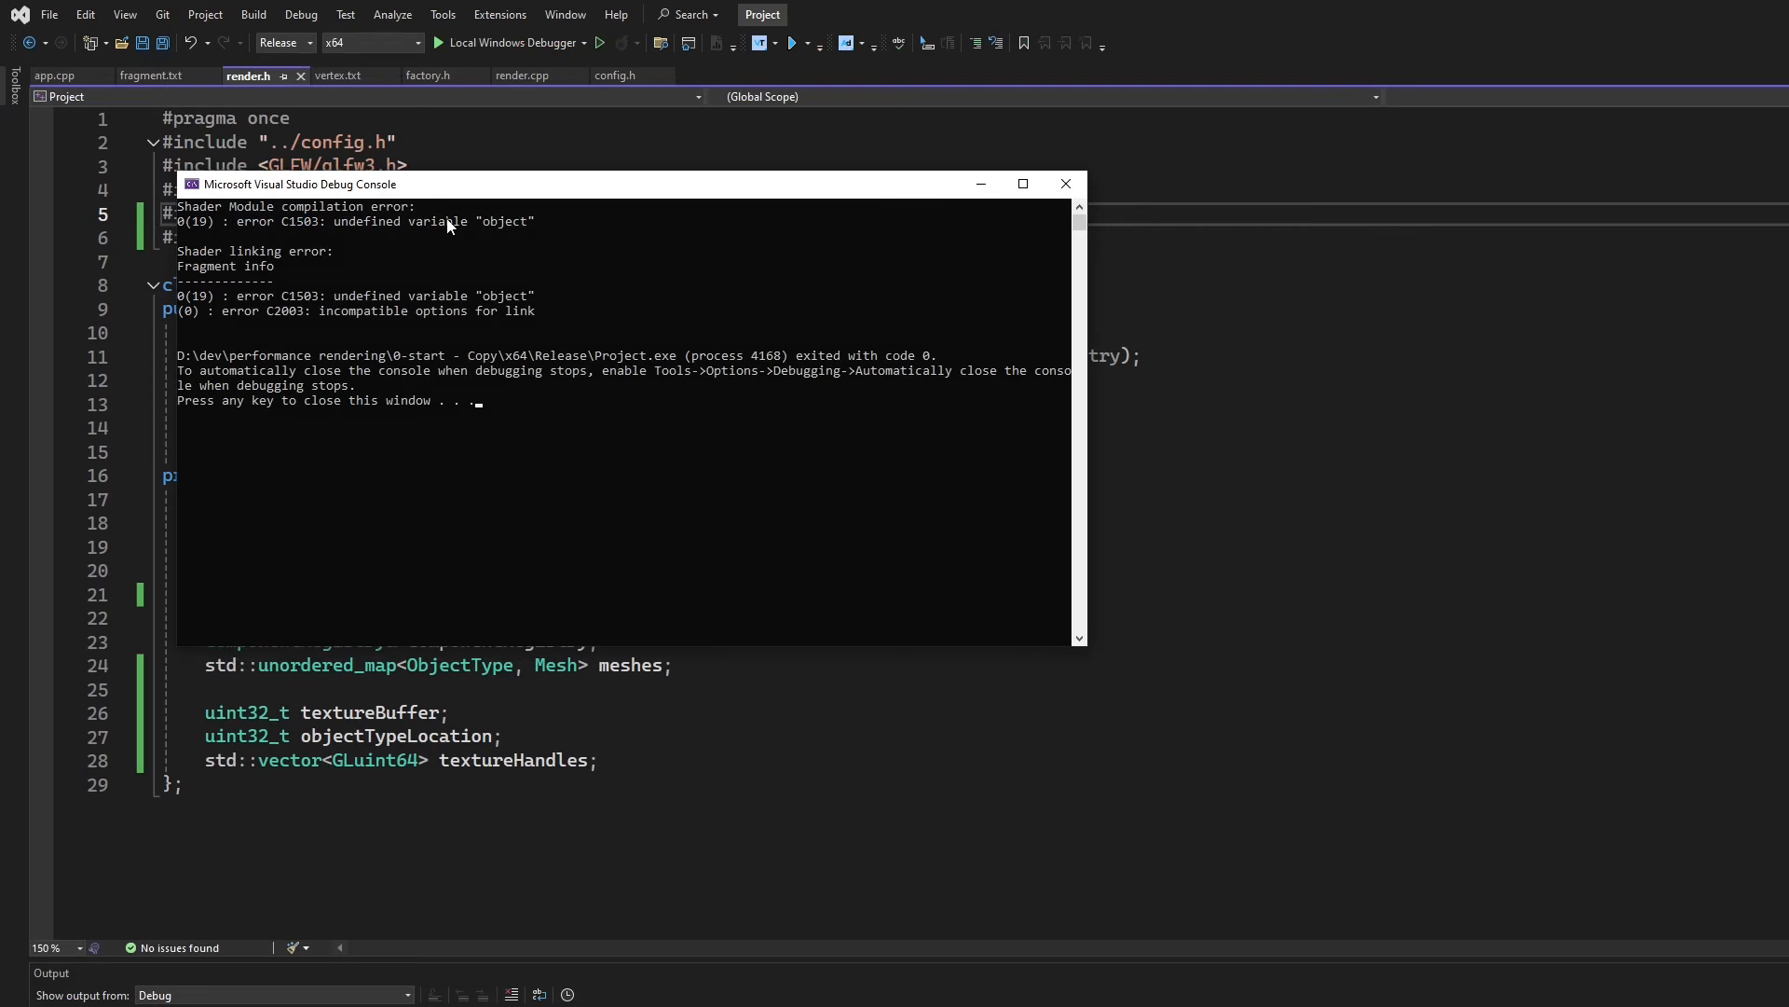
{"action": "mouse_move", "coordinate": [826, 209]}
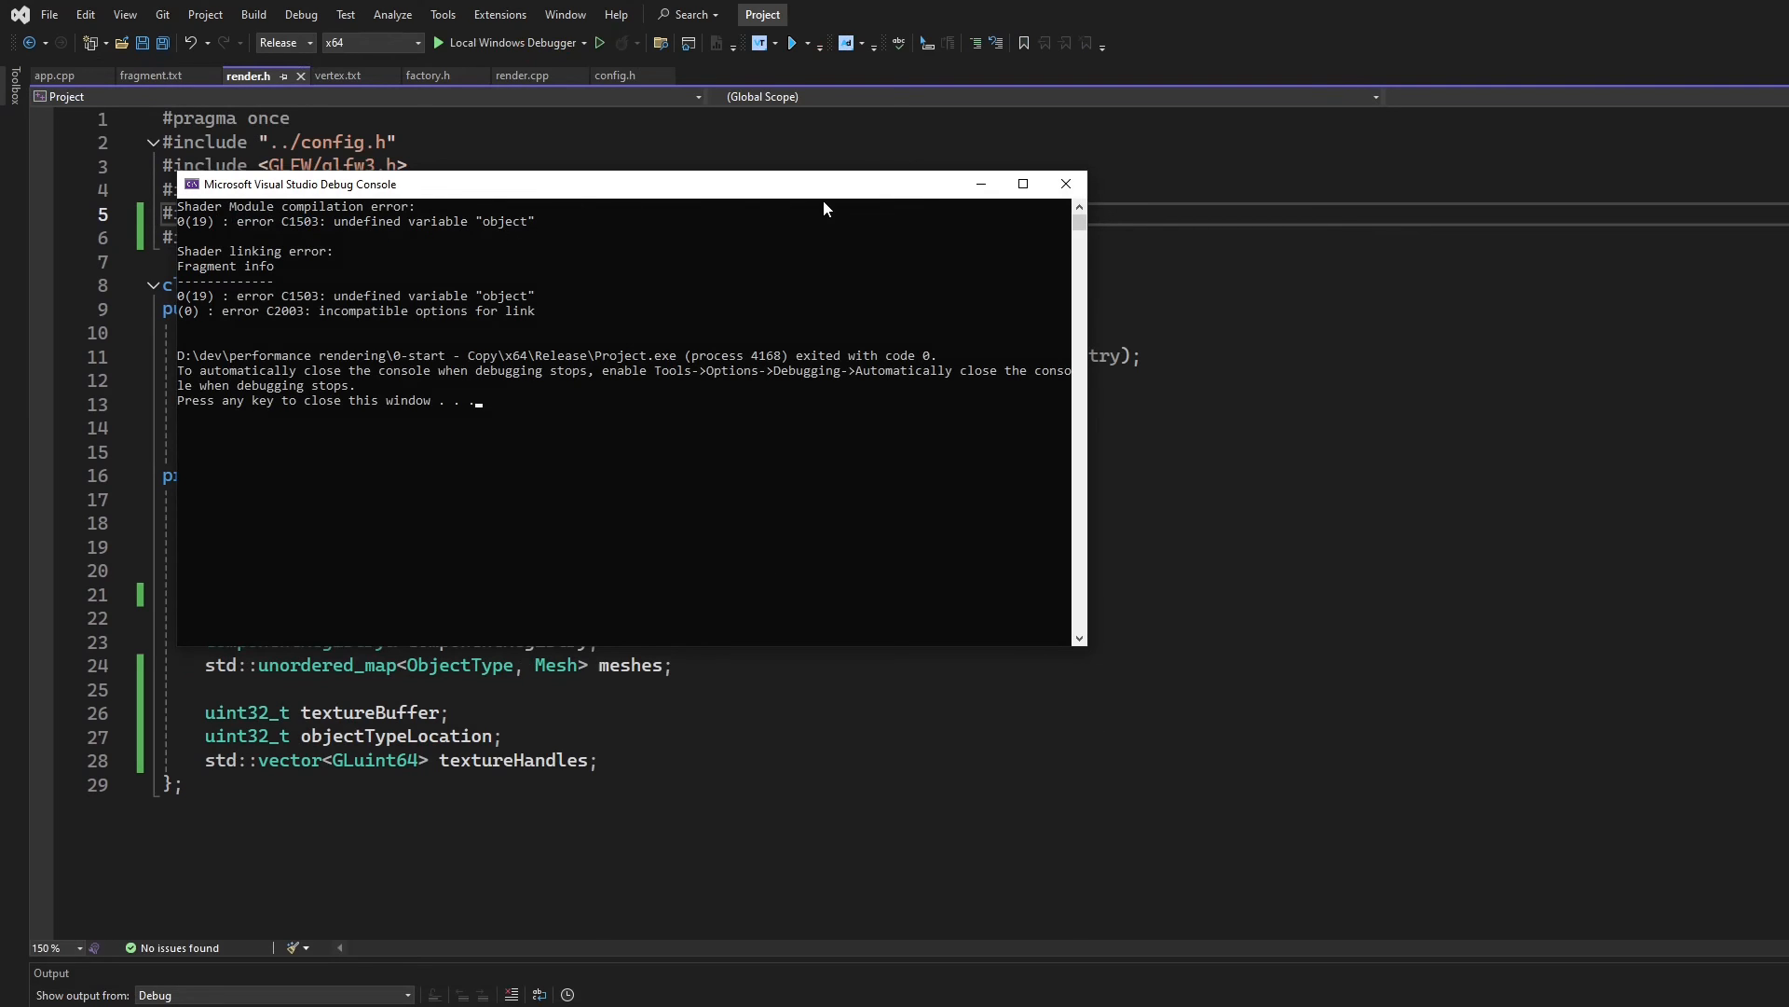
{"action": "mouse_move", "coordinate": [239, 234]}
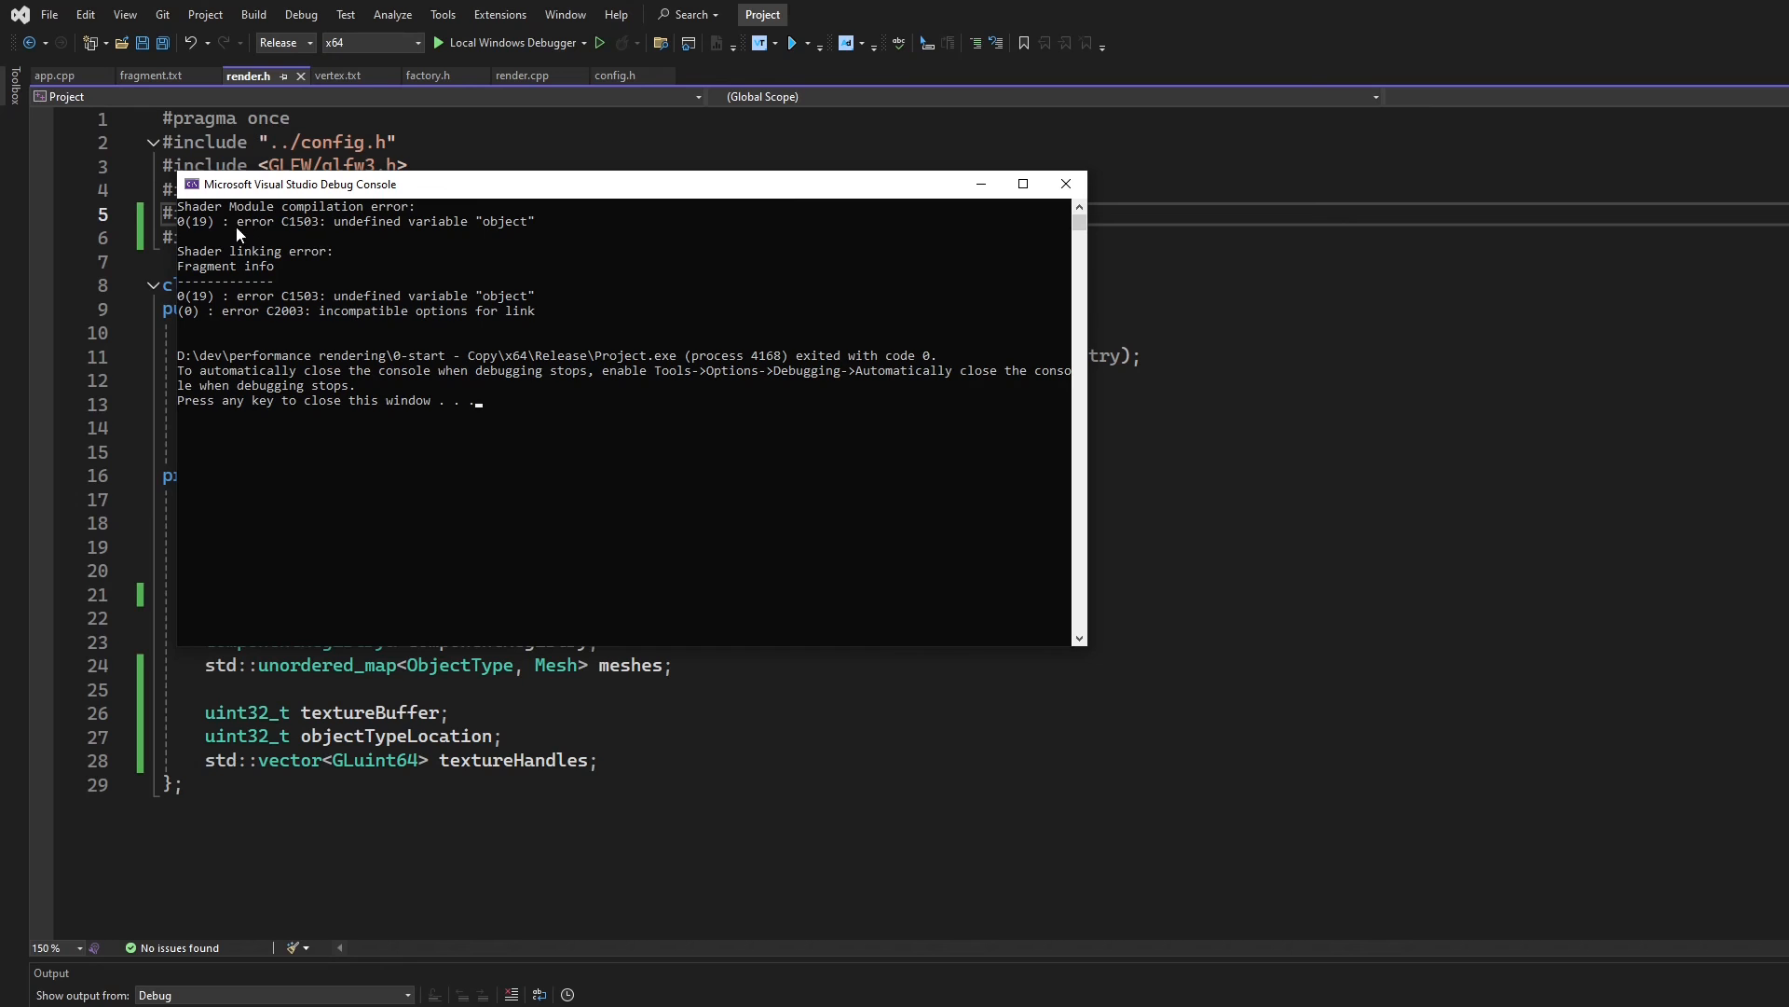
{"action": "mouse_move", "coordinate": [923, 221]}
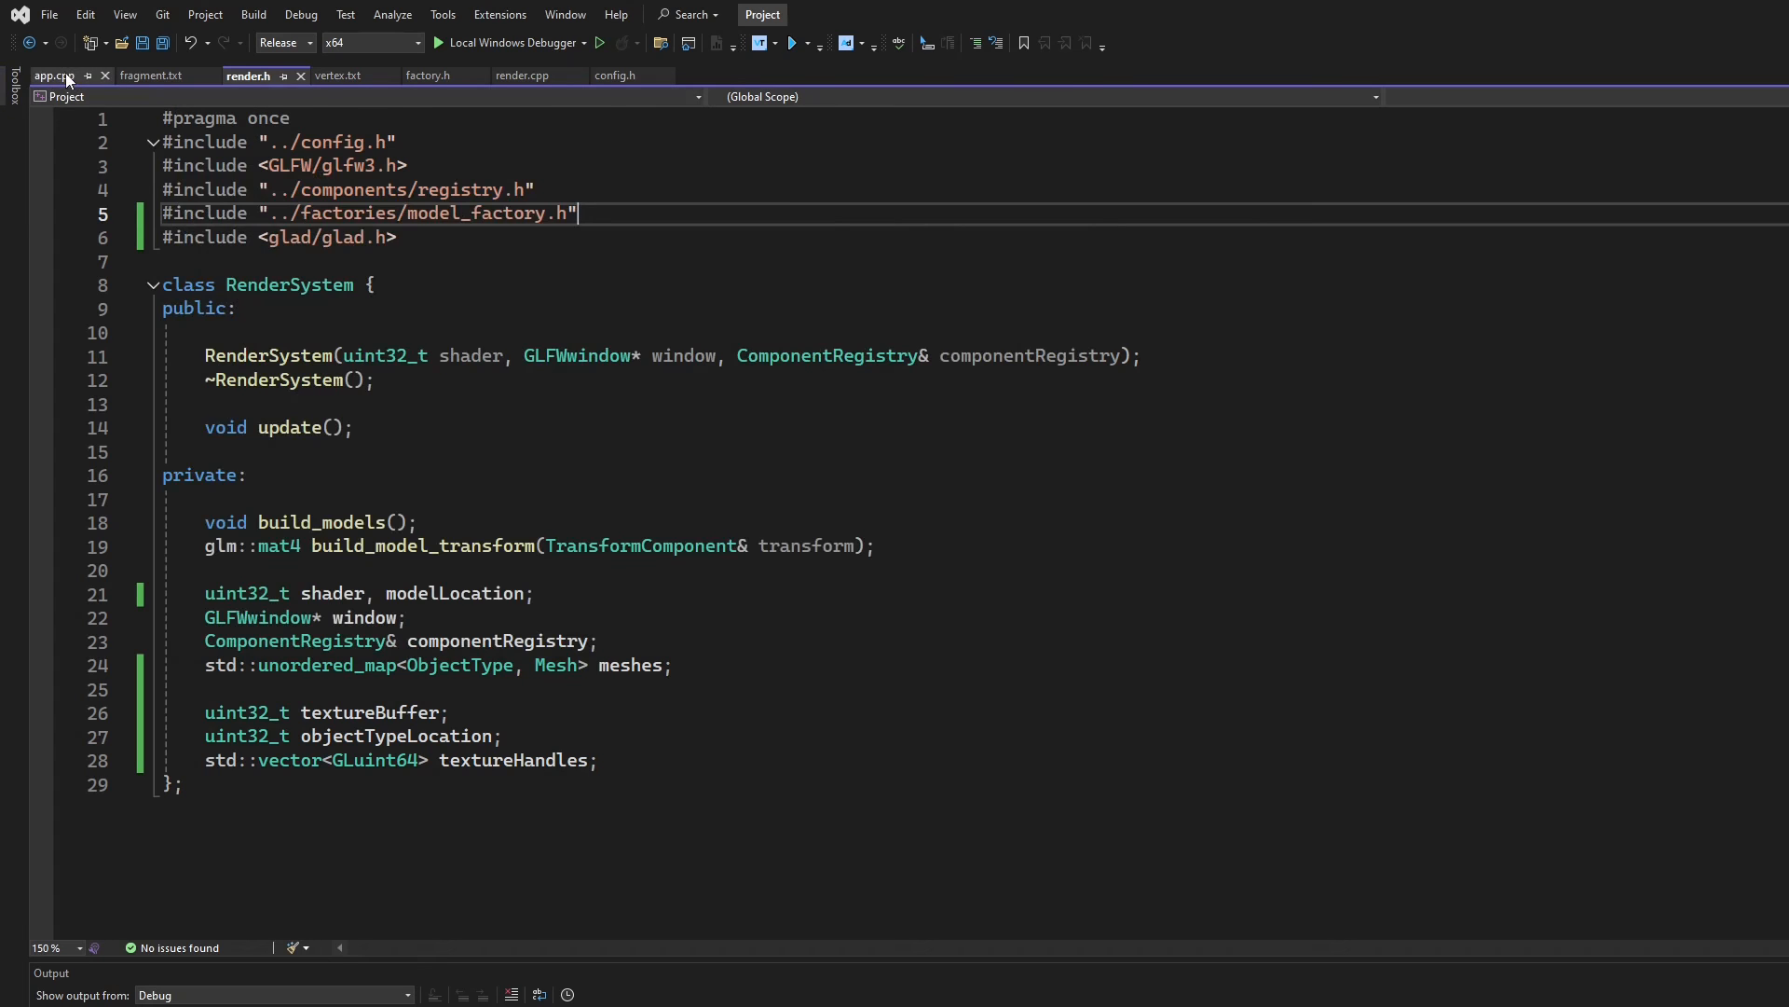
{"action": "left_click", "coordinate": [140, 76]}
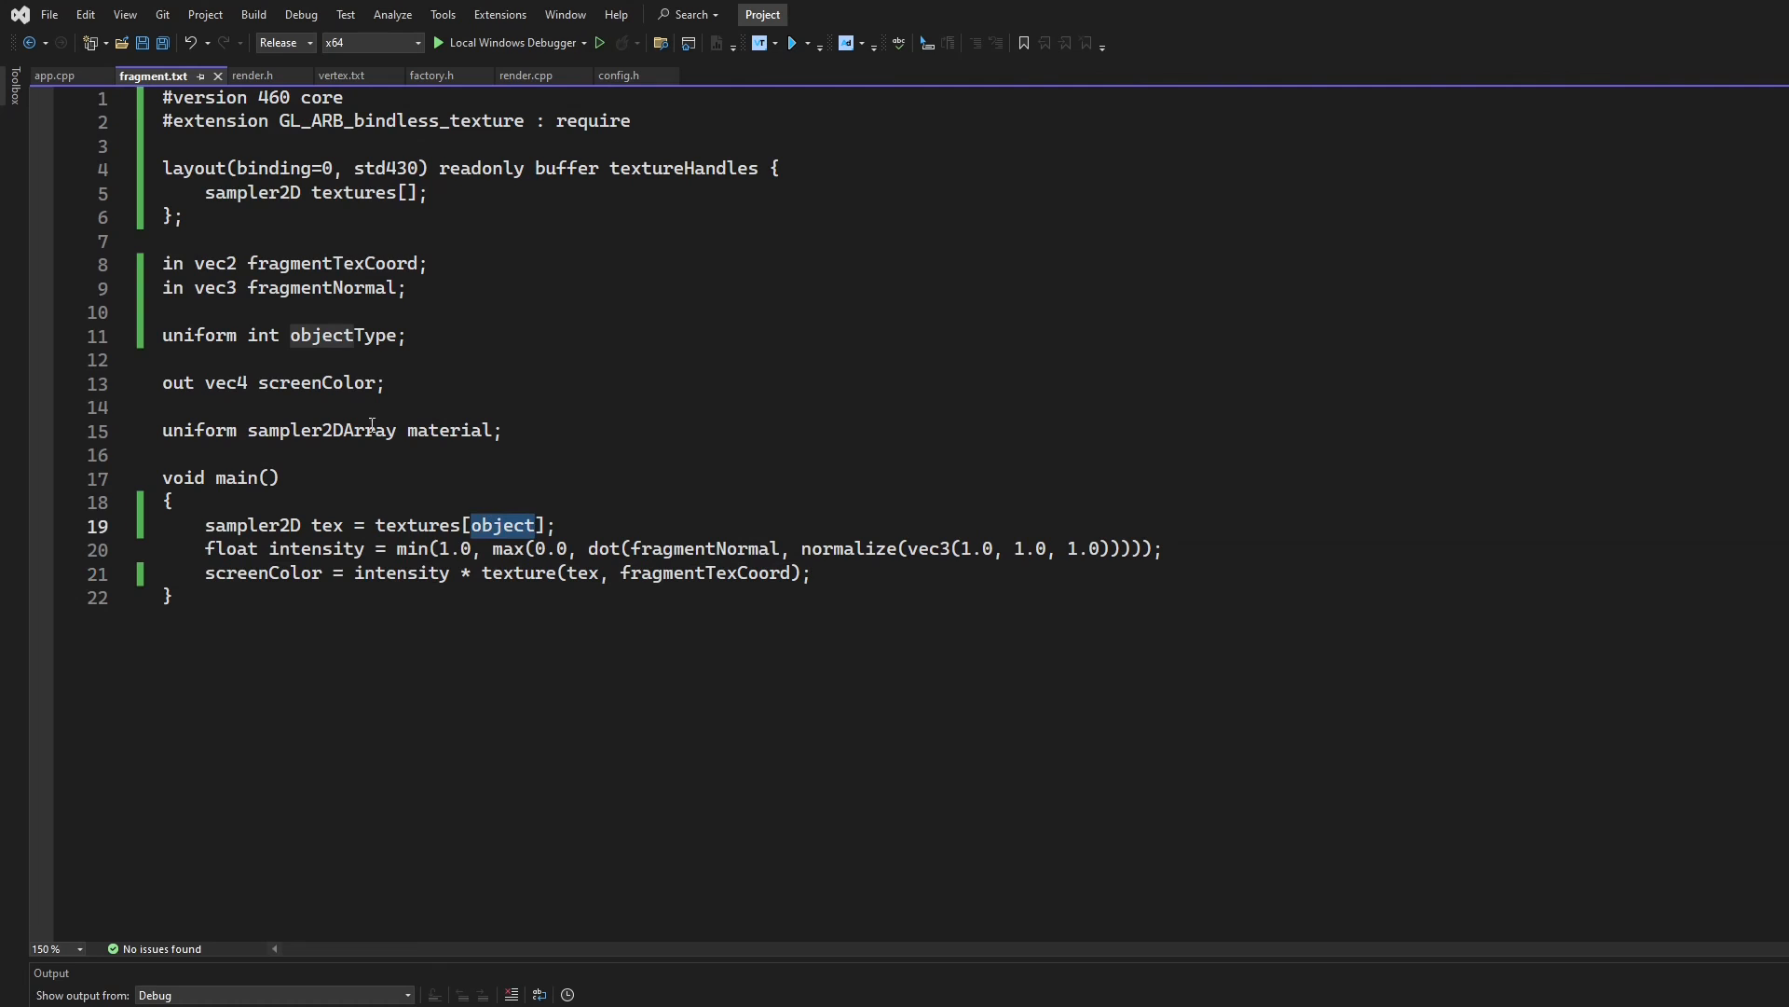
Select the objectType uniform name on line 11 to use as the textures index
{"action": "left_click", "coordinate": [346, 336]}
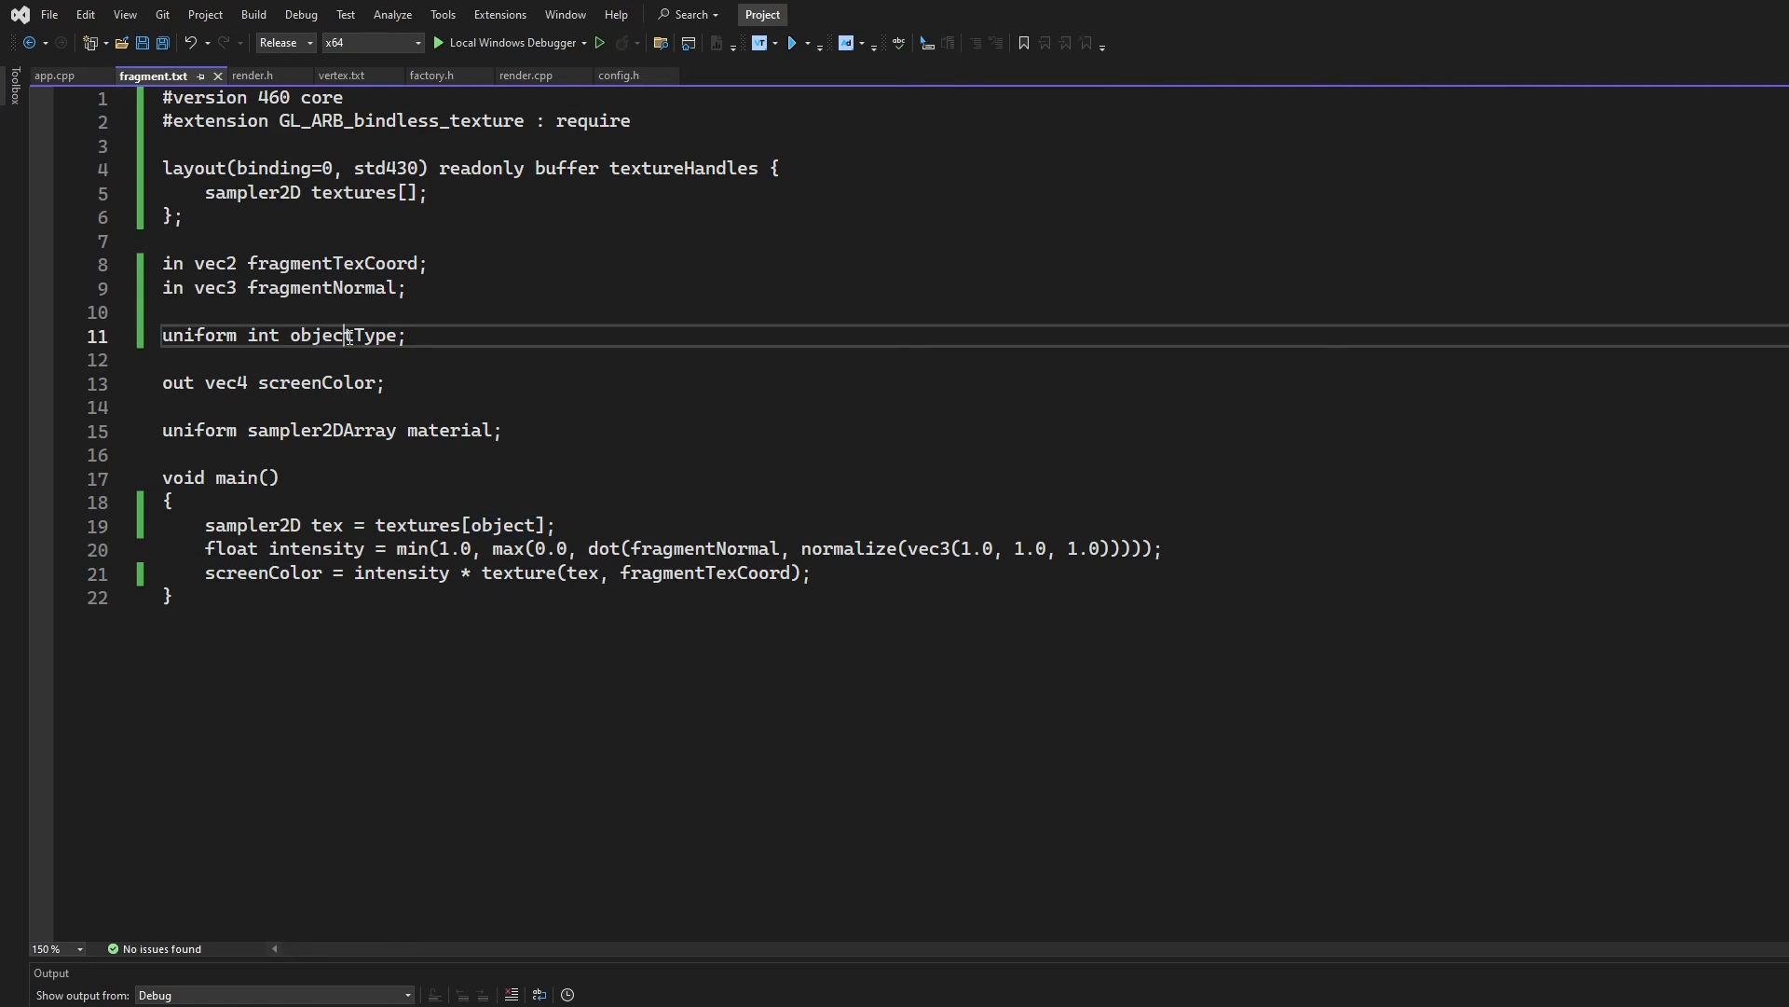
{"action": "double_click", "coordinate": [342, 336]}
{"action": "type", "text": "Type"}
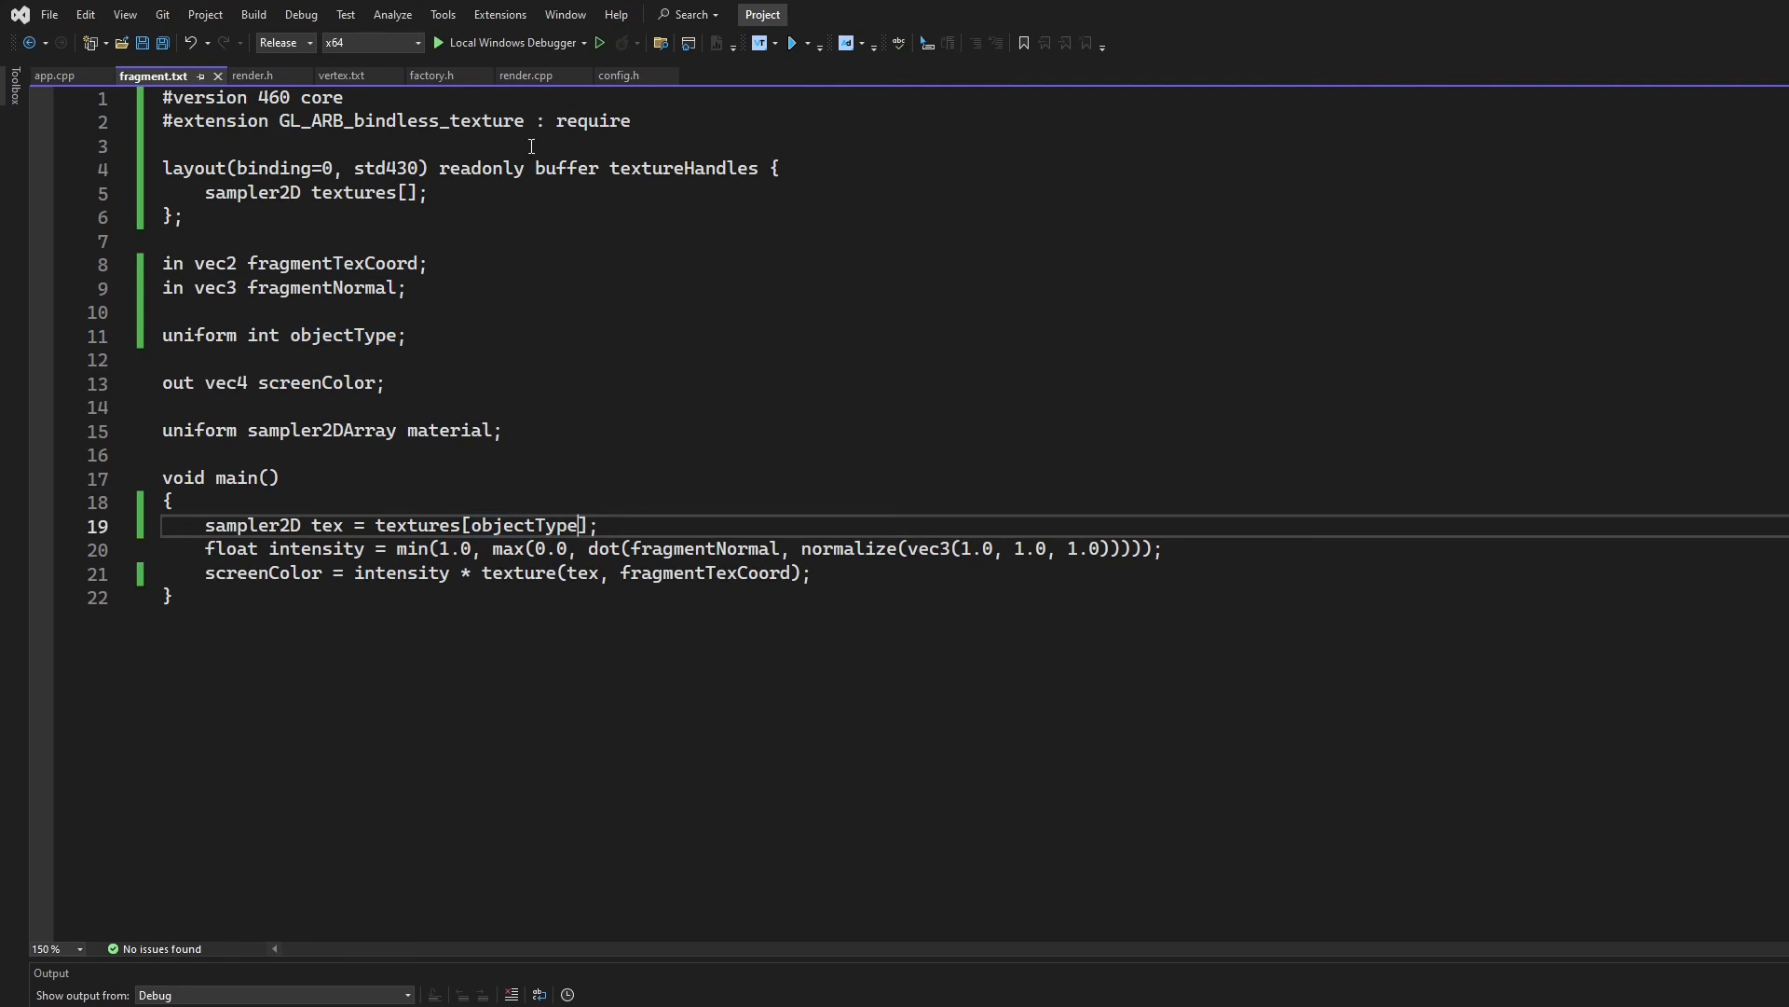
{"action": "left_click", "coordinate": [599, 42]}
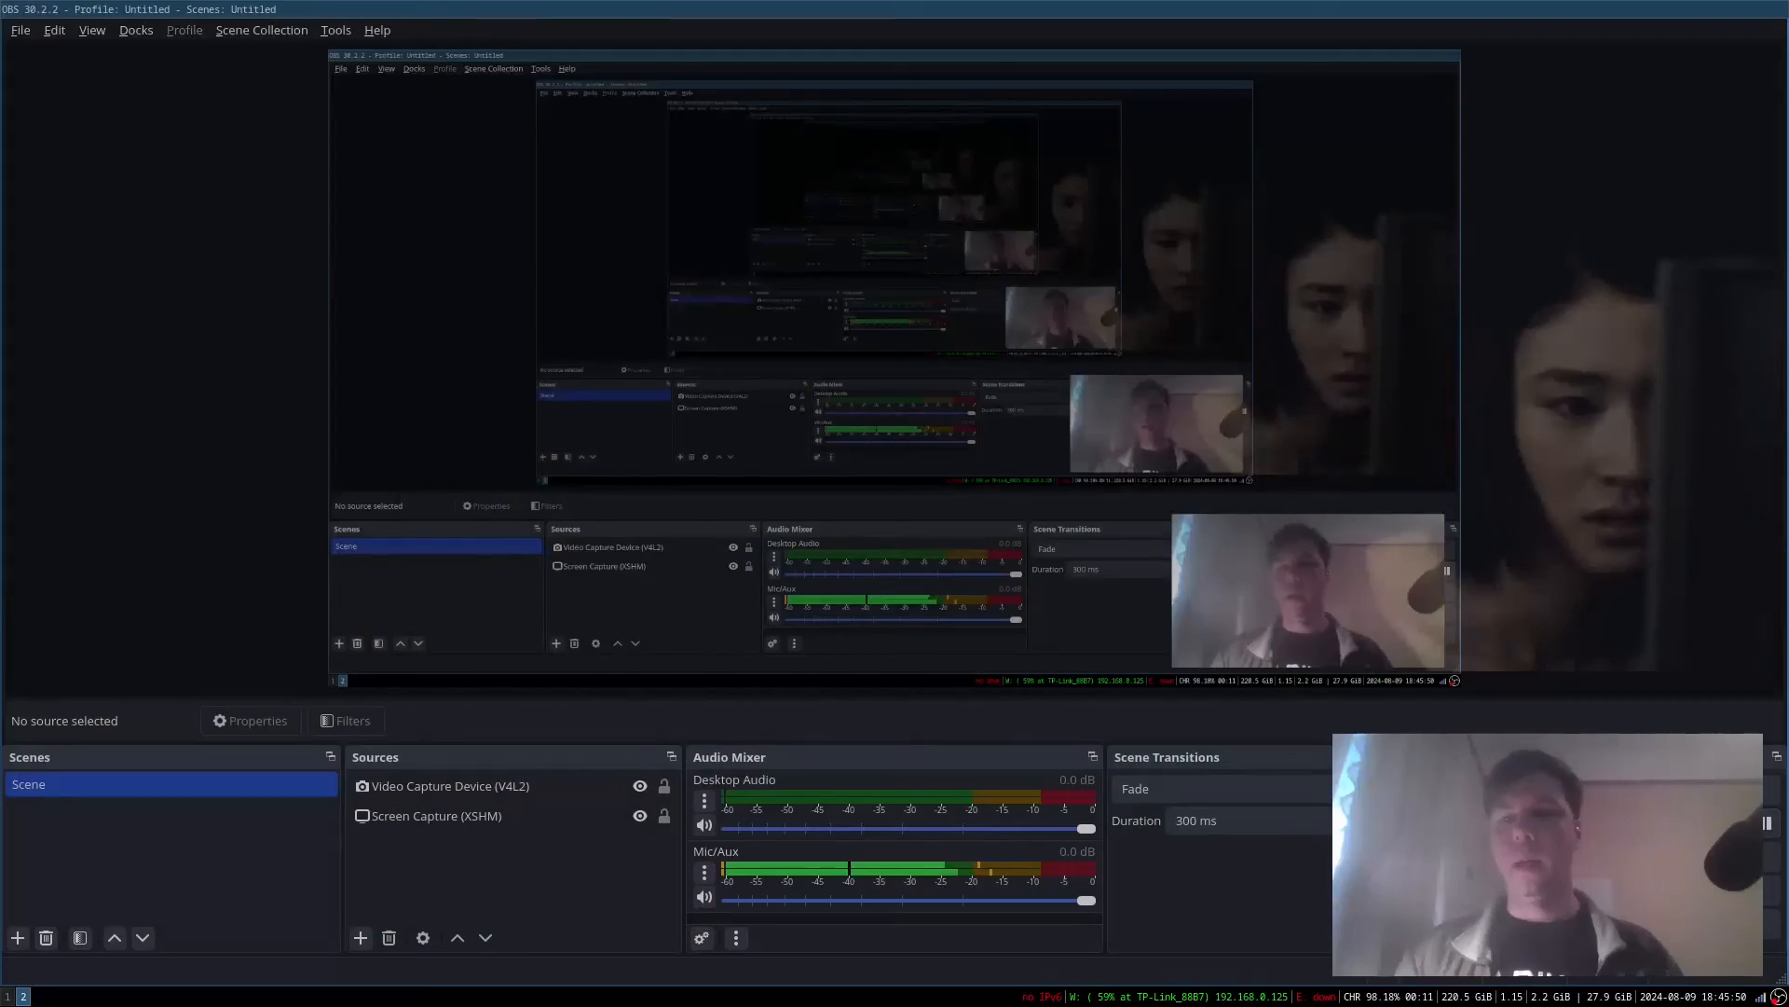
{"action": "mouse_move", "coordinate": [1587, 643]}
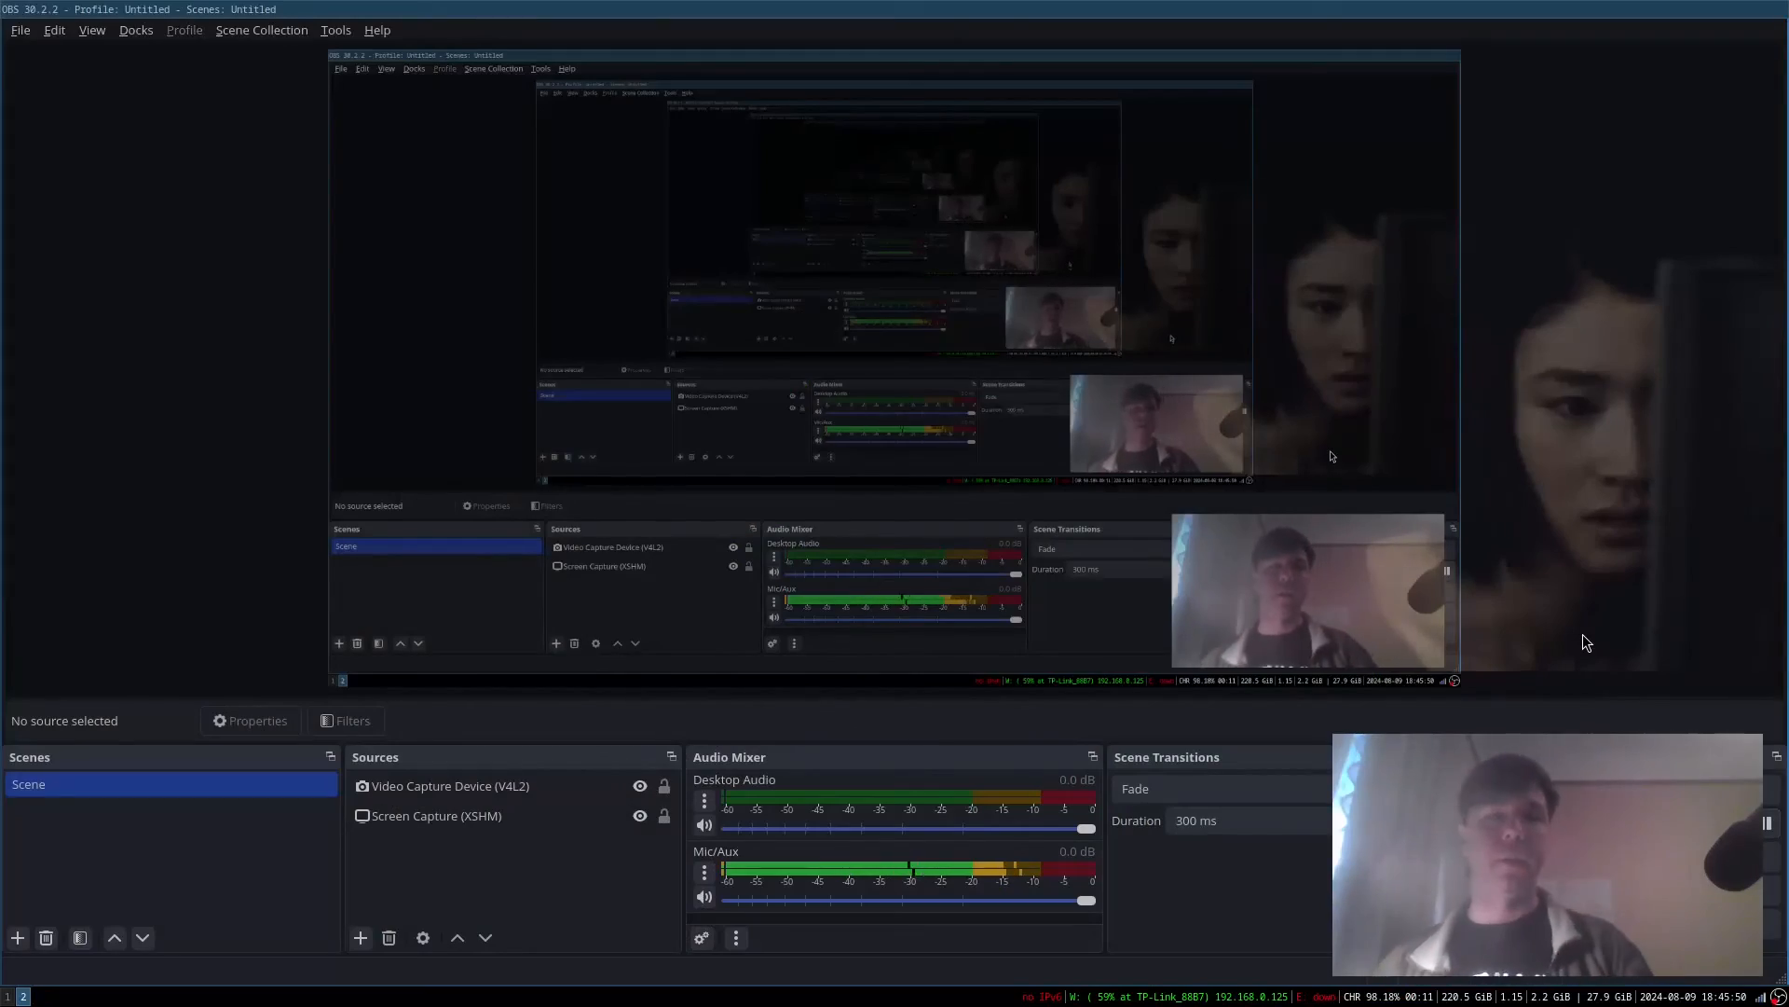